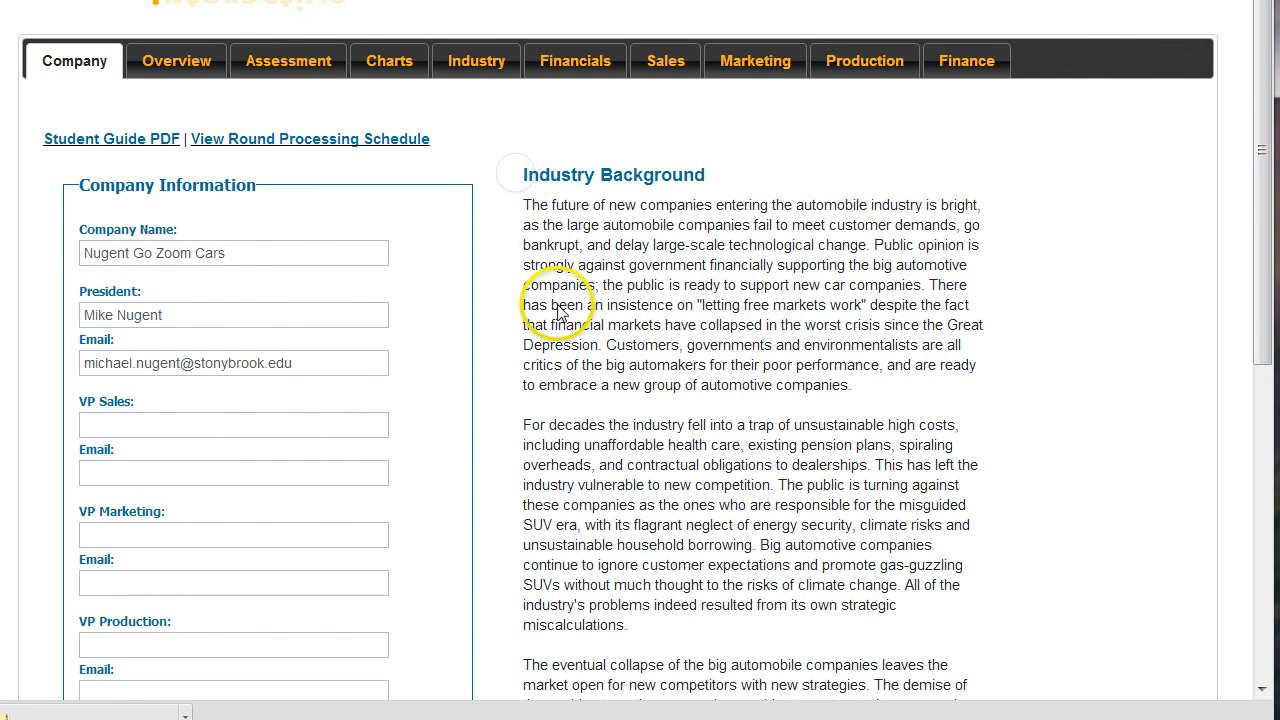
pyautogui.moveTo(740, 504)
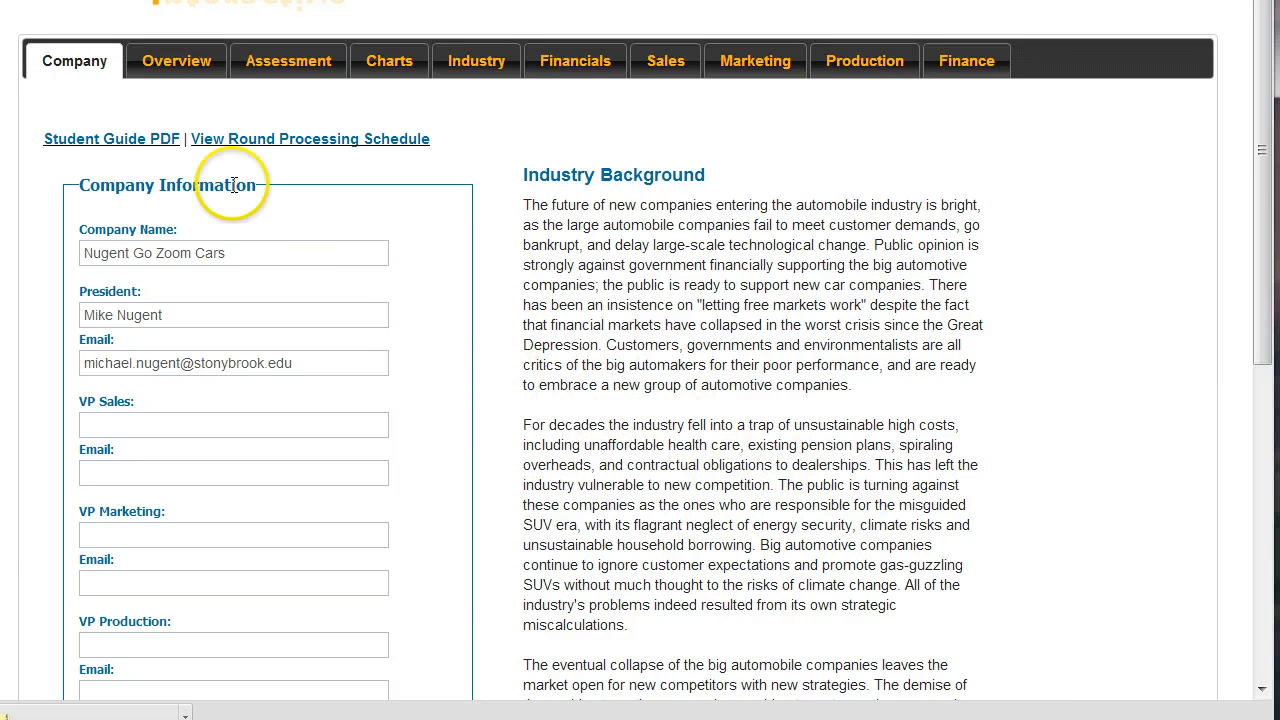
pyautogui.moveTo(916, 424)
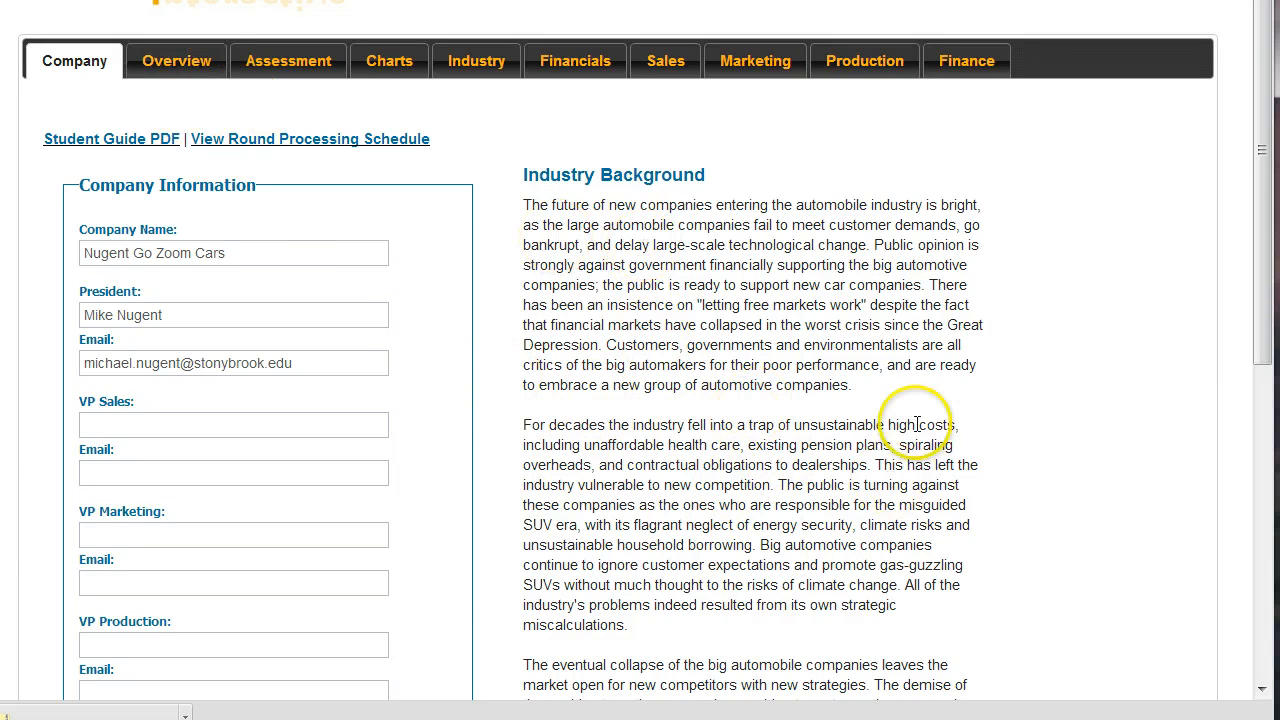
pyautogui.moveTo(176, 60)
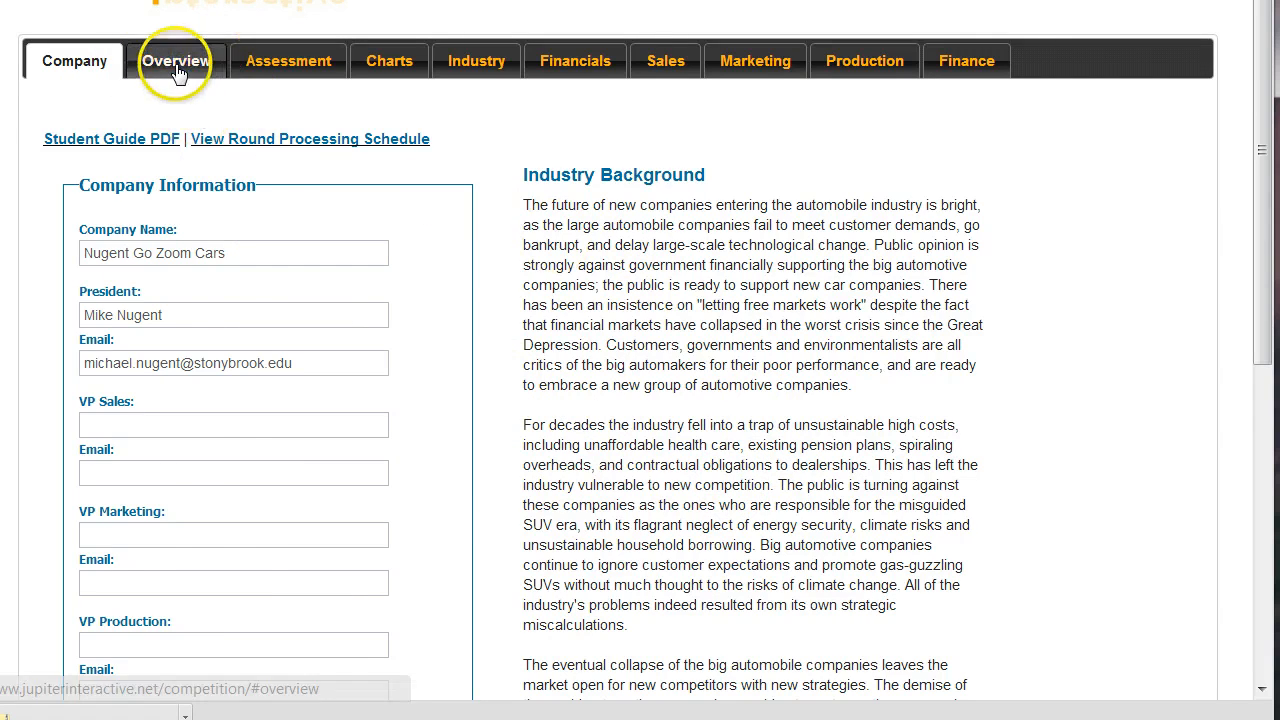
# Bring up the Overview page and move down to the Key Financial Ratios table showing 767.01 total points.
pyautogui.click(176, 60)
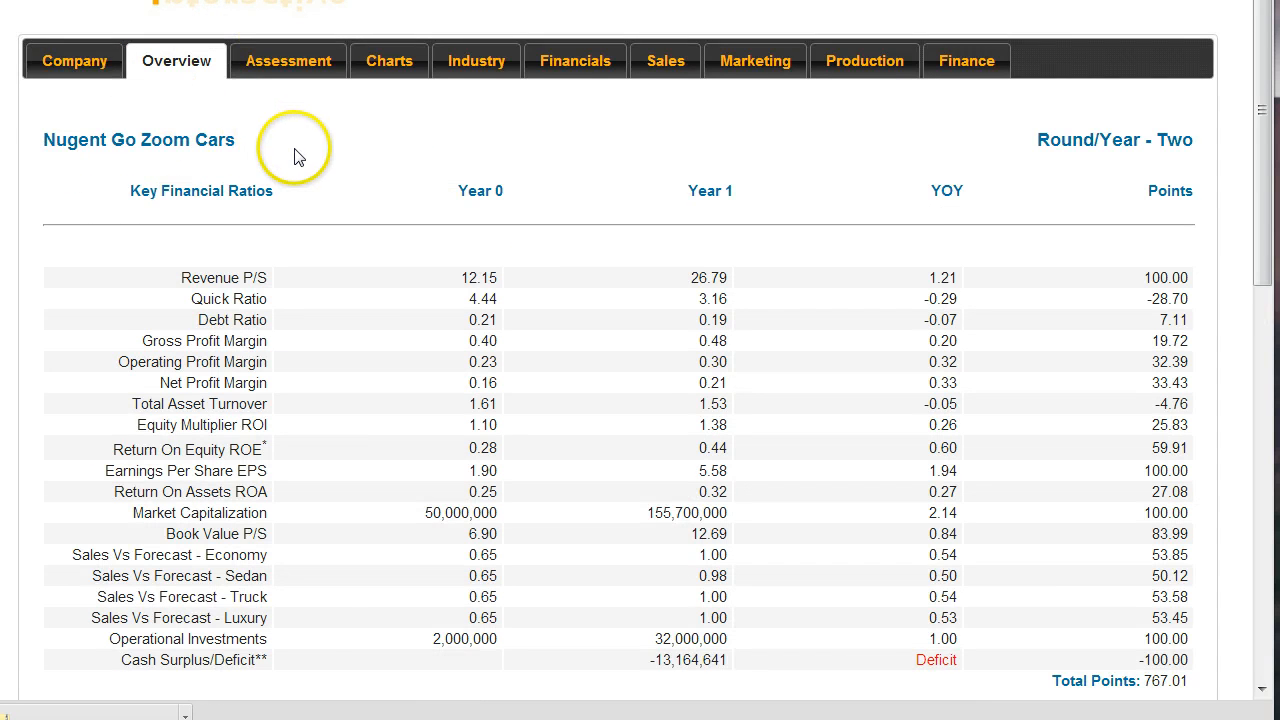
pyautogui.scroll(-3)
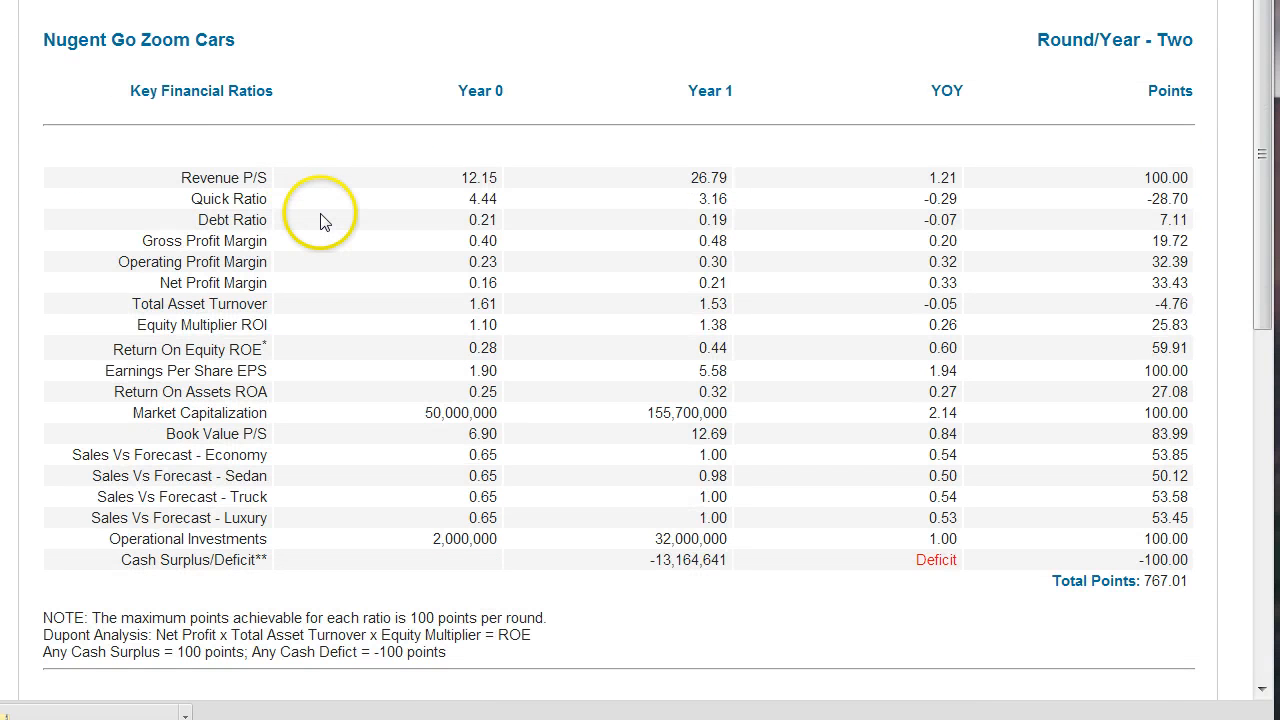
pyautogui.moveTo(300, 238)
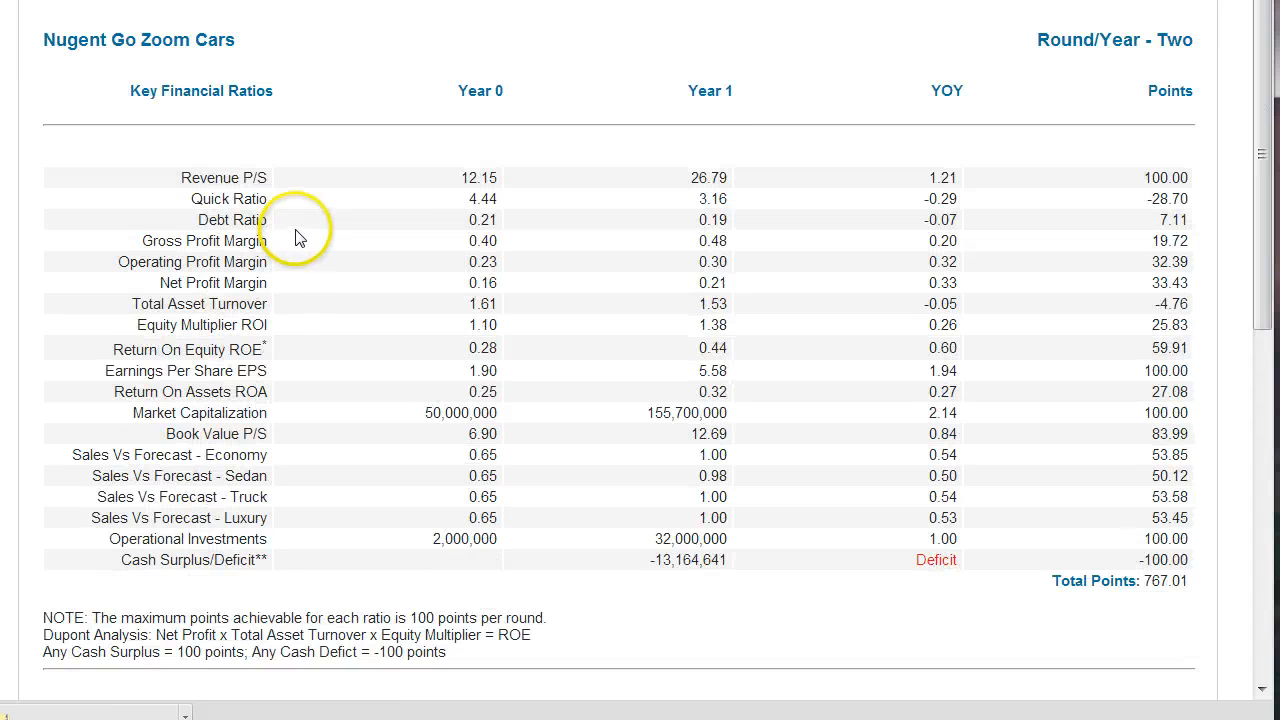
pyautogui.moveTo(1080, 50)
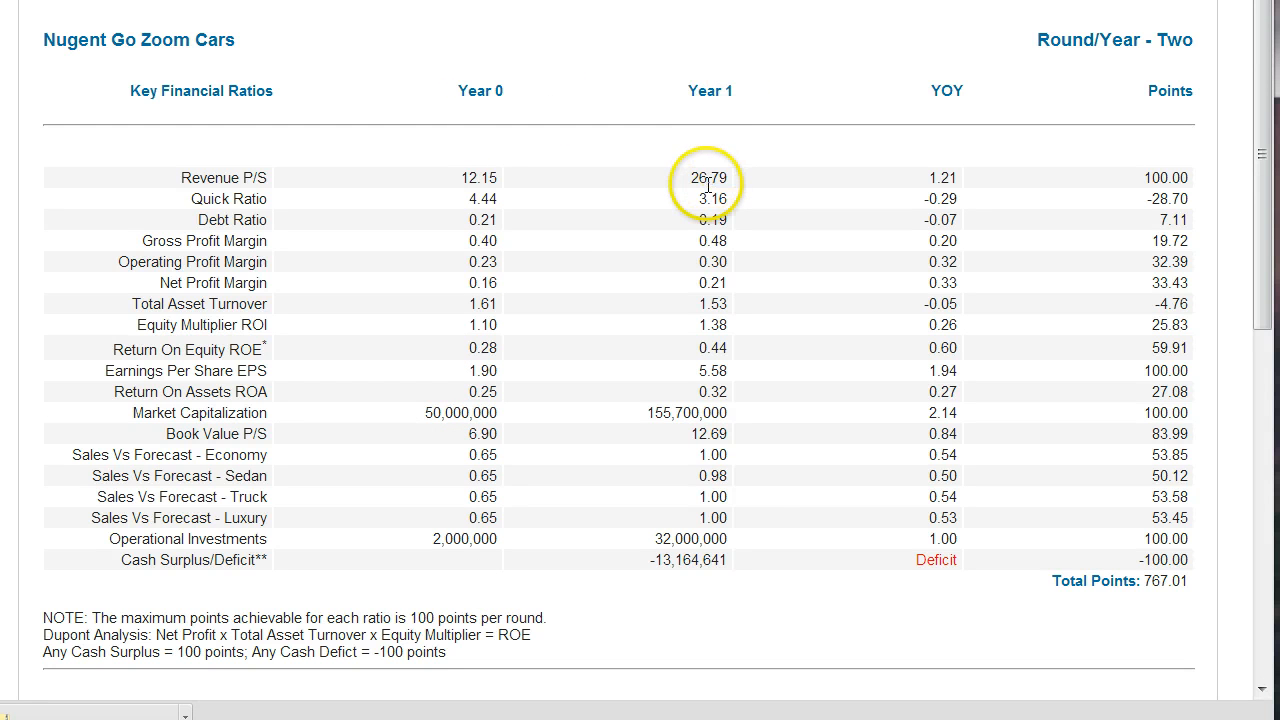
pyautogui.moveTo(676, 560)
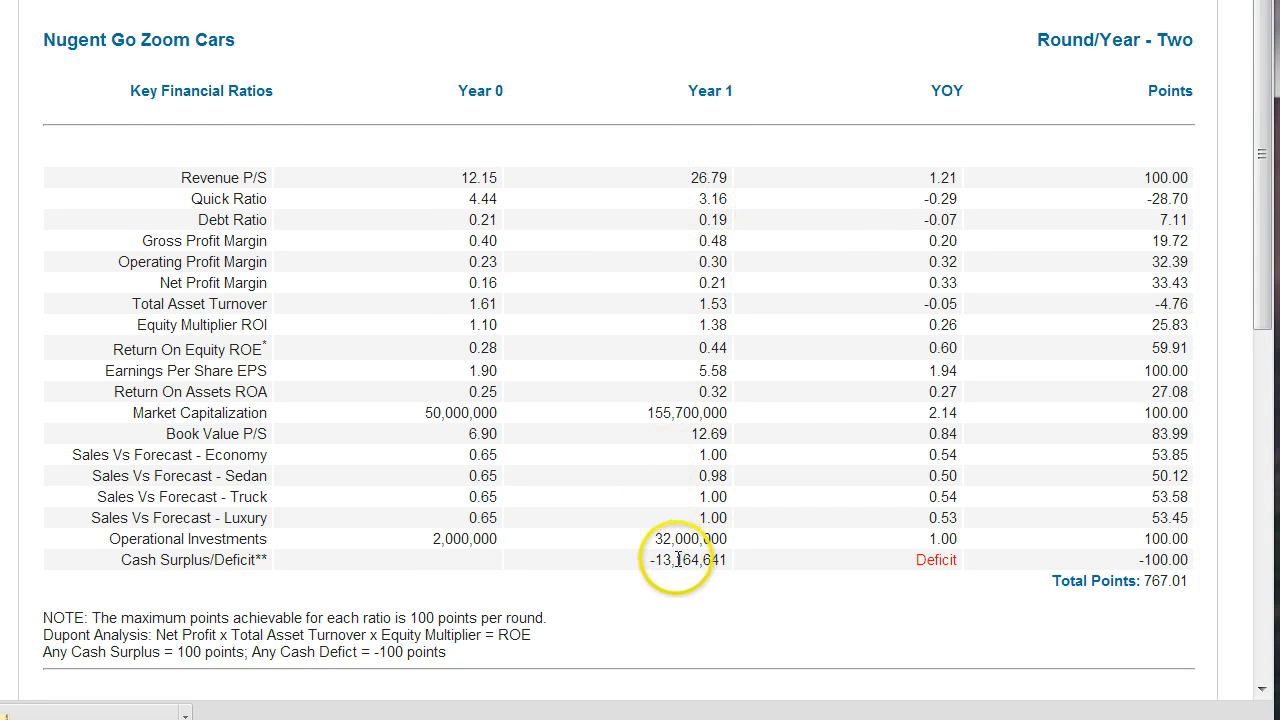
pyautogui.moveTo(210, 518)
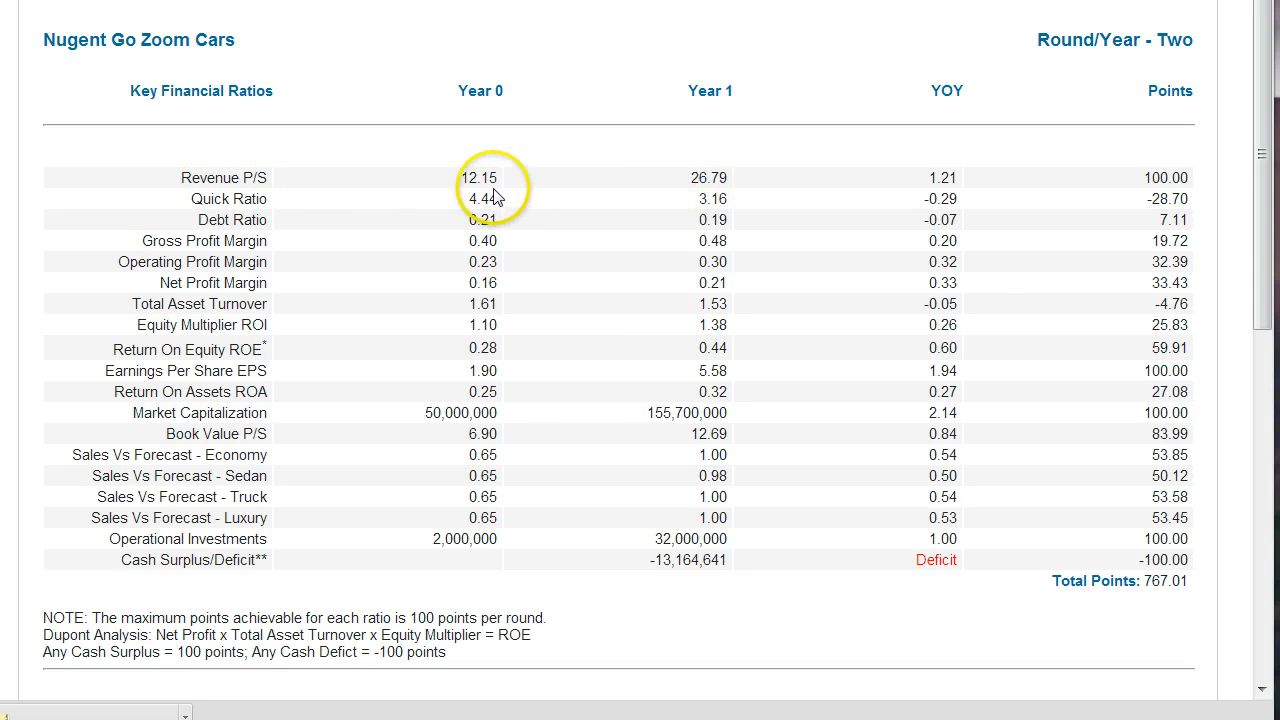
pyautogui.moveTo(944, 178)
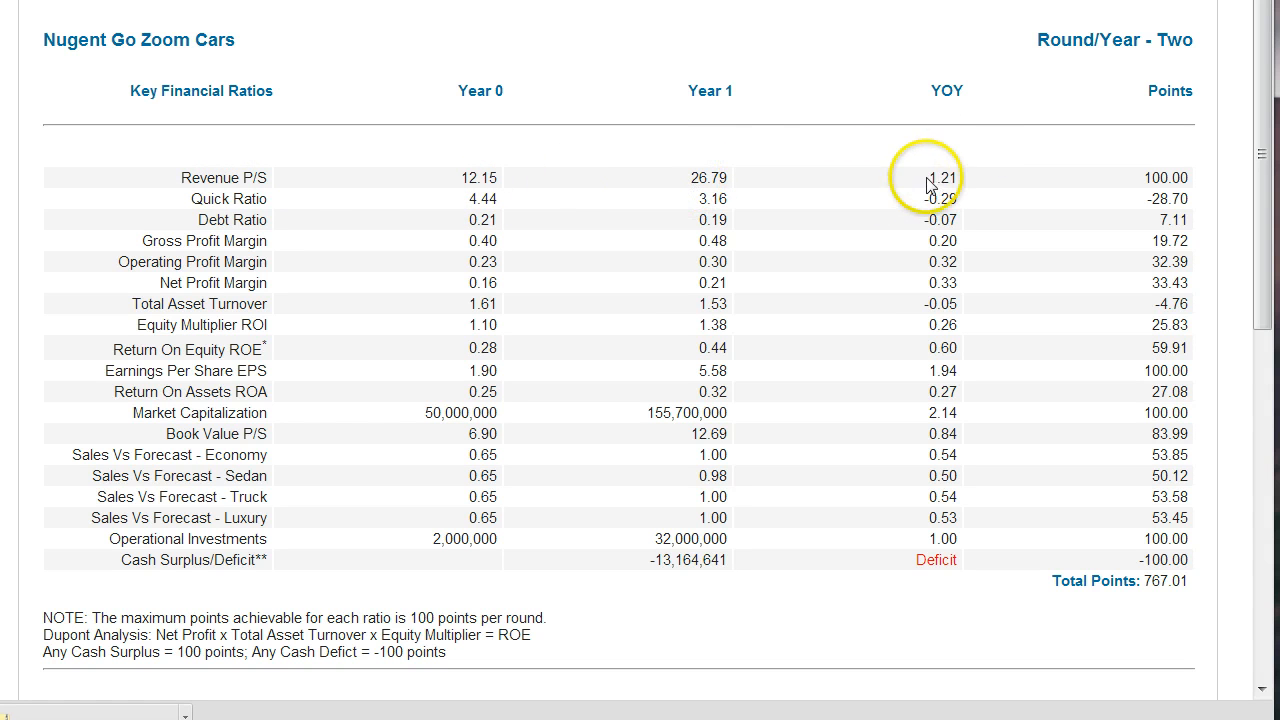
pyautogui.moveTo(958, 148)
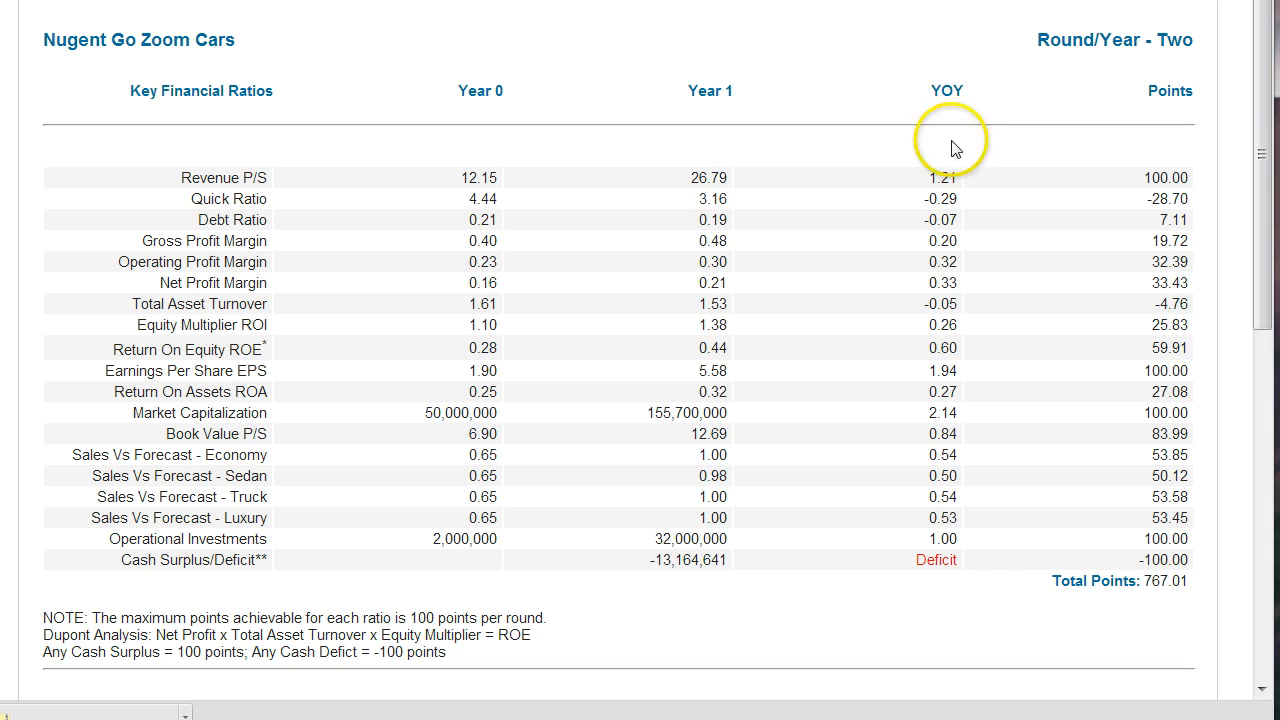
pyautogui.moveTo(656, 188)
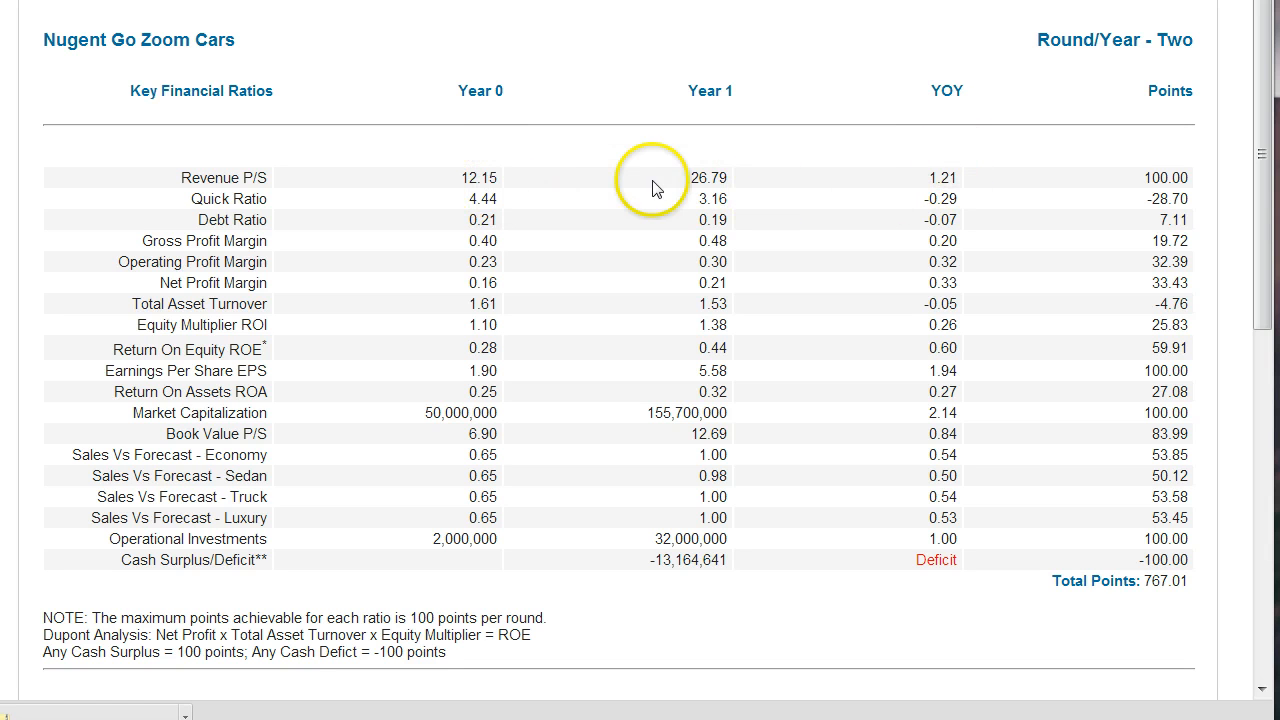
pyautogui.moveTo(942, 198)
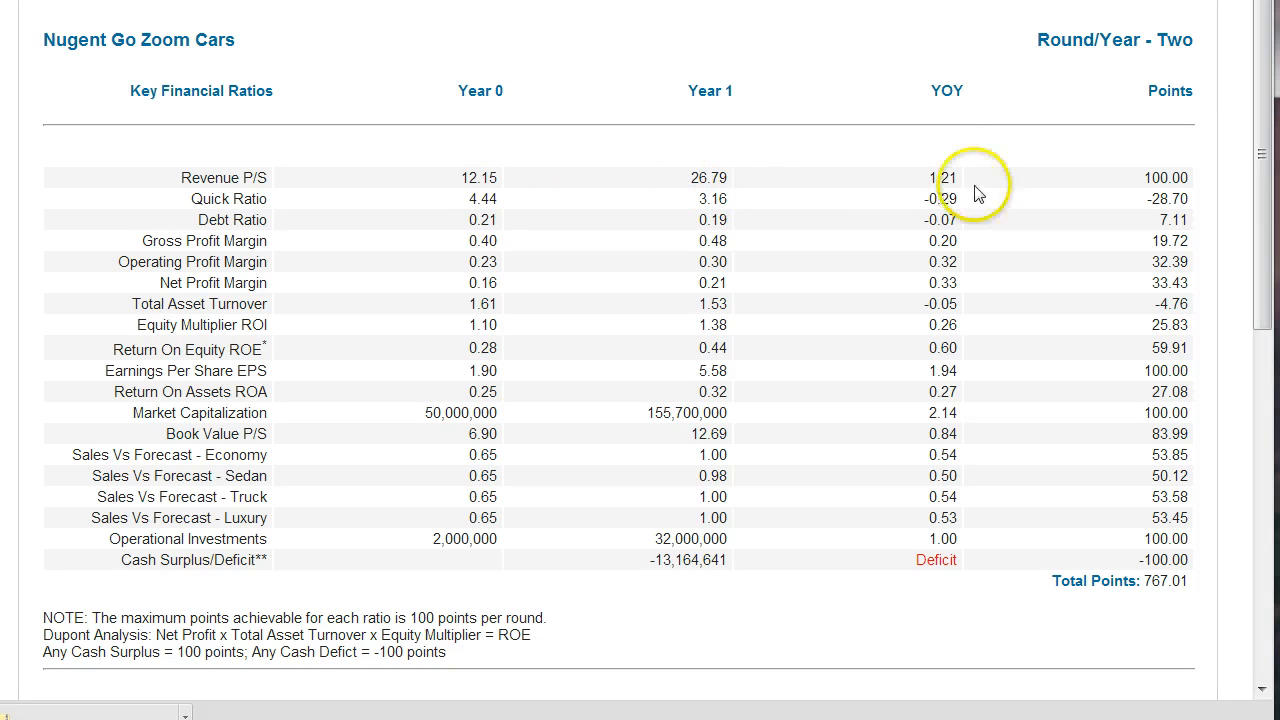
pyautogui.moveTo(1122, 184)
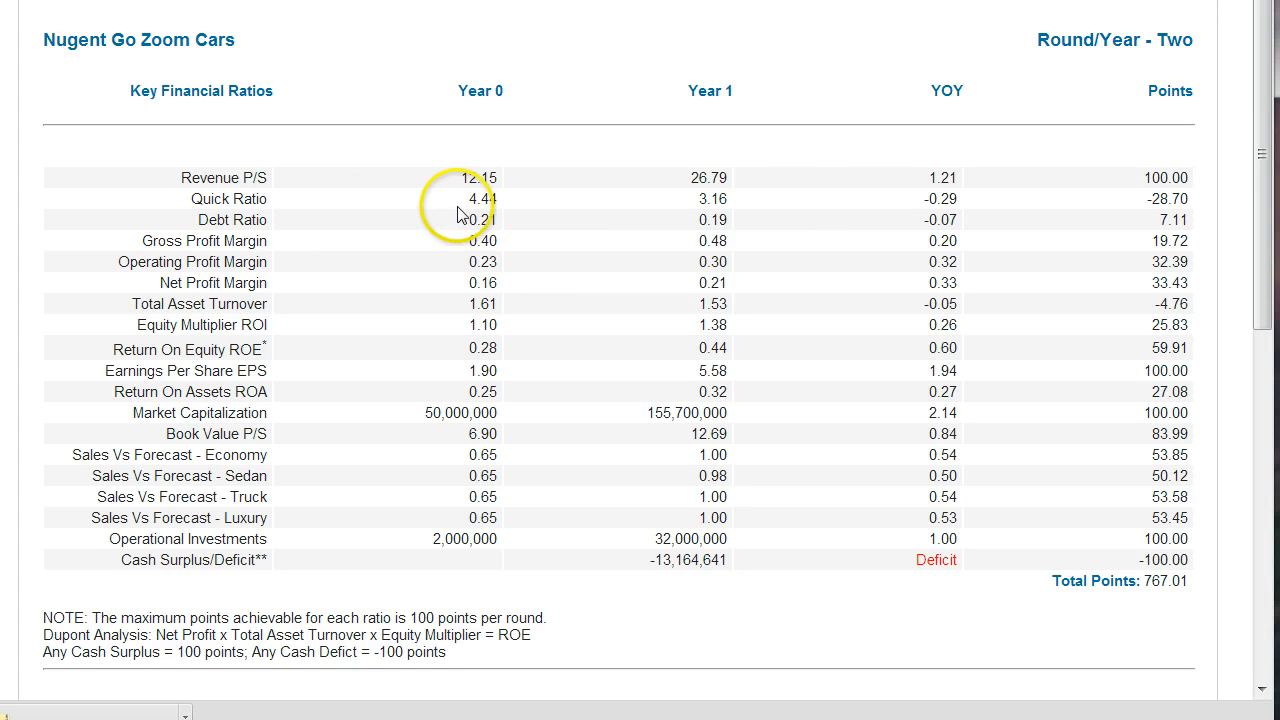
pyautogui.moveTo(784, 212)
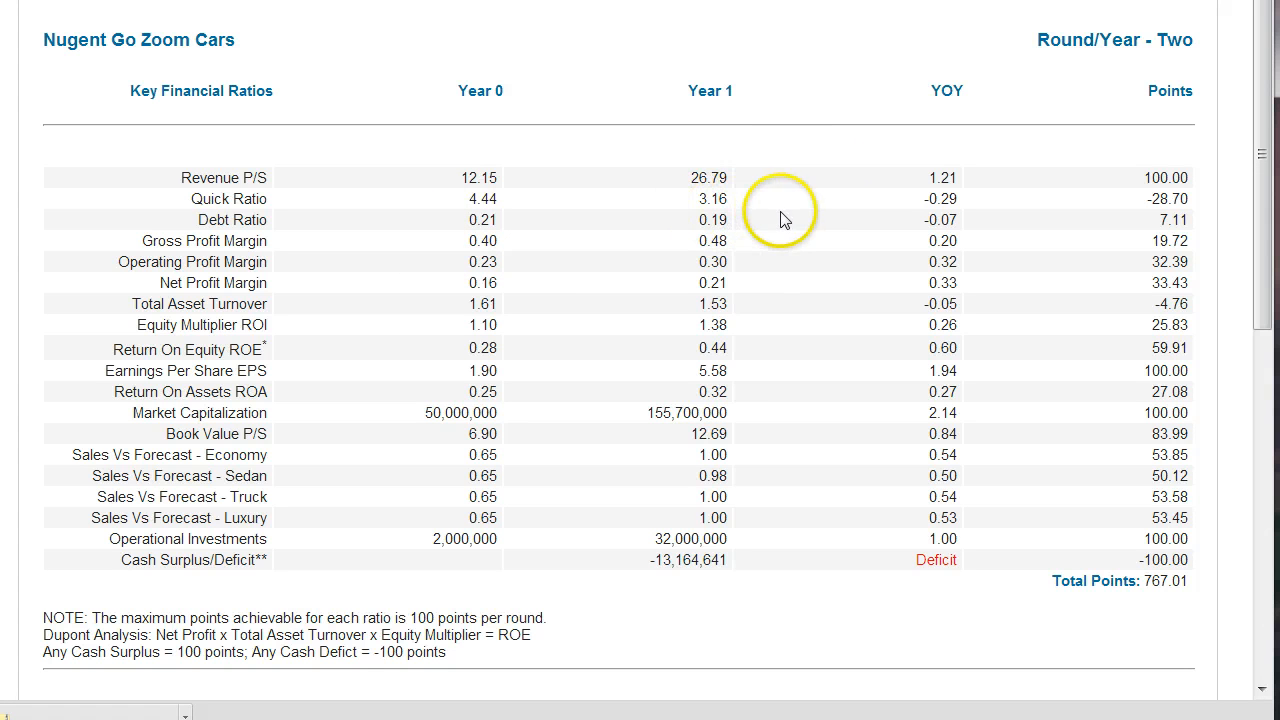
pyautogui.moveTo(502, 210)
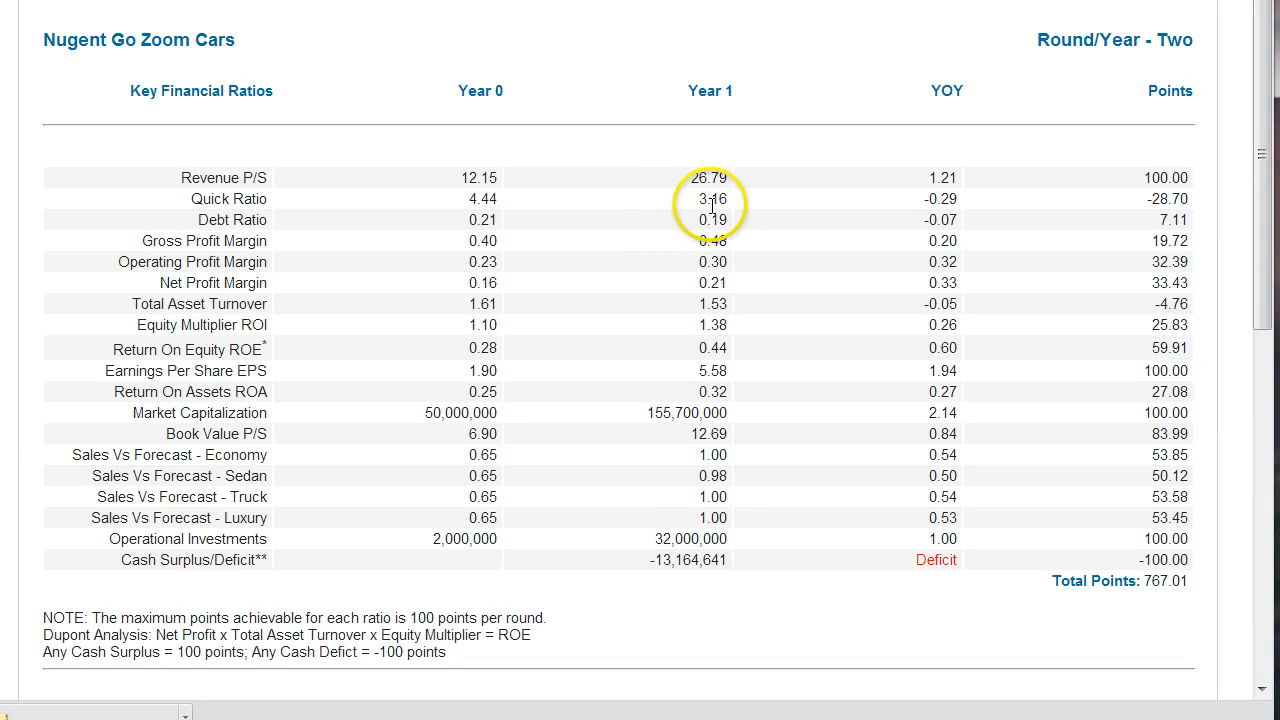
pyautogui.moveTo(716, 200)
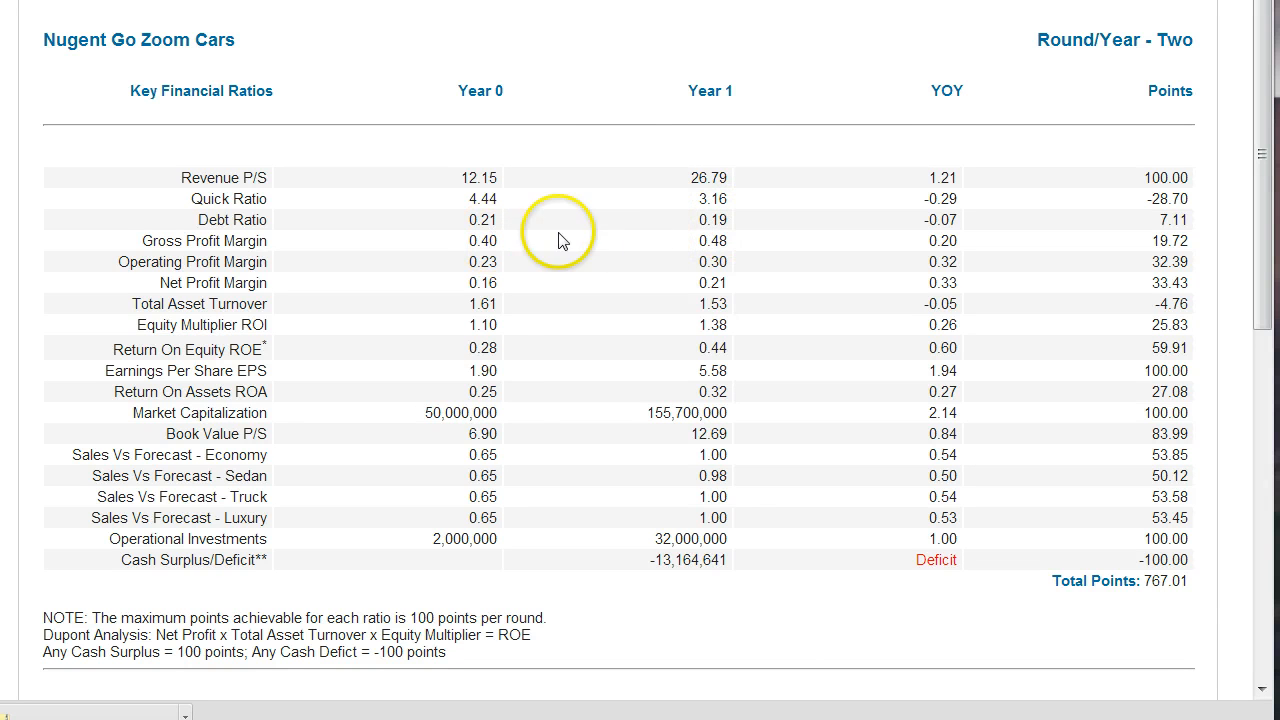
pyautogui.moveTo(828, 228)
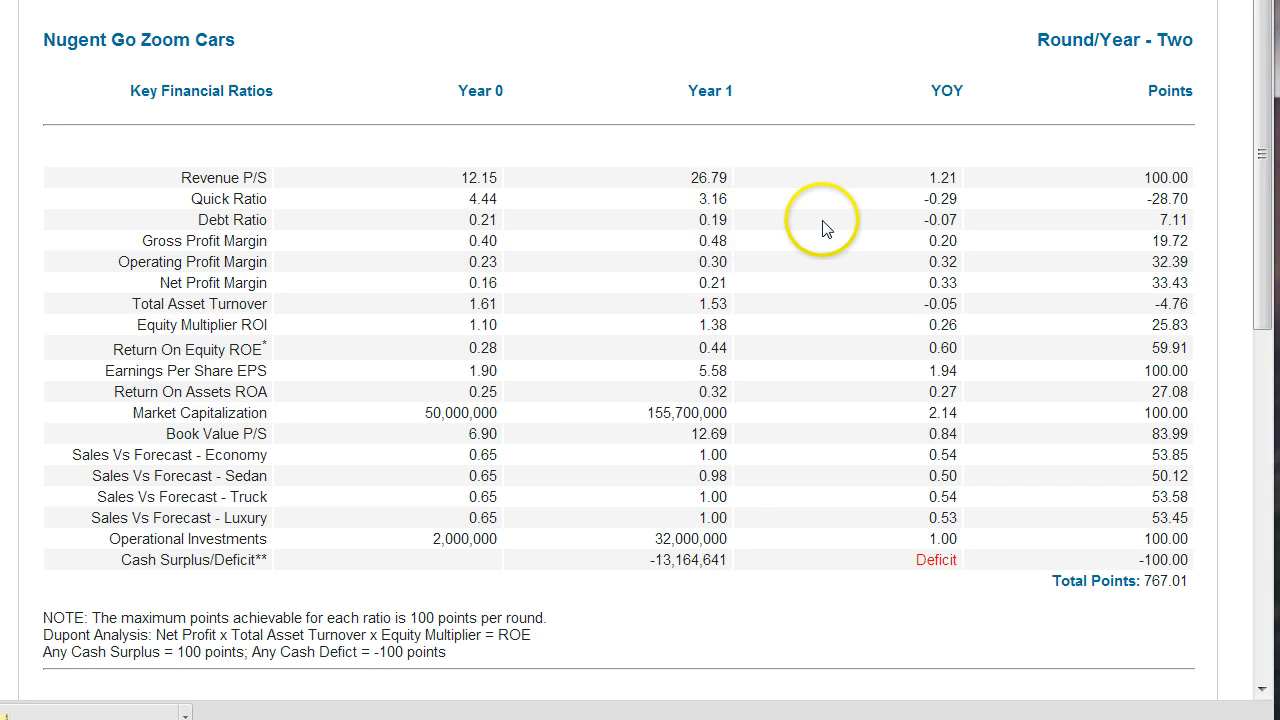
pyautogui.moveTo(702, 214)
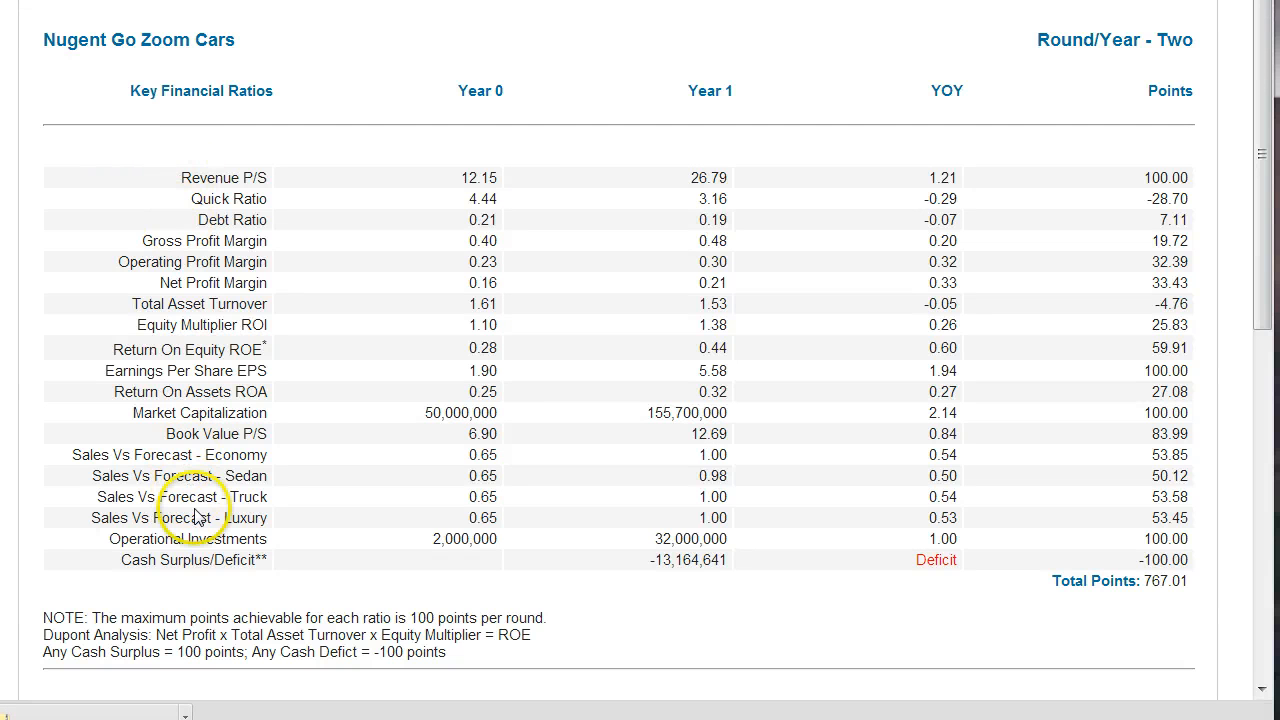
pyautogui.moveTo(340, 210)
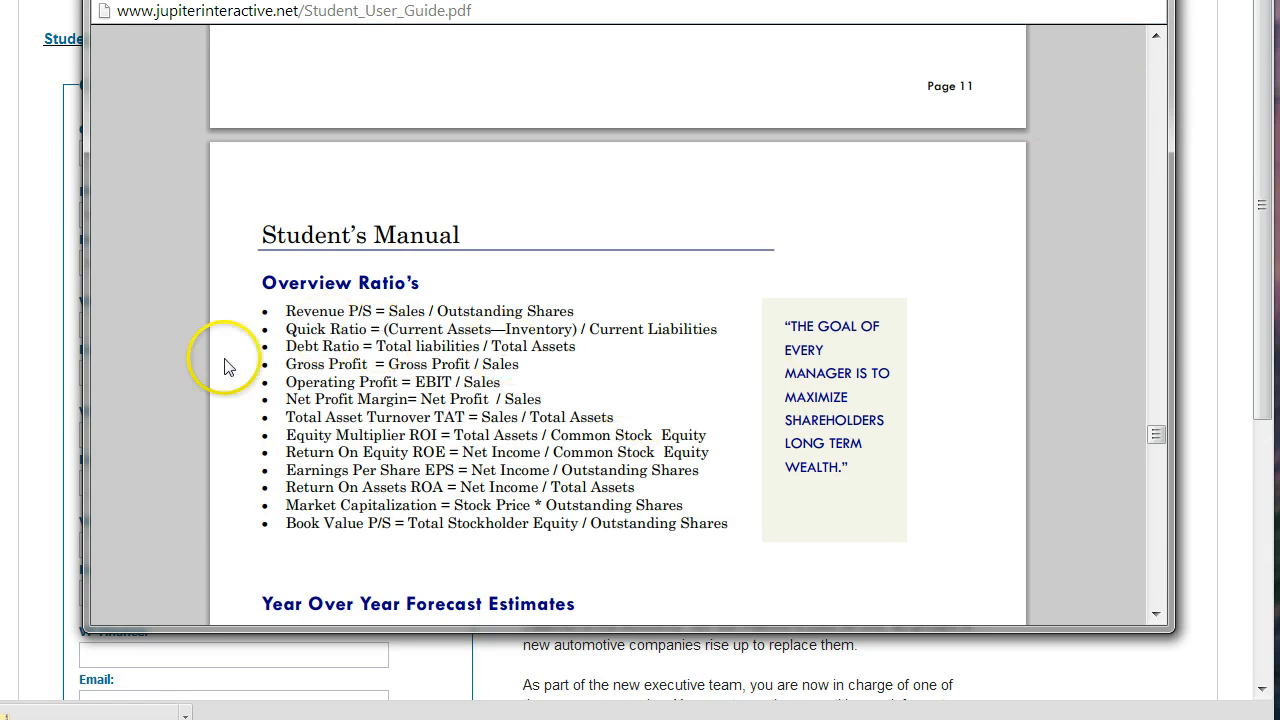
pyautogui.moveTo(908, 268)
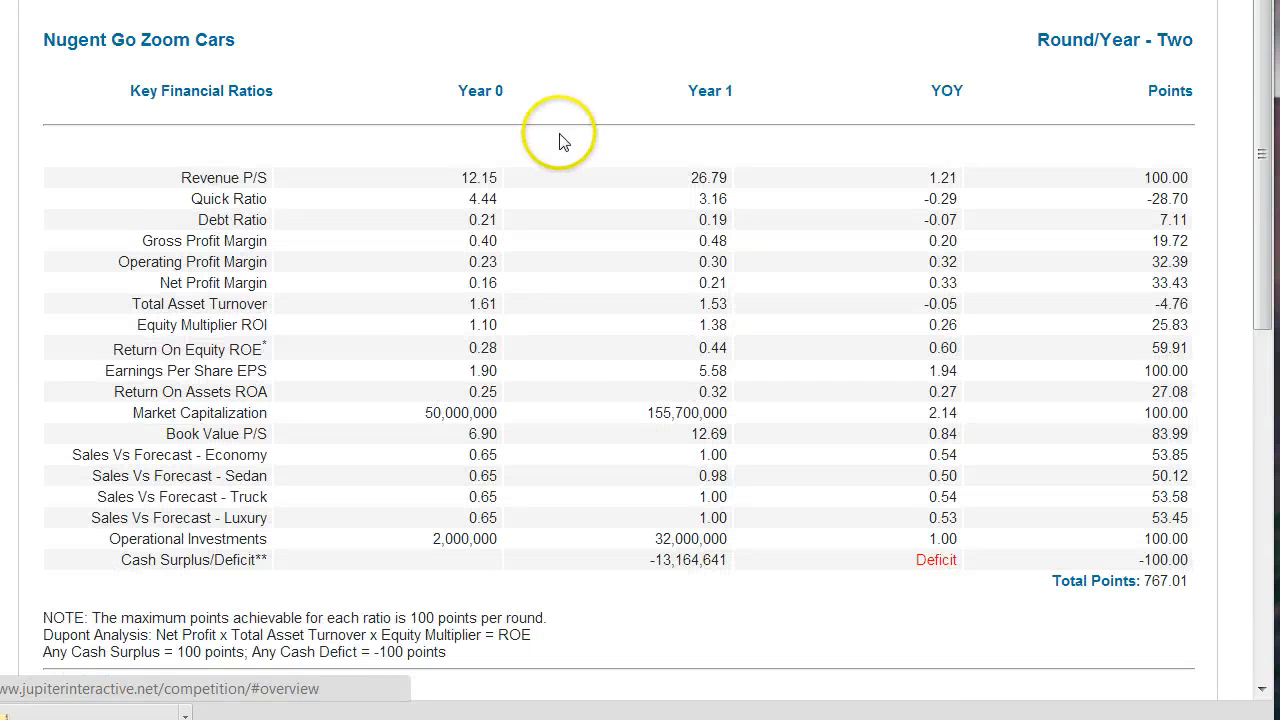
pyautogui.moveTo(308, 250)
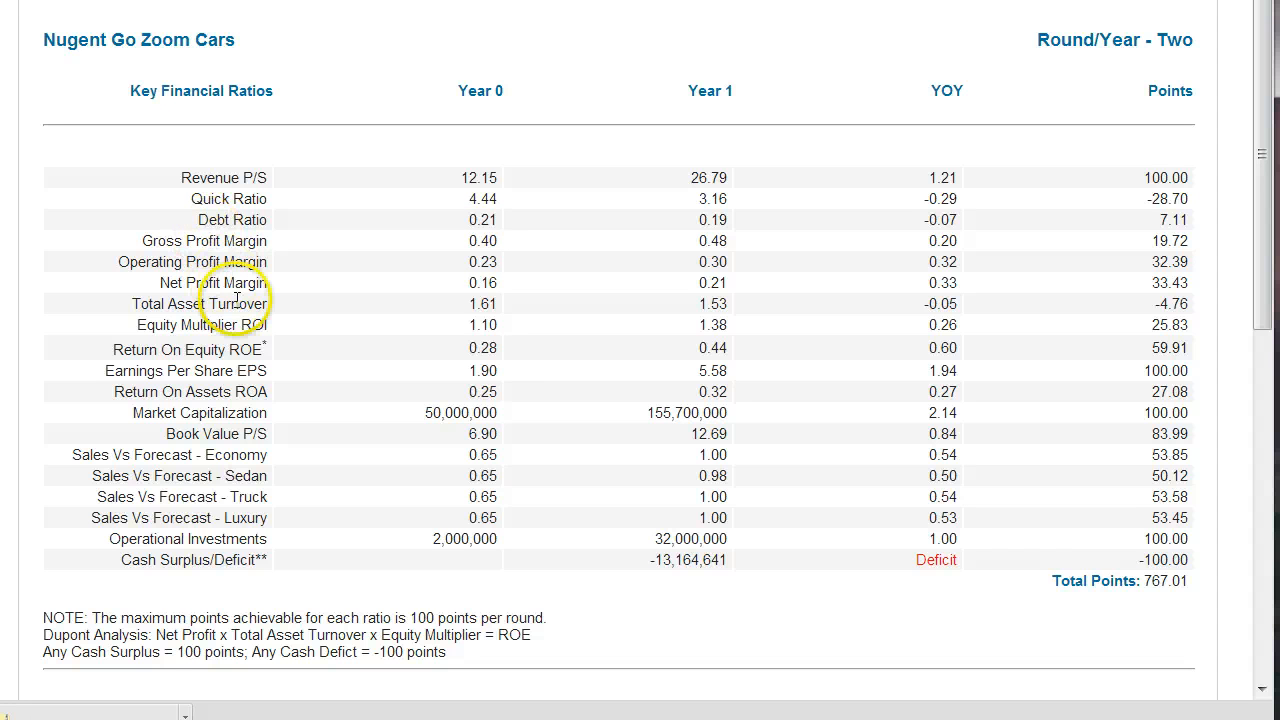
pyautogui.moveTo(258, 262)
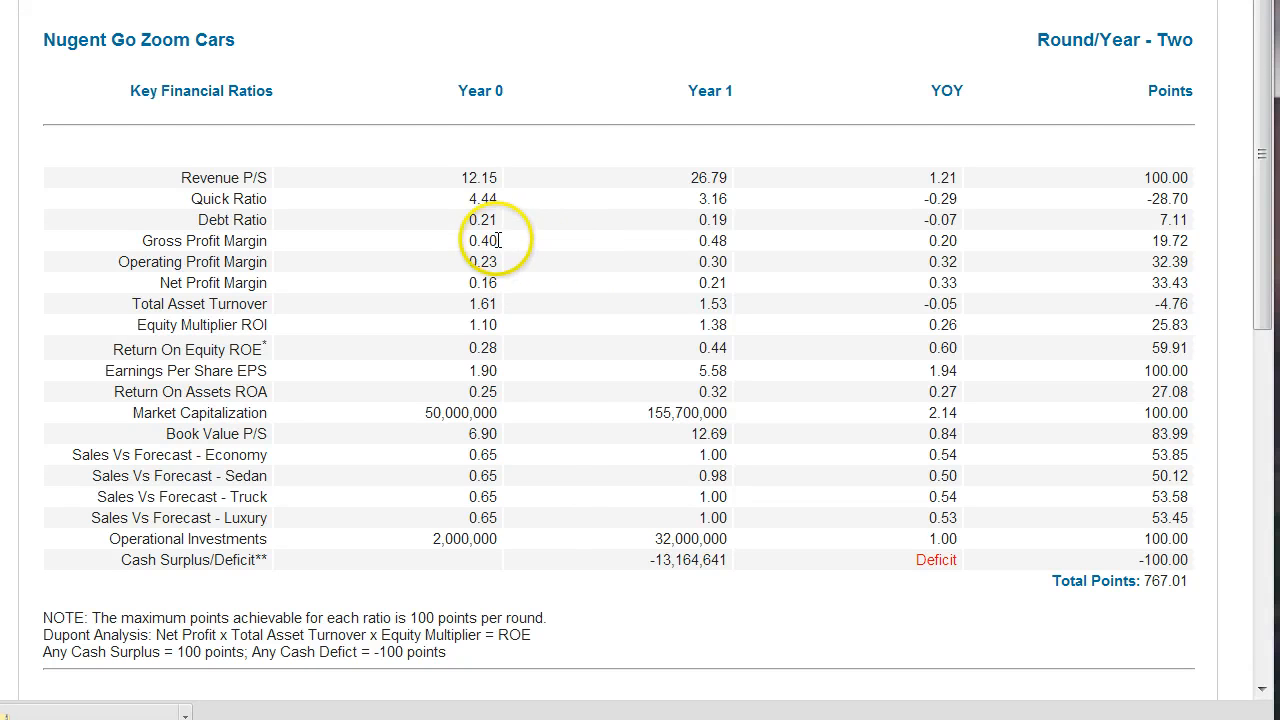
pyautogui.doubleClick(482, 240)
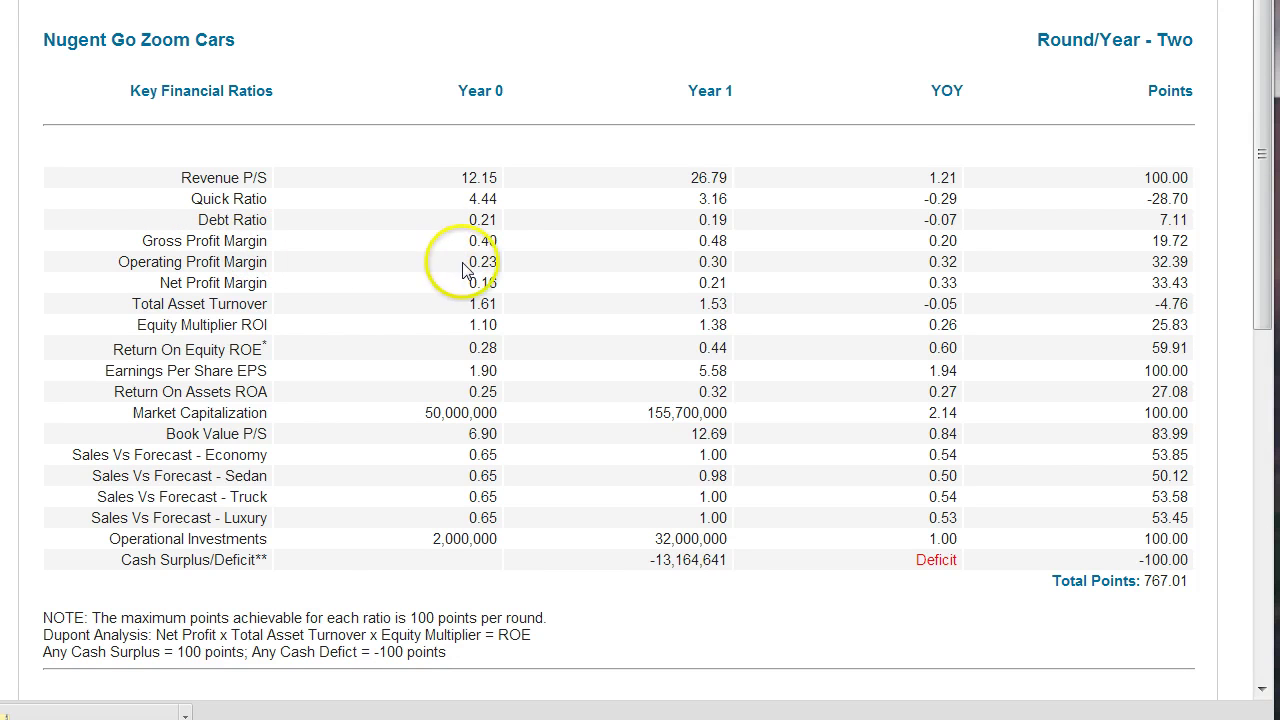
pyautogui.moveTo(452, 258)
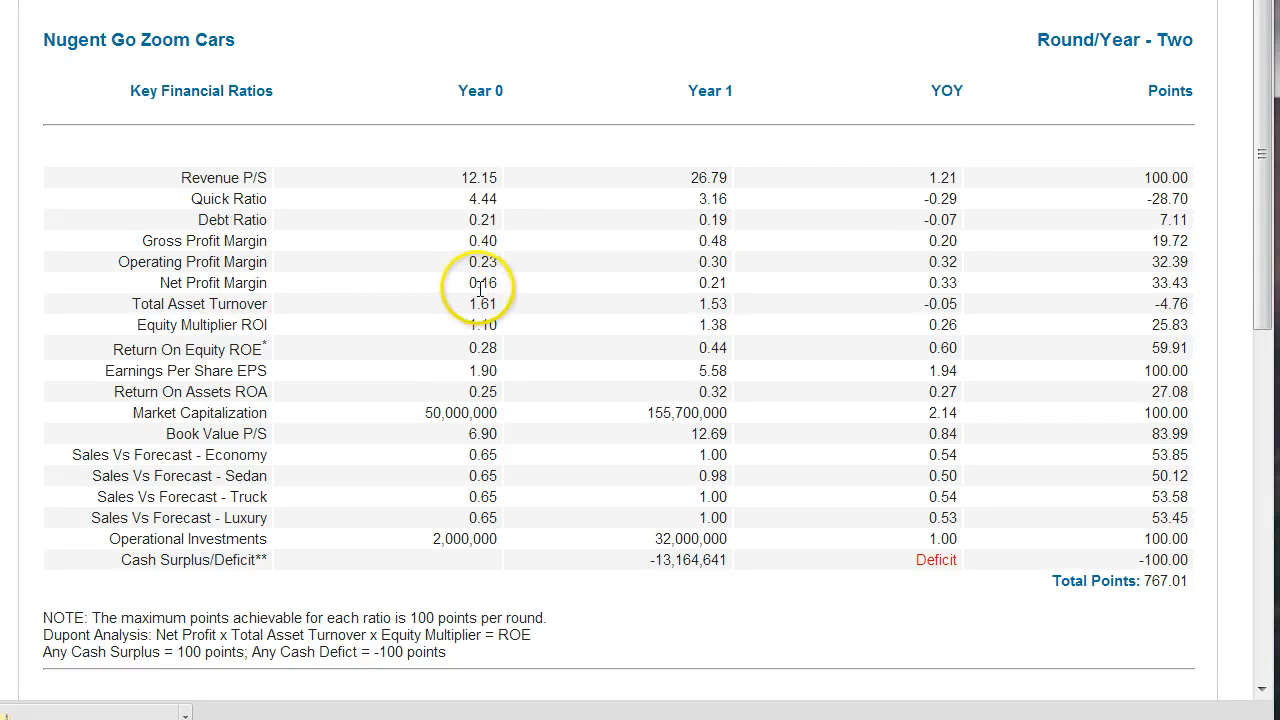
pyautogui.moveTo(480, 244)
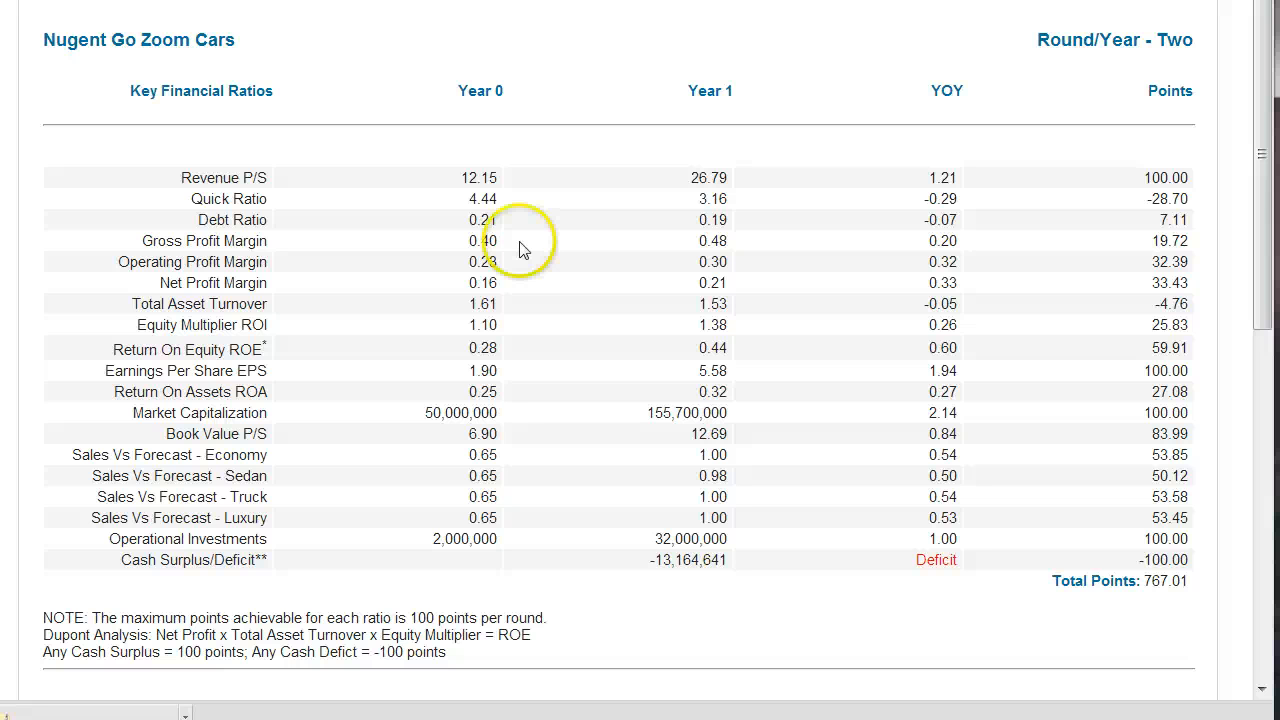
pyautogui.moveTo(594, 296)
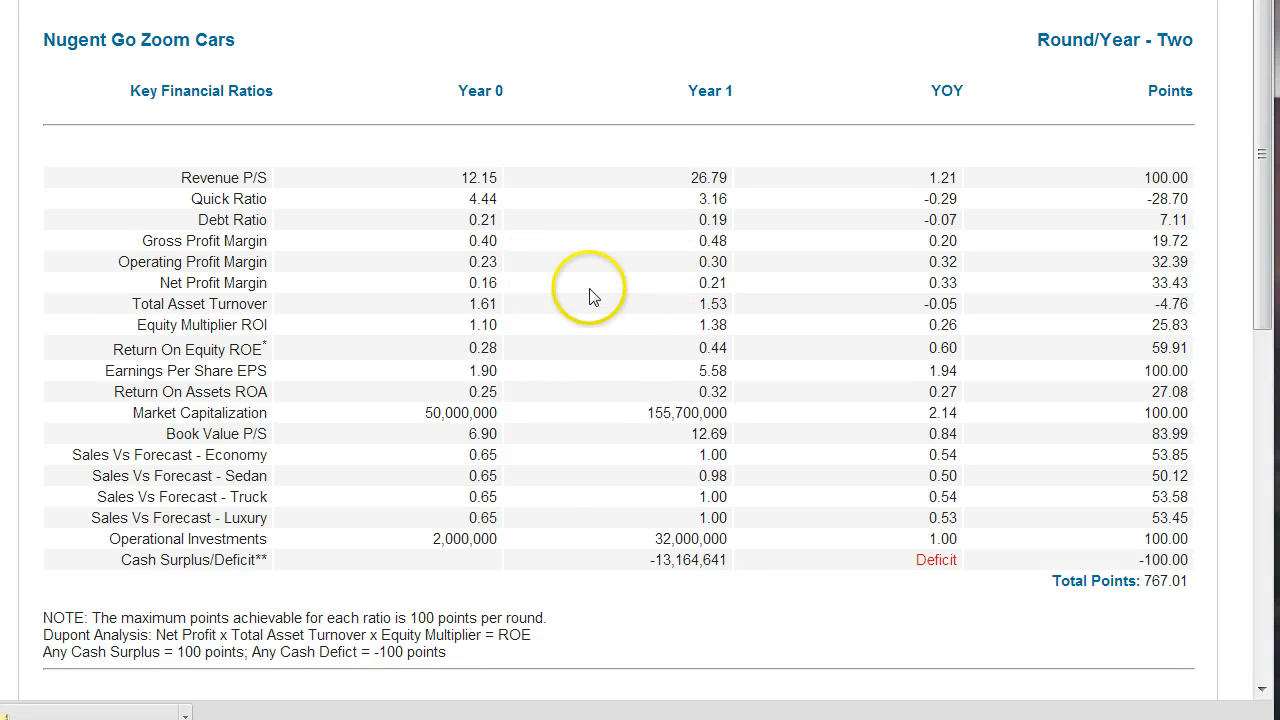
pyautogui.moveTo(680, 304)
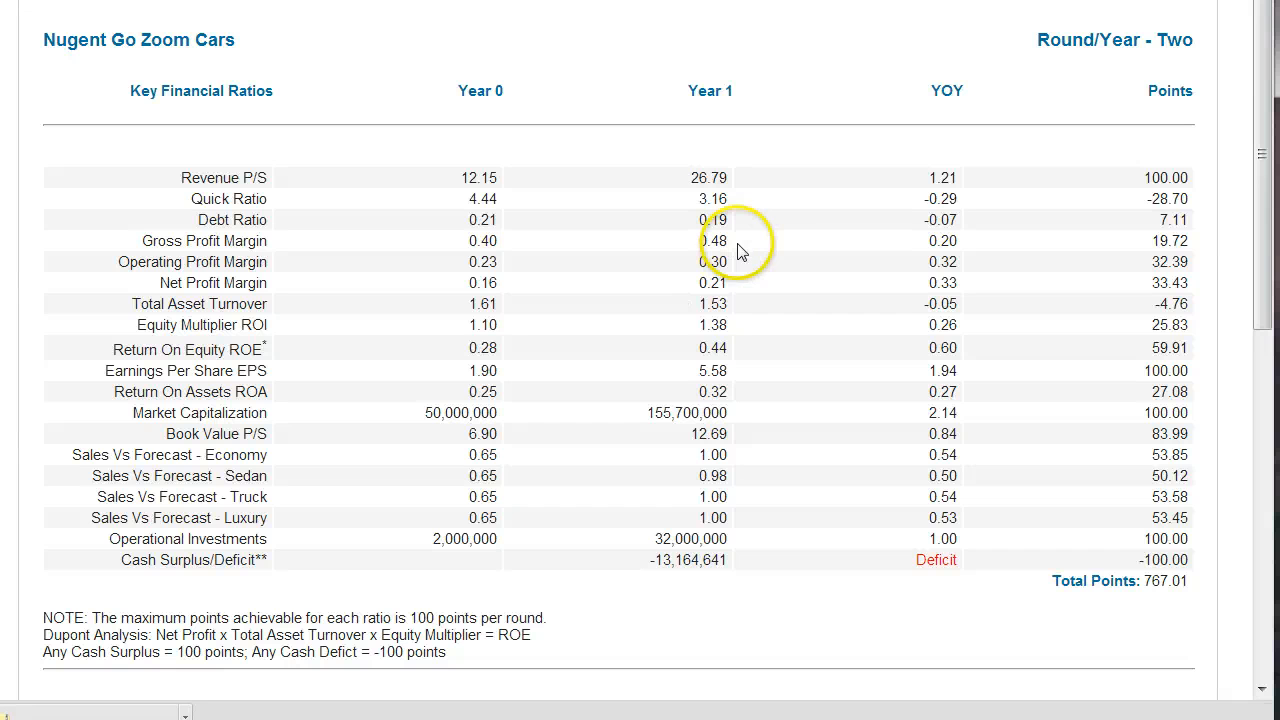
pyautogui.moveTo(956, 248)
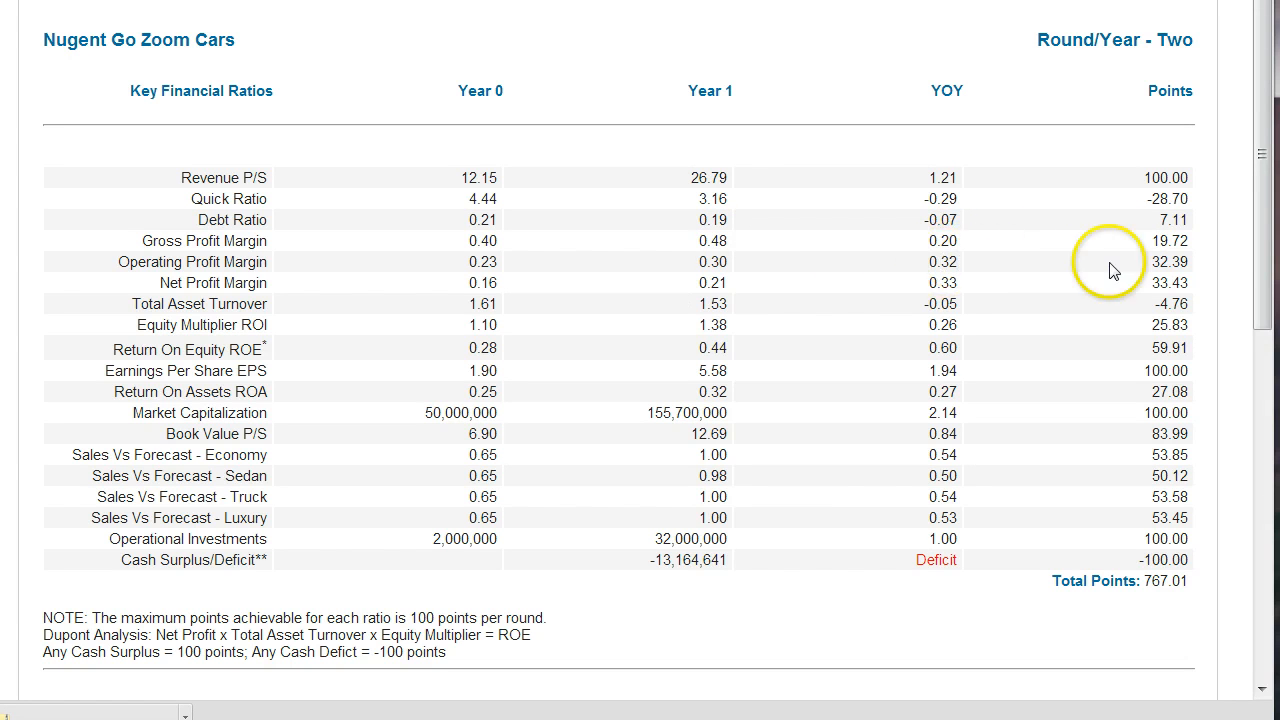
pyautogui.moveTo(956, 296)
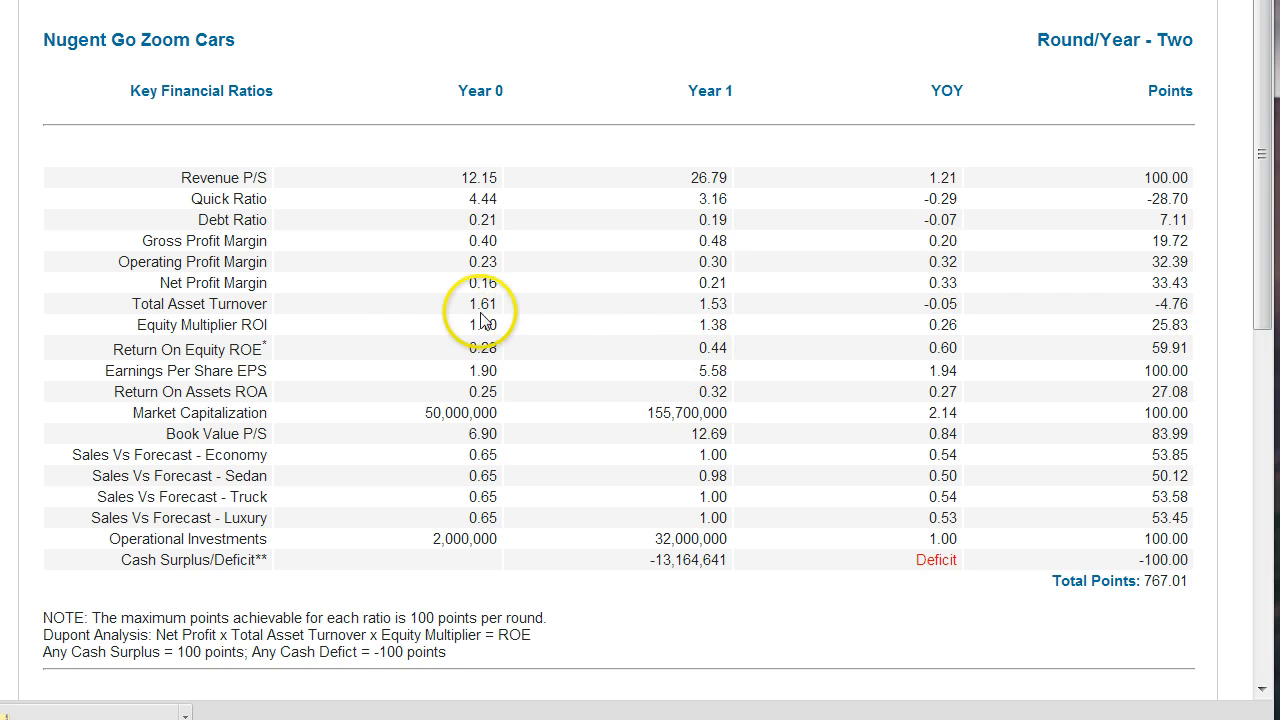
pyautogui.moveTo(650, 324)
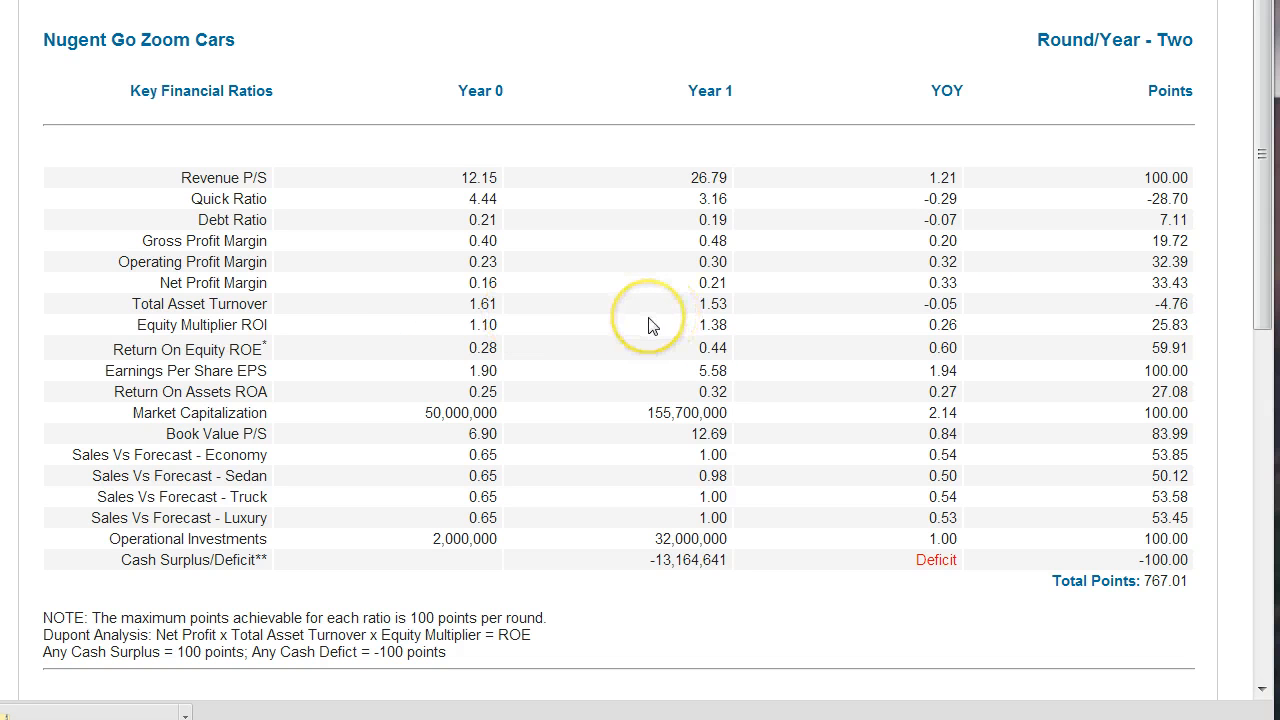
pyautogui.moveTo(196, 312)
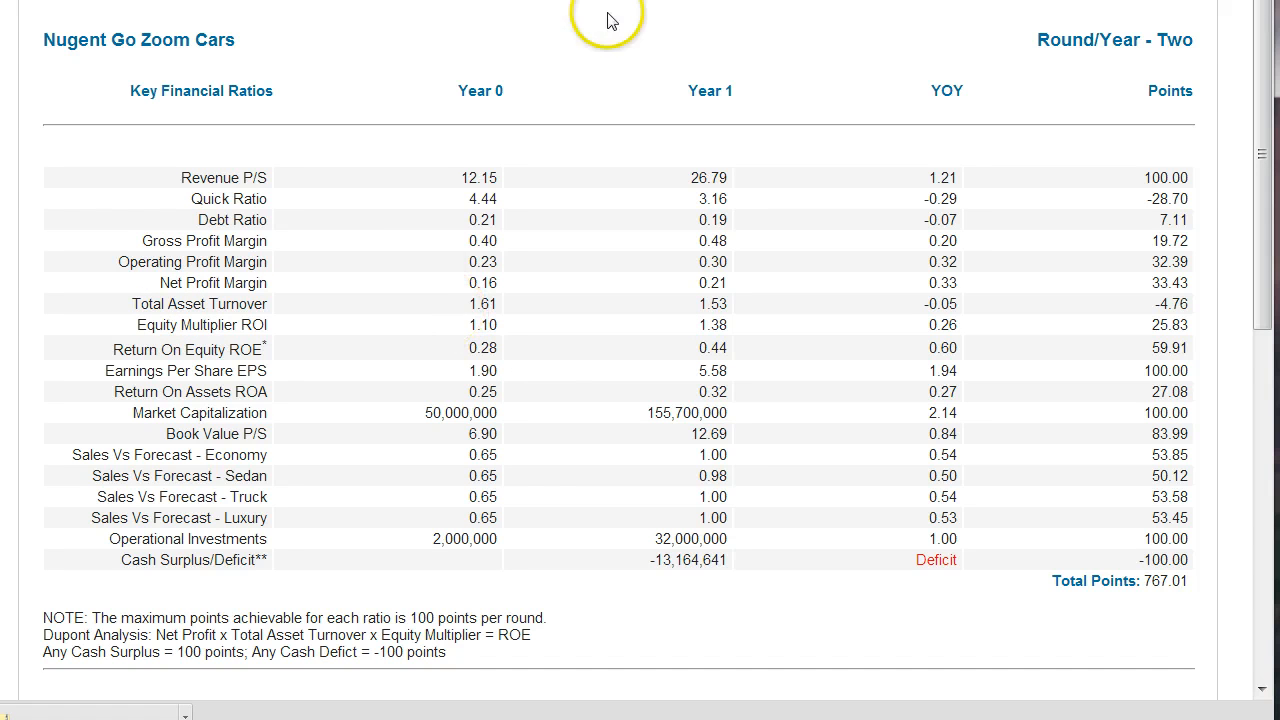
pyautogui.moveTo(422, 240)
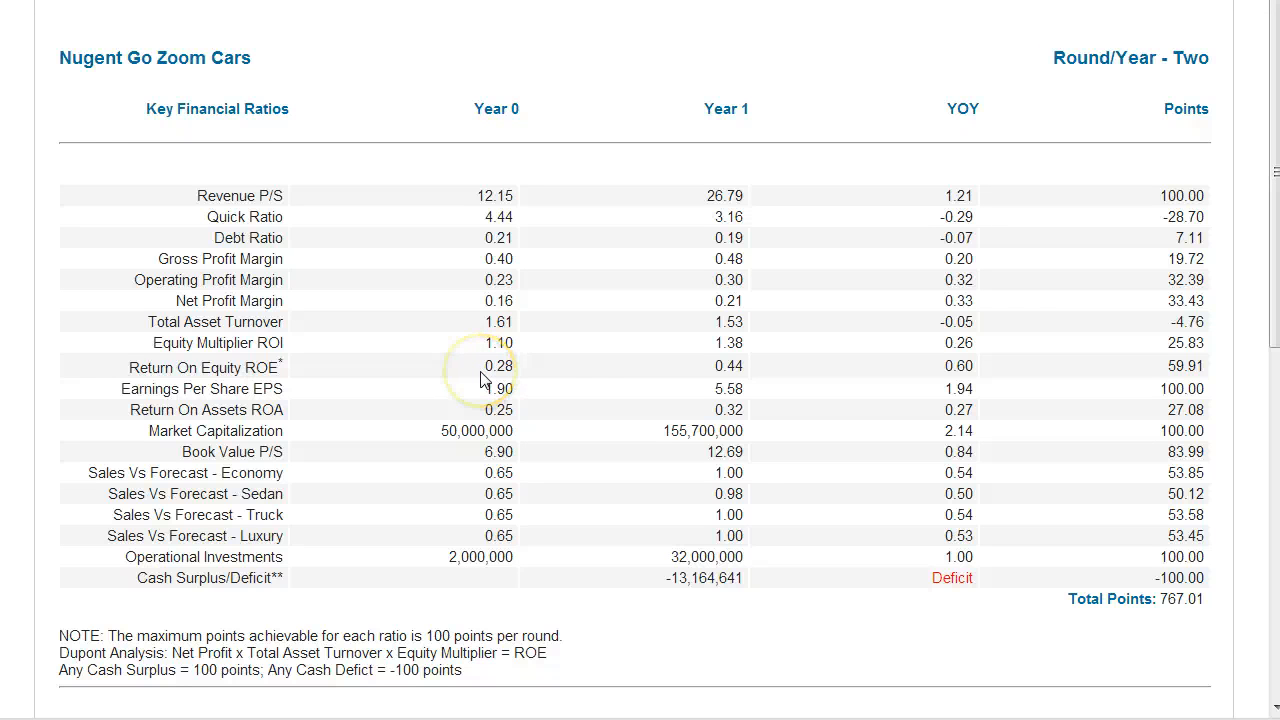
pyautogui.moveTo(652, 384)
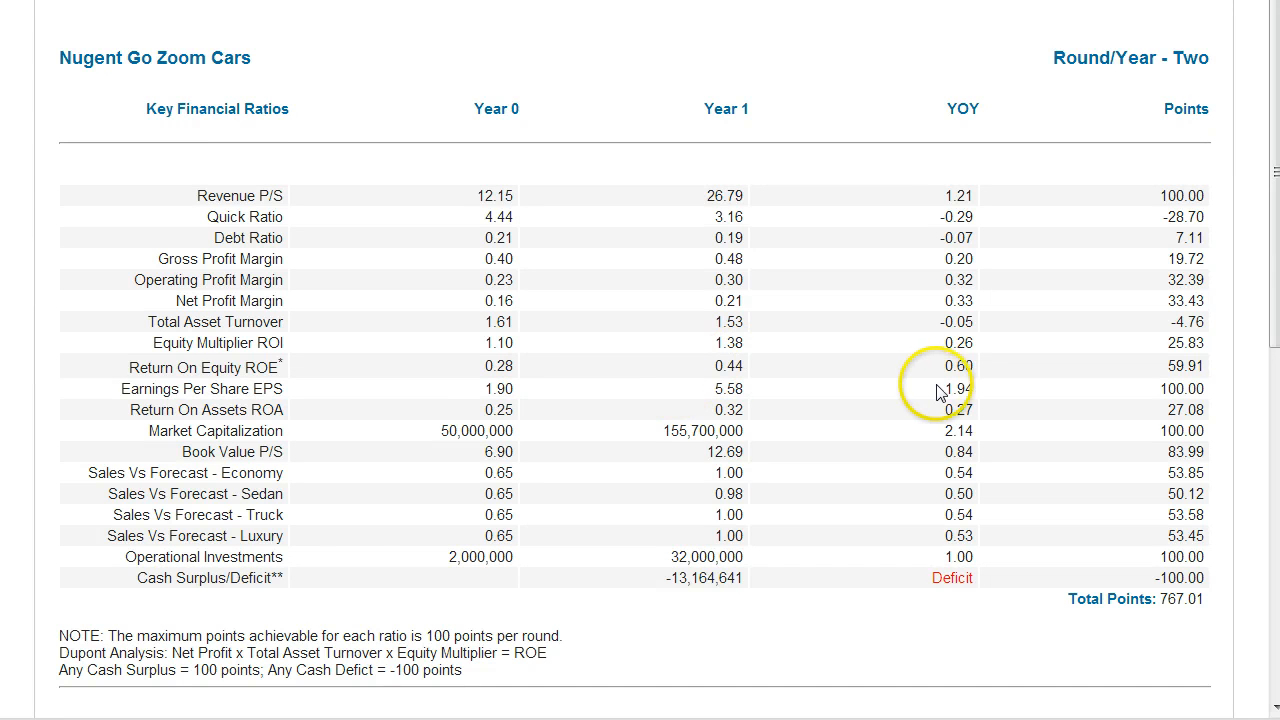
pyautogui.moveTo(884, 404)
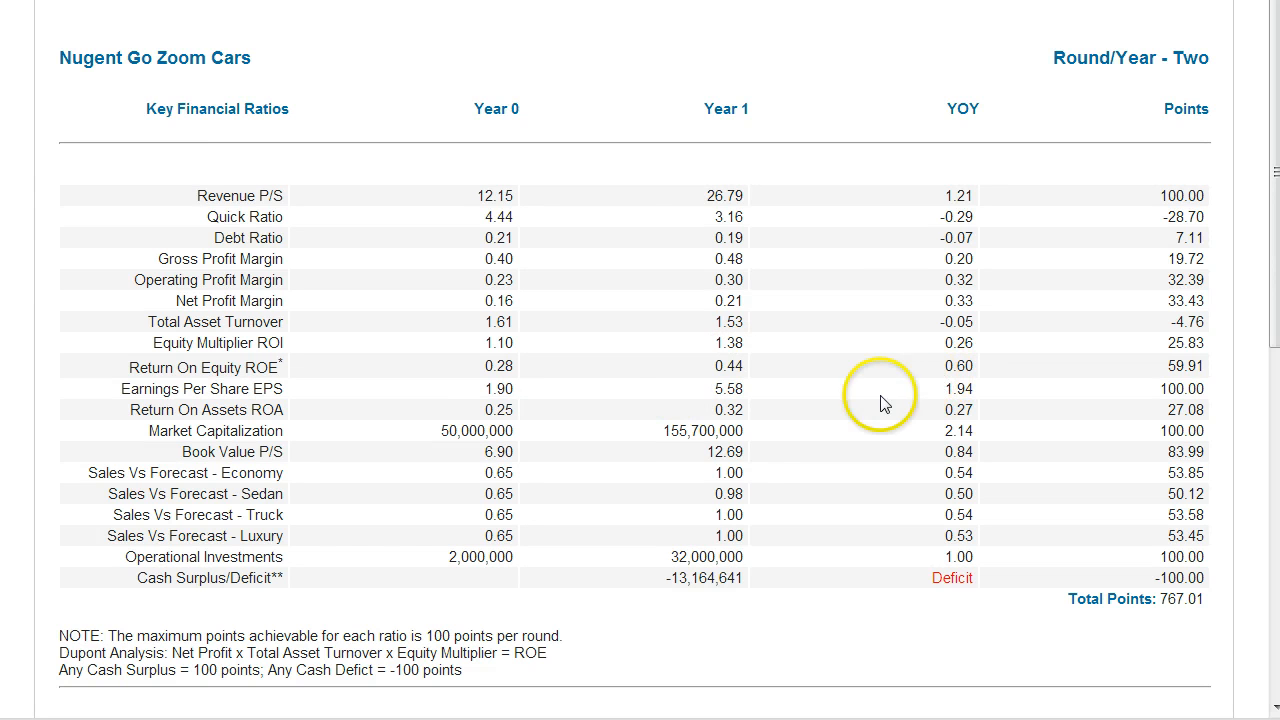
pyautogui.moveTo(712, 388)
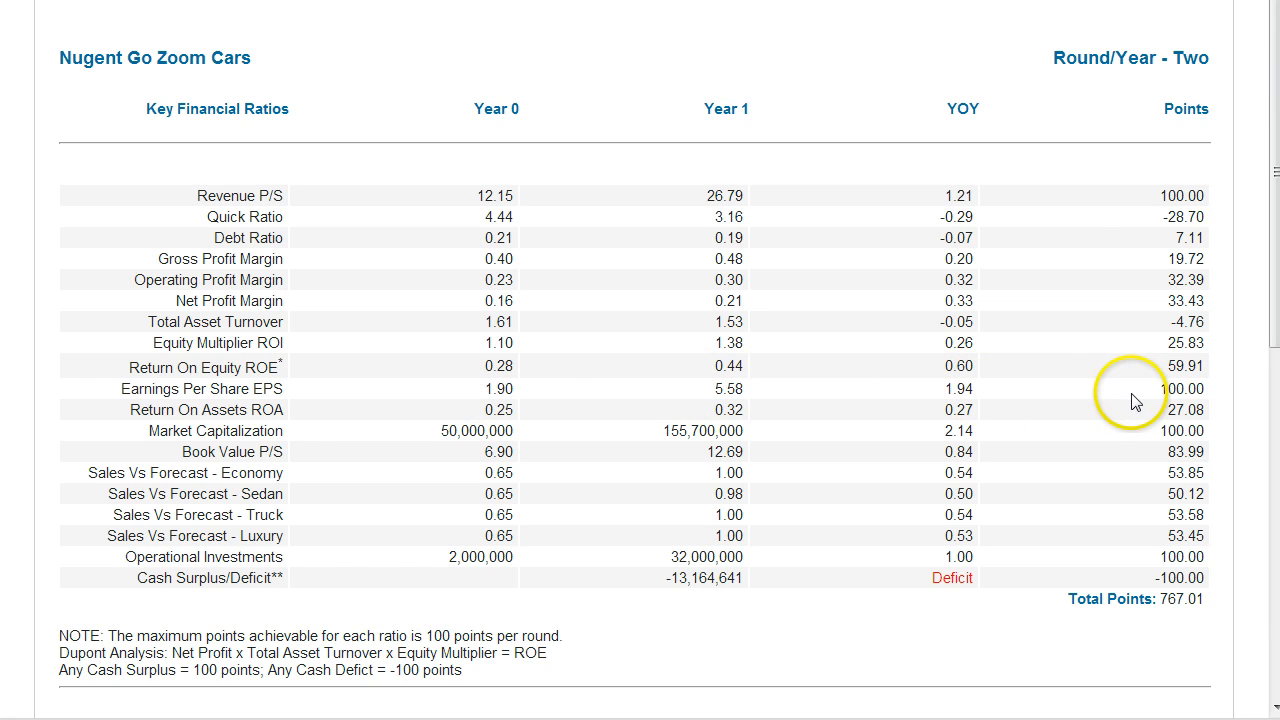
pyautogui.moveTo(448, 420)
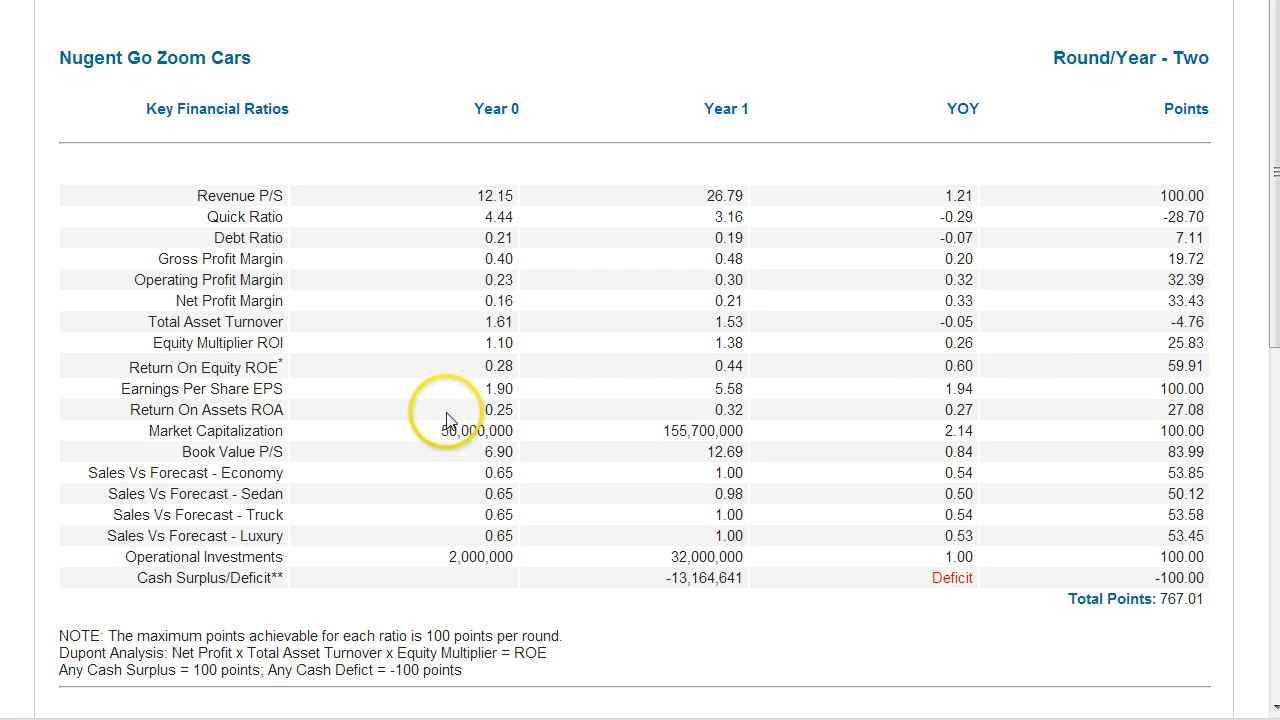
pyautogui.moveTo(660, 430)
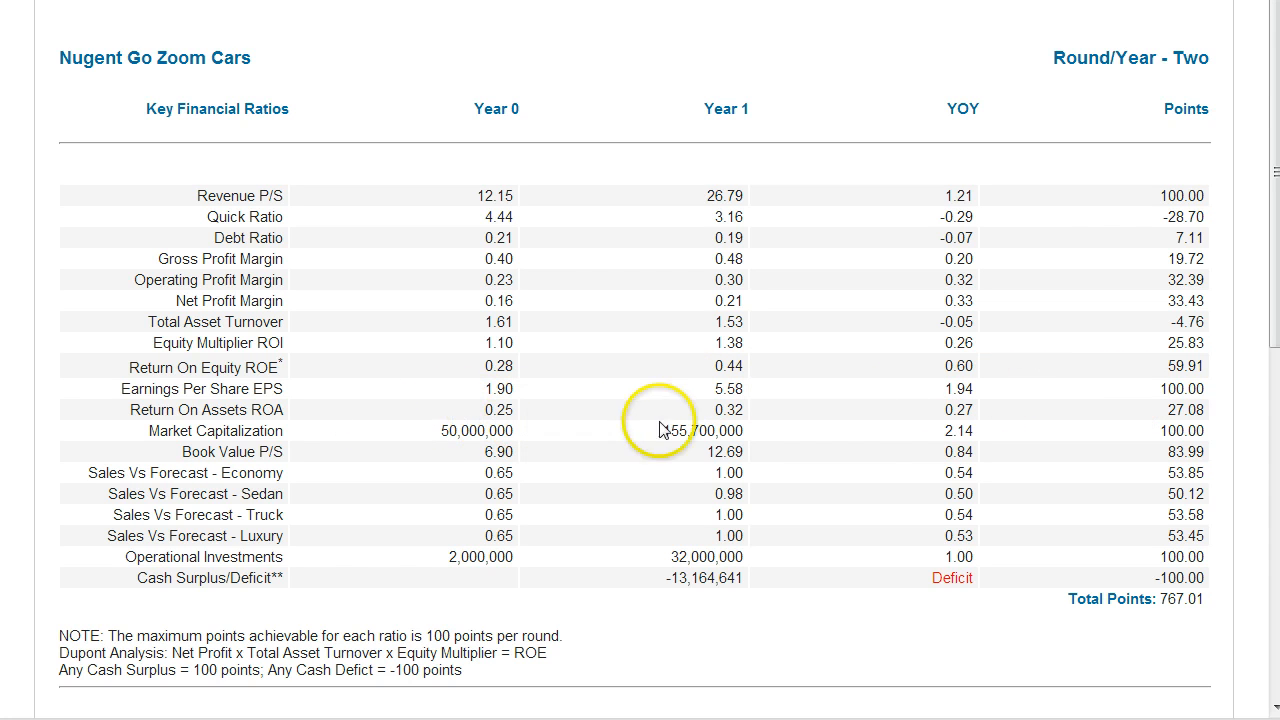
pyautogui.moveTo(886, 424)
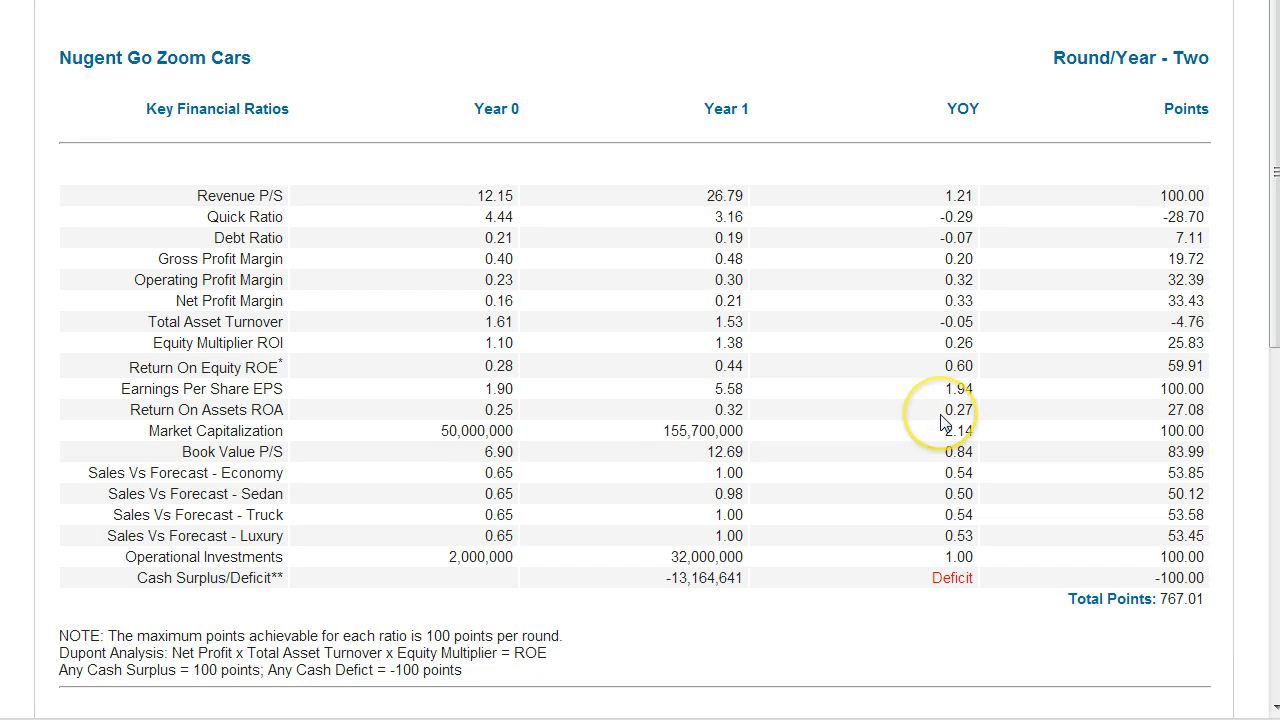
pyautogui.moveTo(942, 424)
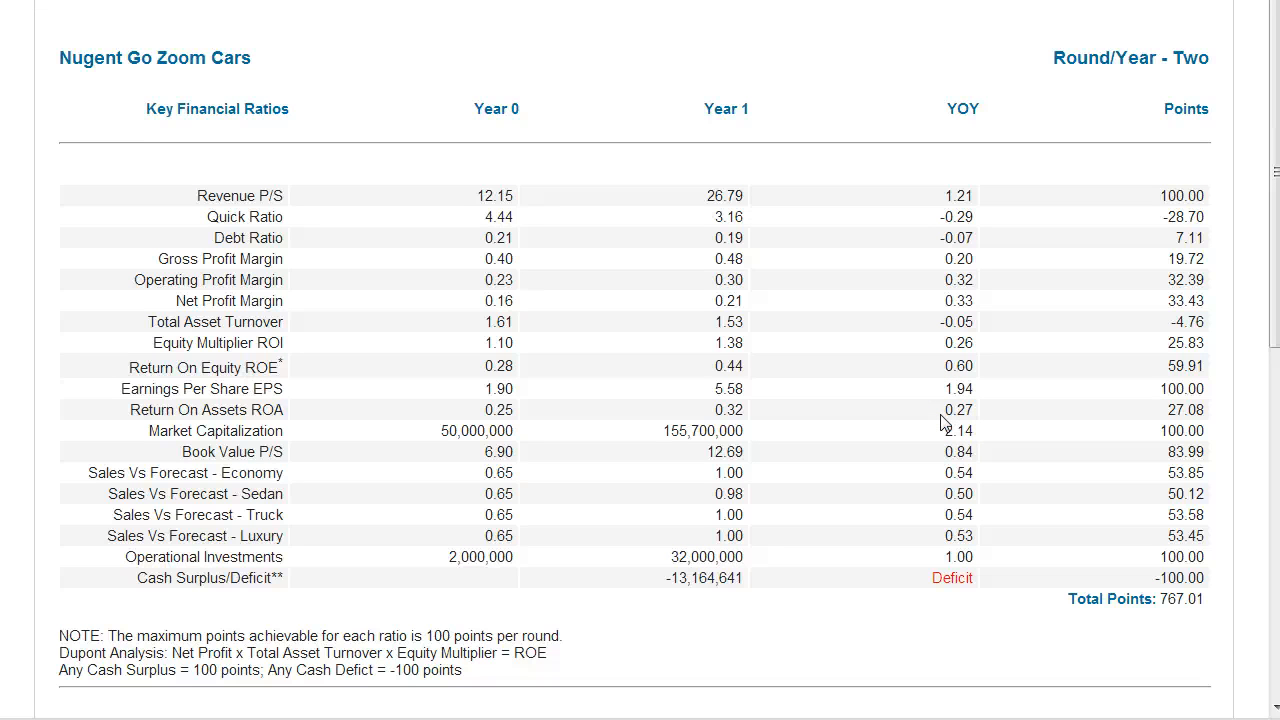
# Finish with the round-two ratios table and head toward the Blackboard course Assignments page.
pyautogui.click(692, 432)
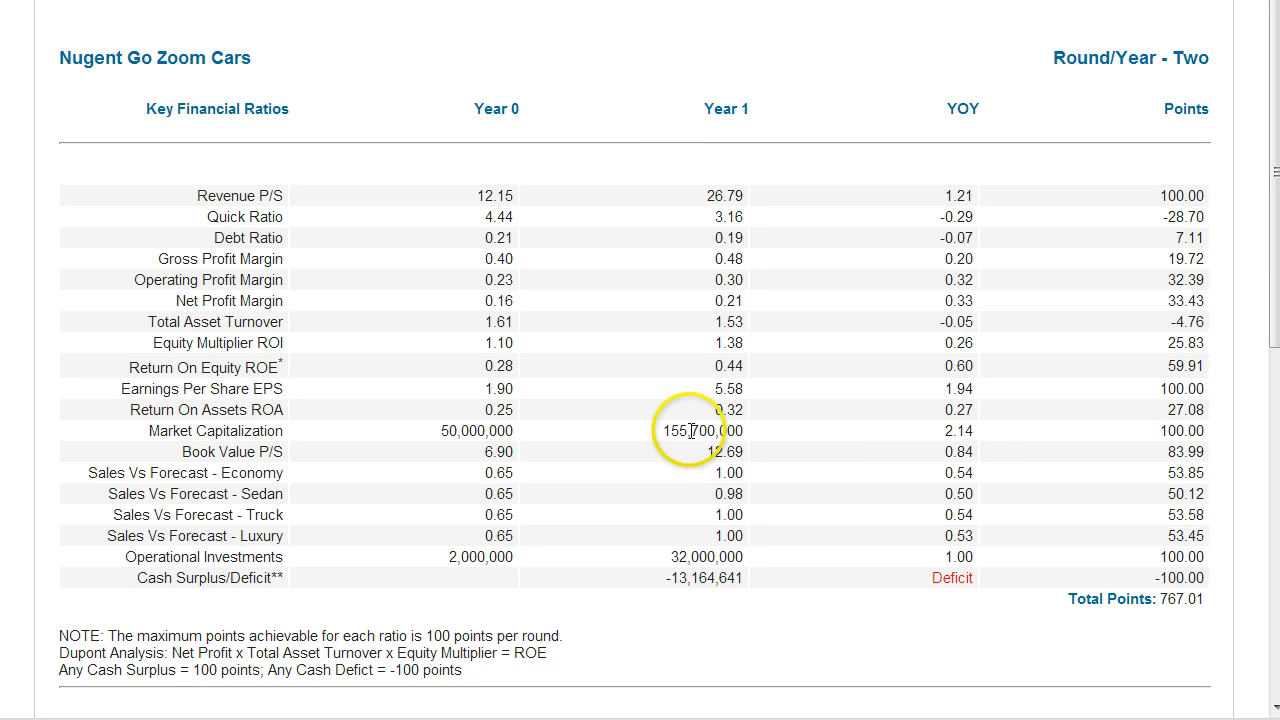
pyautogui.moveTo(610, 436)
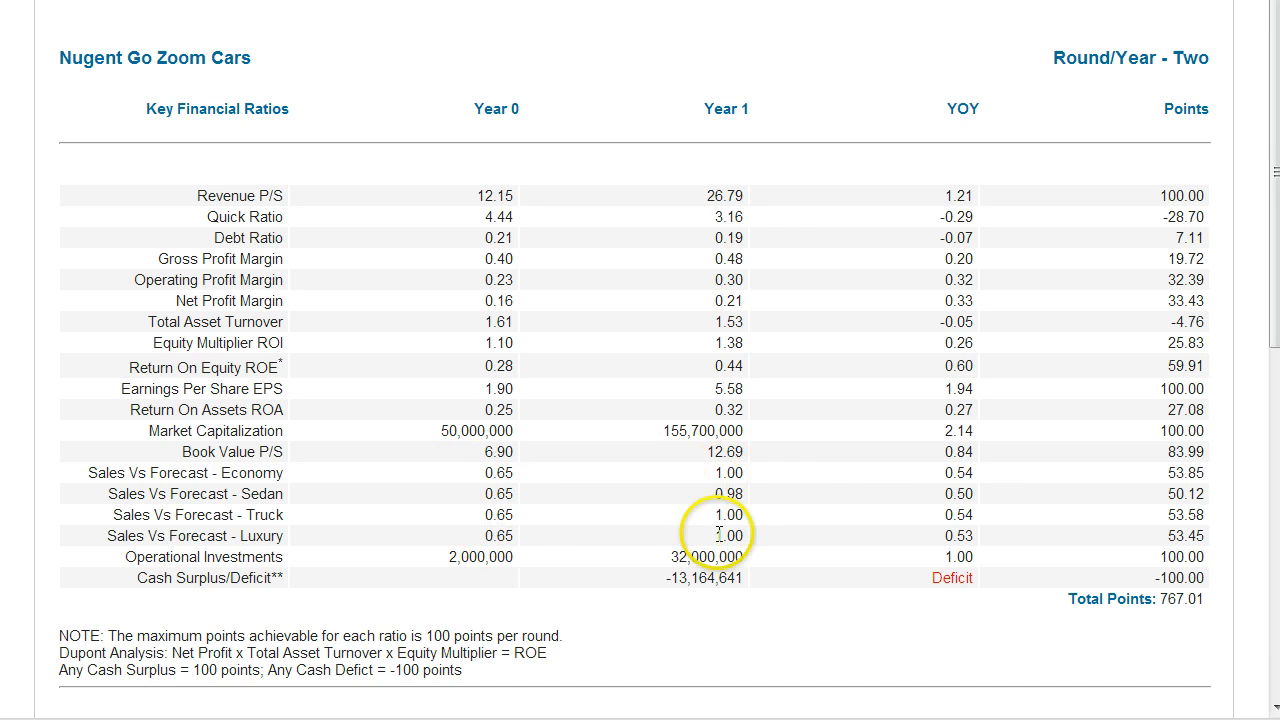
pyautogui.moveTo(910, 516)
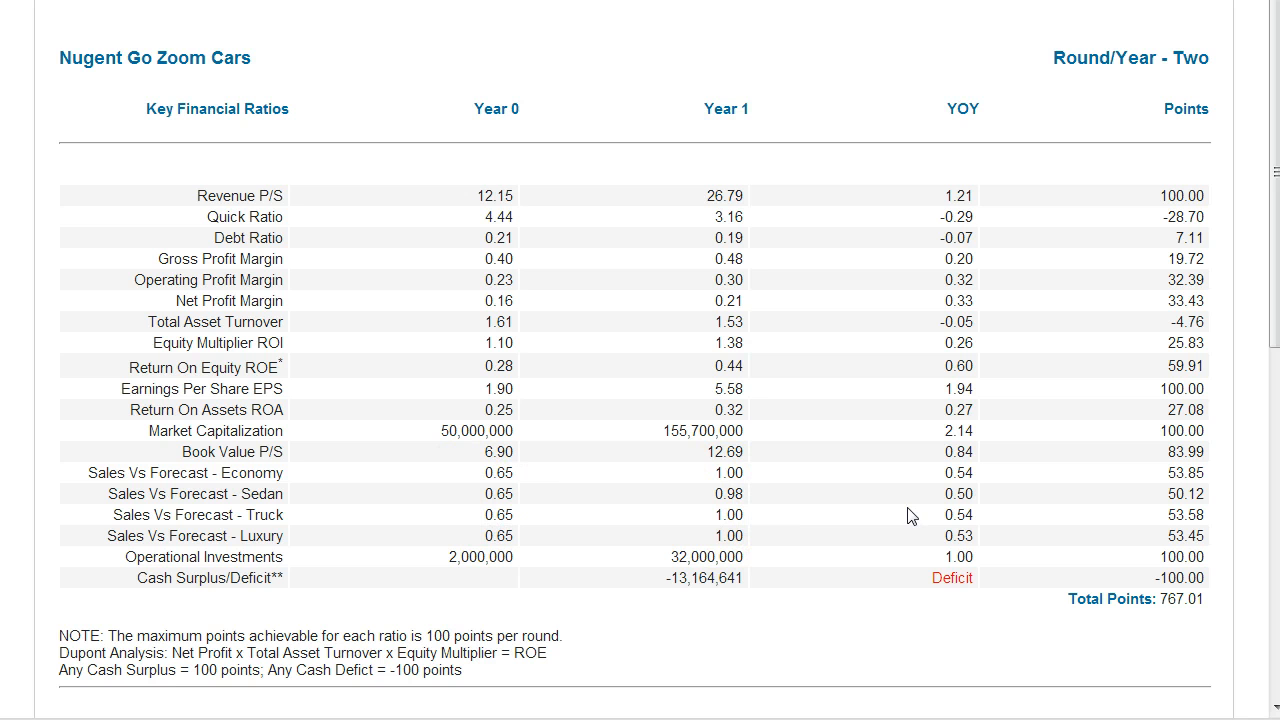
pyautogui.moveTo(1150, 522)
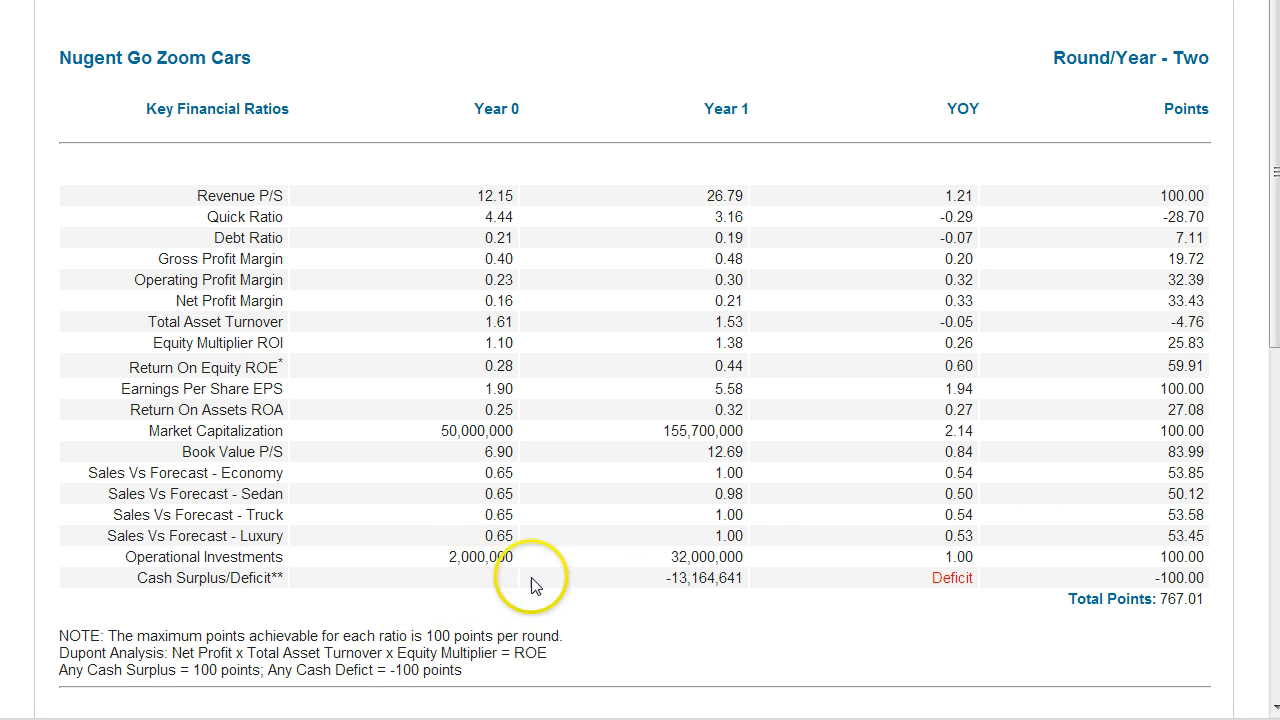
pyautogui.moveTo(790, 614)
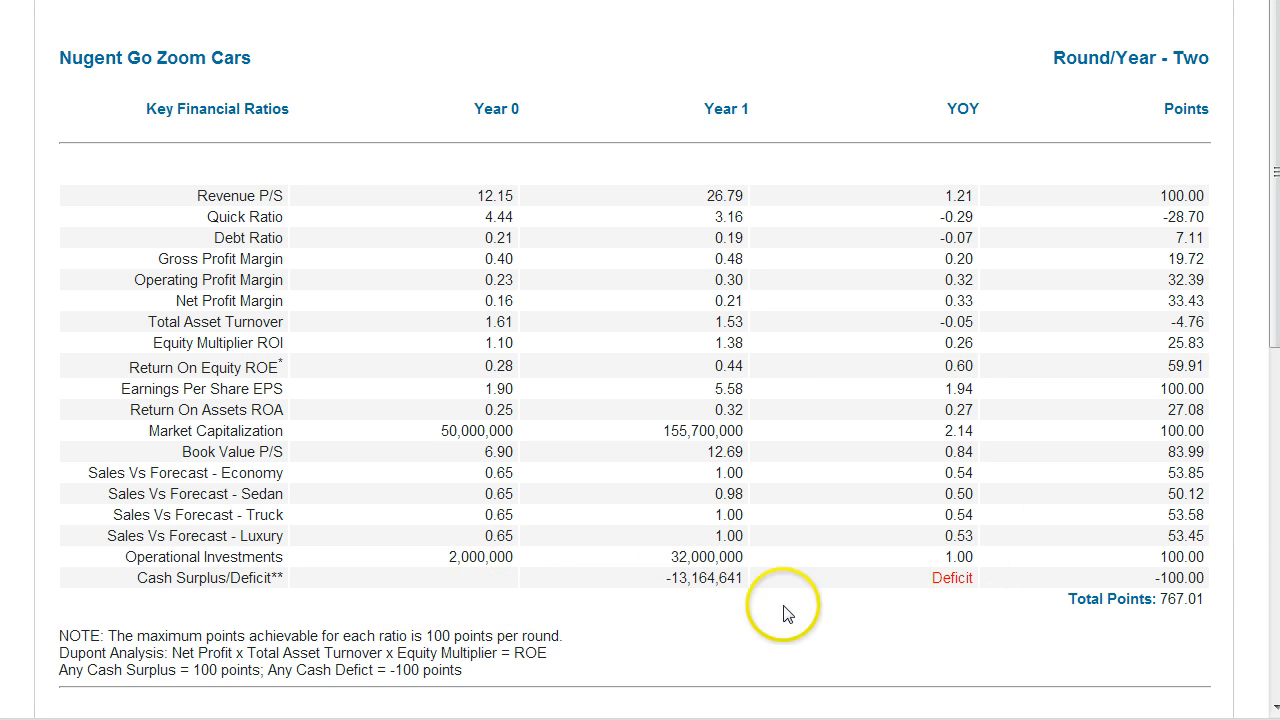
pyautogui.moveTo(784, 604)
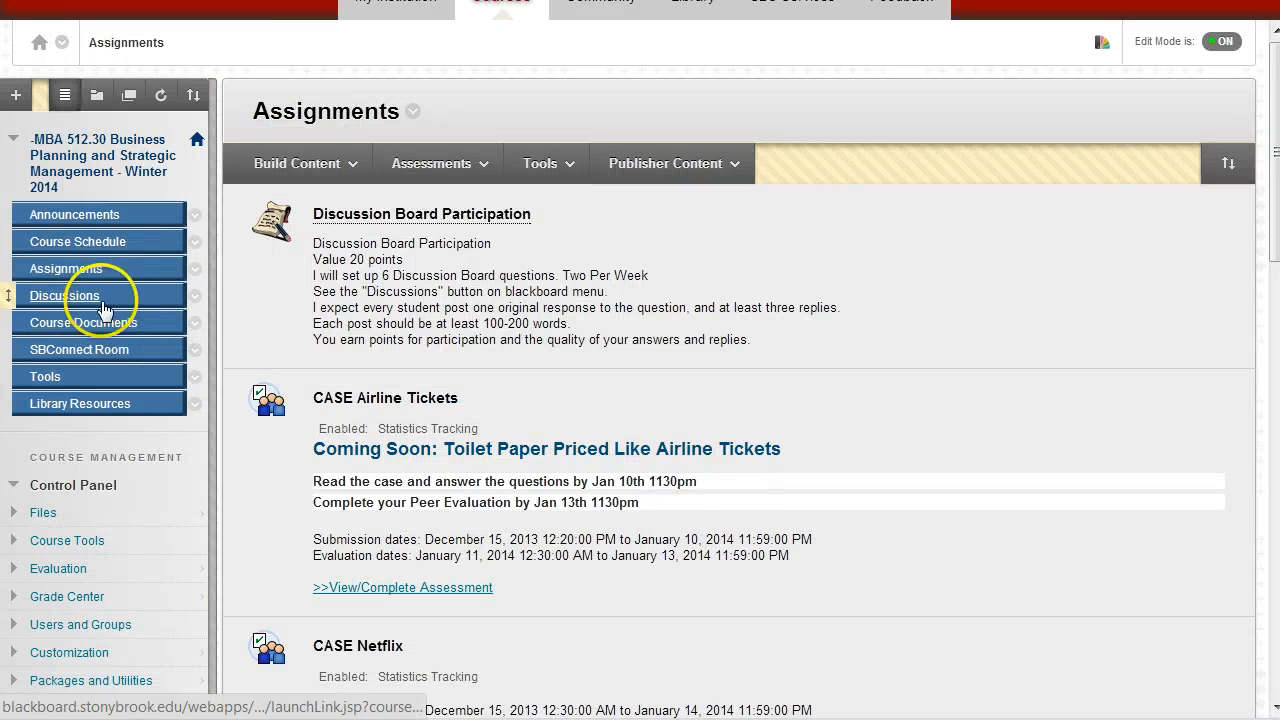
# Show the Assignments section describing how overview points map to course points for the simulation.
pyautogui.click(64, 296)
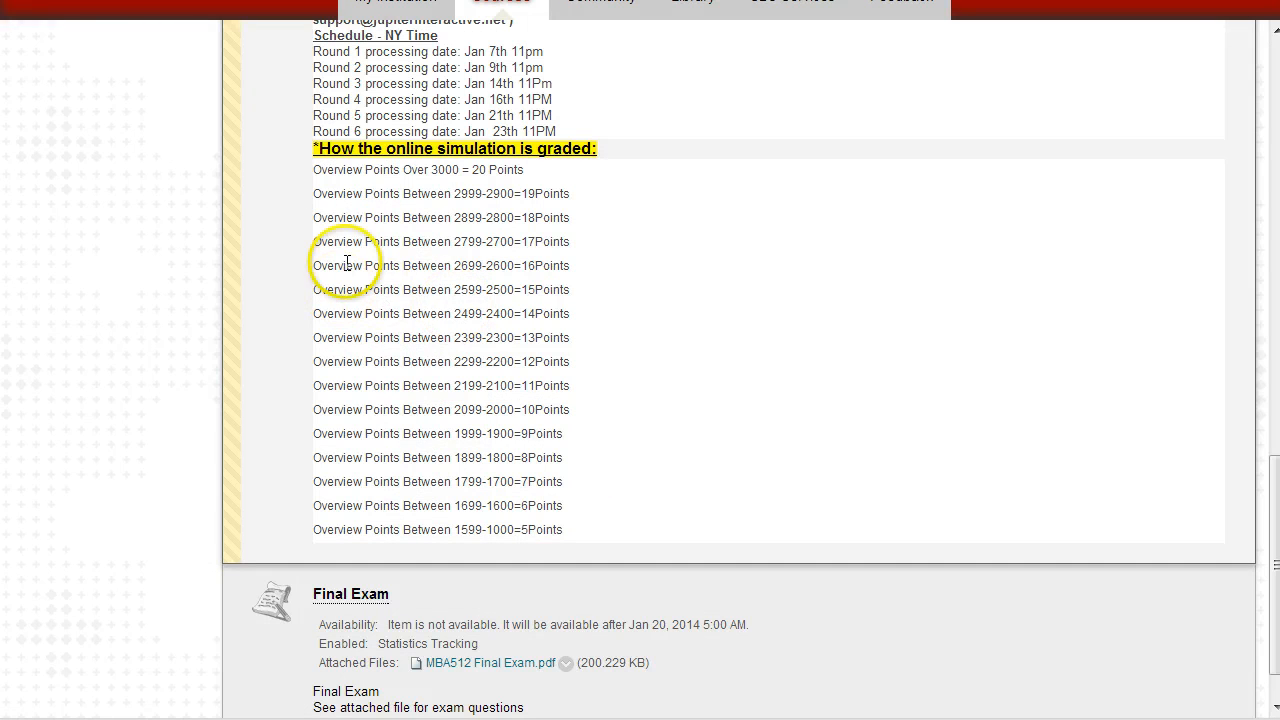
pyautogui.moveTo(388, 290)
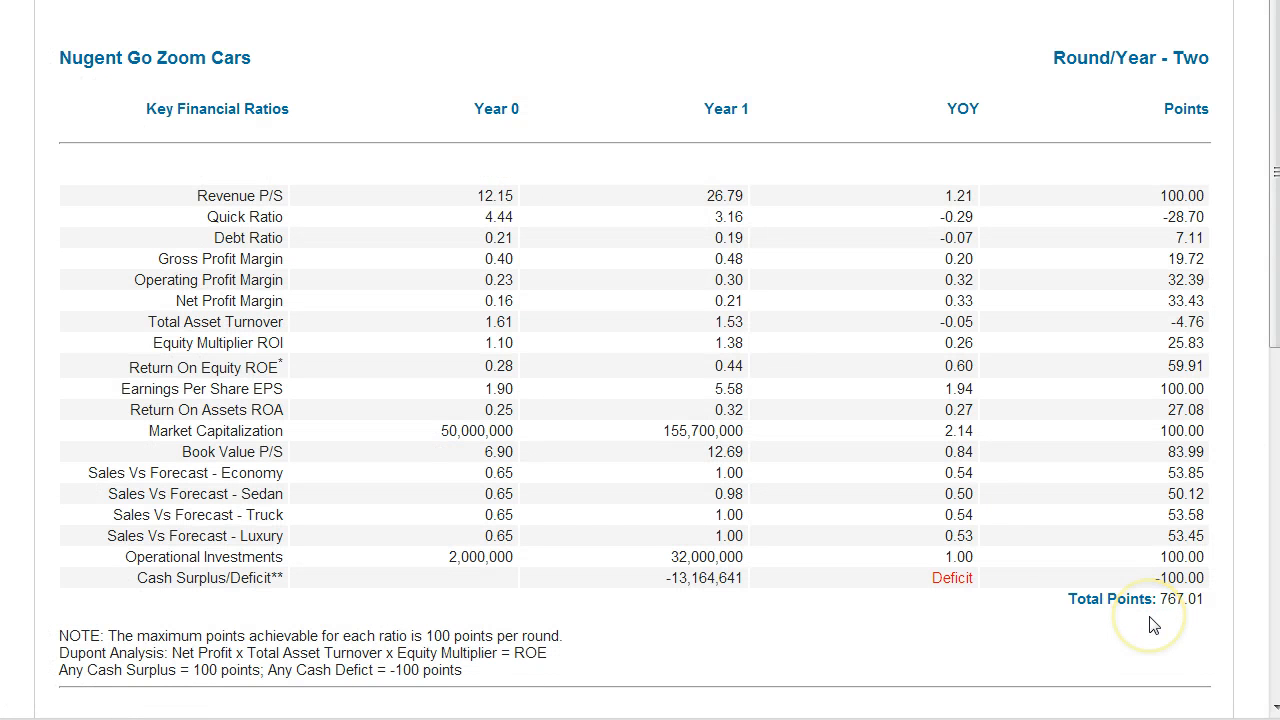
pyautogui.moveTo(1154, 624)
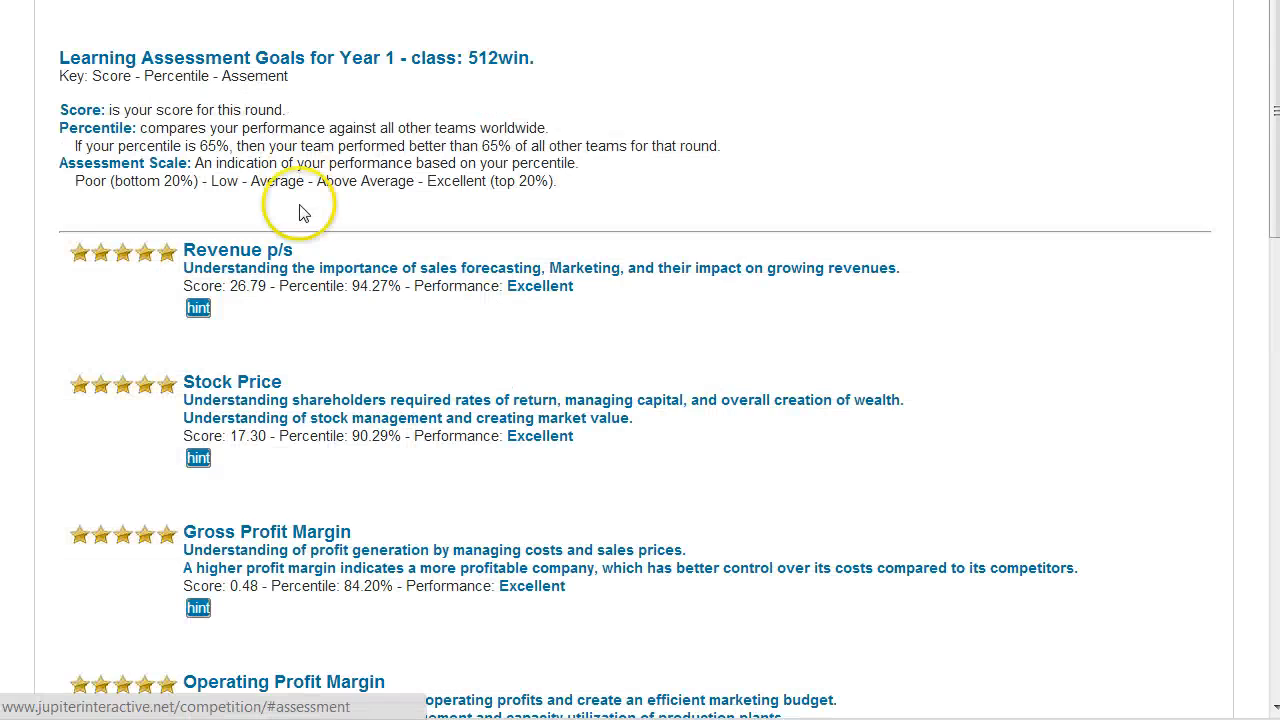
# Reveal the Cash Management and Revenue p/s improvement hints, then bring up the Year 1 leaderboard charts.
pyautogui.scroll(-3)
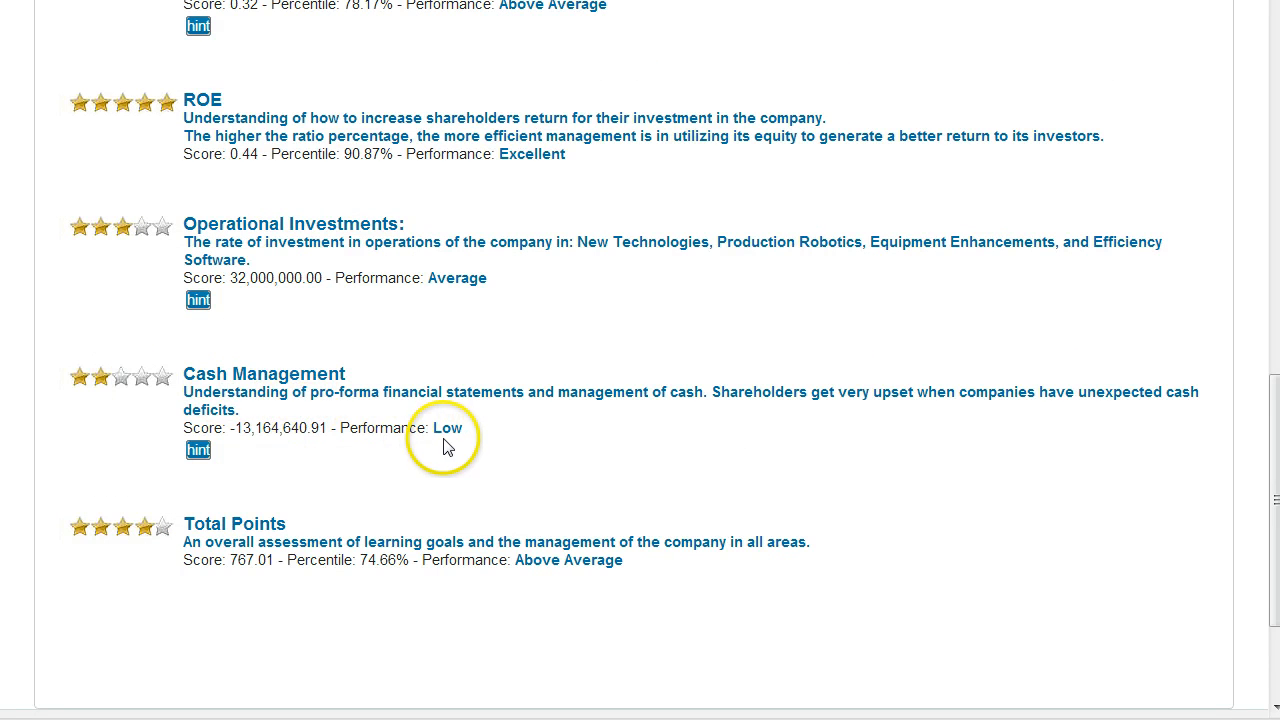
pyautogui.moveTo(192, 460)
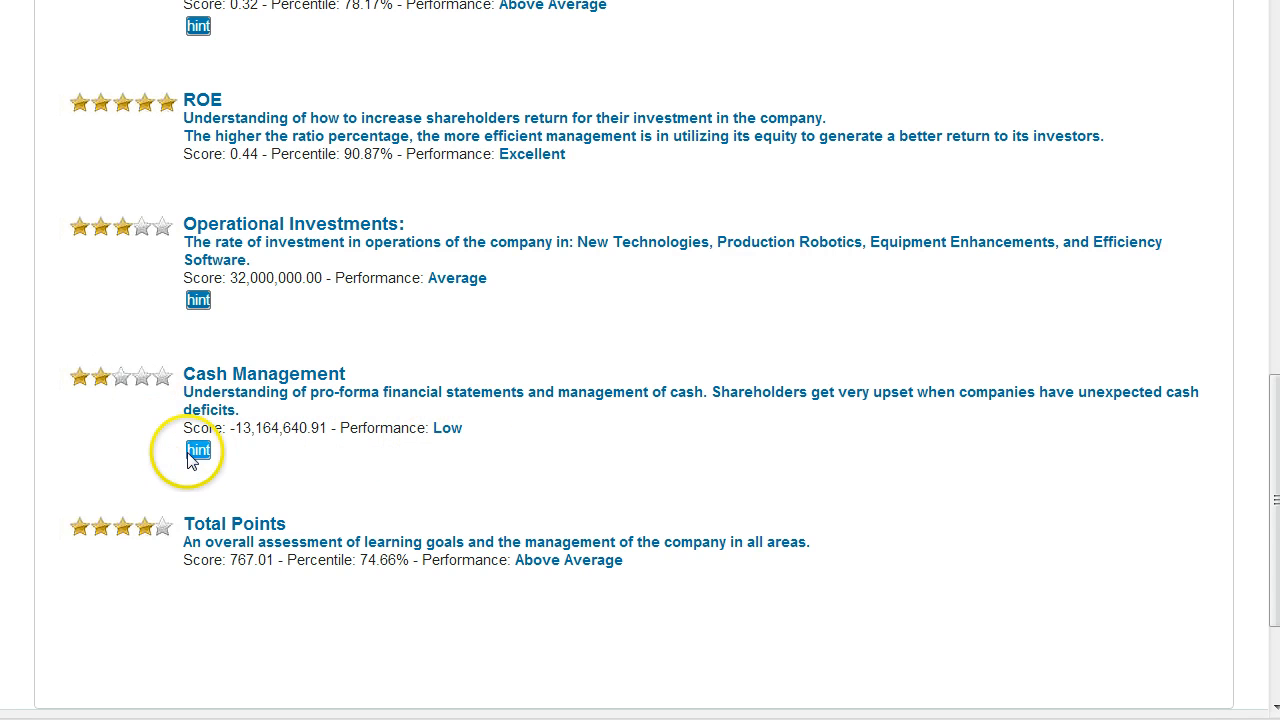
pyautogui.click(198, 448)
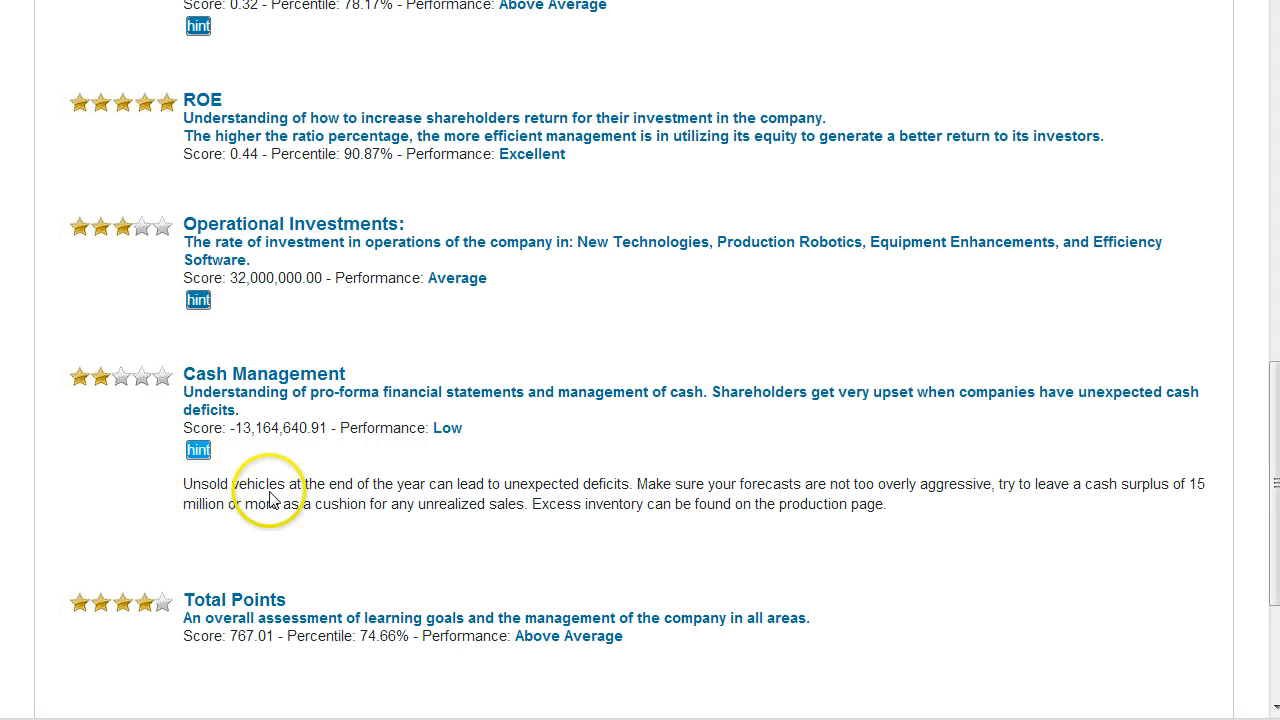
pyautogui.moveTo(608, 318)
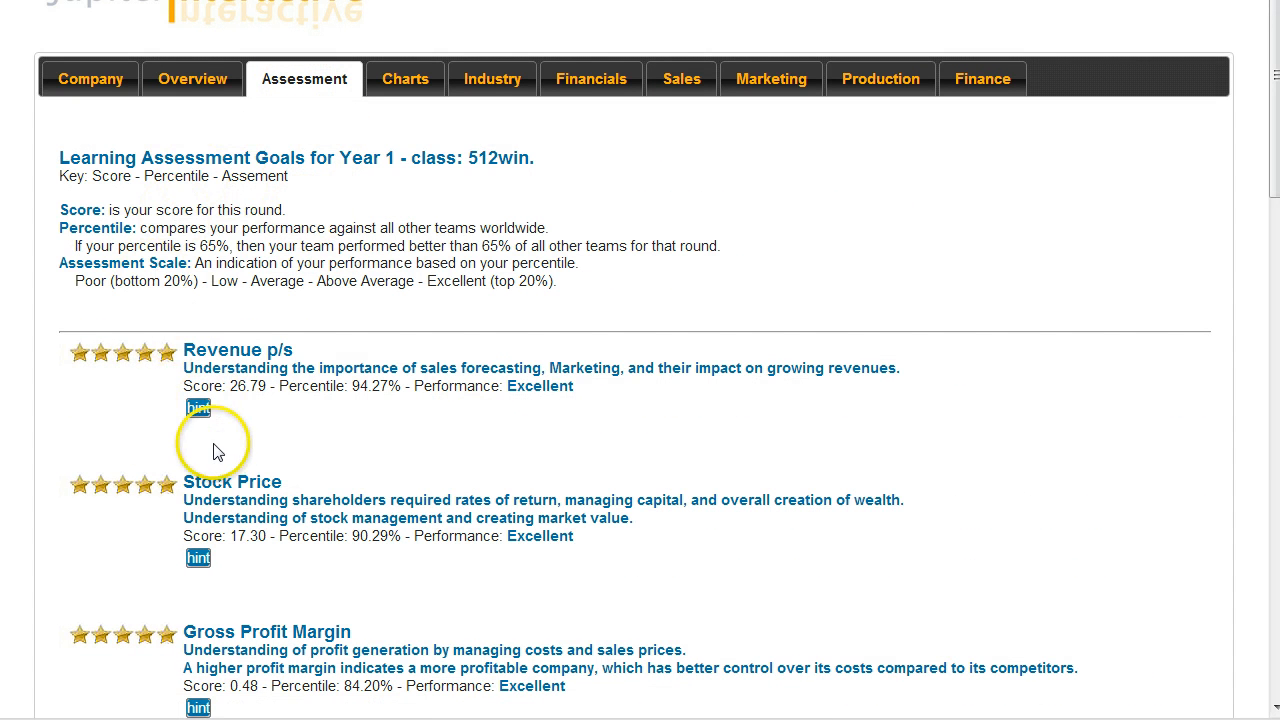
pyautogui.click(196, 410)
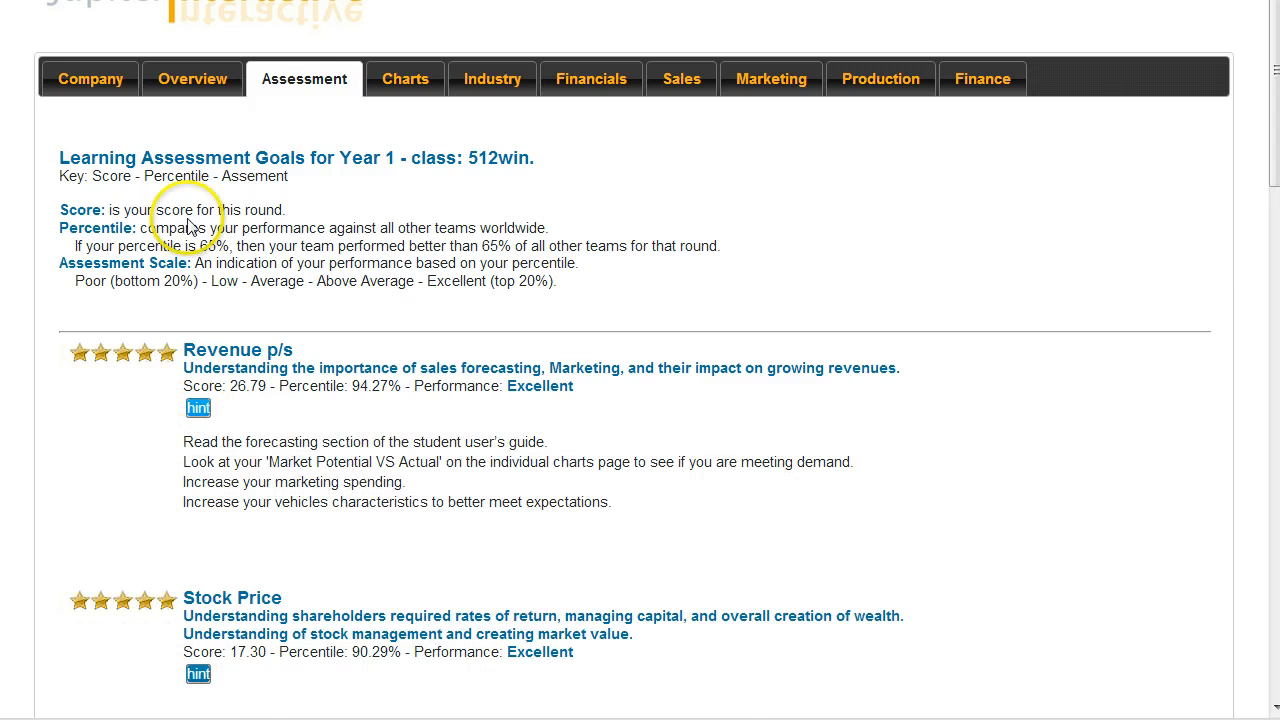
pyautogui.click(404, 80)
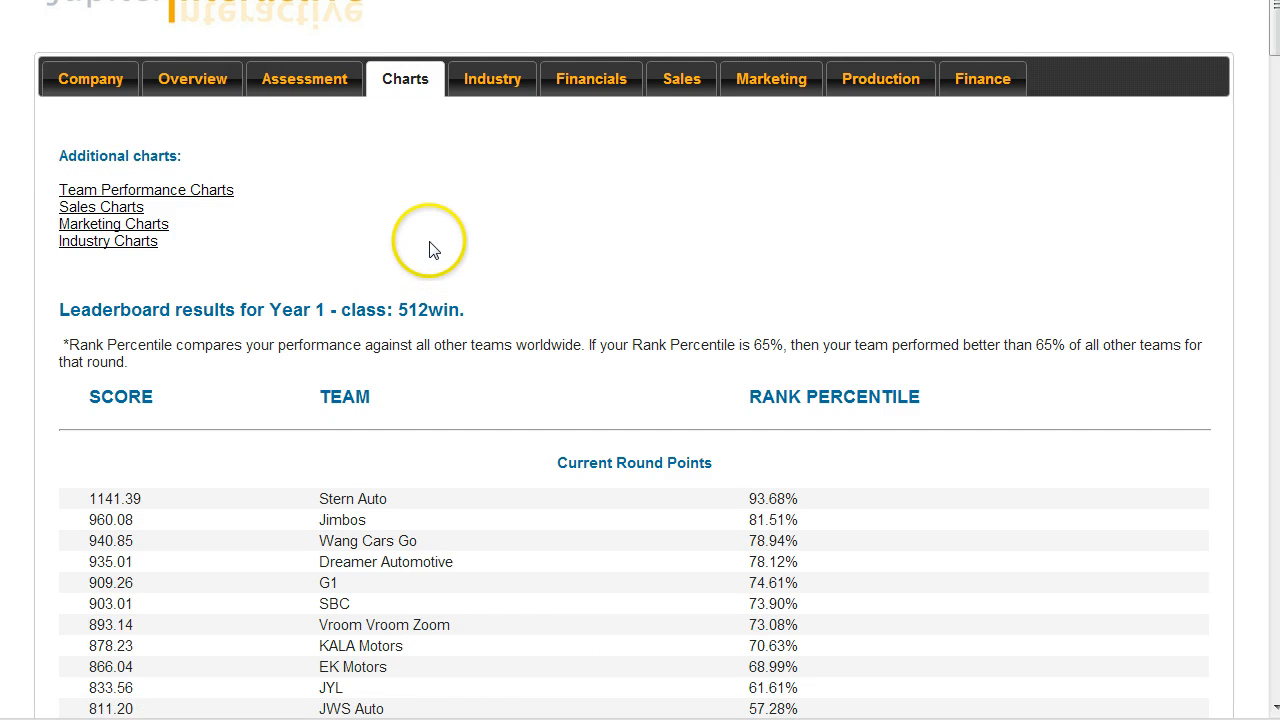
pyautogui.scroll(-3)
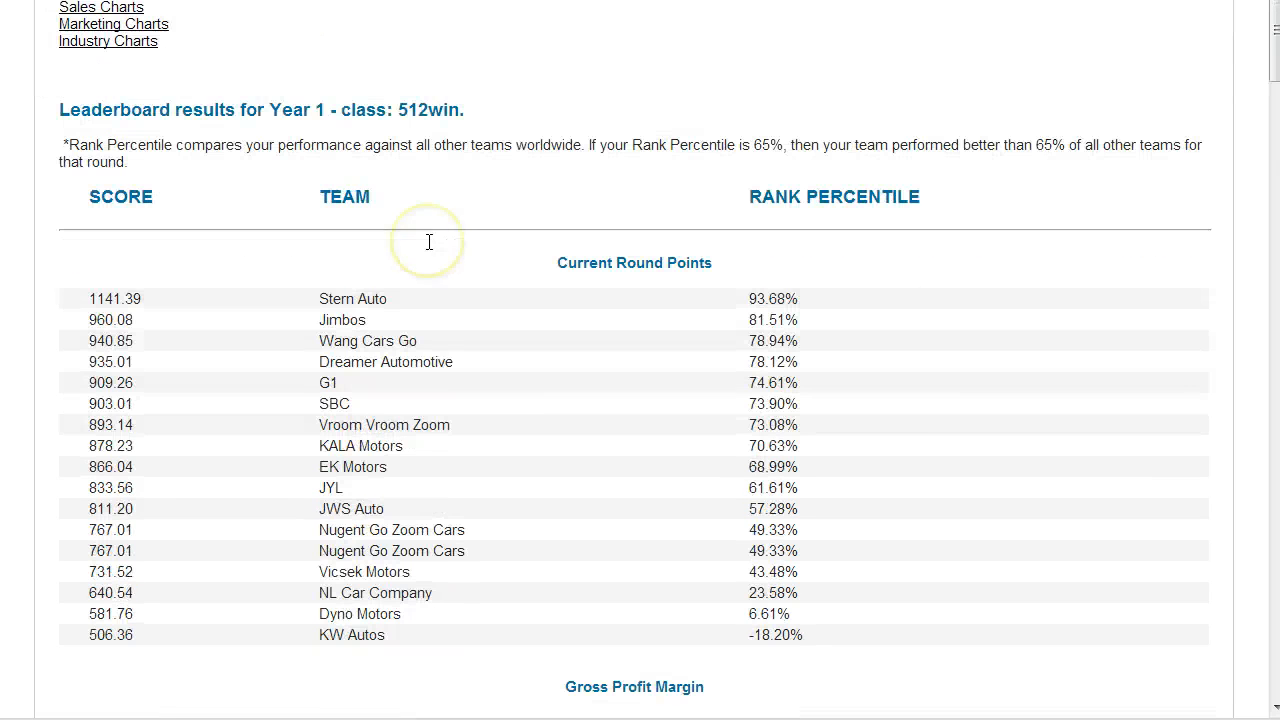
pyautogui.moveTo(232, 348)
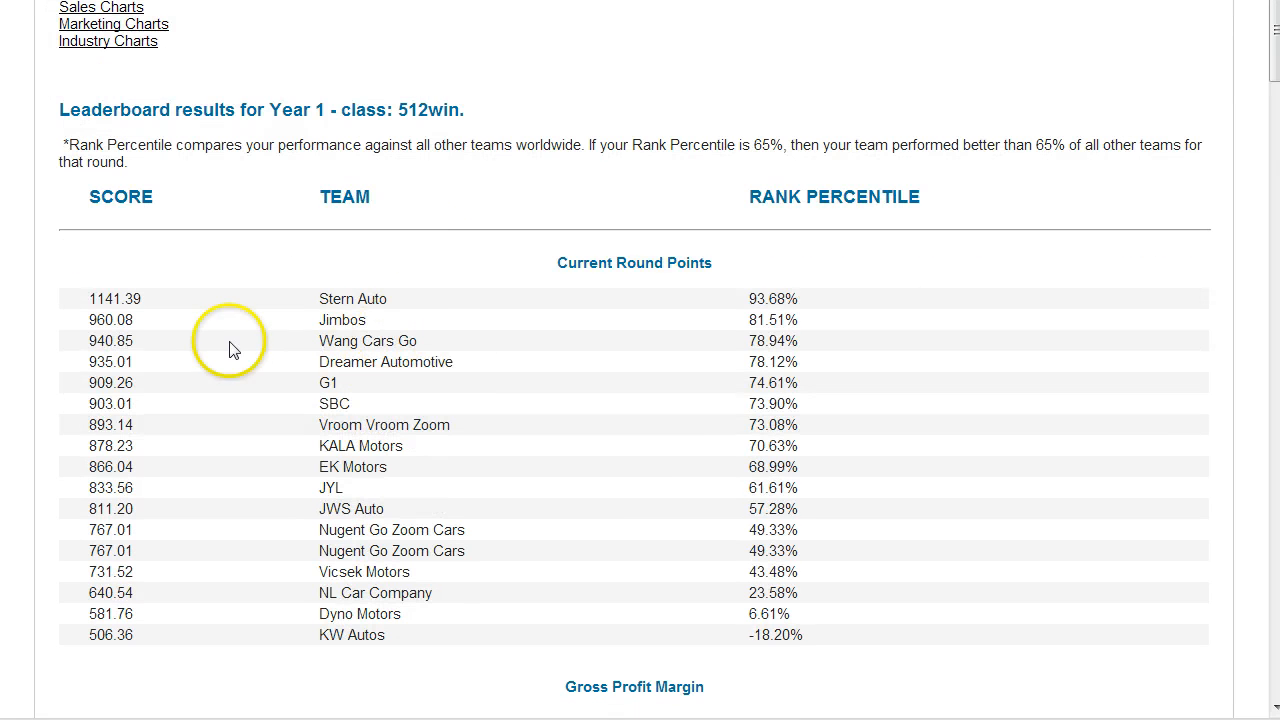
pyautogui.moveTo(344, 374)
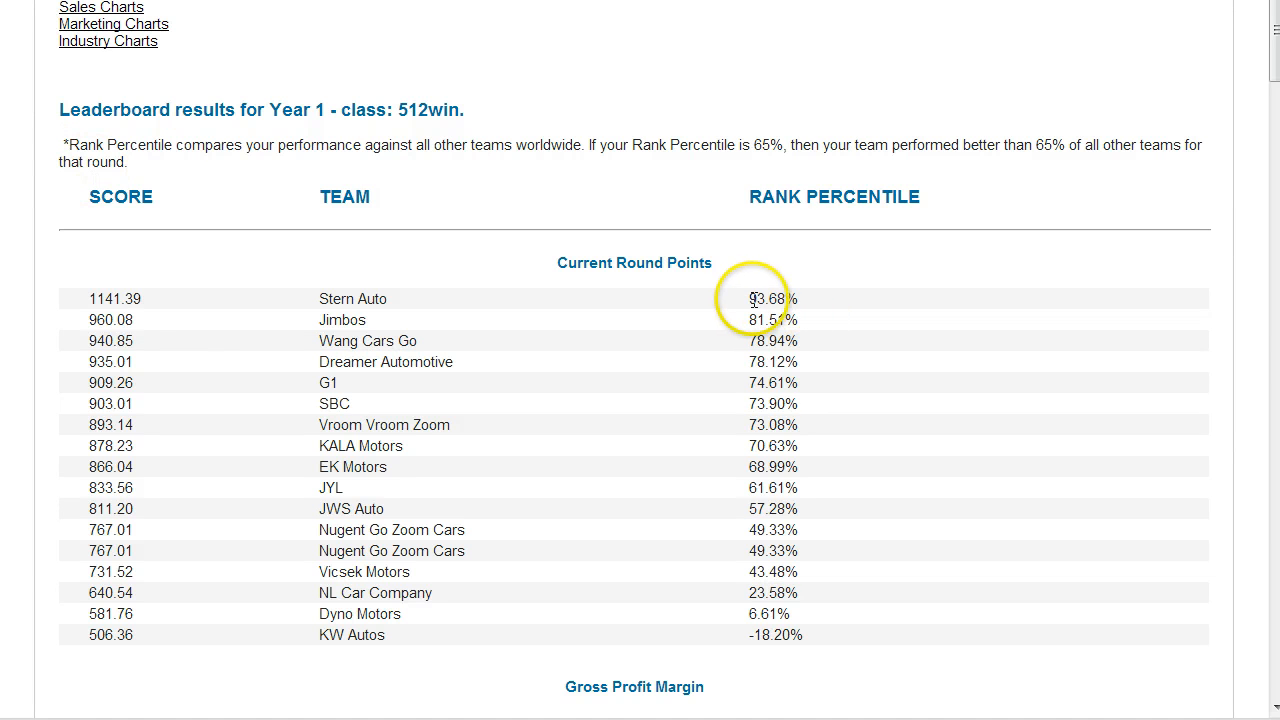
pyautogui.moveTo(656, 302)
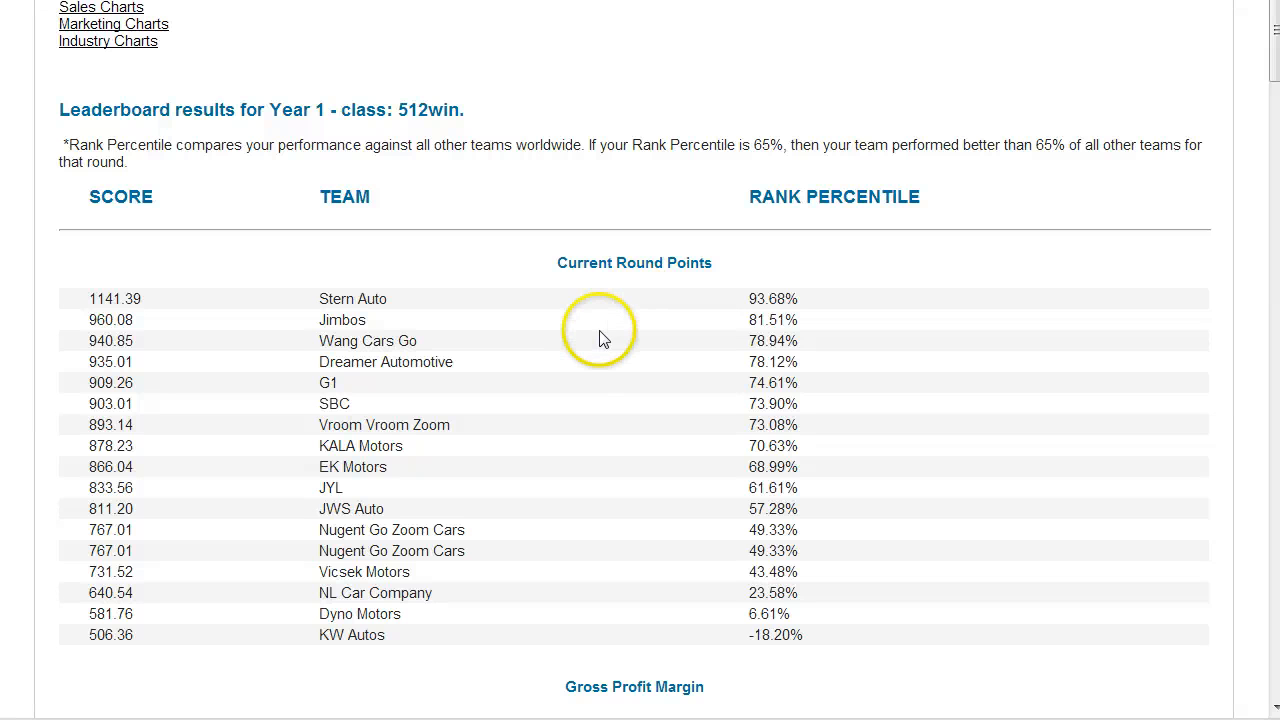
pyautogui.moveTo(88, 336)
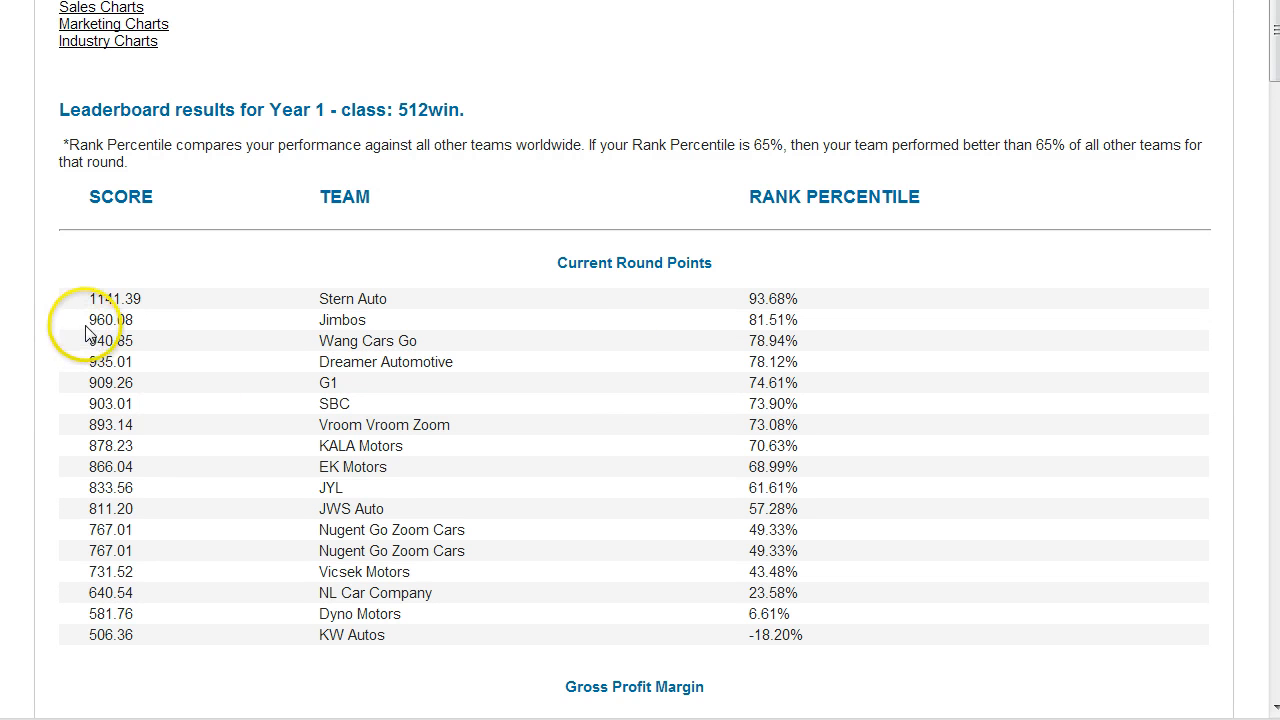
pyautogui.moveTo(258, 374)
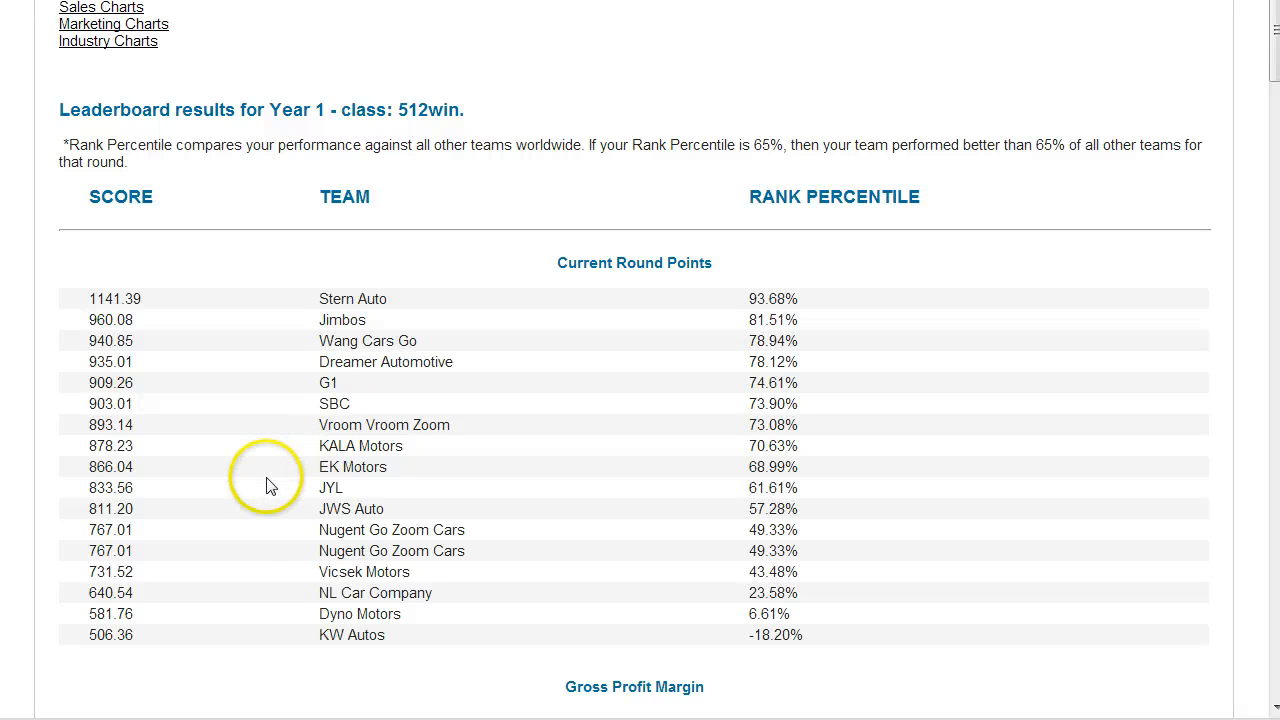
pyautogui.scroll(-3)
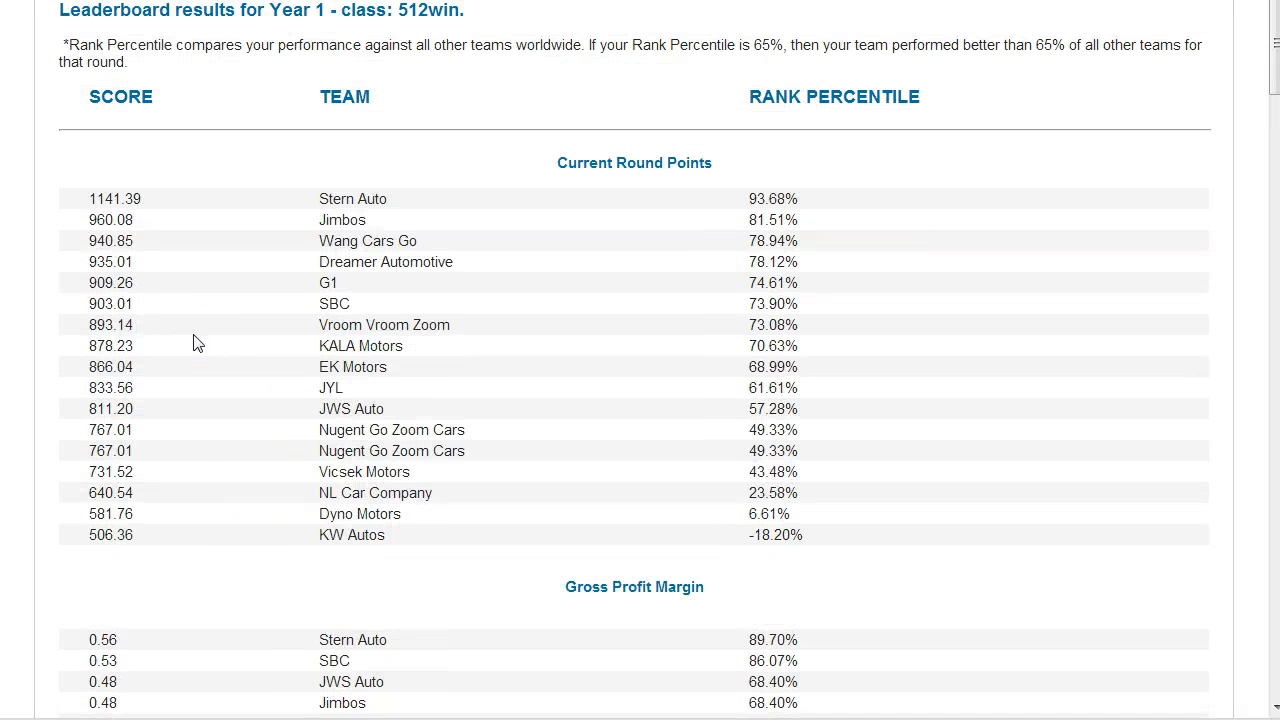
pyautogui.moveTo(280, 520)
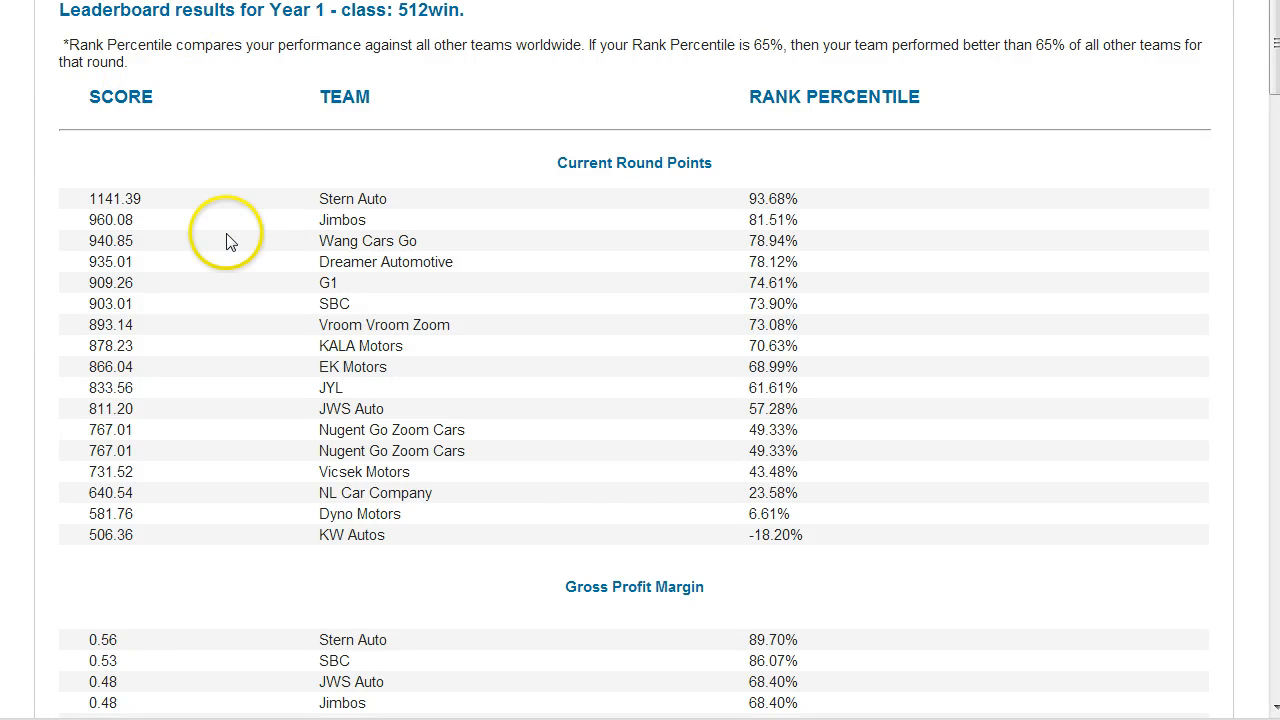
pyautogui.scroll(-3)
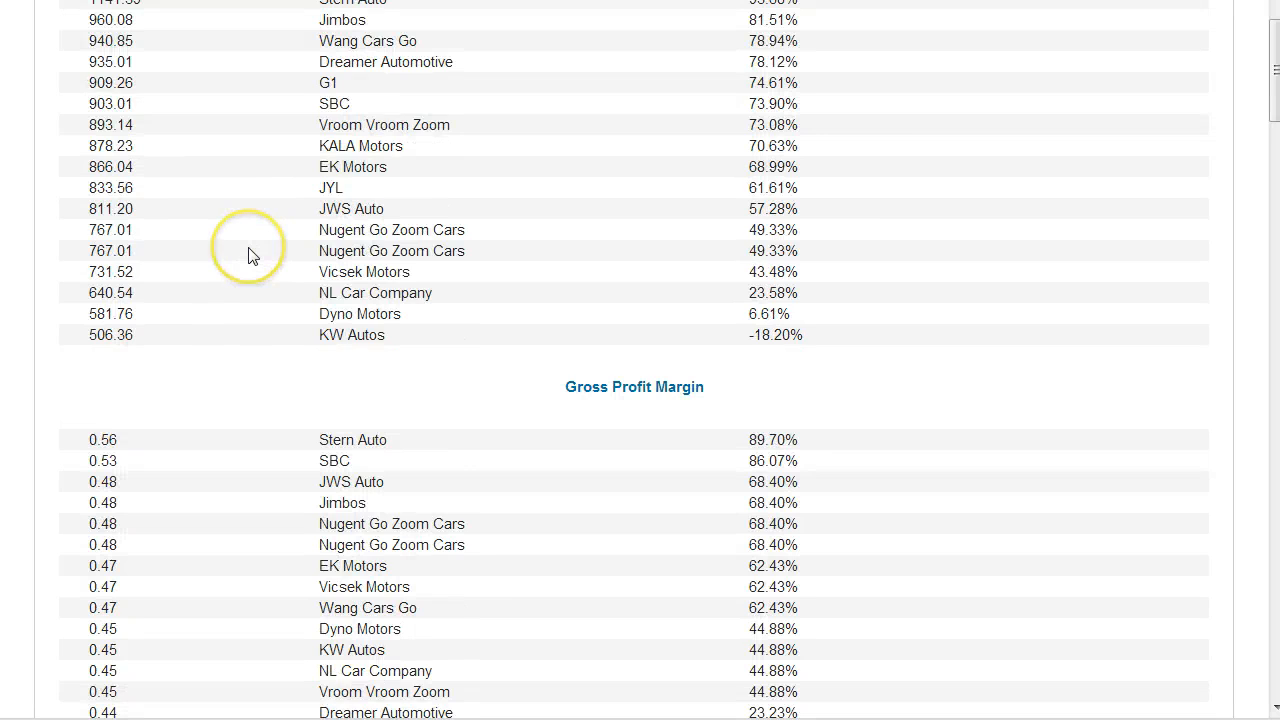
pyautogui.moveTo(252, 256)
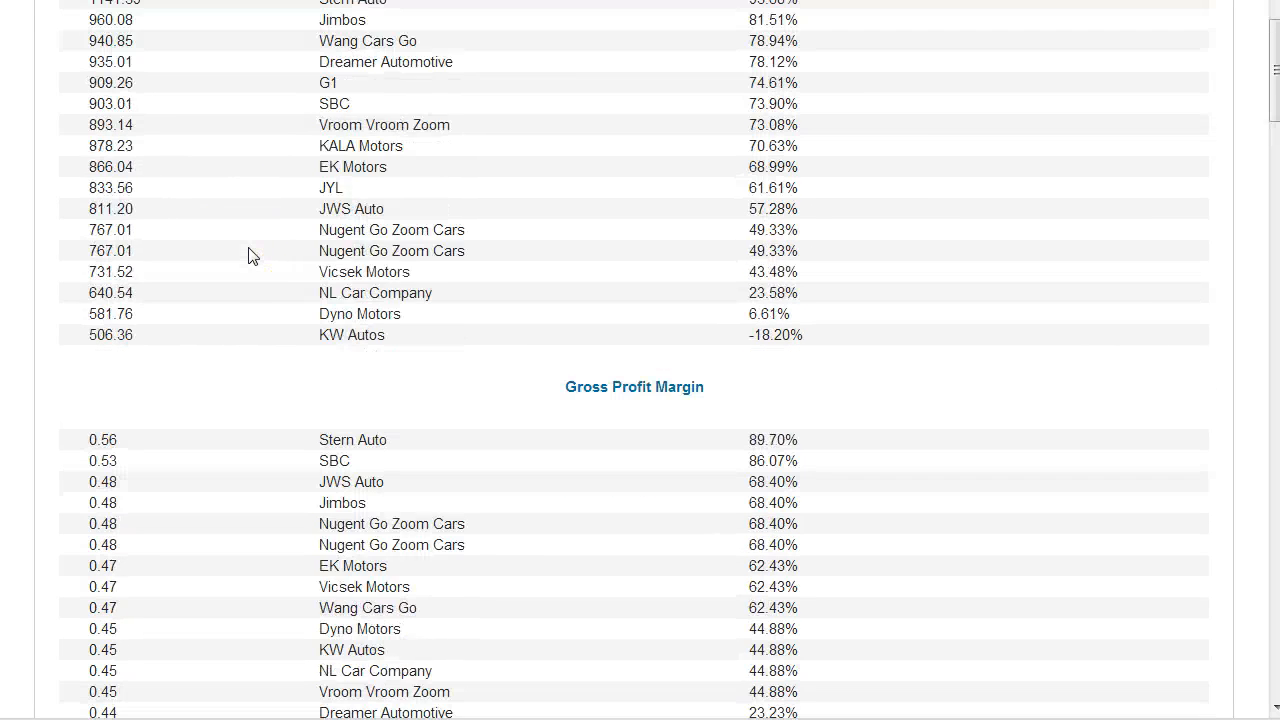
pyautogui.scroll(-3)
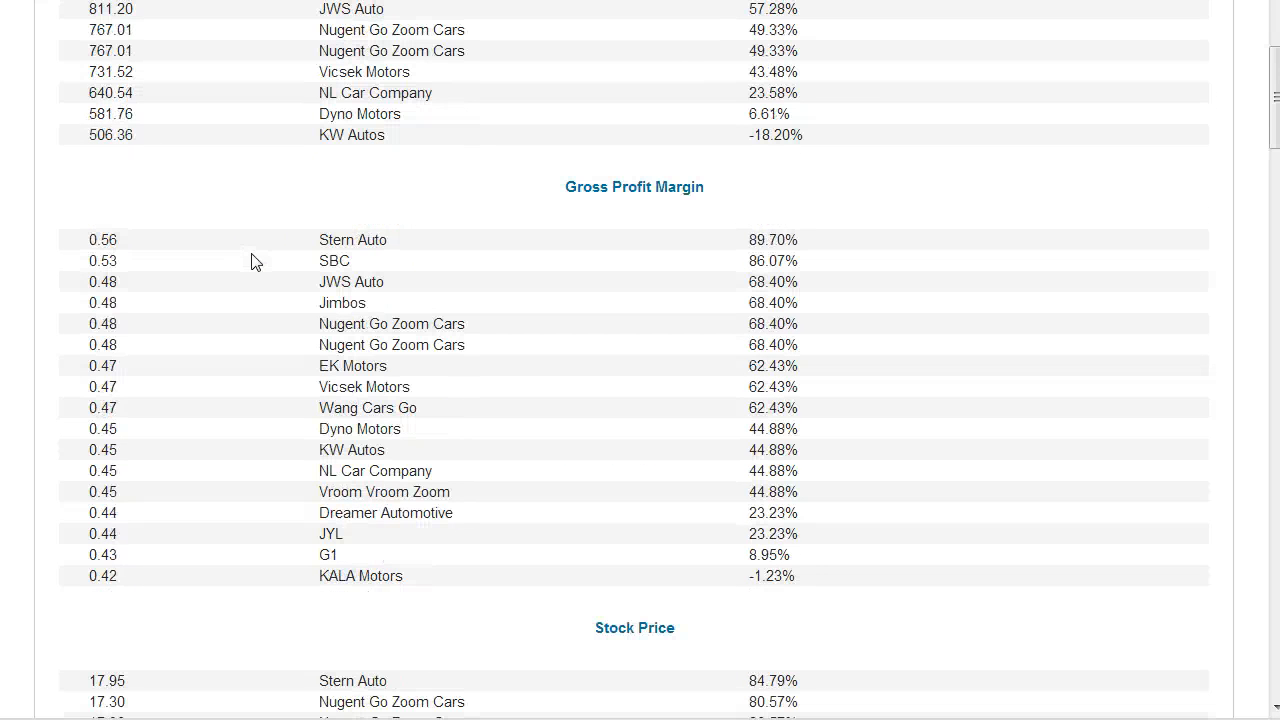
pyautogui.scroll(-3)
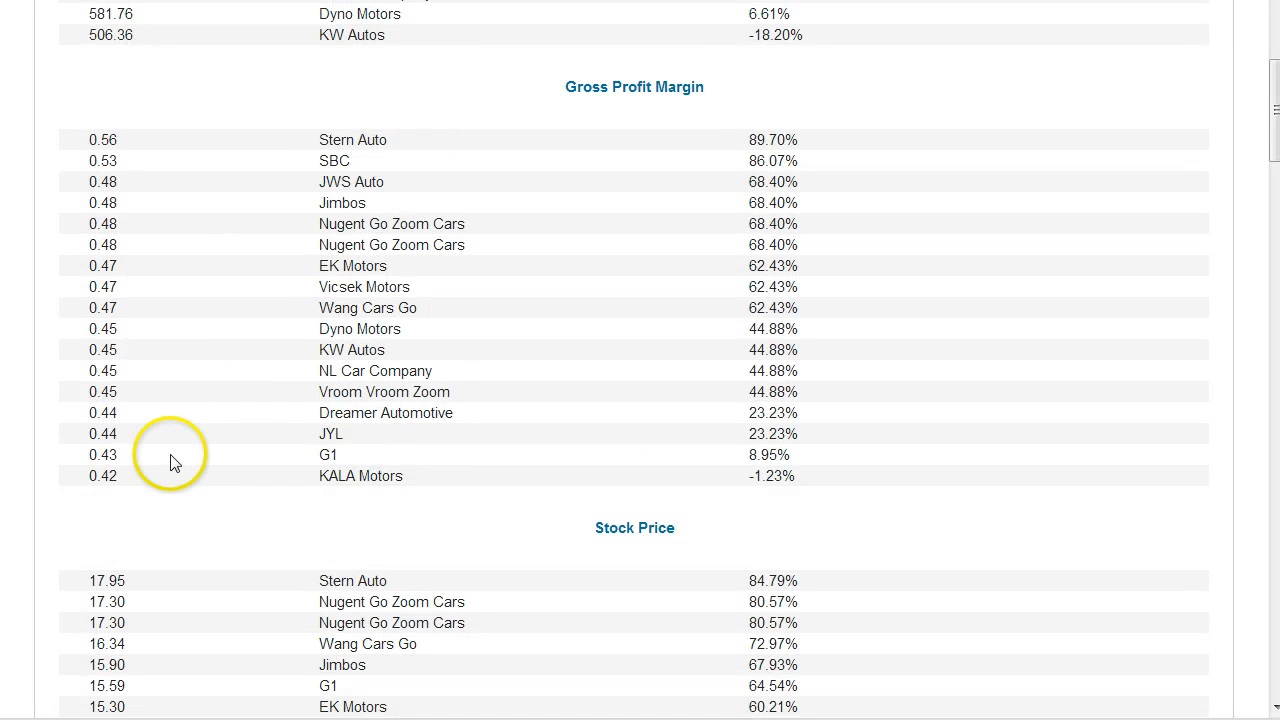
pyautogui.moveTo(96, 224)
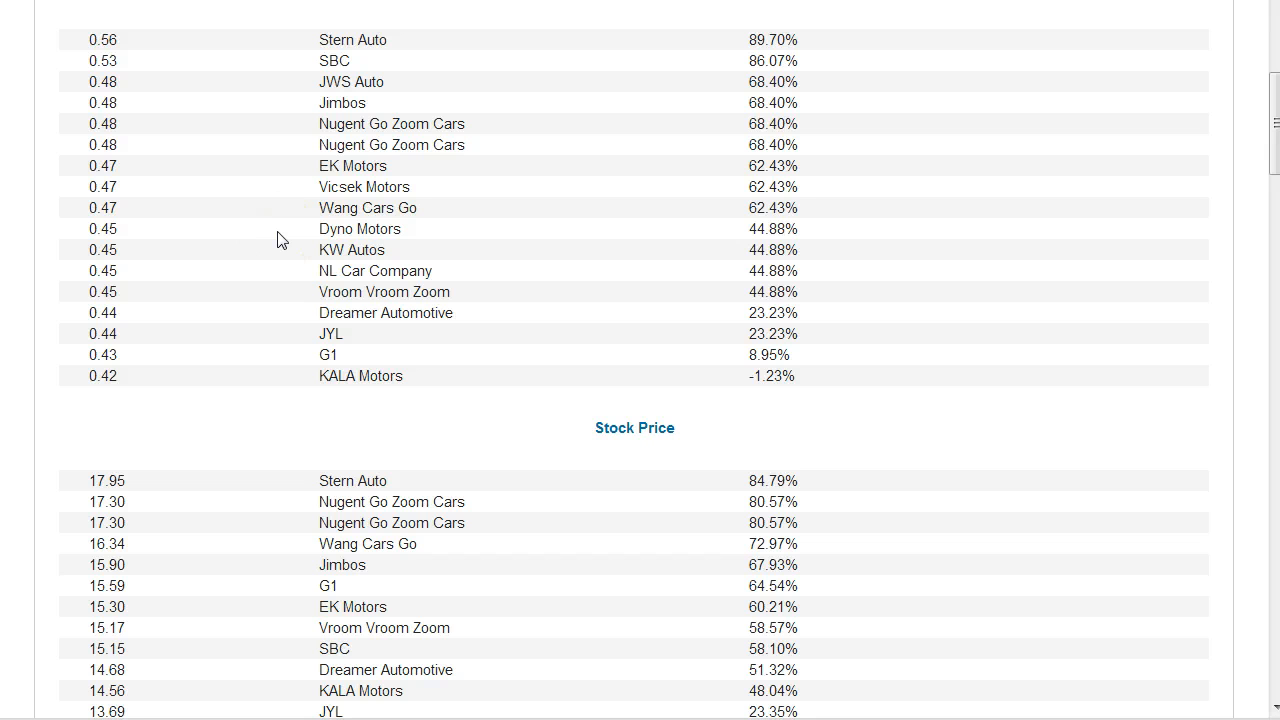
pyautogui.click(280, 250)
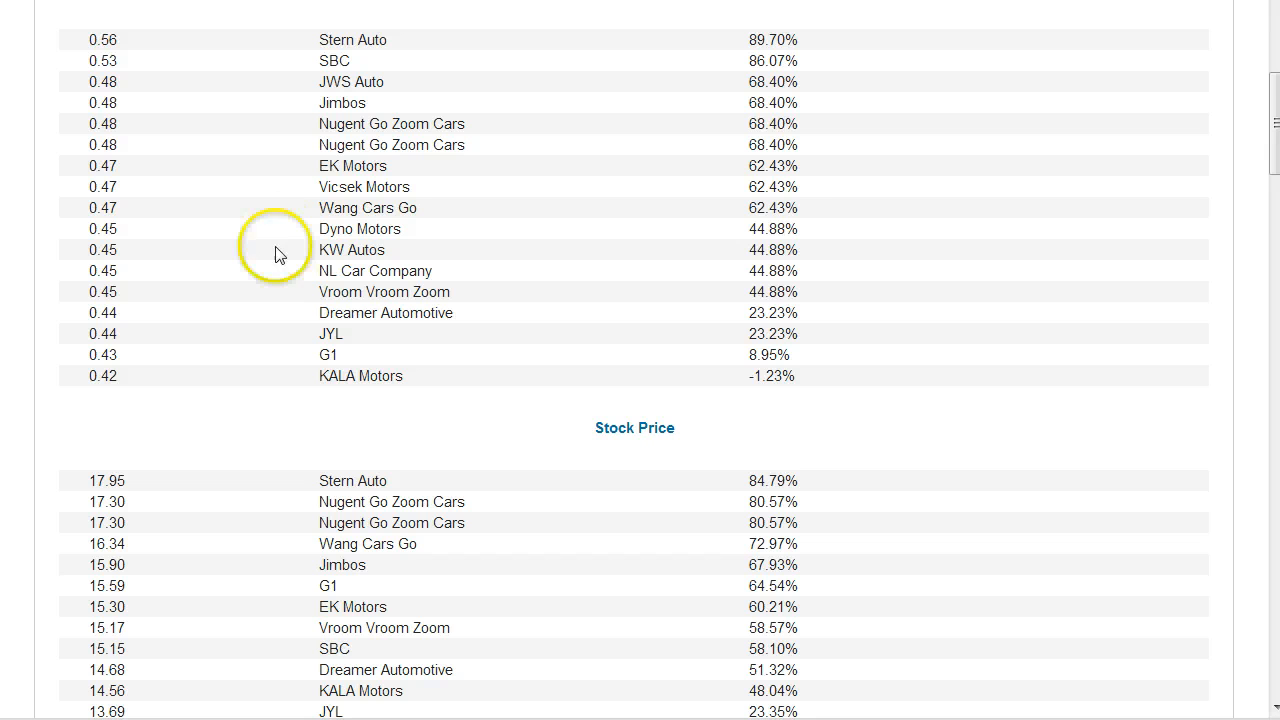
pyautogui.scroll(-3)
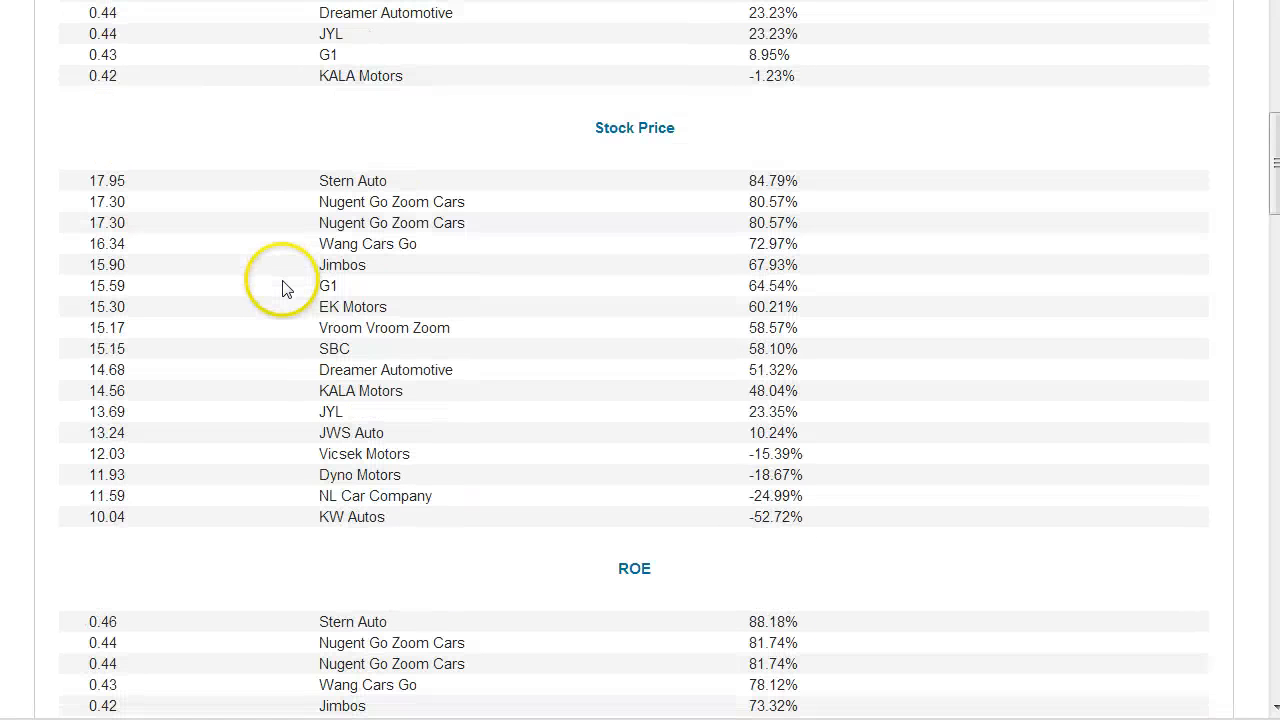
pyautogui.moveTo(176, 222)
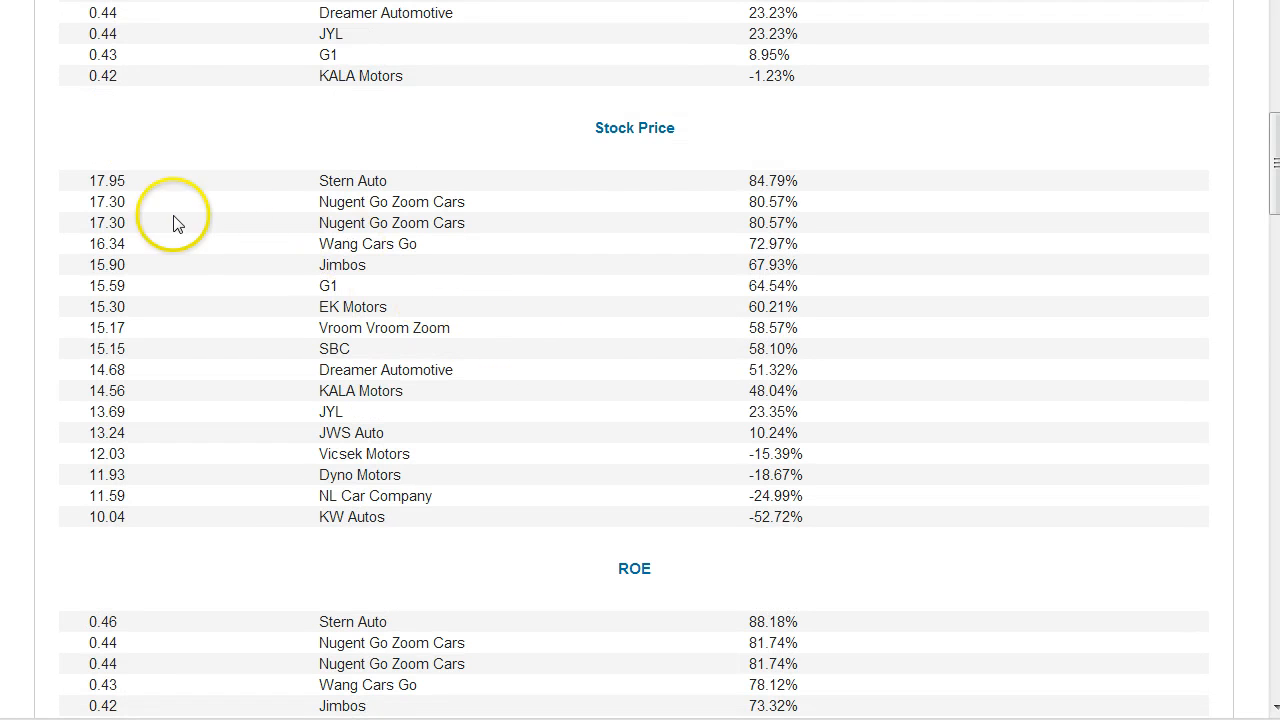
pyautogui.moveTo(172, 210)
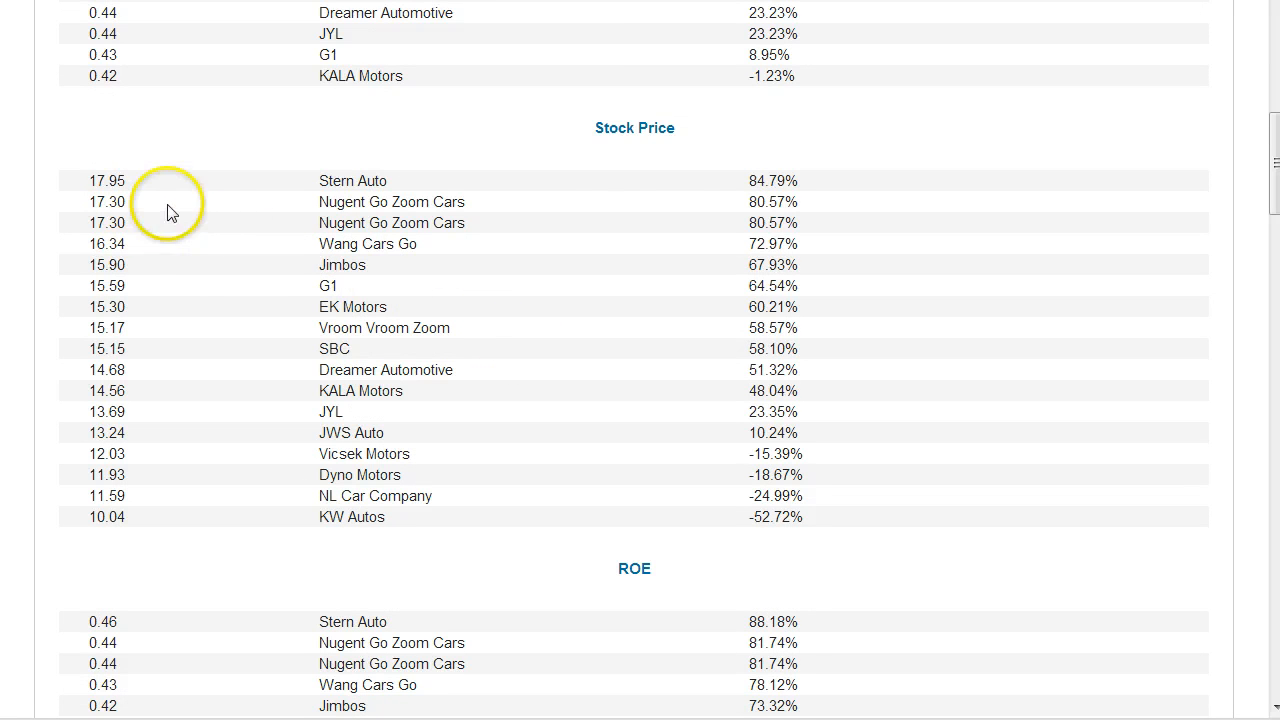
pyautogui.moveTo(170, 212)
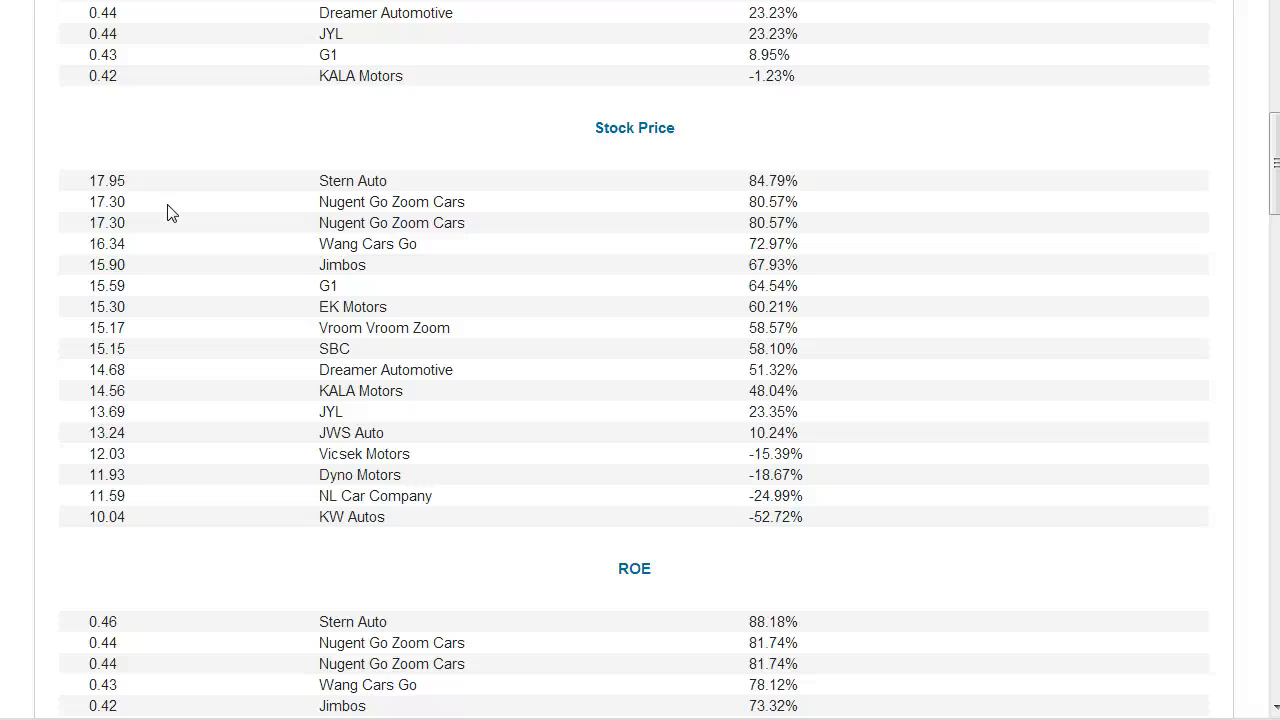
pyautogui.scroll(3)
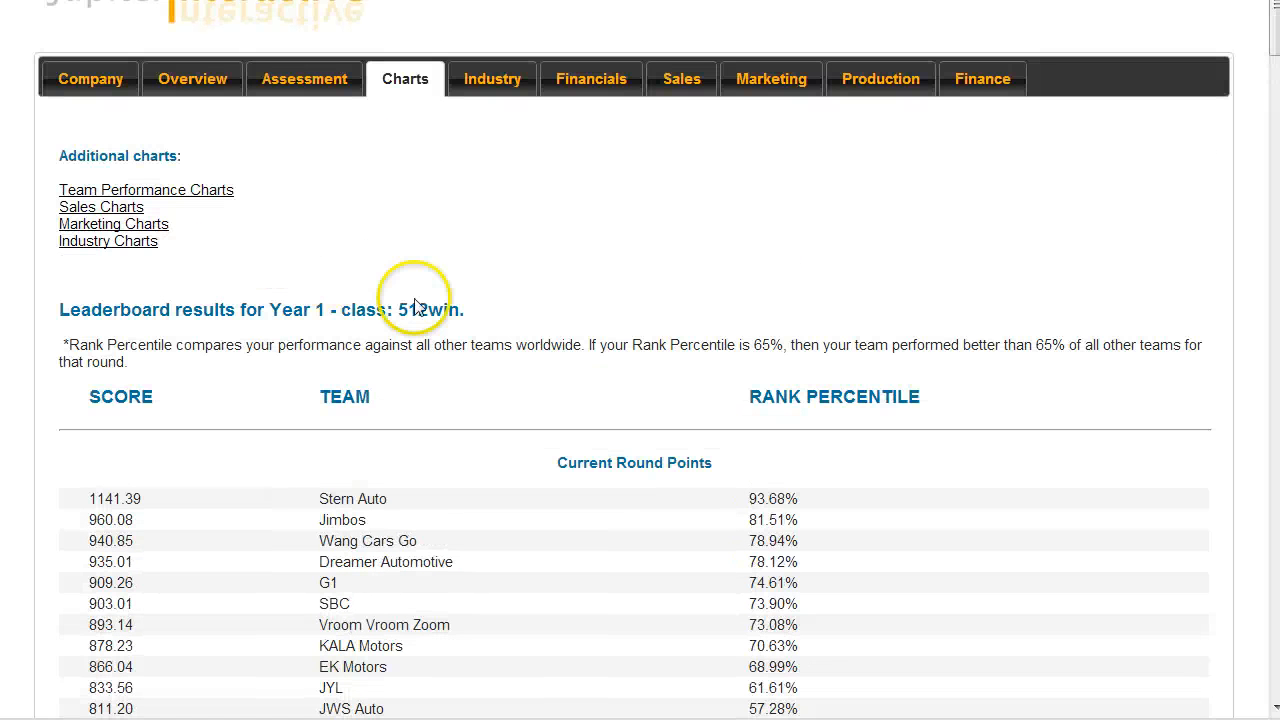
pyautogui.moveTo(288, 250)
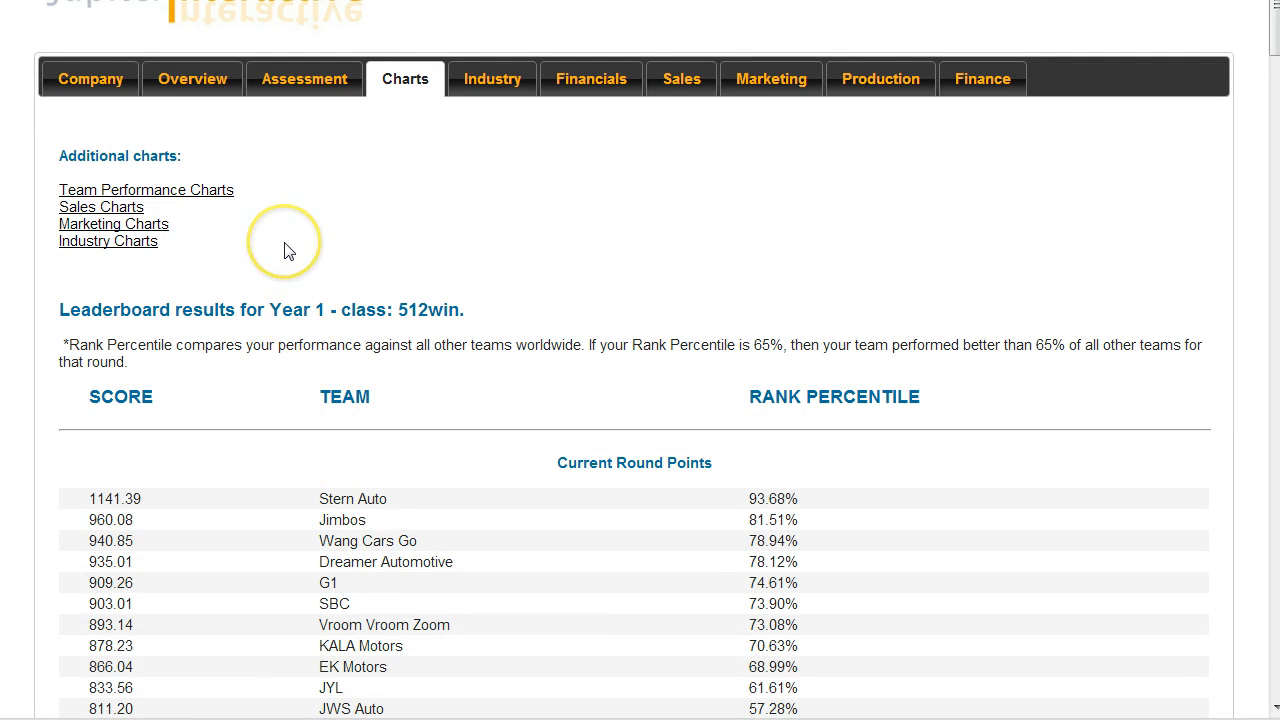
pyautogui.moveTo(212, 248)
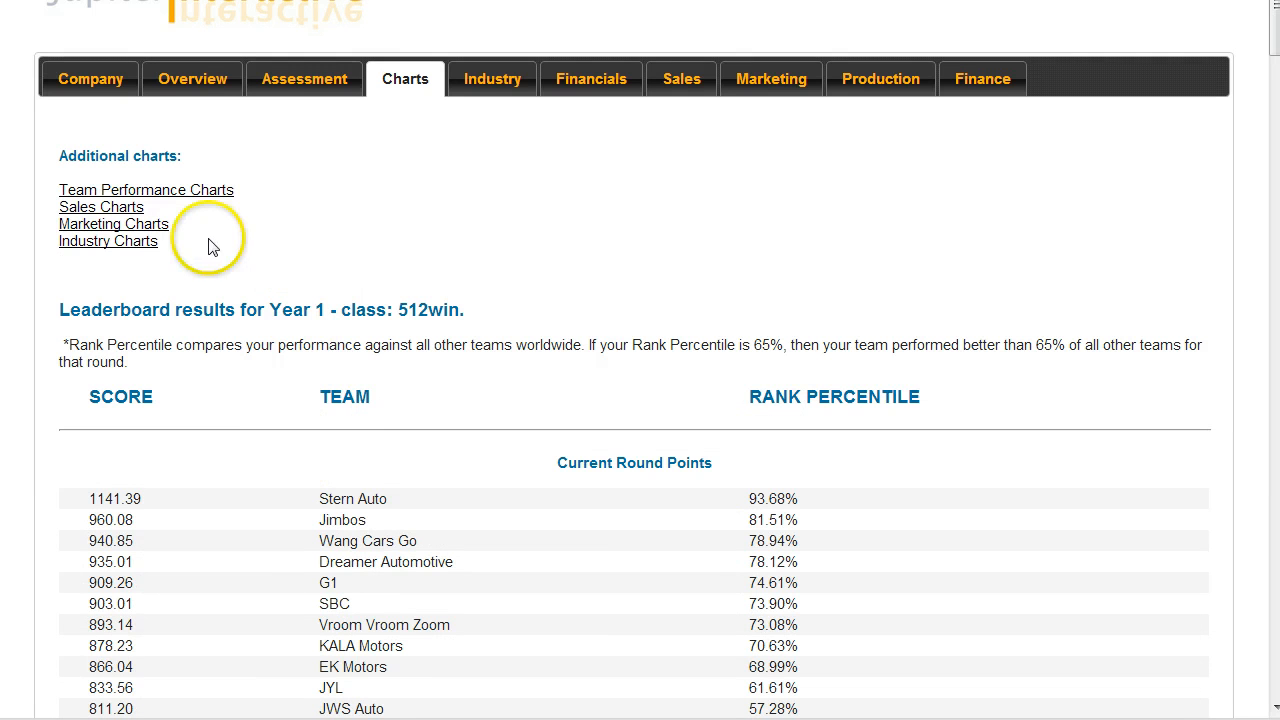
pyautogui.moveTo(128, 252)
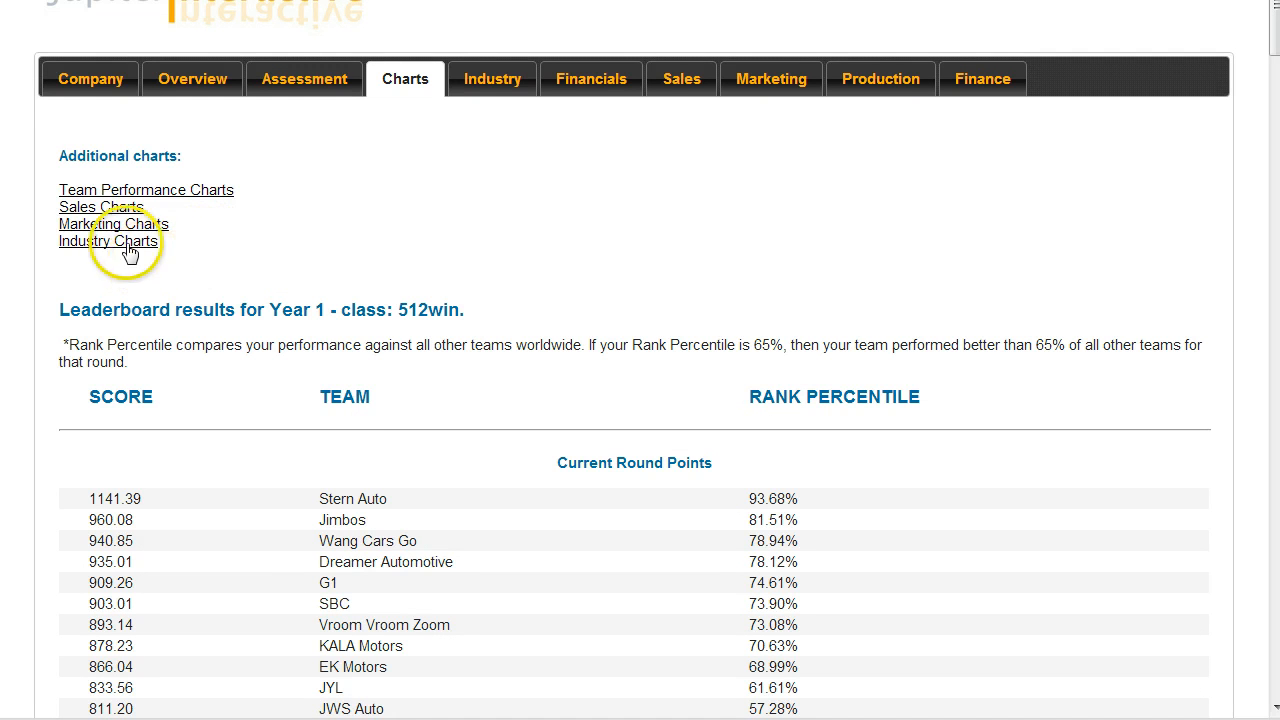
pyautogui.moveTo(178, 192)
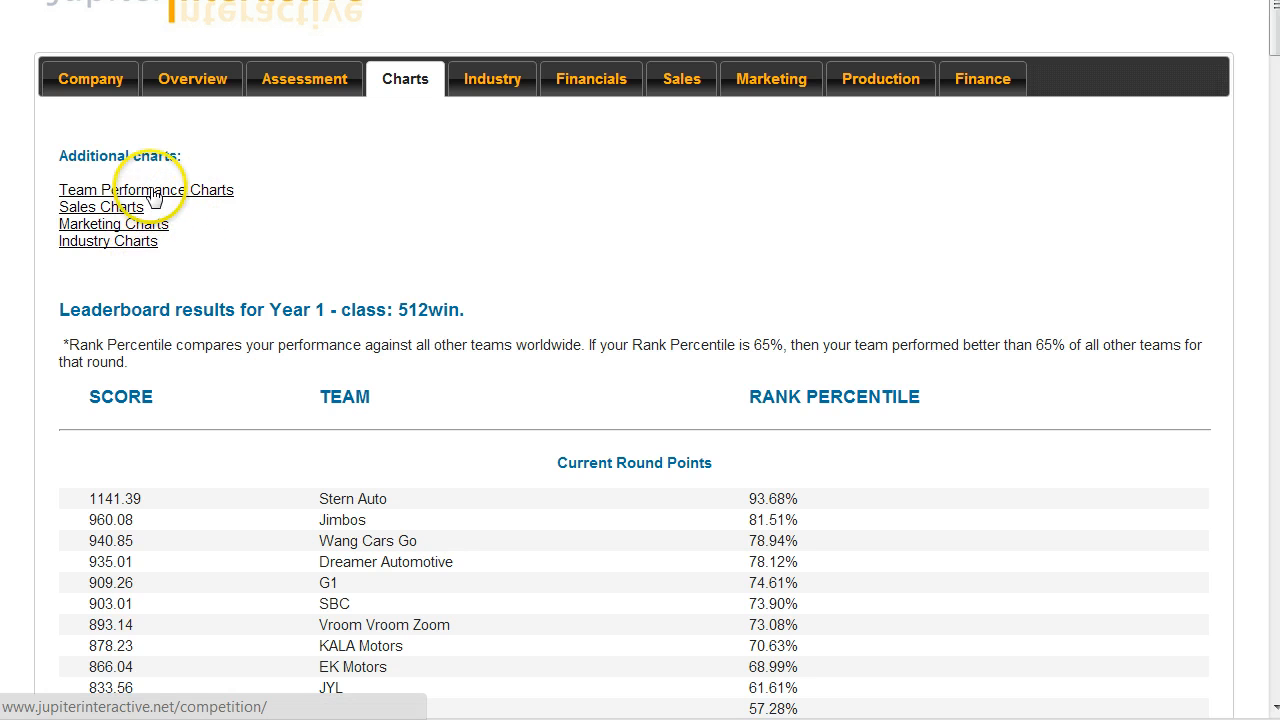
pyautogui.click(100, 206)
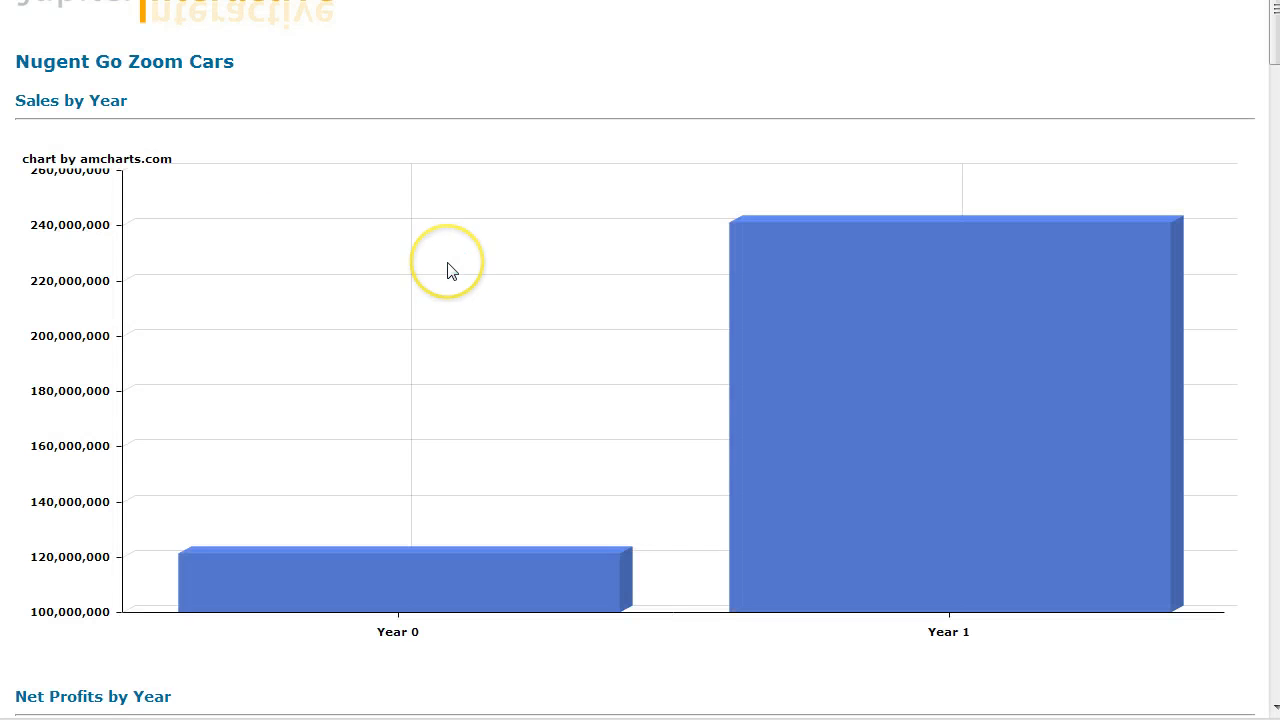
pyautogui.moveTo(452, 272)
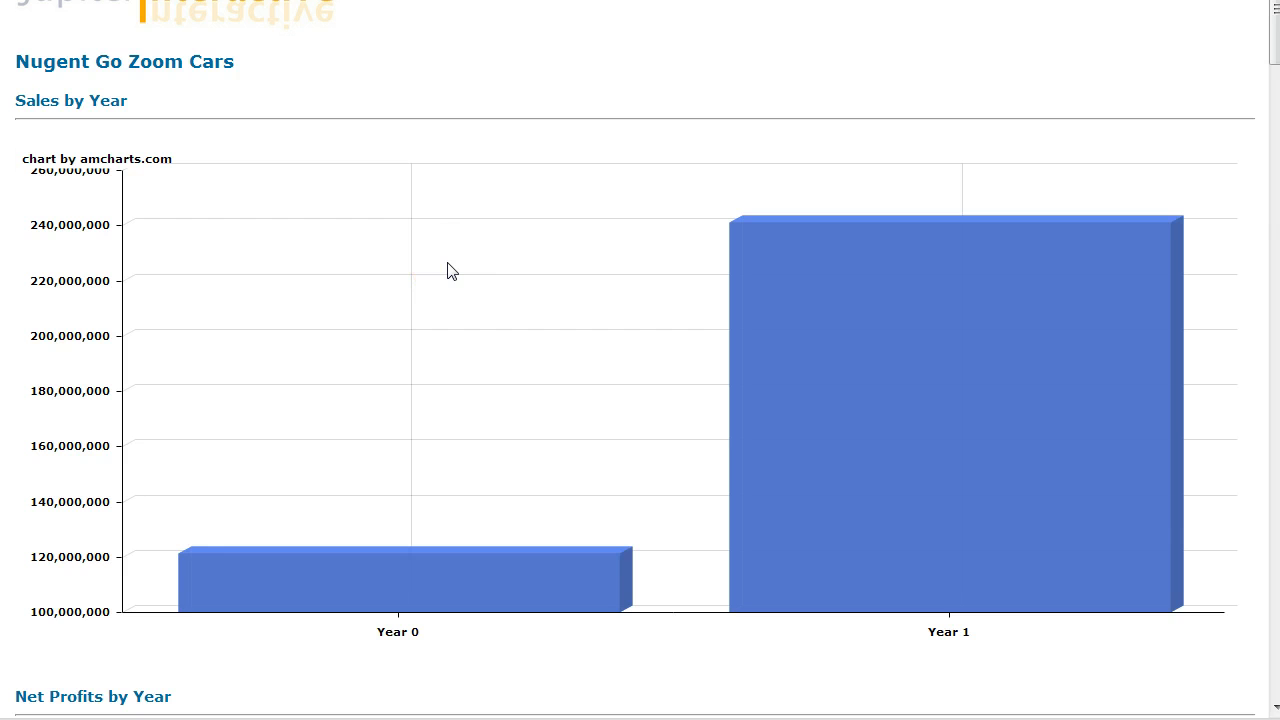
pyautogui.scroll(-3)
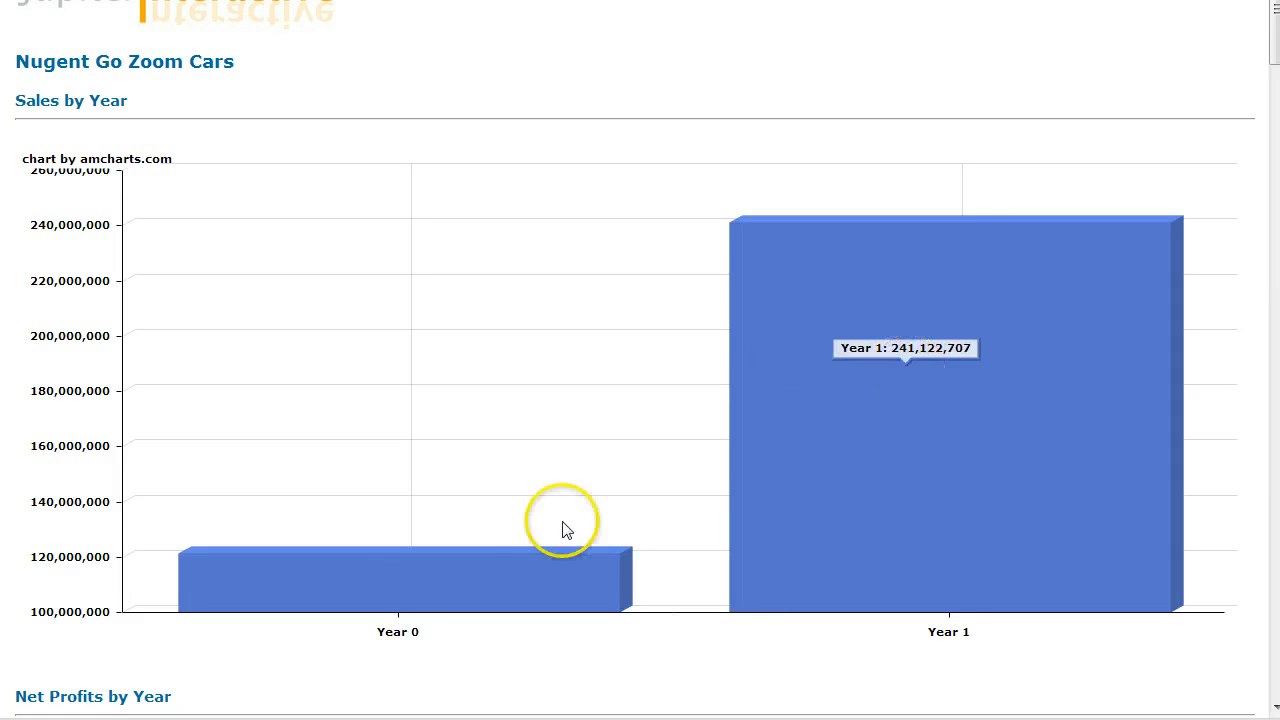
pyautogui.moveTo(404, 600)
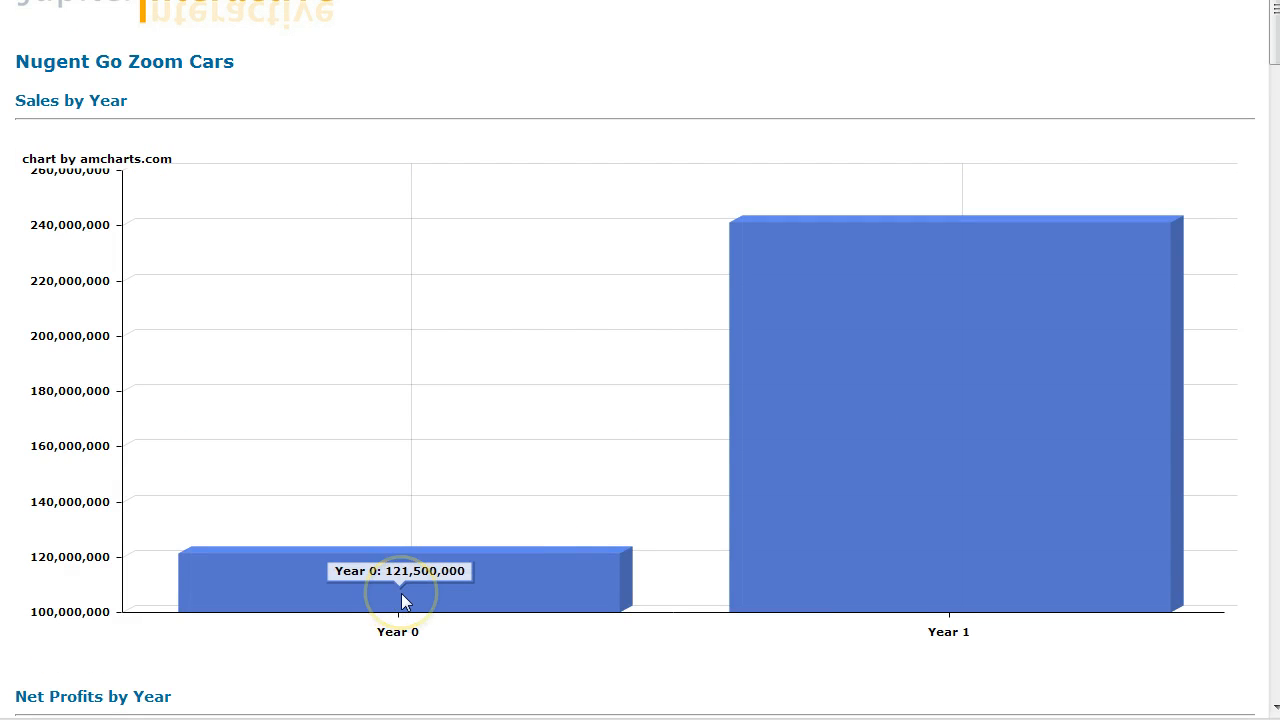
pyautogui.moveTo(850, 378)
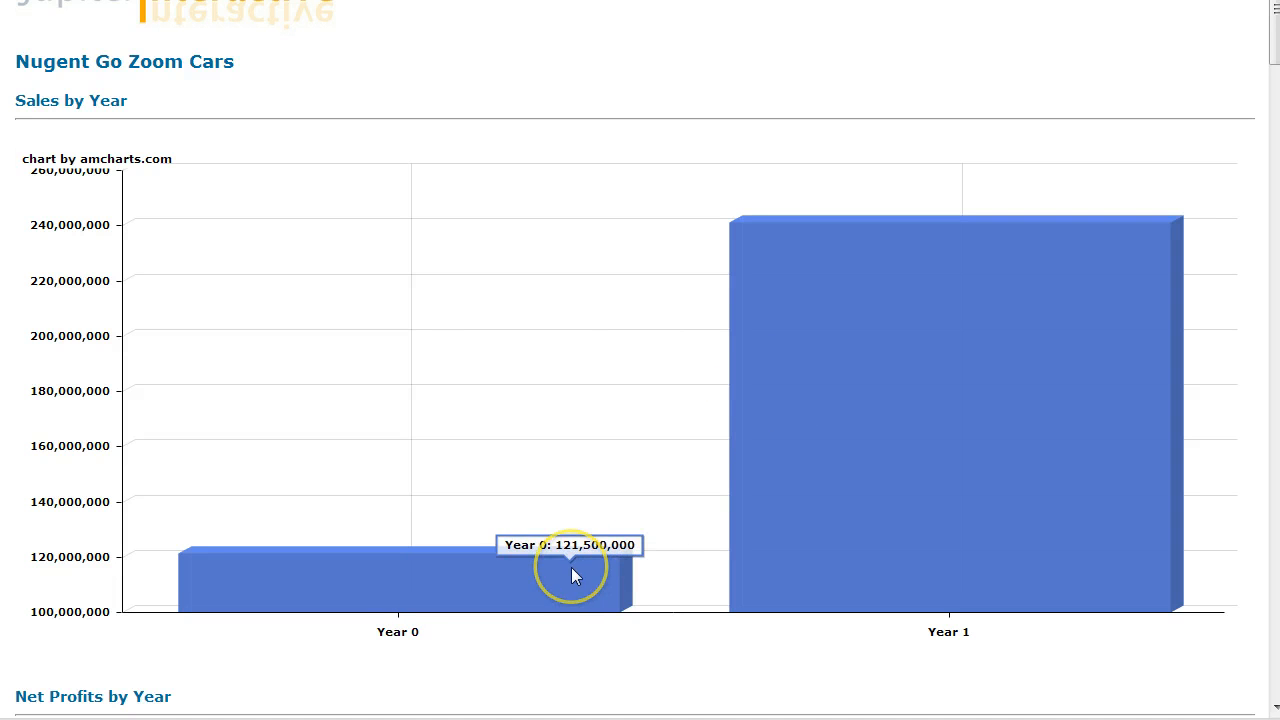
pyautogui.moveTo(1006, 380)
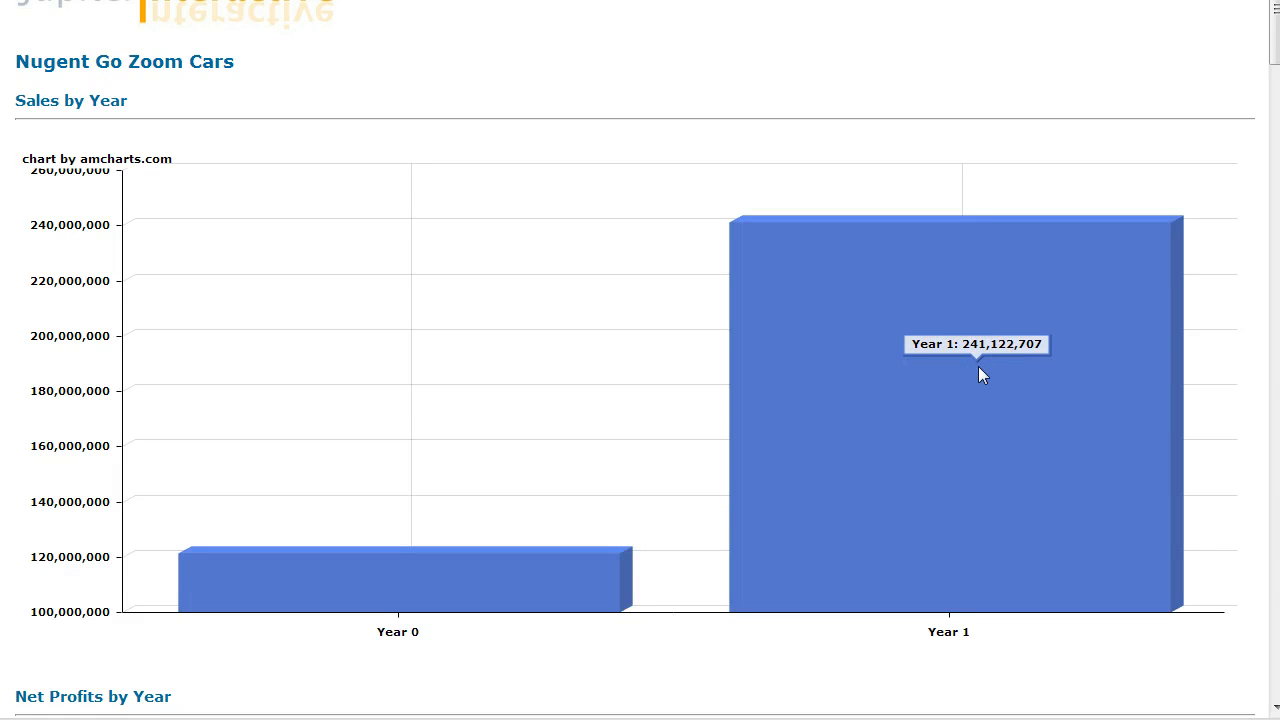
pyautogui.scroll(-3)
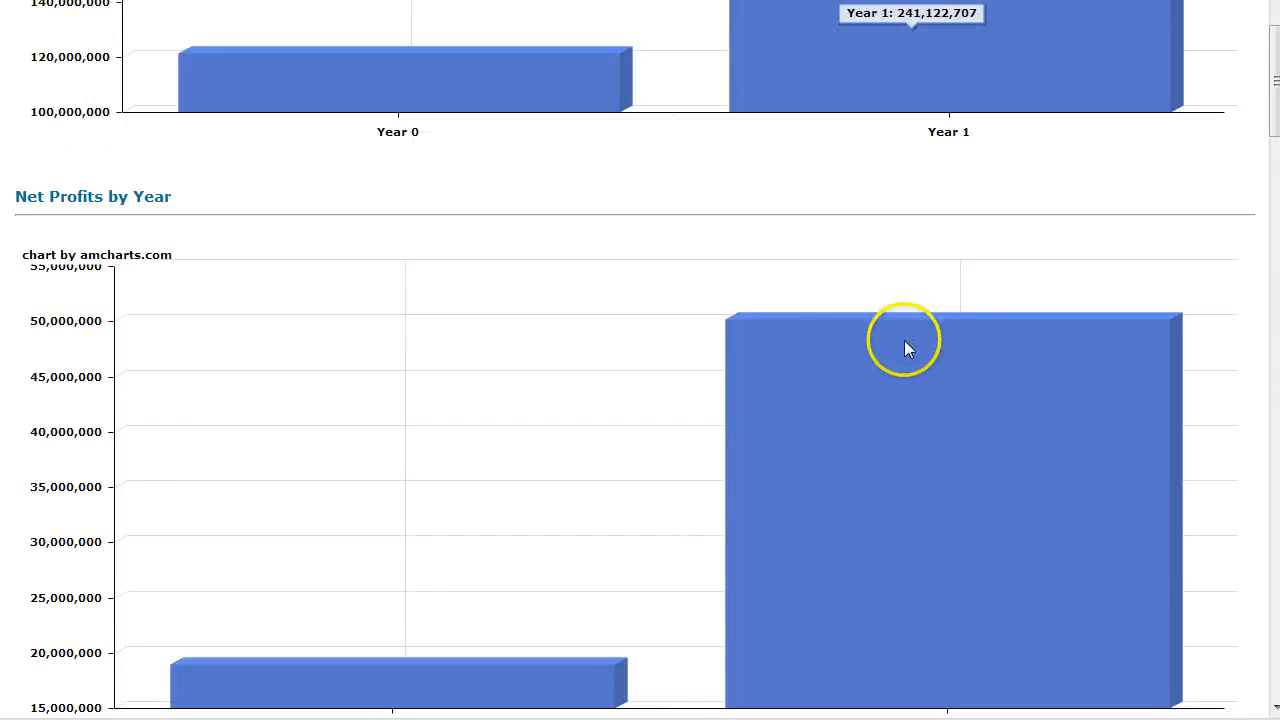
pyautogui.scroll(-3)
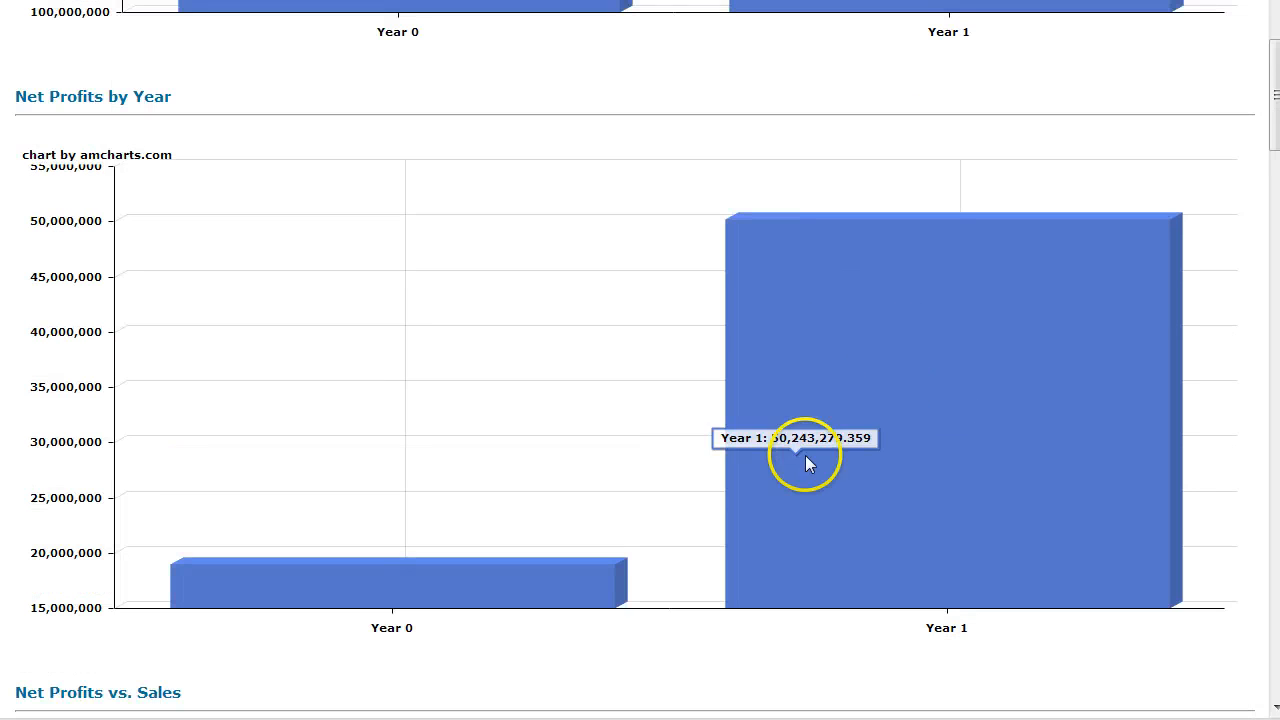
pyautogui.moveTo(830, 422)
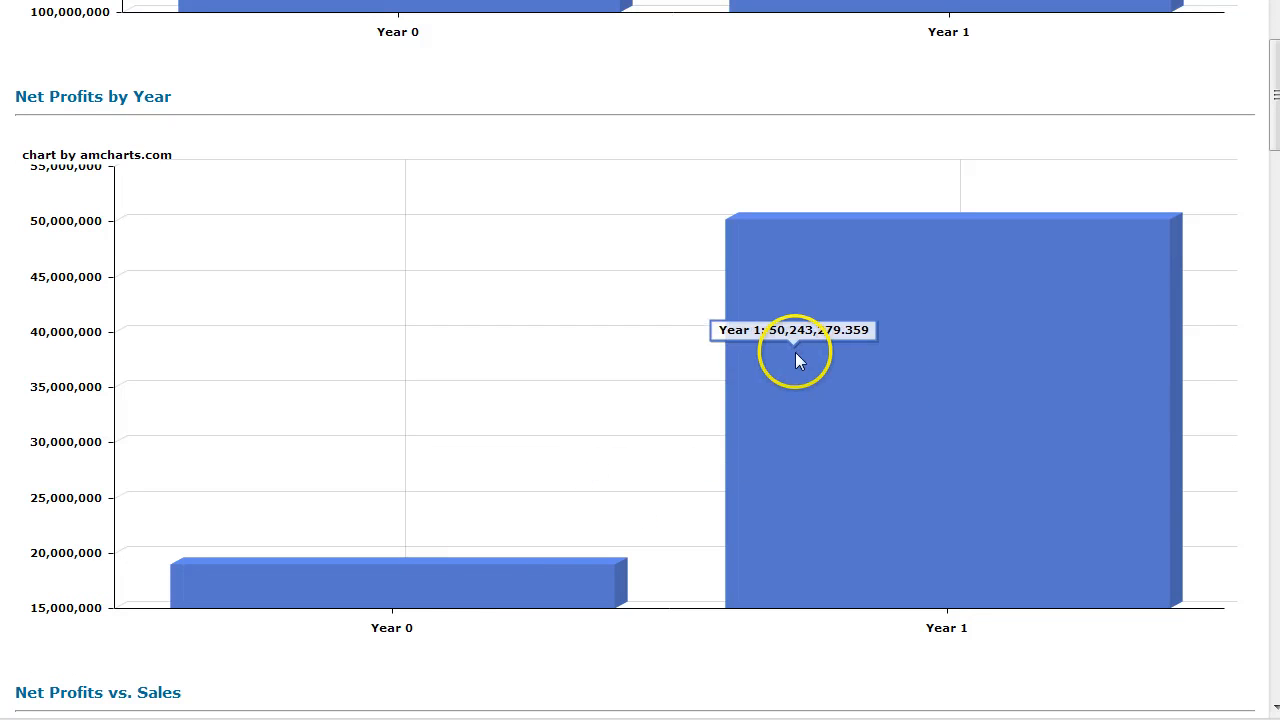
pyautogui.scroll(-3)
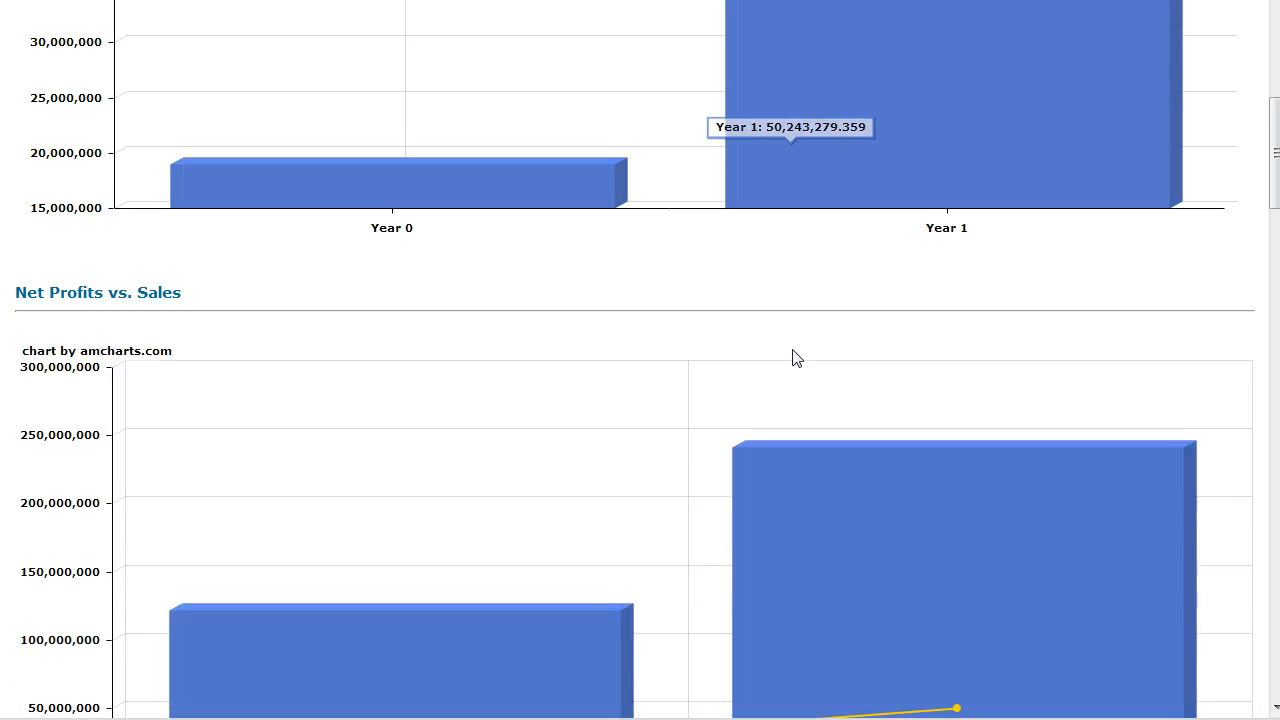
pyautogui.scroll(-3)
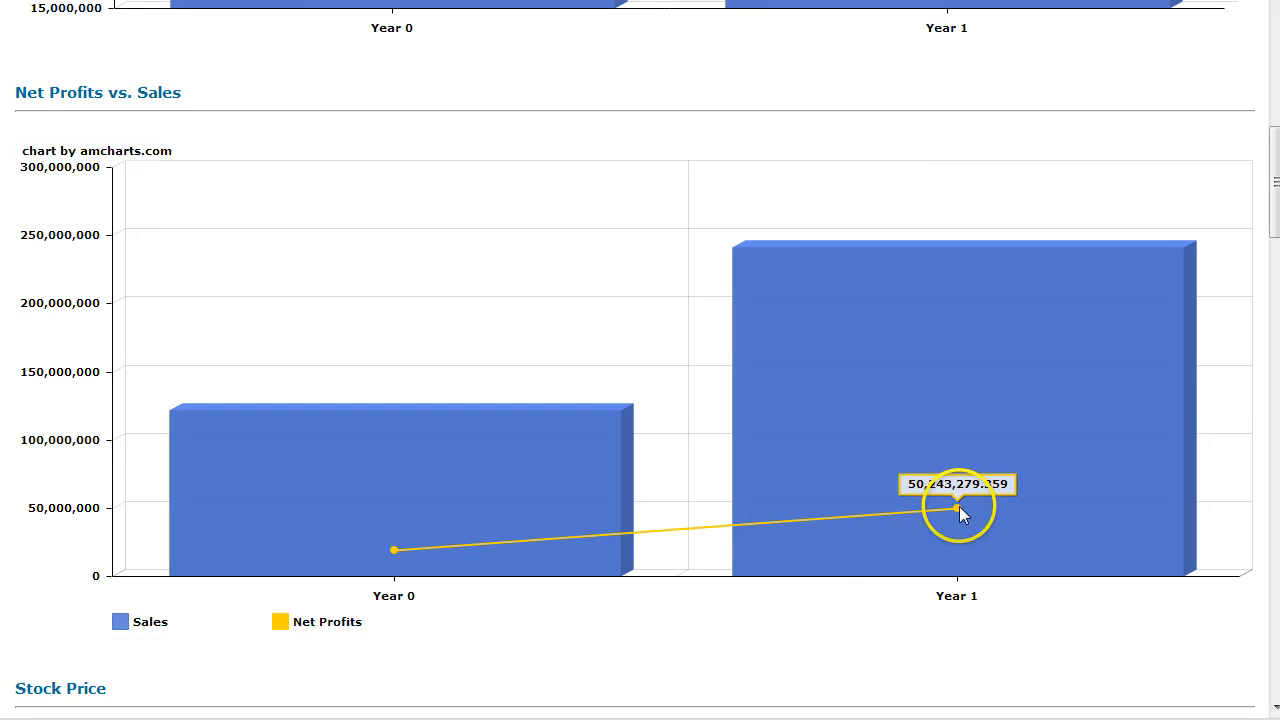
pyautogui.scroll(-3)
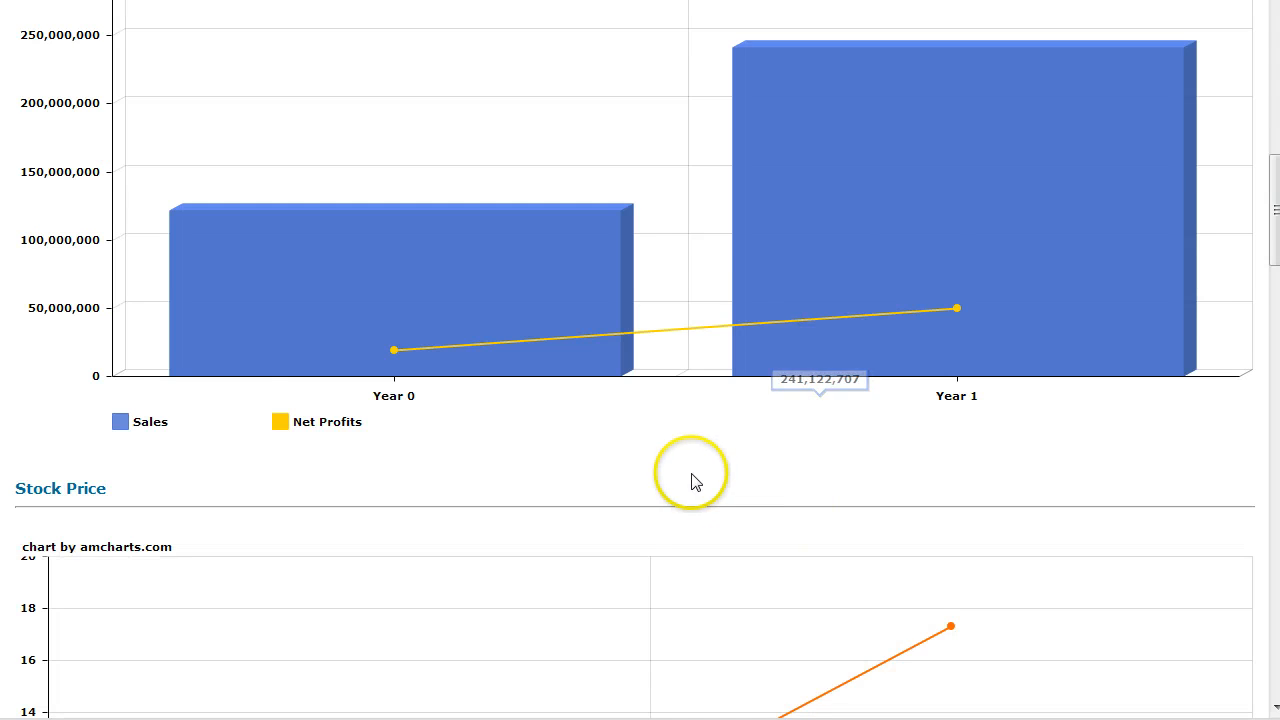
pyautogui.scroll(-3)
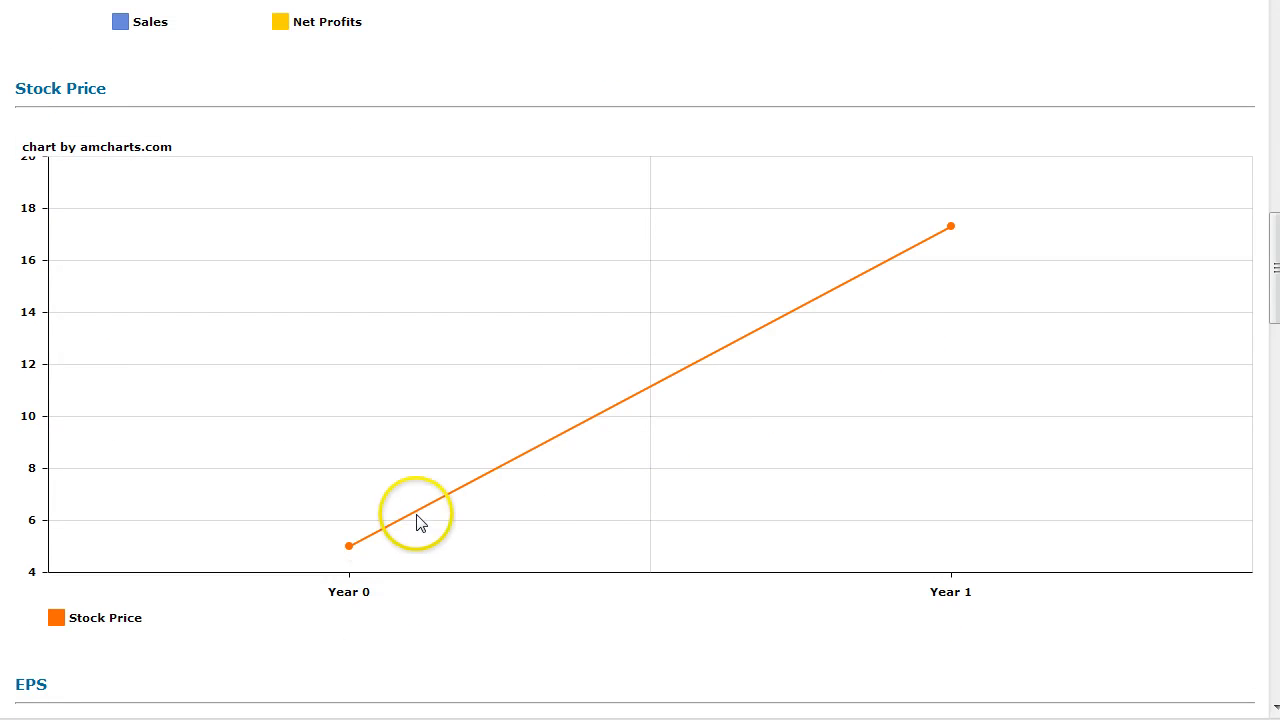
pyautogui.moveTo(962, 250)
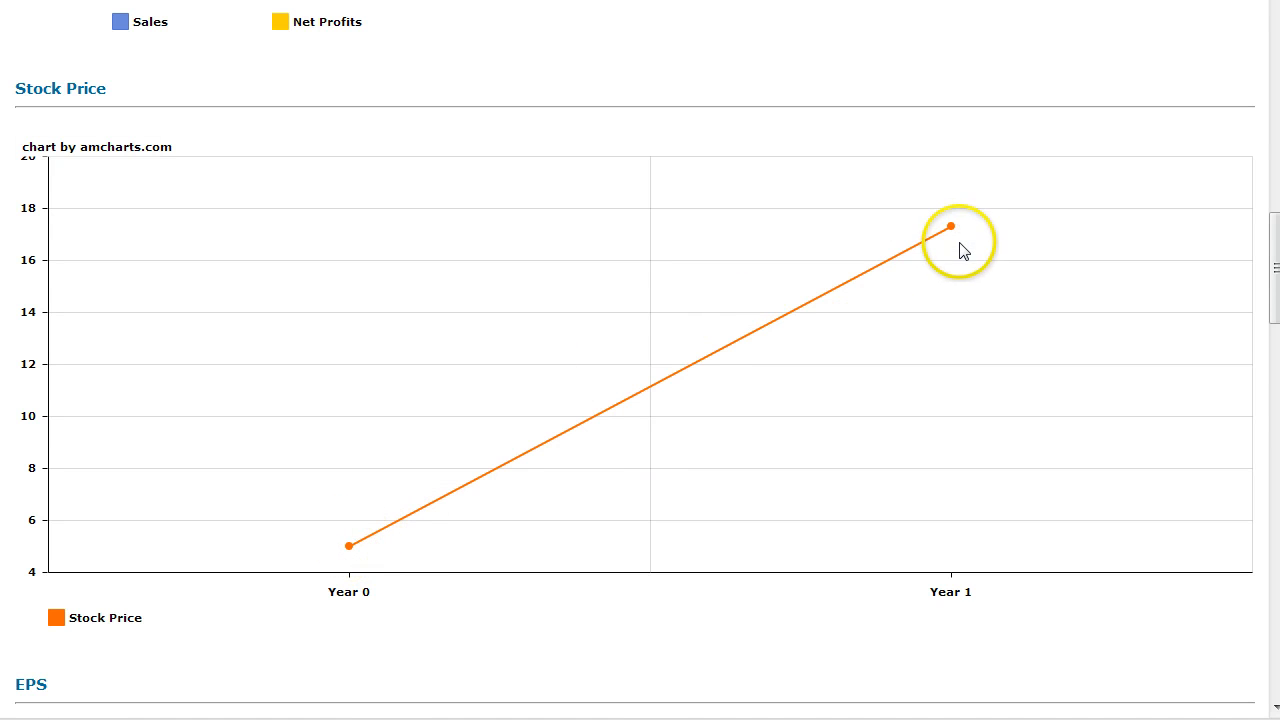
pyautogui.scroll(-3)
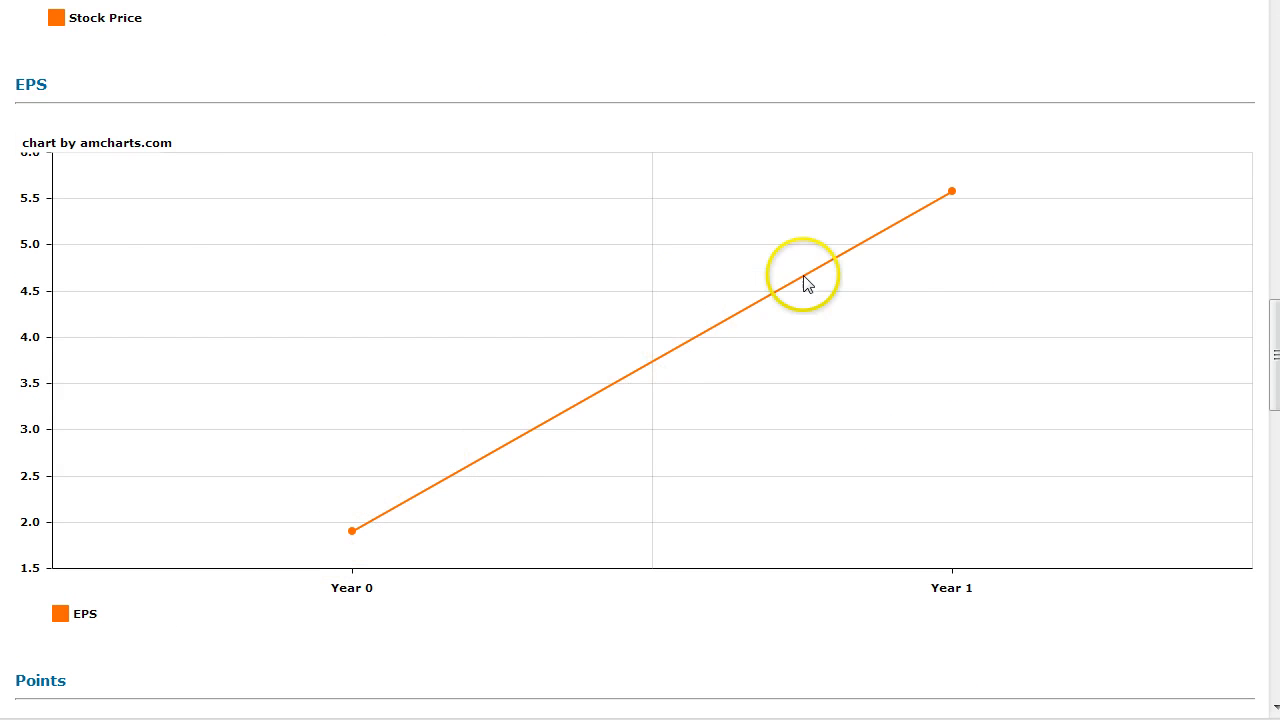
pyautogui.scroll(-3)
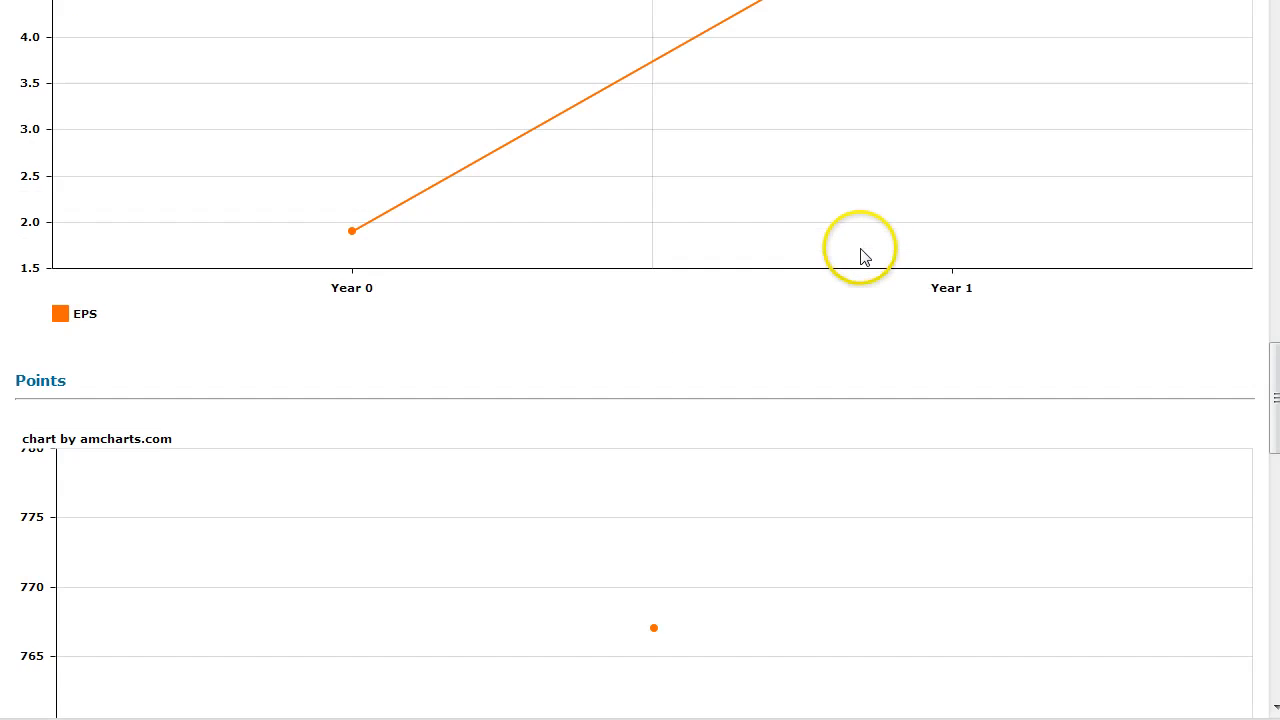
pyautogui.scroll(-3)
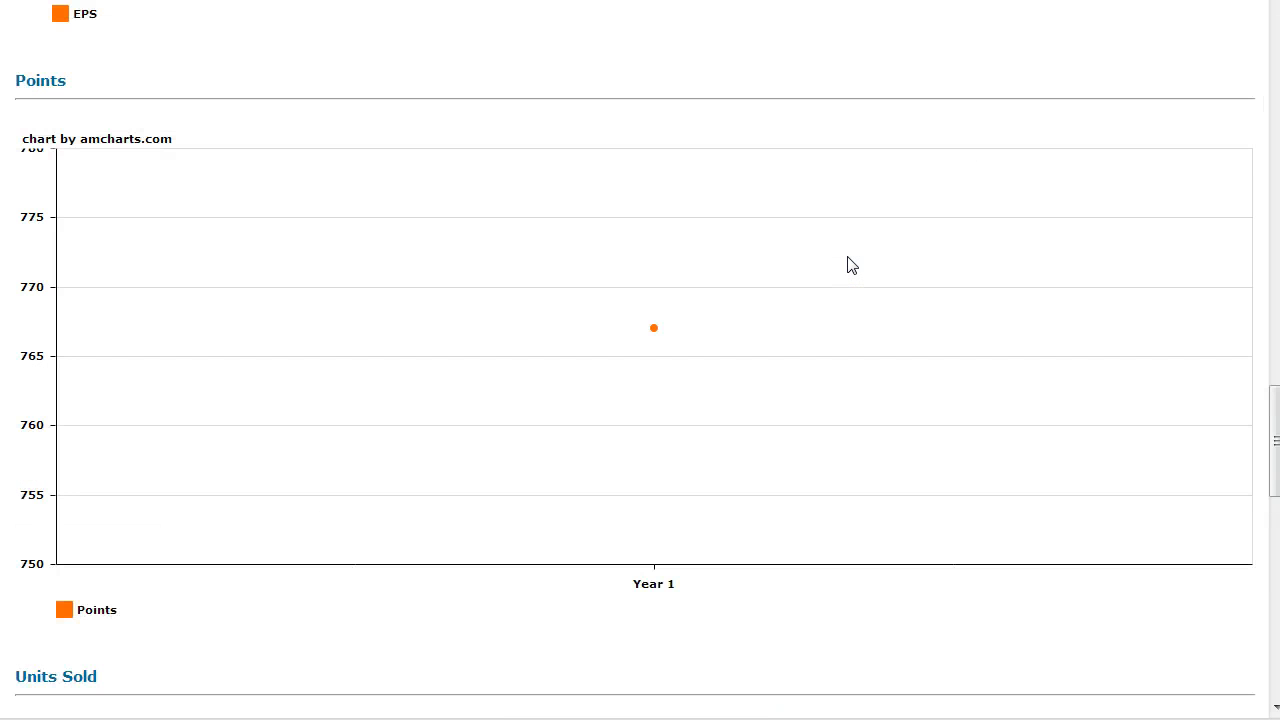
pyautogui.click(652, 324)
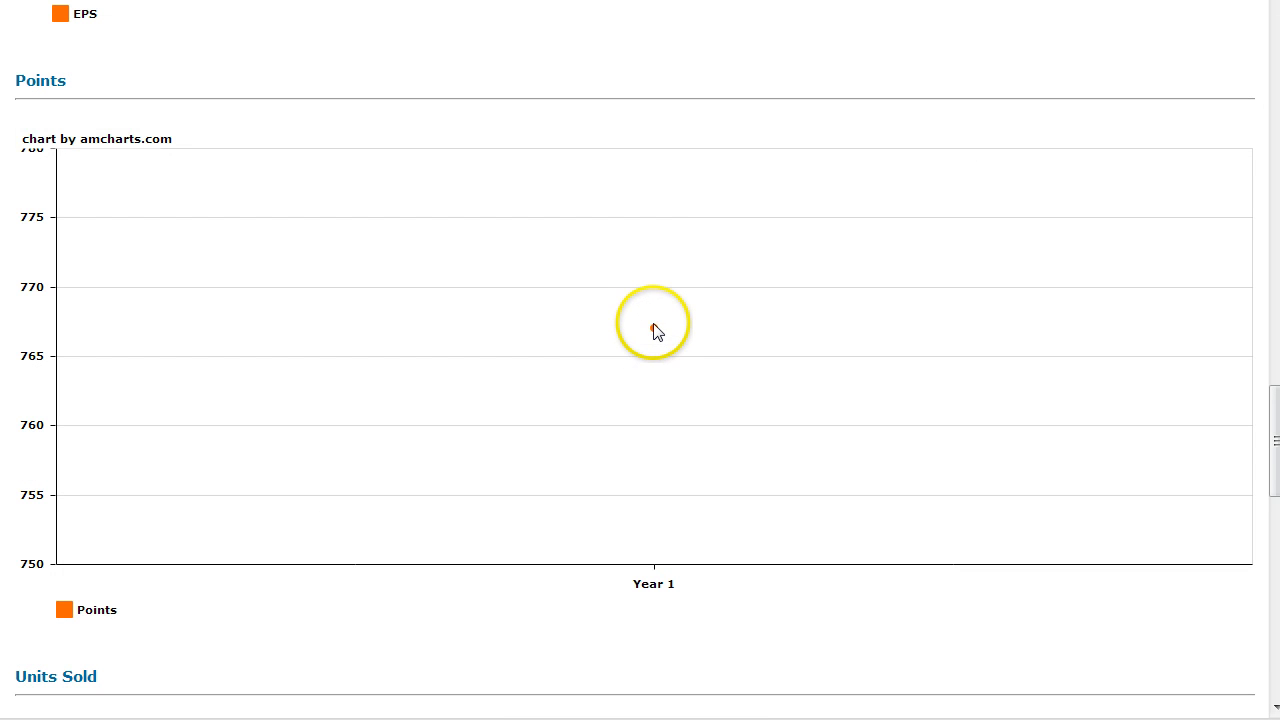
pyautogui.moveTo(654, 328)
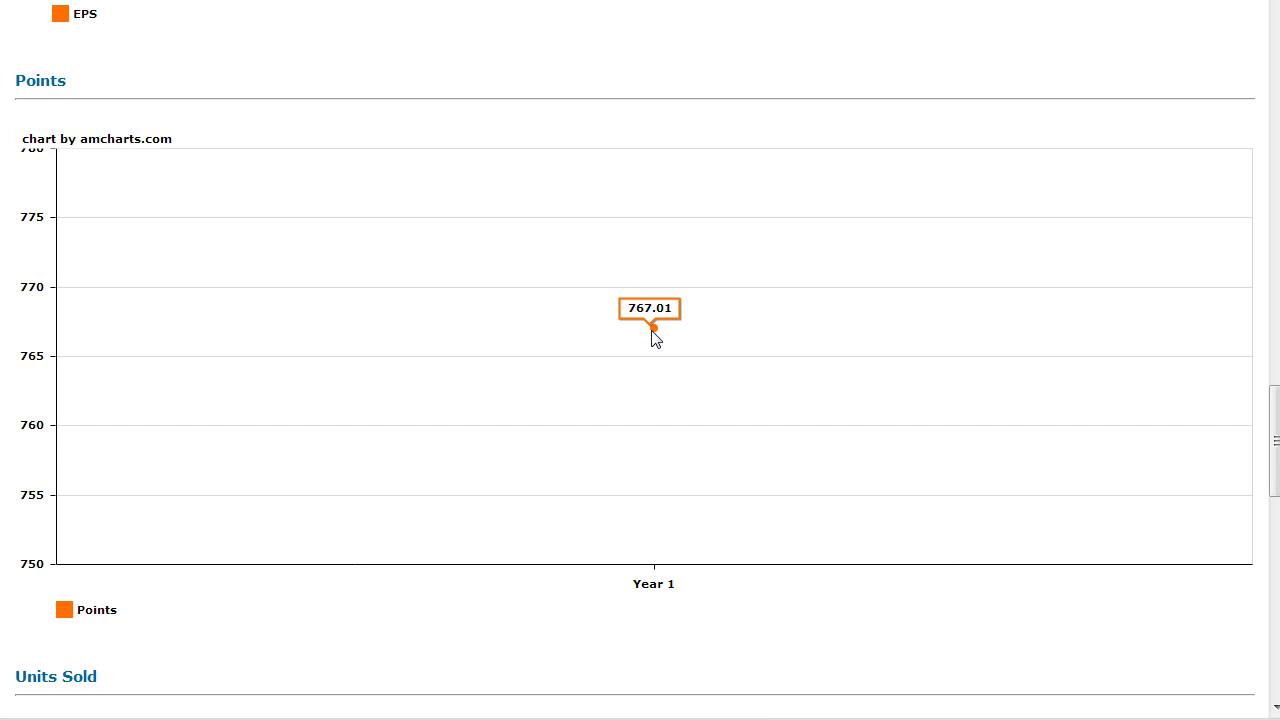
pyautogui.scroll(-3)
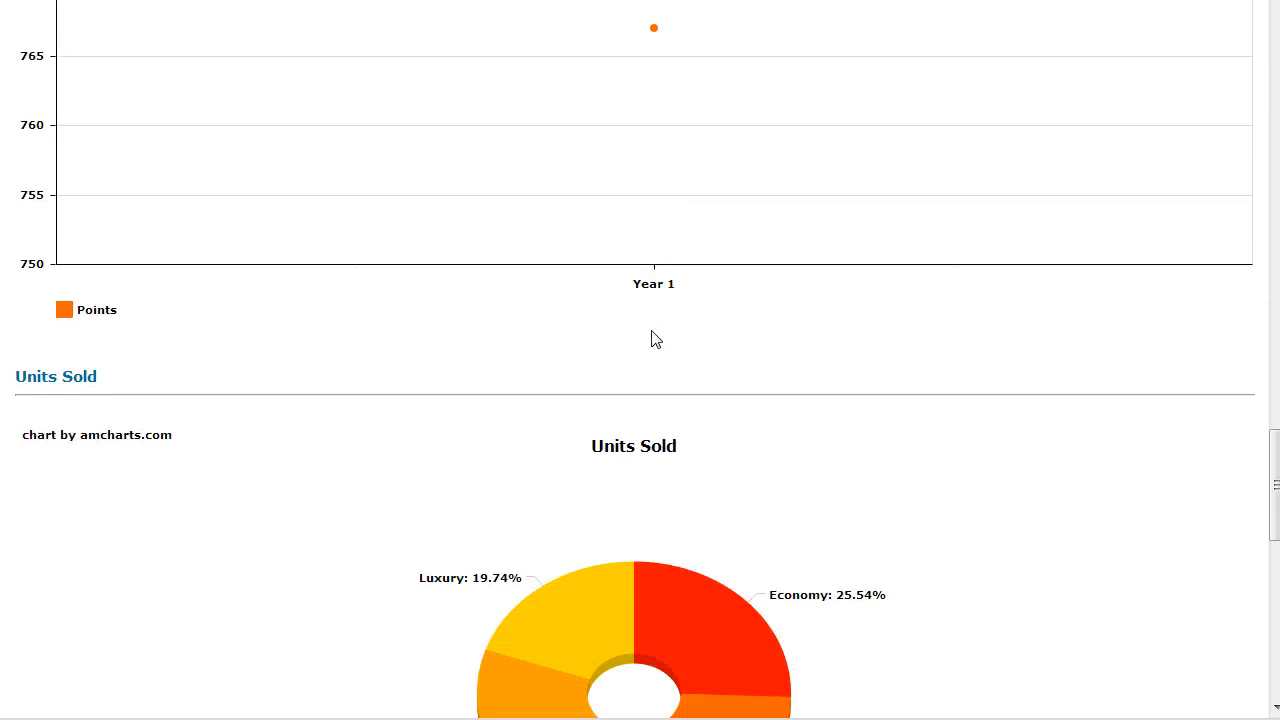
pyautogui.scroll(-3)
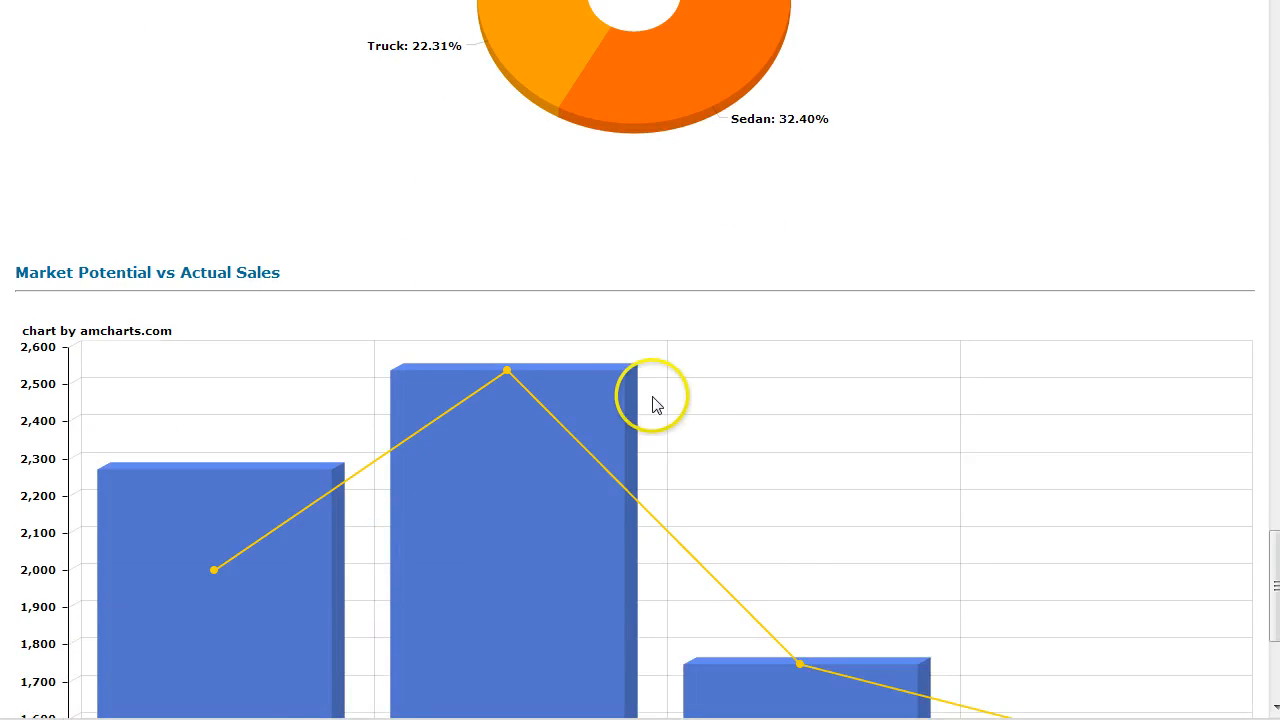
pyautogui.scroll(-3)
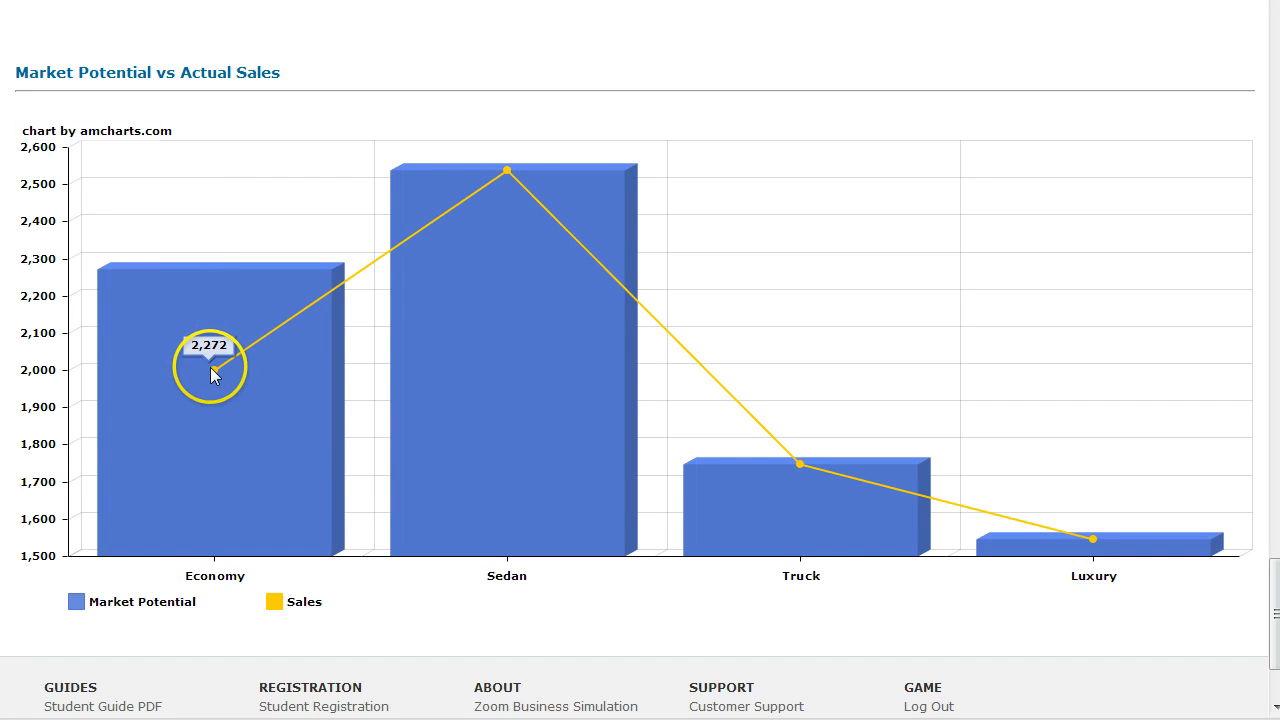
pyautogui.moveTo(212, 378)
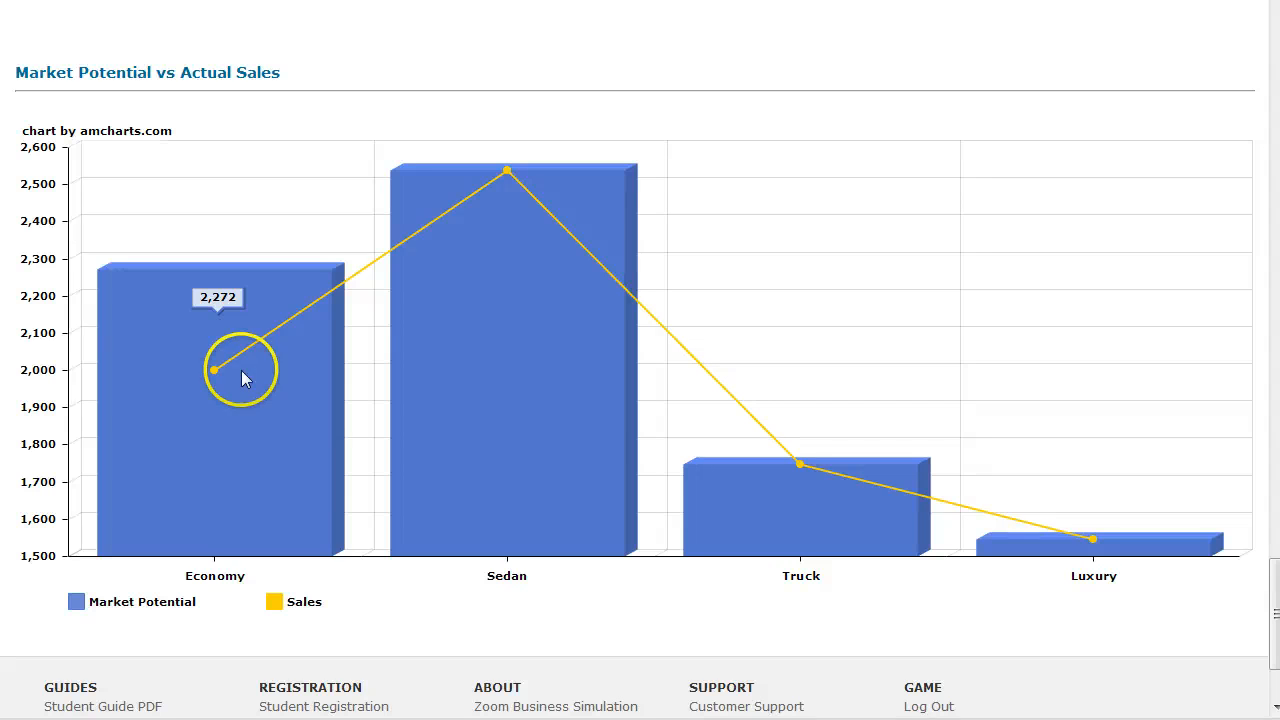
pyautogui.moveTo(202, 318)
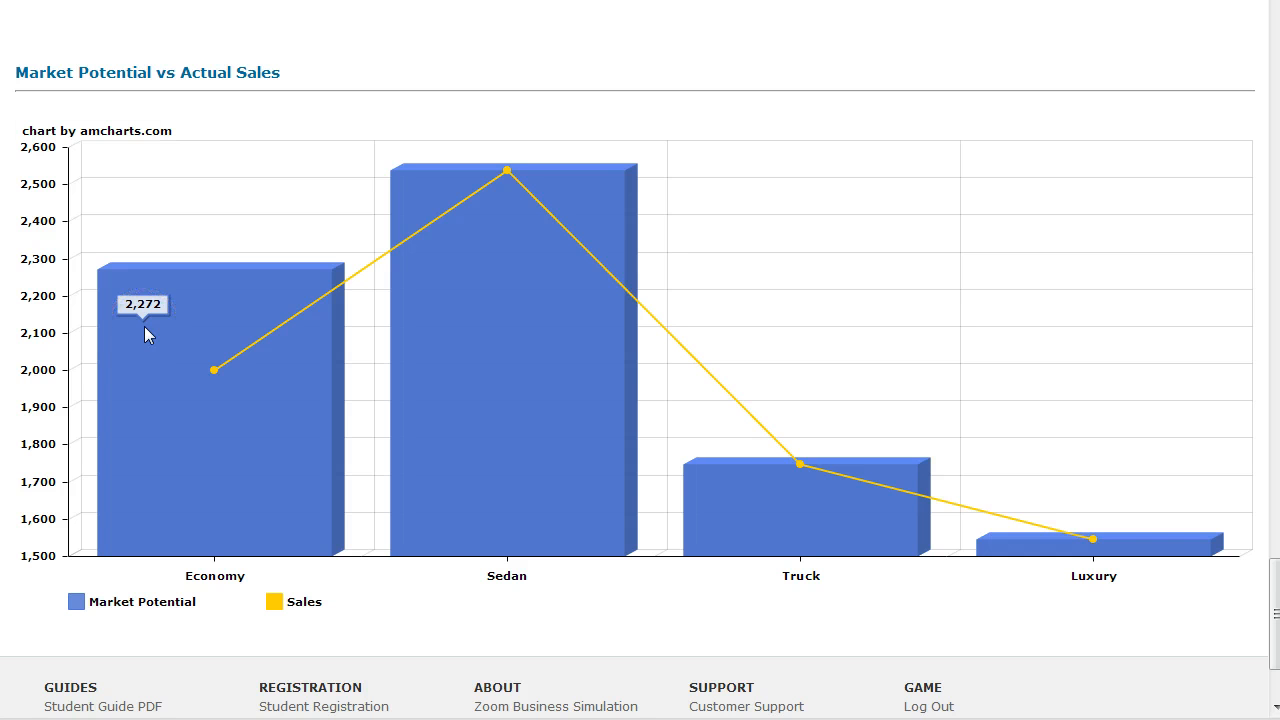
pyautogui.moveTo(214, 370)
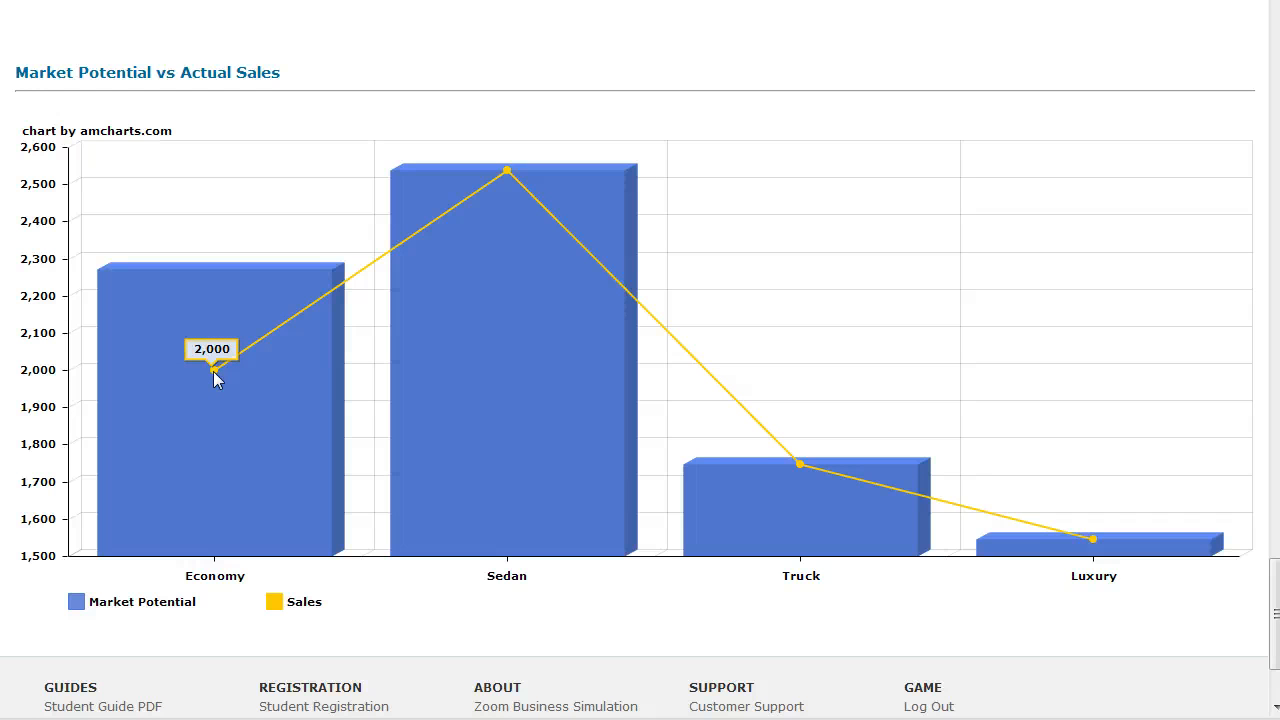
pyautogui.moveTo(612, 316)
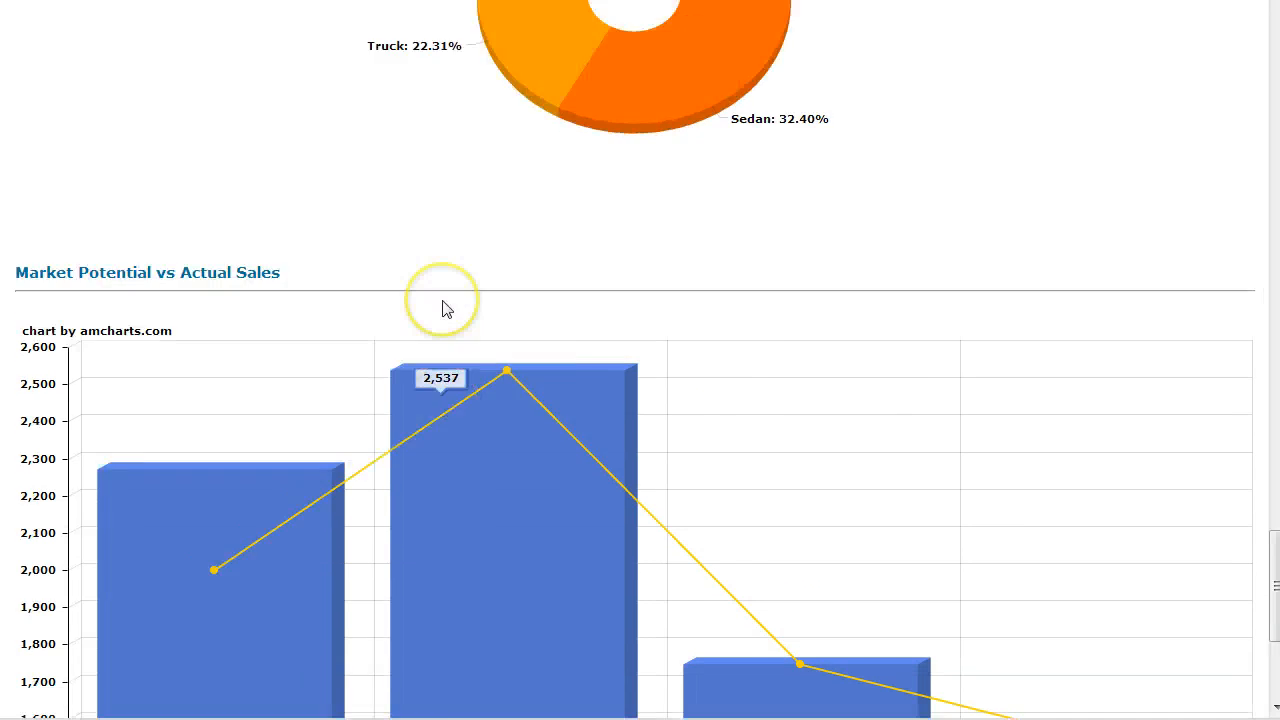
# Toggle Jimbos in the Economy Sales per Team legend, then return to the main Charts page.
pyautogui.scroll(-3)
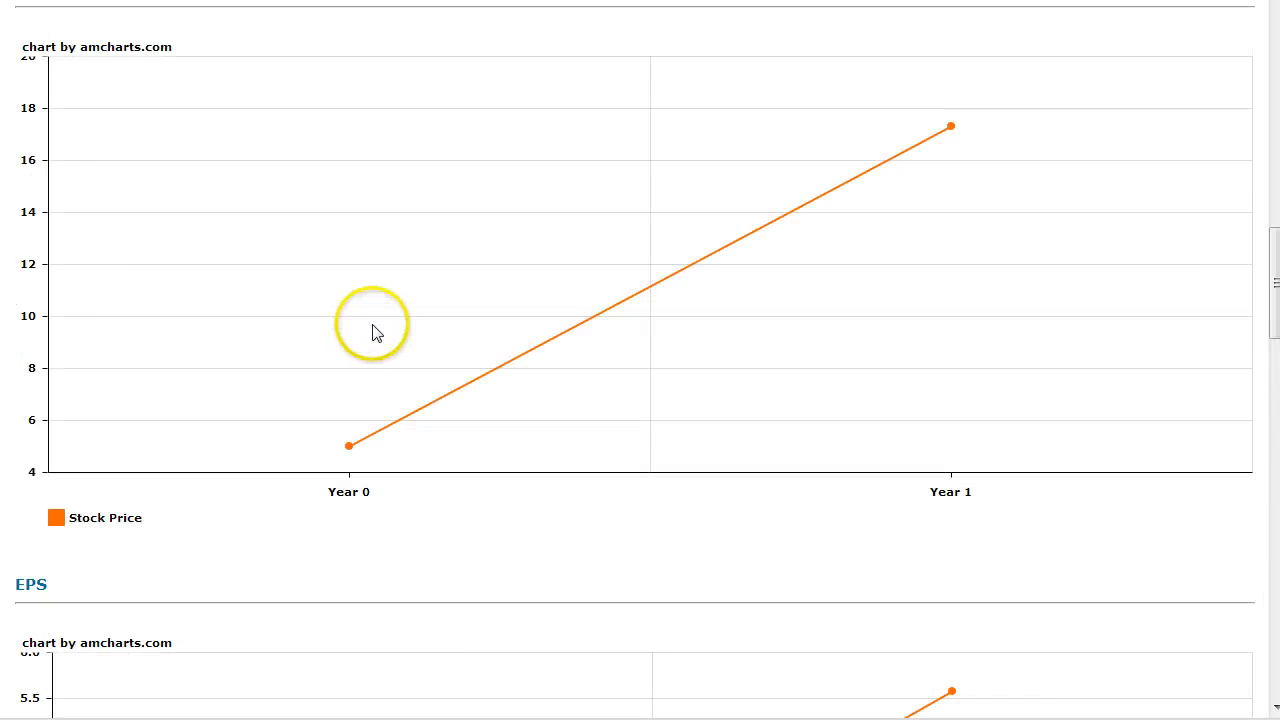
pyautogui.scroll(3)
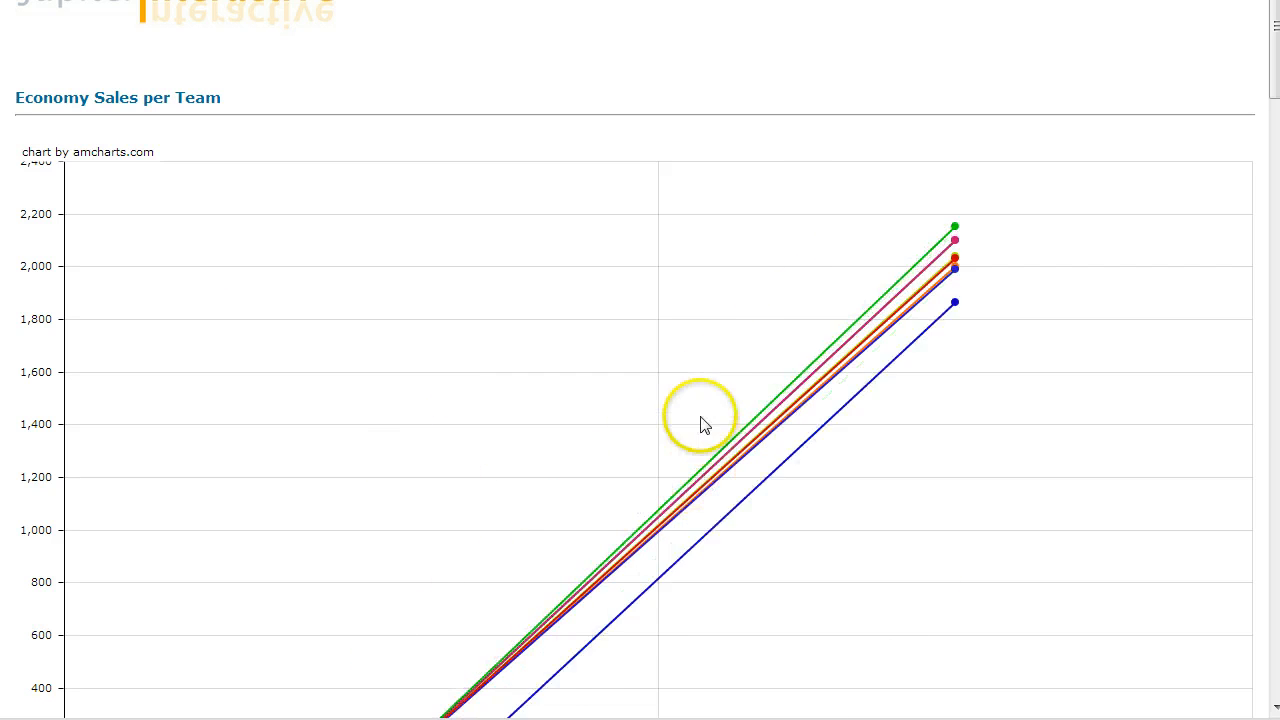
pyautogui.scroll(-3)
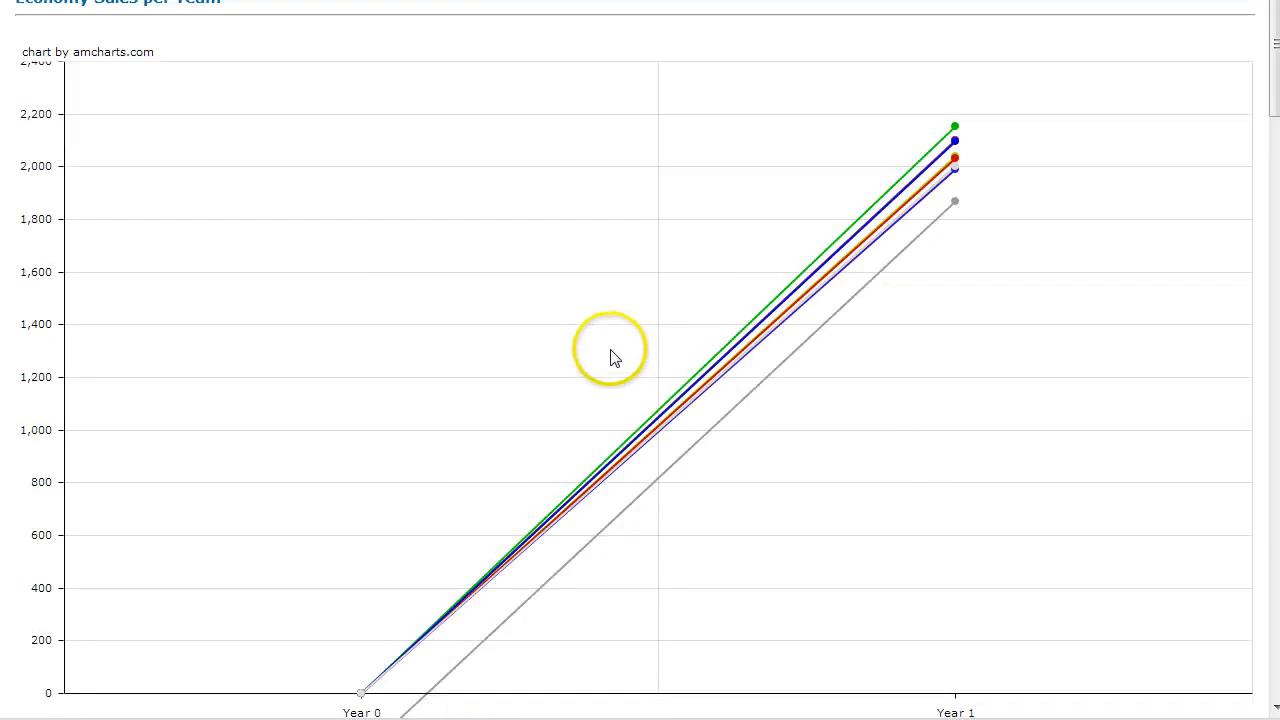
pyautogui.scroll(-3)
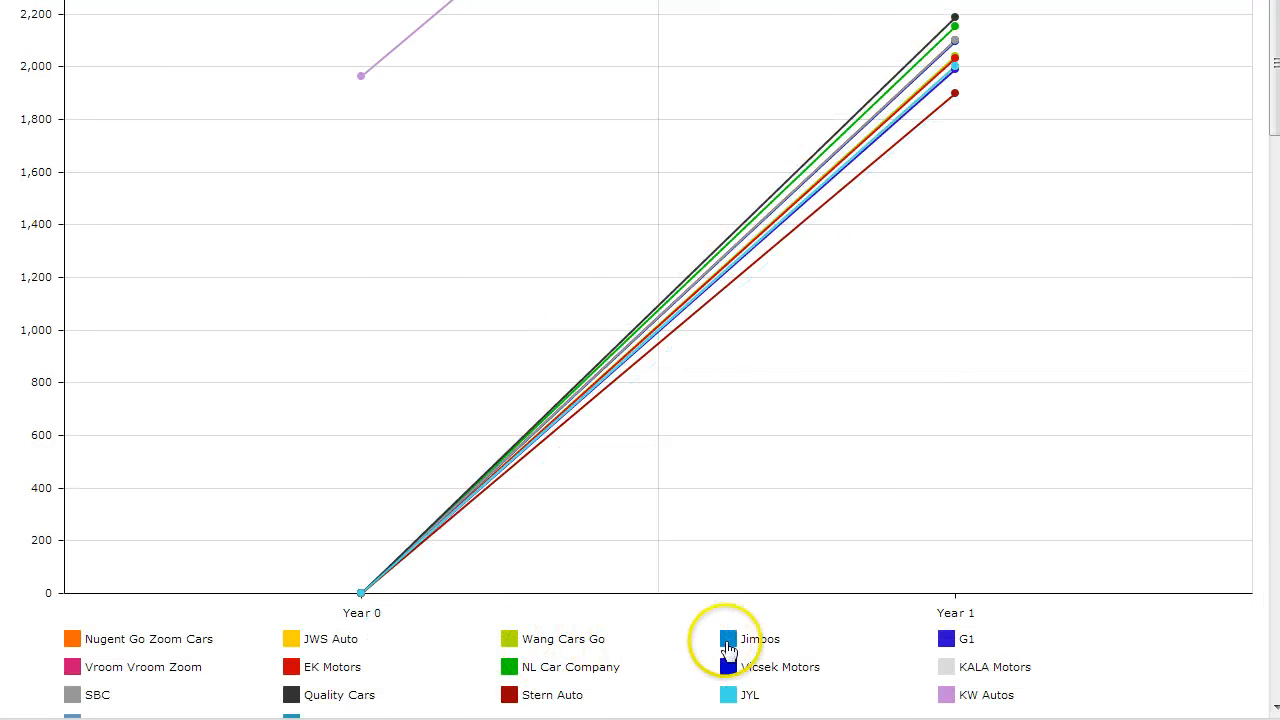
pyautogui.click(728, 640)
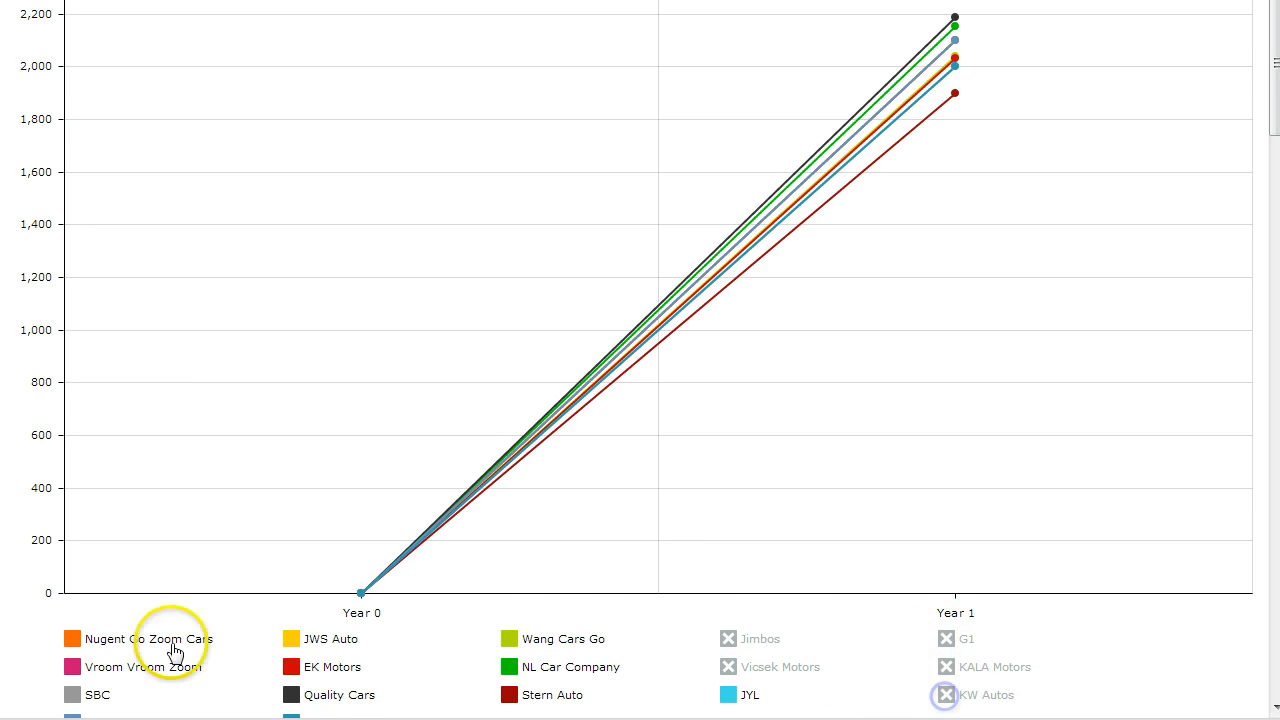
pyautogui.click(728, 640)
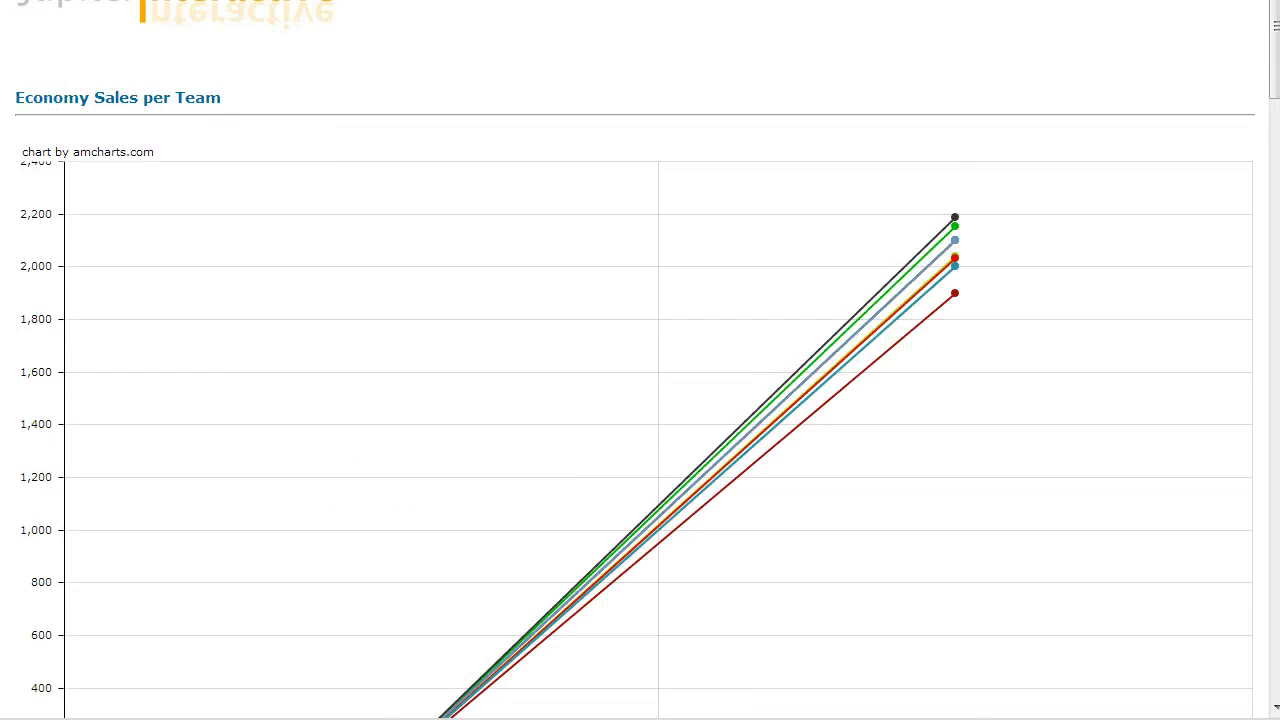
pyautogui.click(122, 240)
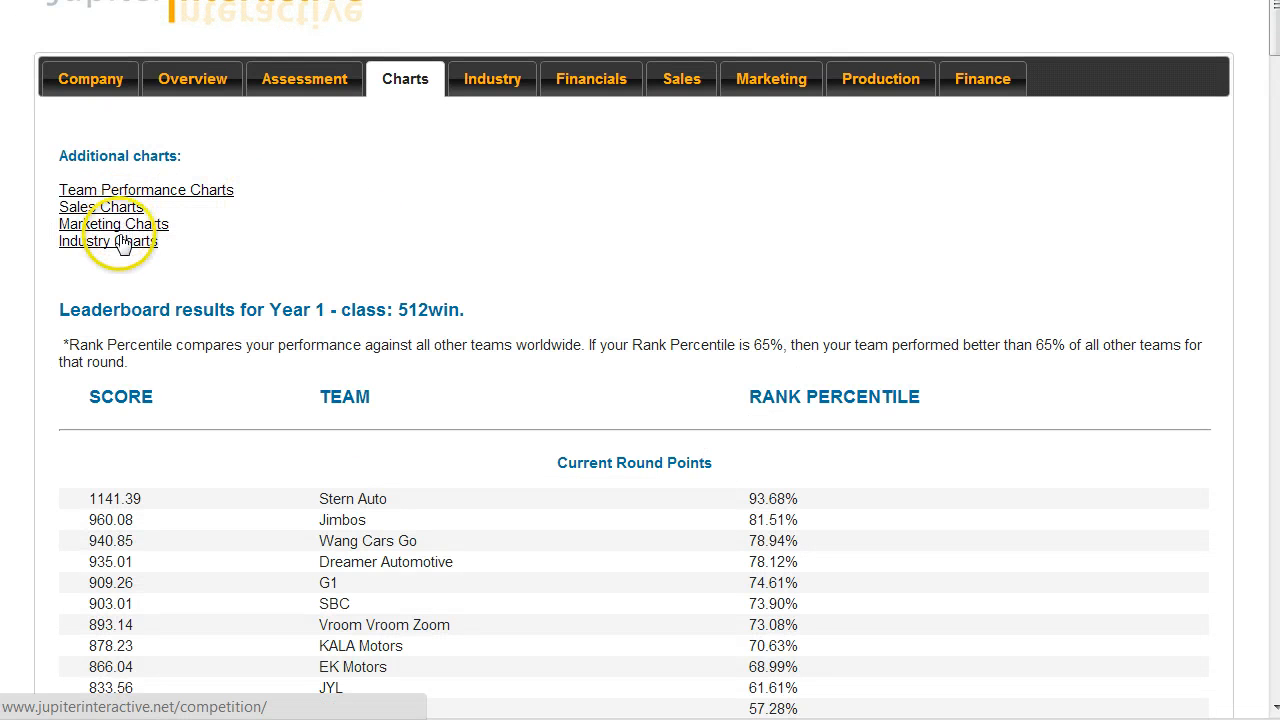
# Bring up the all-team industry charts and review Points per Team and income in millions USD.
pyautogui.click(112, 224)
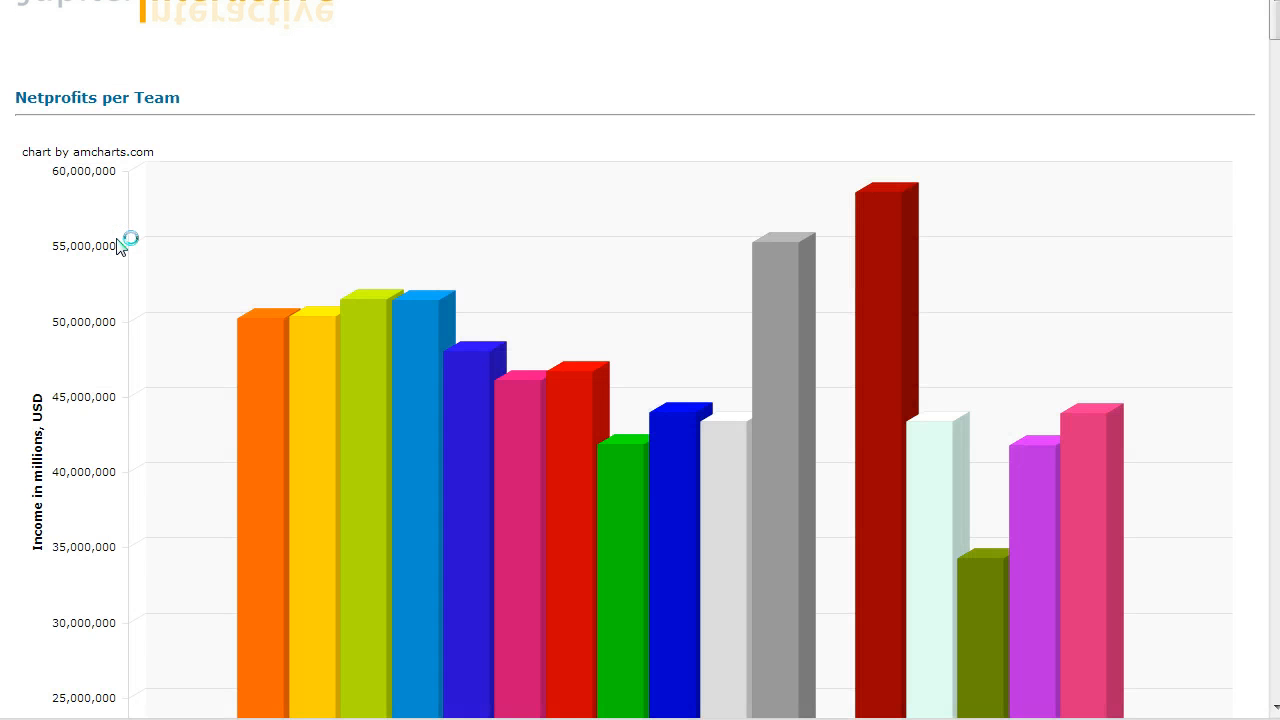
pyautogui.scroll(-3)
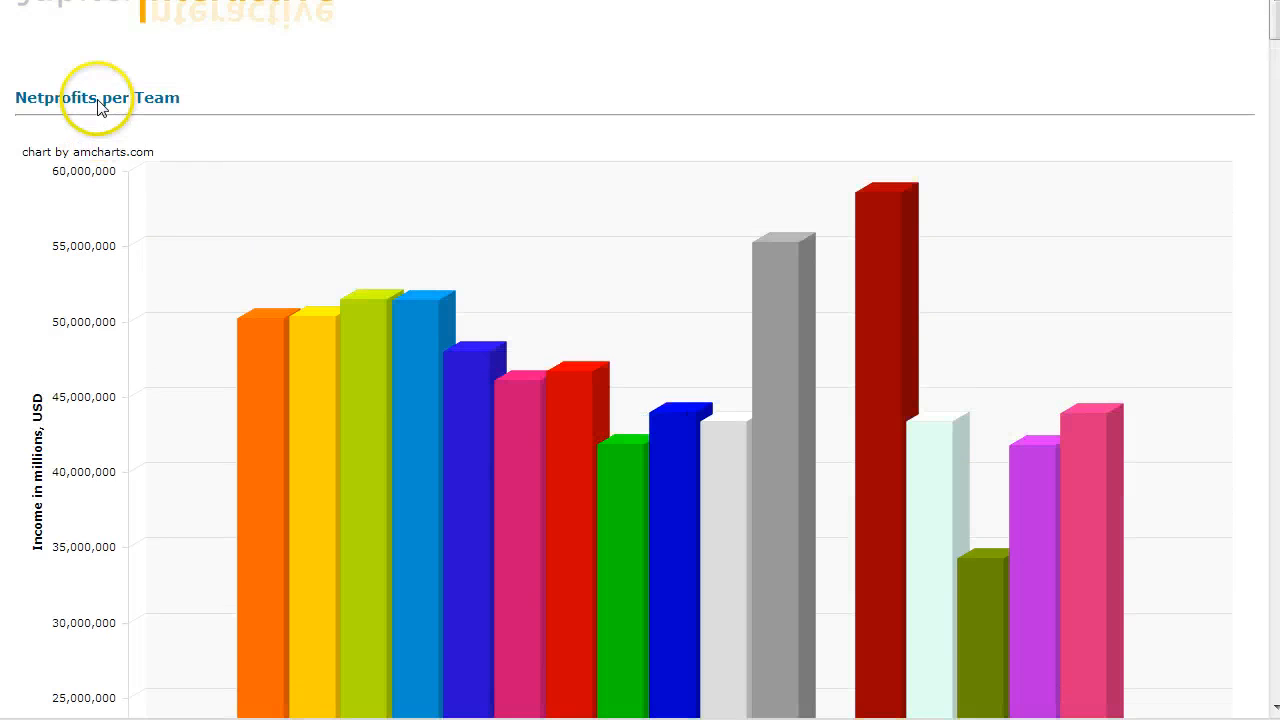
pyautogui.scroll(-3)
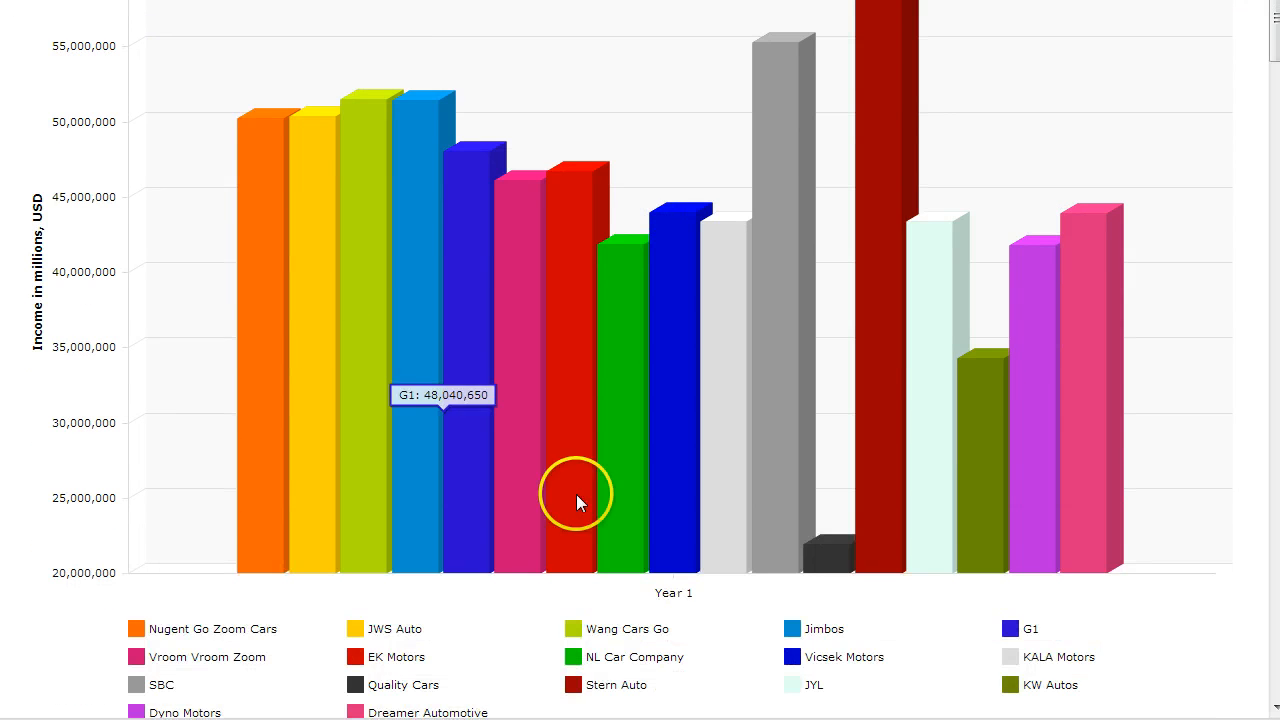
pyautogui.moveTo(828, 572)
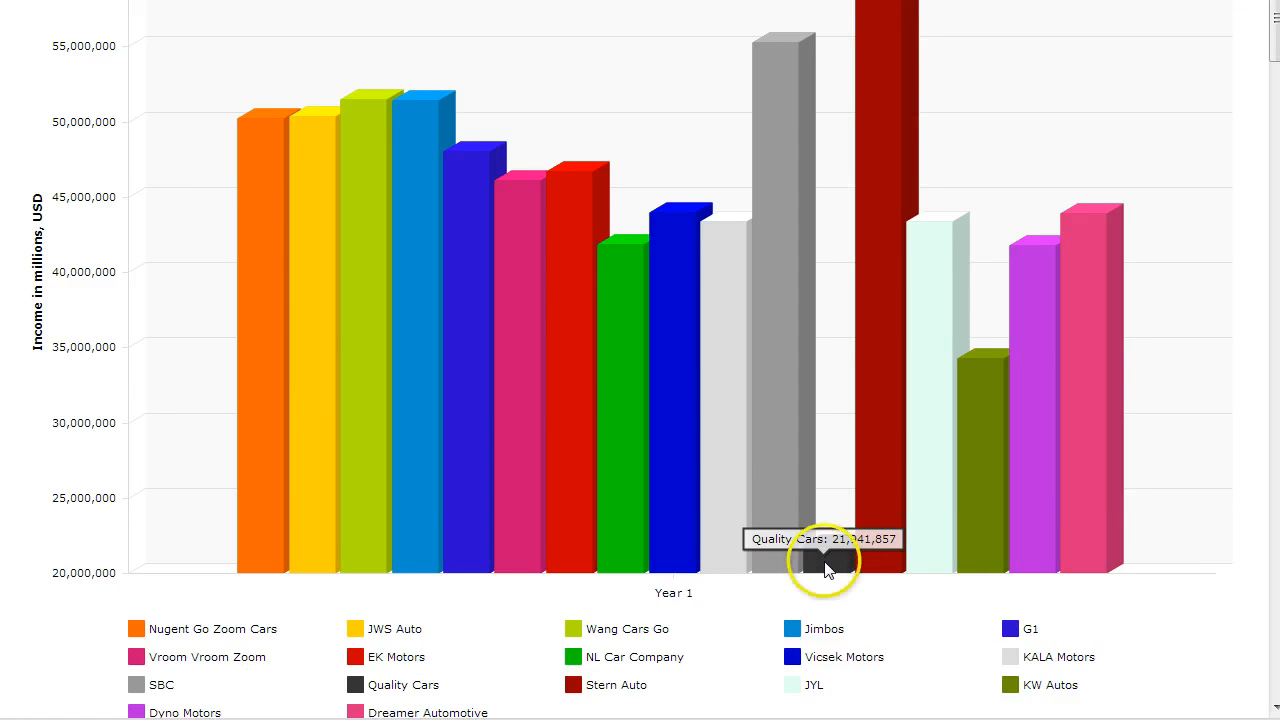
pyautogui.moveTo(828, 570)
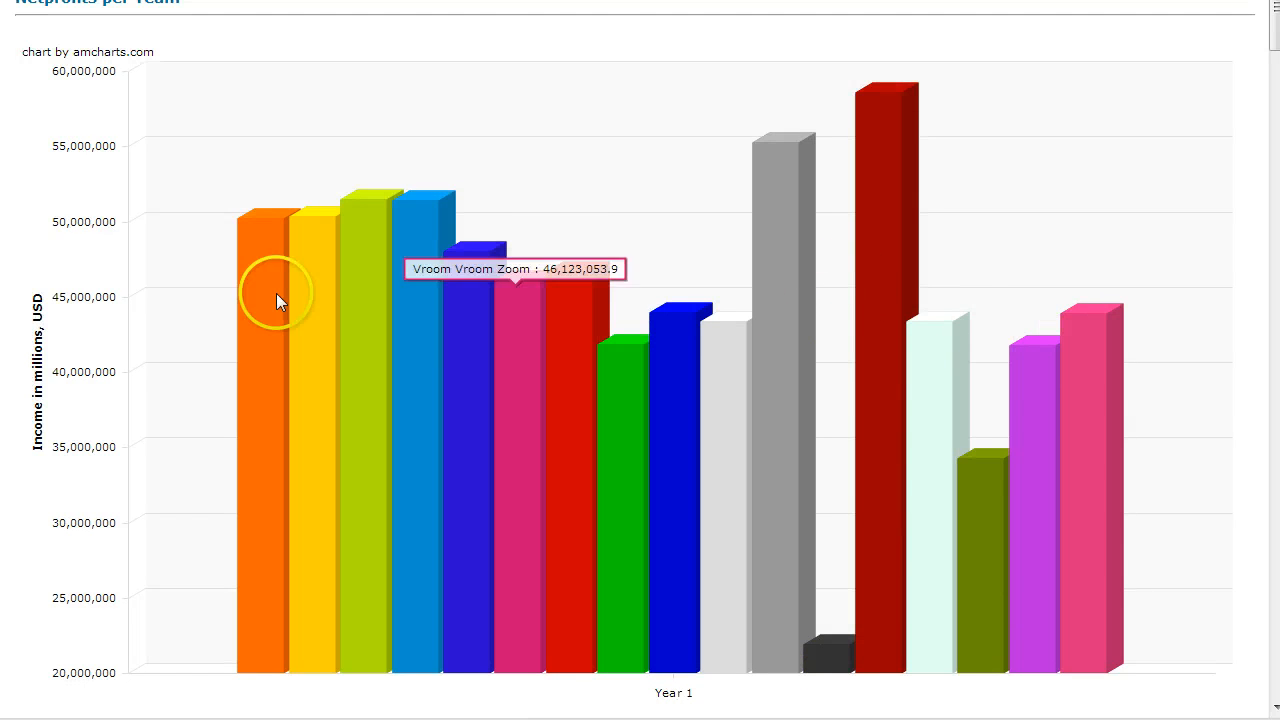
pyautogui.moveTo(864, 164)
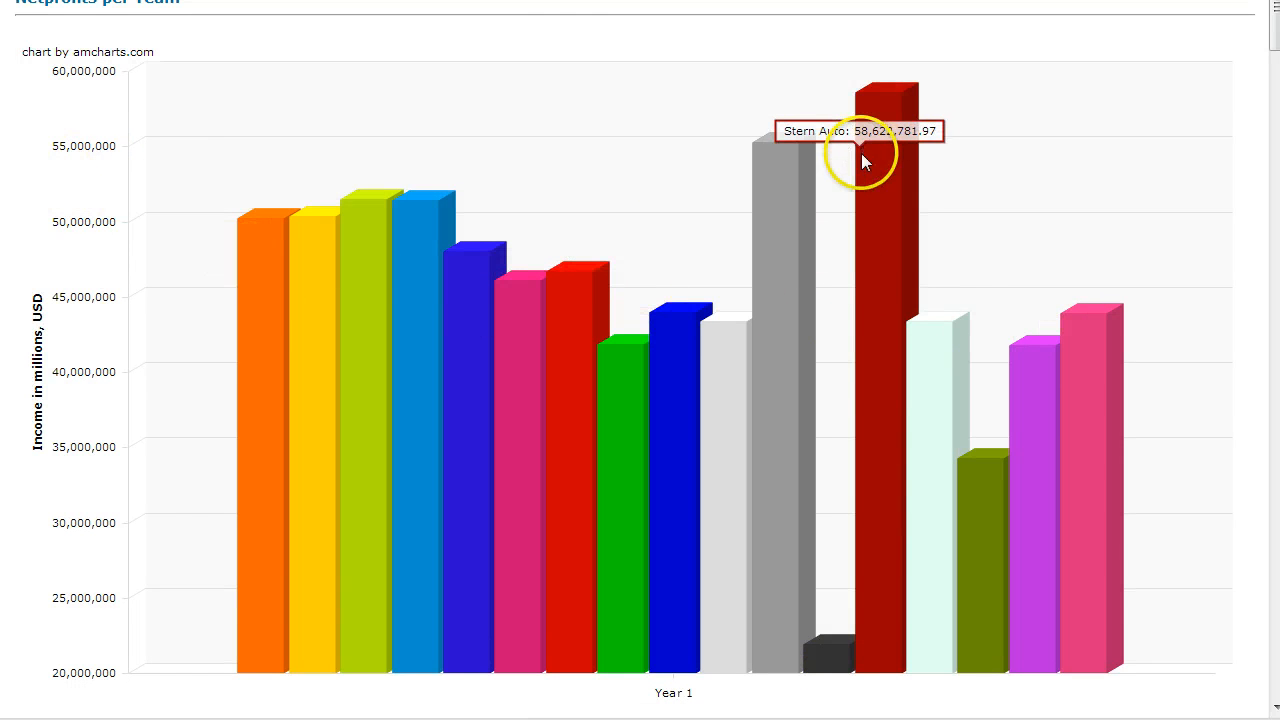
pyautogui.moveTo(784, 172)
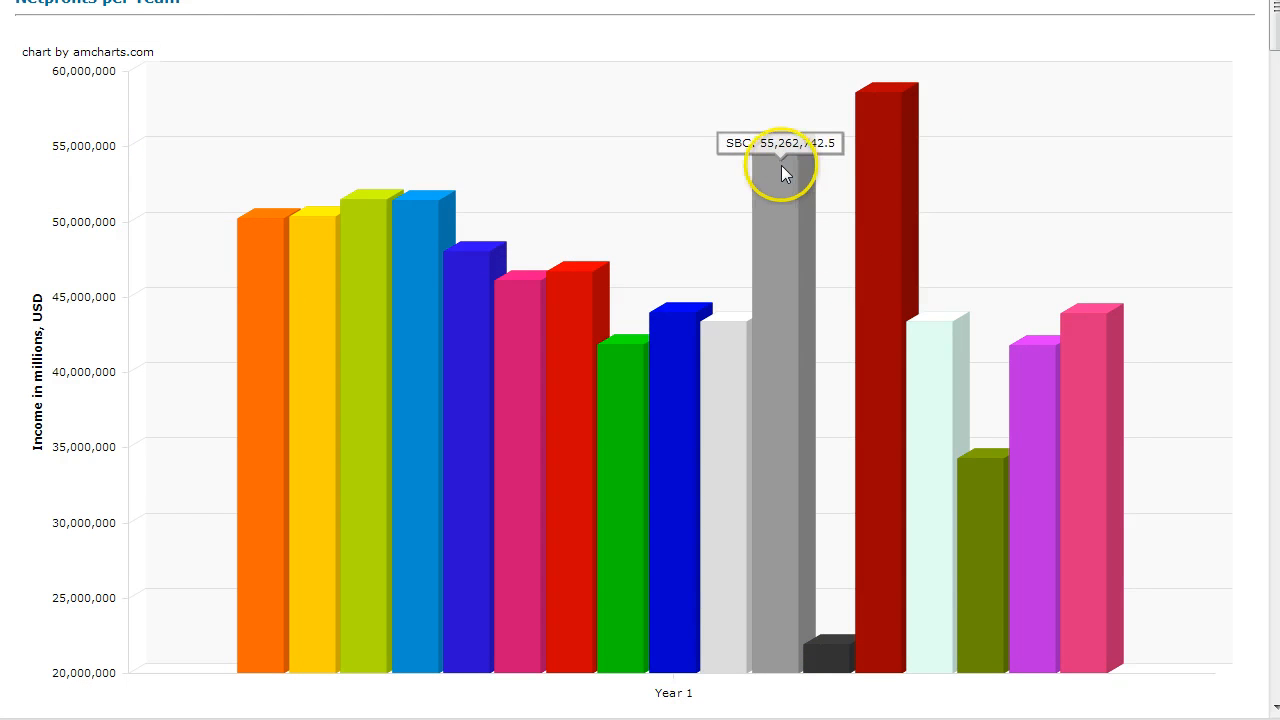
pyautogui.moveTo(758, 184)
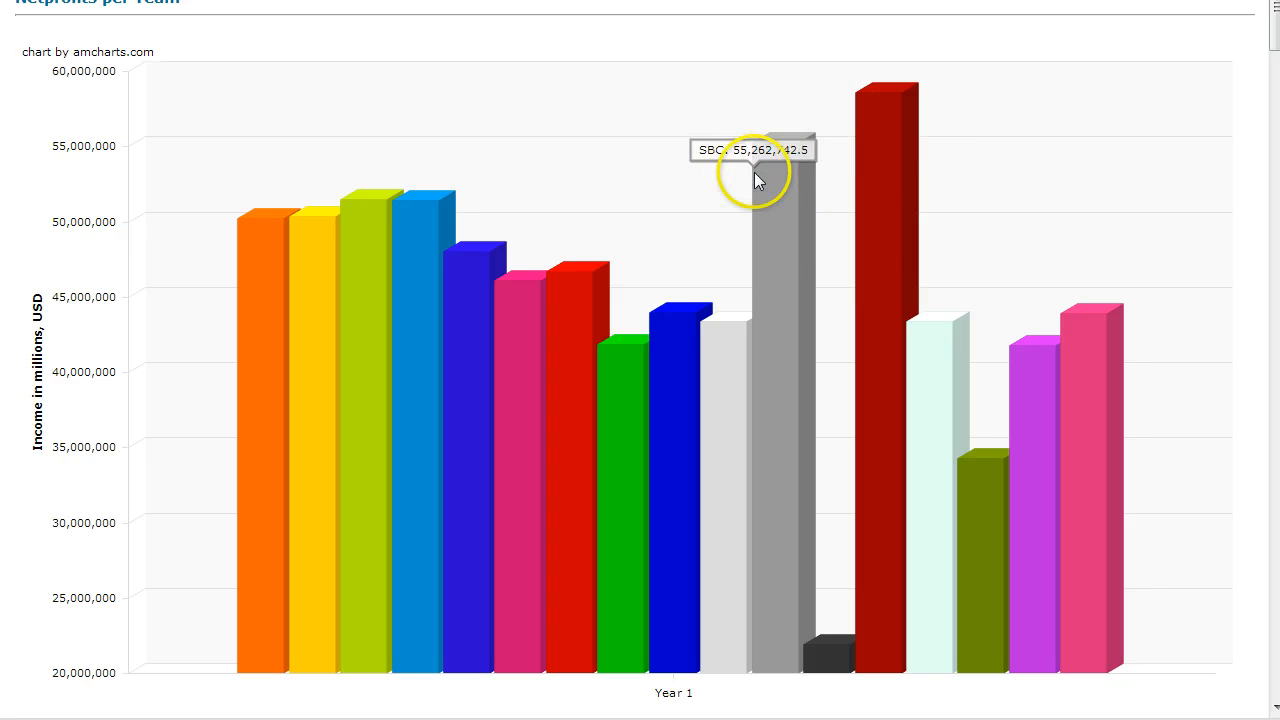
pyautogui.scroll(-3)
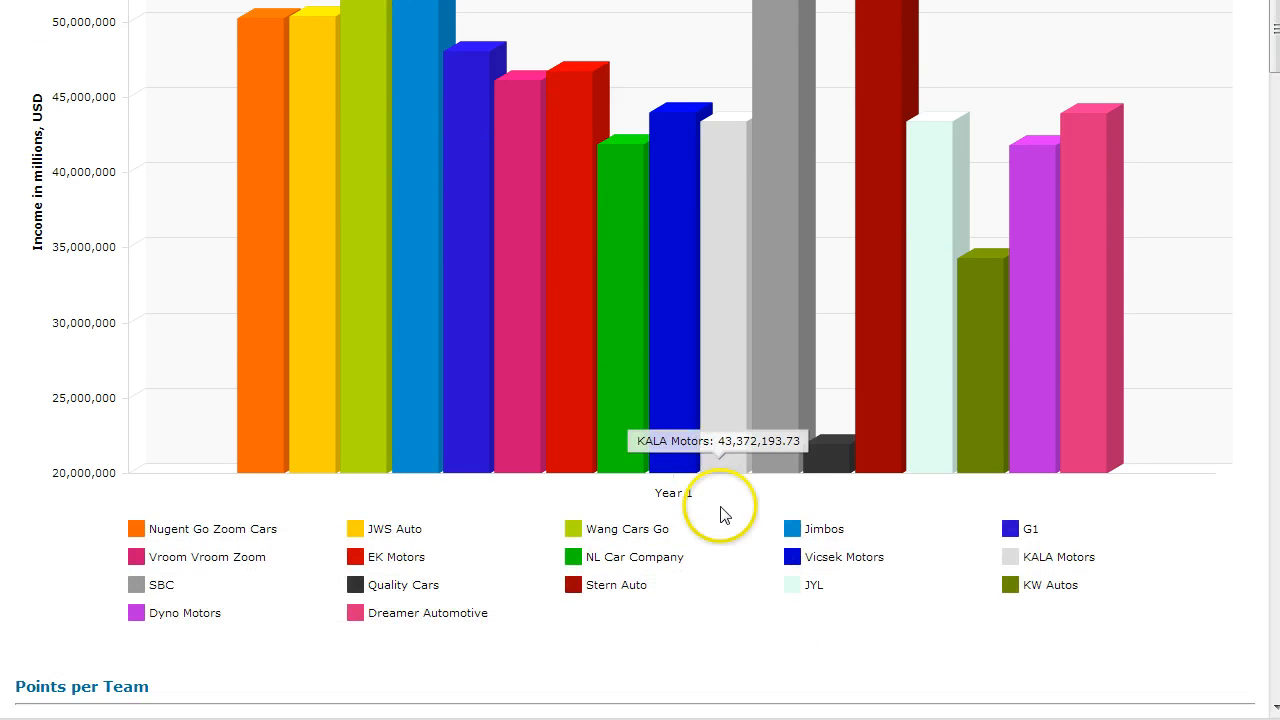
pyautogui.moveTo(196, 540)
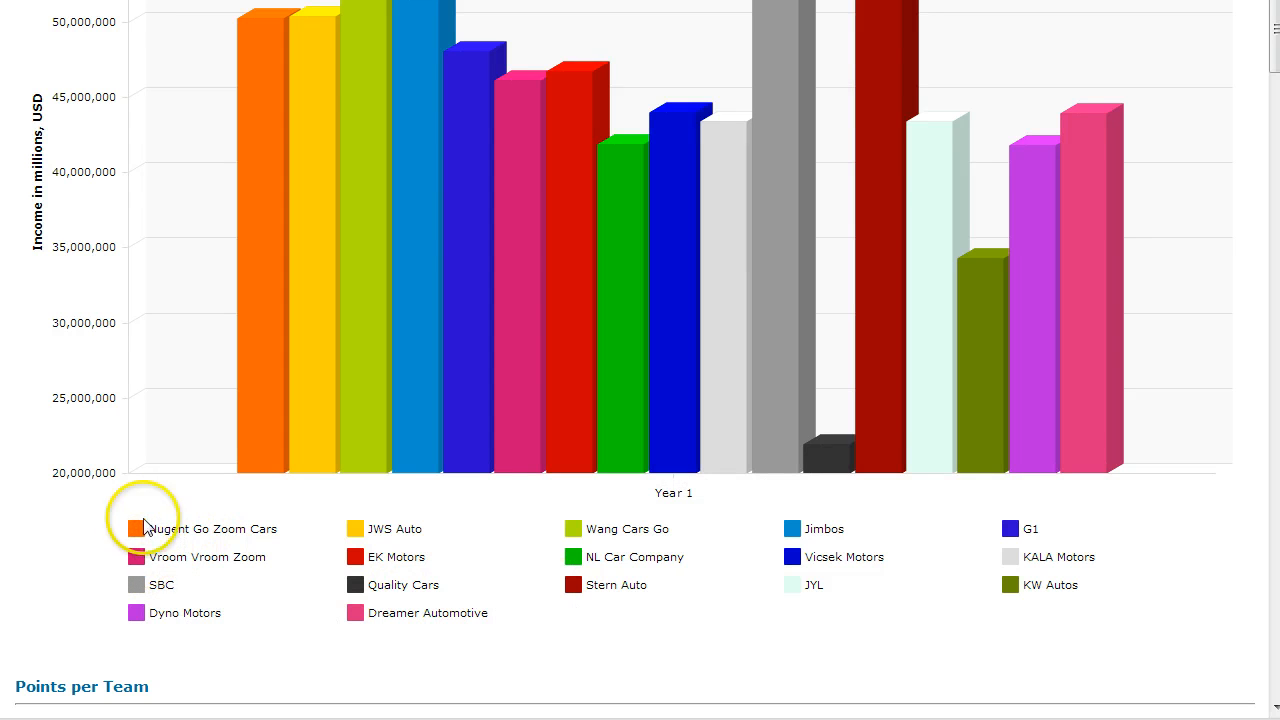
pyautogui.moveTo(264, 228)
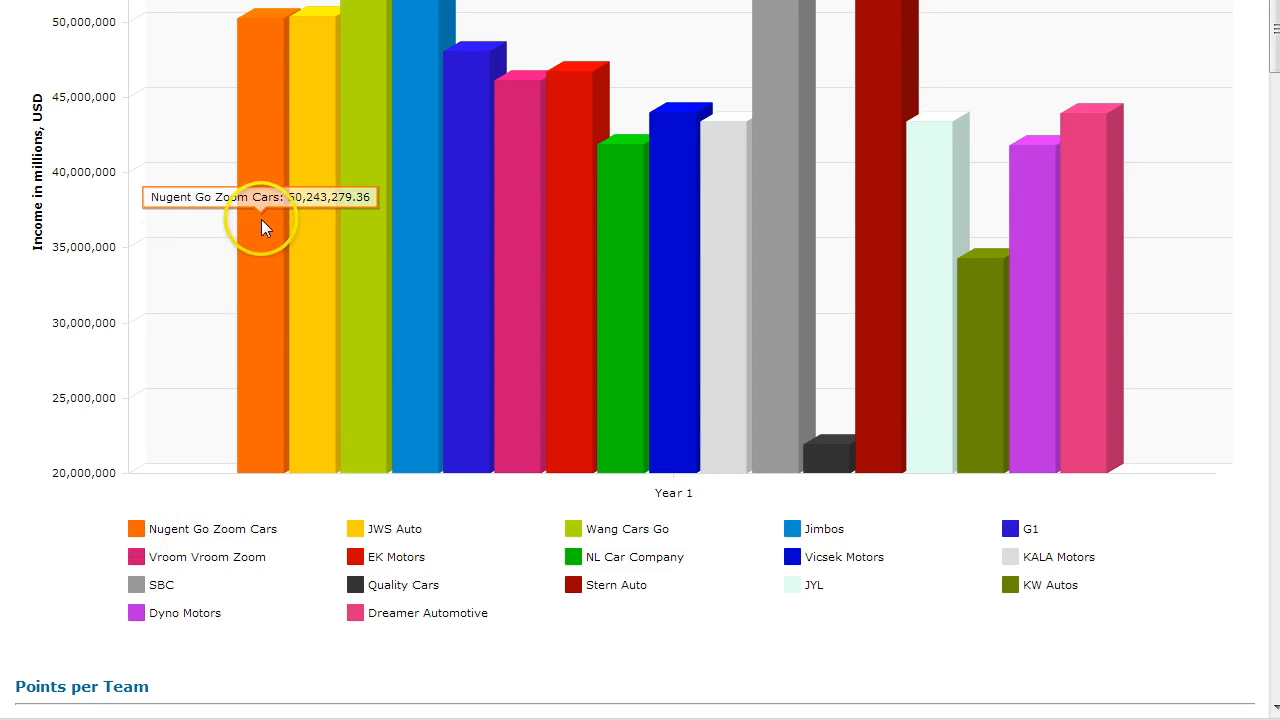
pyautogui.moveTo(588, 204)
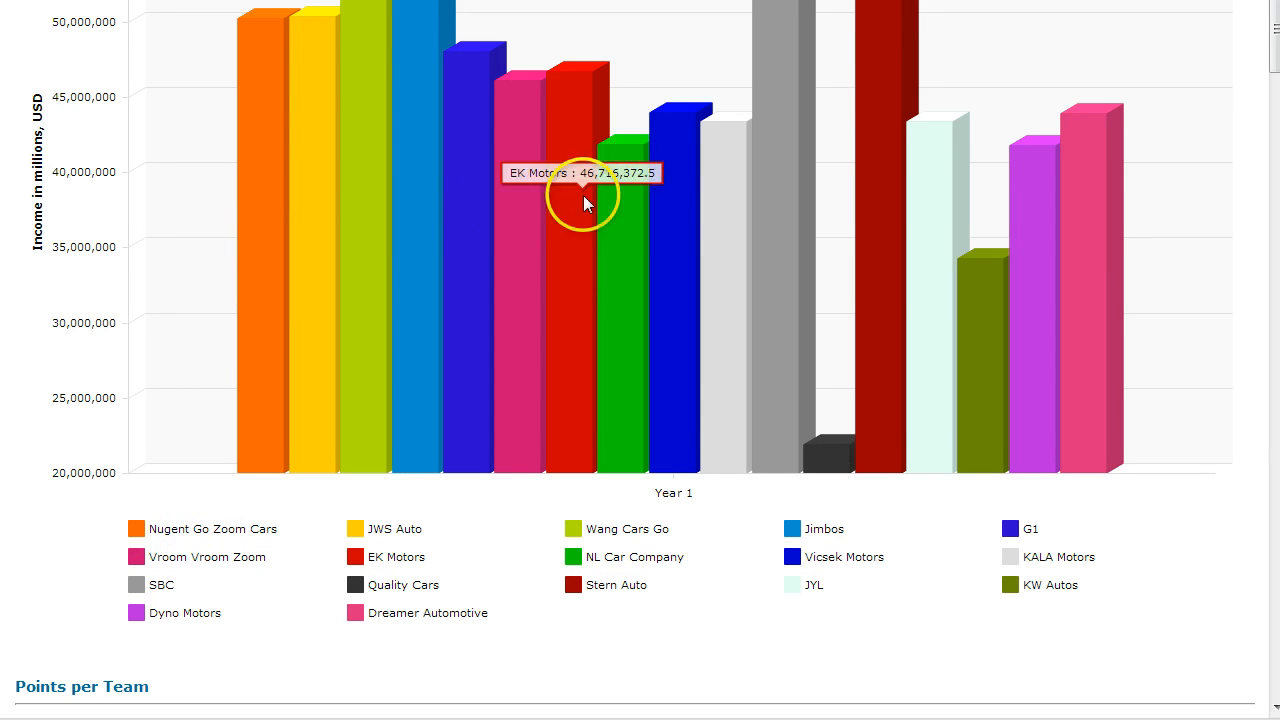
pyautogui.moveTo(772, 344)
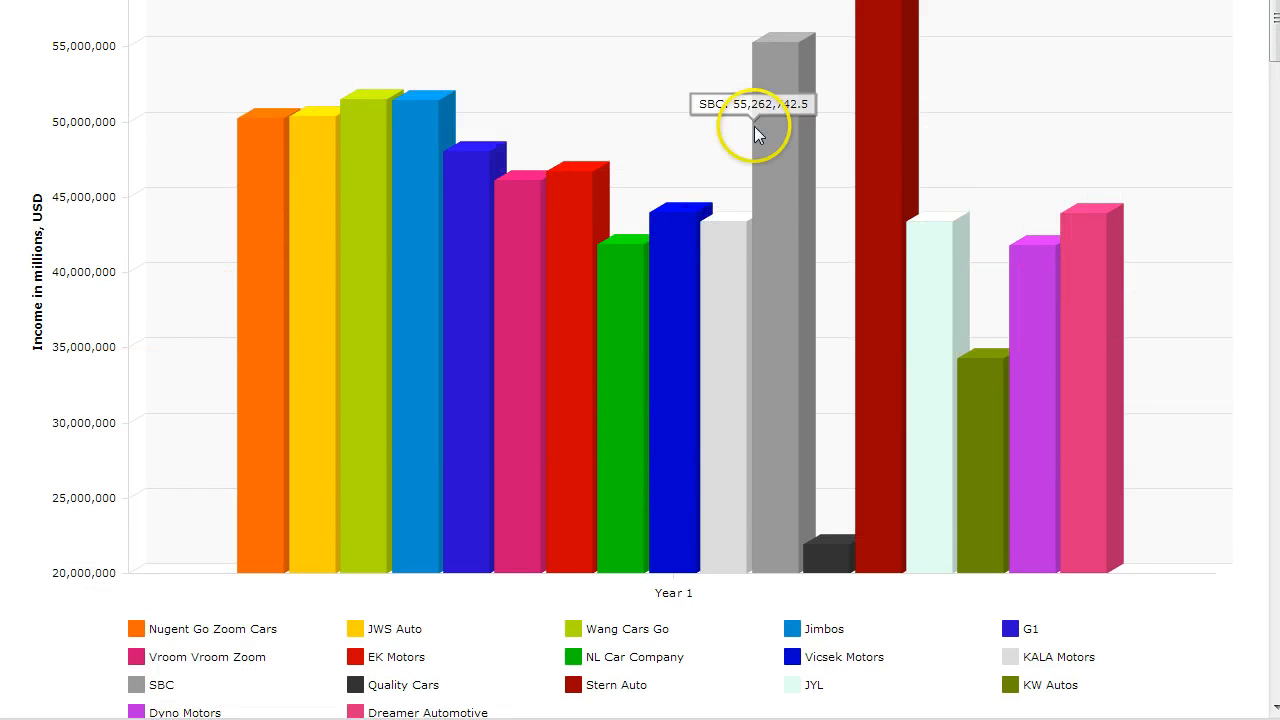
pyautogui.moveTo(136, 364)
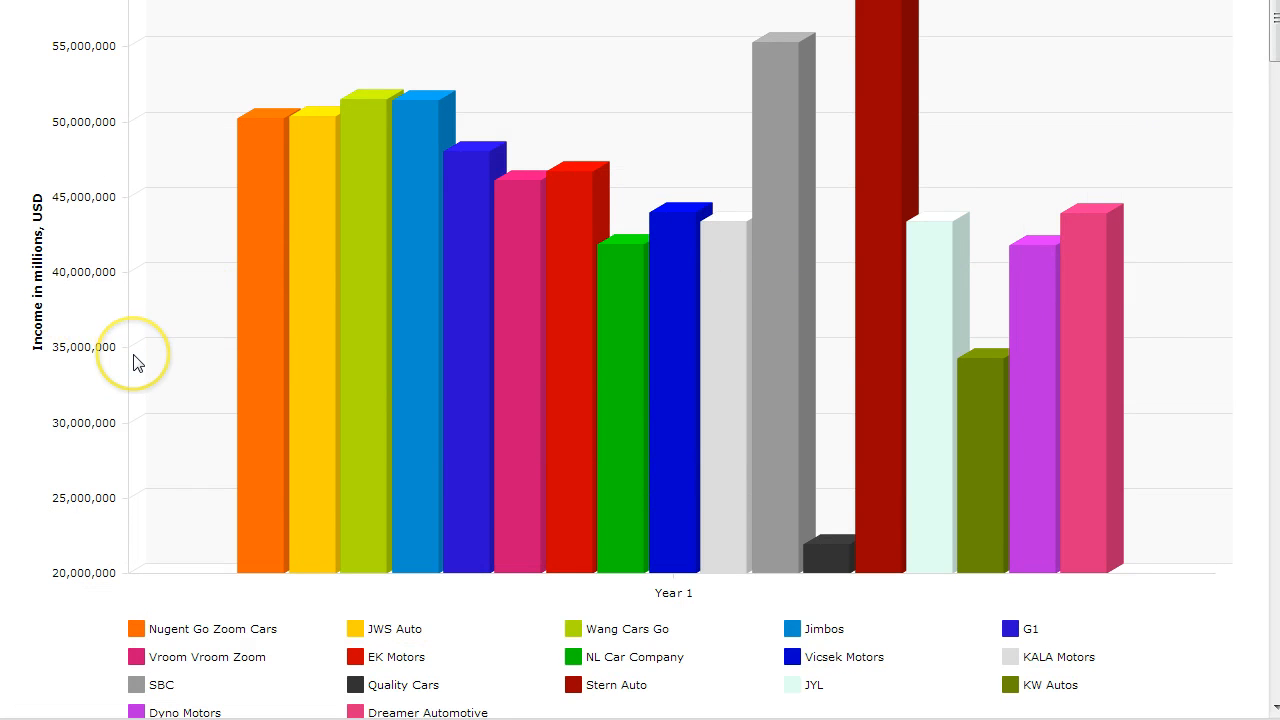
pyautogui.moveTo(138, 364)
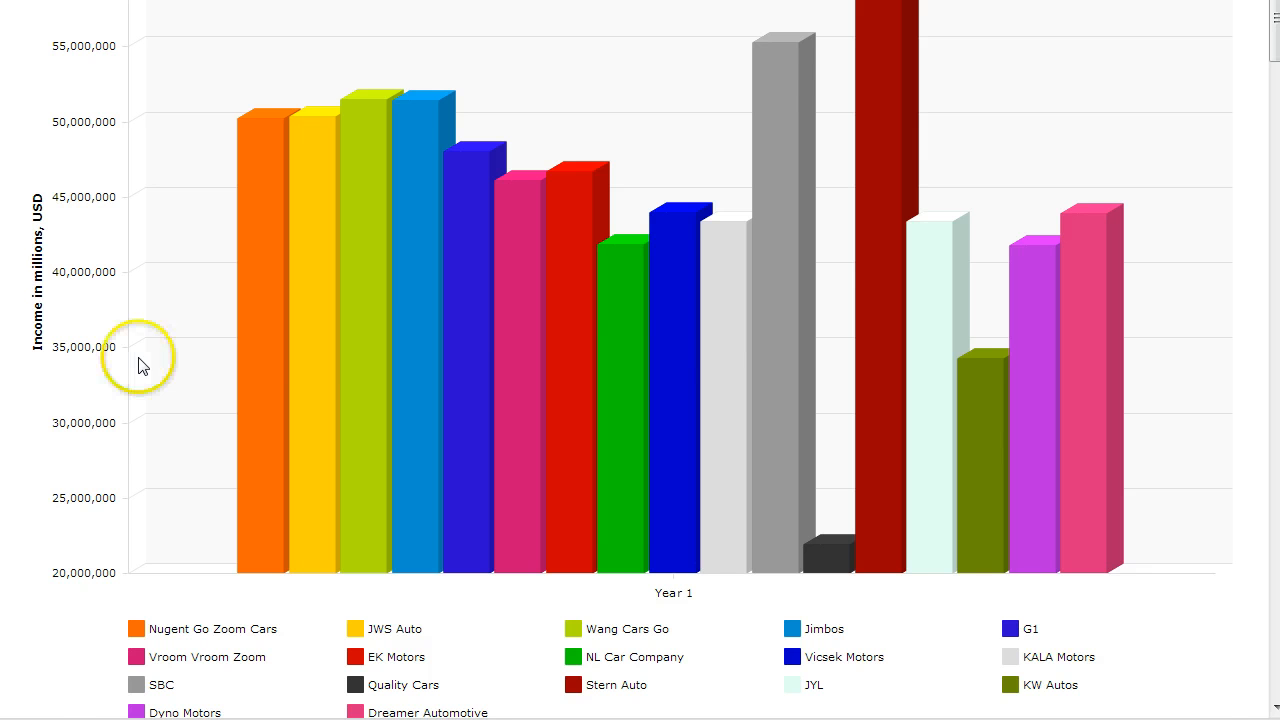
# Continue down the comparison charts to the Stockprice per Team chart.
pyautogui.scroll(-3)
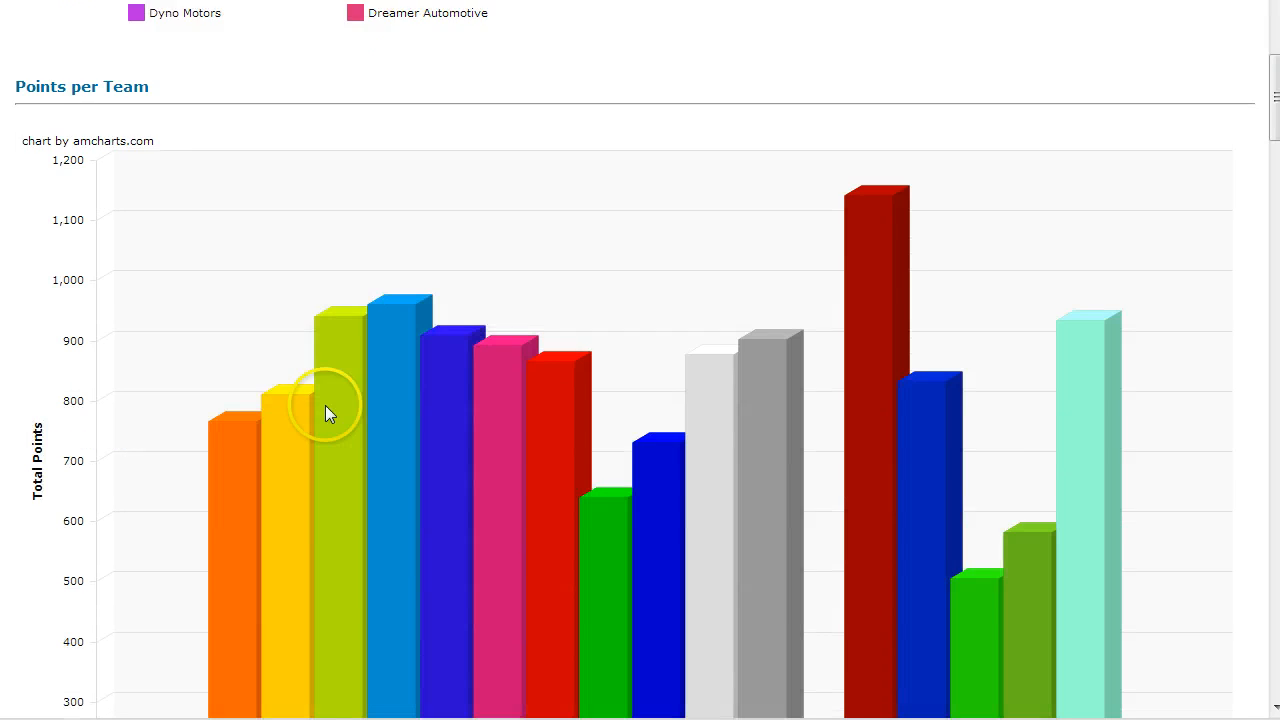
pyautogui.scroll(-3)
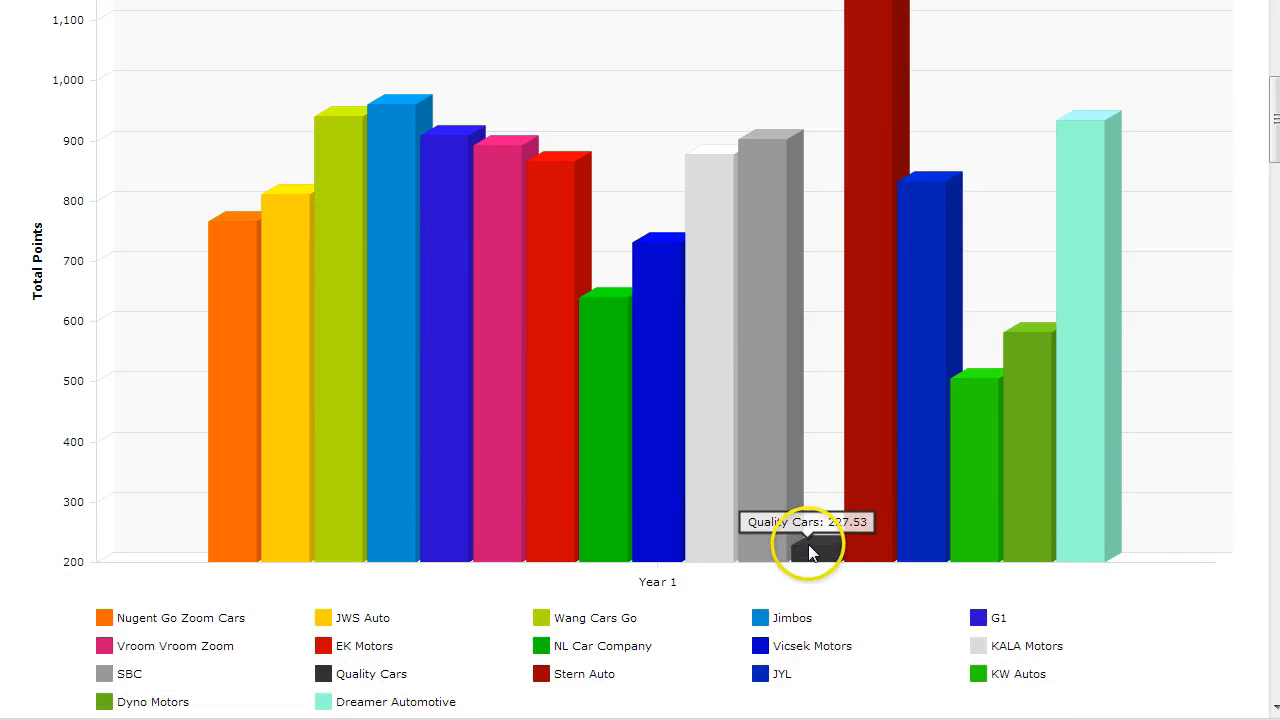
pyautogui.moveTo(806, 552)
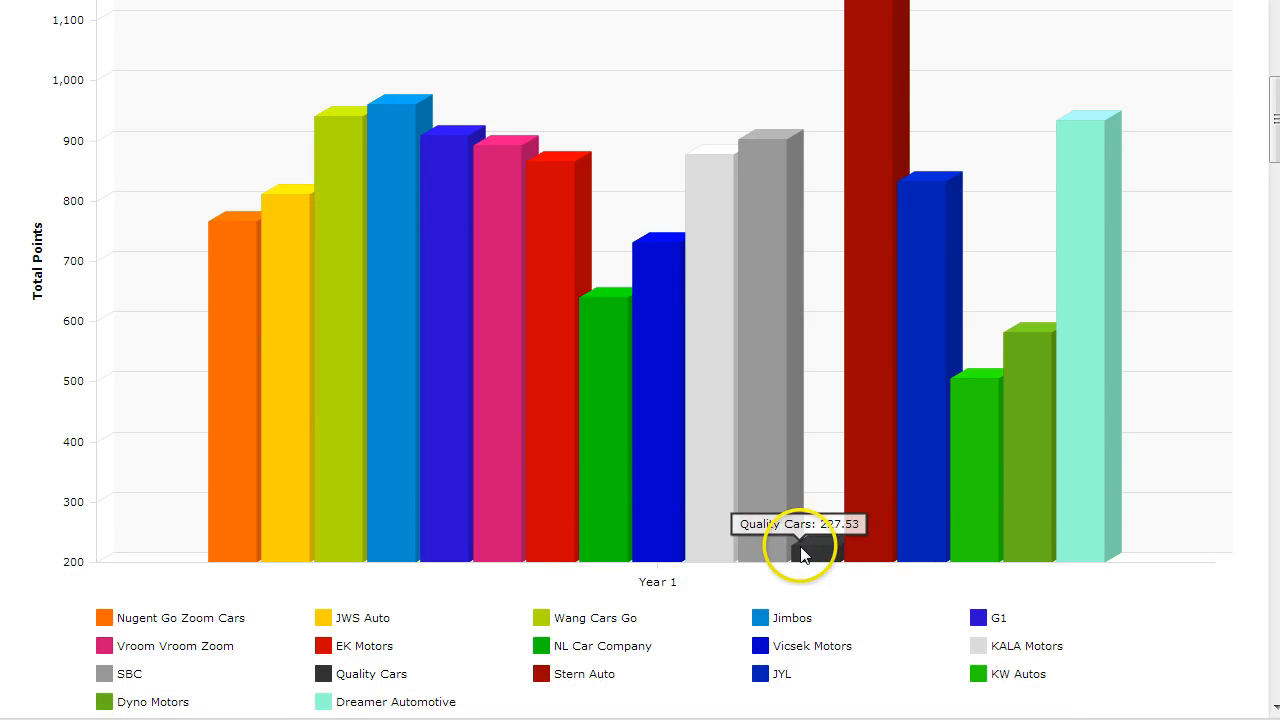
pyautogui.moveTo(1016, 440)
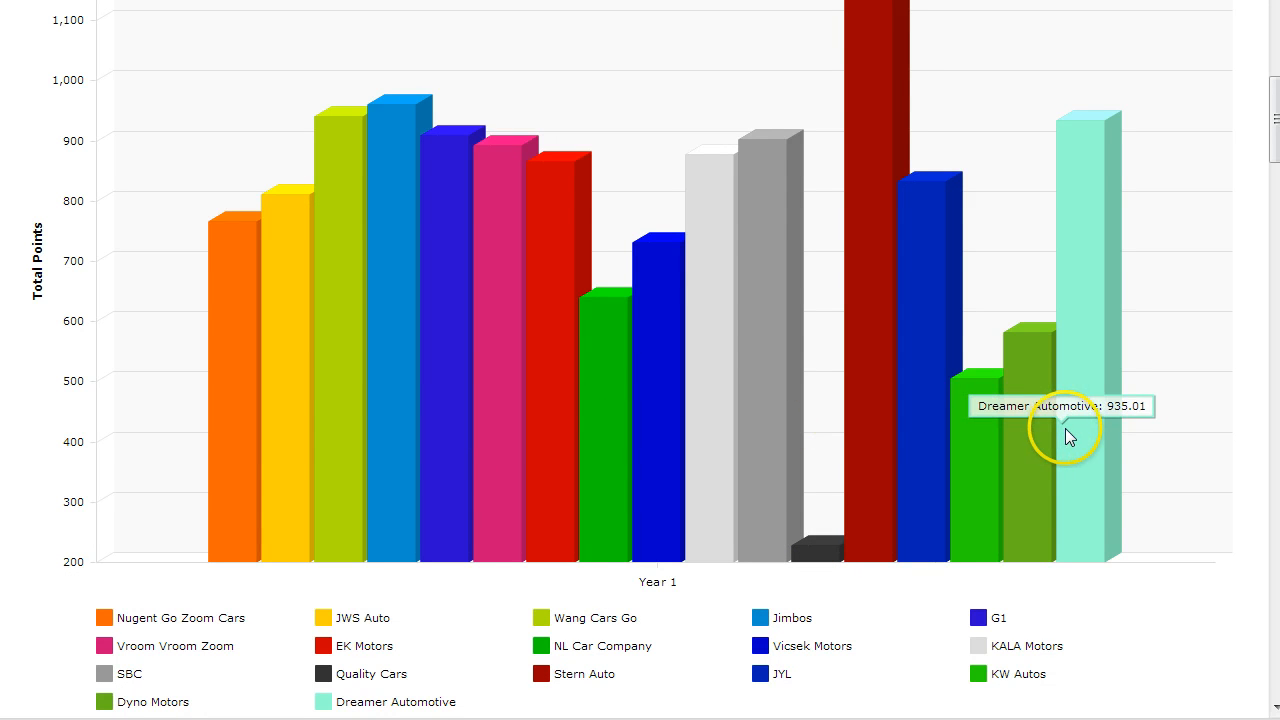
pyautogui.moveTo(752, 446)
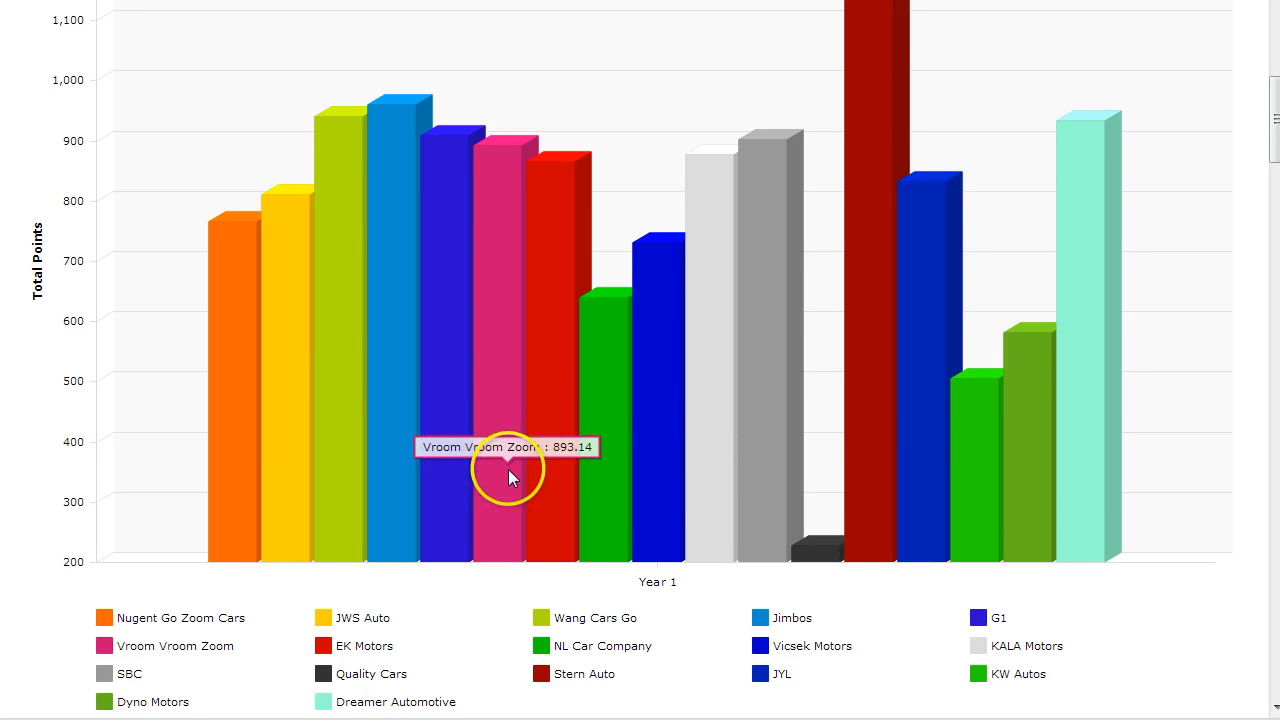
pyautogui.moveTo(782, 560)
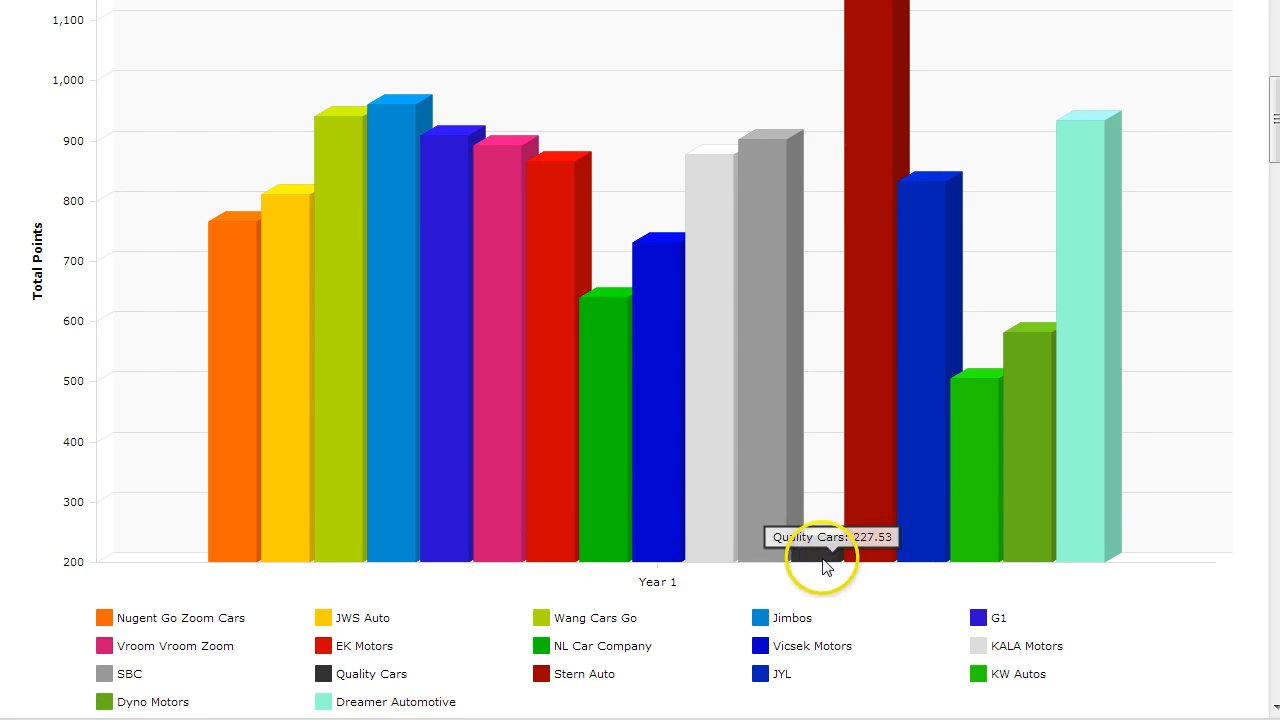
pyautogui.scroll(-3)
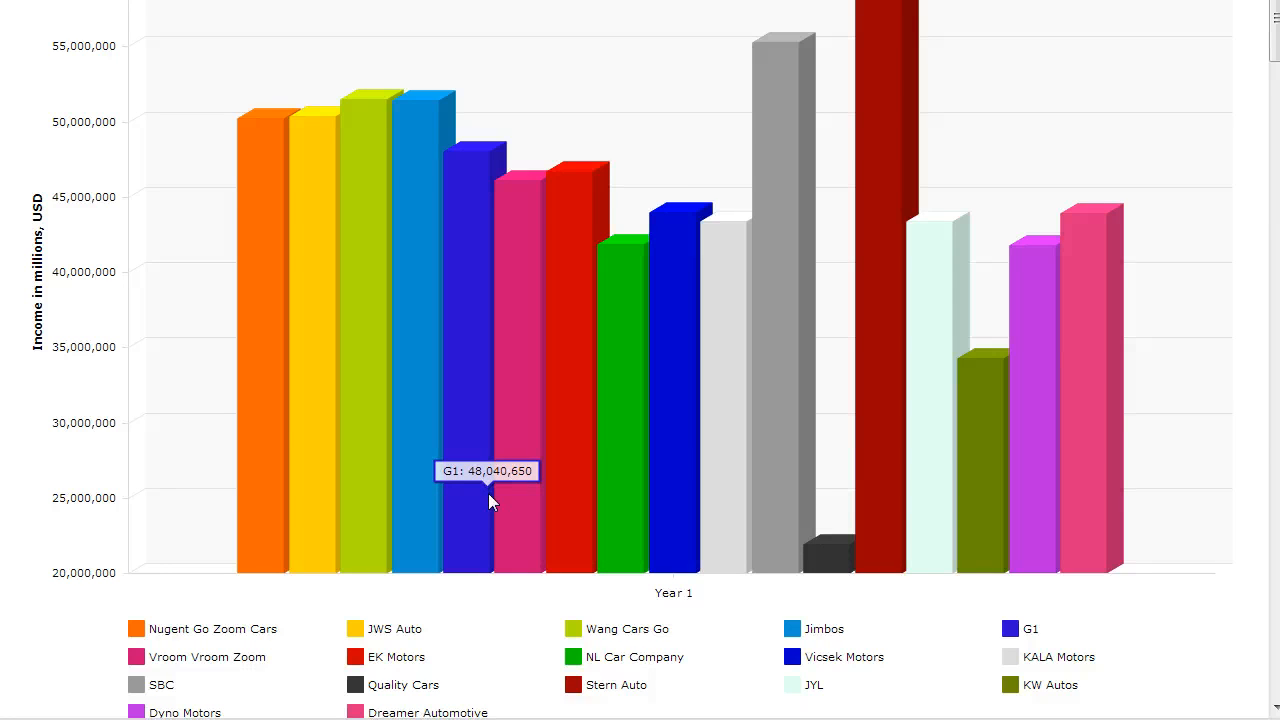
pyautogui.scroll(-3)
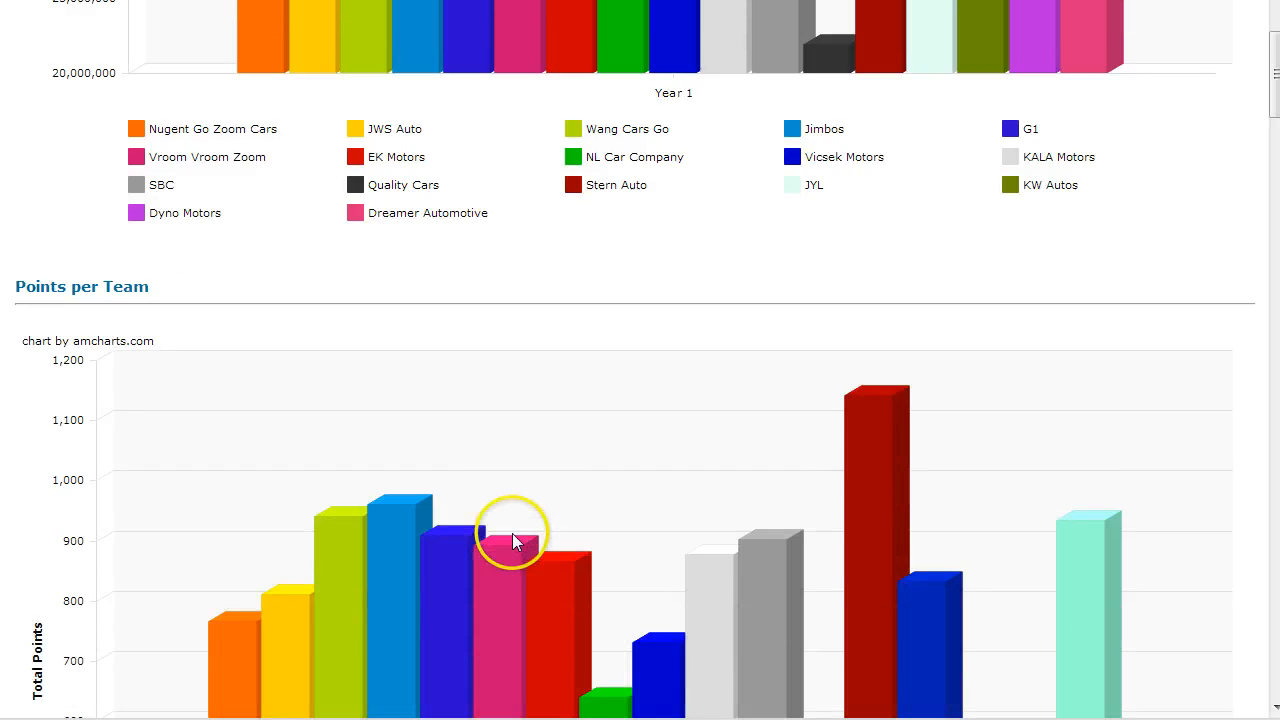
pyautogui.scroll(-3)
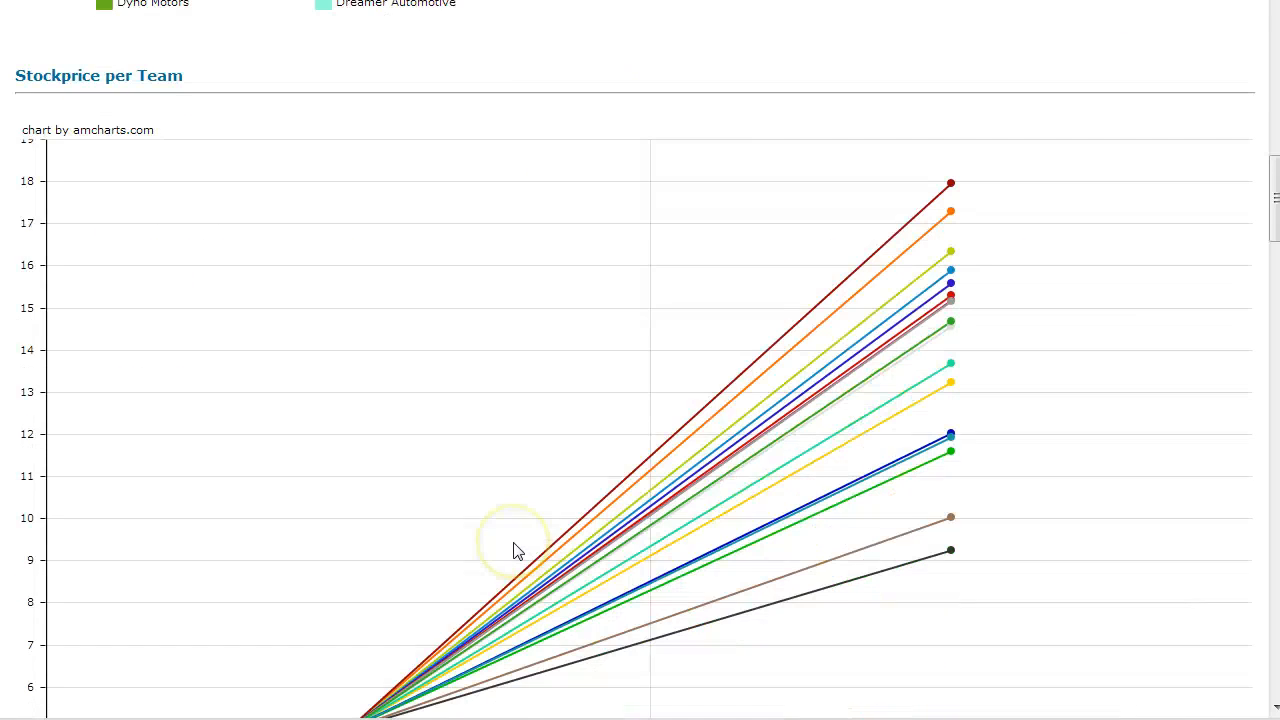
pyautogui.moveTo(396, 470)
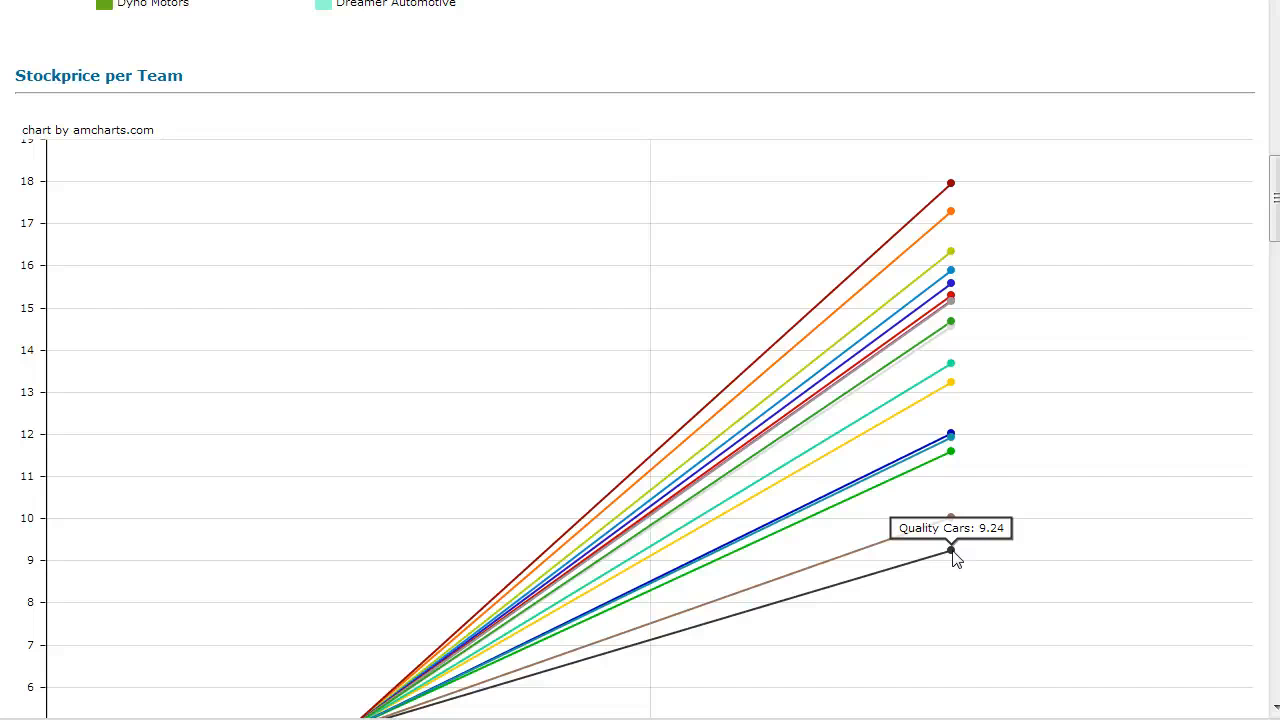
pyautogui.moveTo(940, 200)
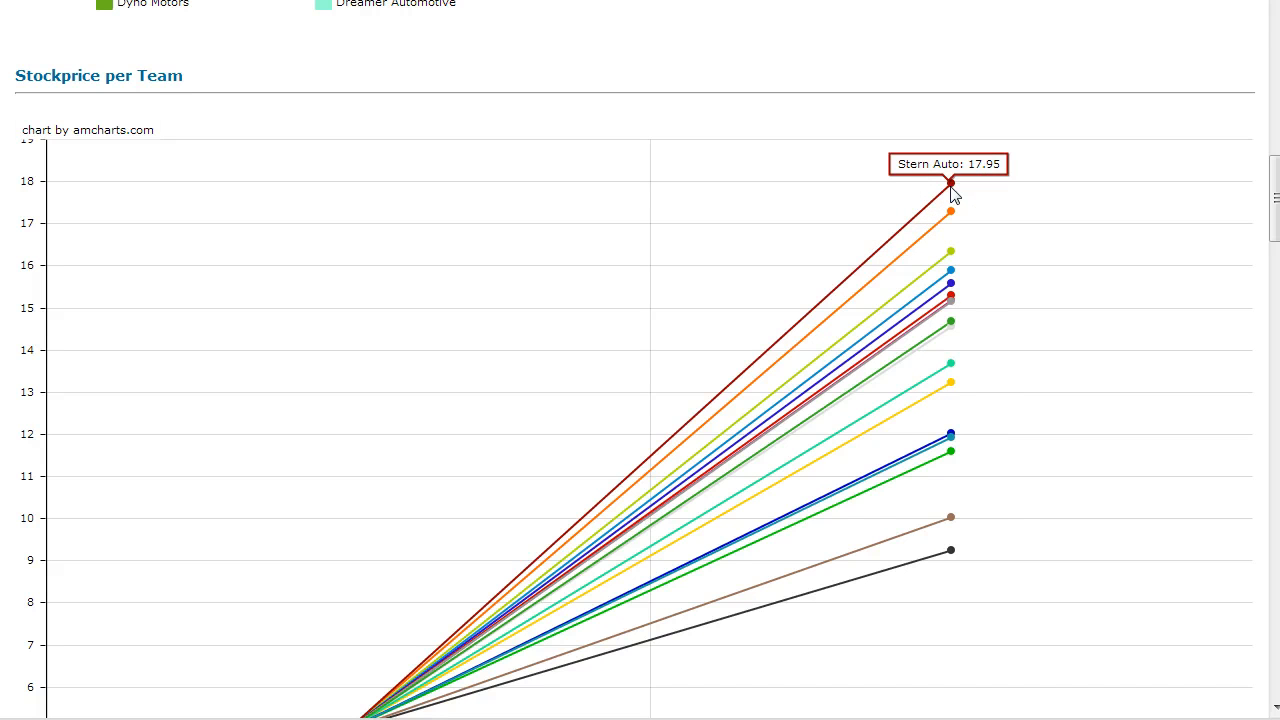
pyautogui.moveTo(952, 218)
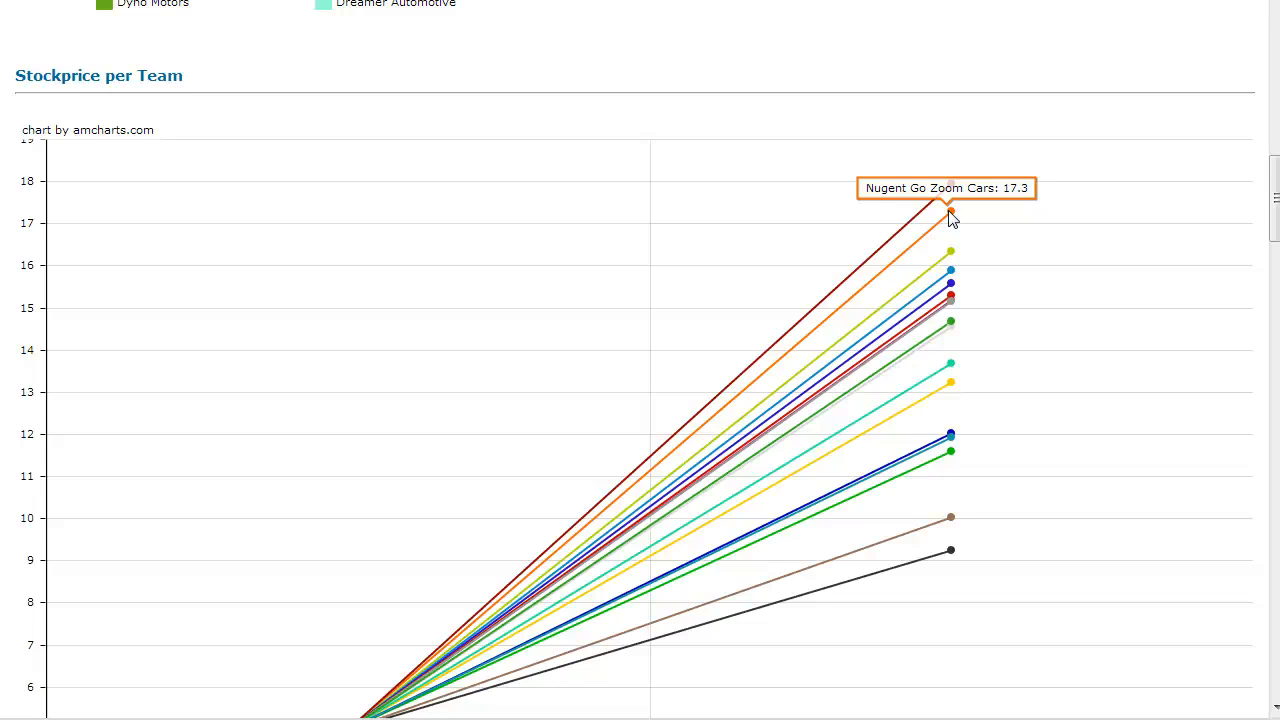
pyautogui.scroll(-3)
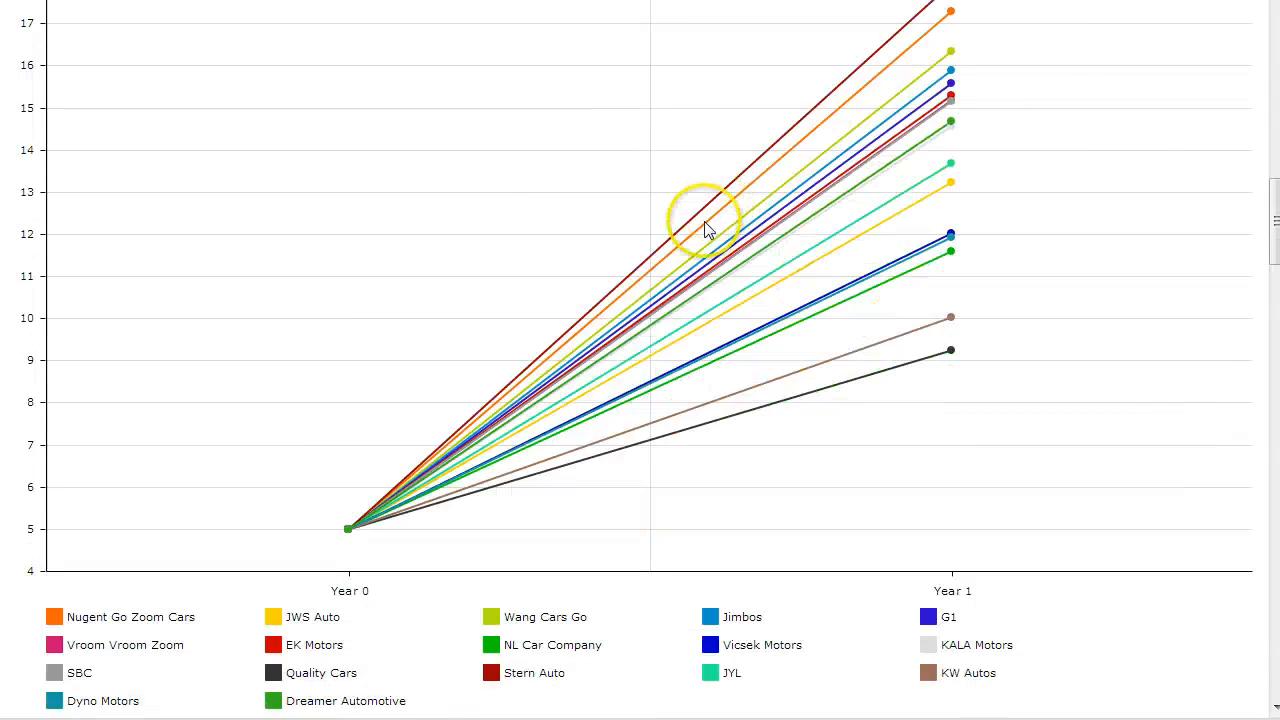
pyautogui.scroll(-3)
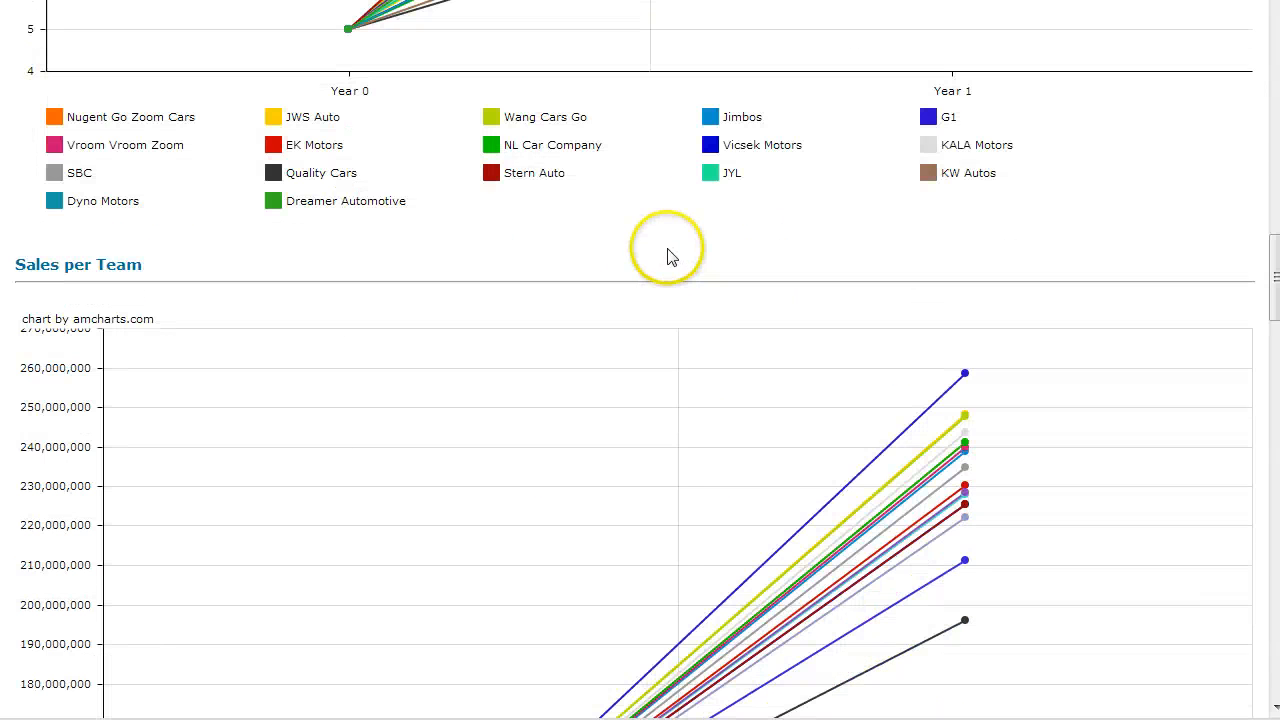
pyautogui.scroll(-3)
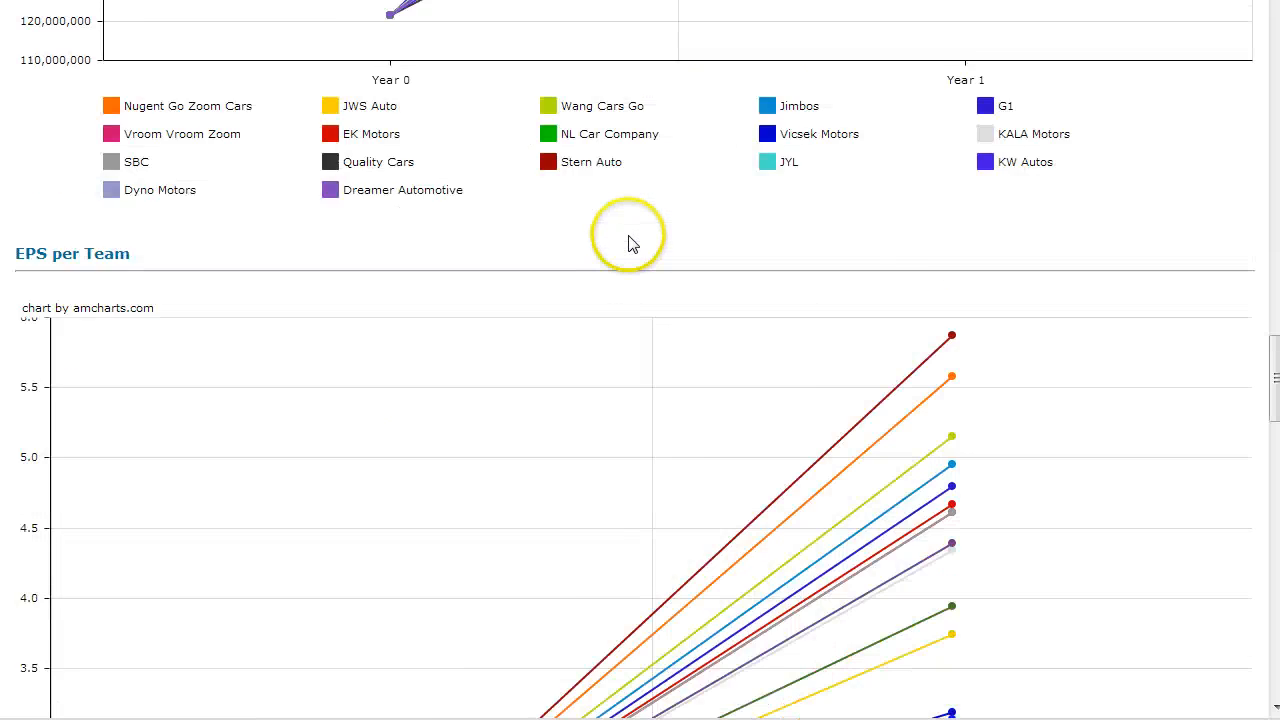
pyautogui.scroll(-3)
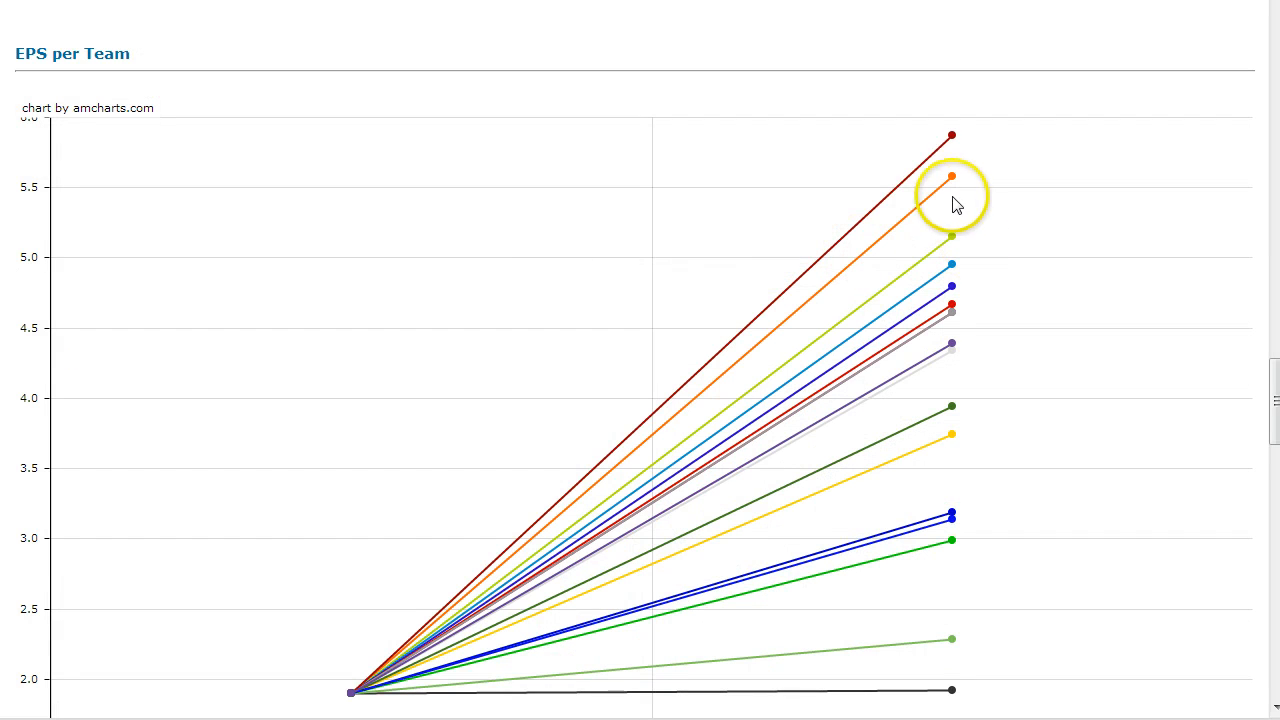
pyautogui.moveTo(952, 176)
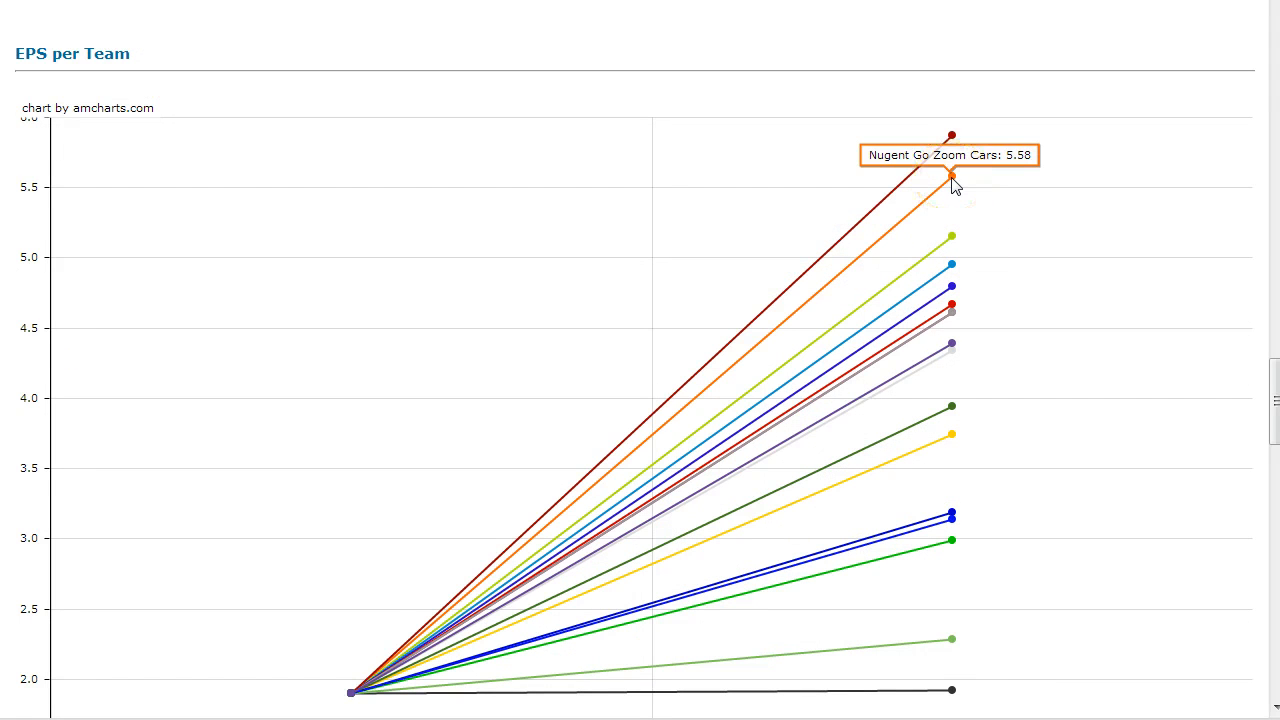
pyautogui.moveTo(952, 140)
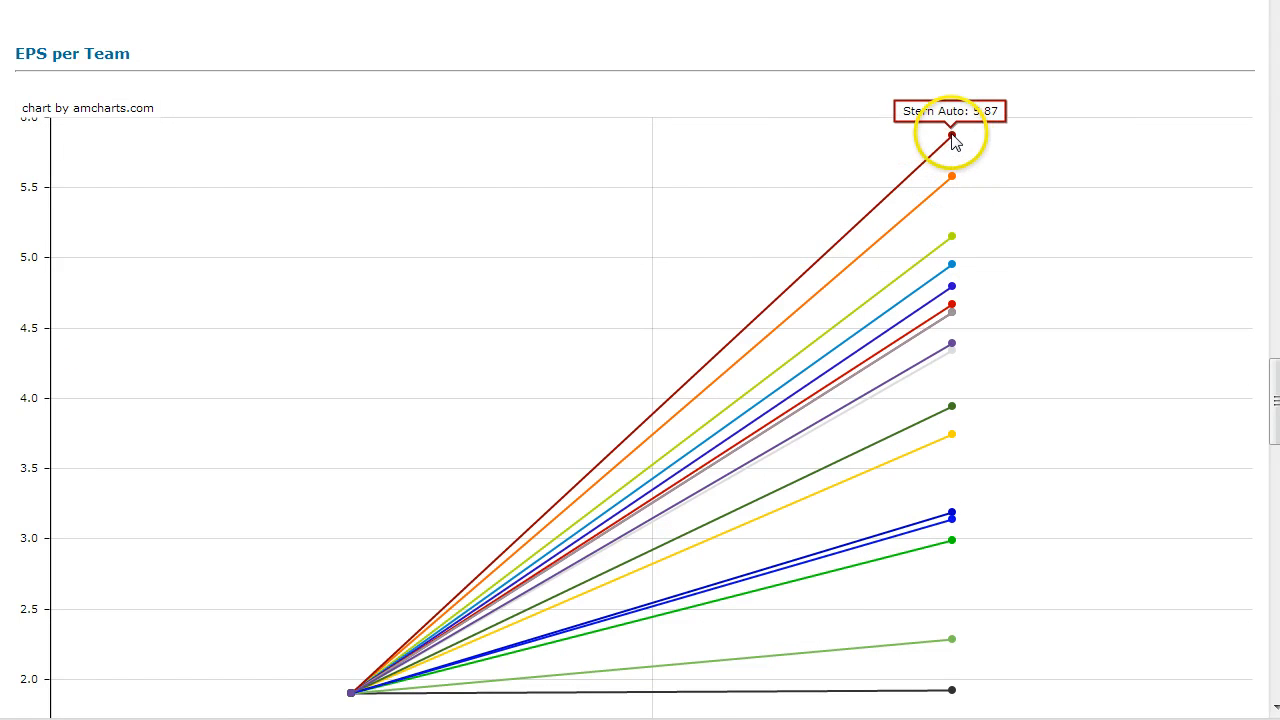
pyautogui.scroll(-3)
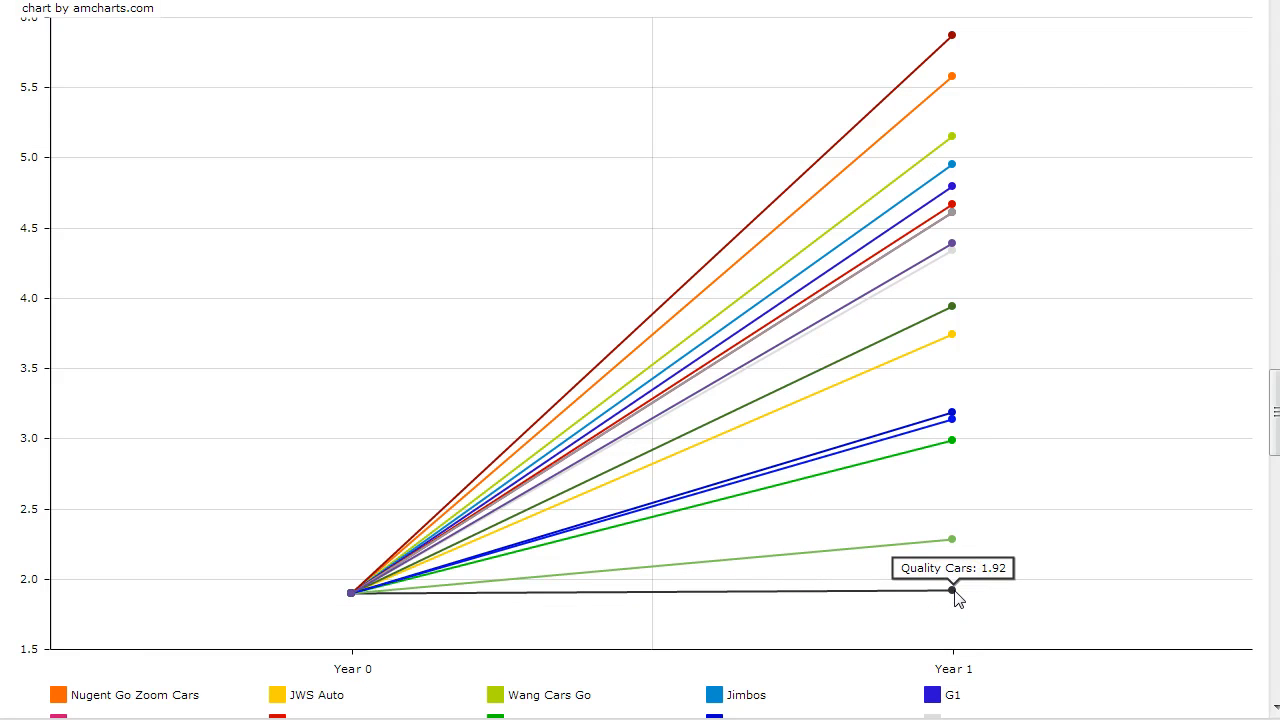
pyautogui.scroll(-3)
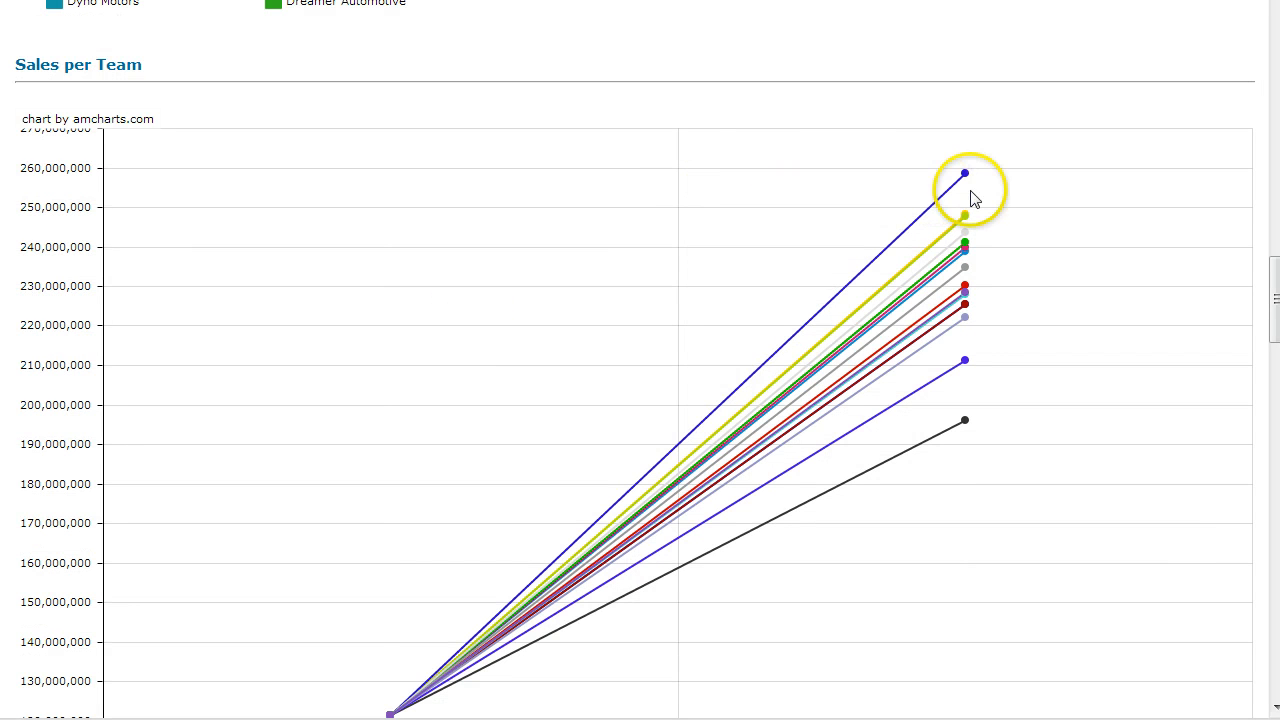
pyautogui.moveTo(964, 174)
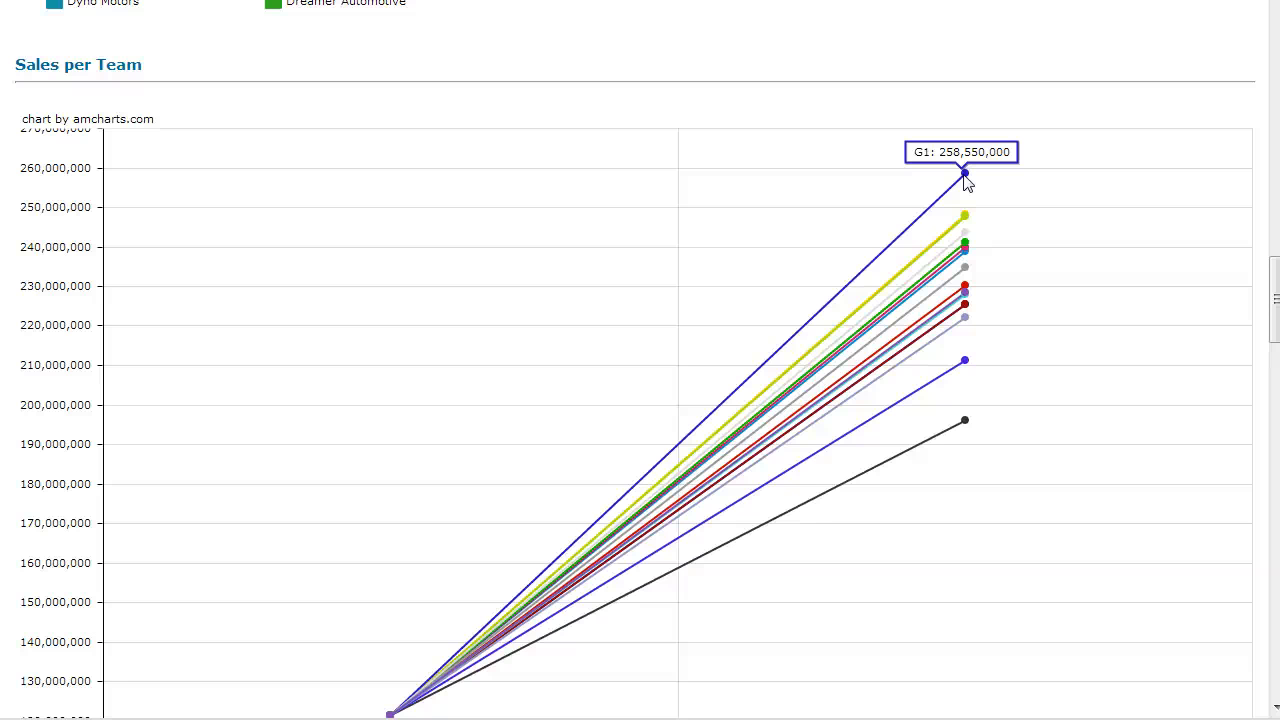
pyautogui.scroll(-3)
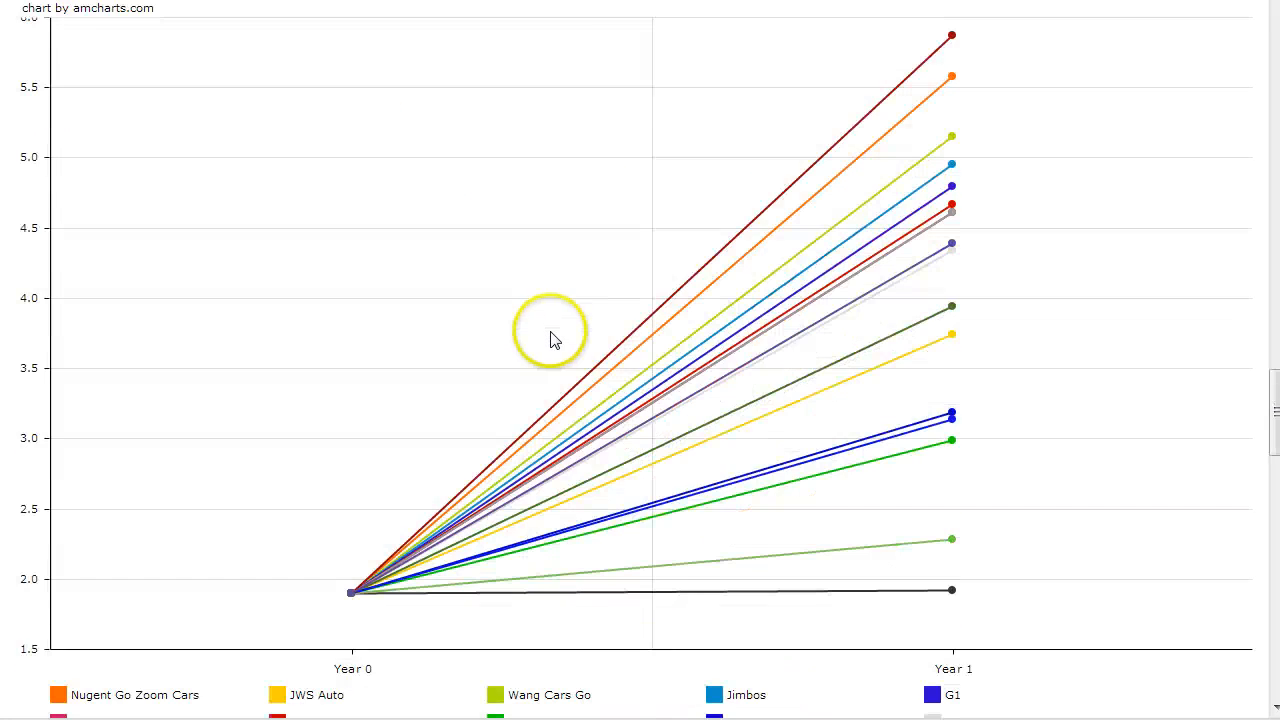
pyautogui.moveTo(968, 98)
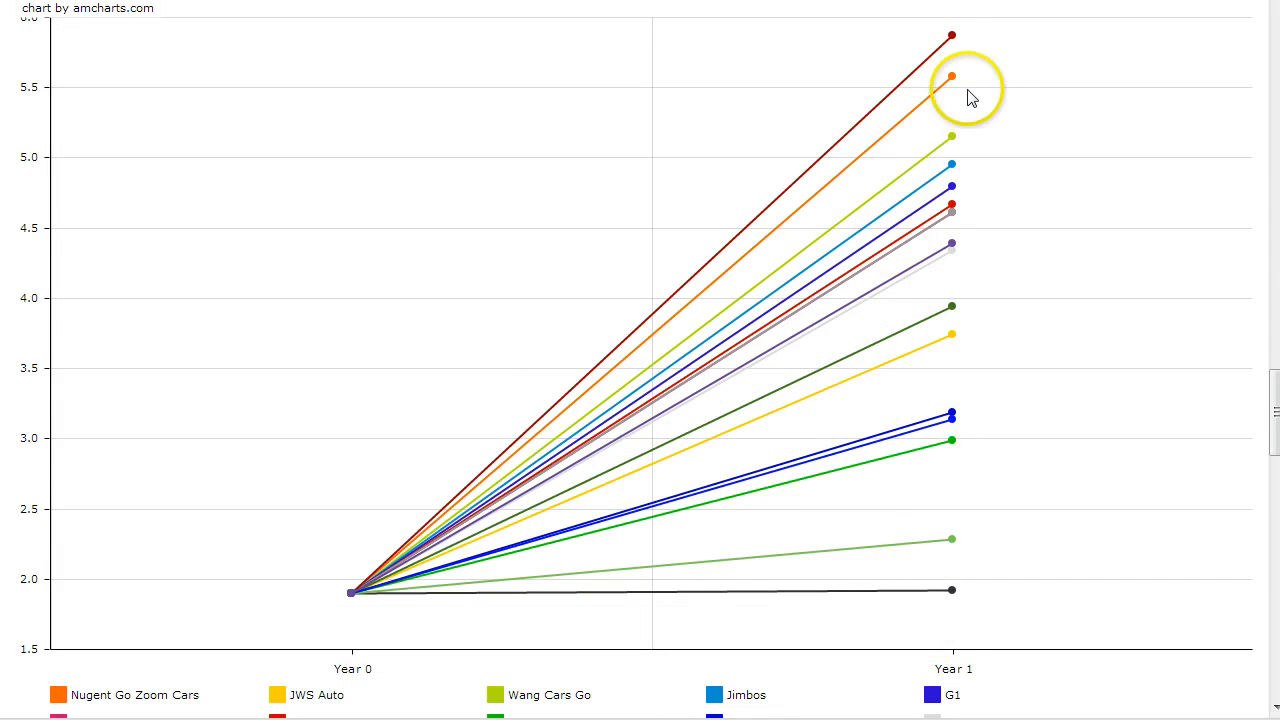
pyautogui.moveTo(860, 108)
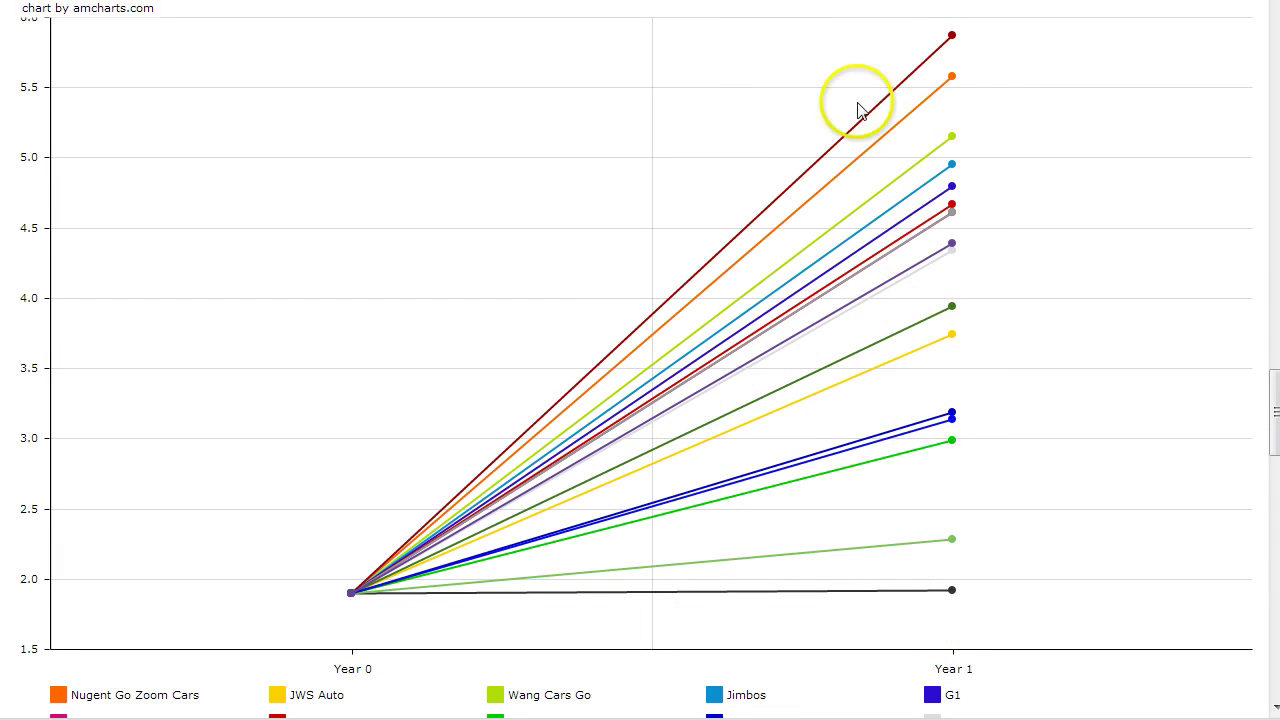
pyautogui.moveTo(762, 104)
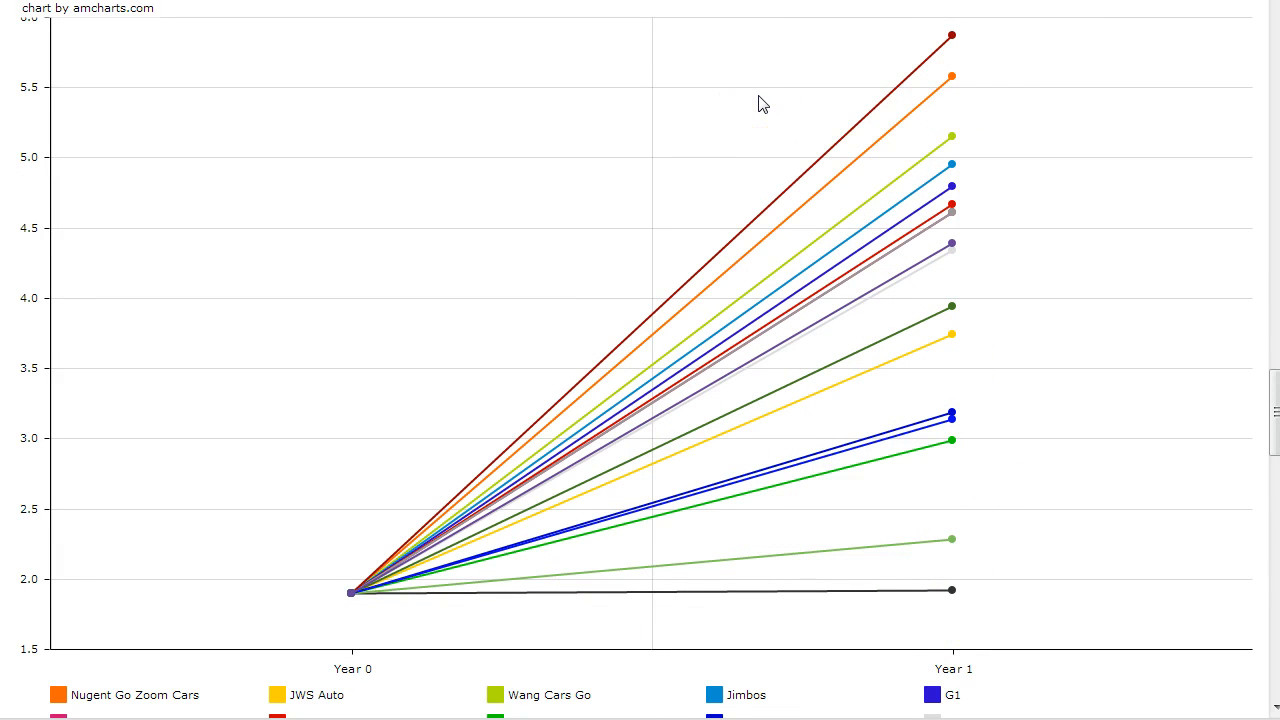
pyautogui.scroll(-3)
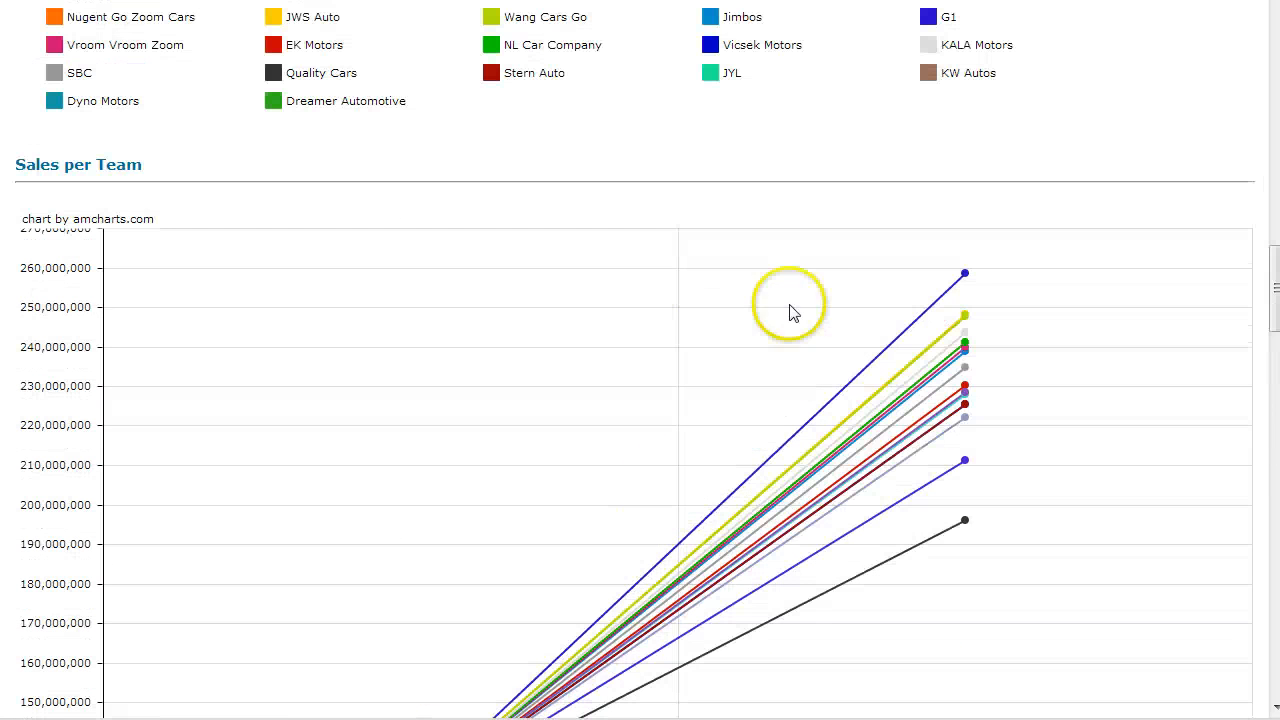
pyautogui.moveTo(898, 328)
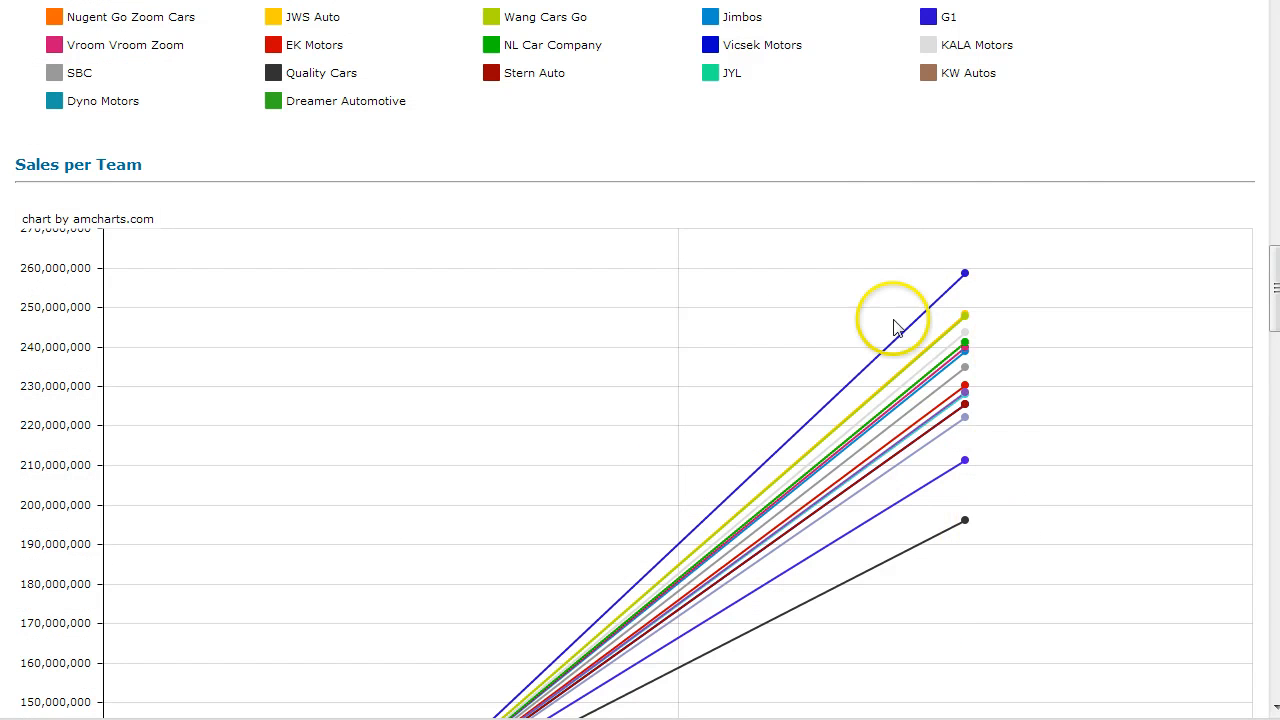
pyautogui.scroll(-3)
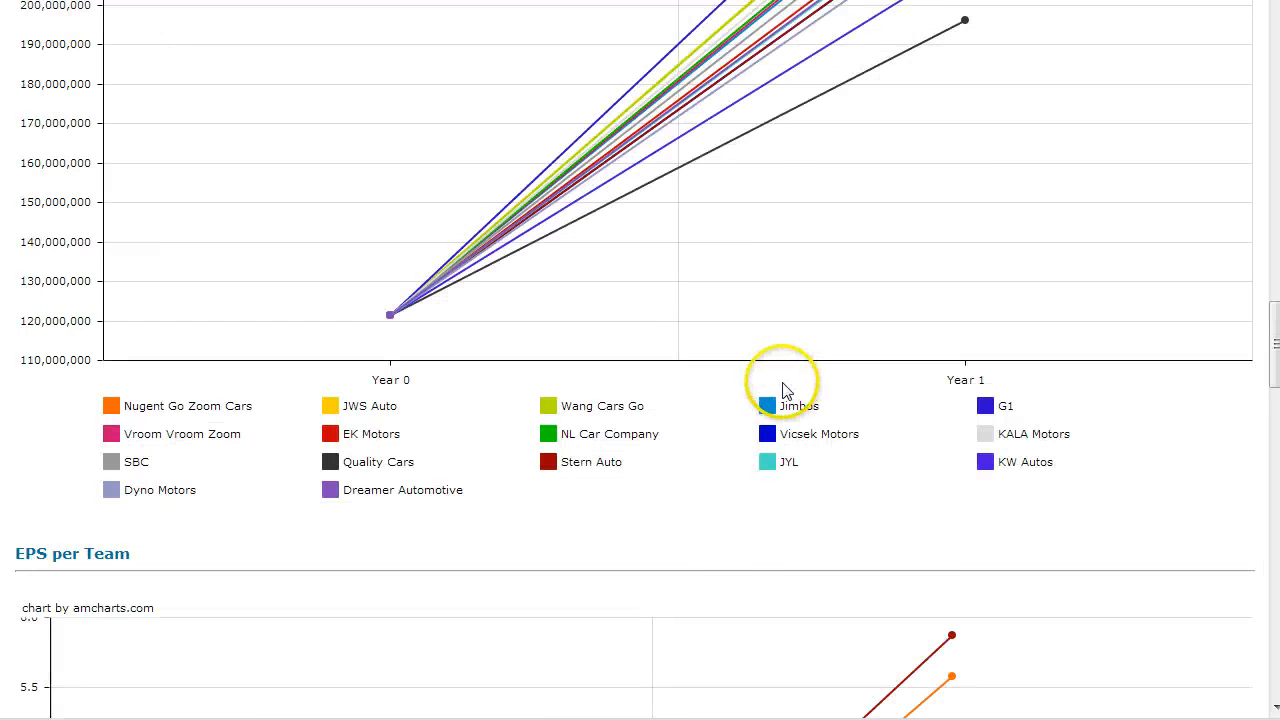
pyautogui.scroll(-3)
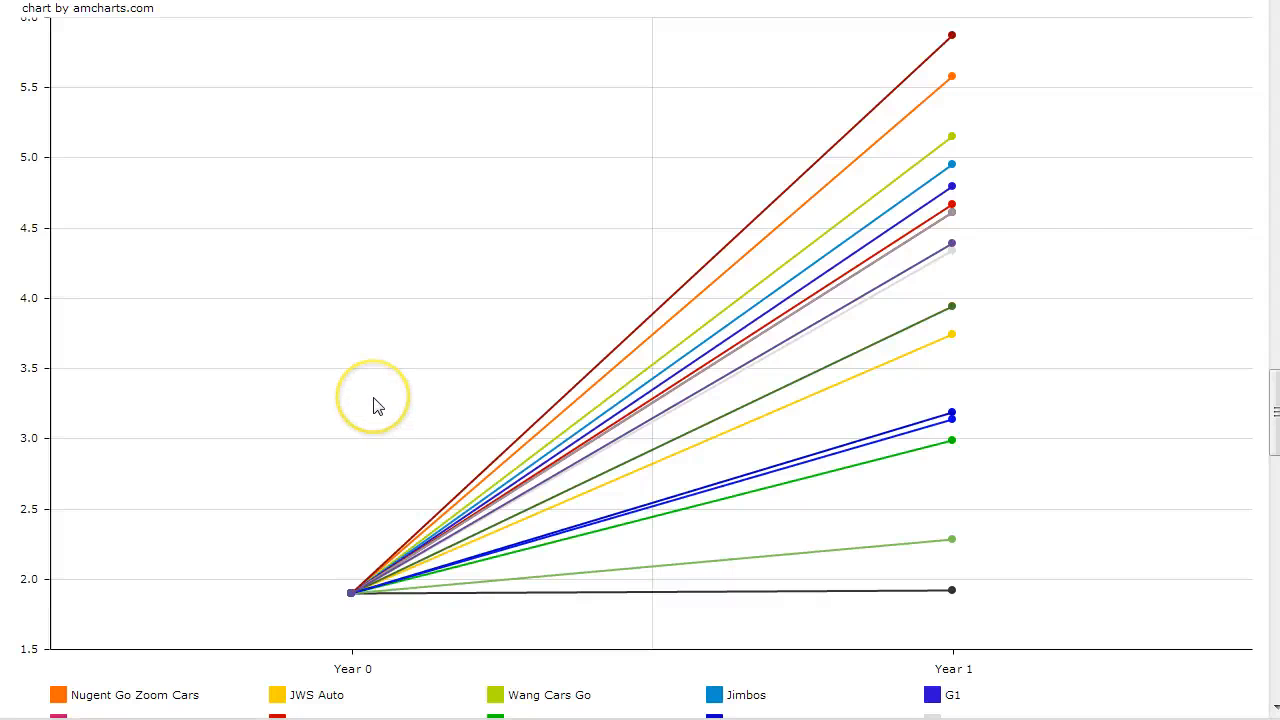
pyautogui.moveTo(376, 404)
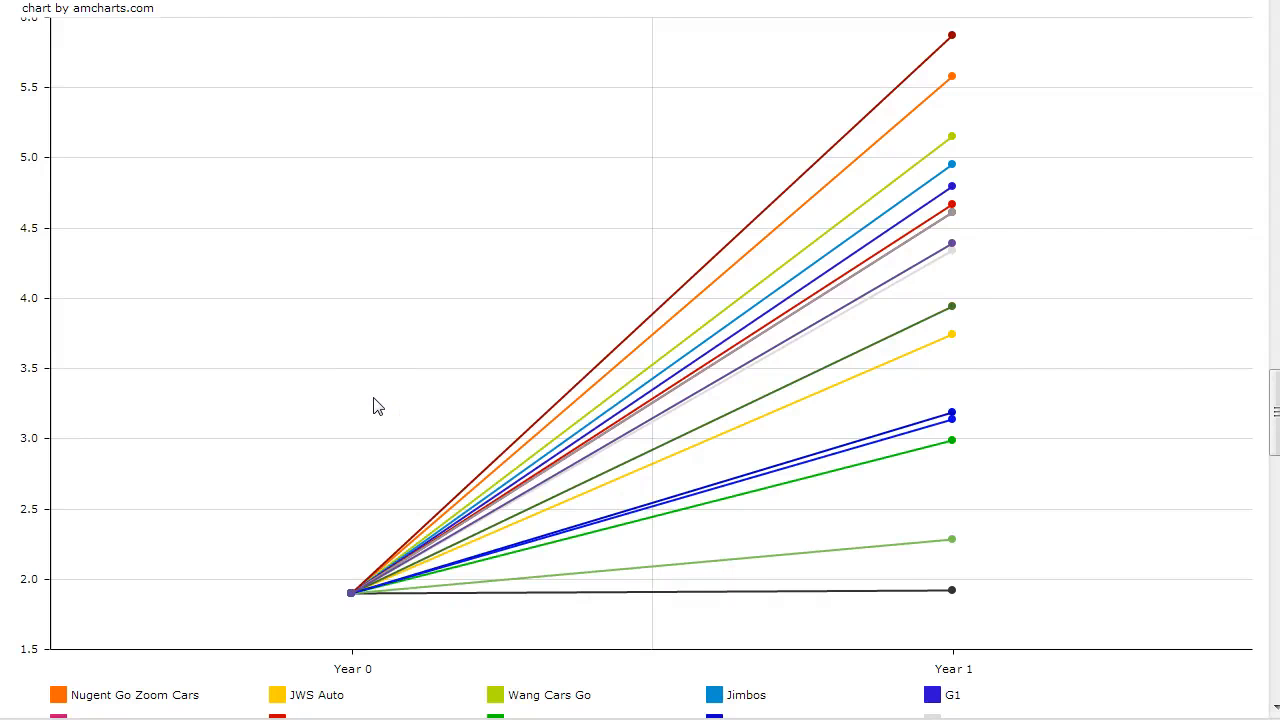
pyautogui.scroll(-3)
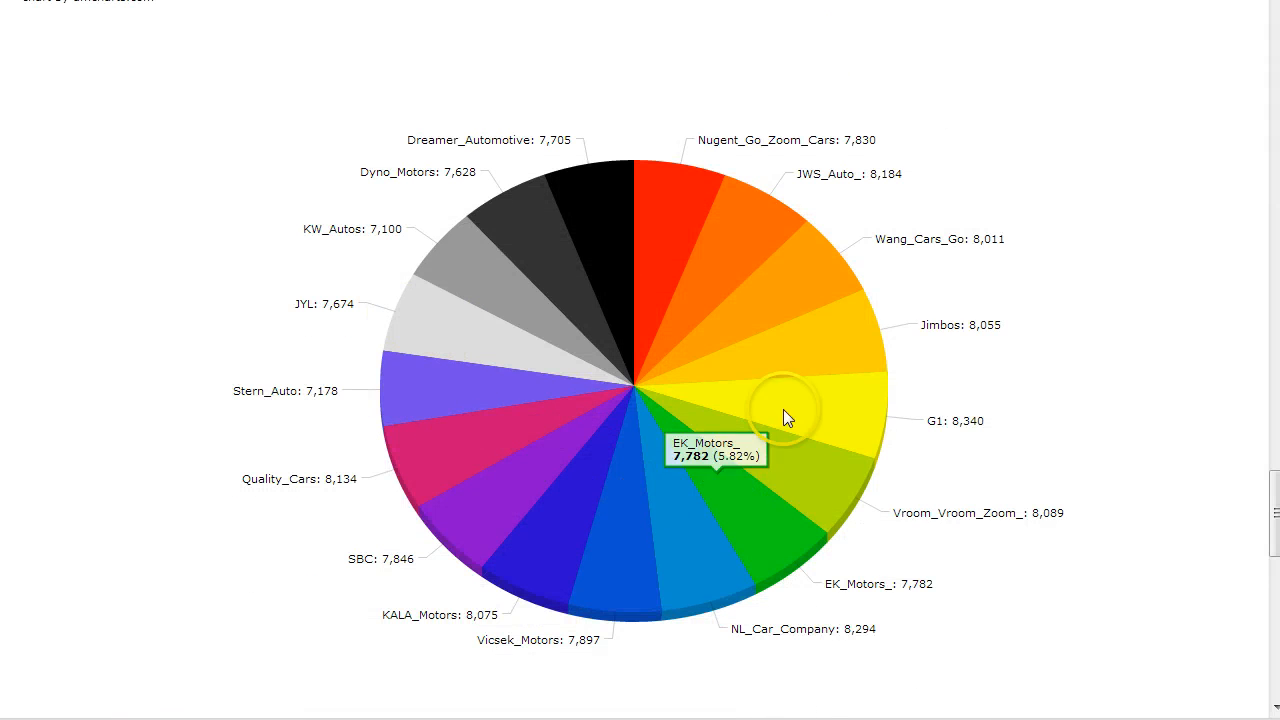
pyautogui.scroll(3)
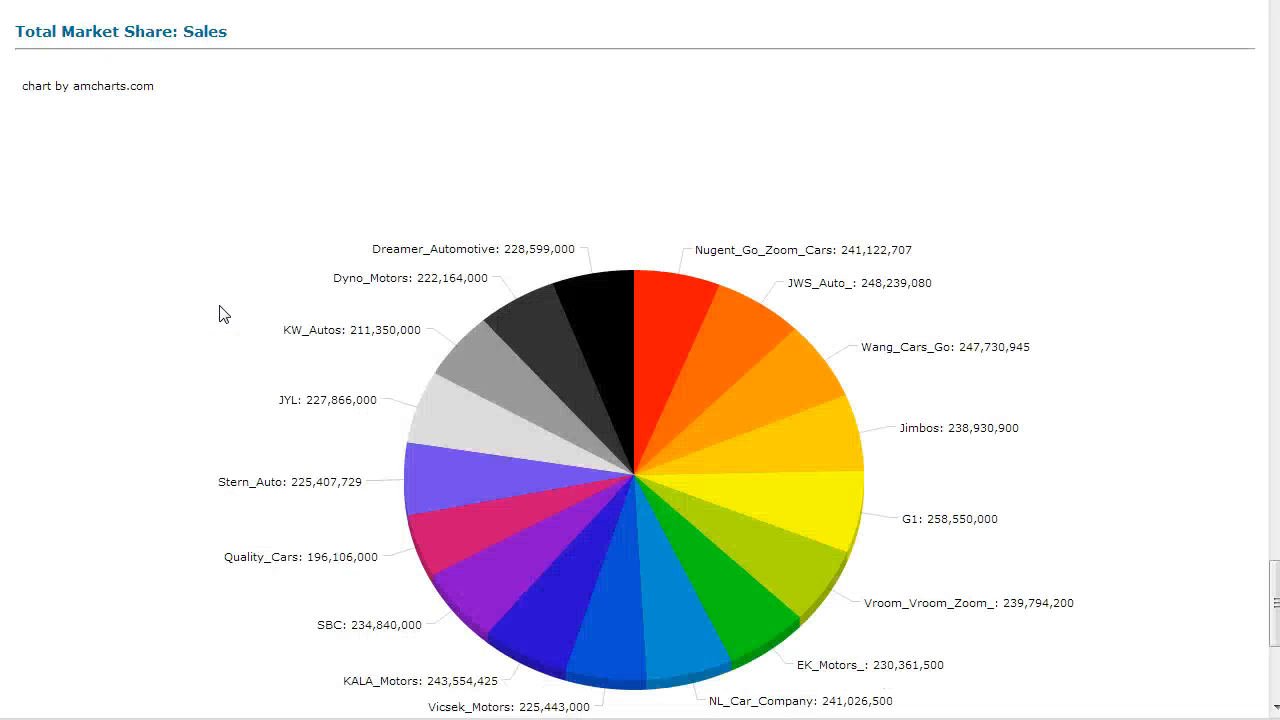
pyautogui.scroll(-3)
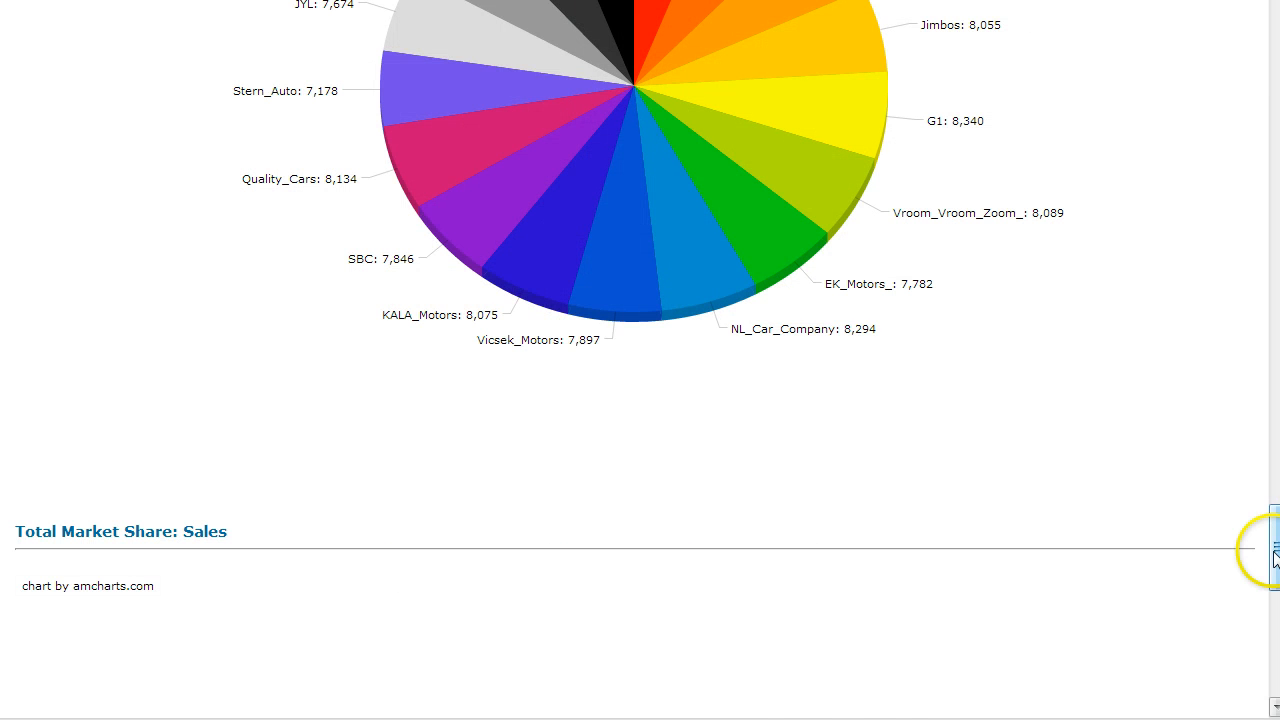
pyautogui.scroll(-3)
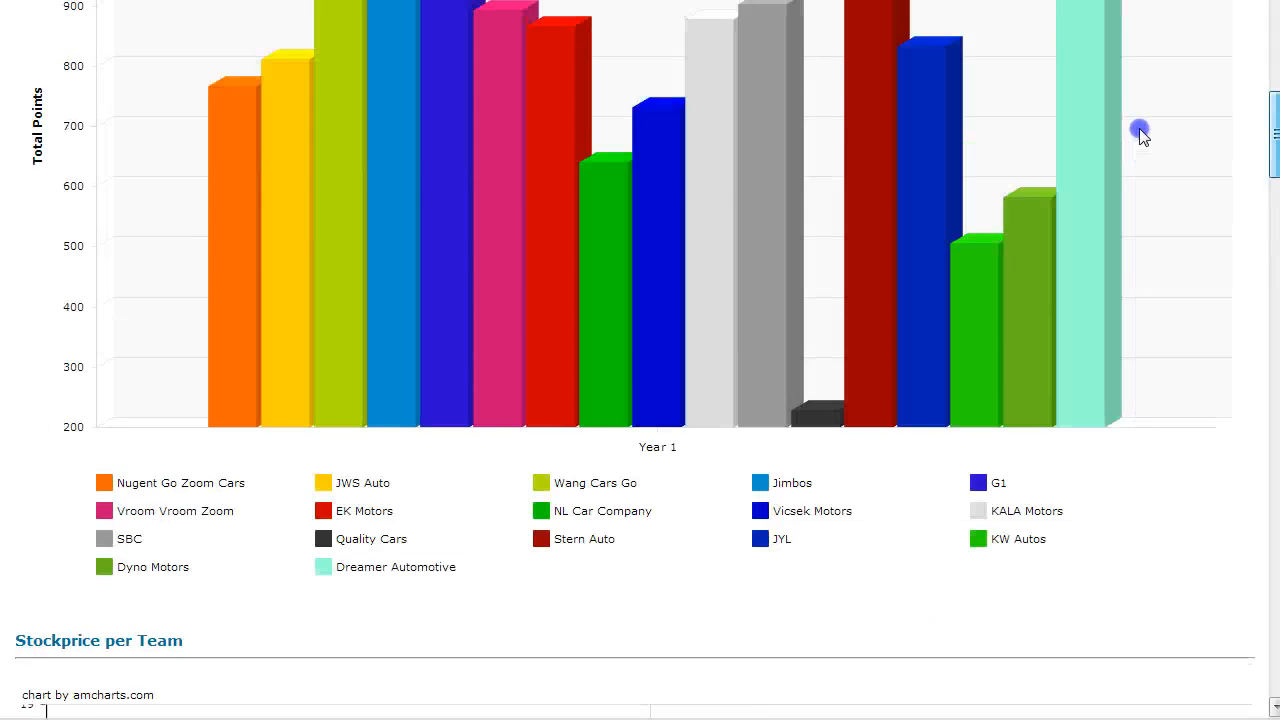
# Bring up the Marketing Charts with the Total Advertising Spending per Team line chart.
pyautogui.scroll(-3)
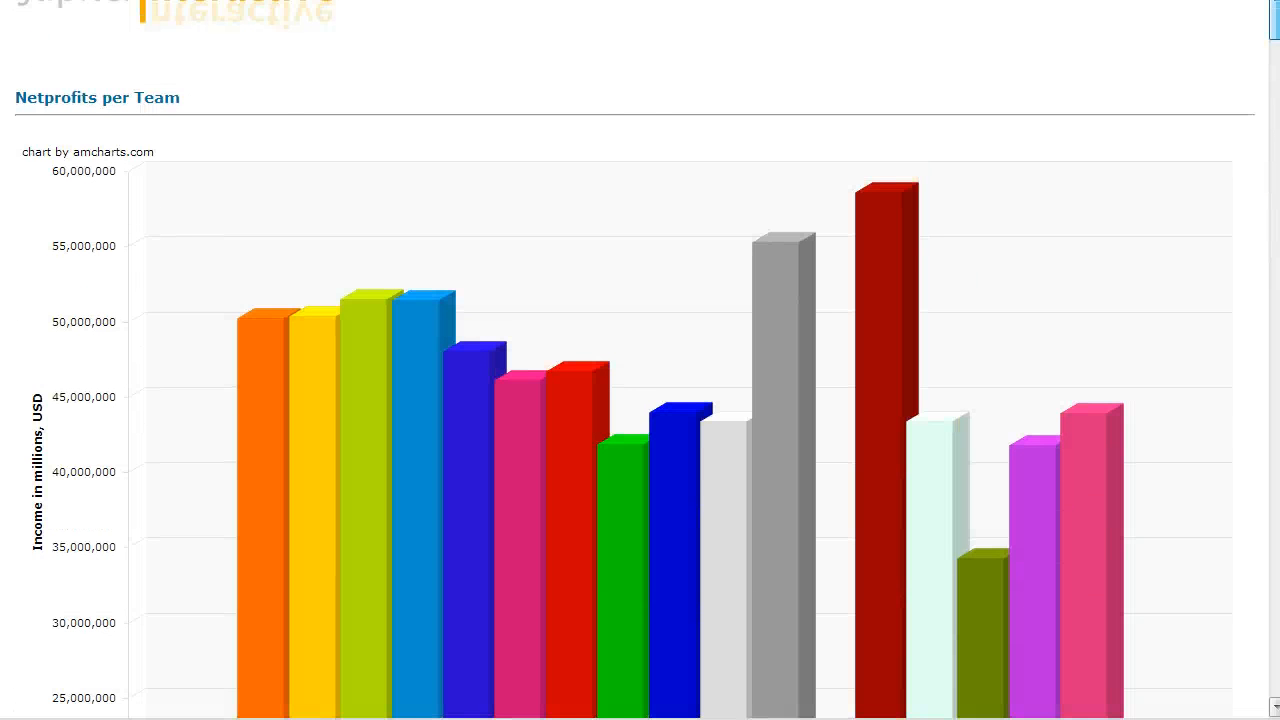
pyautogui.scroll(-3)
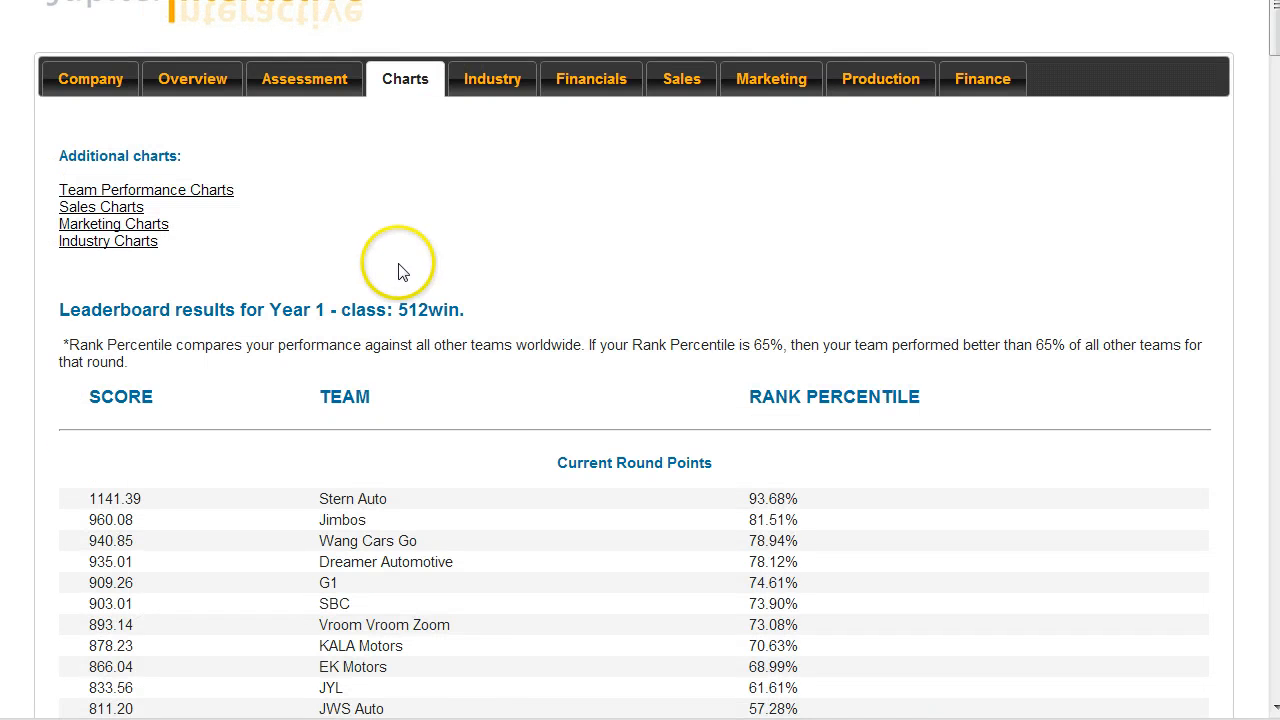
pyautogui.scroll(-3)
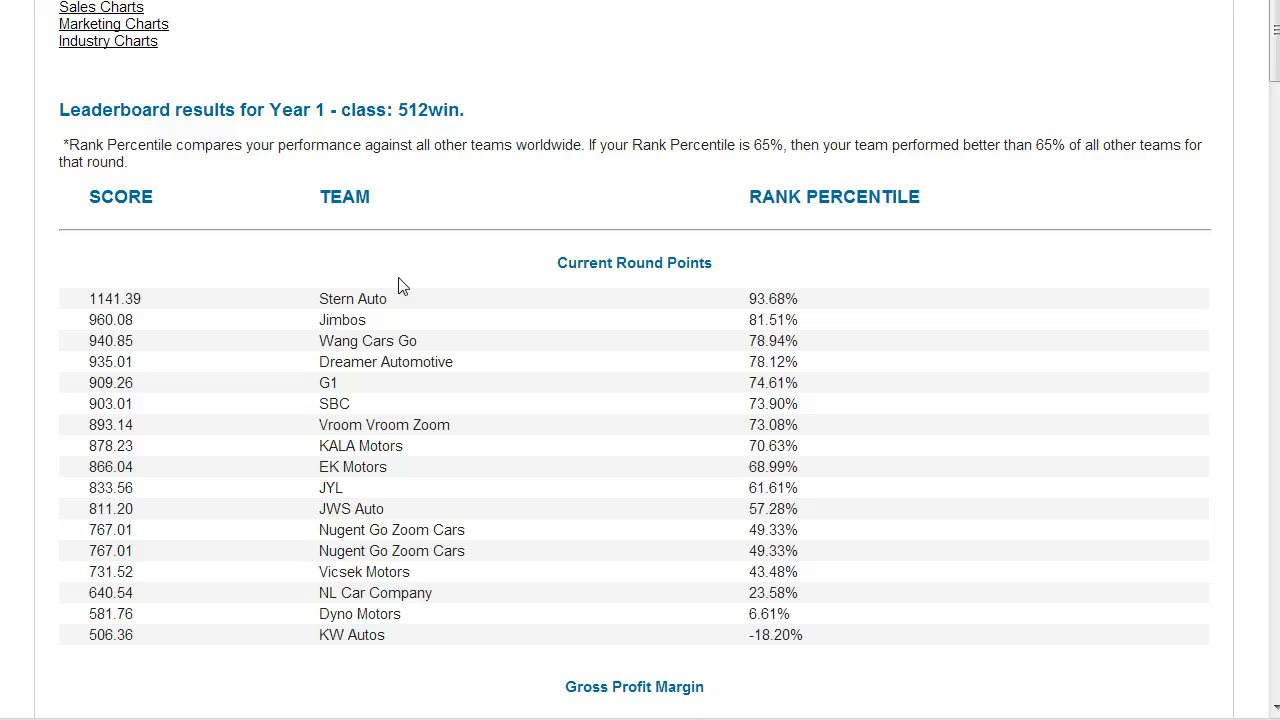
pyautogui.scroll(-3)
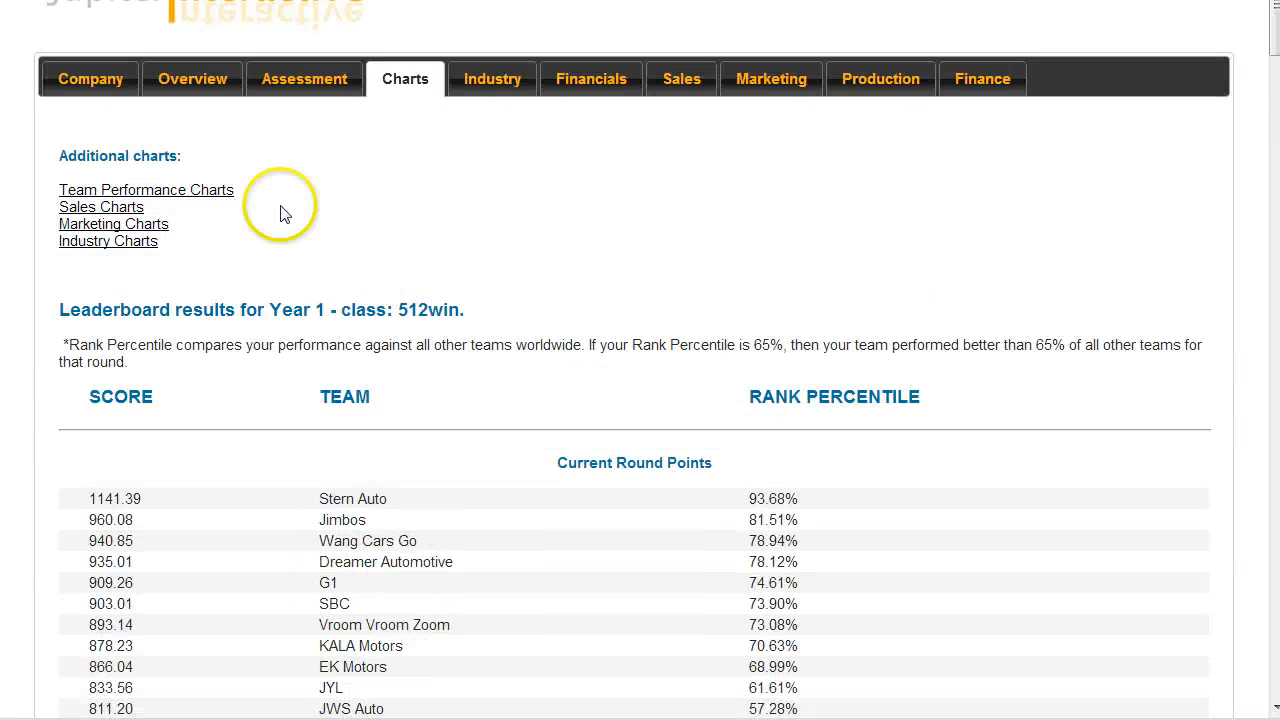
pyautogui.moveTo(116, 244)
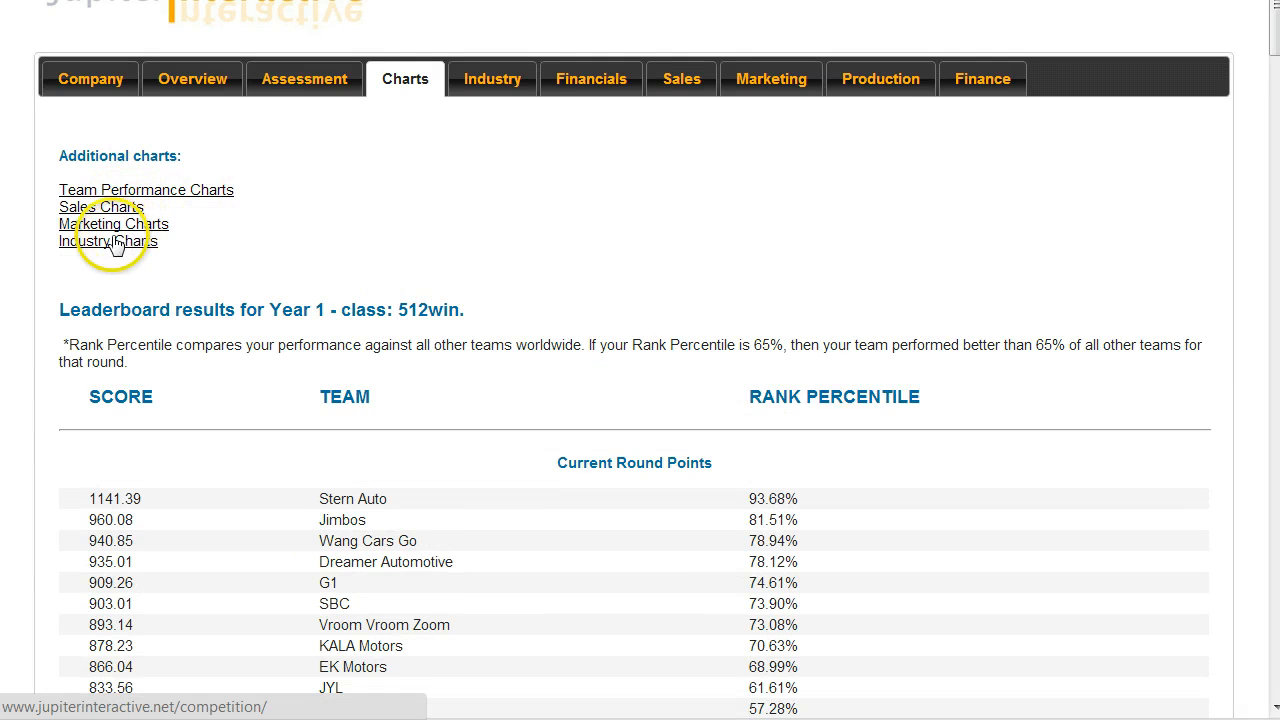
pyautogui.click(112, 224)
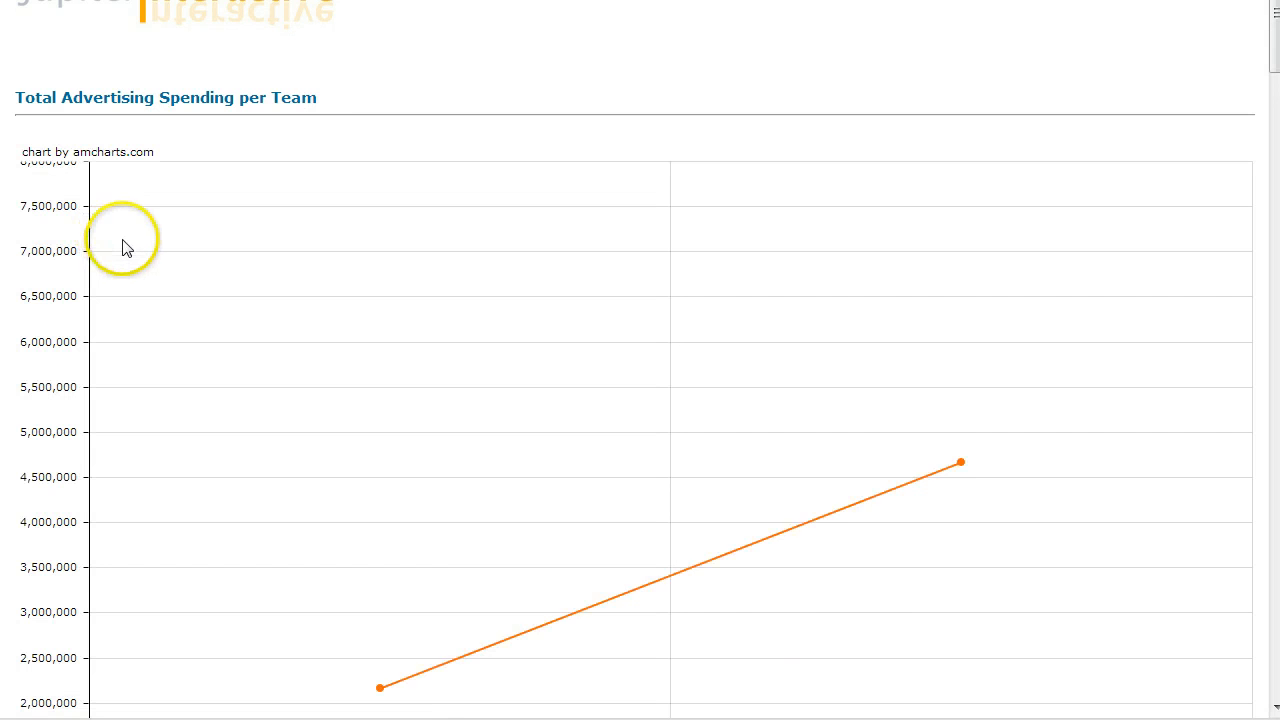
# Review the Total Advertising Spending per Team chart, with the top line reaching about 7.7 million.
pyautogui.scroll(-3)
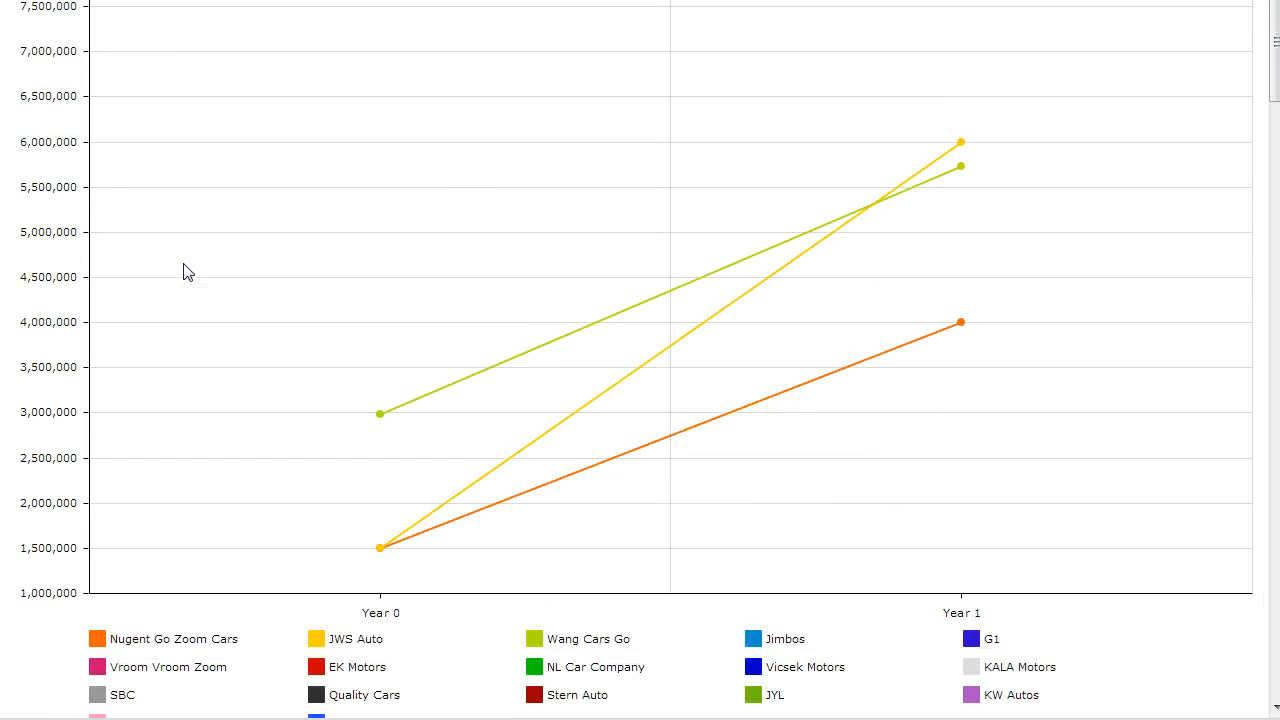
pyautogui.scroll(-3)
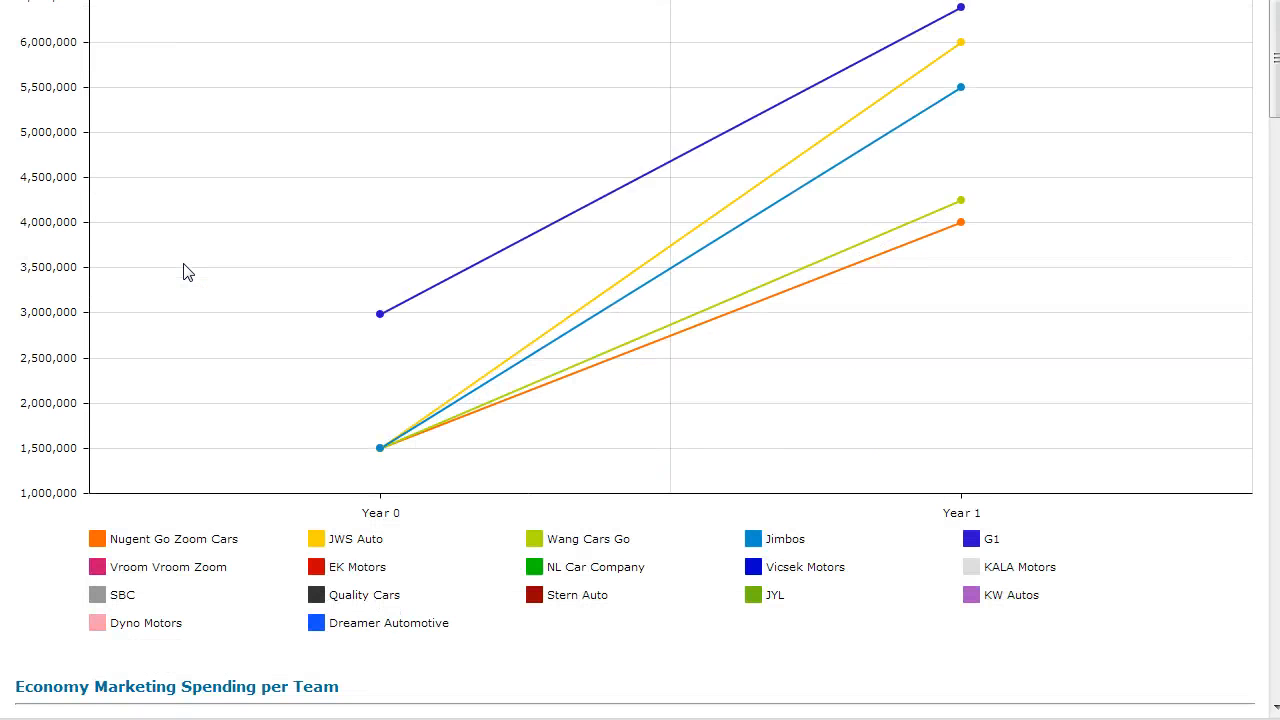
pyautogui.scroll(-3)
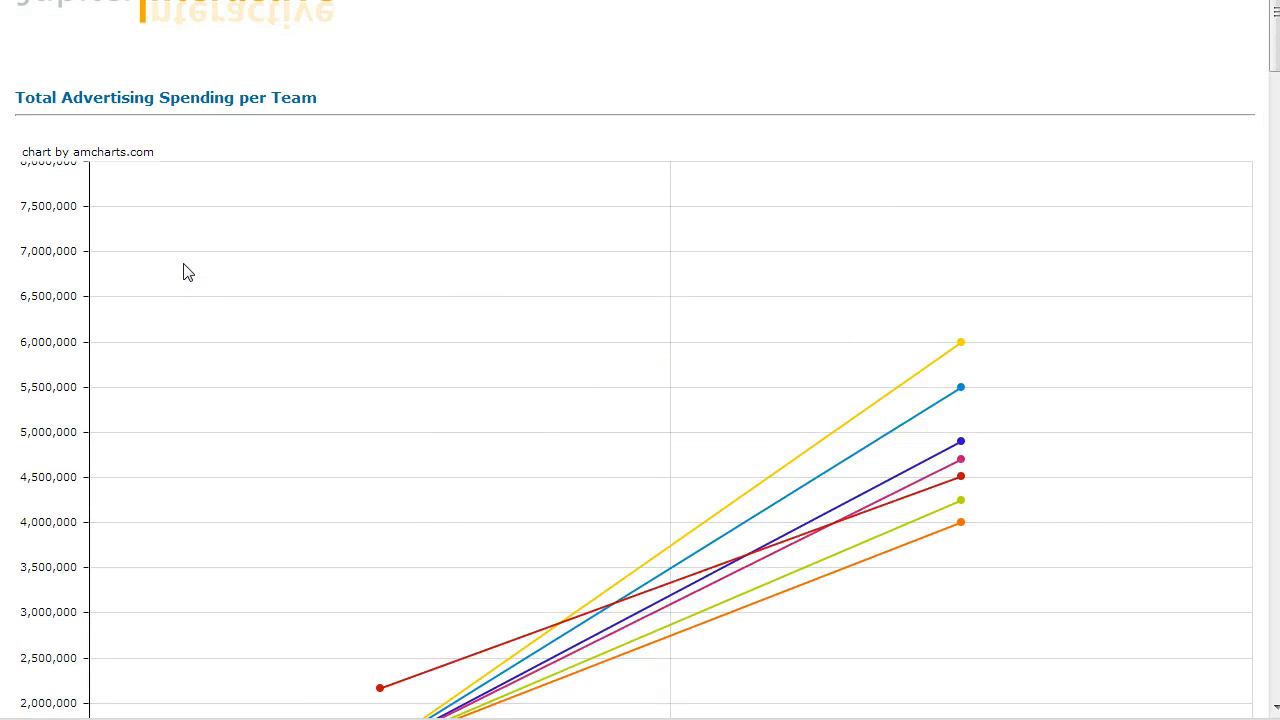
pyautogui.scroll(-3)
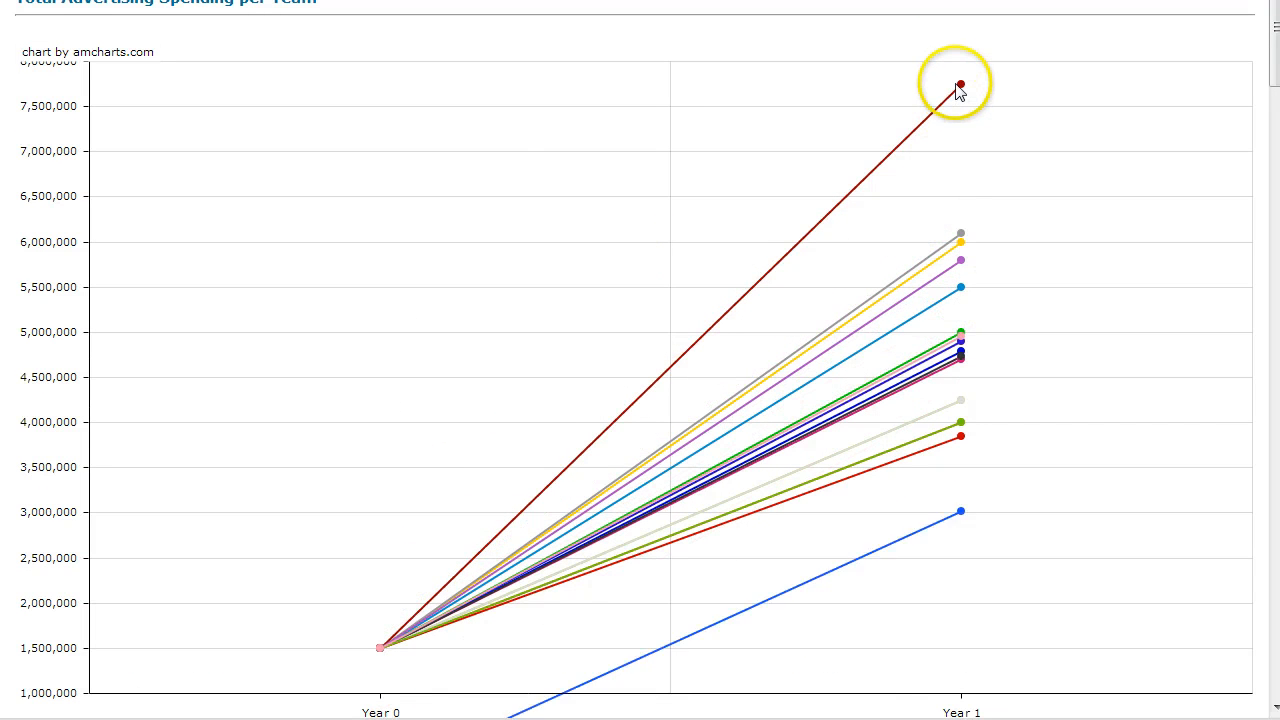
pyautogui.moveTo(958, 88)
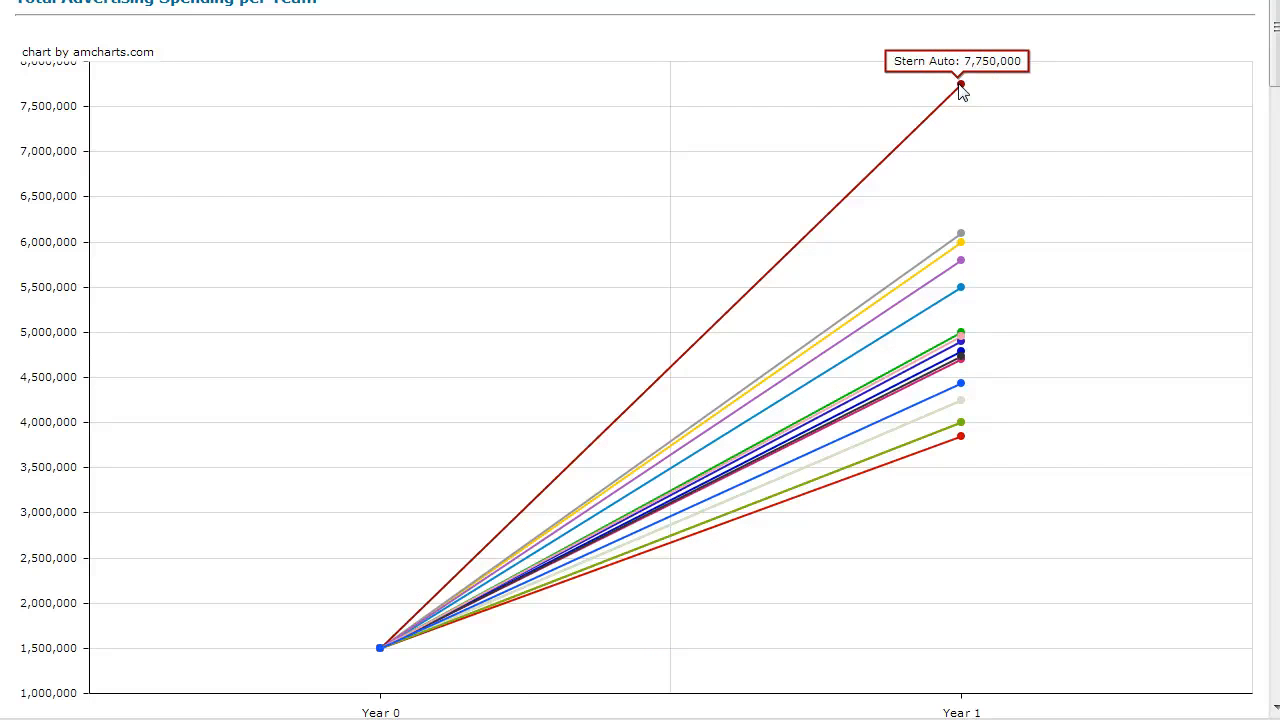
pyautogui.moveTo(500, 234)
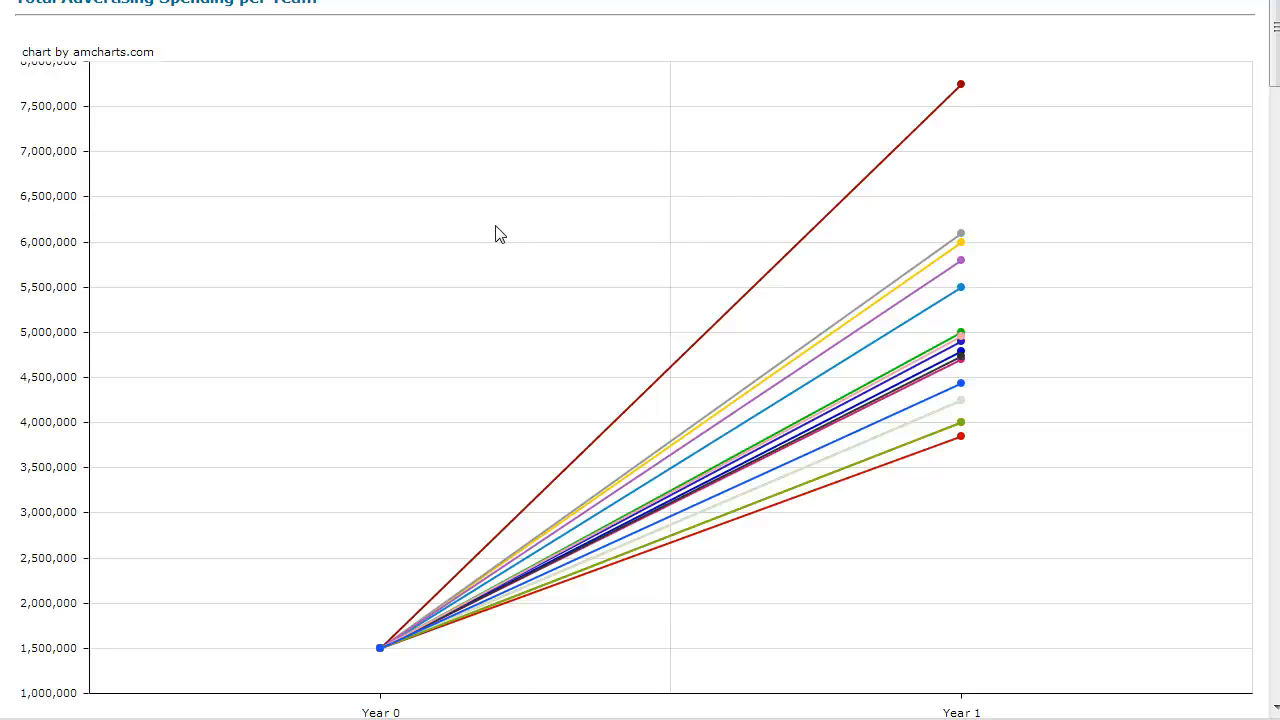
pyautogui.moveTo(960, 86)
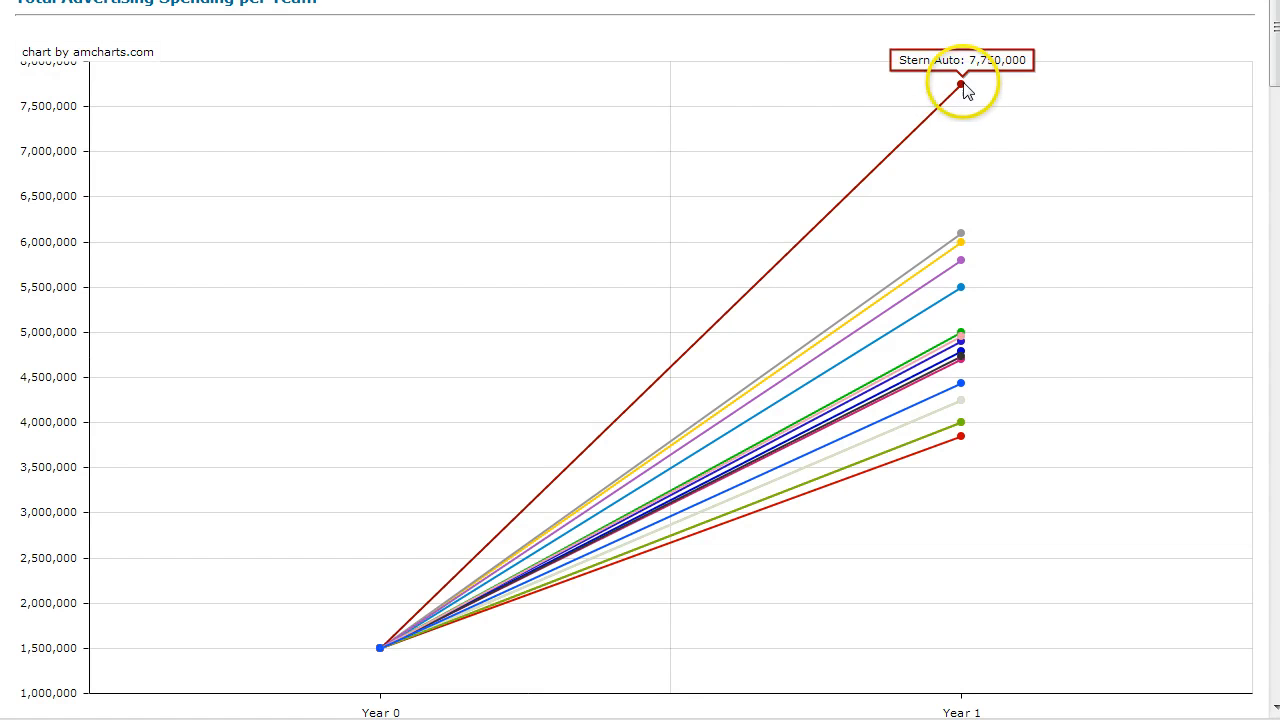
pyautogui.moveTo(744, 192)
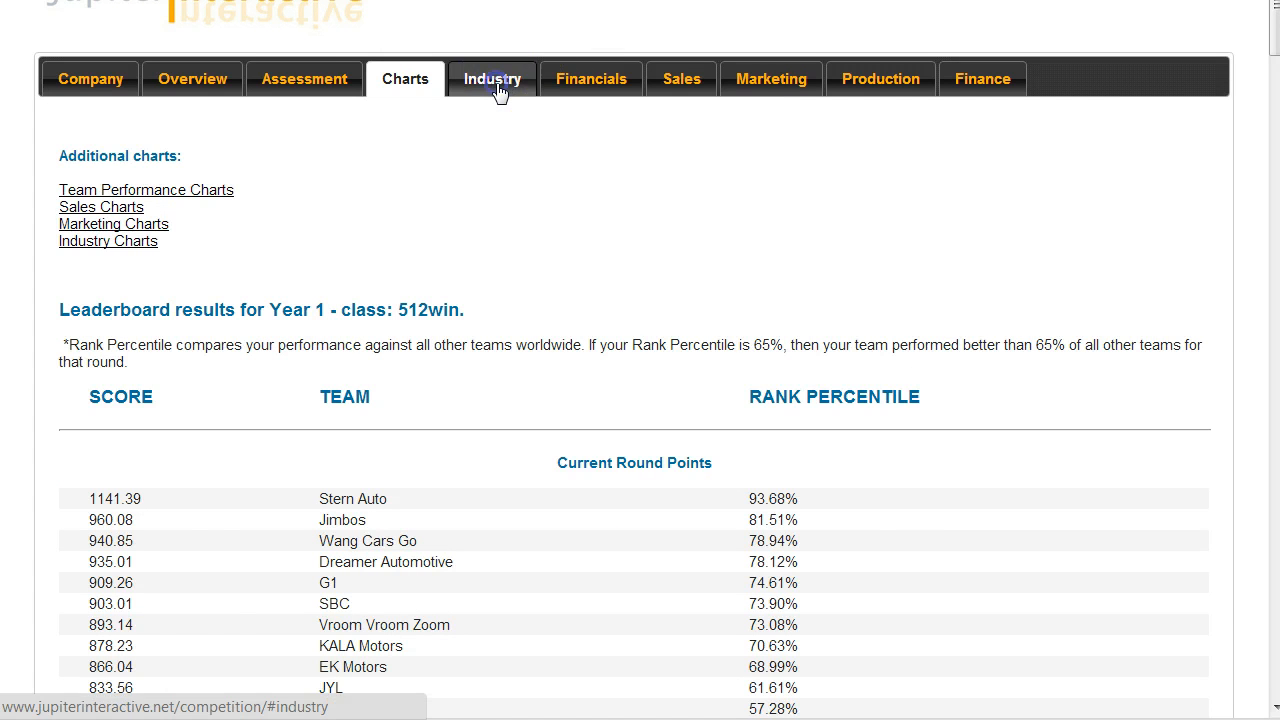
# Bring up the Year 1 Industry results and review Dreamer Automotive, Jimbos and JYL production targets and financials.
pyautogui.click(492, 78)
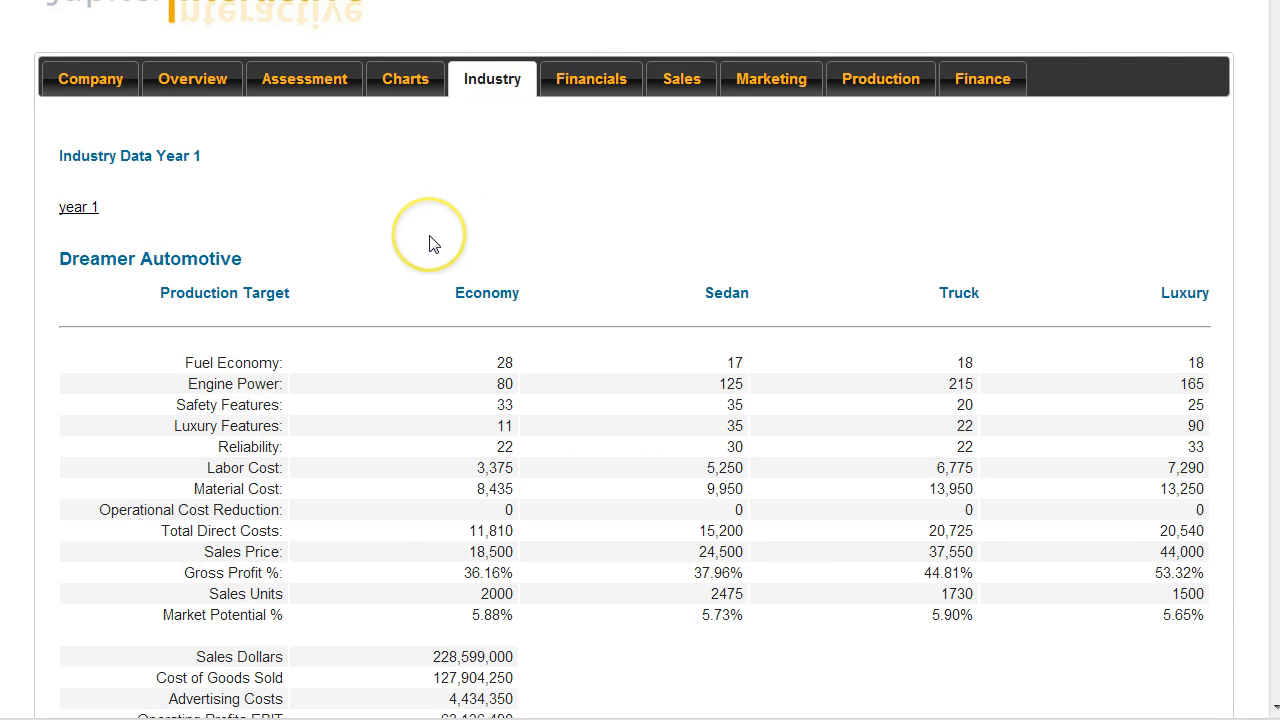
pyautogui.scroll(-3)
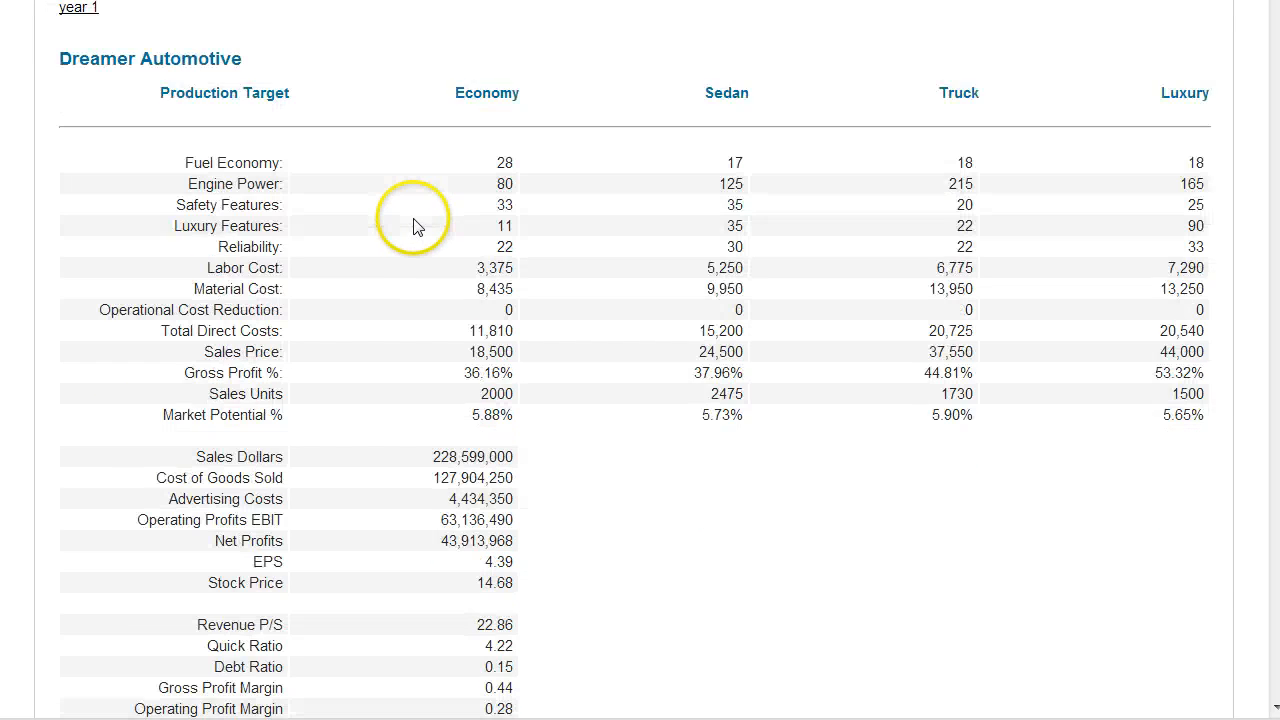
pyautogui.scroll(-3)
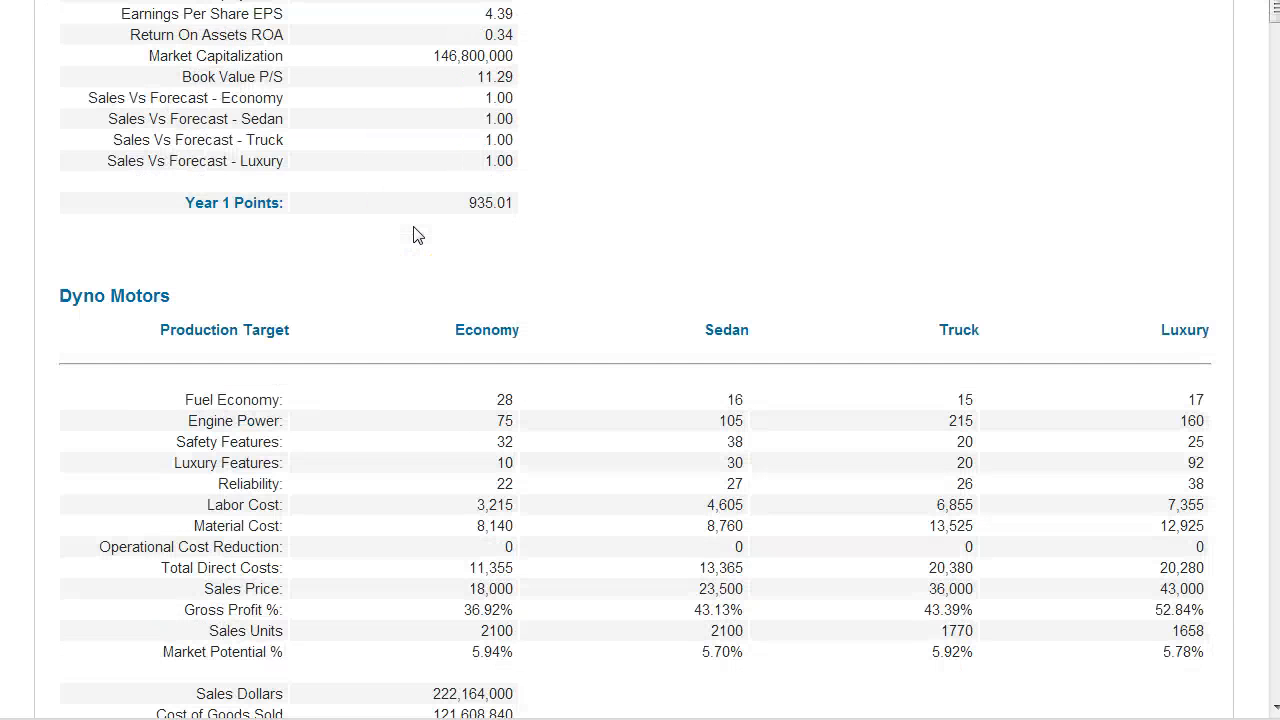
pyautogui.scroll(-3)
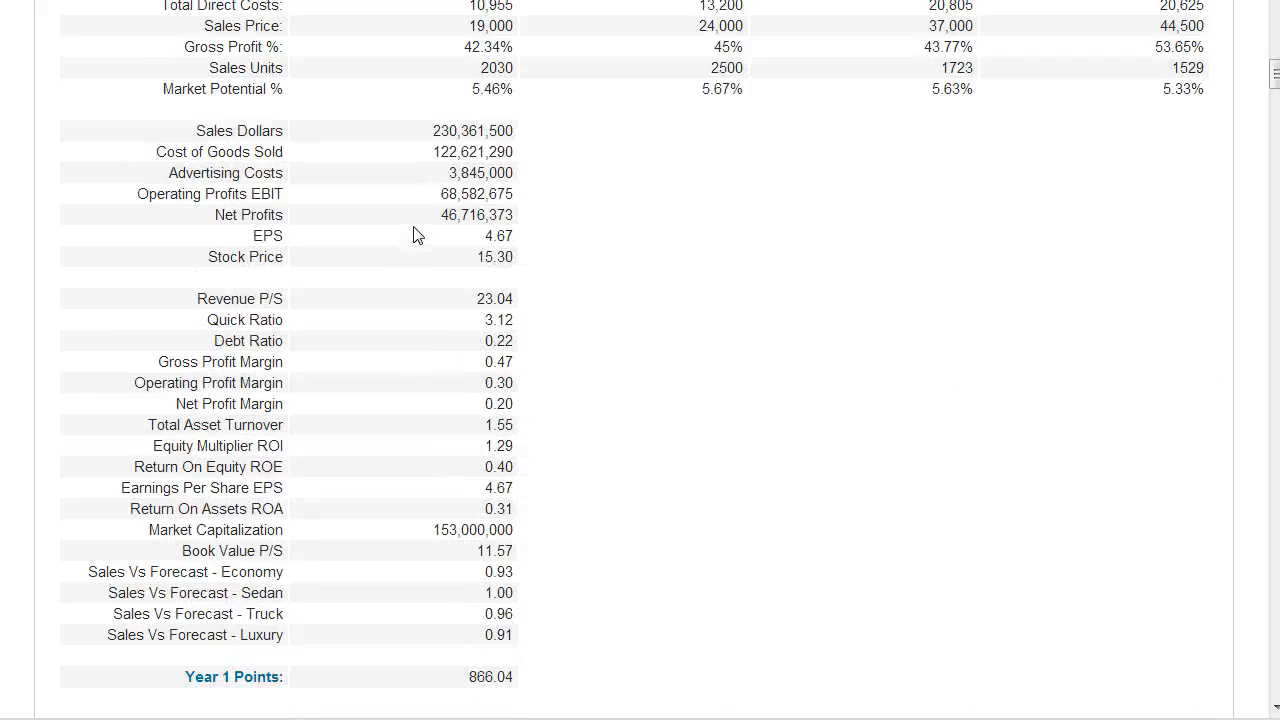
pyautogui.scroll(-3)
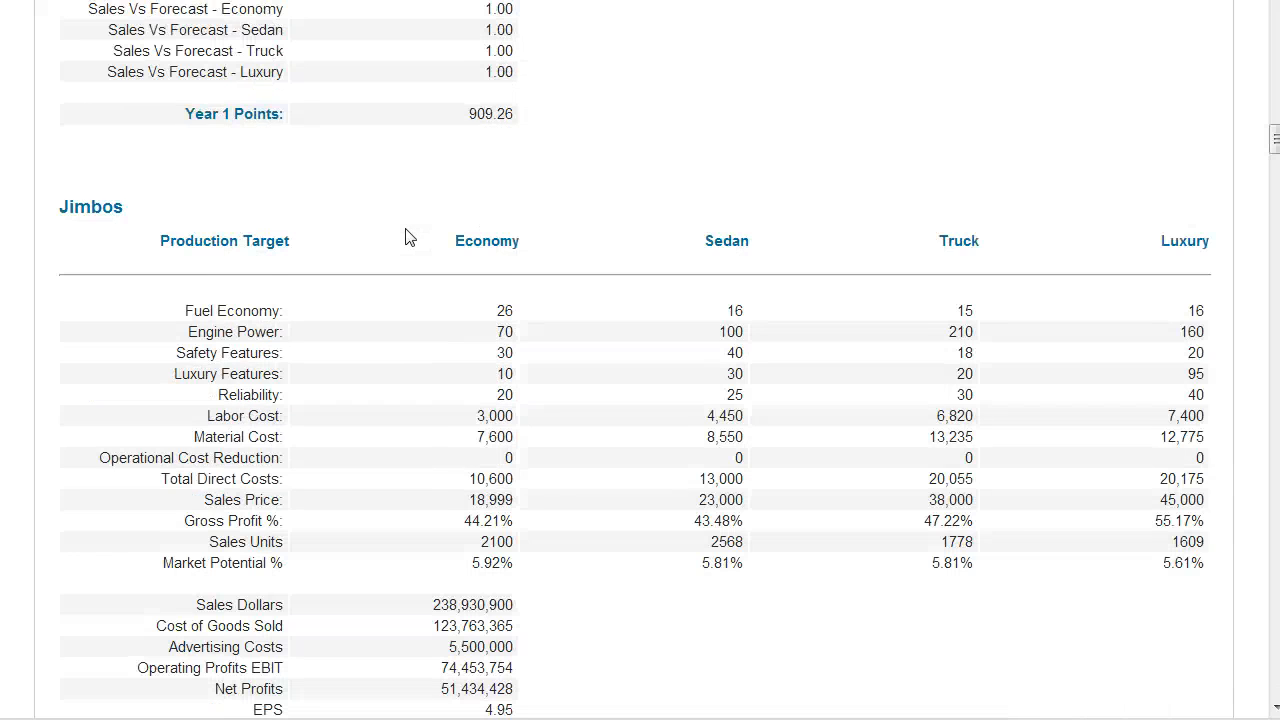
pyautogui.scroll(-3)
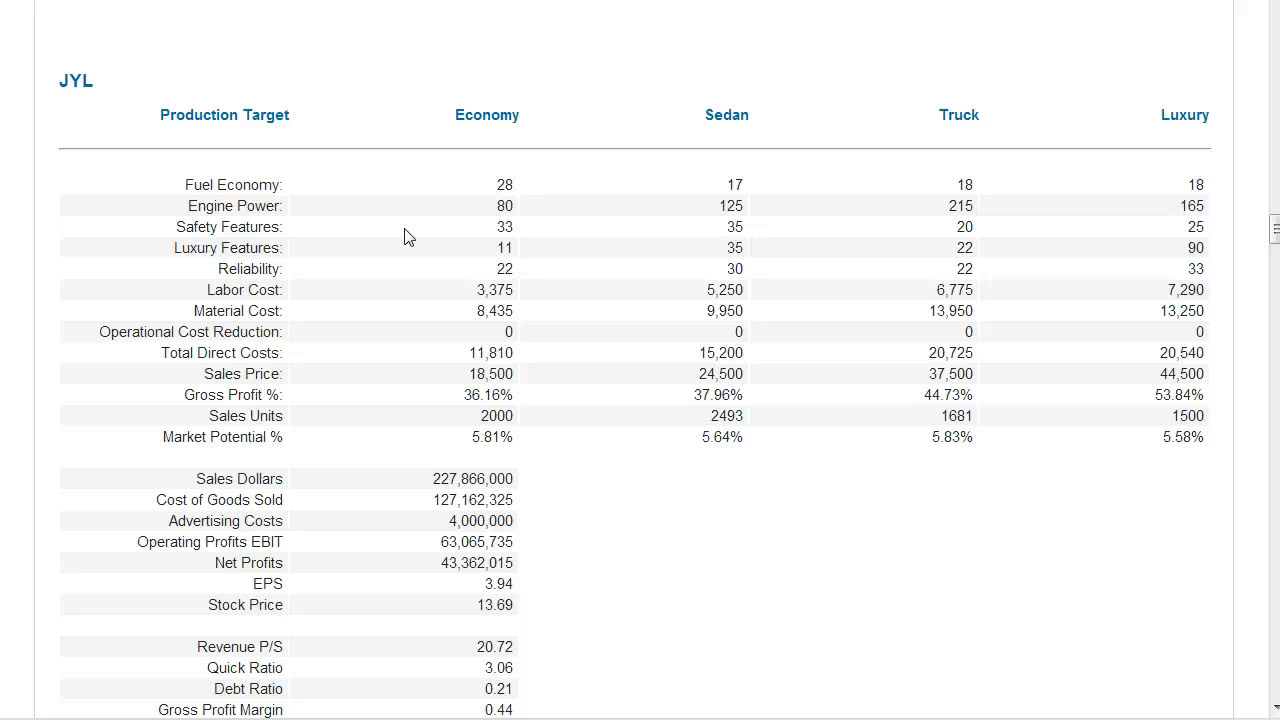
pyautogui.scroll(-3)
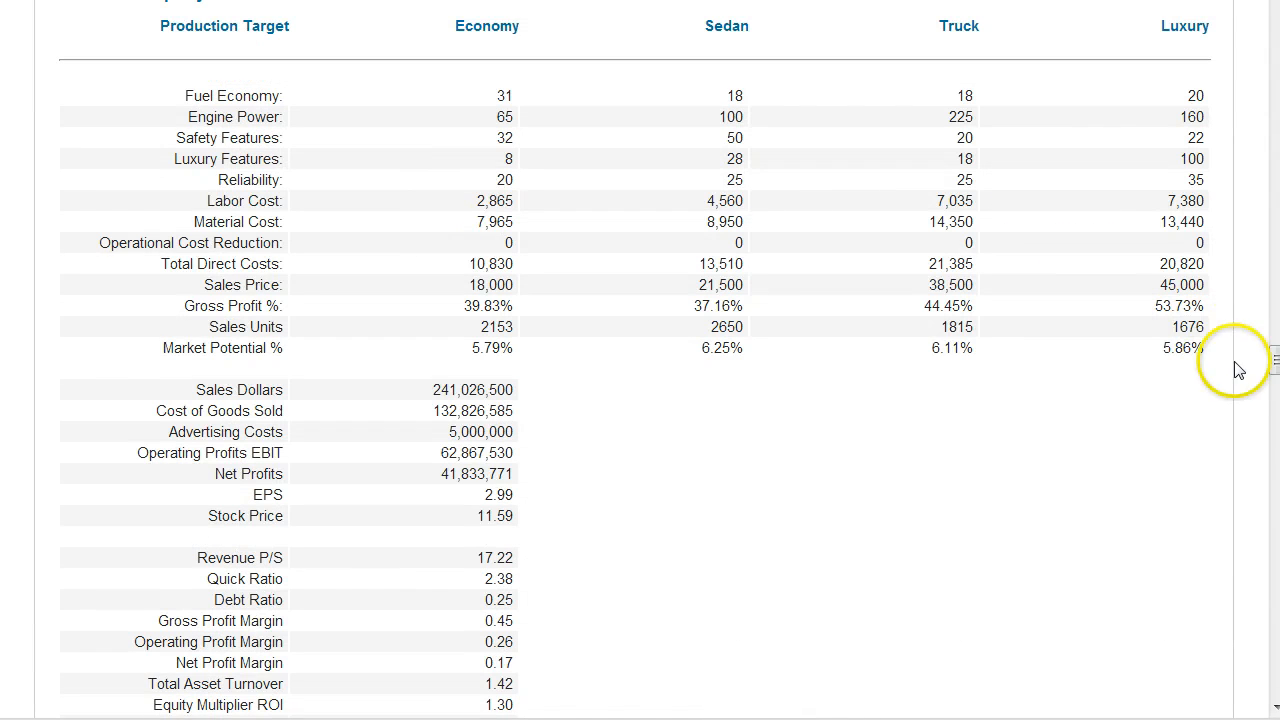
pyautogui.moveTo(1276, 360)
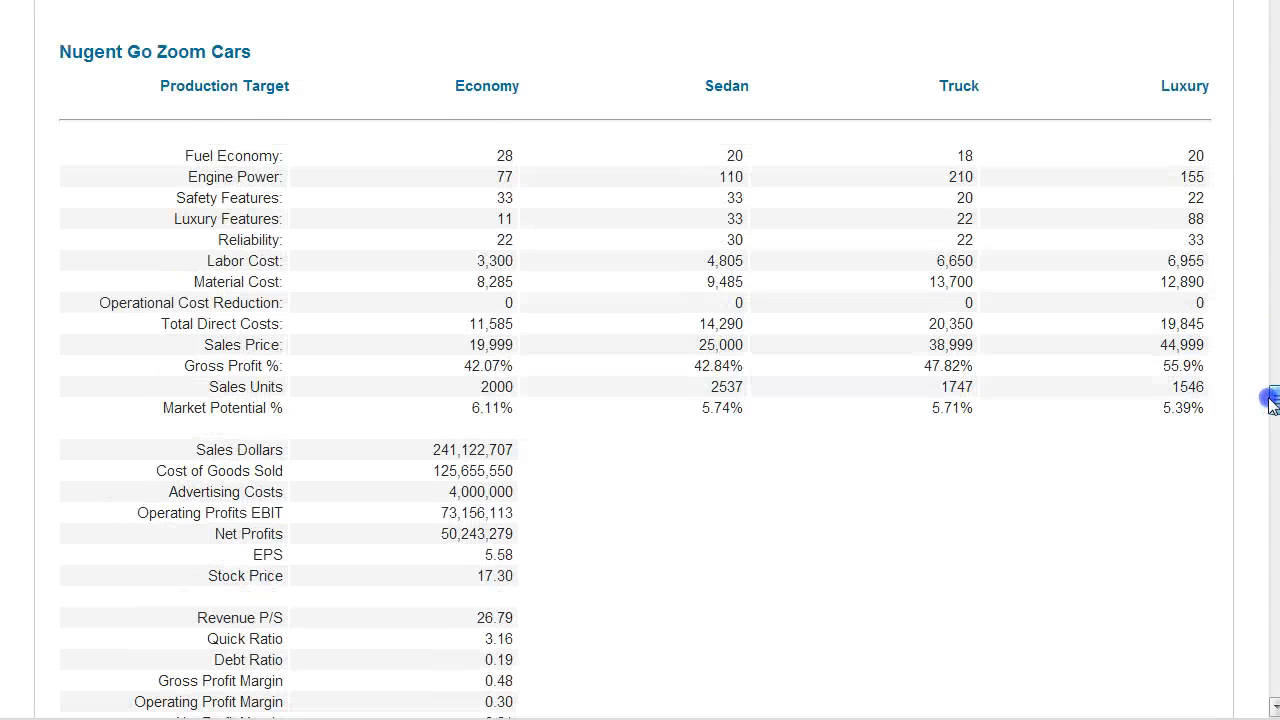
# Review Nugent Go Zoom Cars' results with 767.01 points and continue to Vroom Vroom Zoom's section.
pyautogui.scroll(-3)
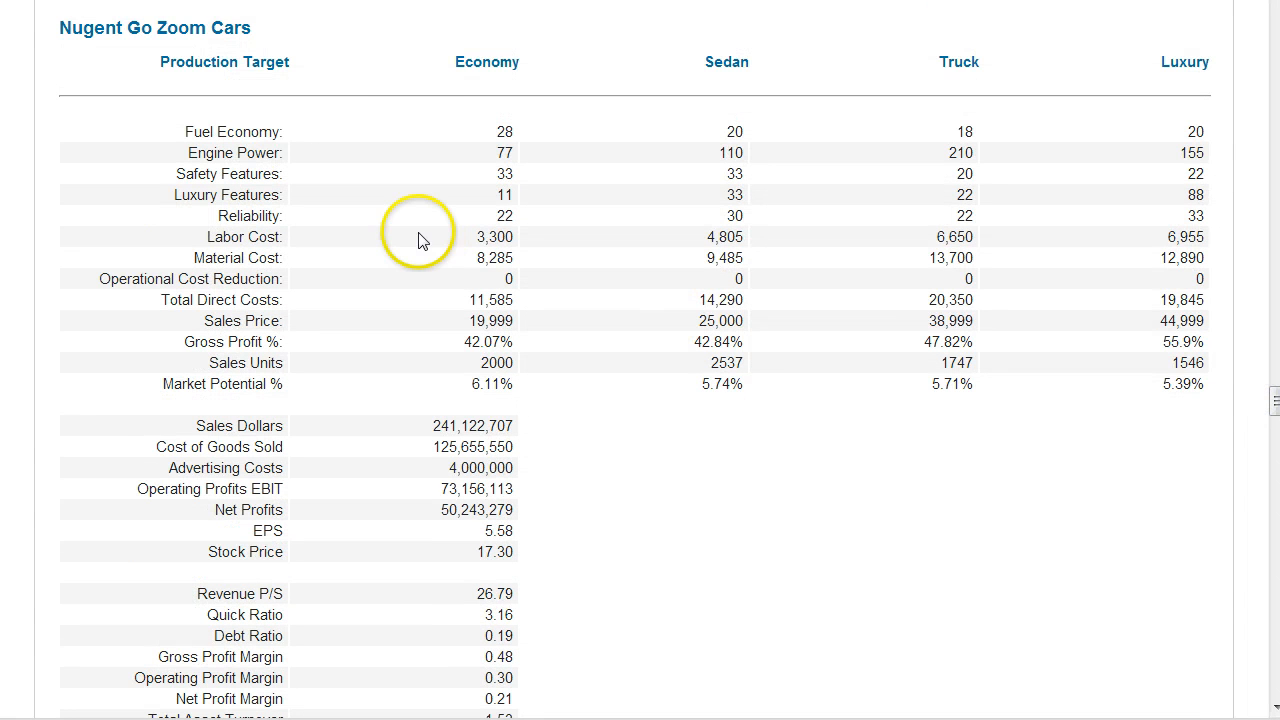
pyautogui.moveTo(484, 420)
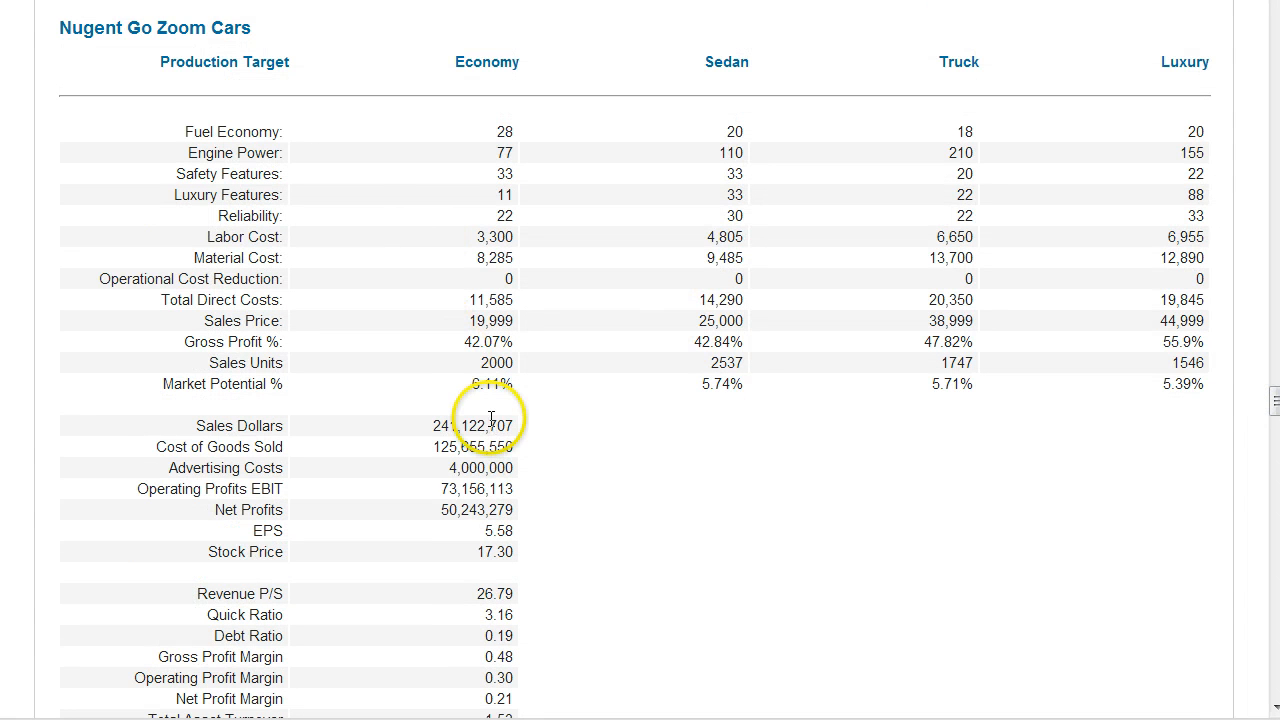
pyautogui.moveTo(480, 384)
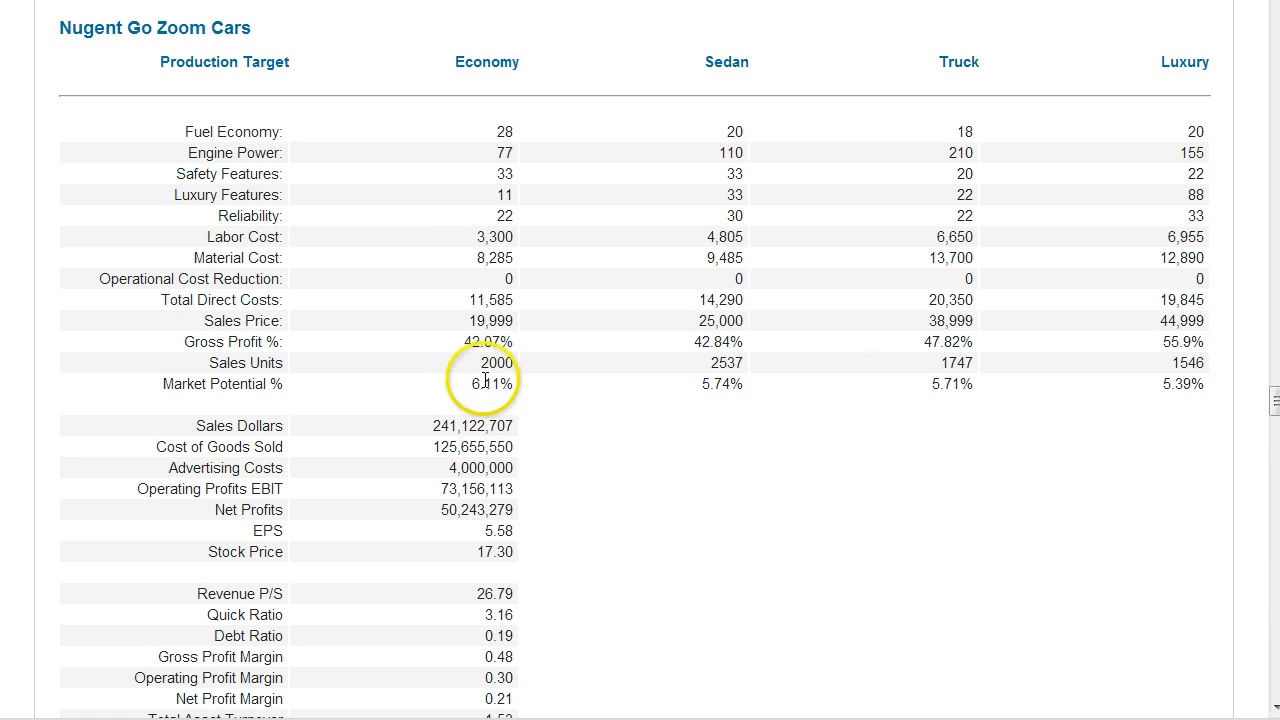
pyautogui.moveTo(1128, 390)
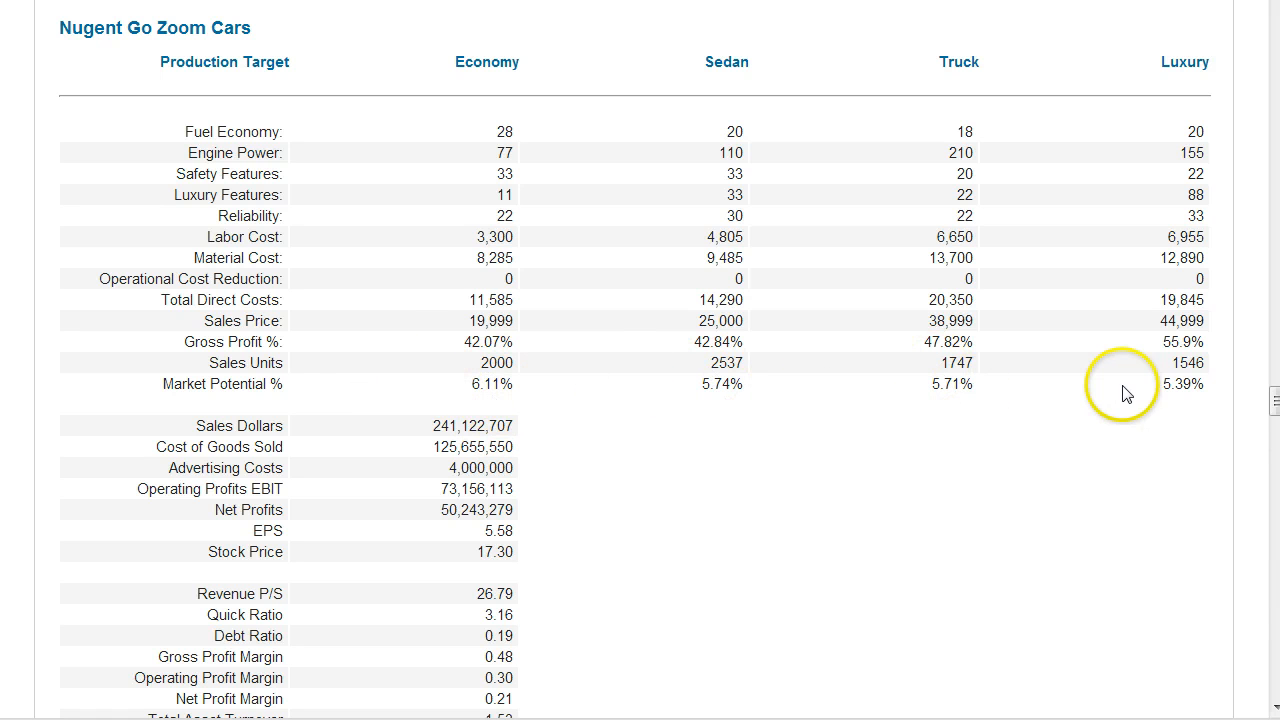
pyautogui.moveTo(536, 150)
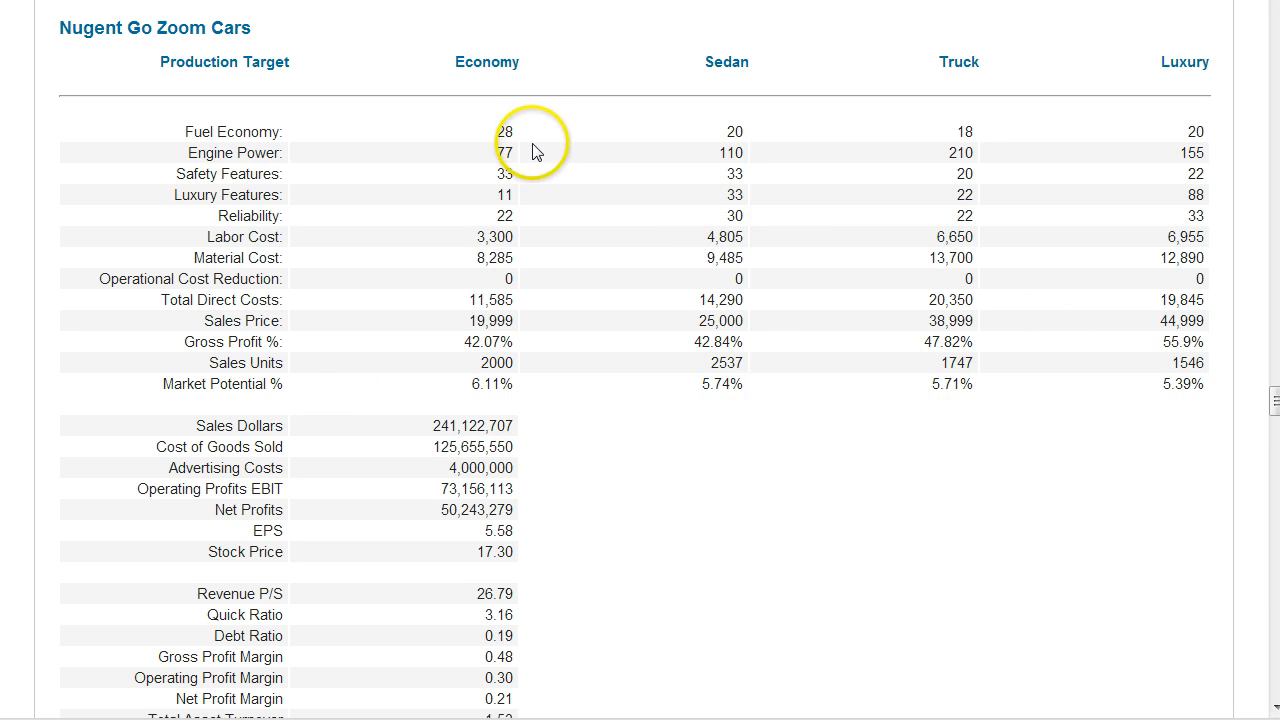
pyautogui.moveTo(356, 552)
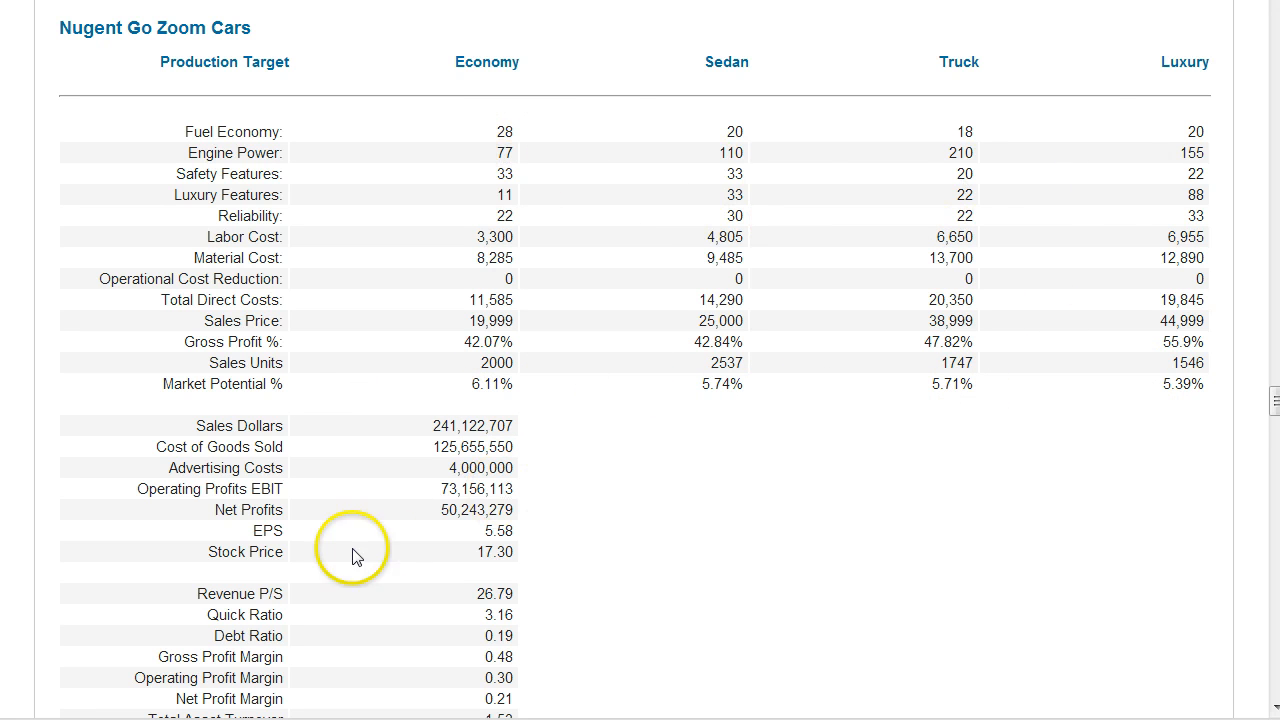
pyautogui.scroll(-3)
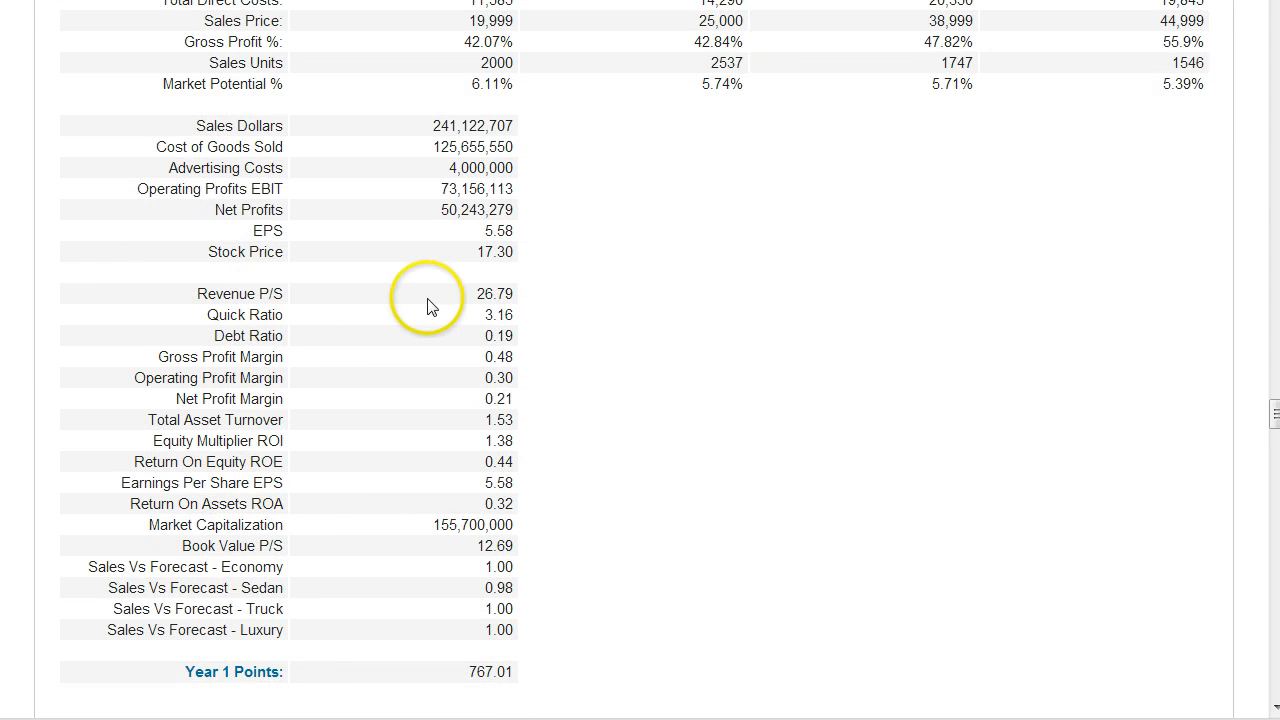
pyautogui.moveTo(488, 586)
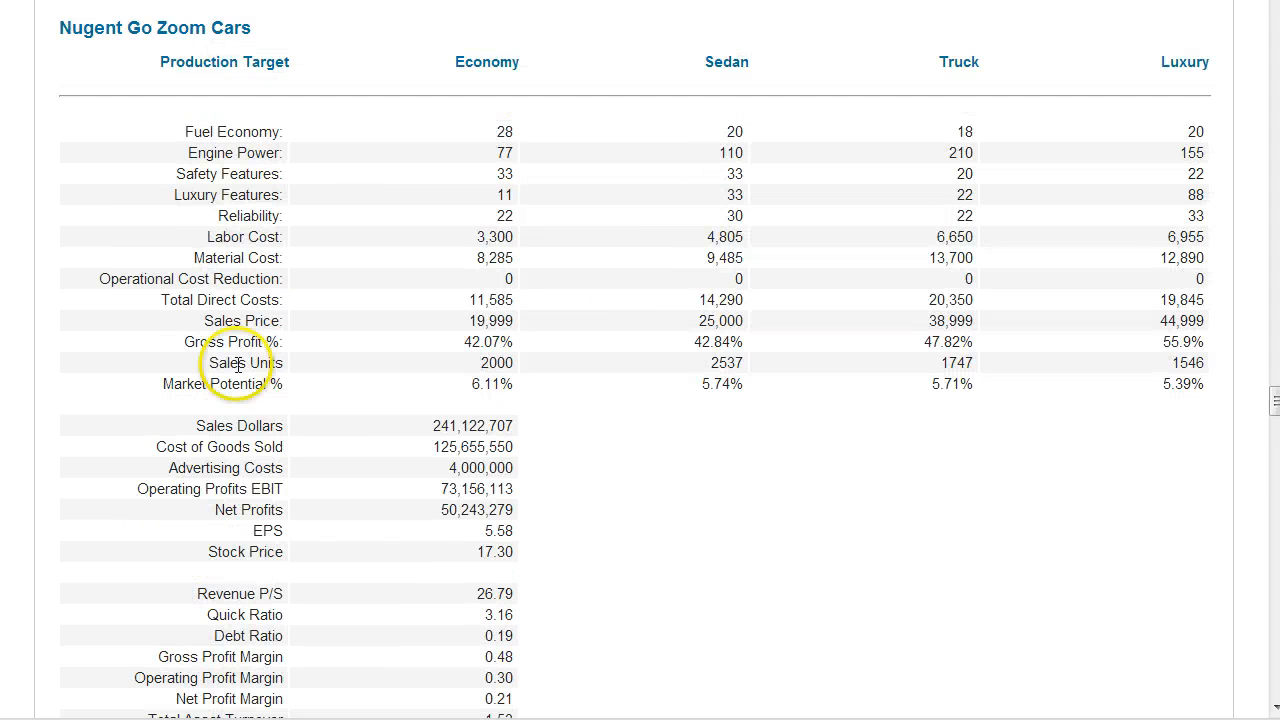
pyautogui.moveTo(658, 210)
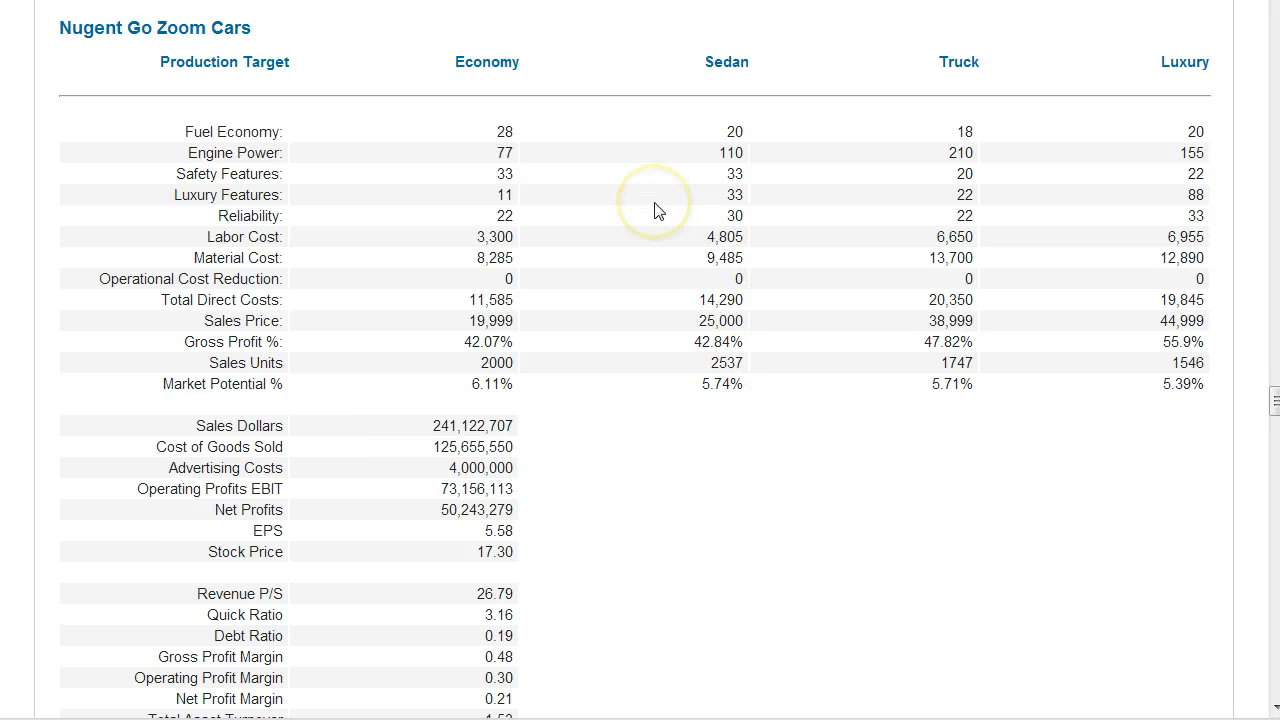
pyautogui.scroll(-3)
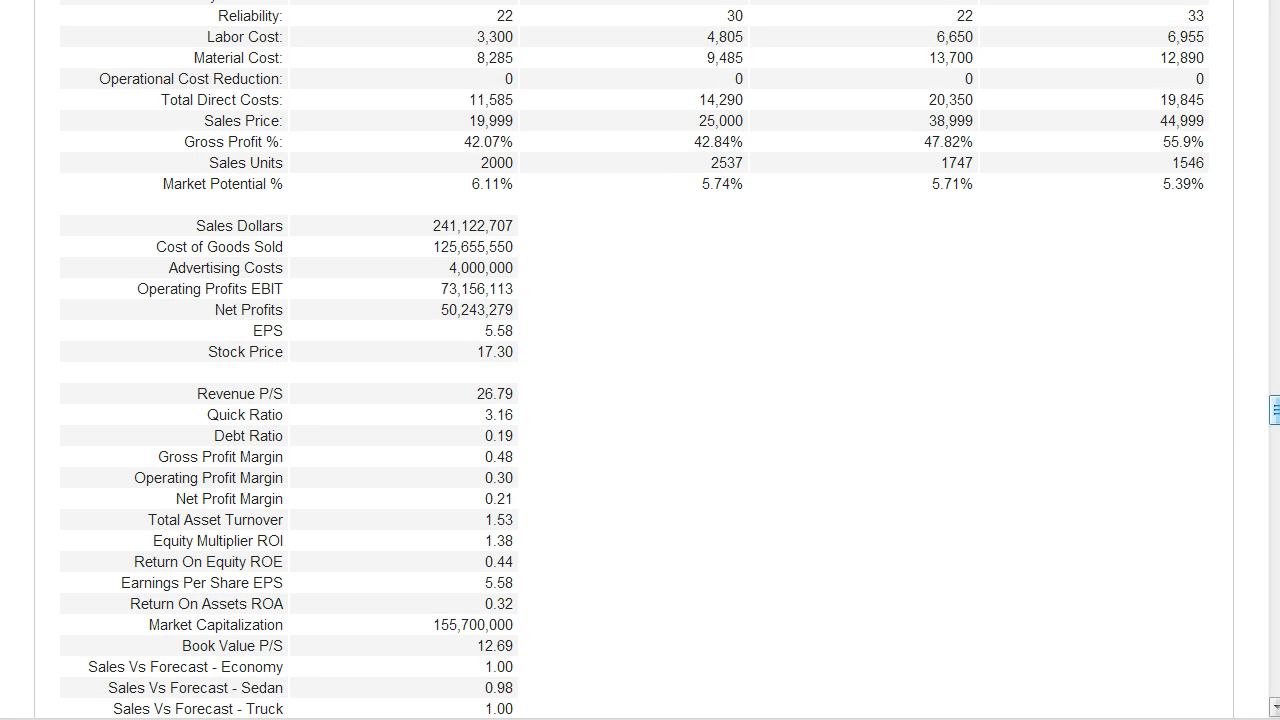
pyautogui.scroll(-3)
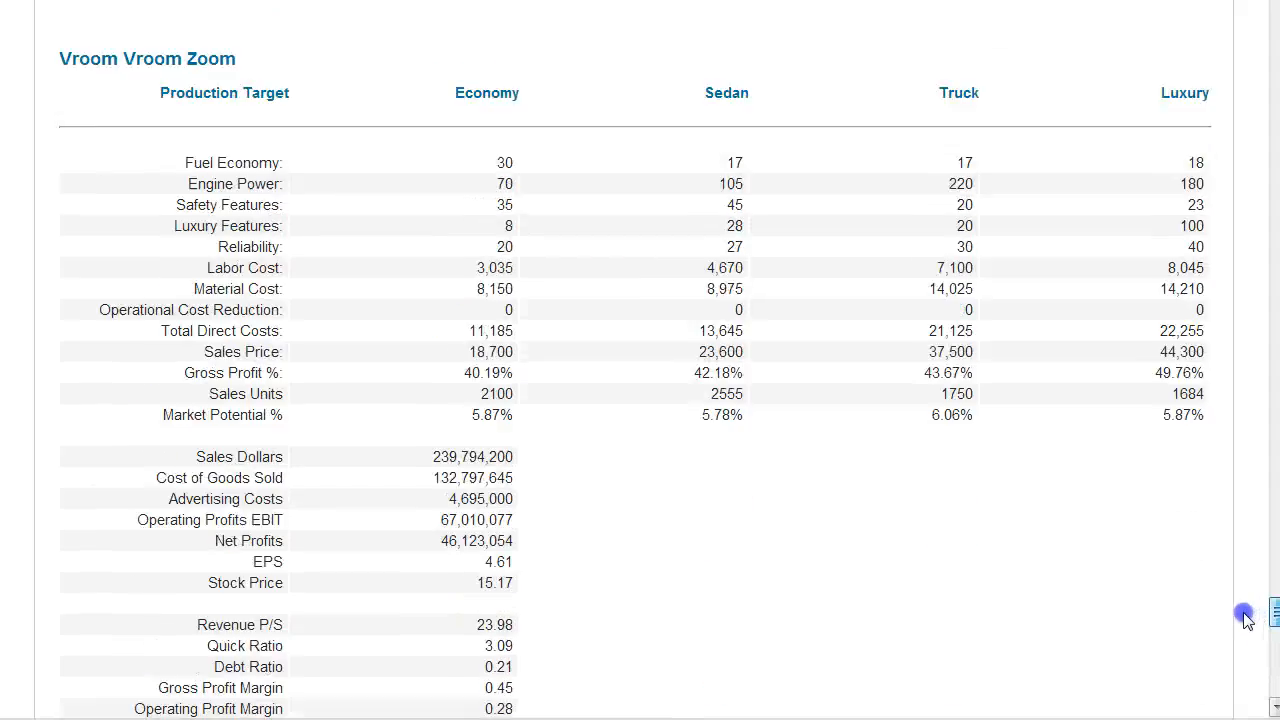
# Scroll to the next team's results: net profits 58,622,782 and market capitalization 179,141,000.
pyautogui.scroll(-3)
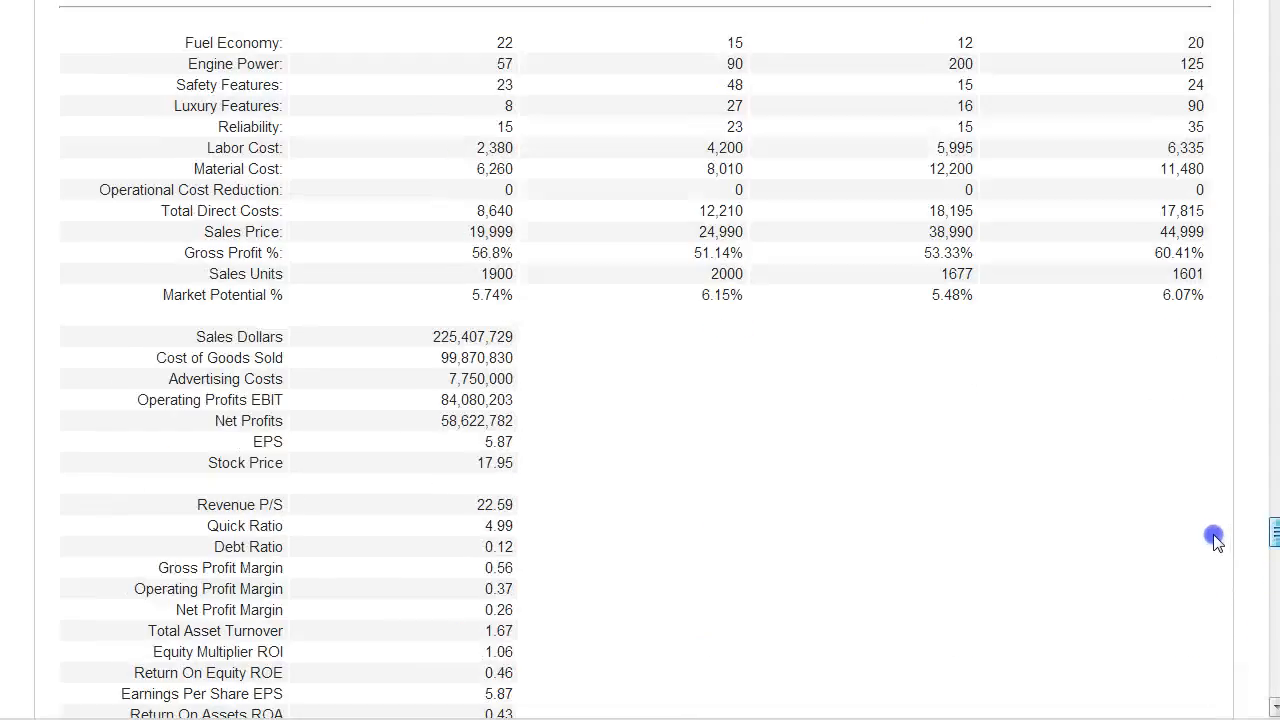
pyautogui.moveTo(1200, 536)
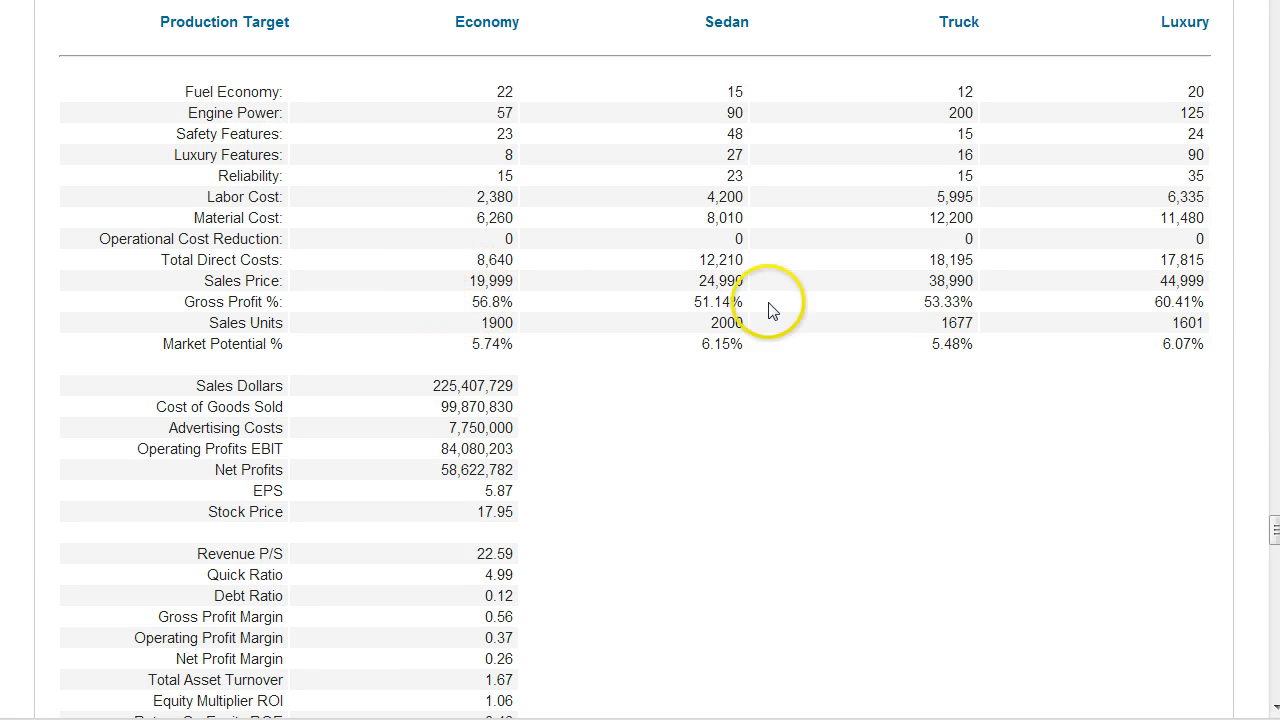
pyautogui.moveTo(764, 322)
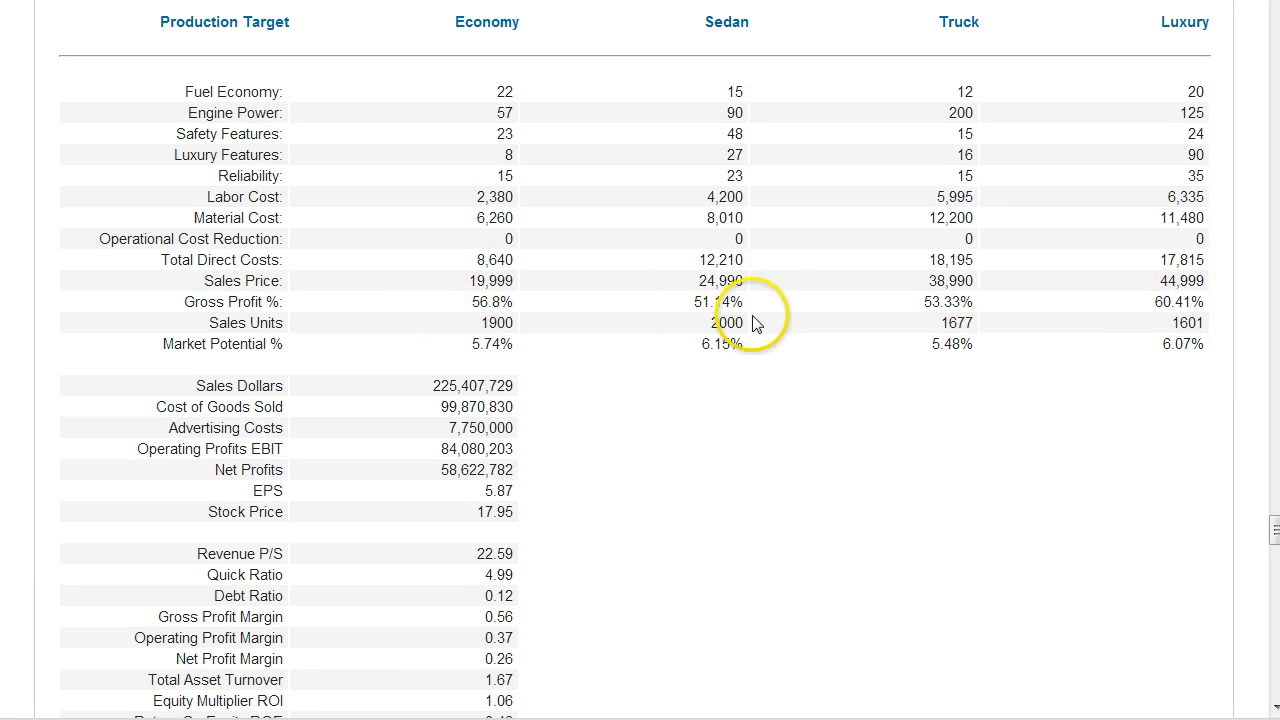
pyautogui.moveTo(532, 322)
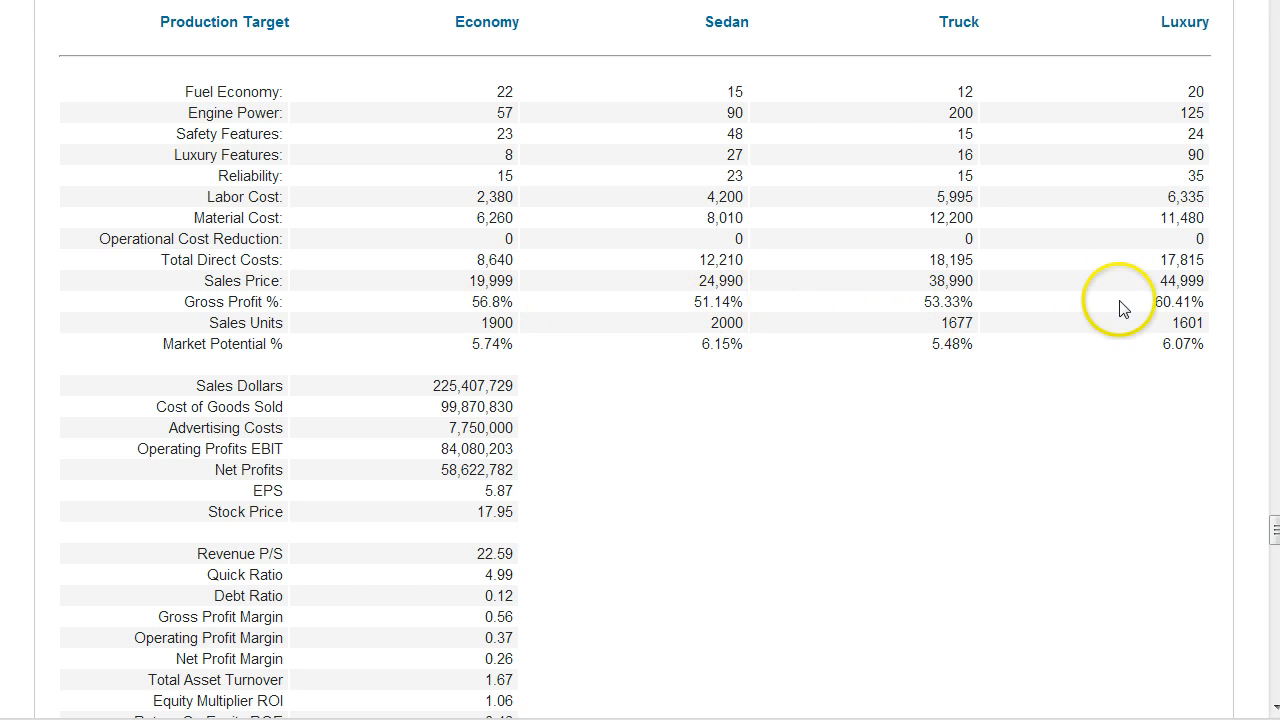
pyautogui.moveTo(1004, 322)
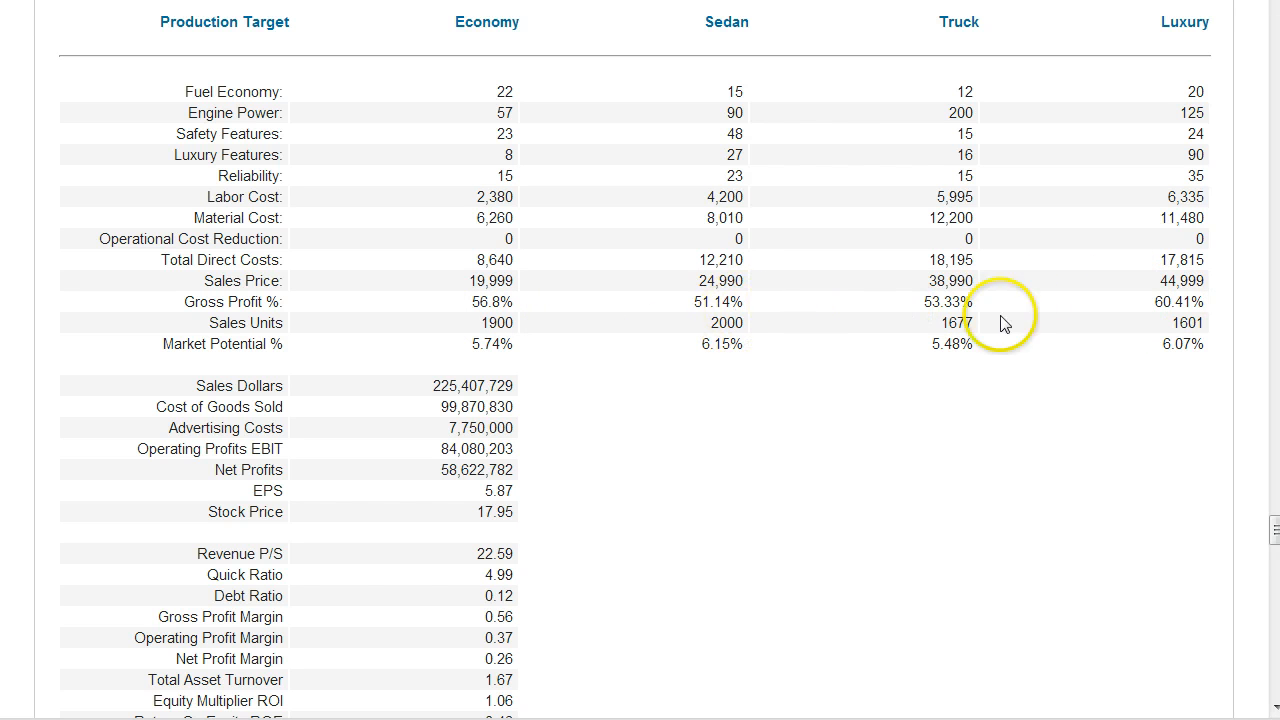
pyautogui.moveTo(740, 444)
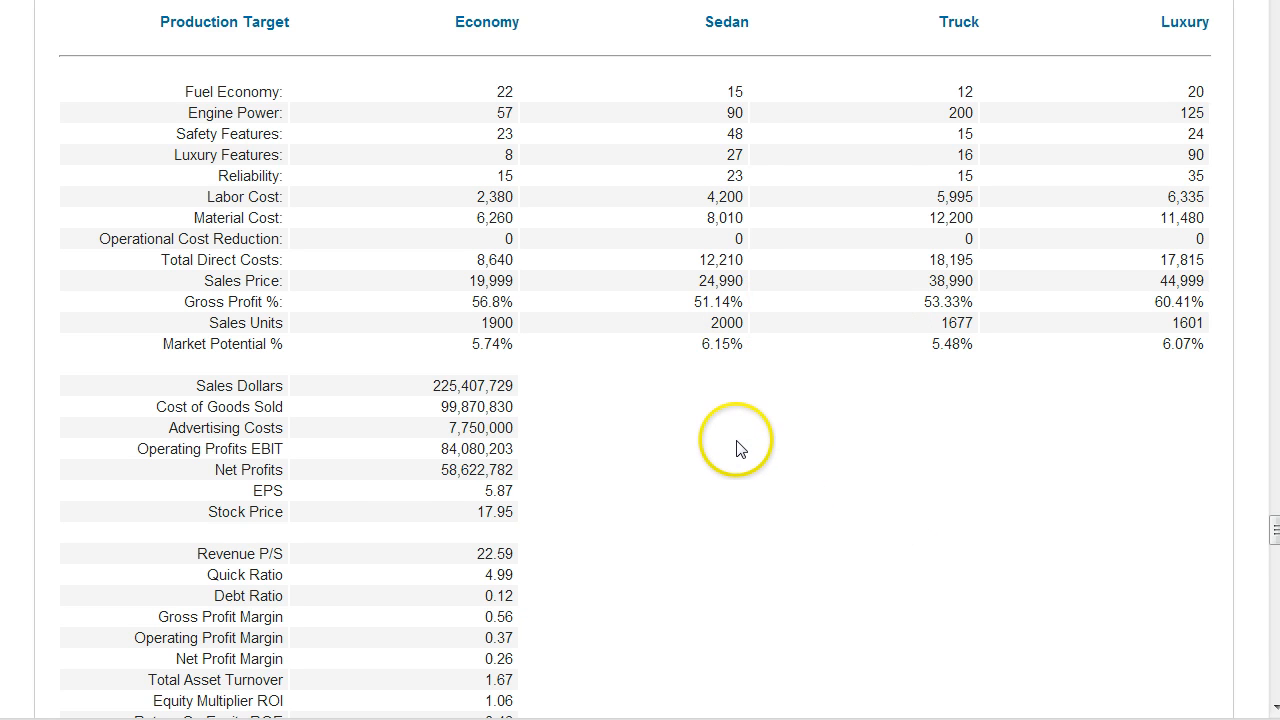
pyautogui.scroll(-3)
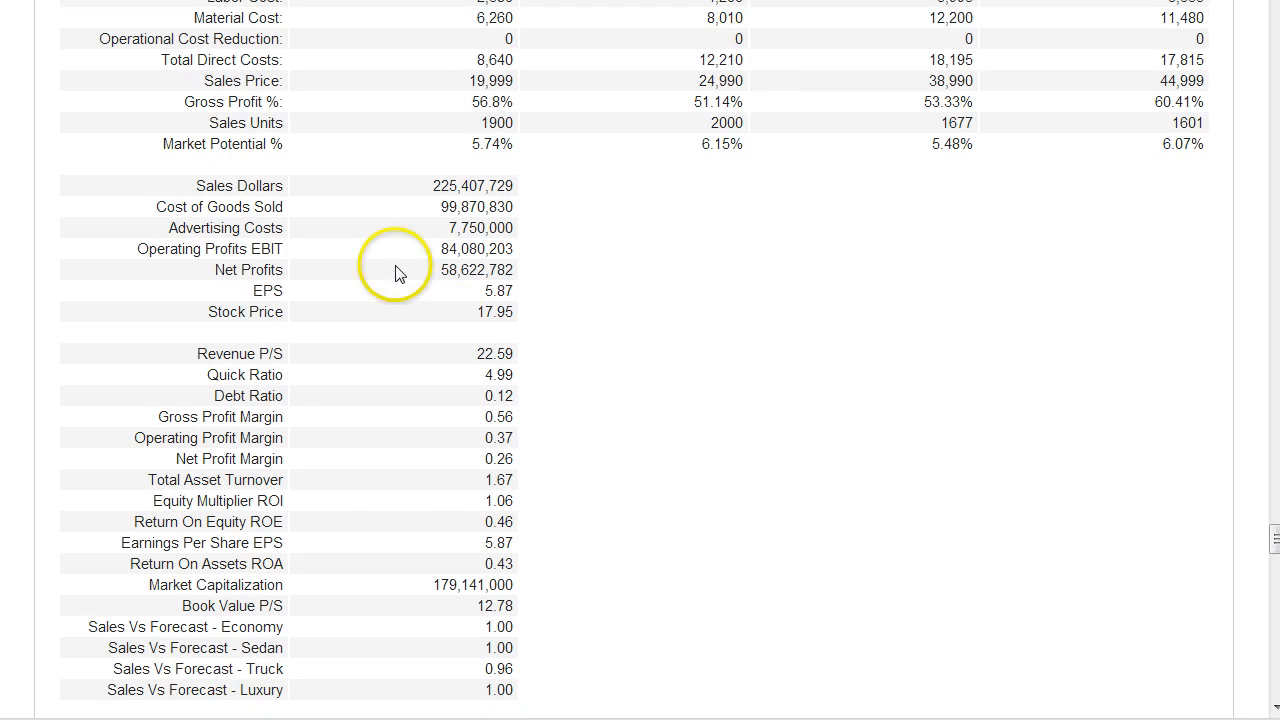
pyautogui.moveTo(756, 324)
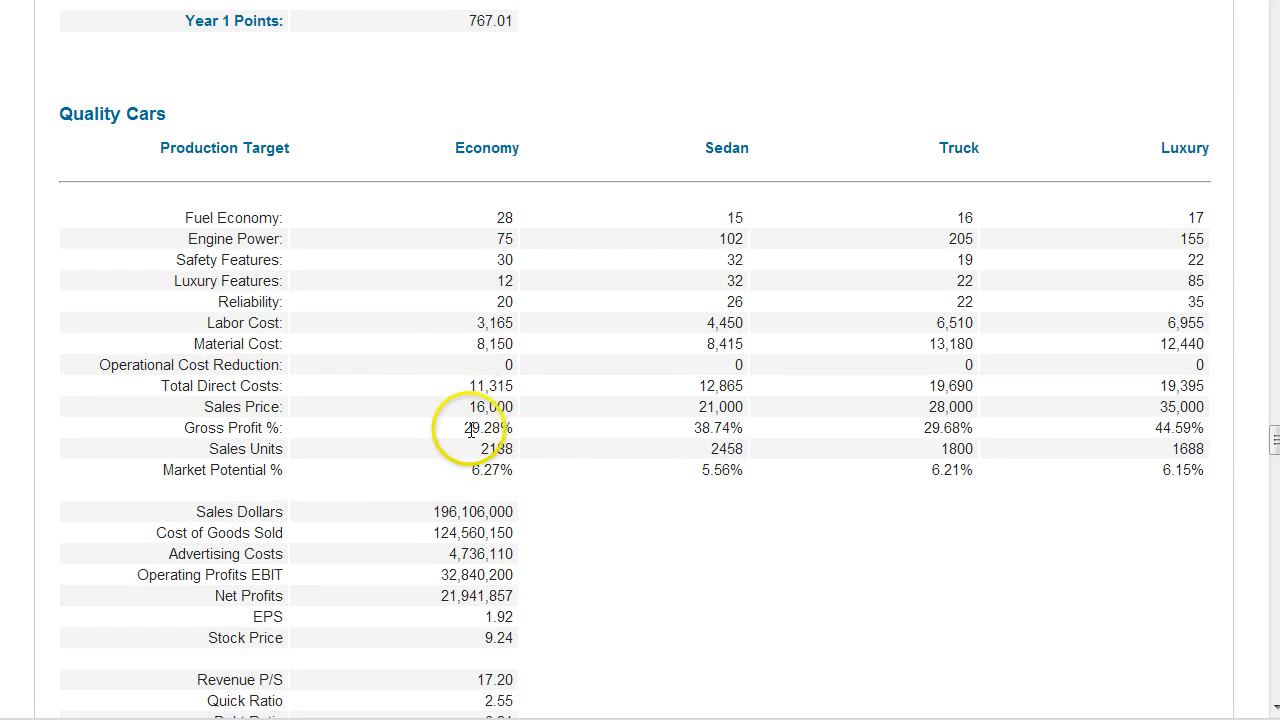
pyautogui.moveTo(656, 424)
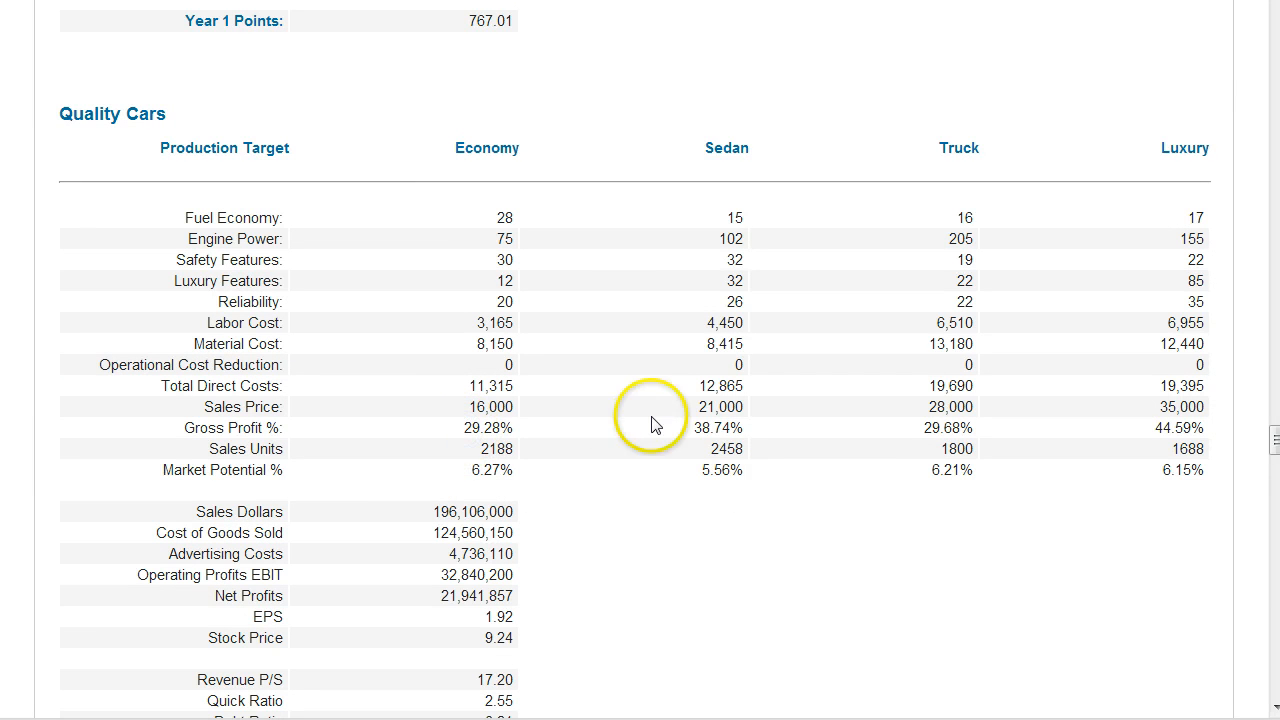
pyautogui.moveTo(1168, 428)
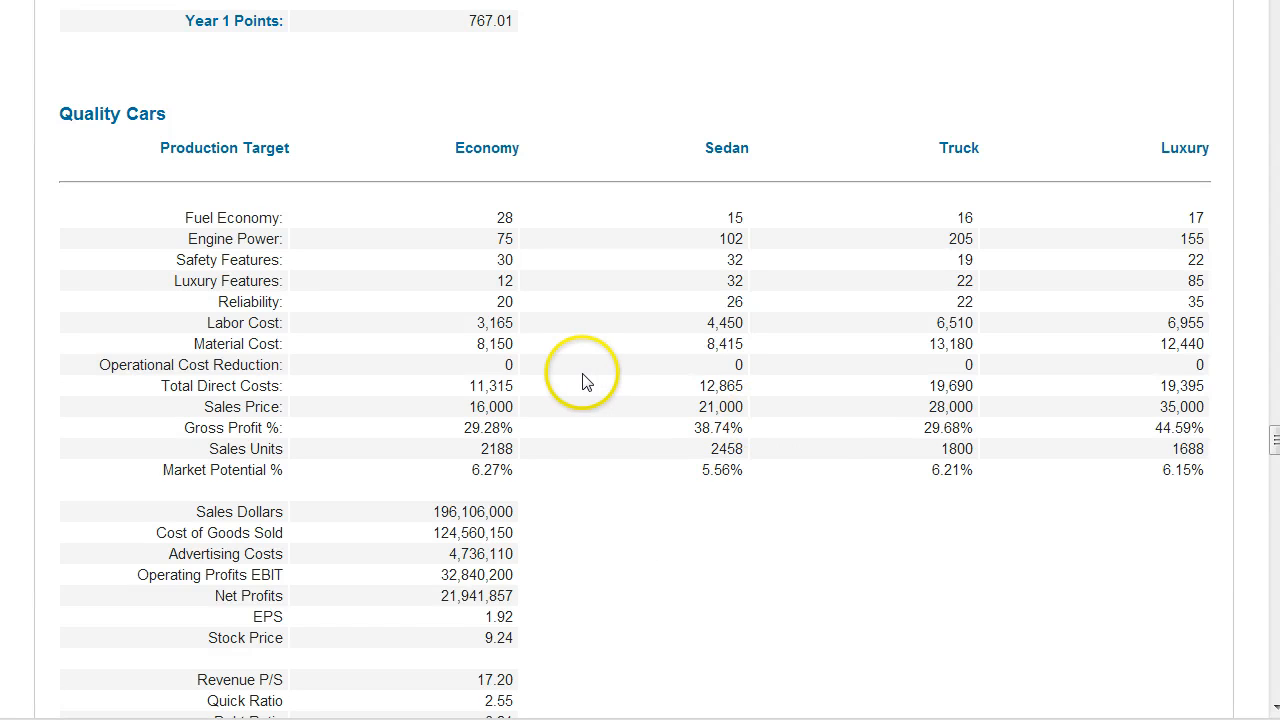
# Scroll through competitors' Year 1 specs, costs and financials, returning to Dreamer Automotive at the top.
pyautogui.scroll(-3)
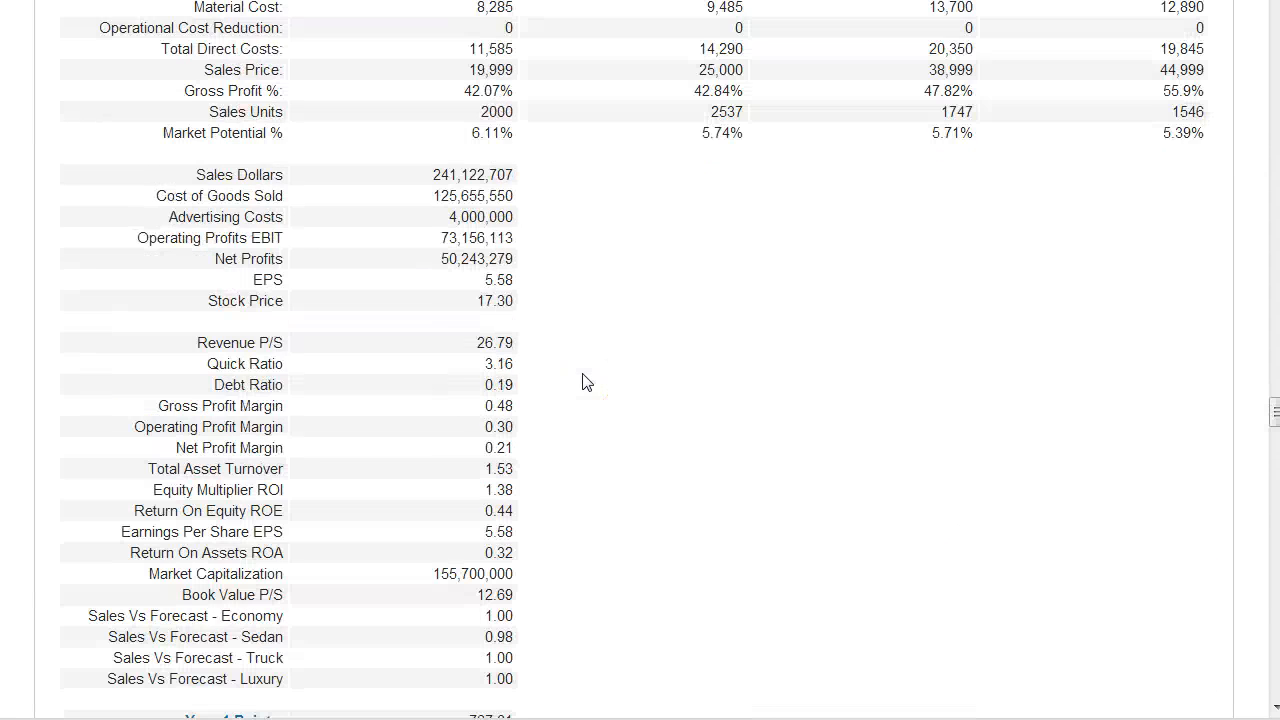
pyautogui.scroll(3)
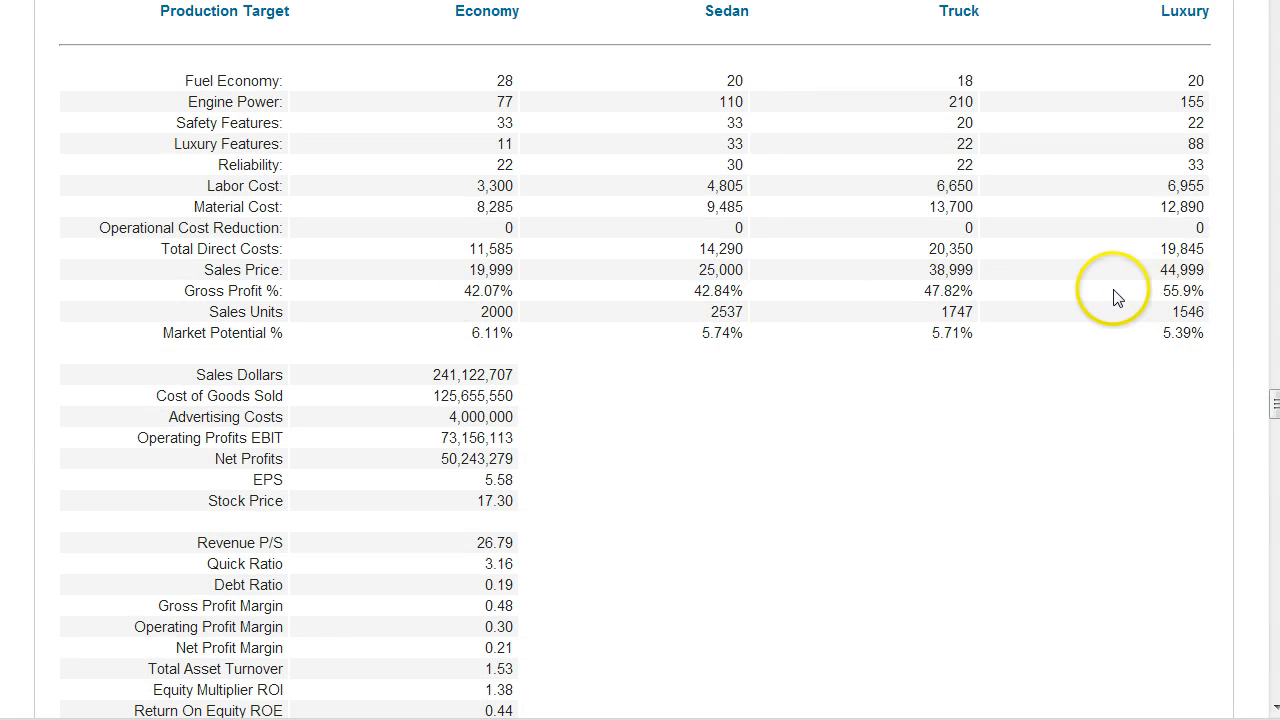
pyautogui.moveTo(628, 460)
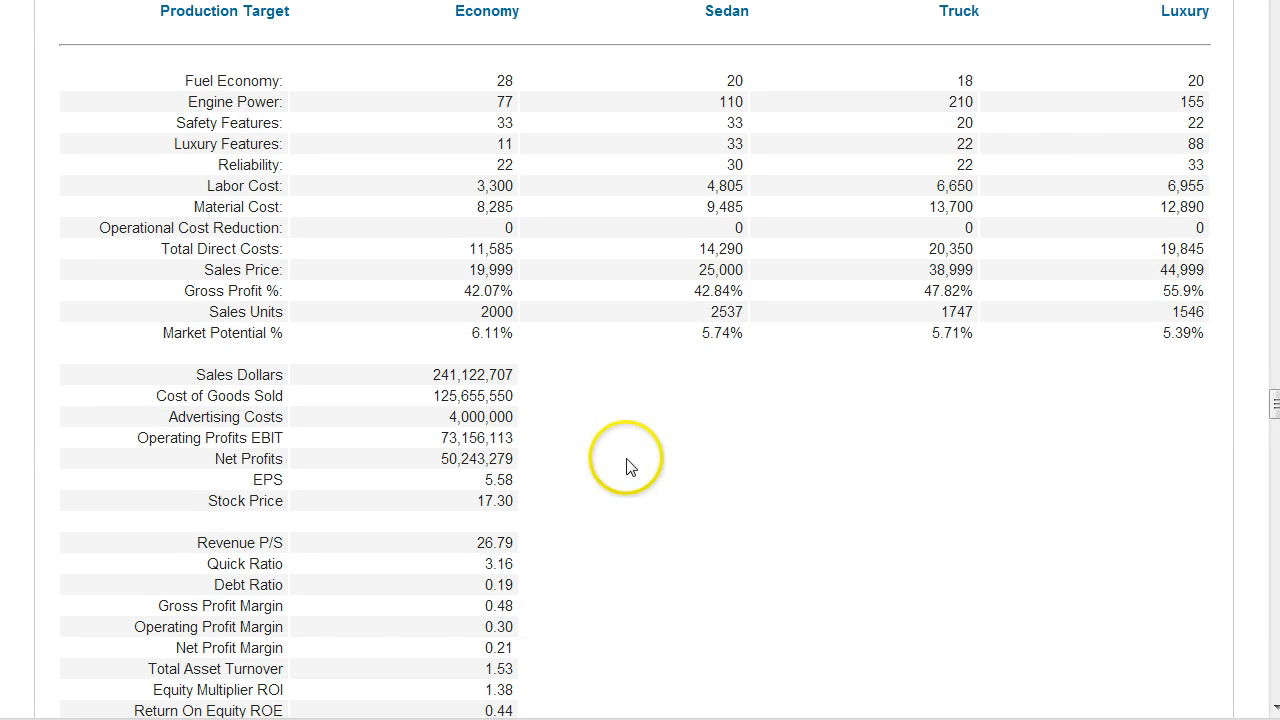
pyautogui.scroll(-3)
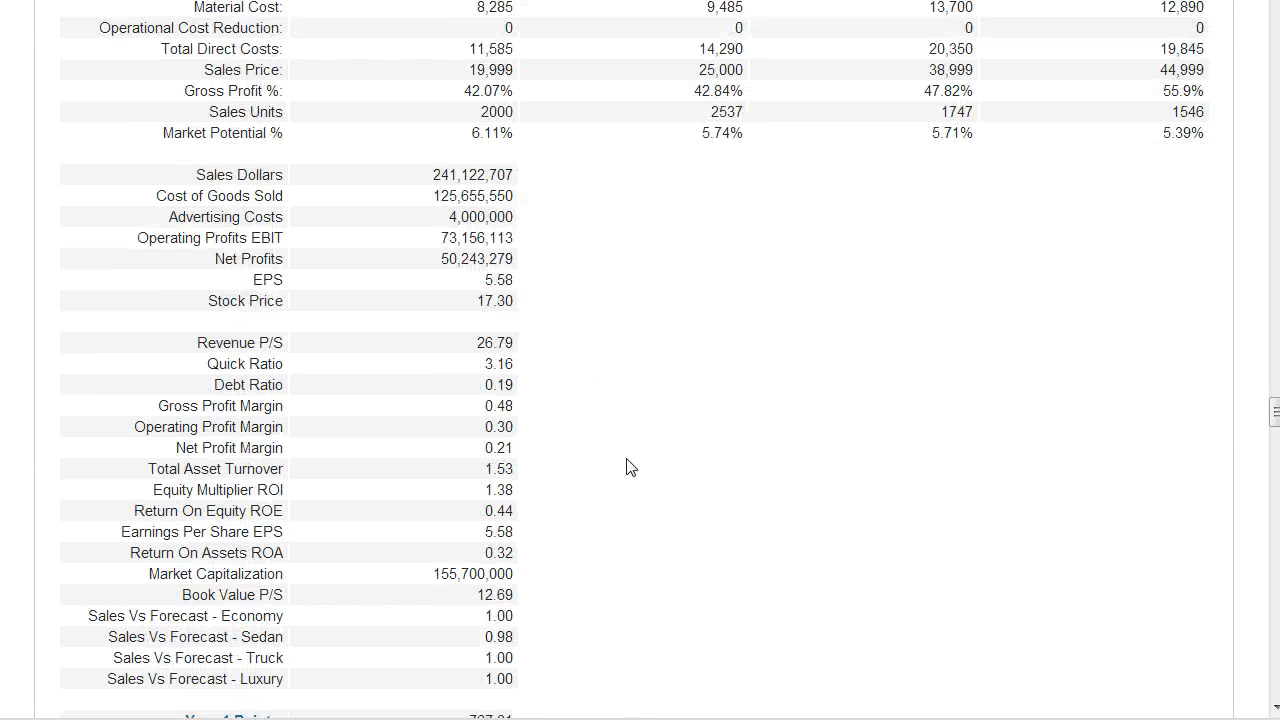
pyautogui.scroll(-3)
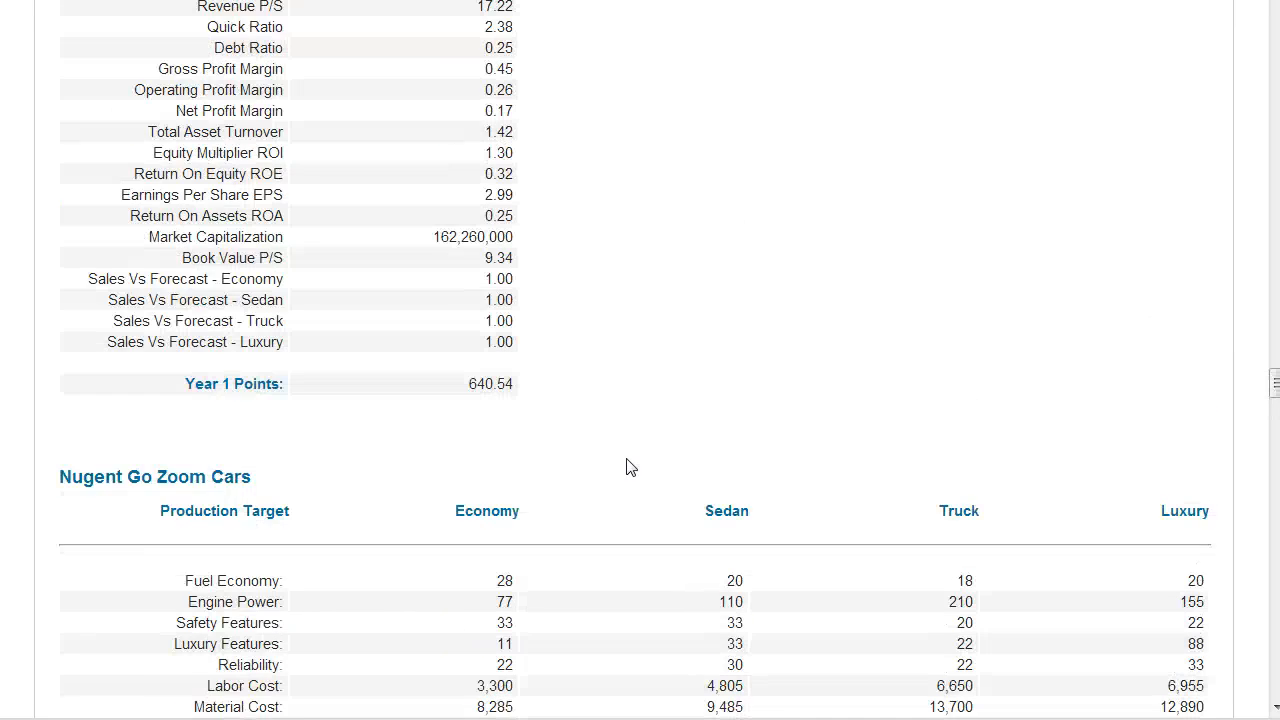
pyautogui.scroll(-3)
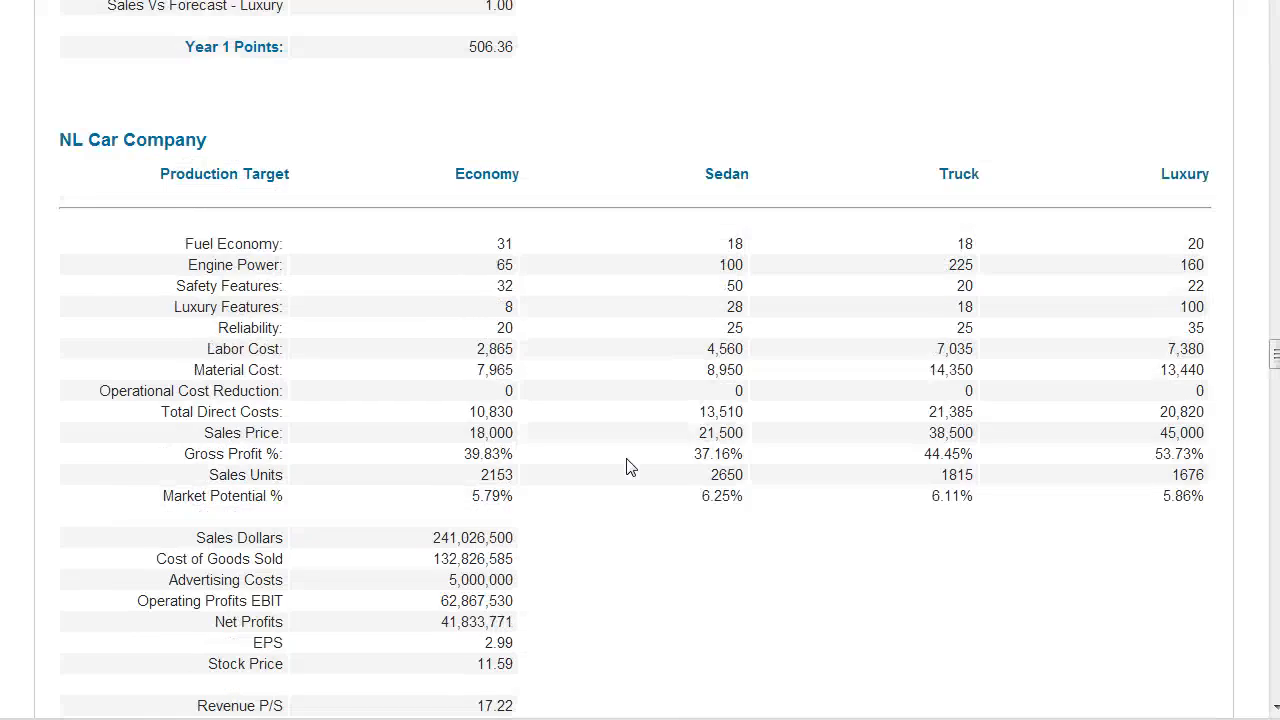
pyautogui.scroll(-3)
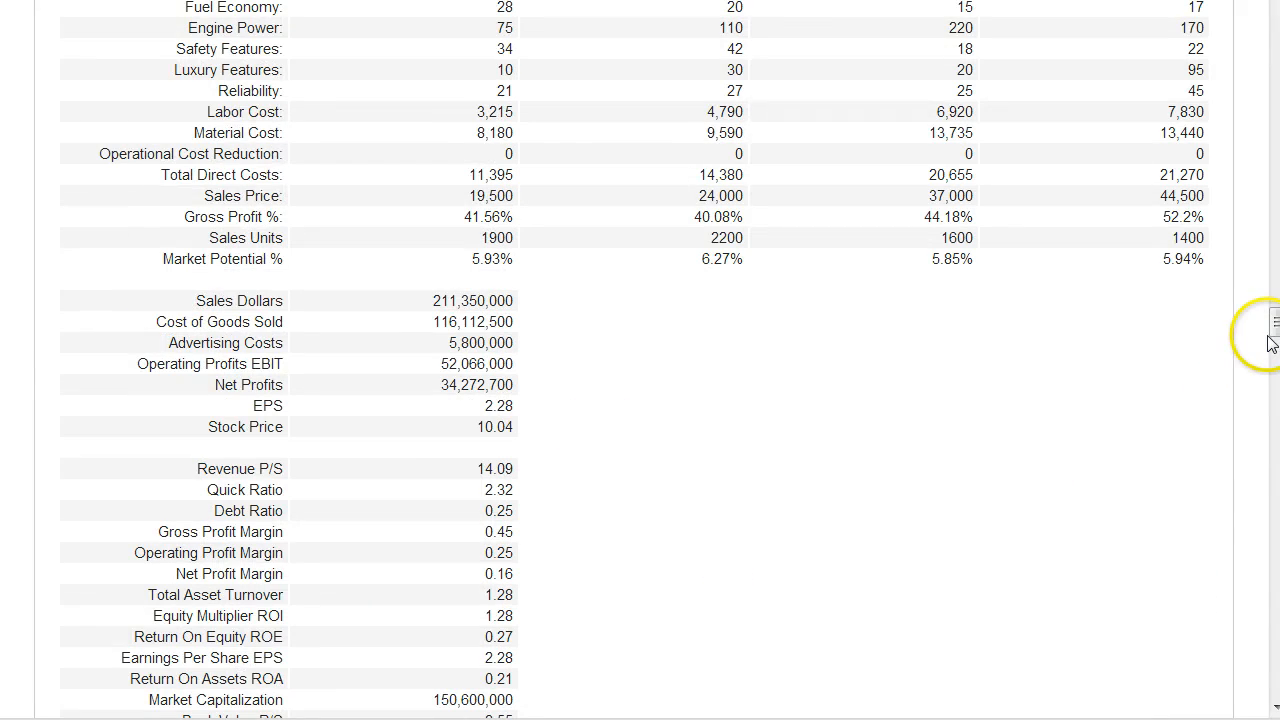
pyautogui.scroll(-3)
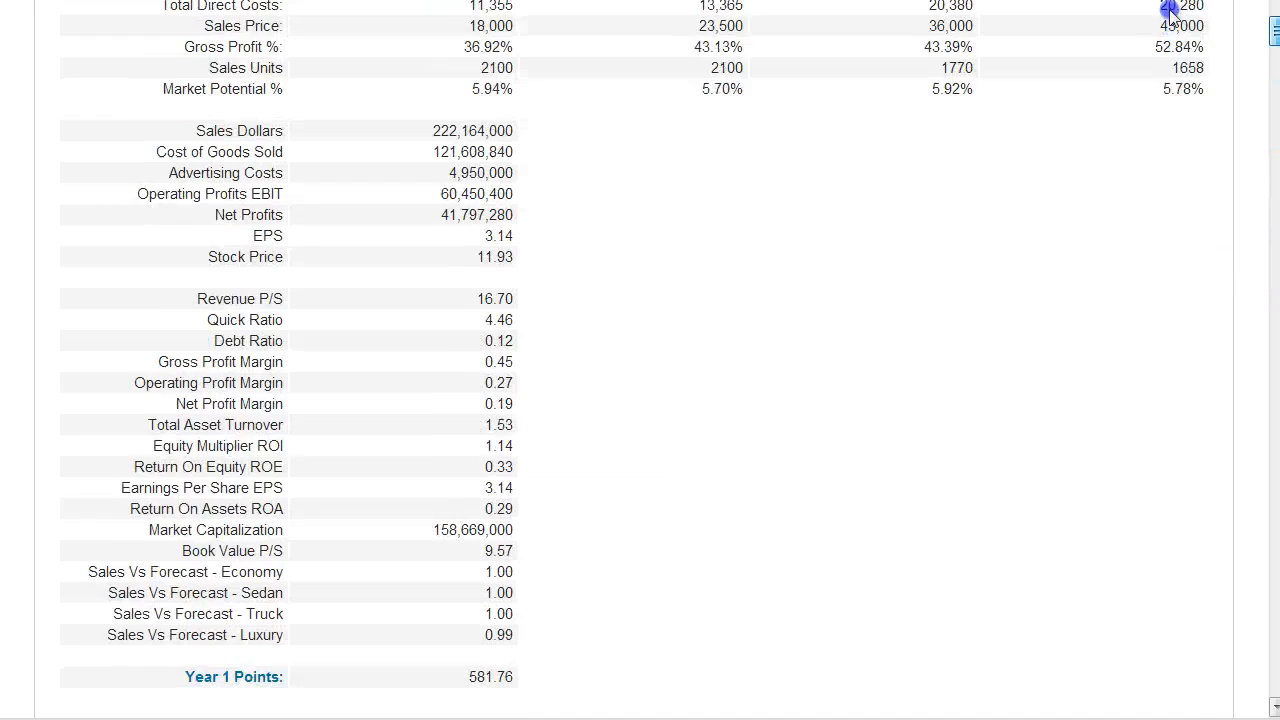
pyautogui.scroll(3)
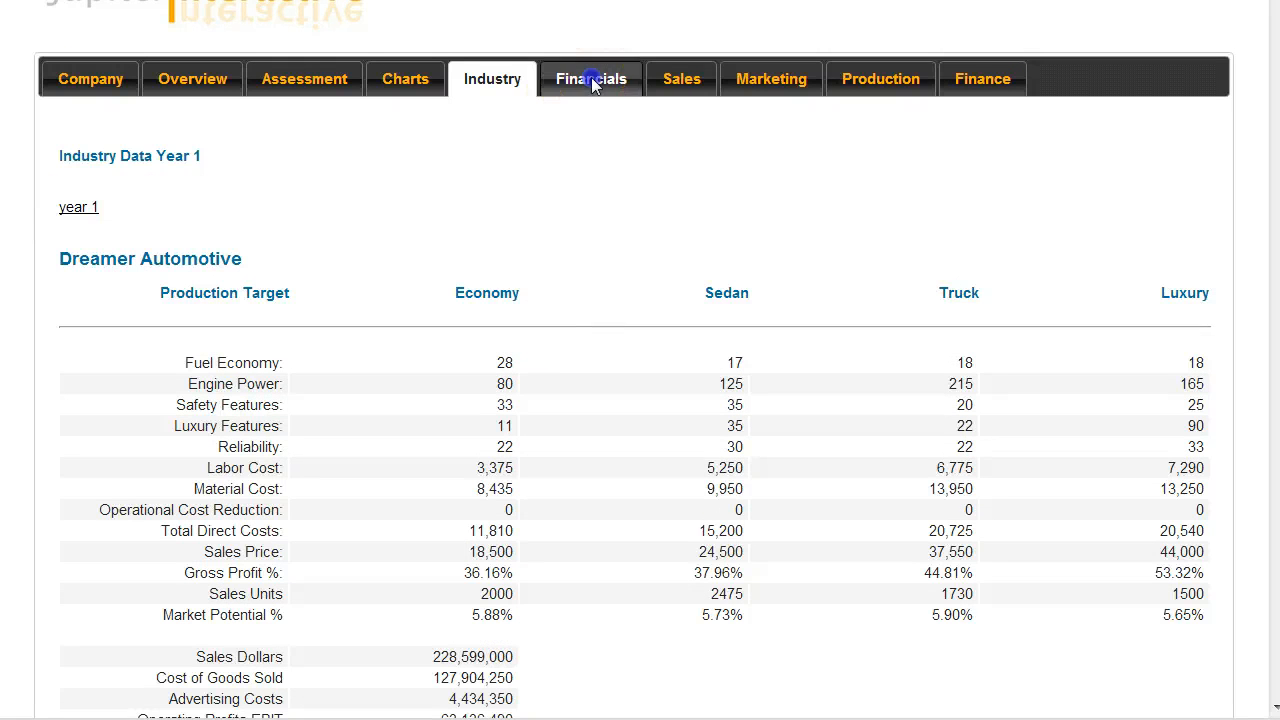
# Check the Financials income statement, then go to the Sales decisions for Nugent Go Zoom Cars.
pyautogui.click(590, 78)
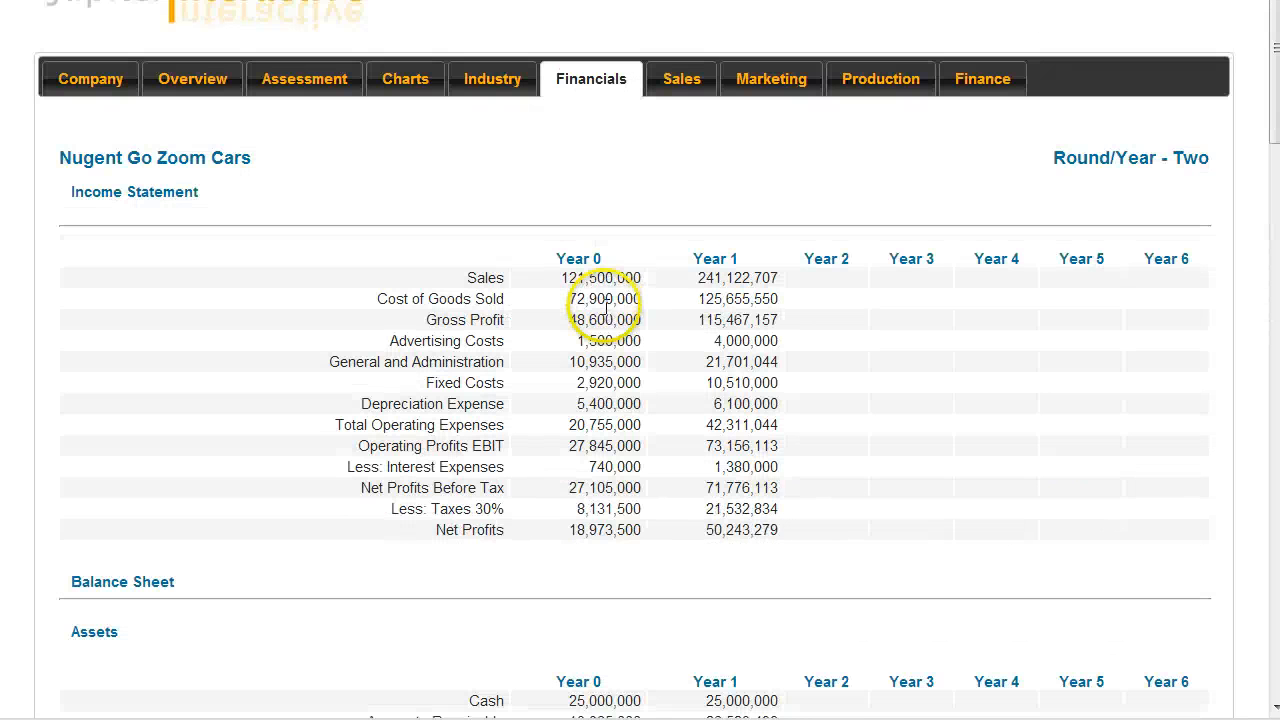
pyautogui.click(680, 80)
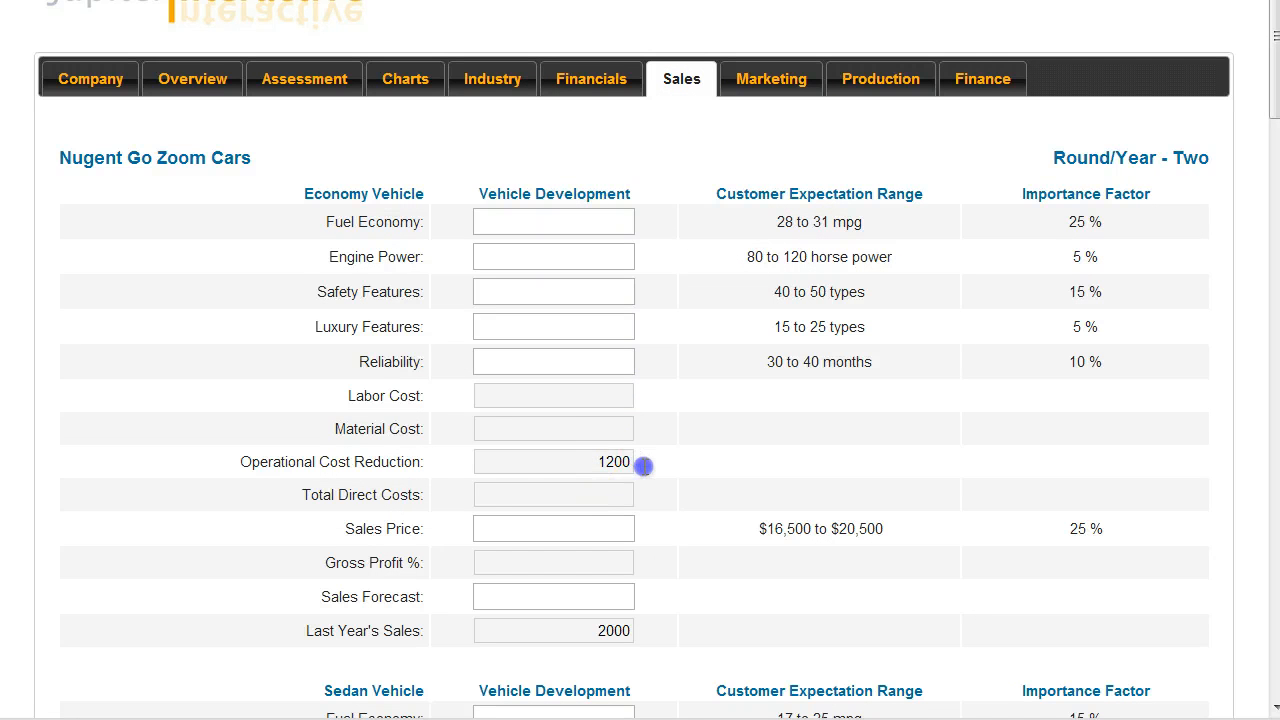
pyautogui.click(600, 462)
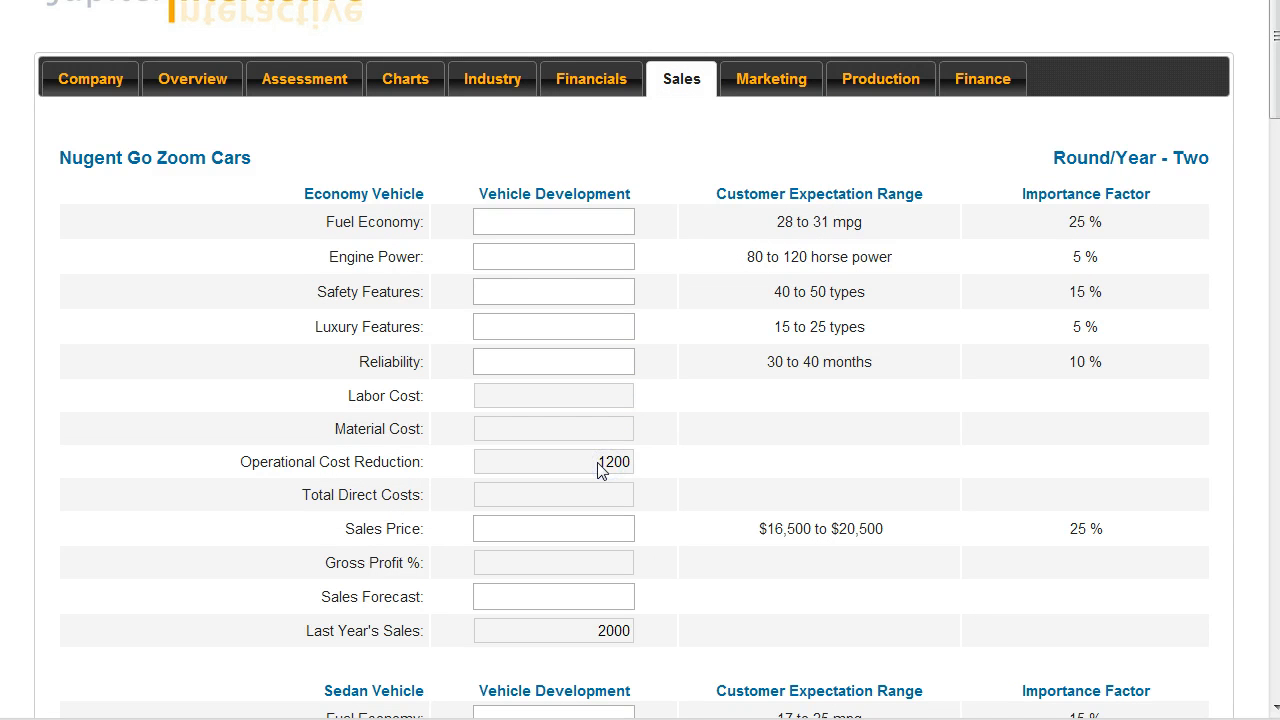
pyautogui.moveTo(676, 454)
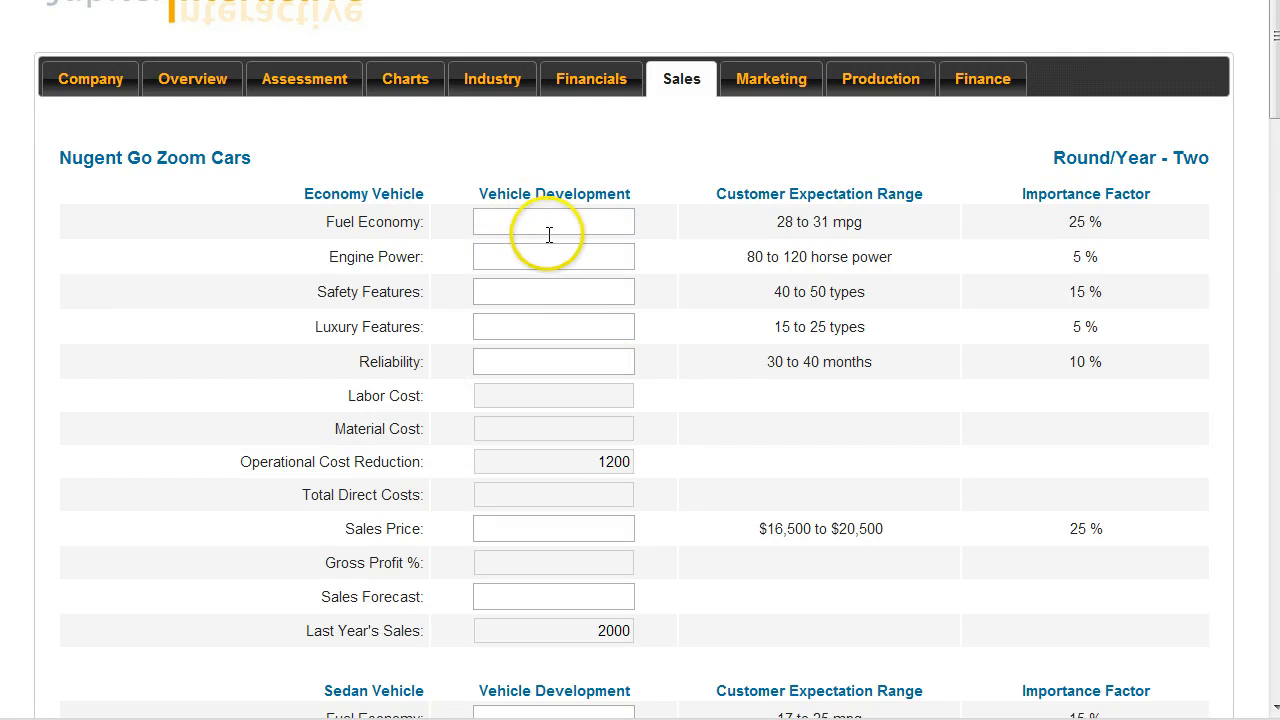
pyautogui.click(552, 220)
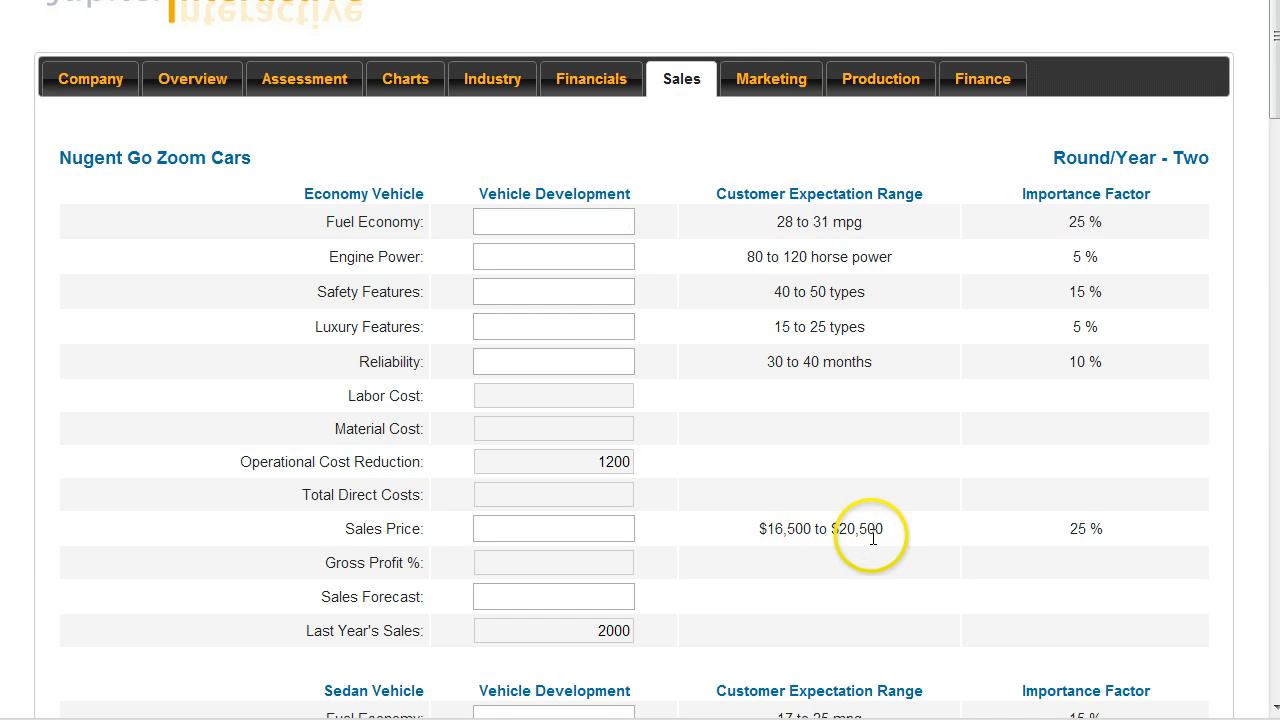
pyautogui.moveTo(800, 272)
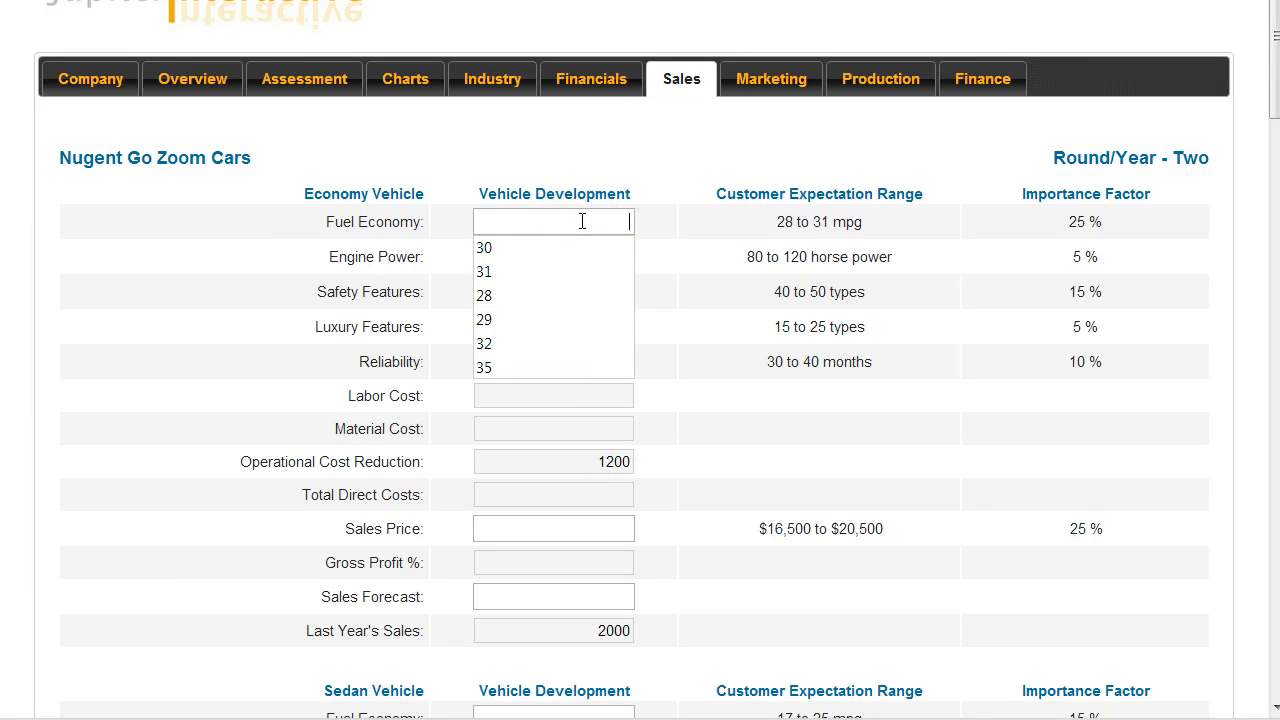
# Enter Economy specs: fuel economy 30, power 65, safety 44, luxury 13, reliability 35, price 20,499 (48.29% margin).
pyautogui.click(484, 320)
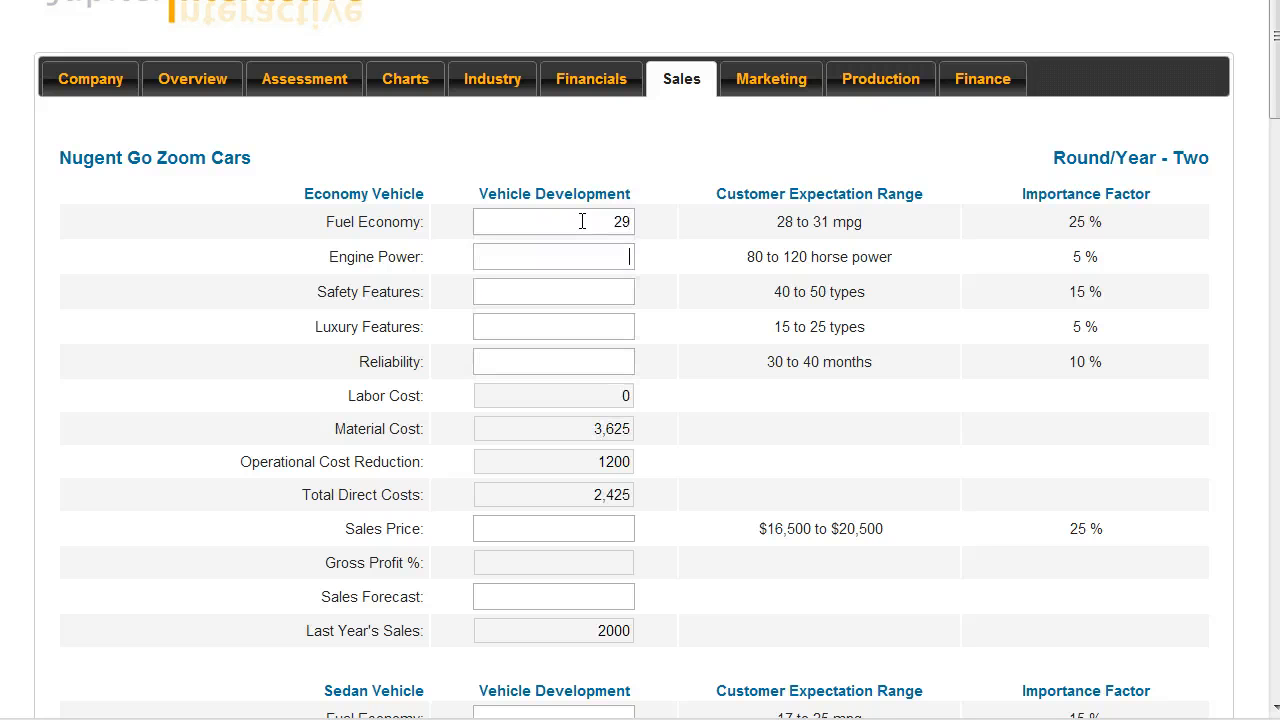
pyautogui.write('65')
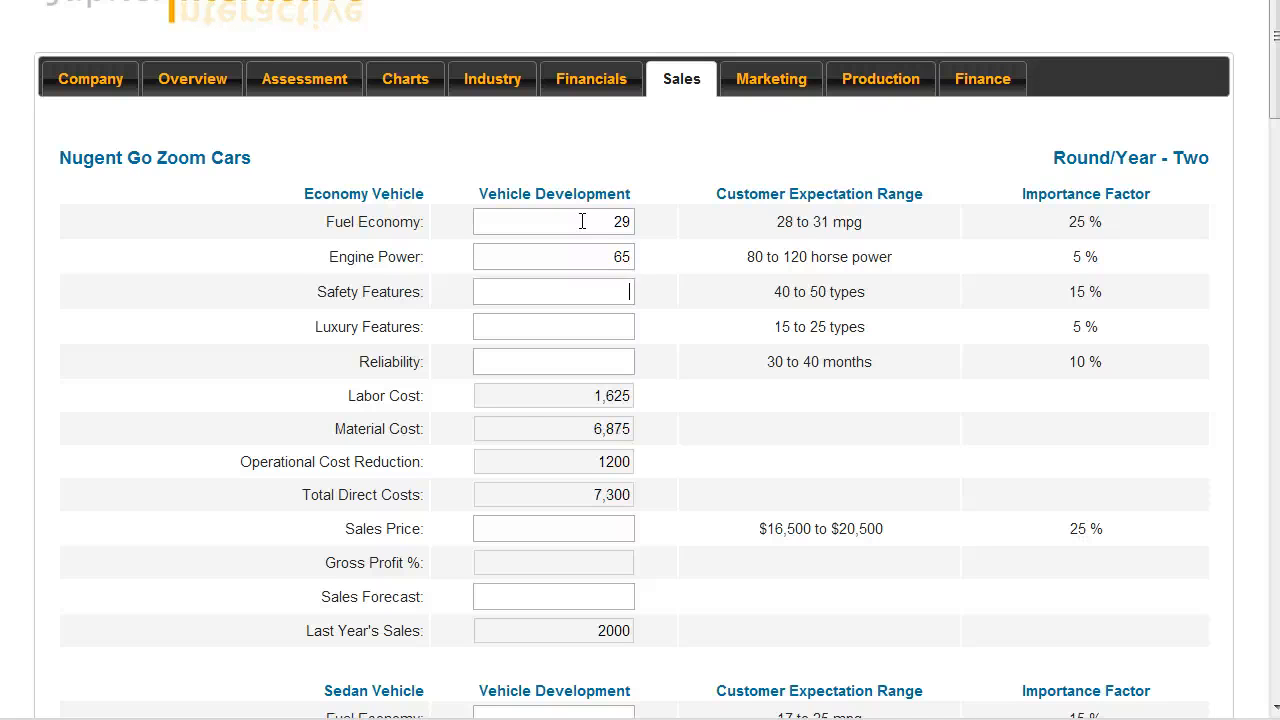
pyautogui.write('44')
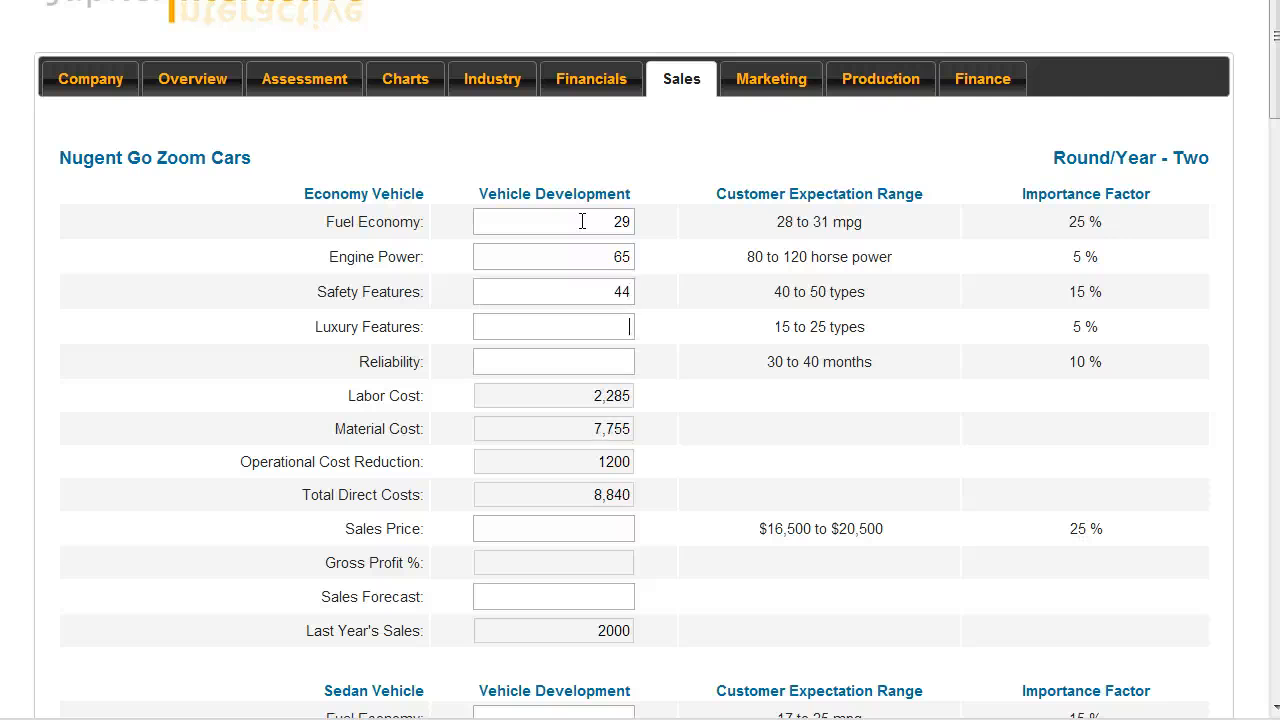
pyautogui.write('1')
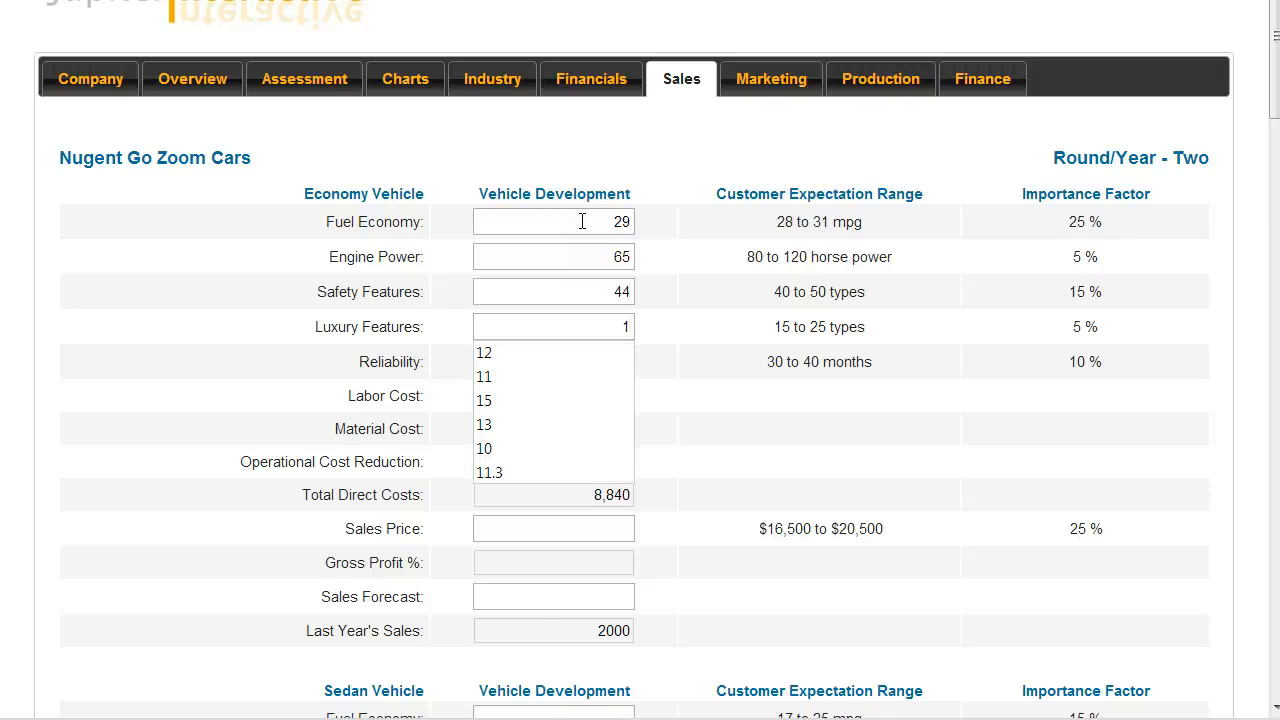
pyautogui.click(484, 424)
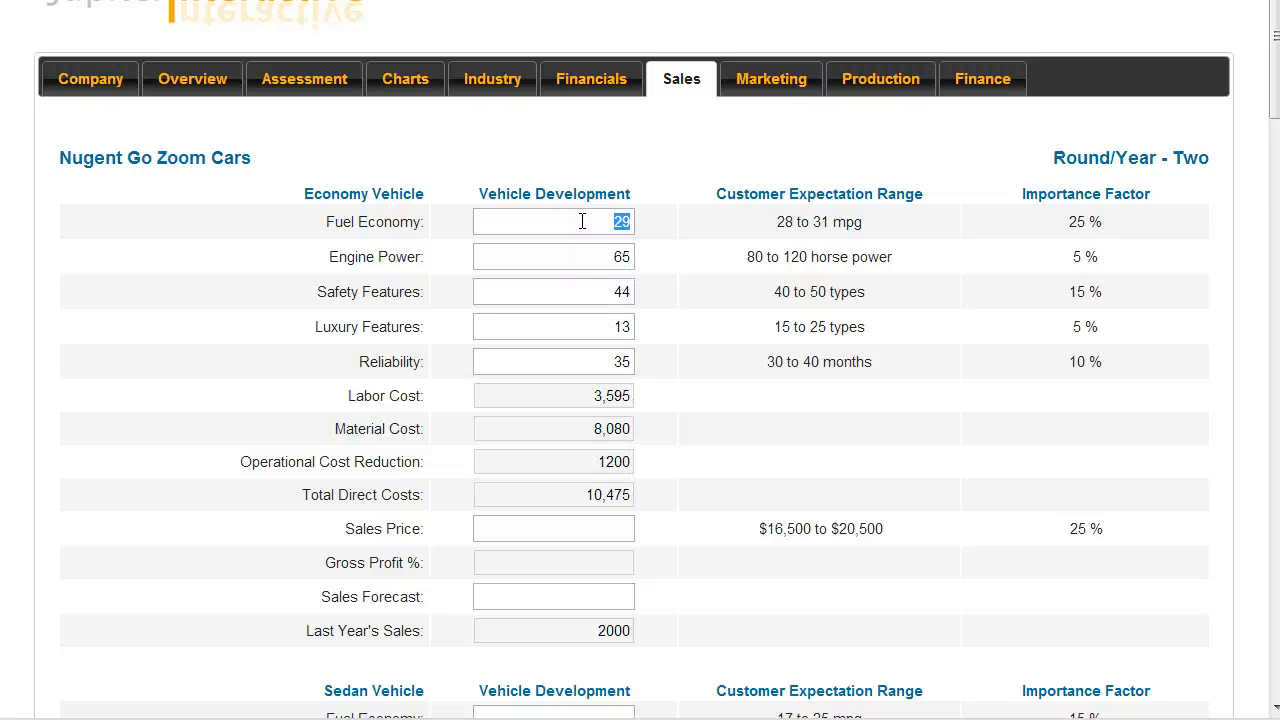
pyautogui.click(552, 362)
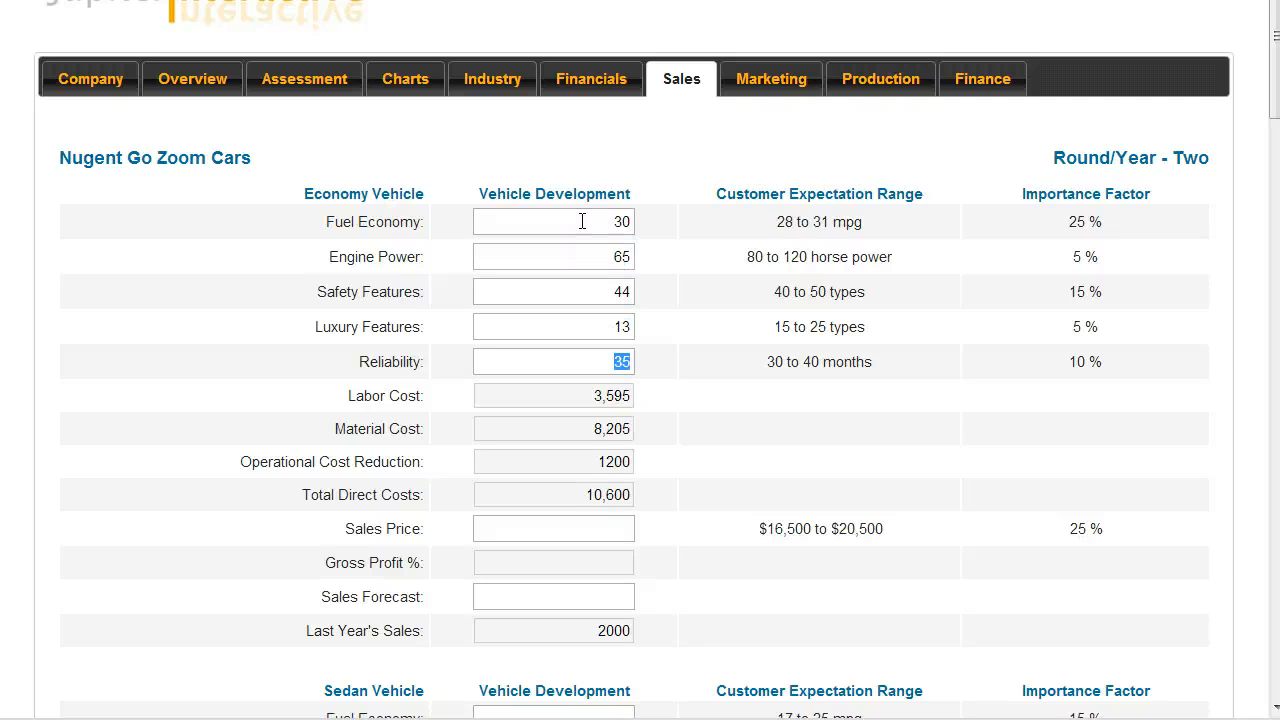
pyautogui.write('204')
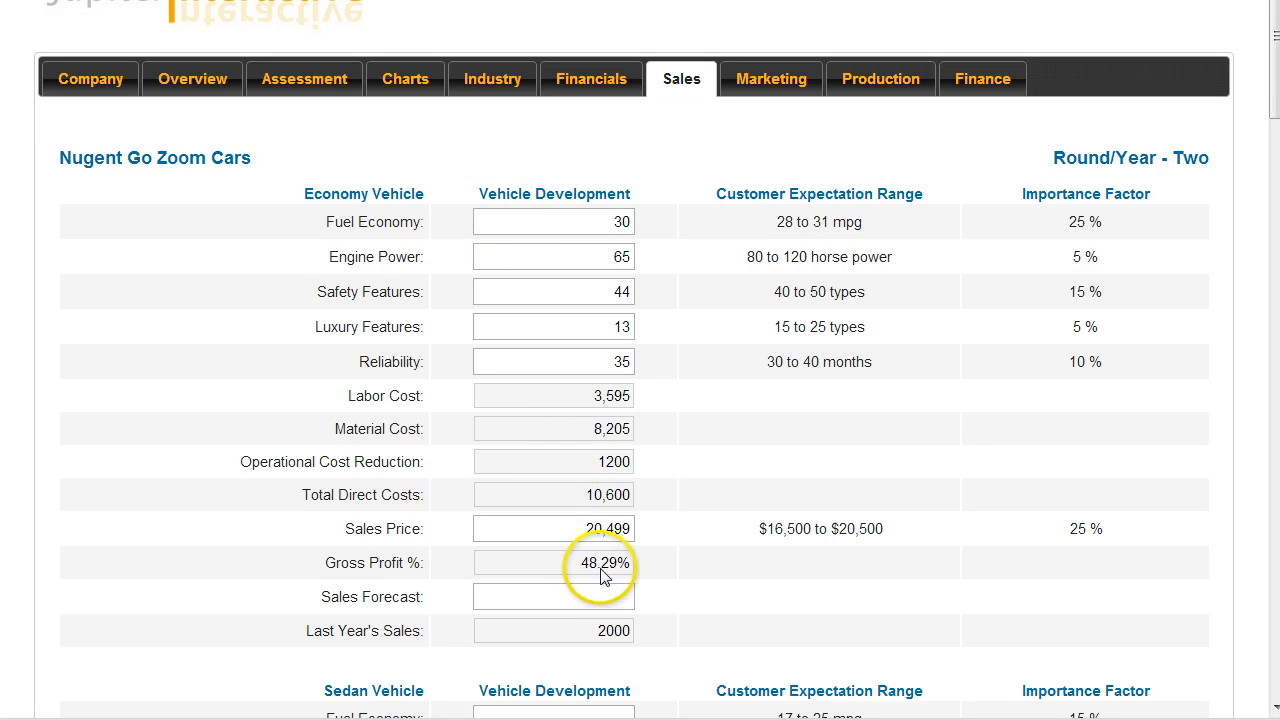
pyautogui.moveTo(588, 576)
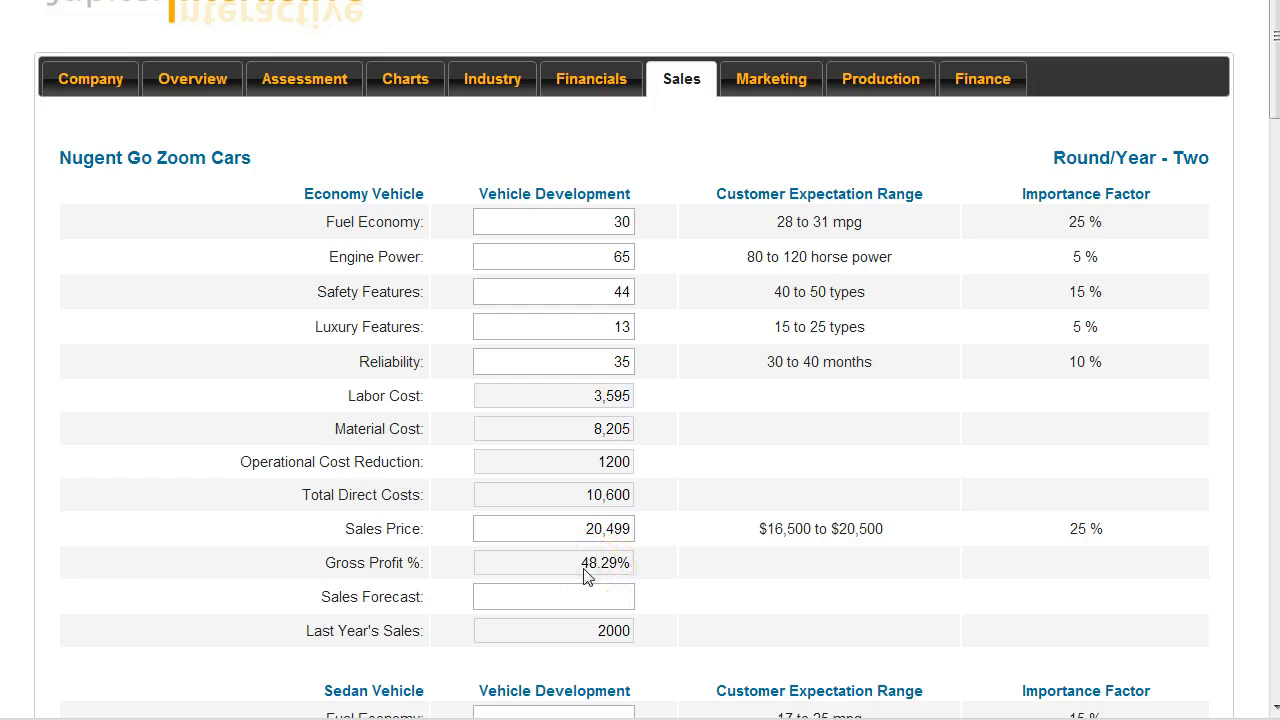
pyautogui.click(592, 564)
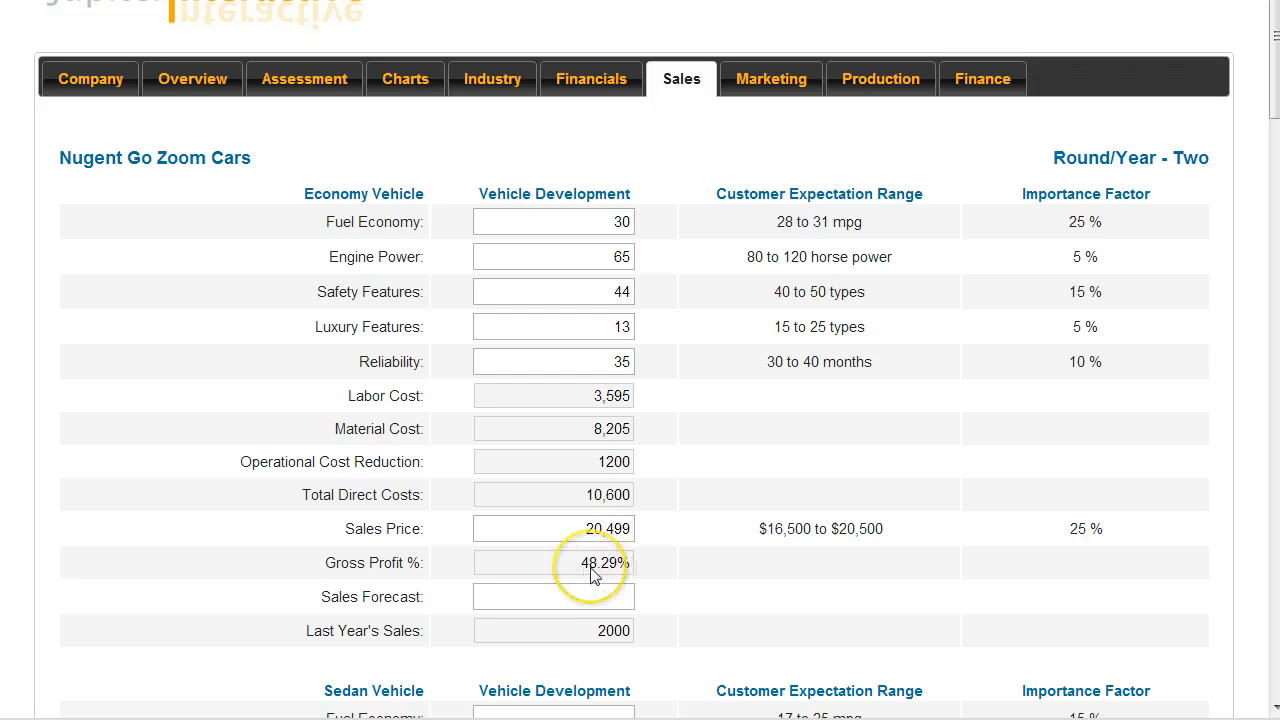
pyautogui.moveTo(492, 124)
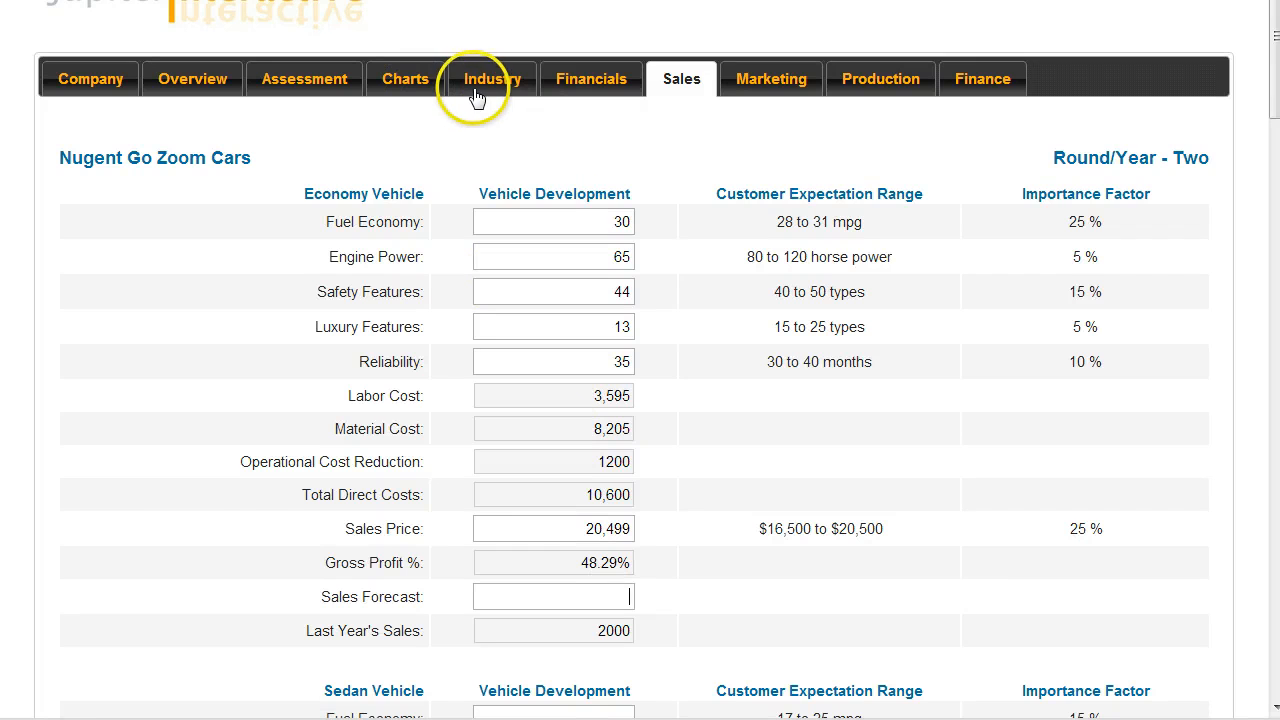
pyautogui.click(492, 78)
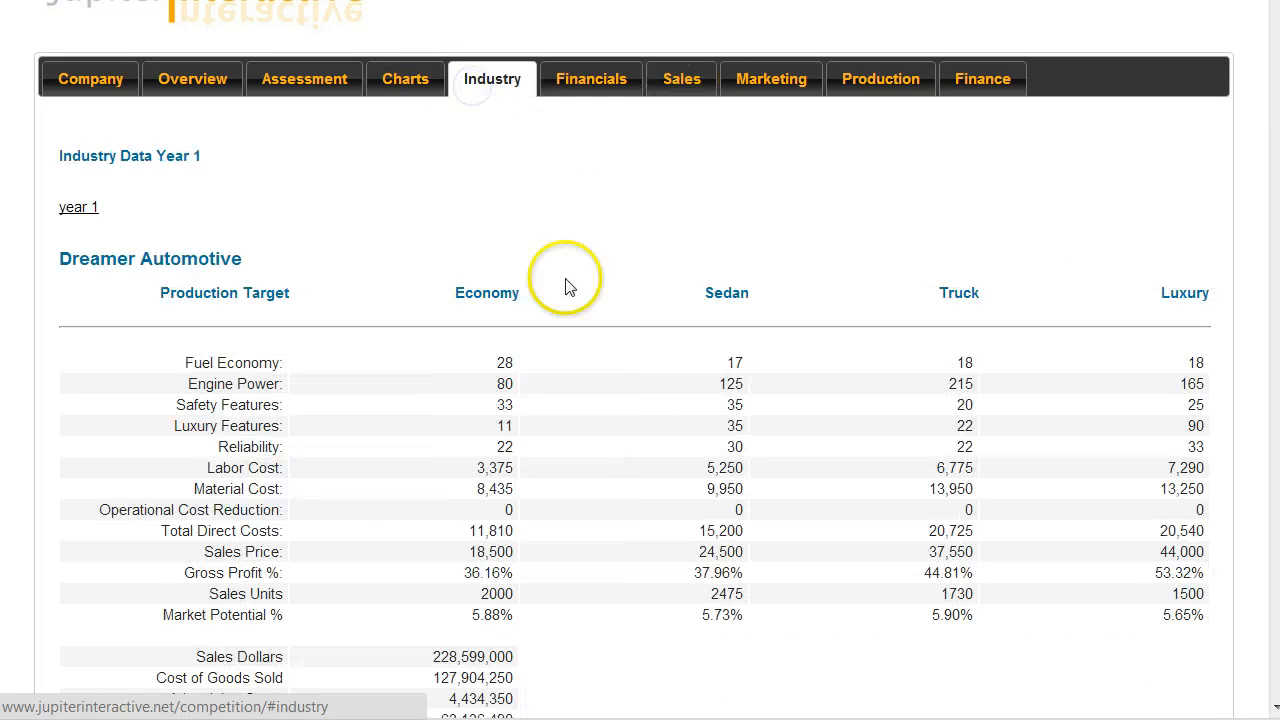
pyautogui.scroll(-3)
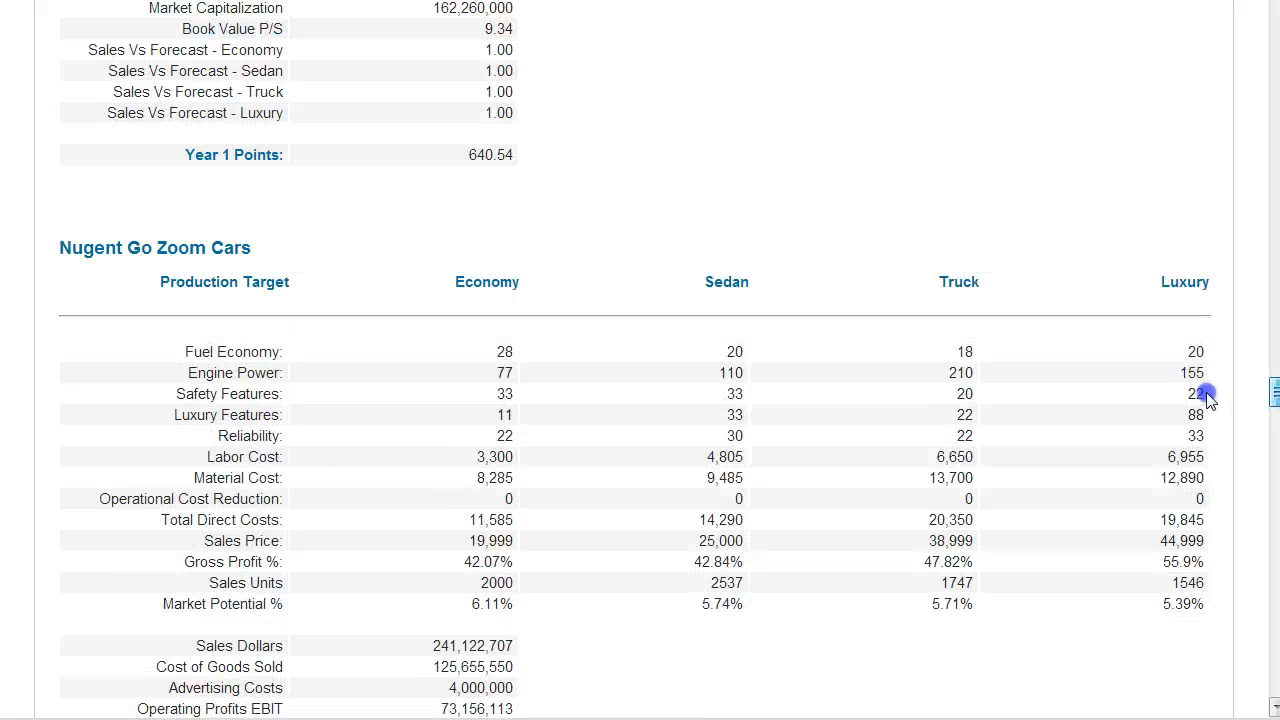
pyautogui.scroll(-3)
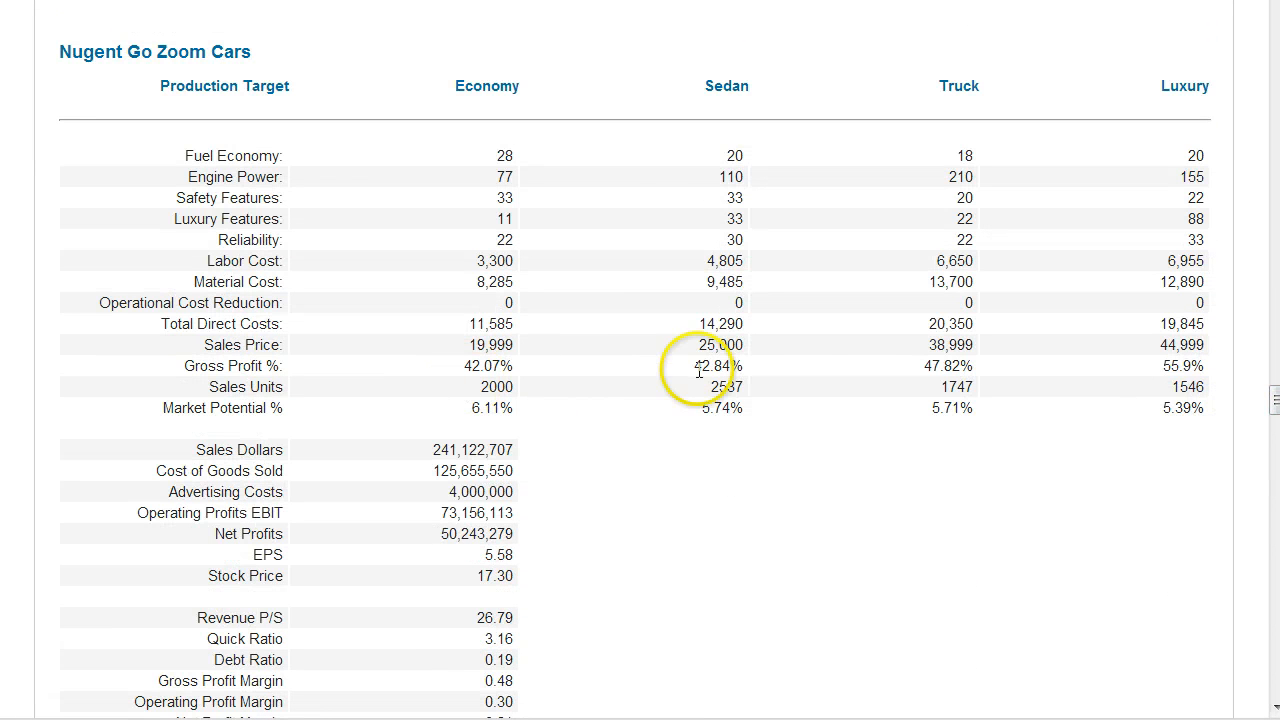
pyautogui.moveTo(1190, 388)
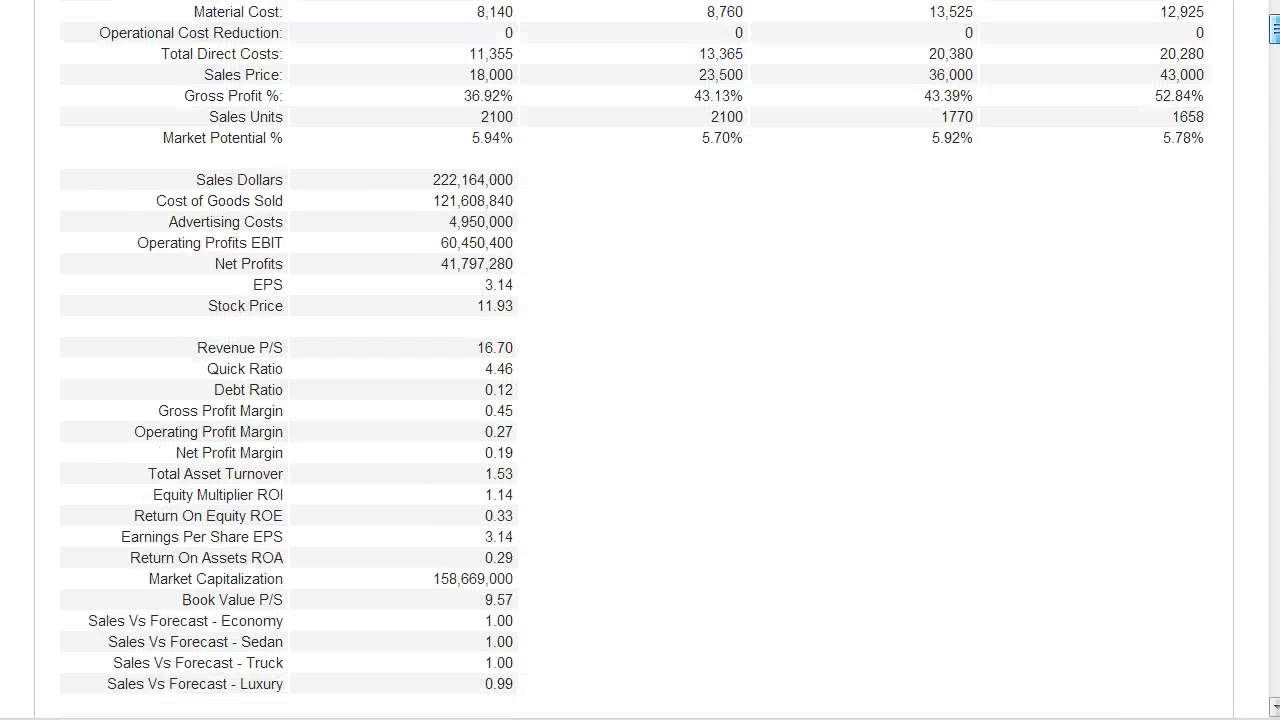
pyautogui.click(680, 80)
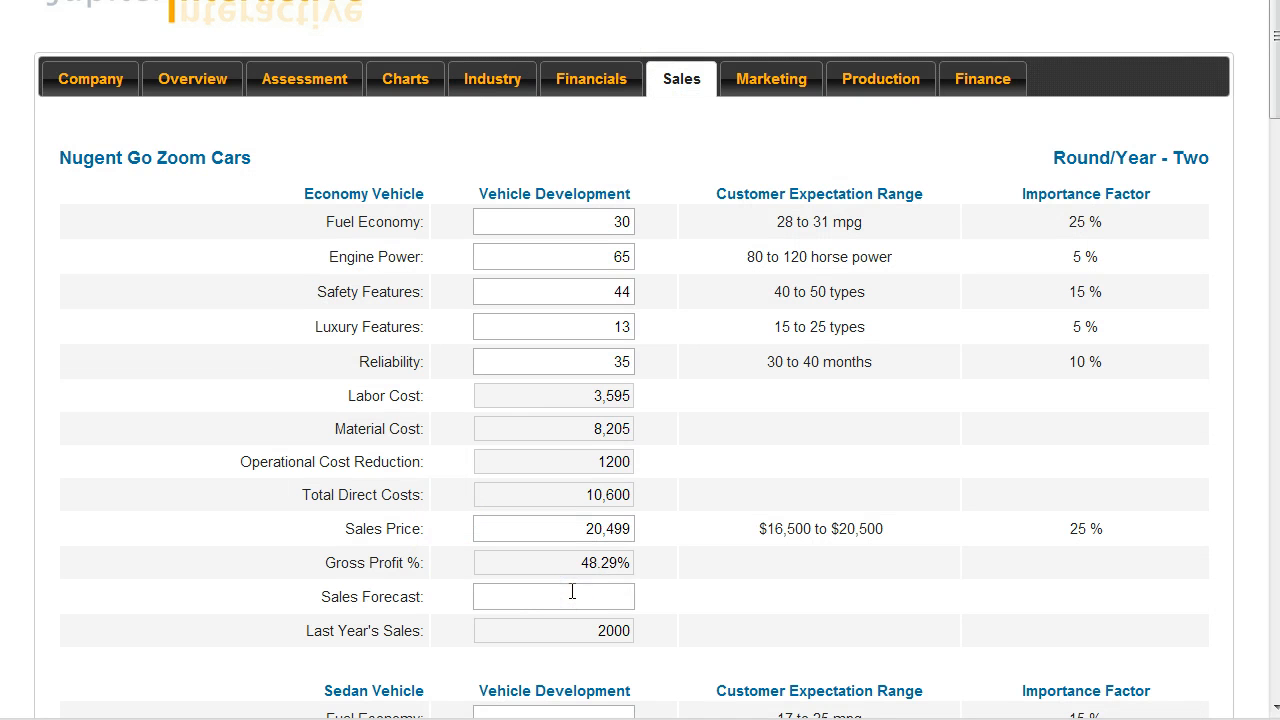
# Leave the Economy sales forecast and view the Charts page with the Year 1 leaderboard.
pyautogui.click(552, 596)
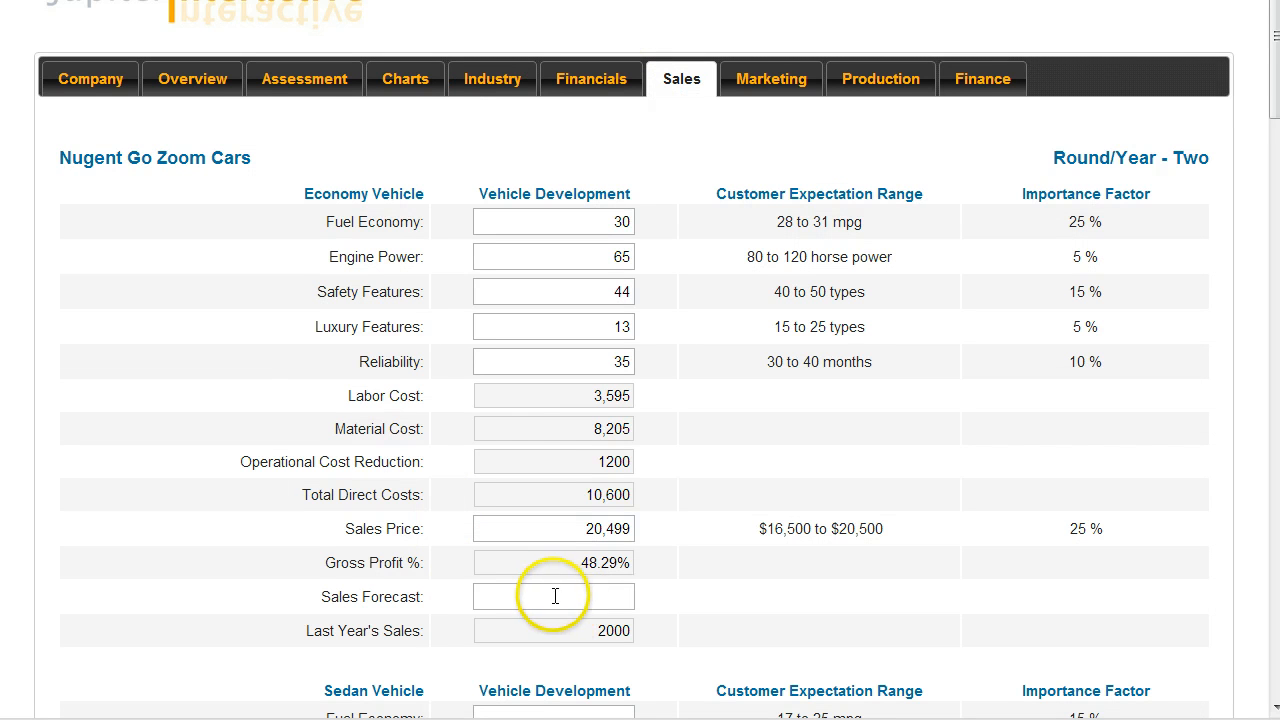
pyautogui.moveTo(560, 578)
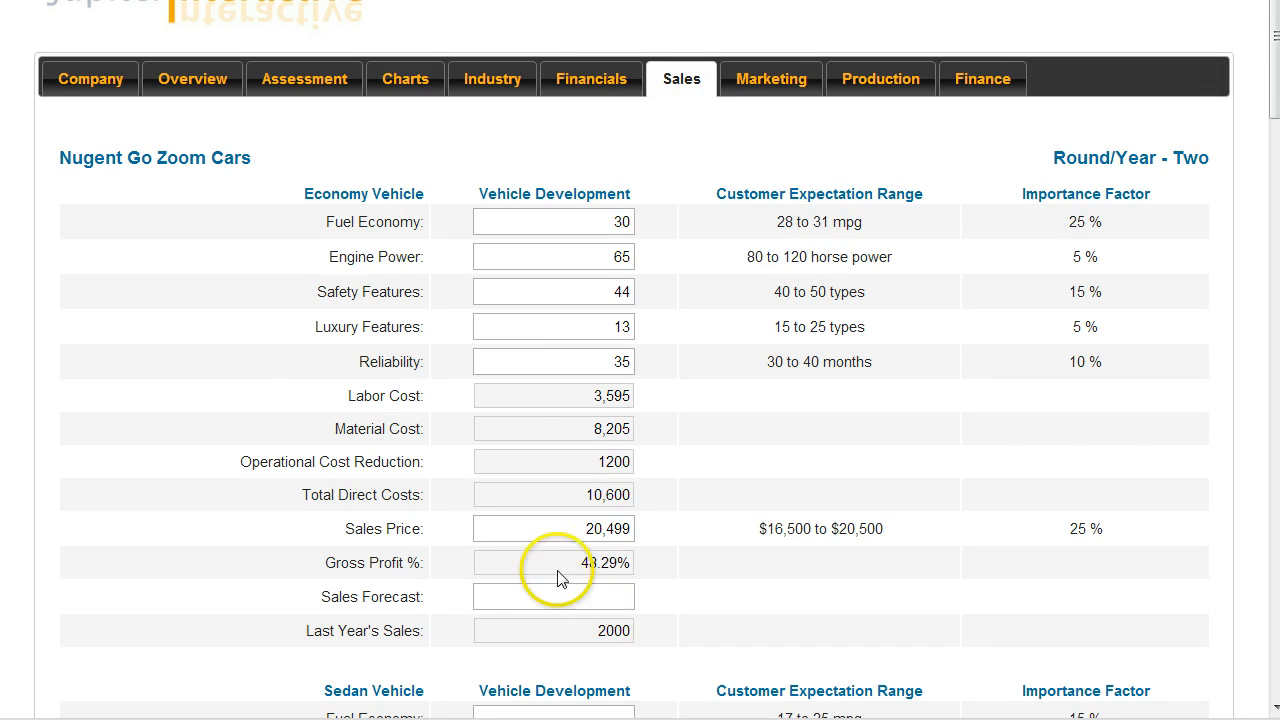
pyautogui.click(404, 78)
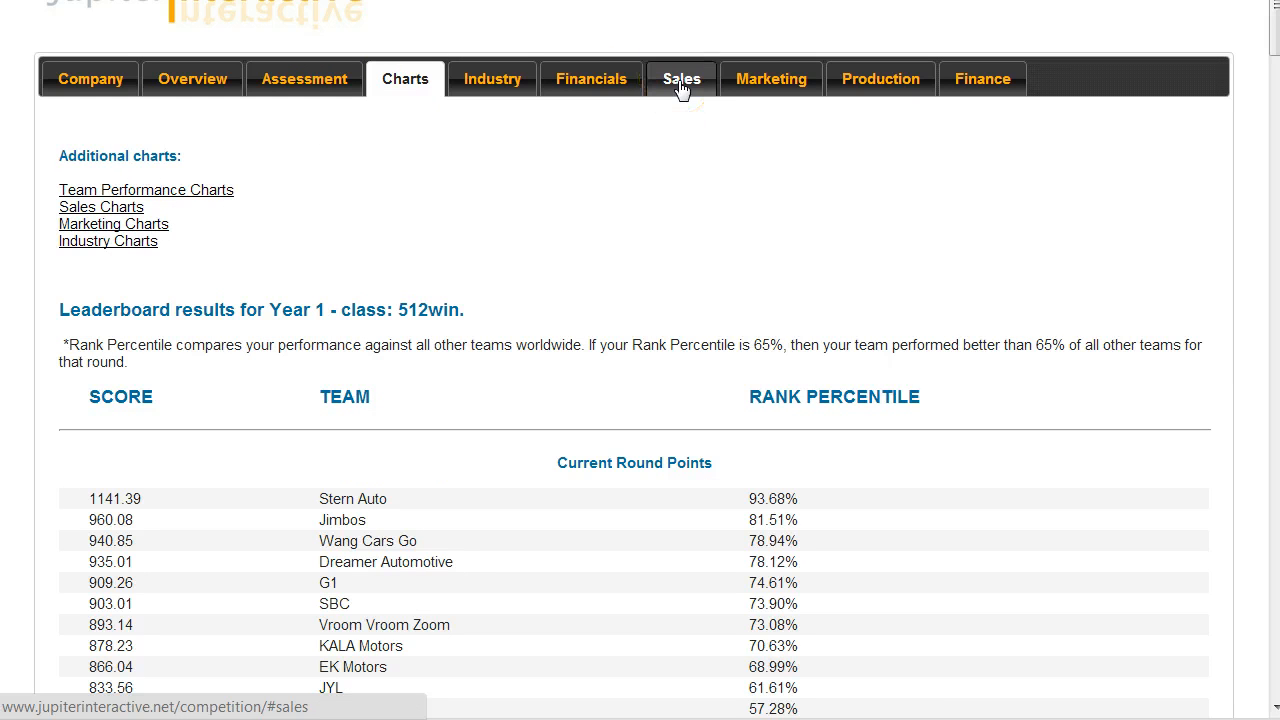
# Review the net profits chart for all teams, then open the Student Guide PDF from the footer.
pyautogui.click(682, 80)
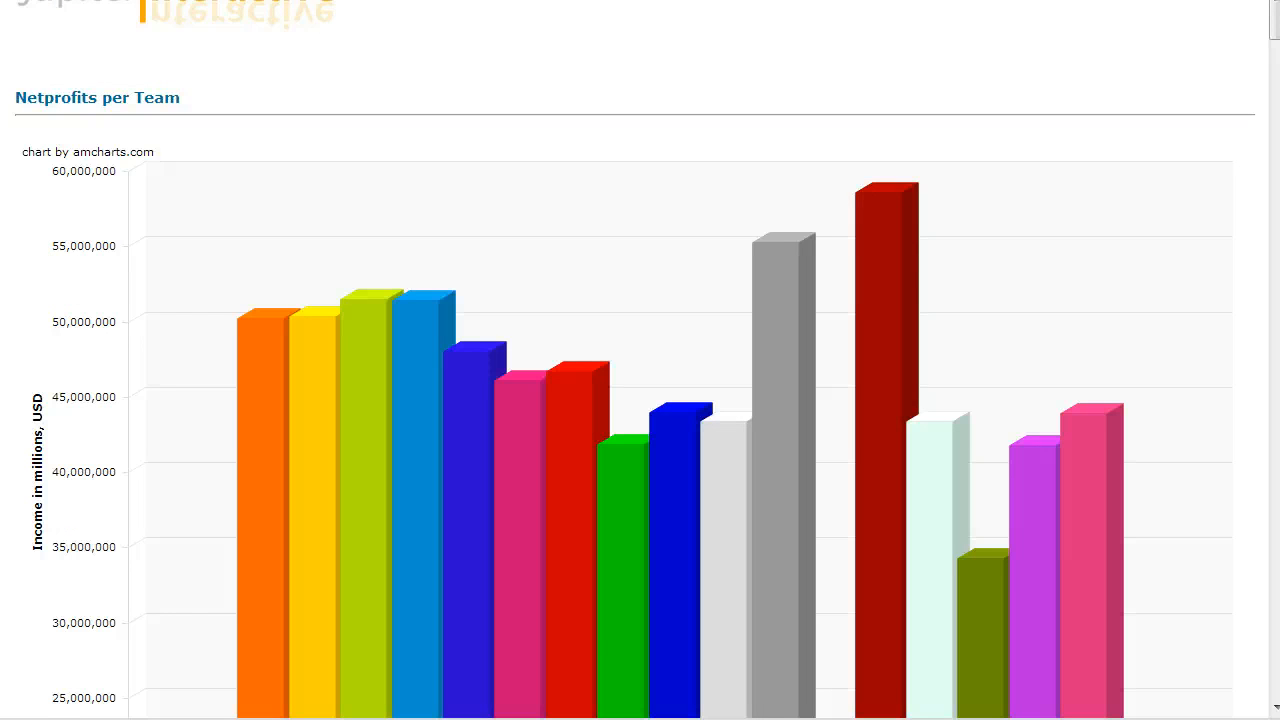
pyautogui.scroll(-3)
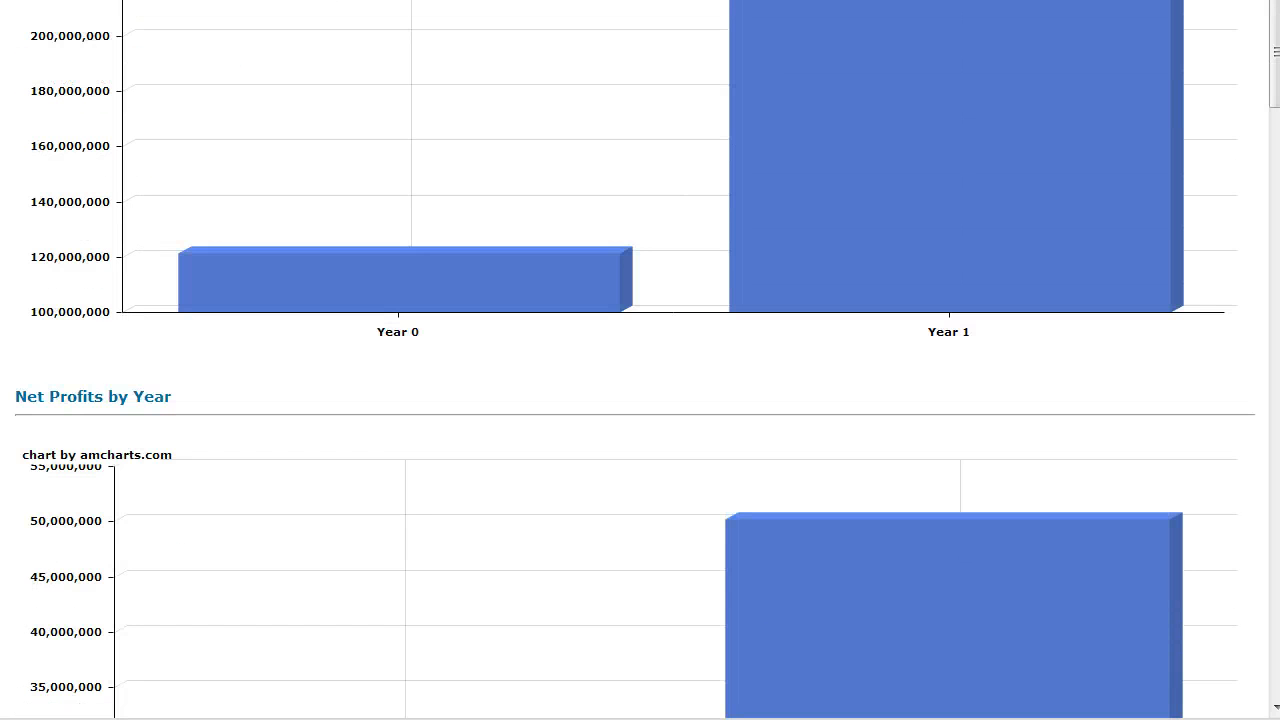
pyautogui.scroll(-3)
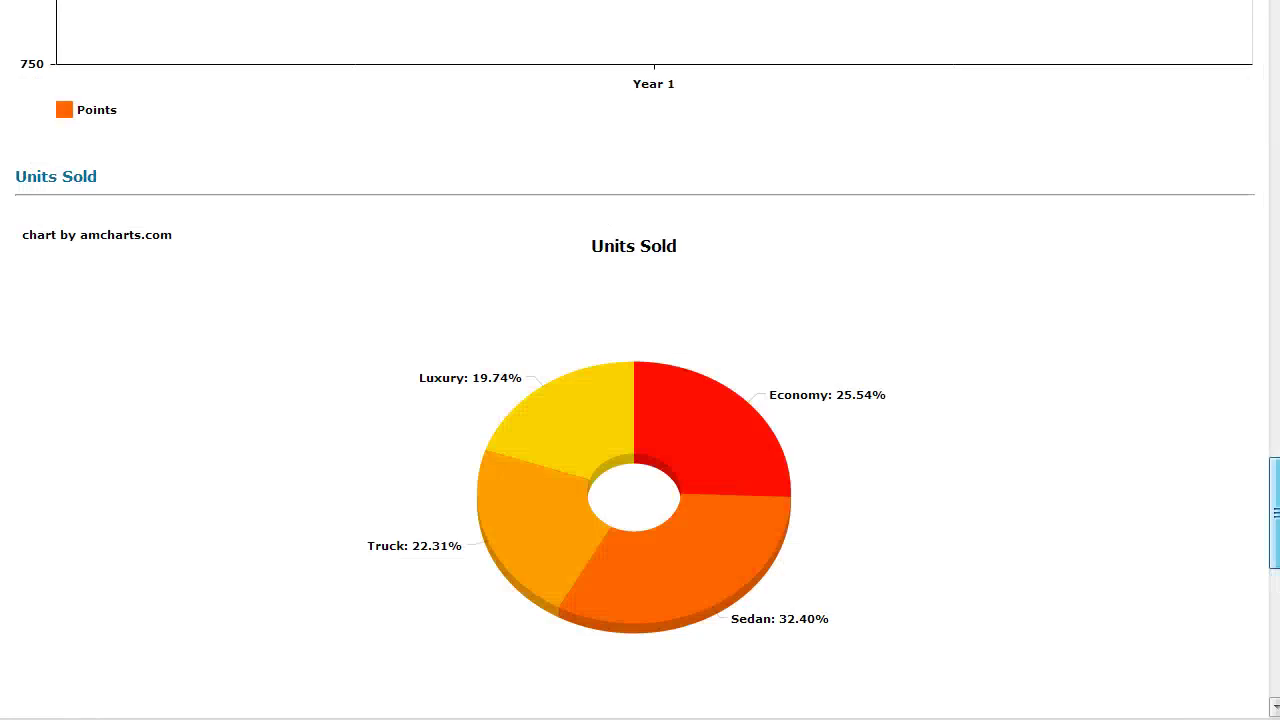
pyautogui.scroll(-3)
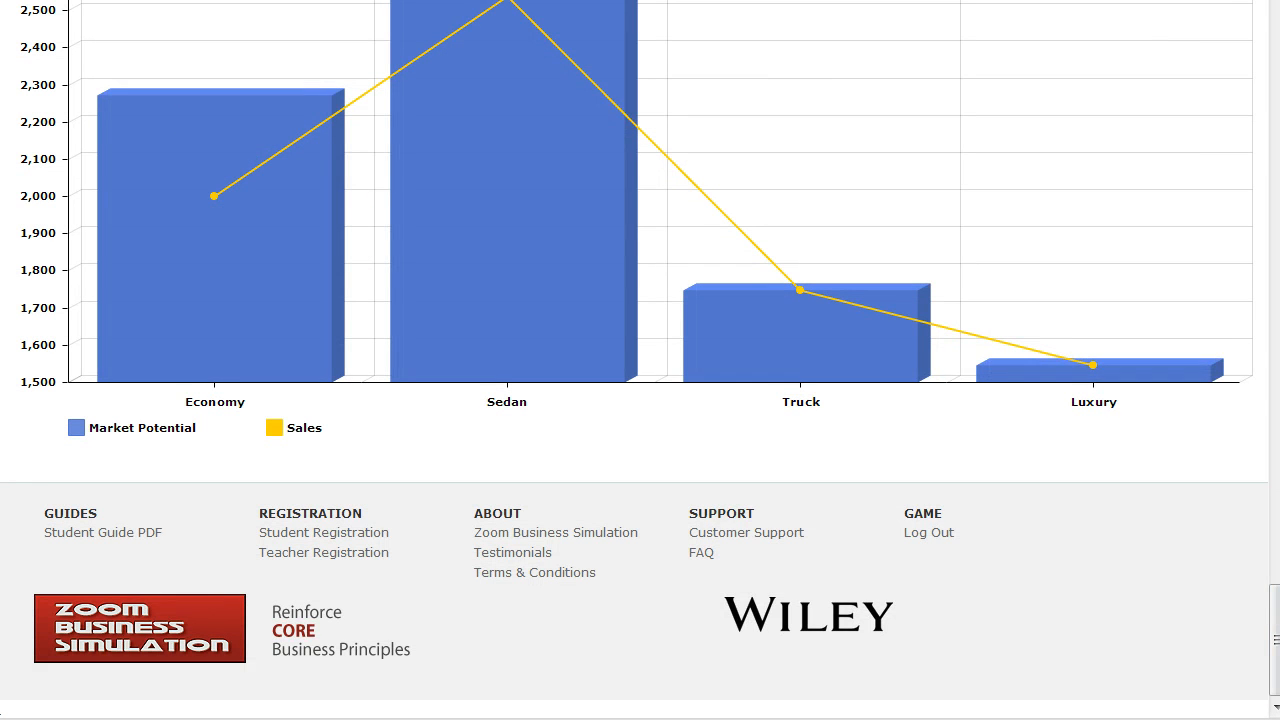
pyautogui.click(102, 532)
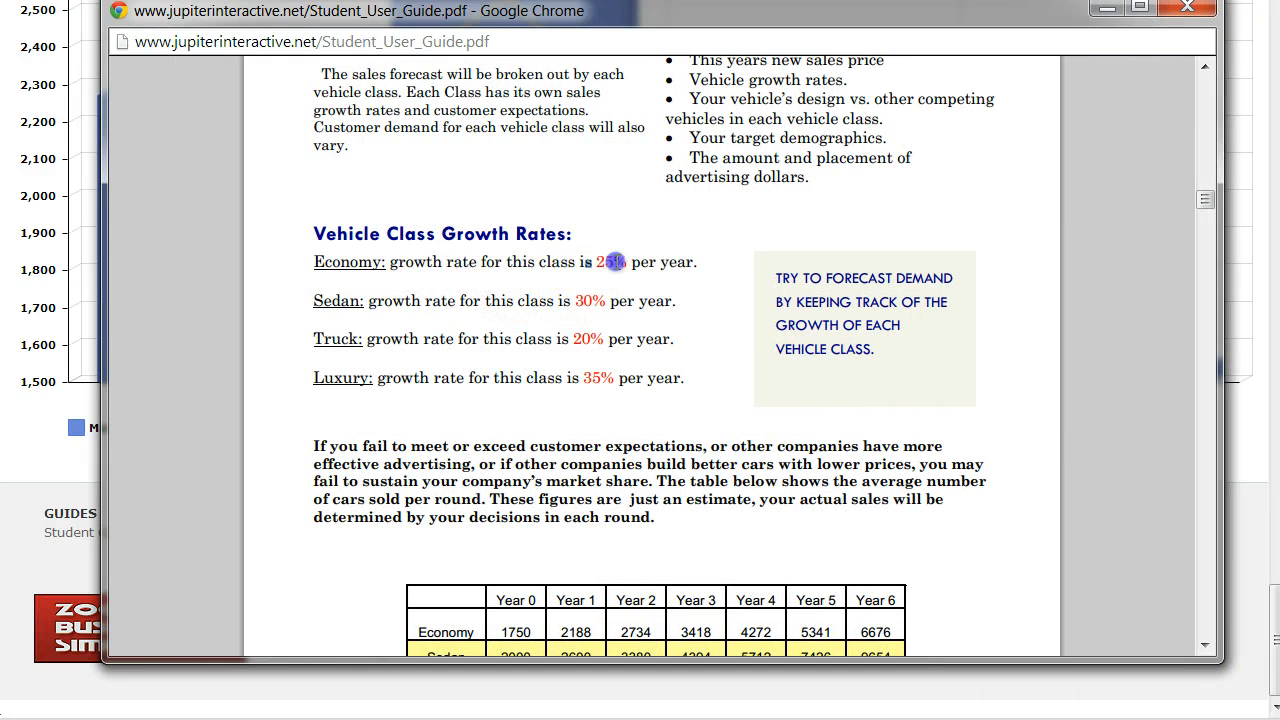
# Highlight the 25% economy growth rate, check the projected sales table, and close the guide.
pyautogui.doubleClick(608, 262)
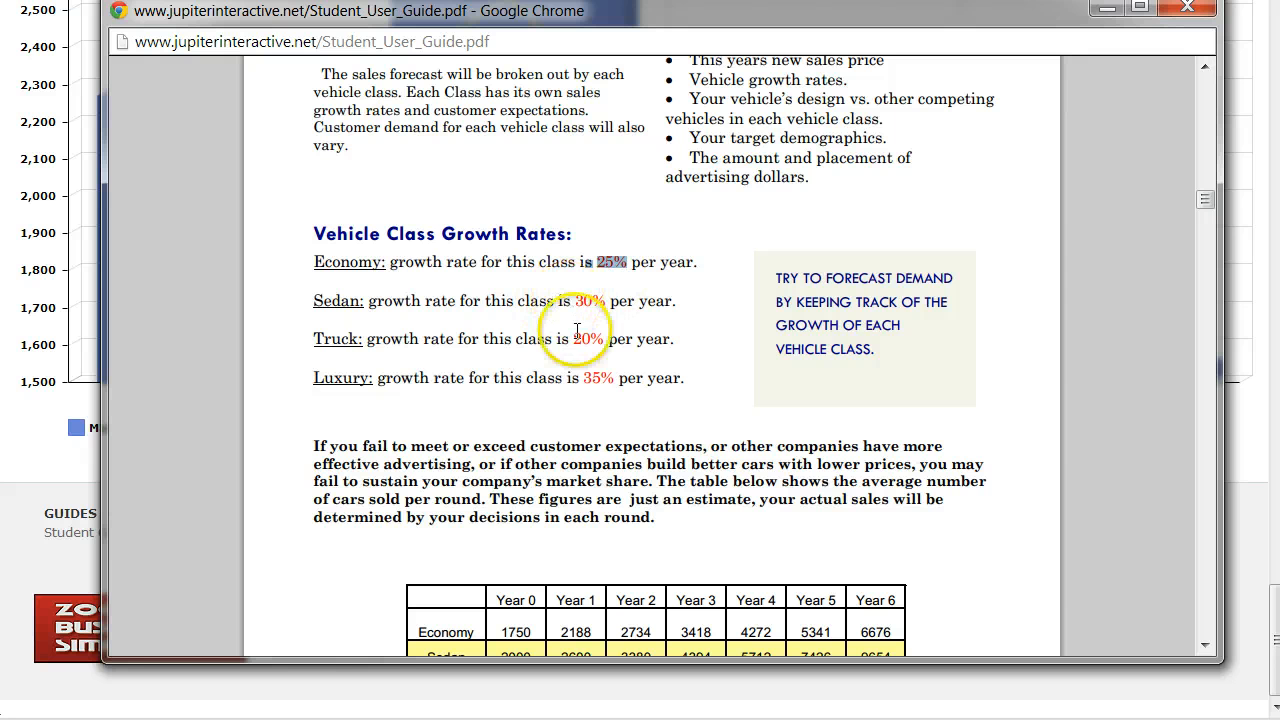
pyautogui.scroll(-3)
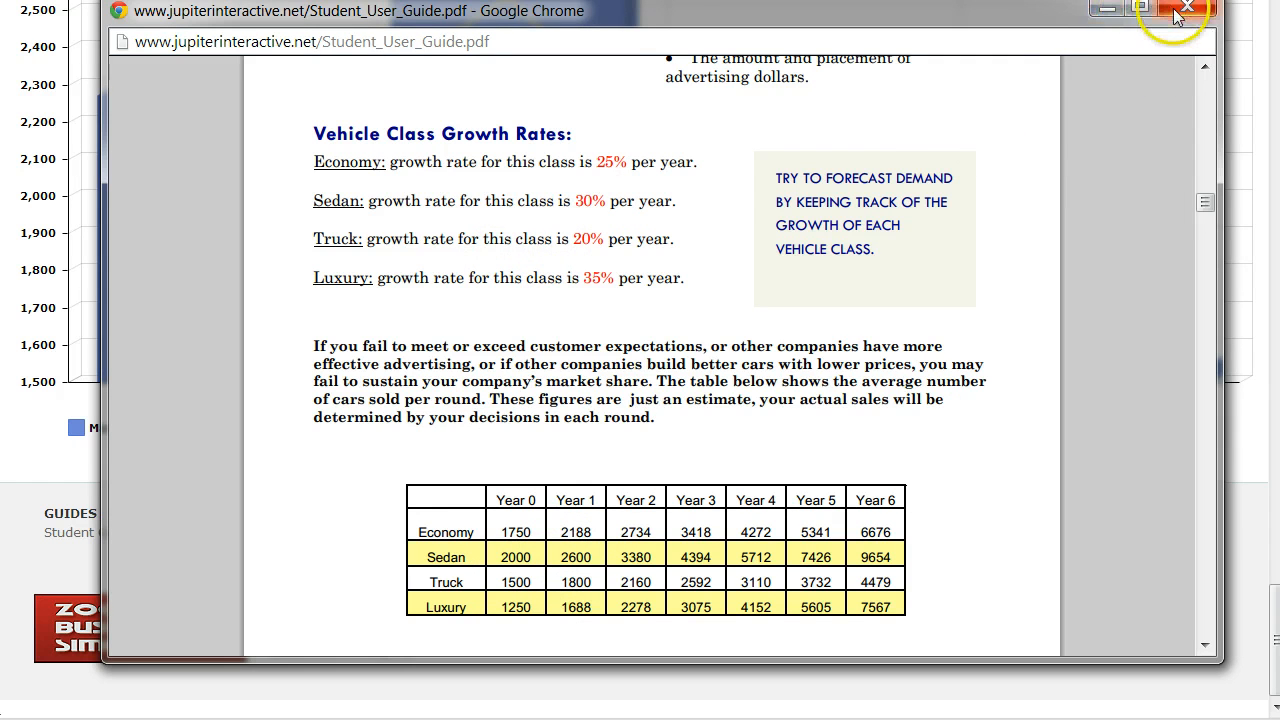
pyautogui.click(1176, 12)
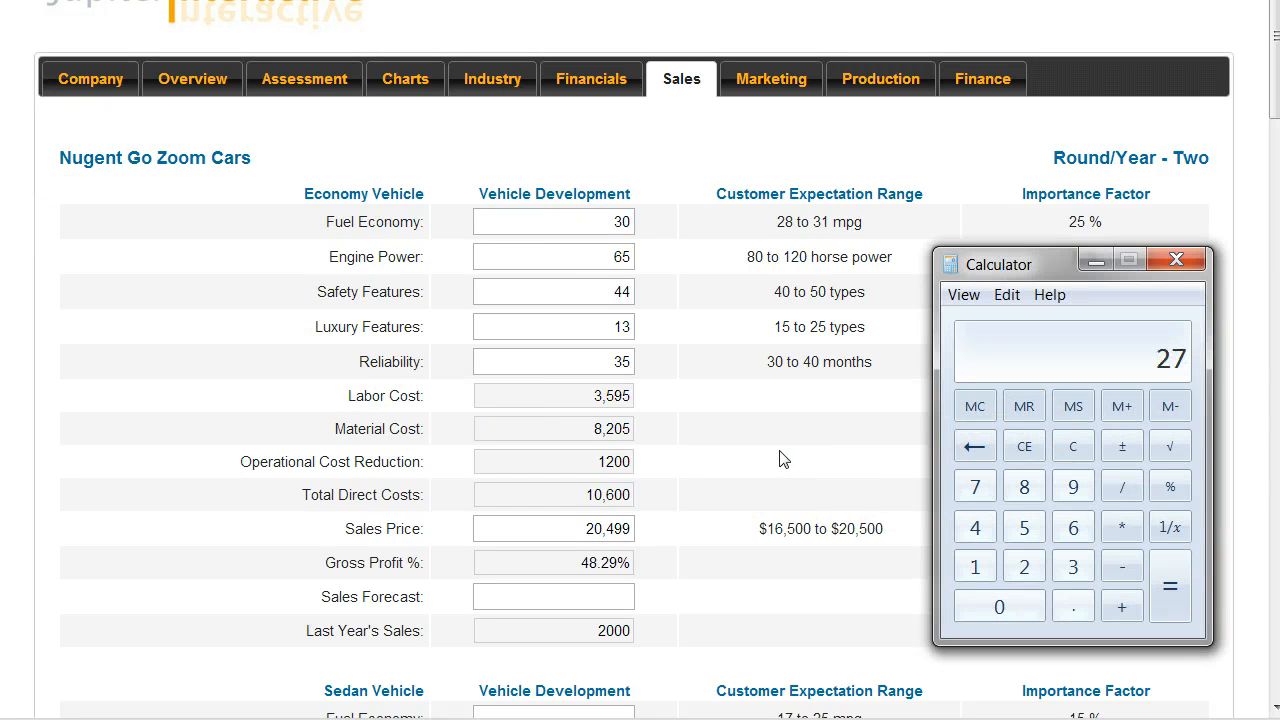
# Compute 2272 × 1.25 = 2840 in Calculator and set the Economy sales forecast to 2,800.
pyautogui.click(974, 486)
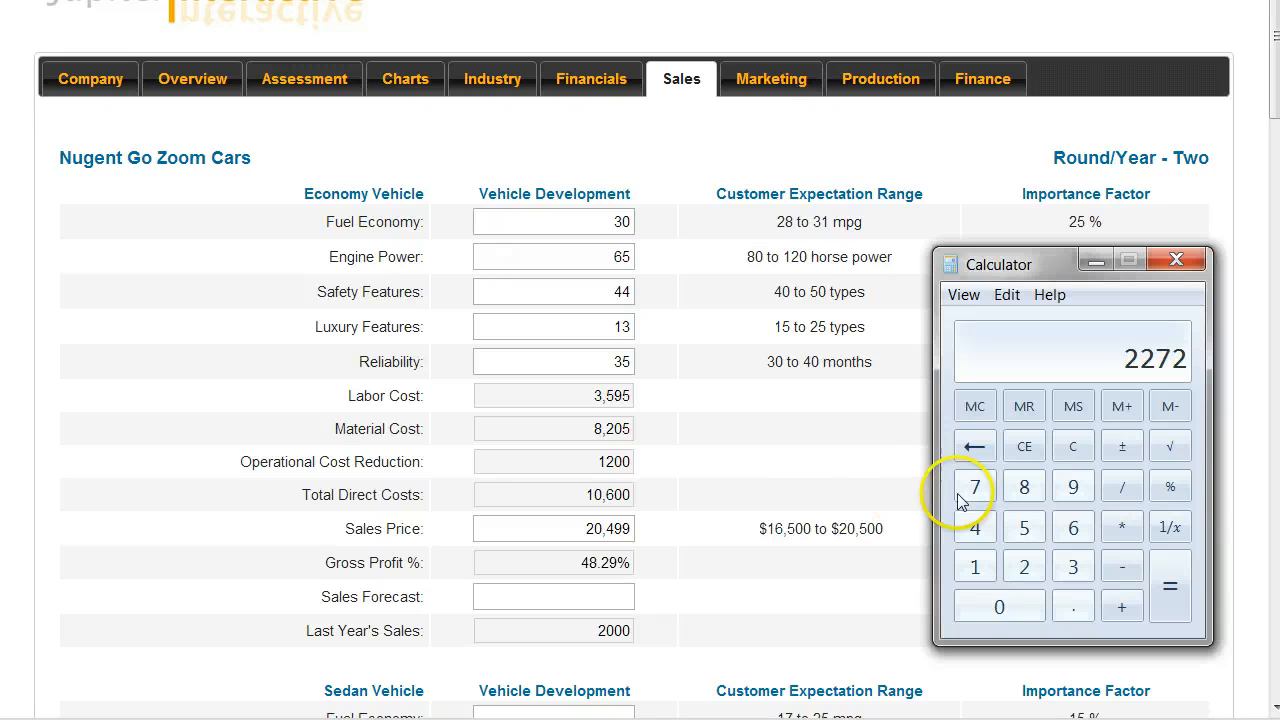
pyautogui.click(1120, 528)
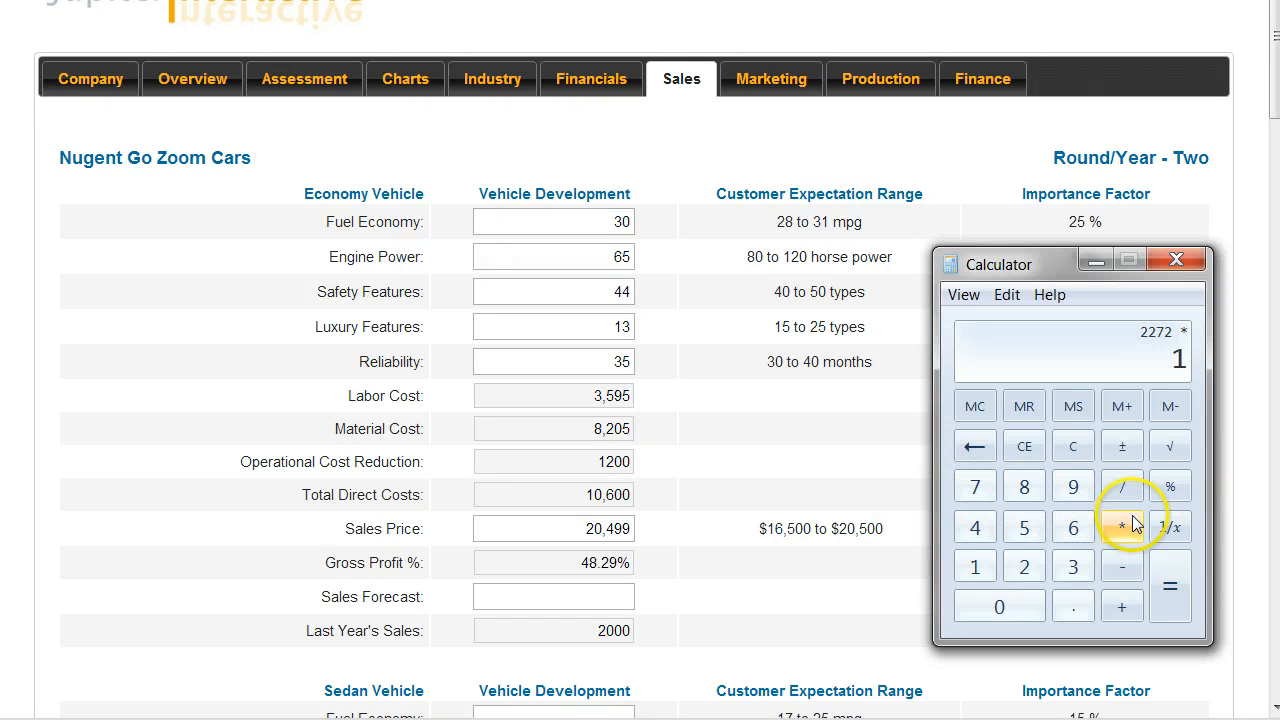
pyautogui.click(1168, 584)
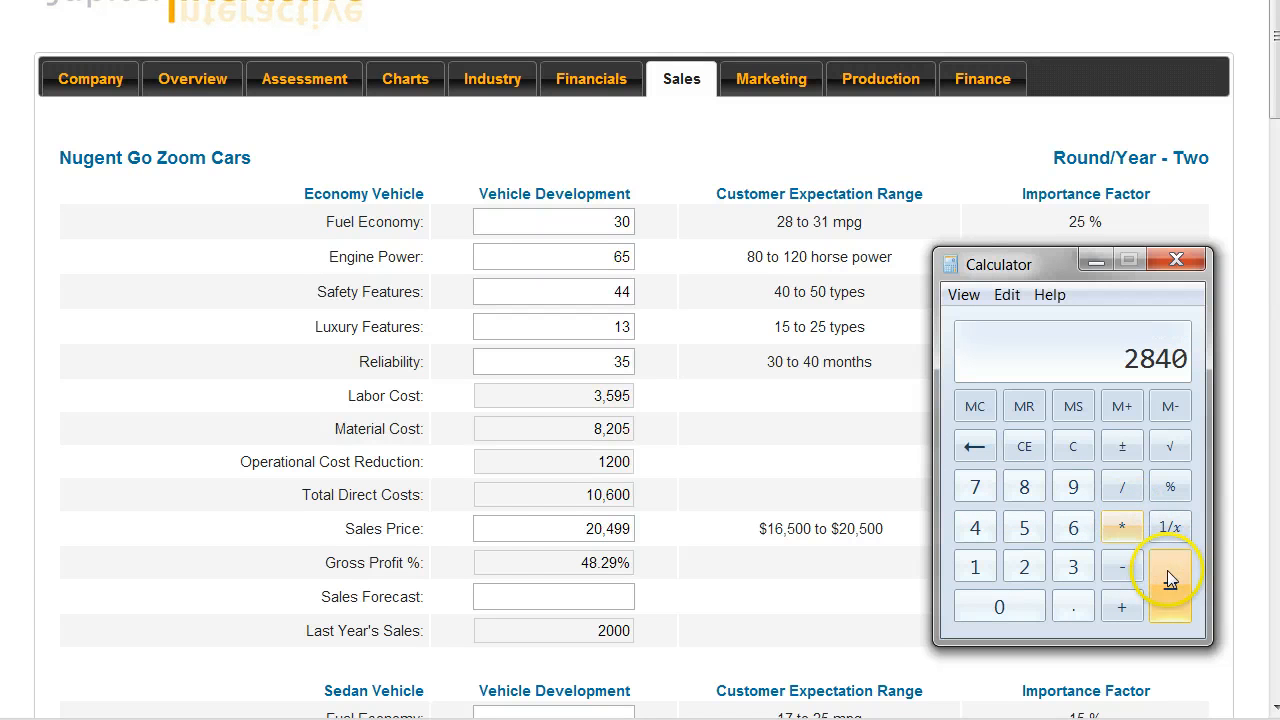
pyautogui.click(1176, 260)
pyautogui.write('2,800')
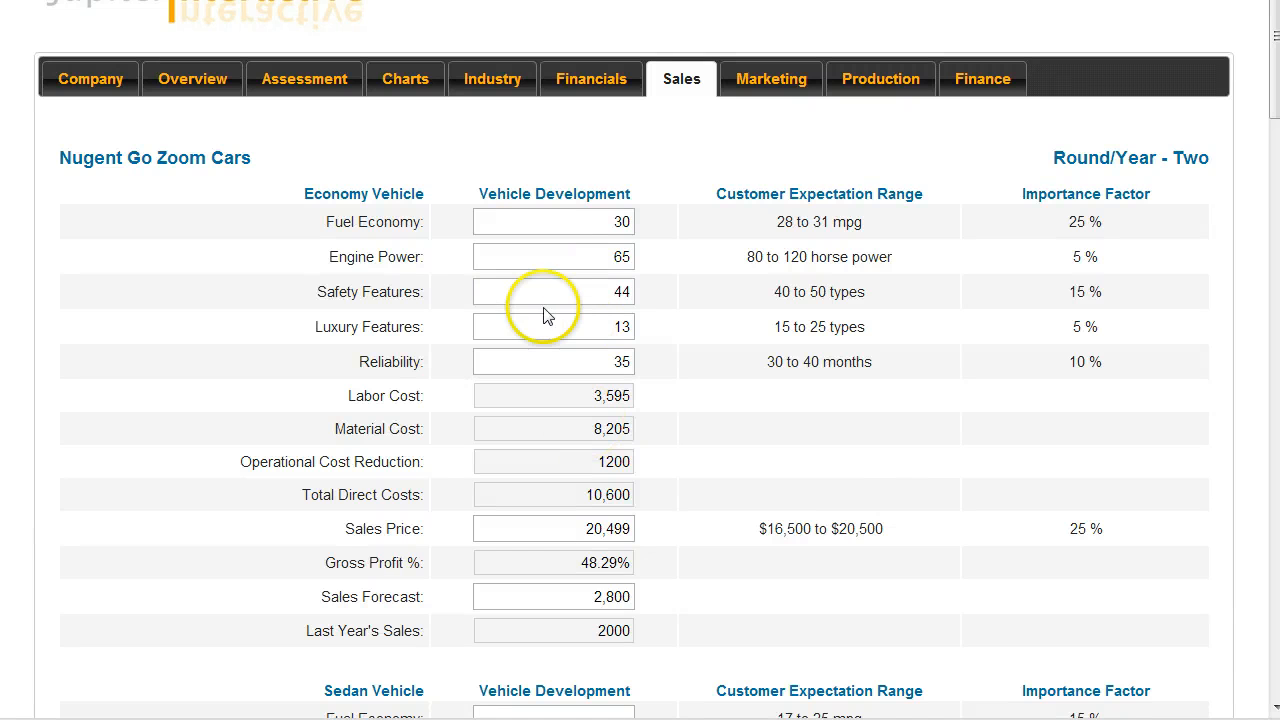
# Enter Sedan values 20, 100, 55, 55, 40 with price 27,999 and forecast 3,000.
pyautogui.scroll(-3)
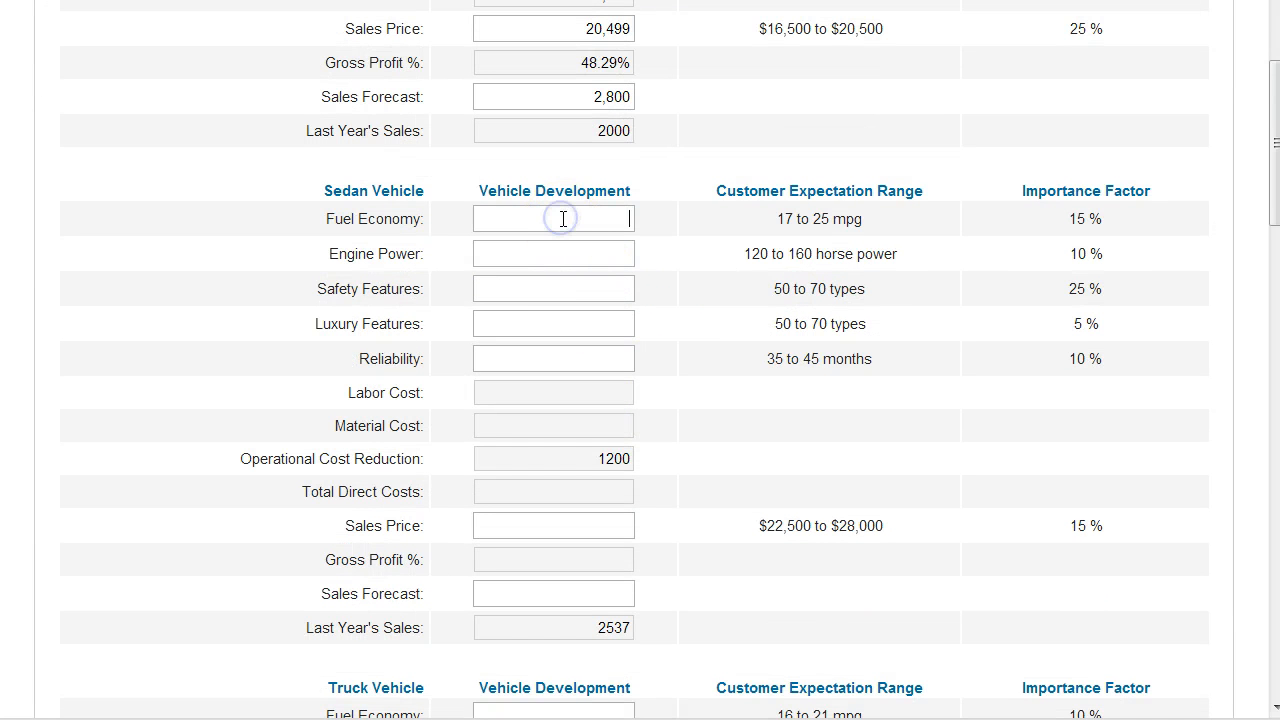
pyautogui.write('2')
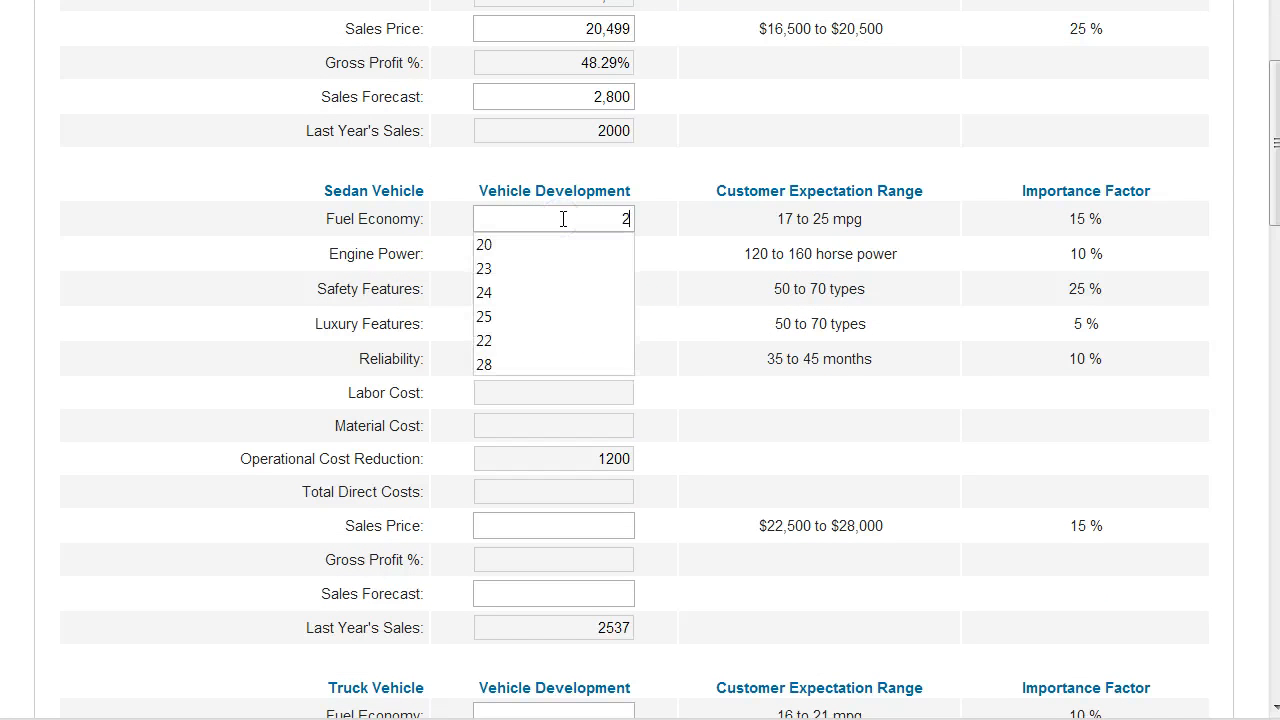
pyautogui.click(484, 244)
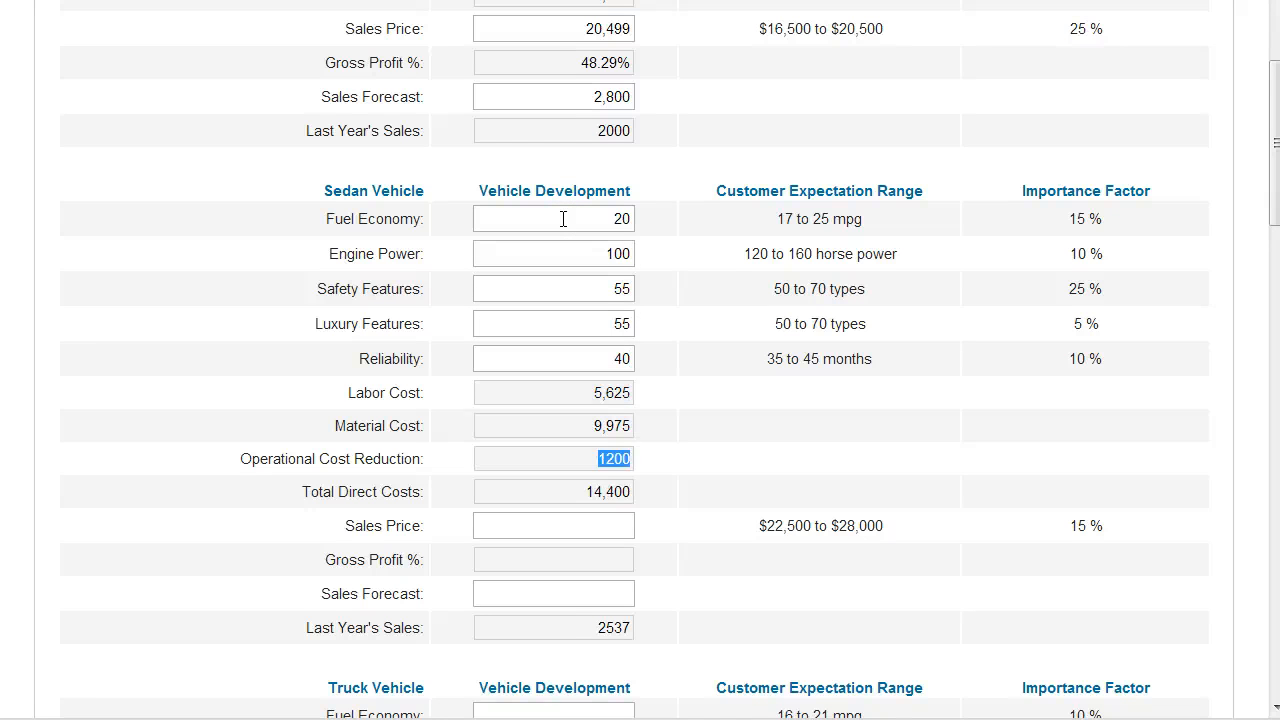
pyautogui.write('2799')
pyautogui.click(552, 594)
pyautogui.write('3,000')
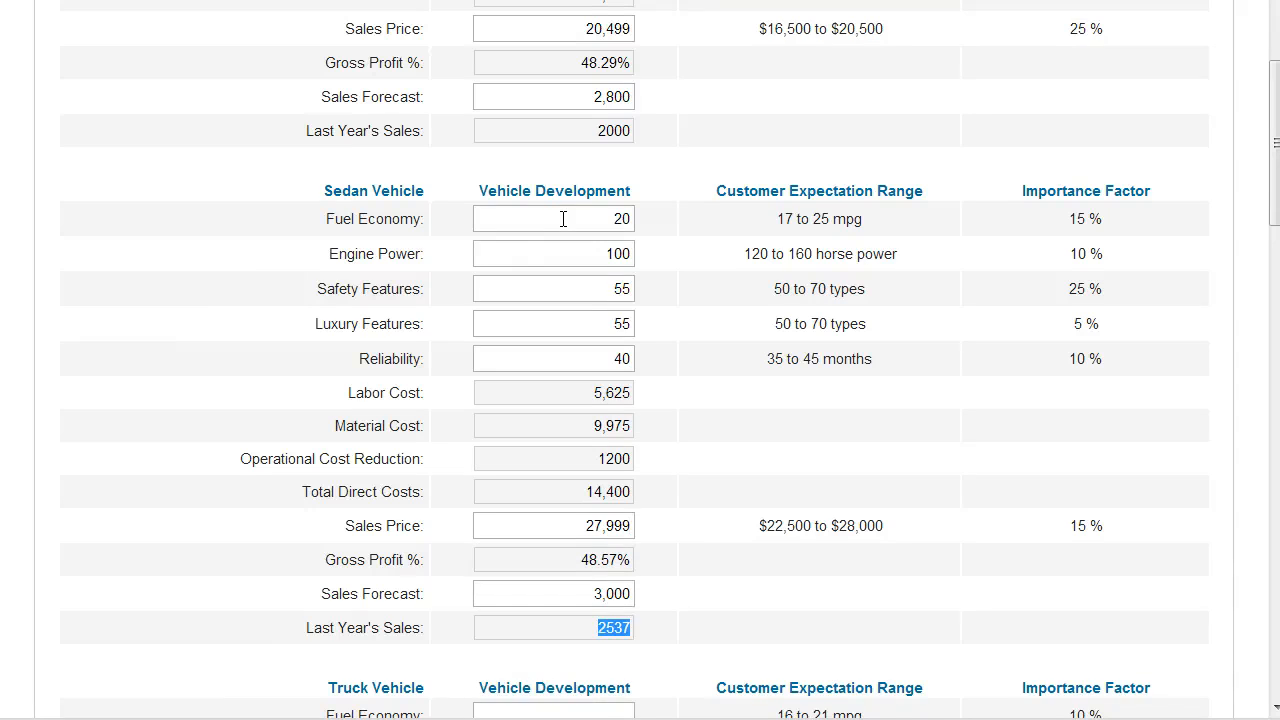
# Enter Truck values 20, 230, 33, 33, 33 with price 41,249 and forecast 2,000.
pyautogui.scroll(-3)
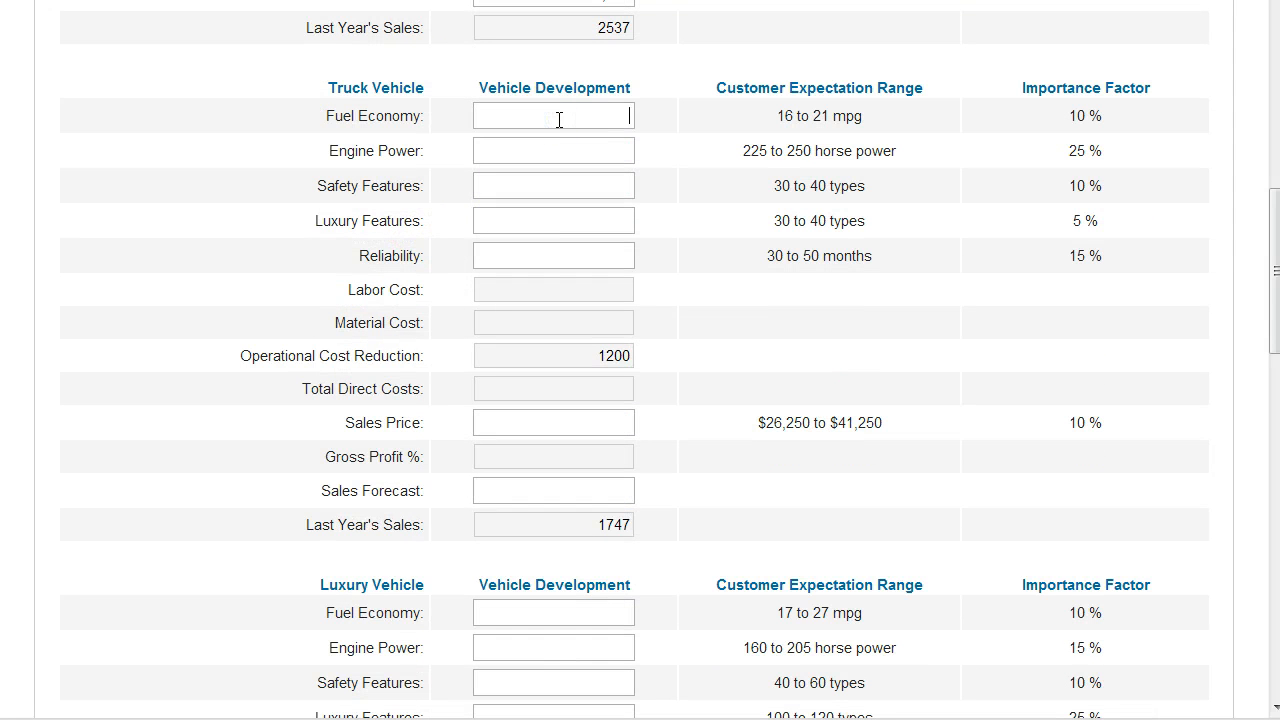
pyautogui.write('20')
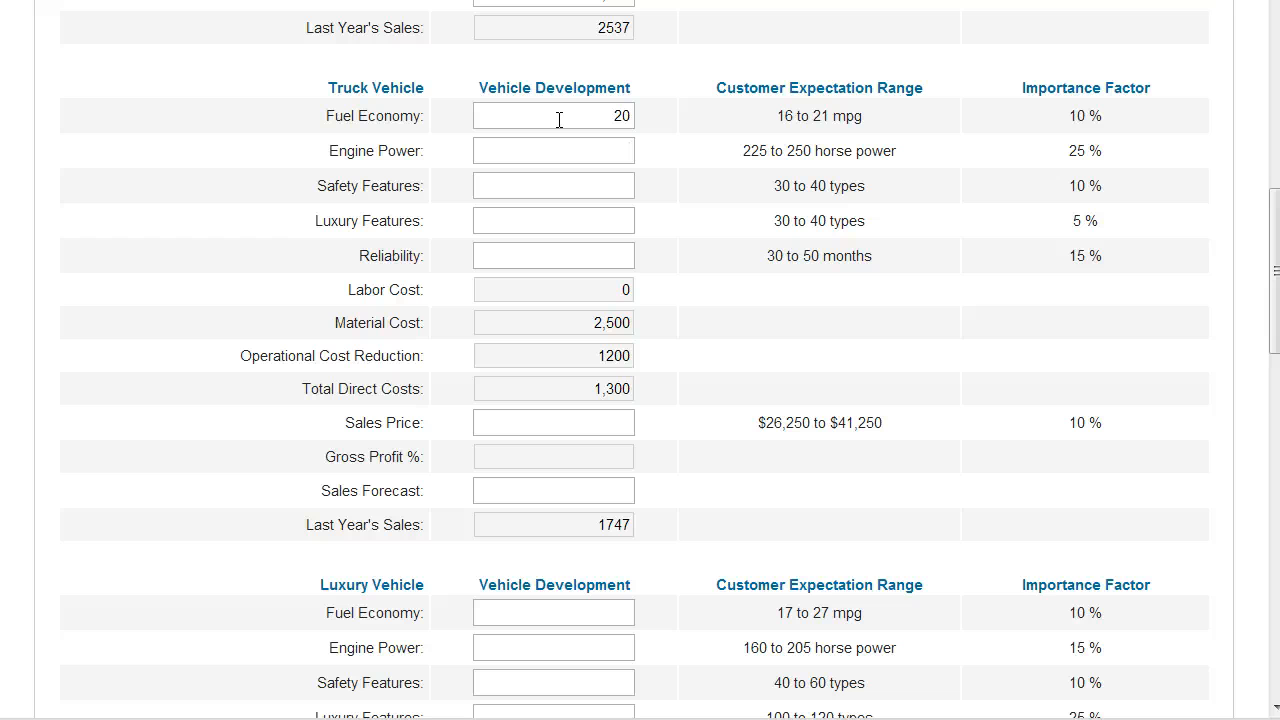
pyautogui.write('230')
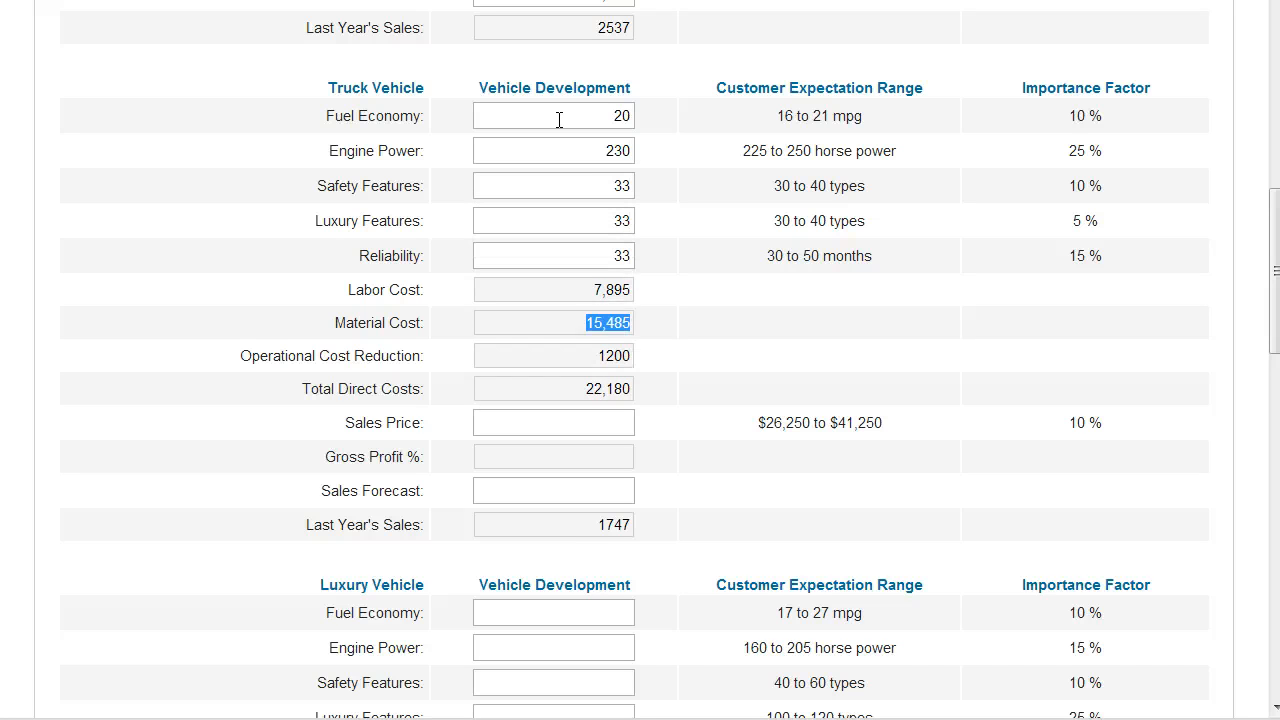
pyautogui.write('41,249')
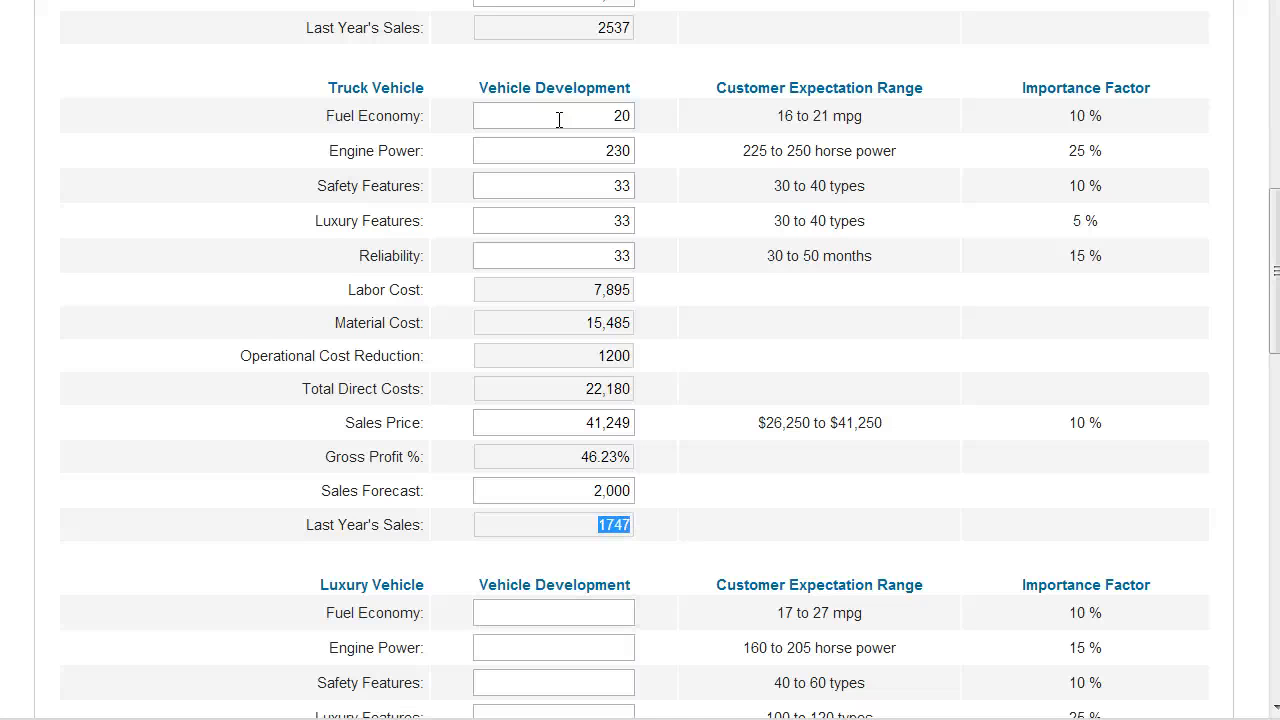
# Give the Luxury vehicle a sales price of 47,999 and a sales forecast of 2,000.
pyautogui.scroll(-3)
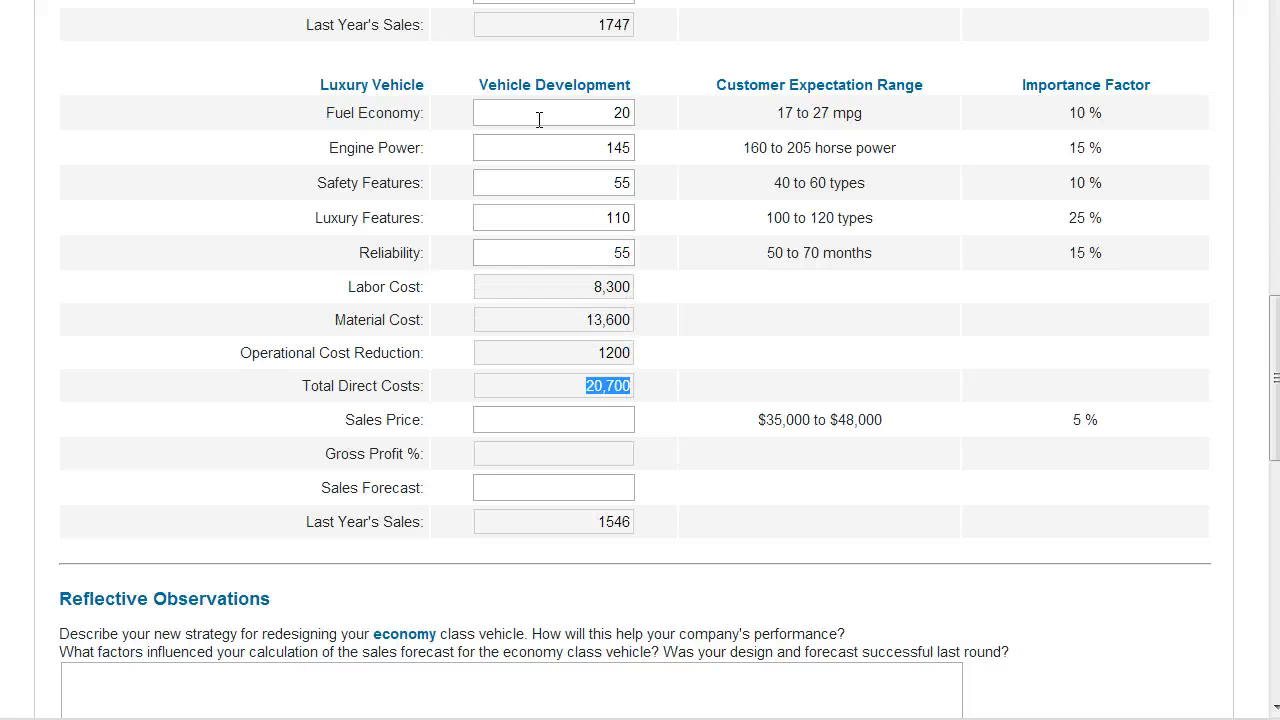
pyautogui.write('479999')
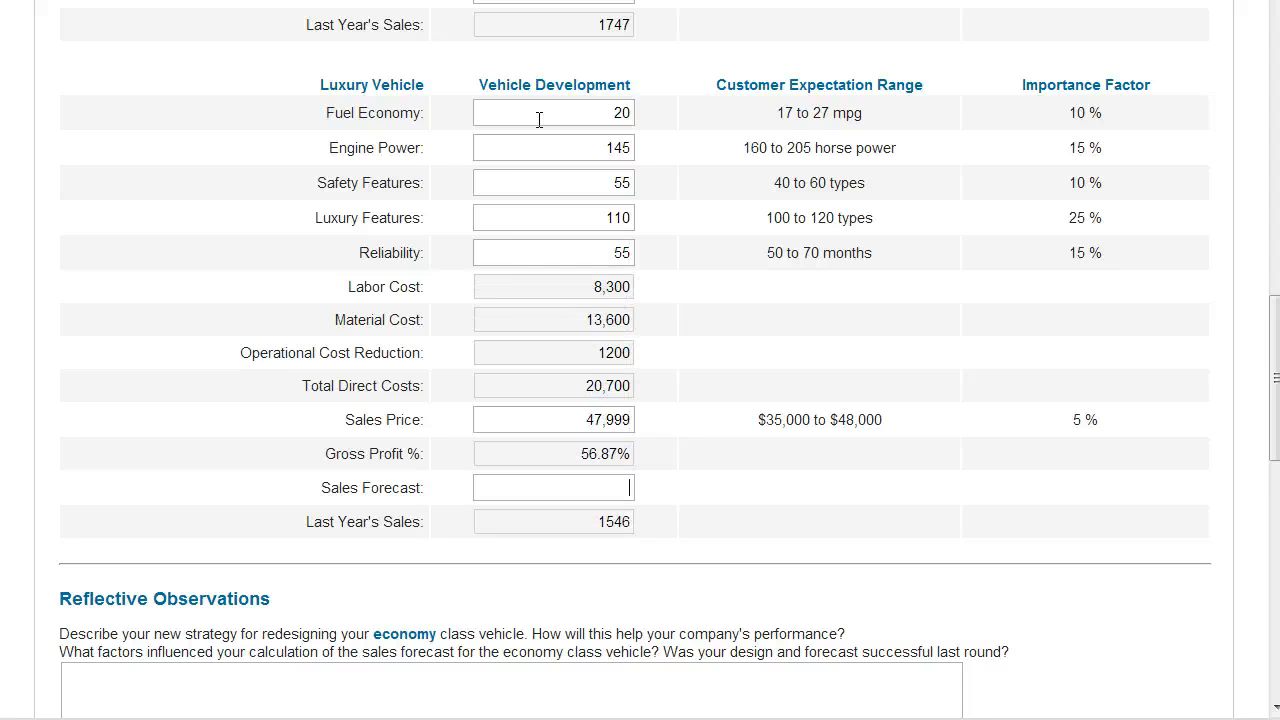
pyautogui.write('2000')
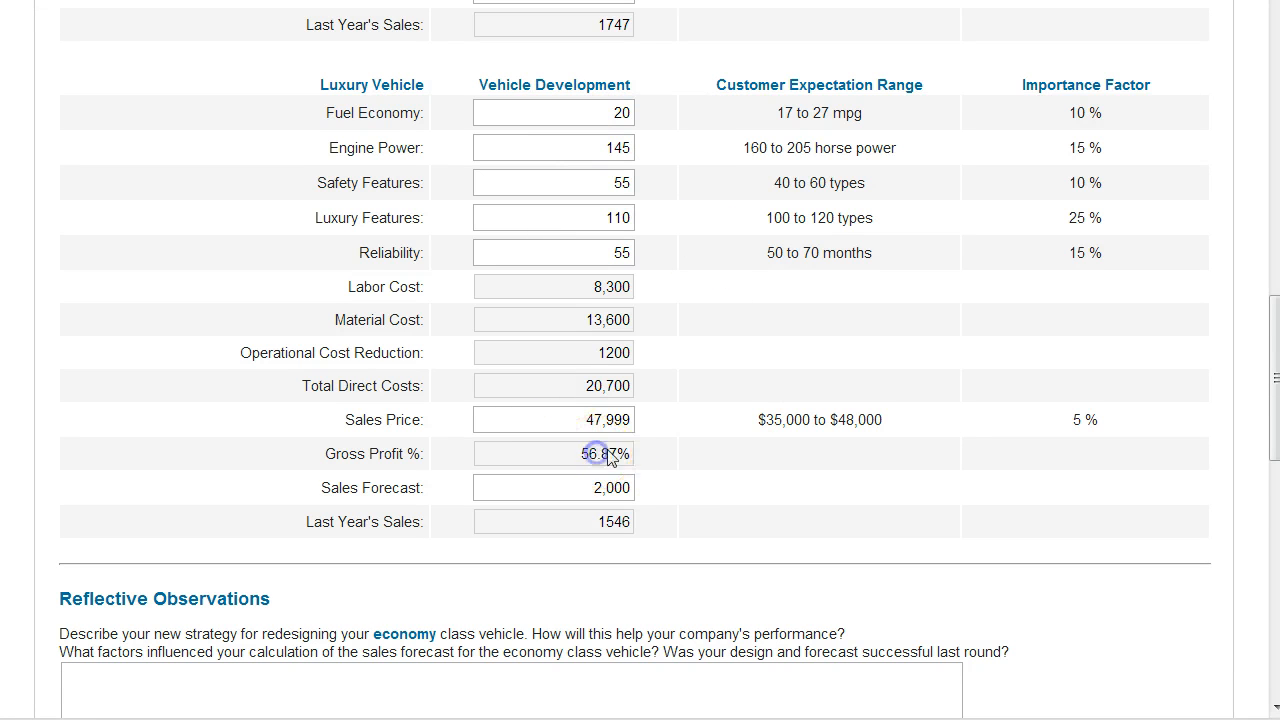
# Replace the Truck engine power 230 with 210, lifting gross profit to 49.87%, and review the Reflective Observations below.
pyautogui.scroll(3)
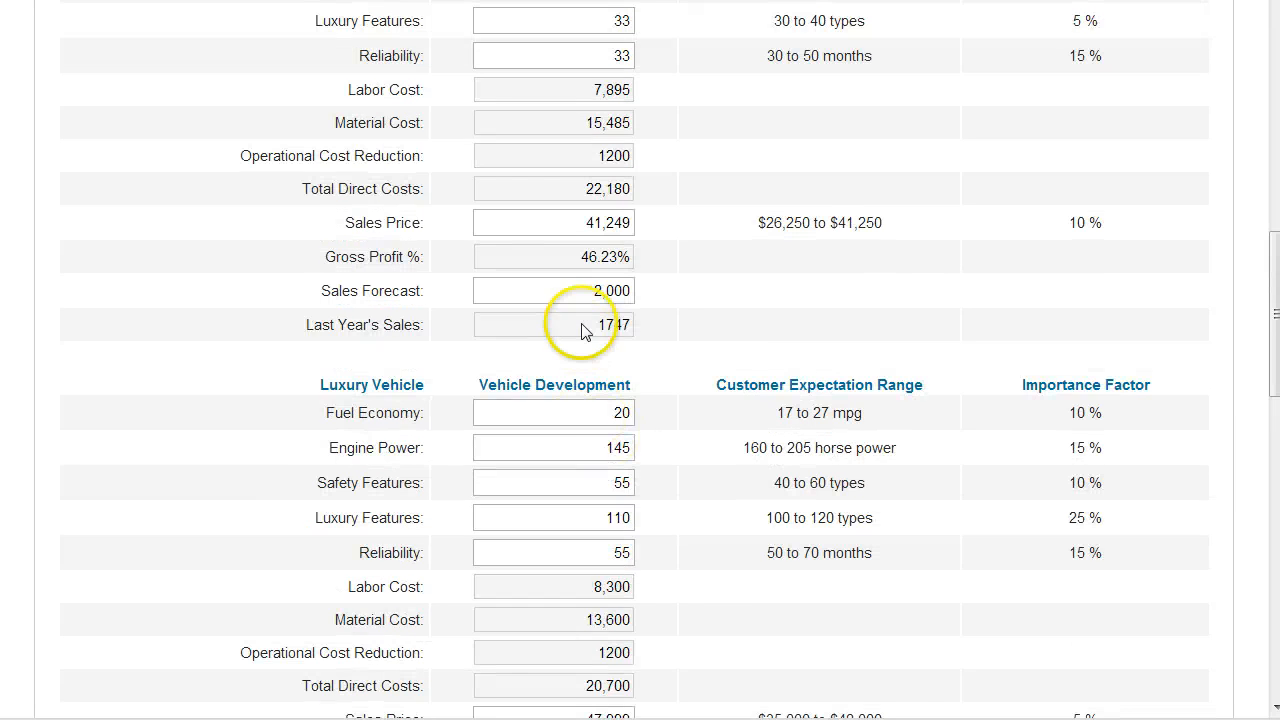
pyautogui.scroll(-3)
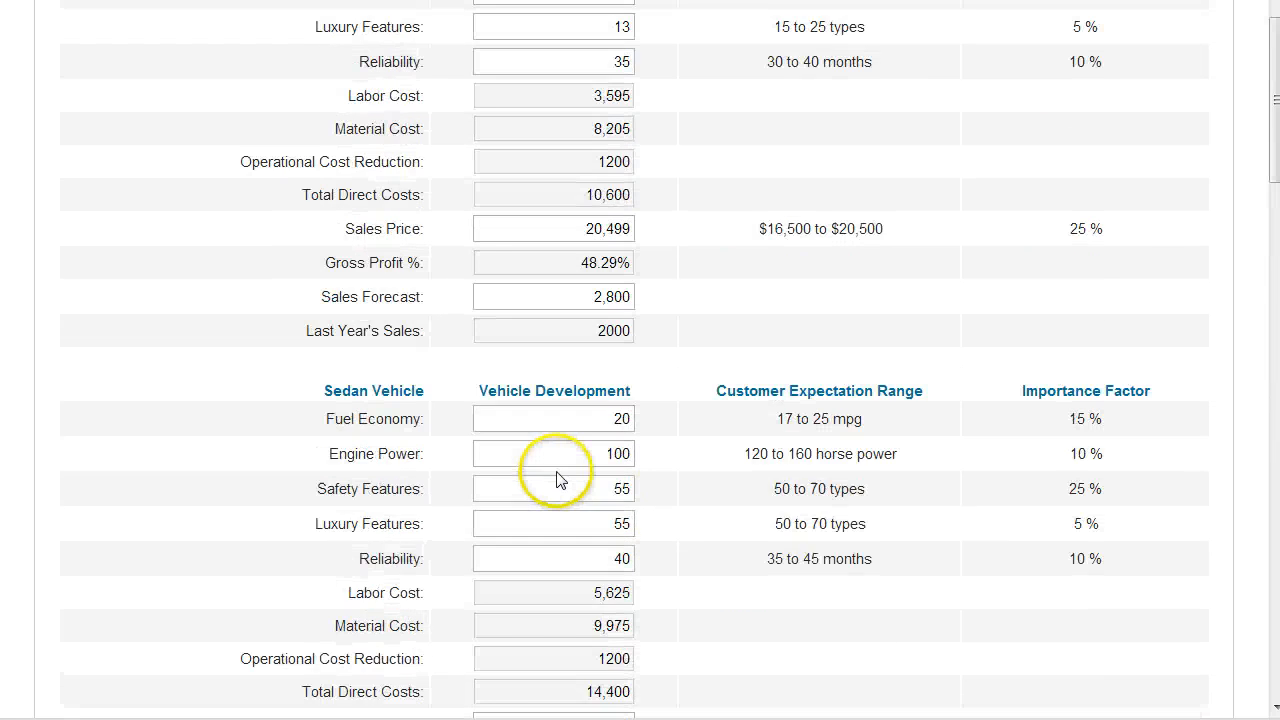
pyautogui.scroll(-3)
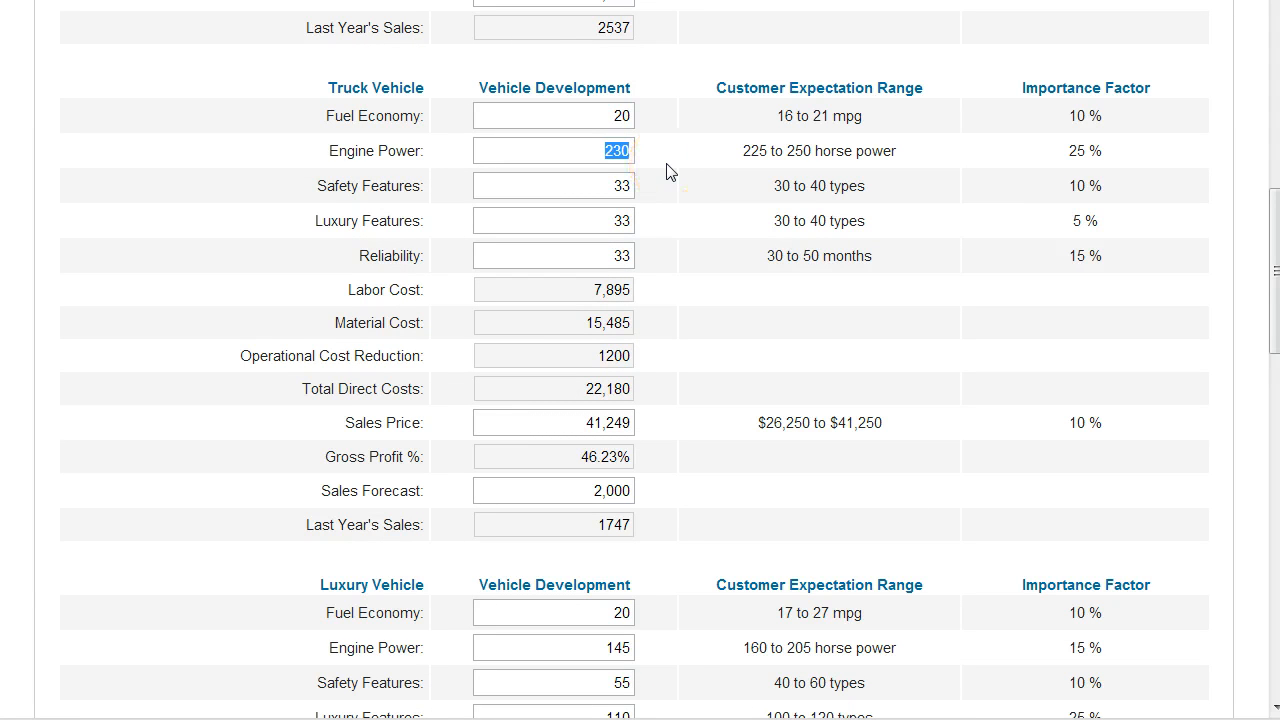
pyautogui.write('210')
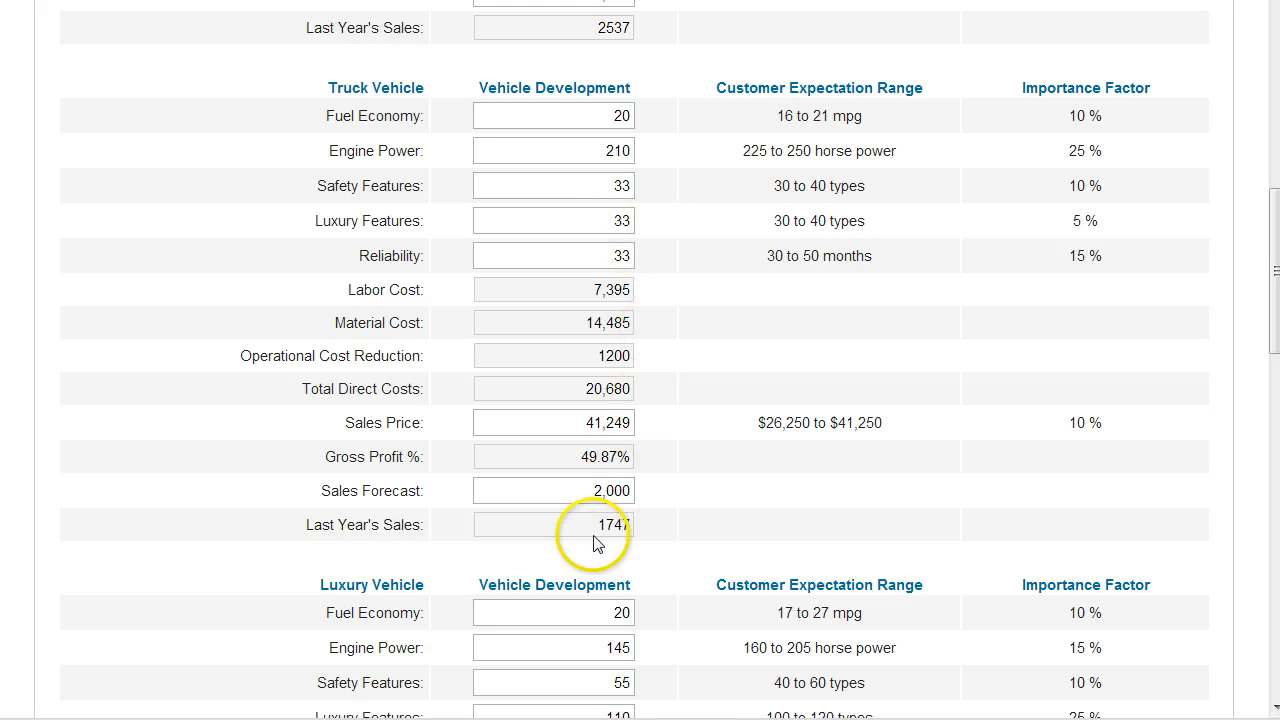
pyautogui.scroll(-3)
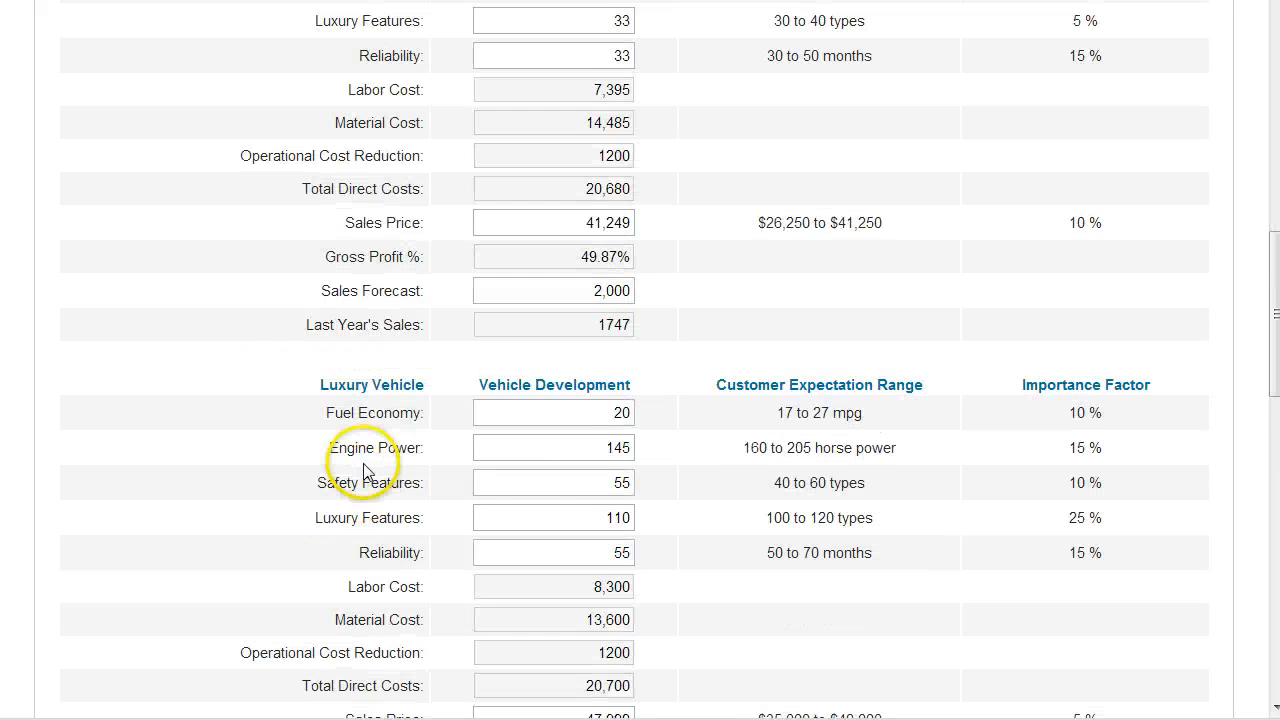
pyautogui.scroll(-3)
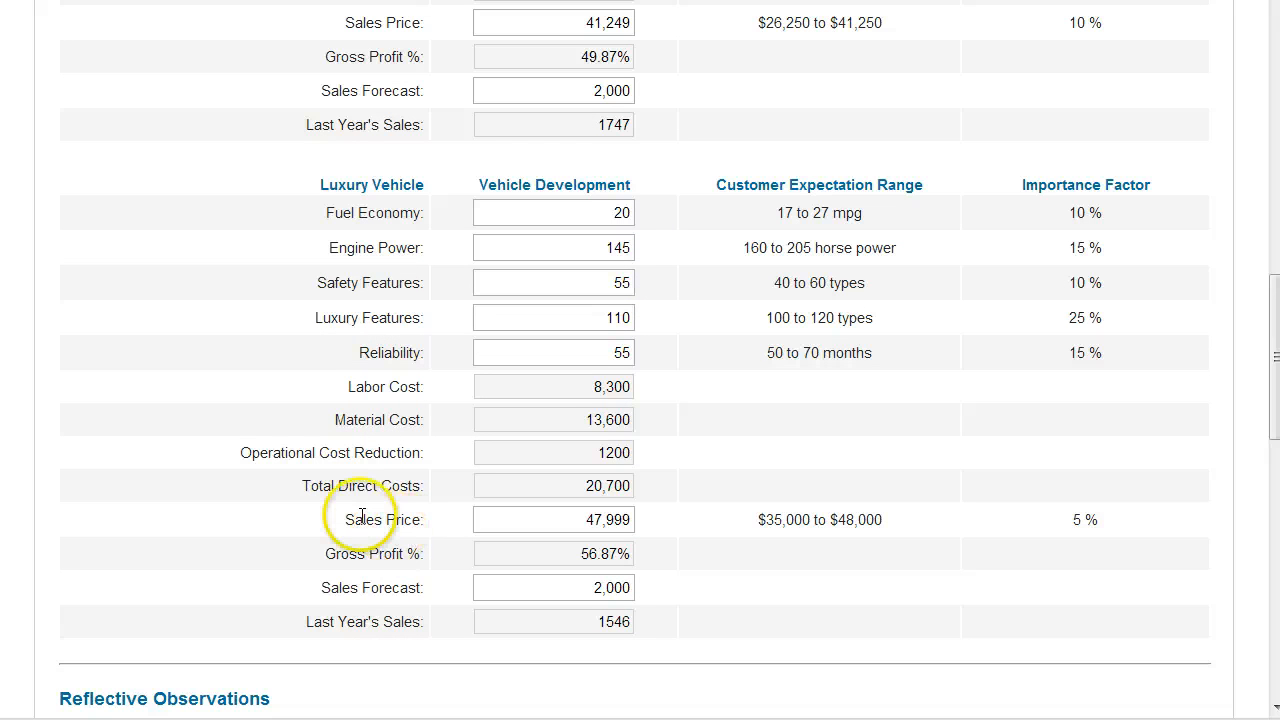
pyautogui.scroll(-3)
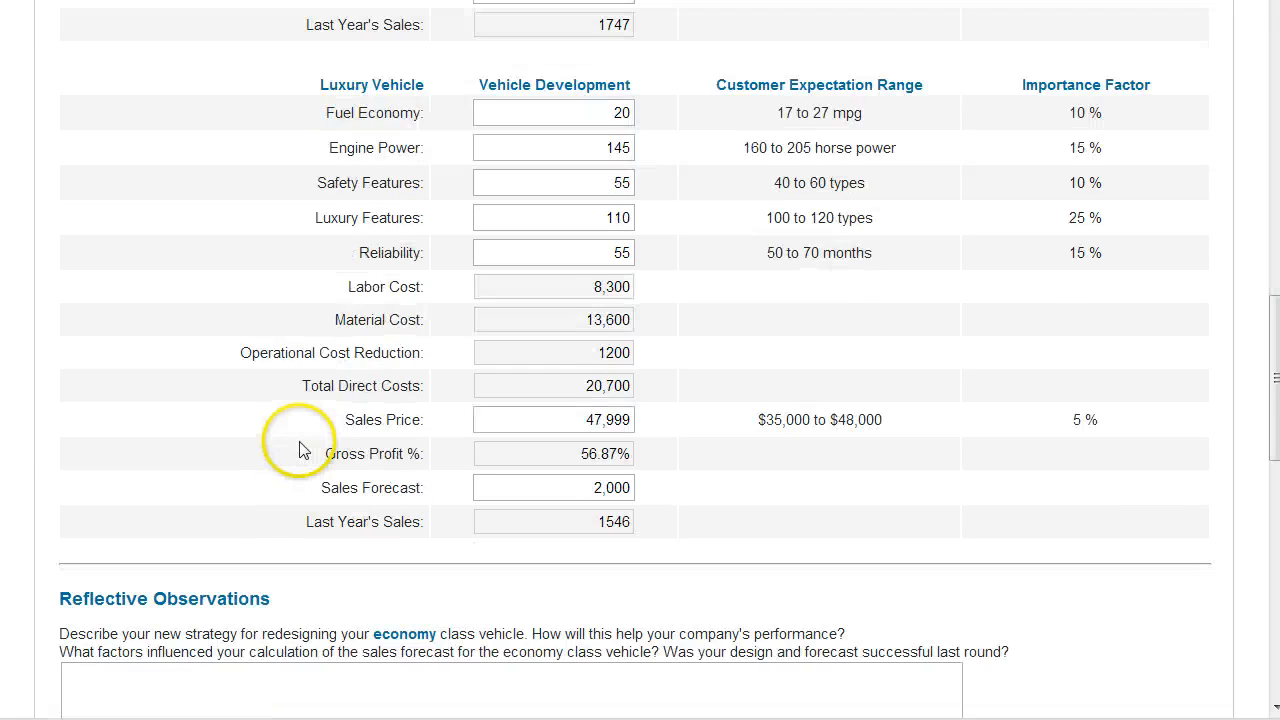
pyautogui.scroll(-3)
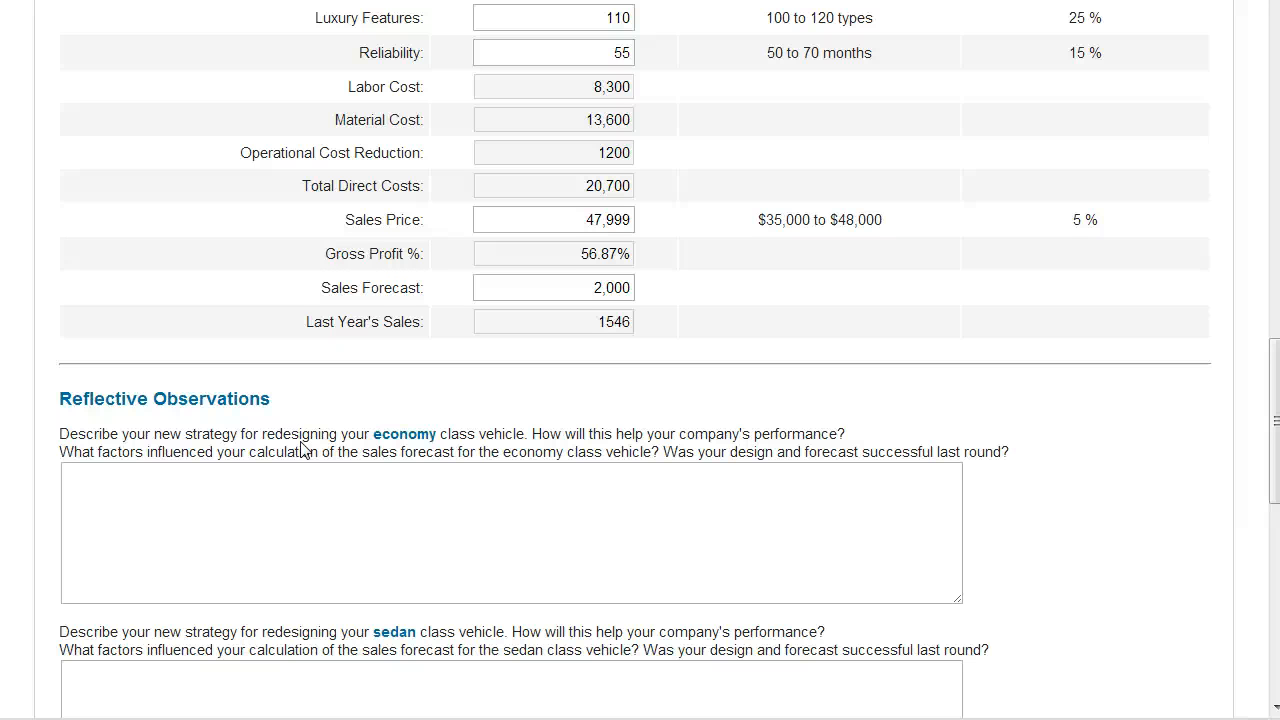
pyautogui.click(384, 508)
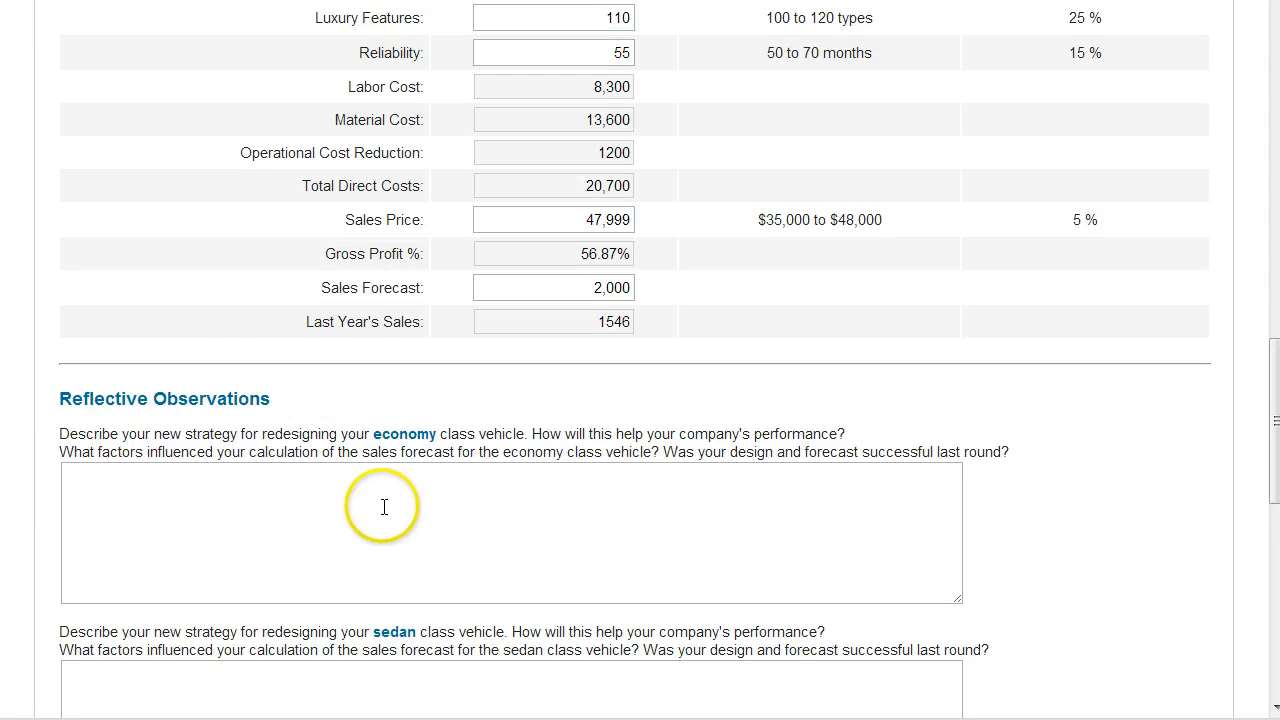
pyautogui.scroll(-3)
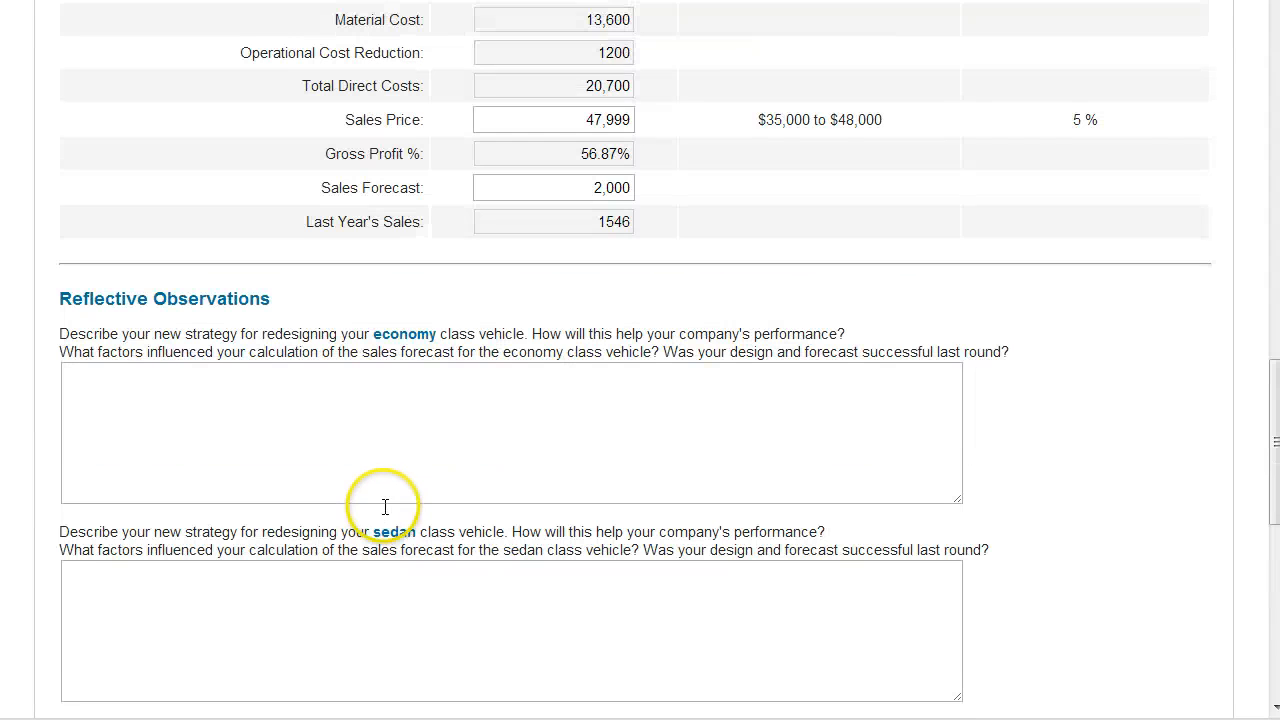
pyautogui.moveTo(378, 500)
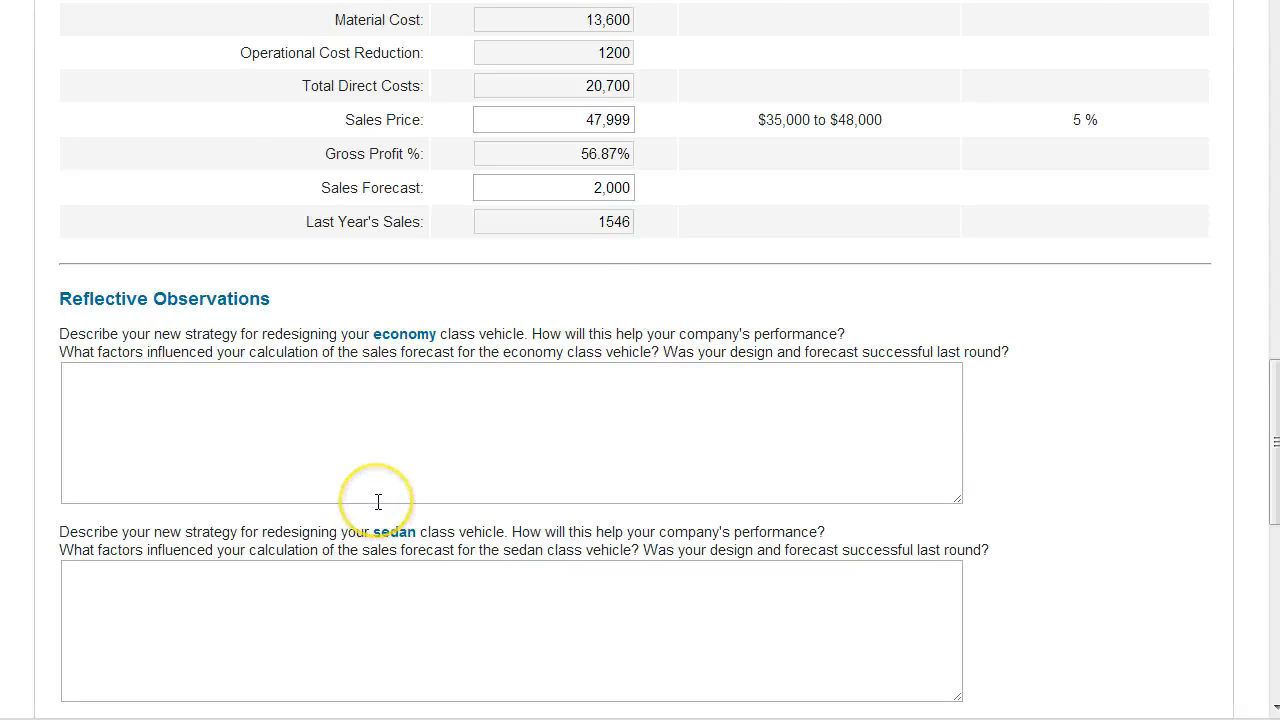
pyautogui.scroll(3)
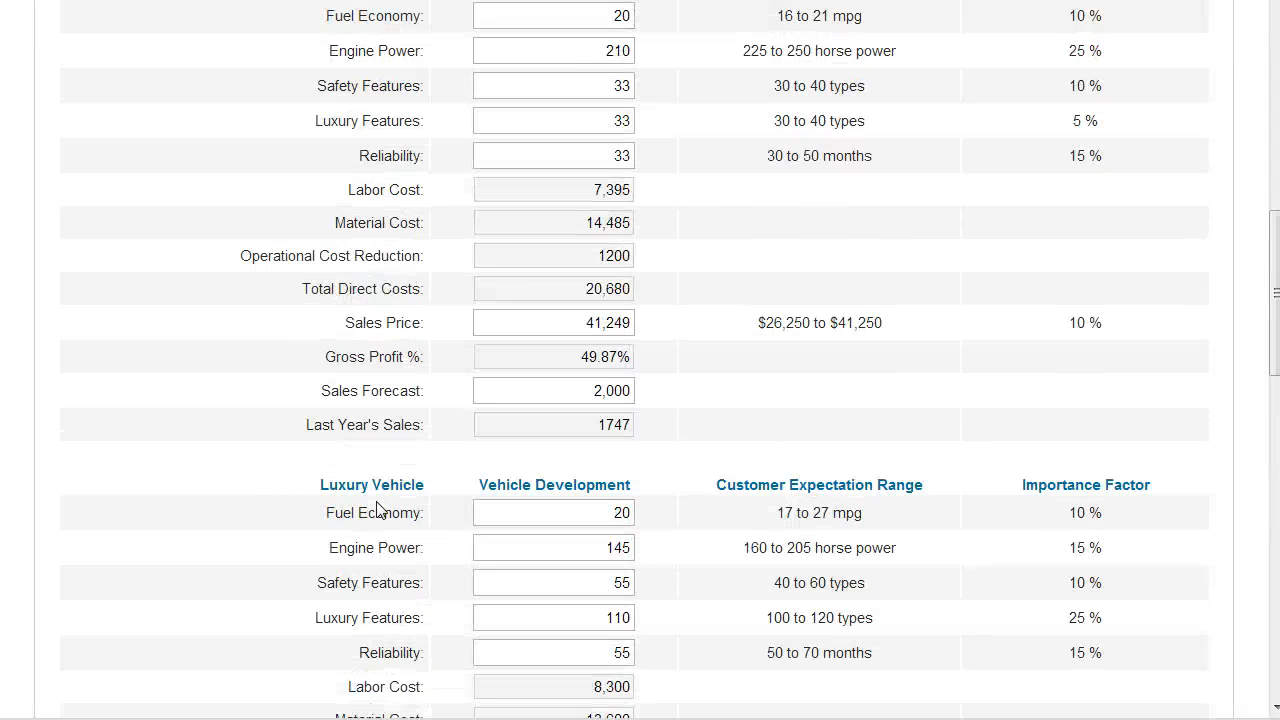
pyautogui.scroll(-3)
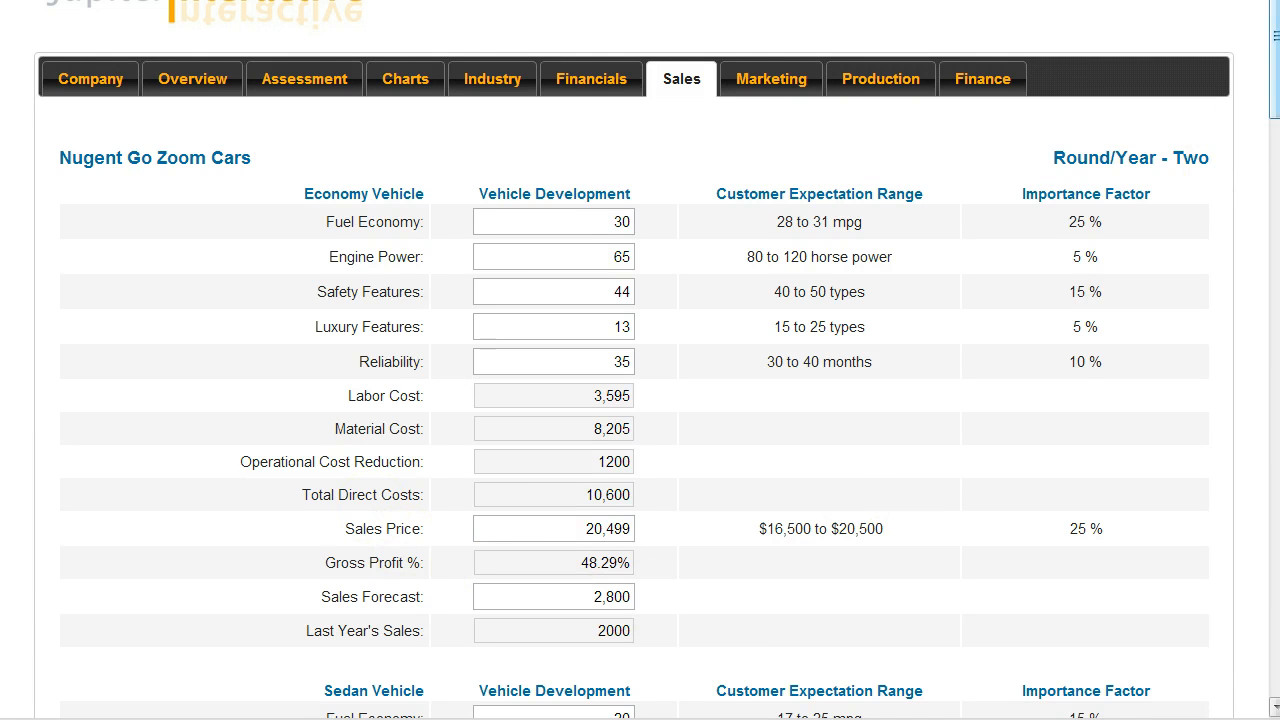
pyautogui.scroll(-3)
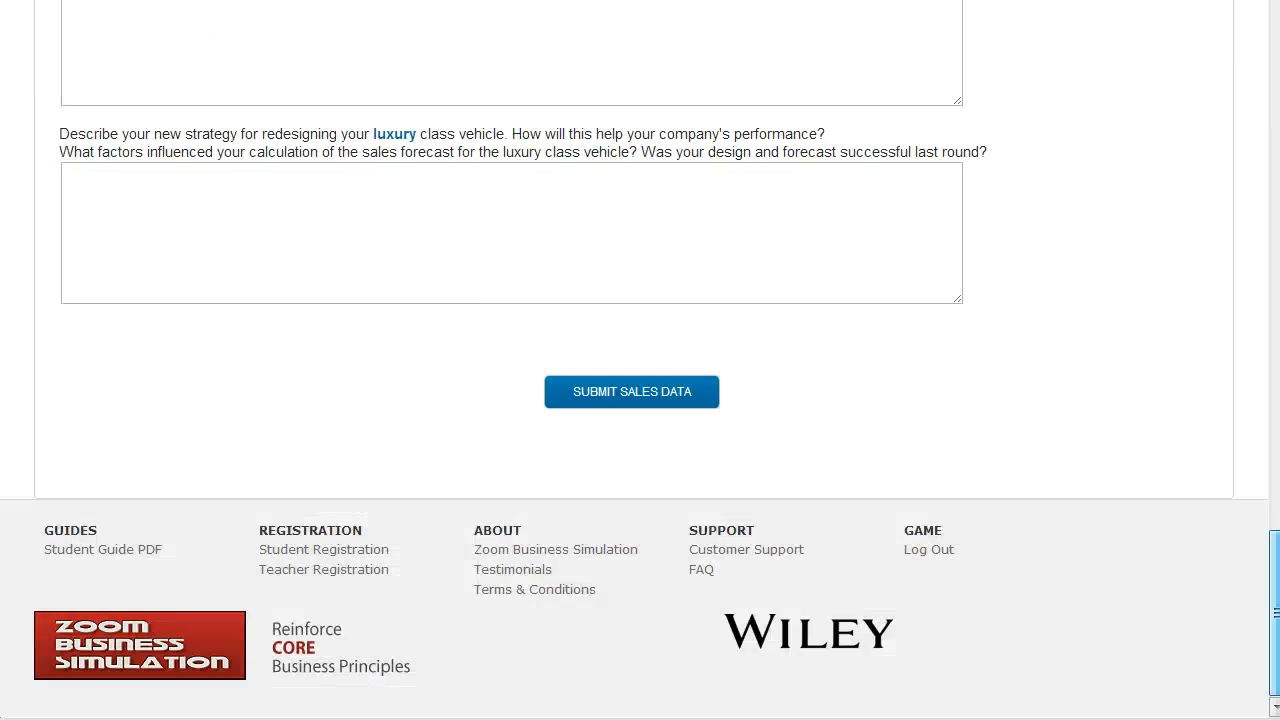
pyautogui.scroll(3)
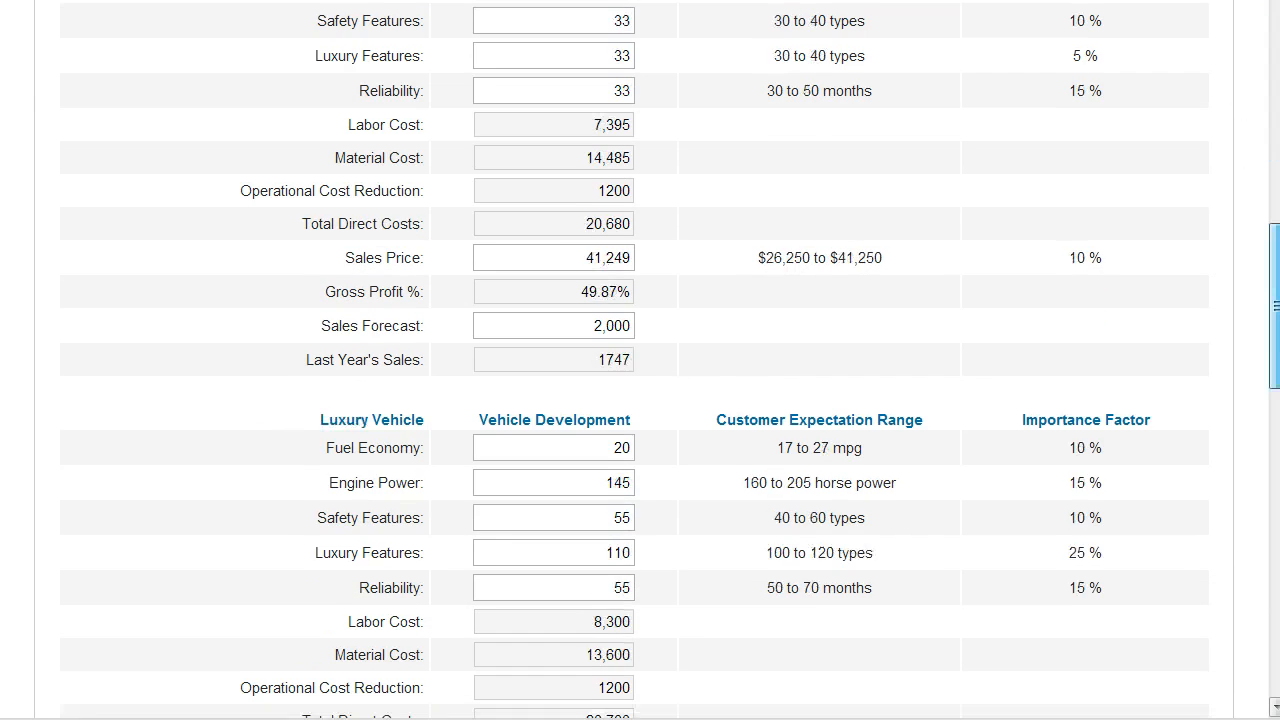
pyautogui.scroll(-3)
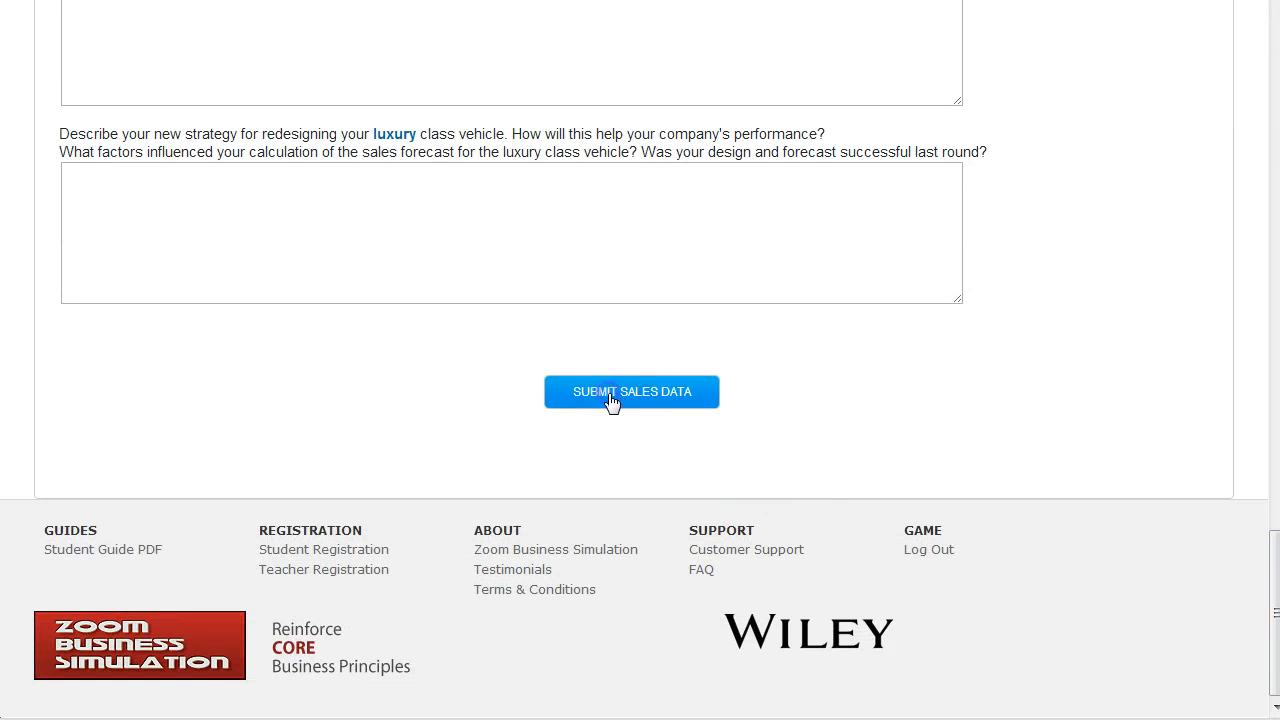
# Submit the sales data and view the Marketing form's advertising investment fields.
pyautogui.click(632, 392)
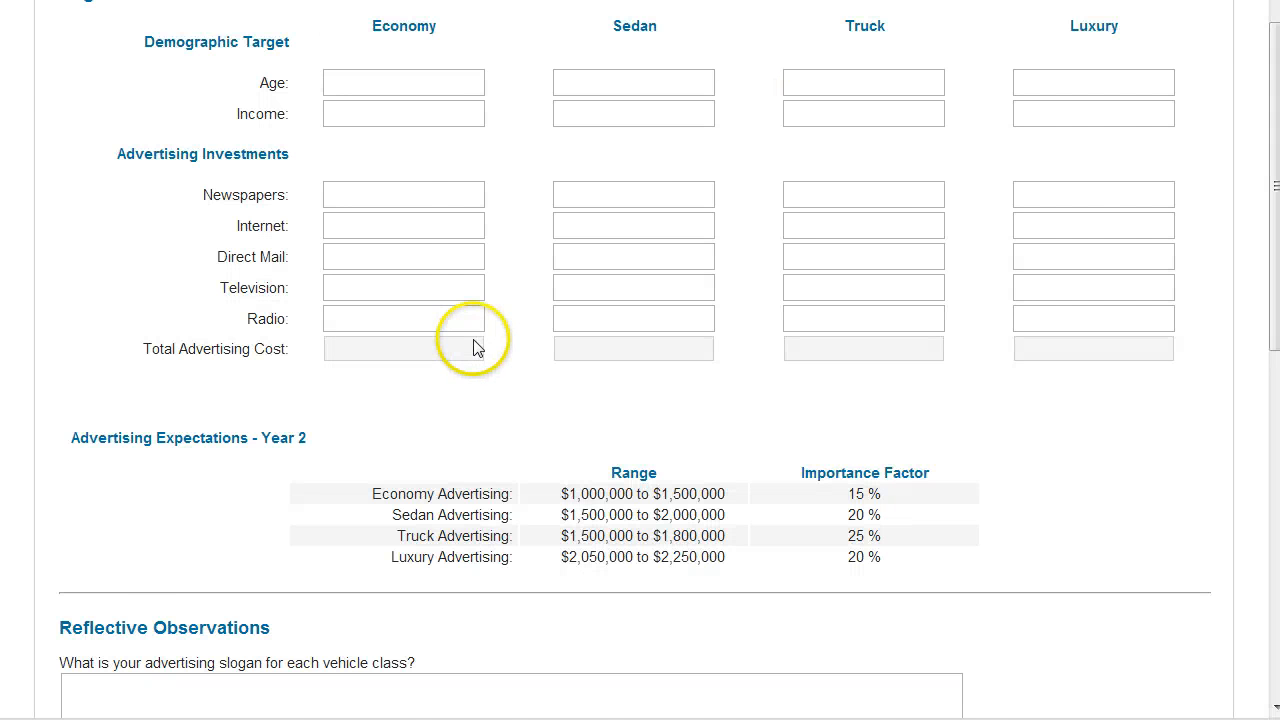
pyautogui.scroll(-3)
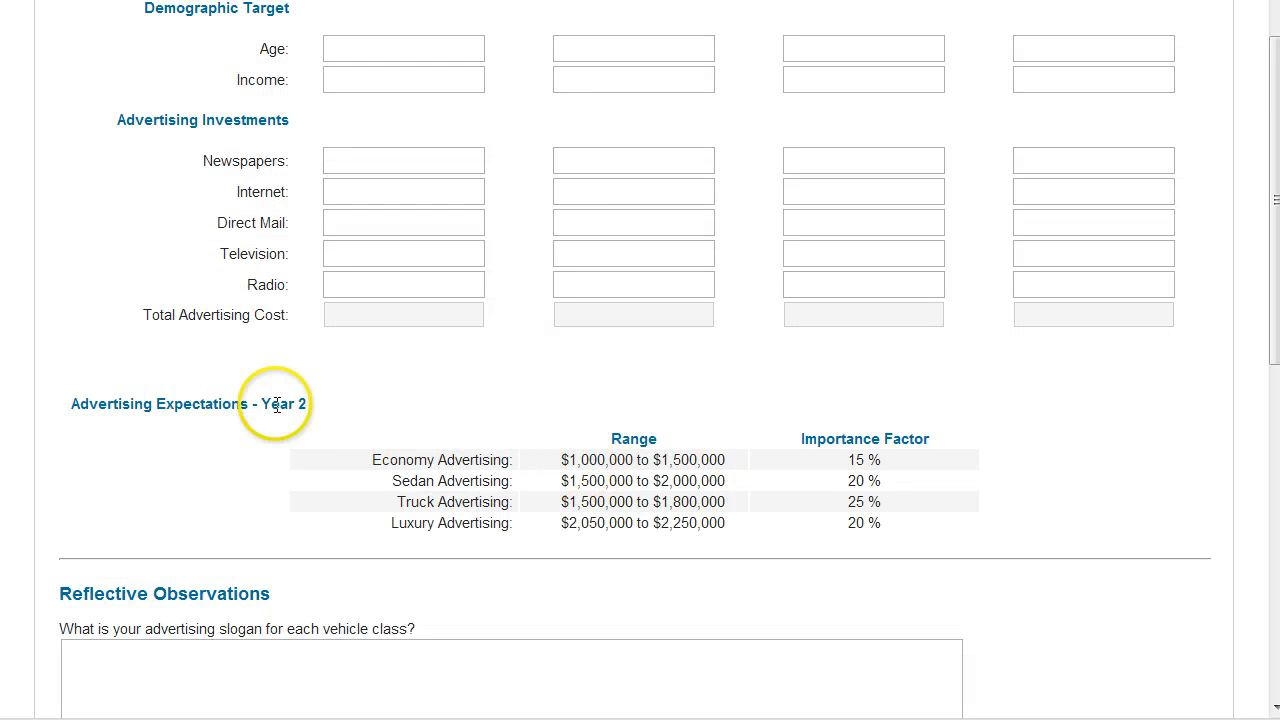
pyautogui.moveTo(684, 564)
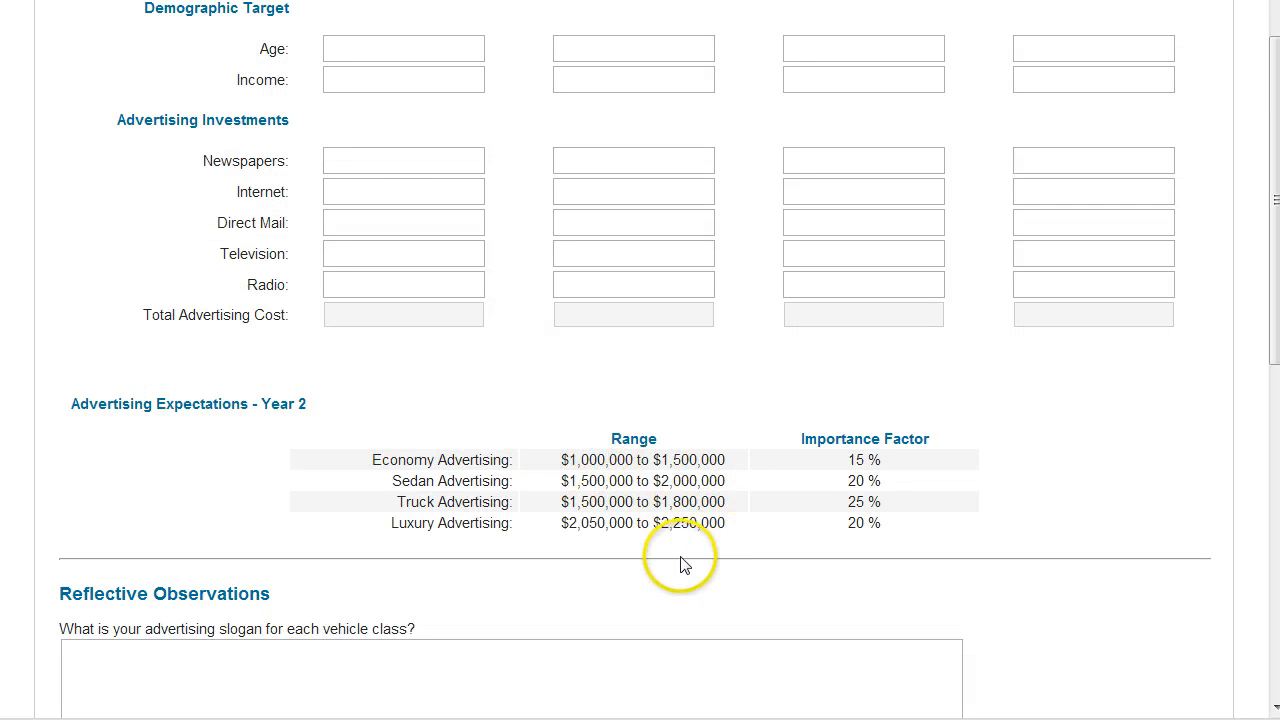
pyautogui.moveTo(680, 542)
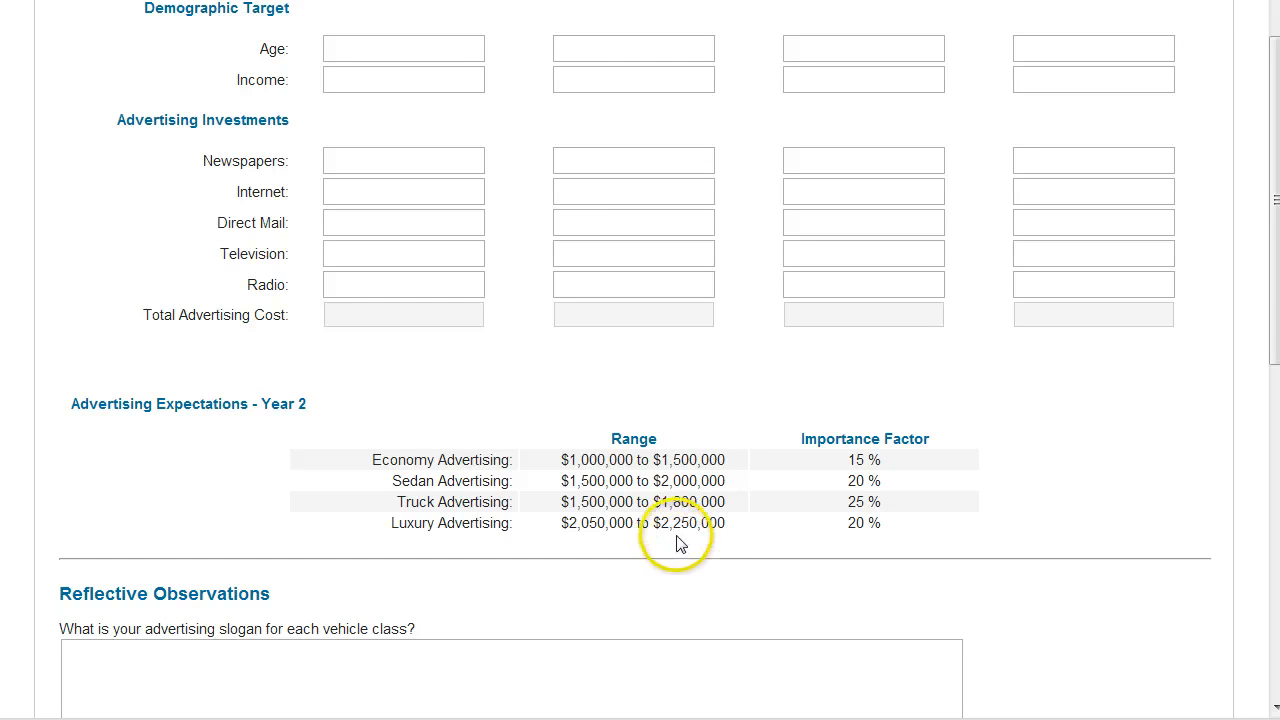
pyautogui.moveTo(424, 190)
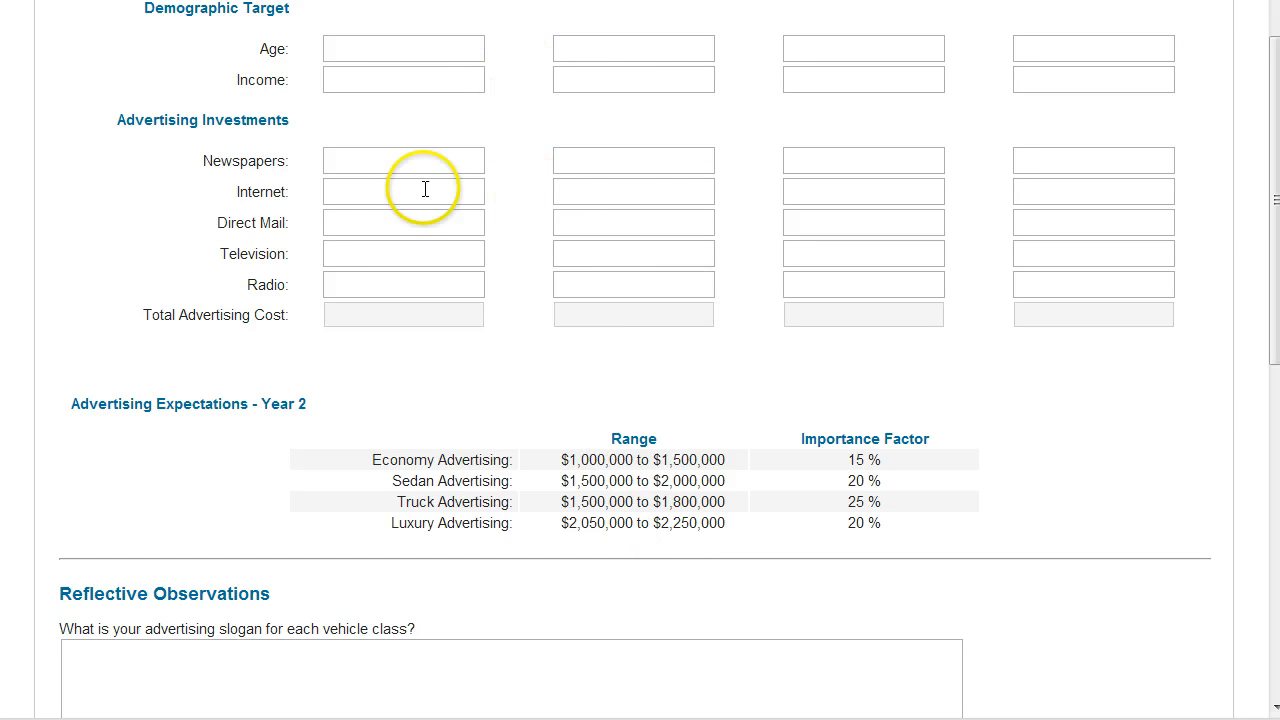
pyautogui.moveTo(368, 184)
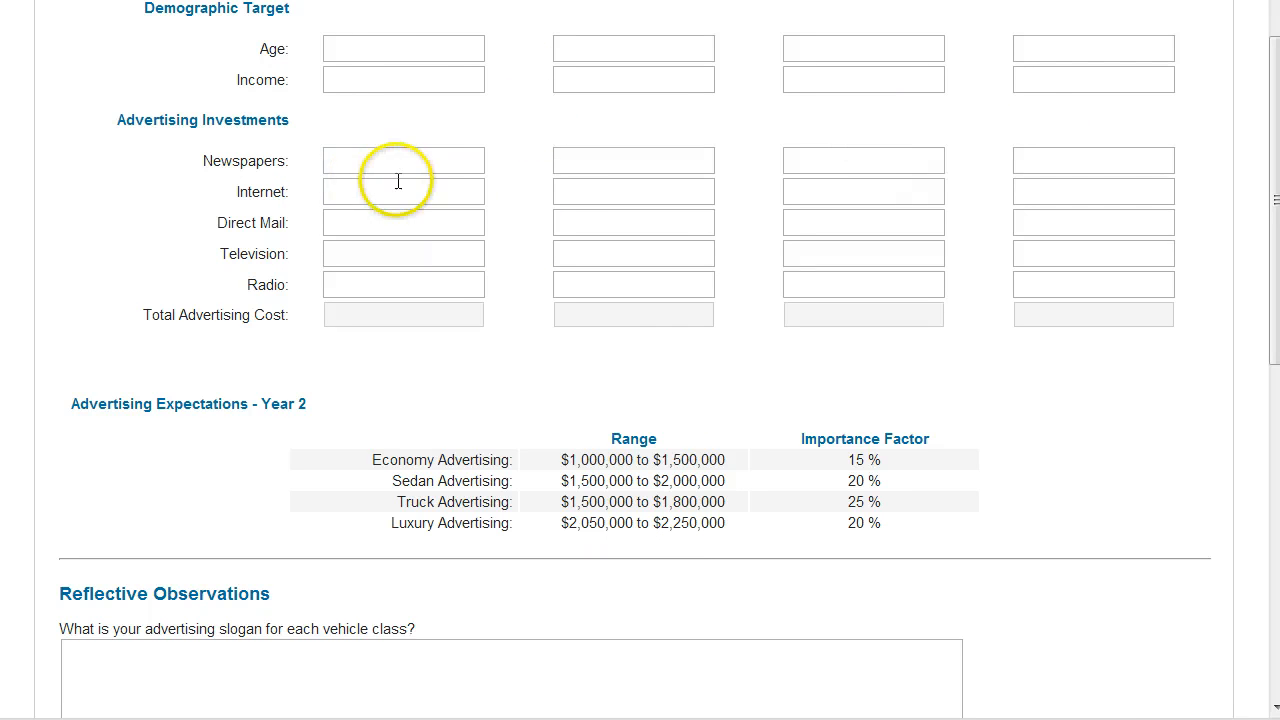
pyautogui.moveTo(408, 184)
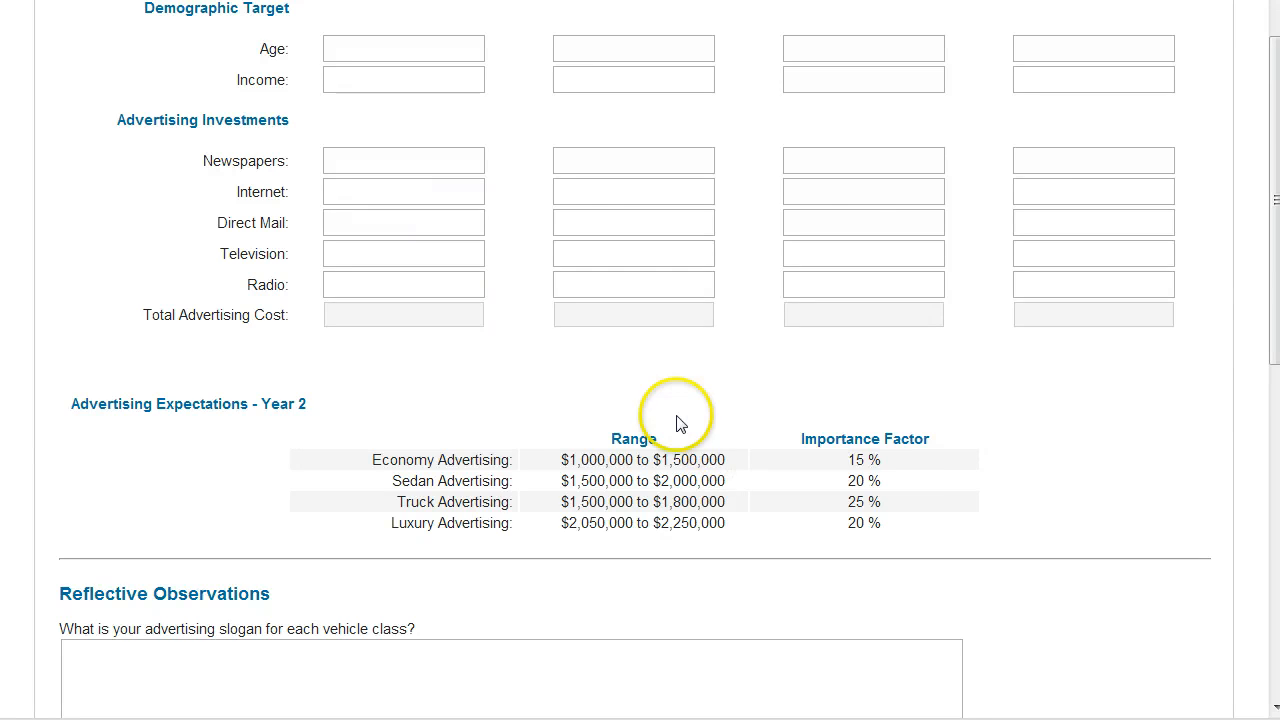
# On the Production page, add 1 new Economy plant and enter production 2,800, 2,937, 1,997 and 1,996 units.
pyautogui.click(880, 78)
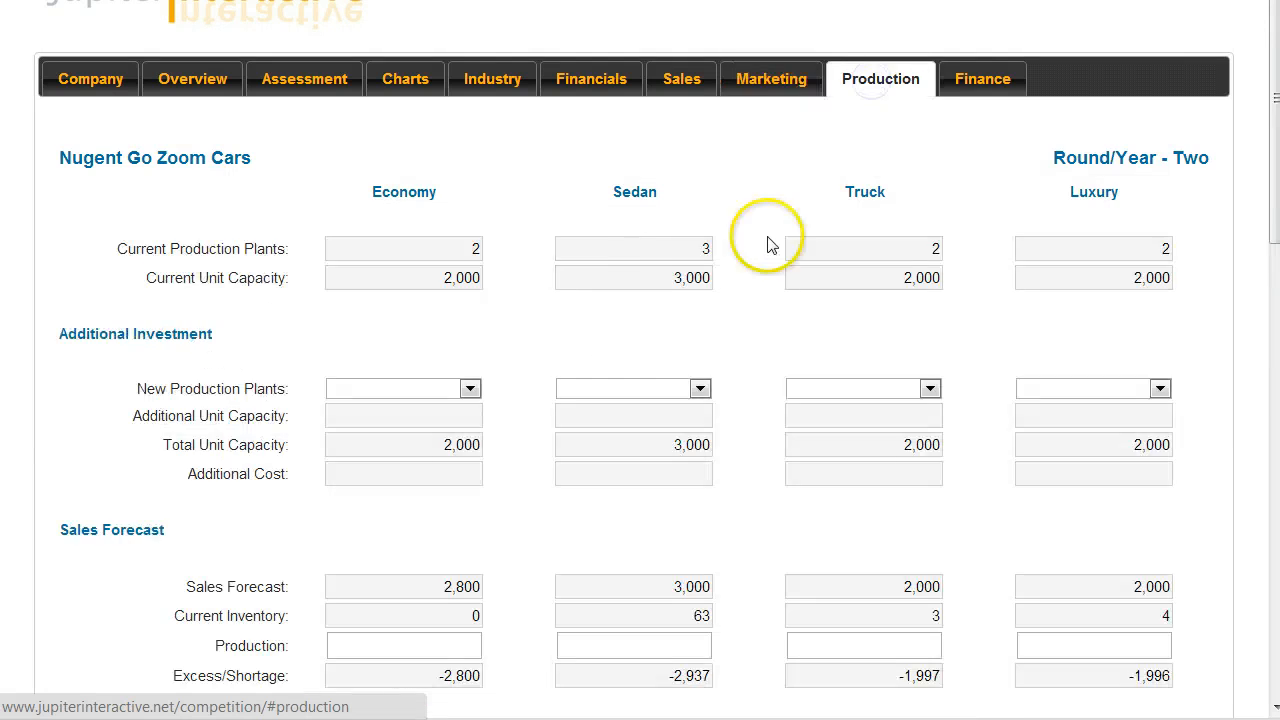
pyautogui.scroll(-3)
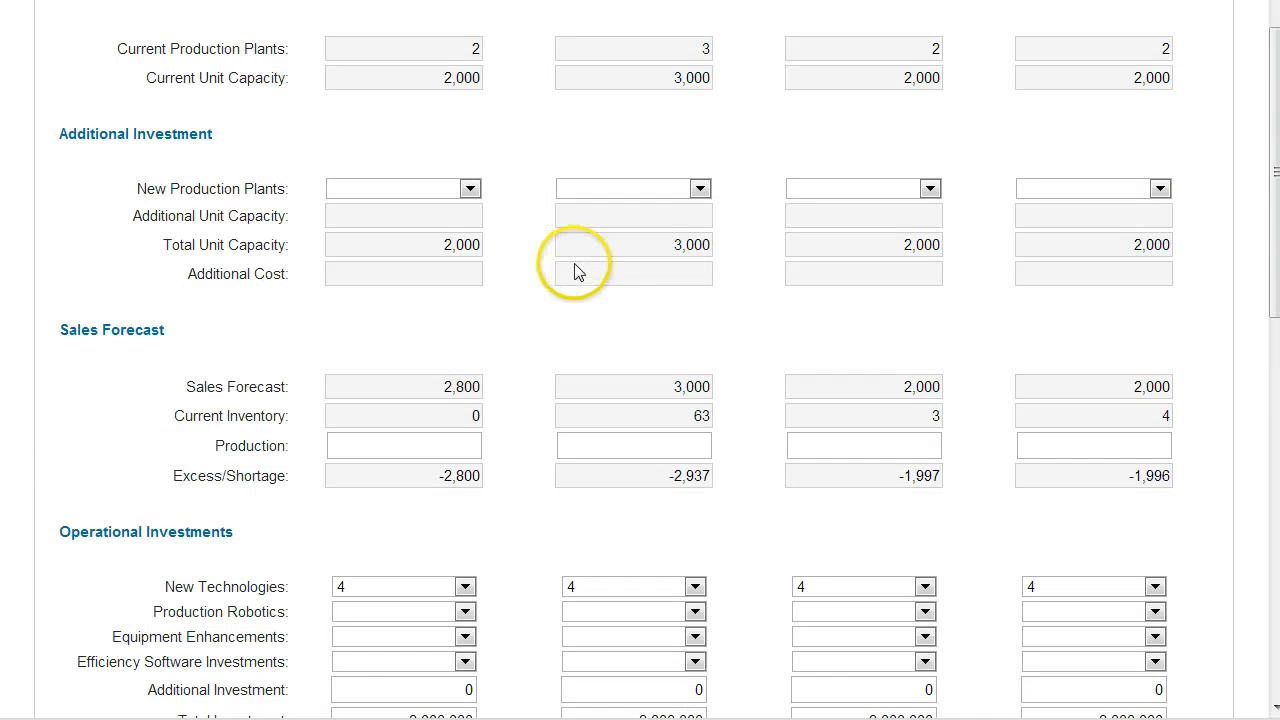
pyautogui.moveTo(428, 308)
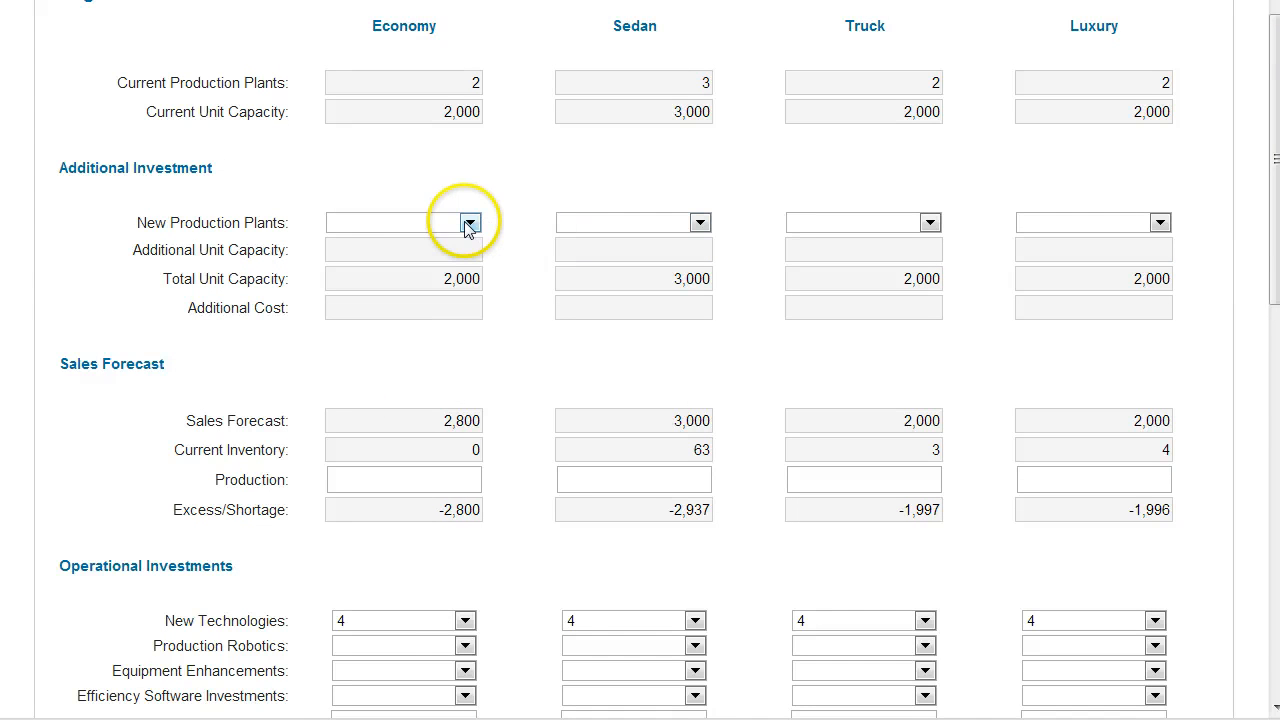
pyautogui.click(472, 222)
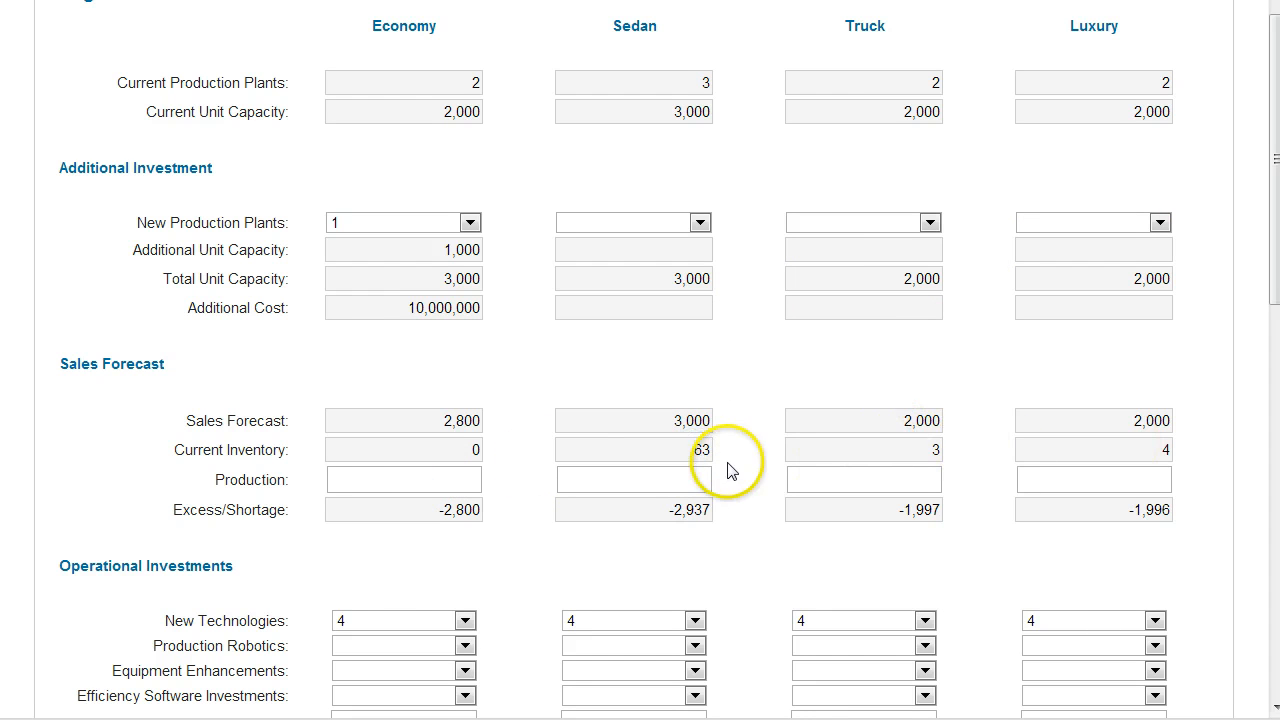
pyautogui.click(436, 480)
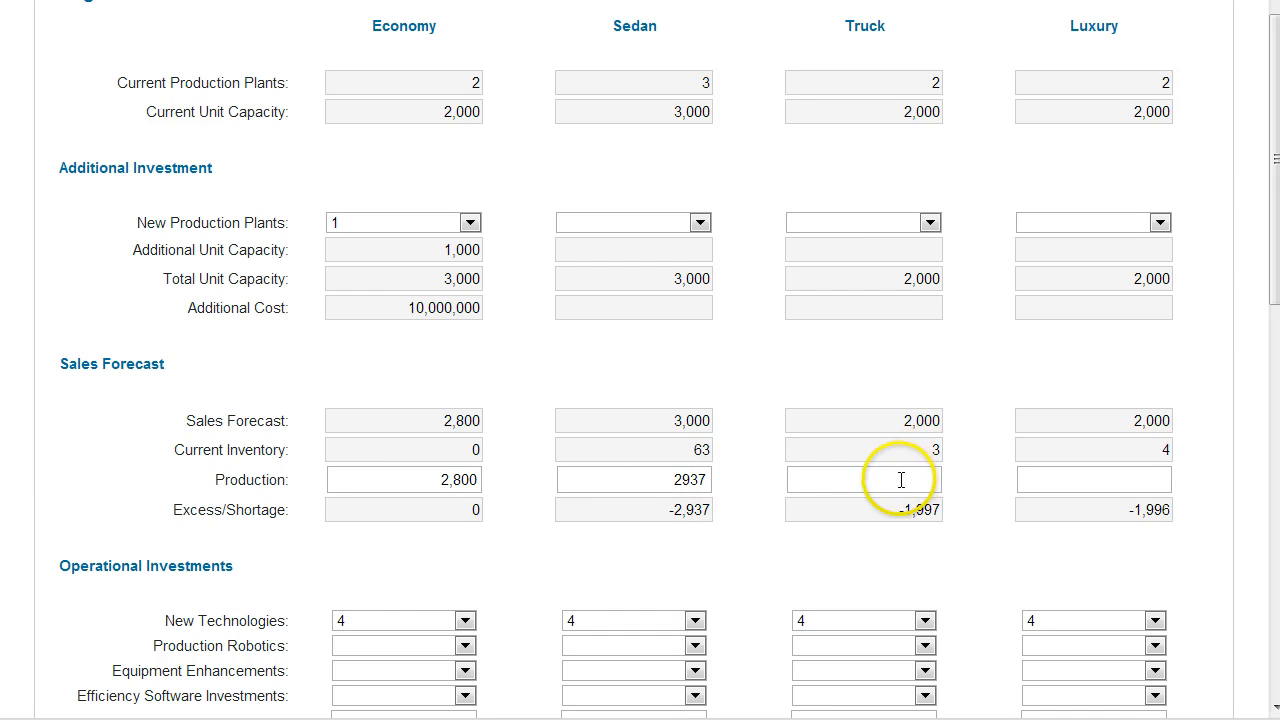
pyautogui.click(1092, 480)
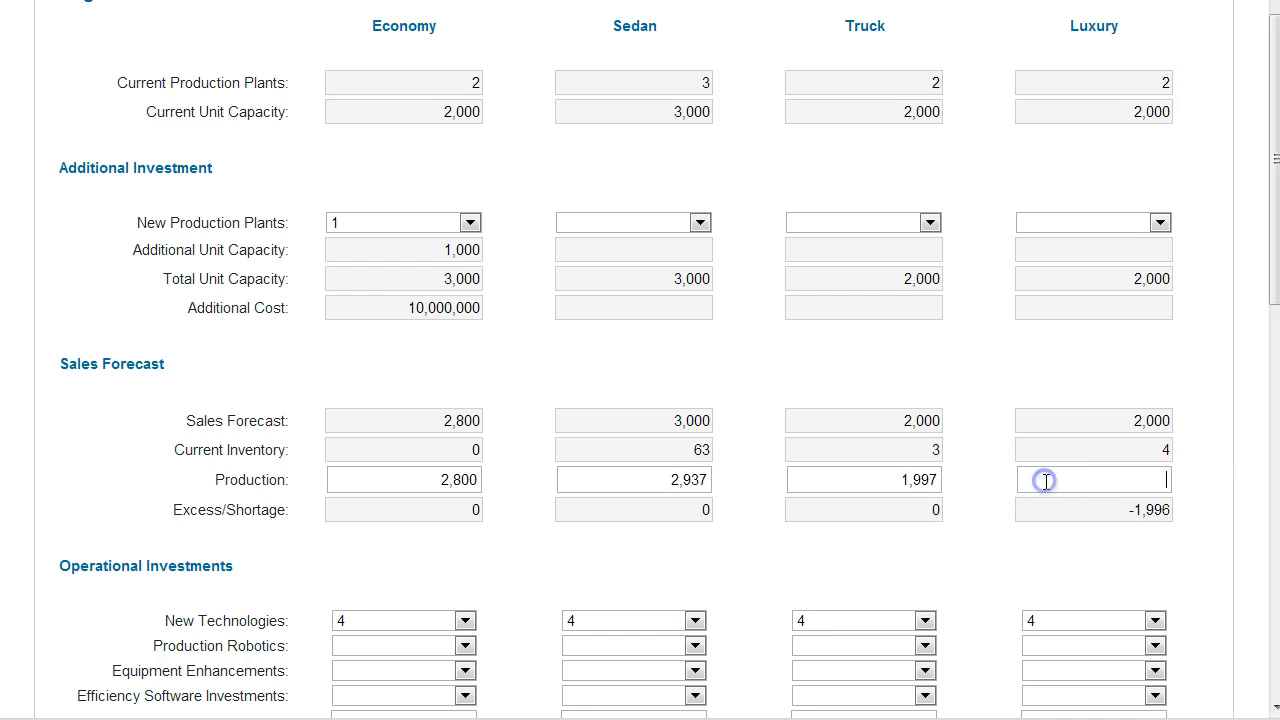
pyautogui.write('1996')
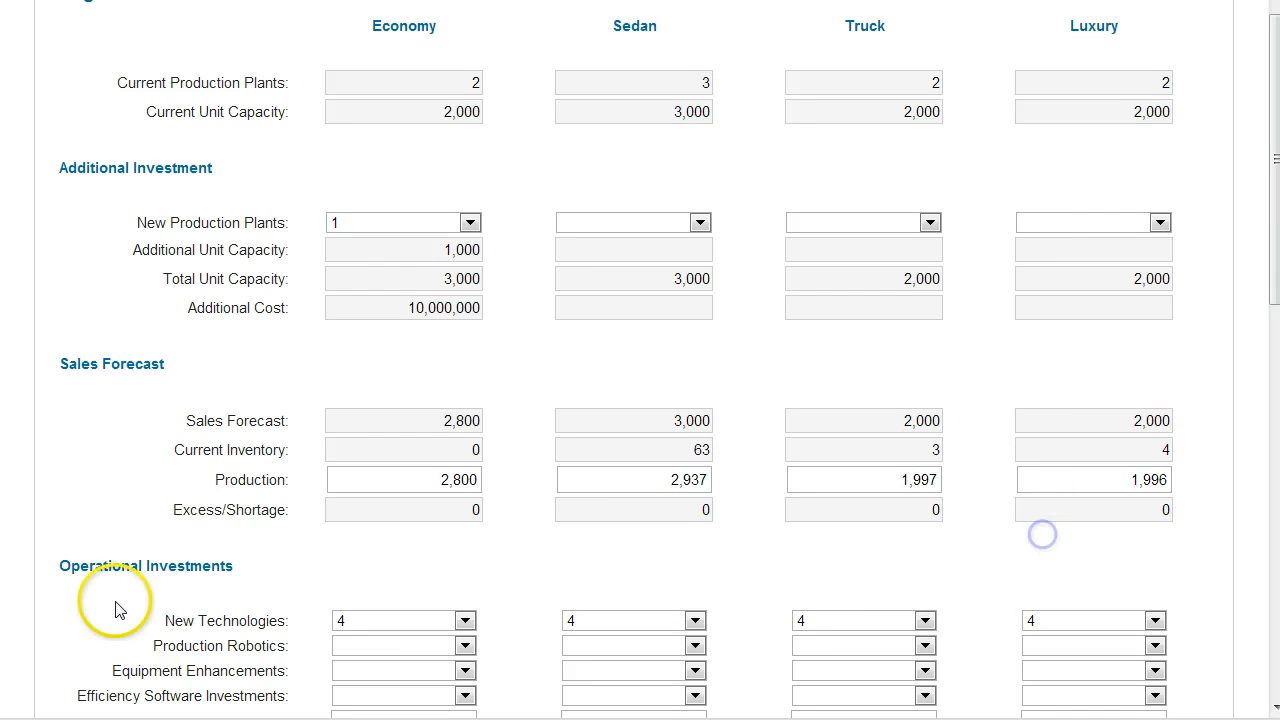
pyautogui.moveTo(596, 520)
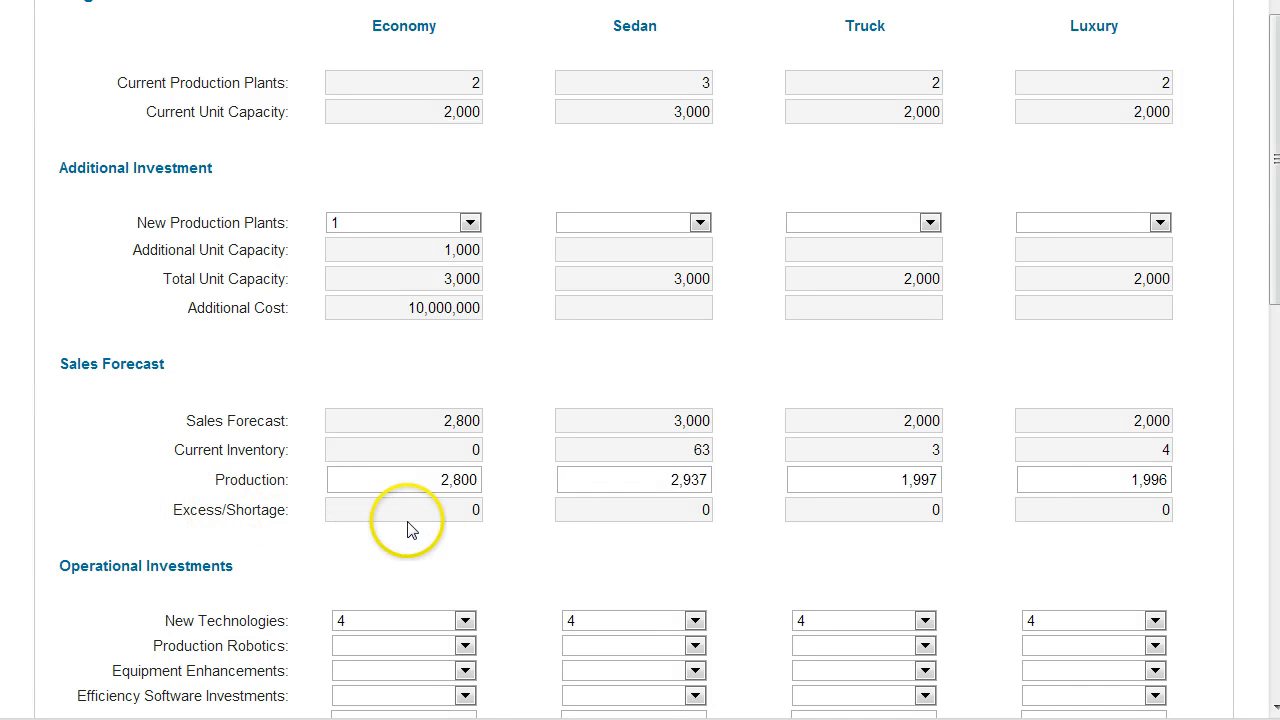
pyautogui.moveTo(652, 512)
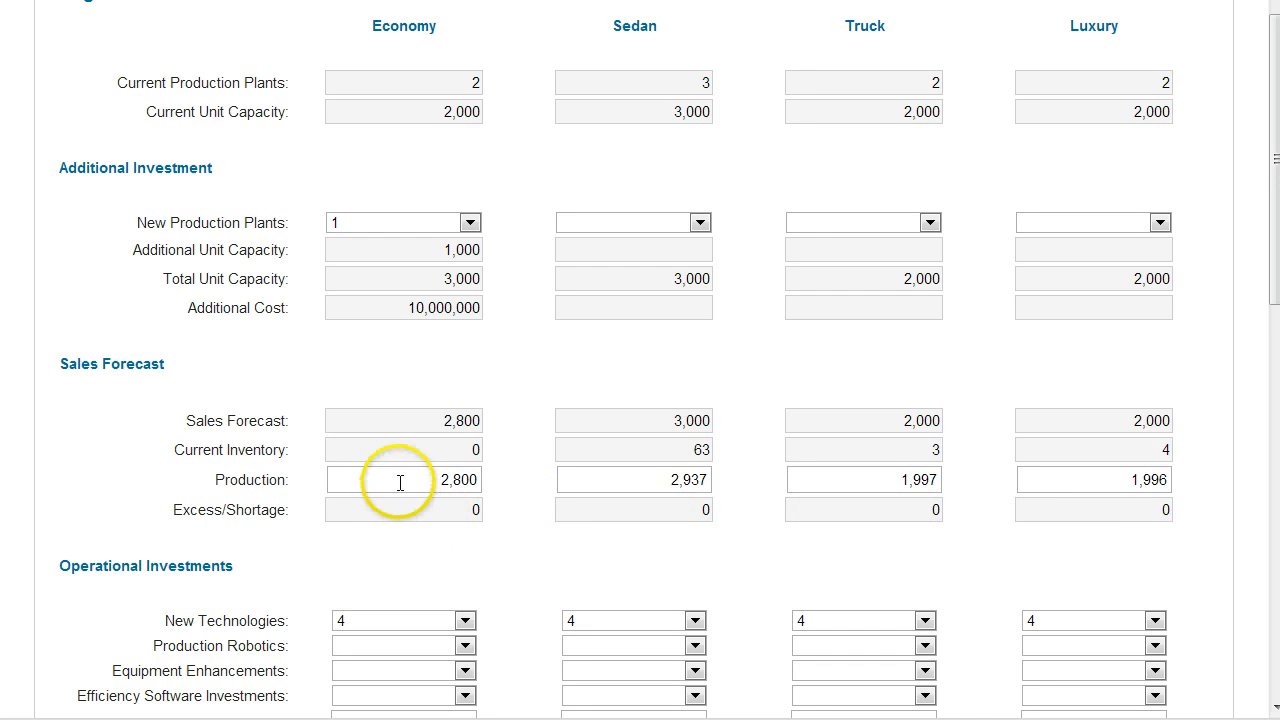
pyautogui.moveTo(376, 466)
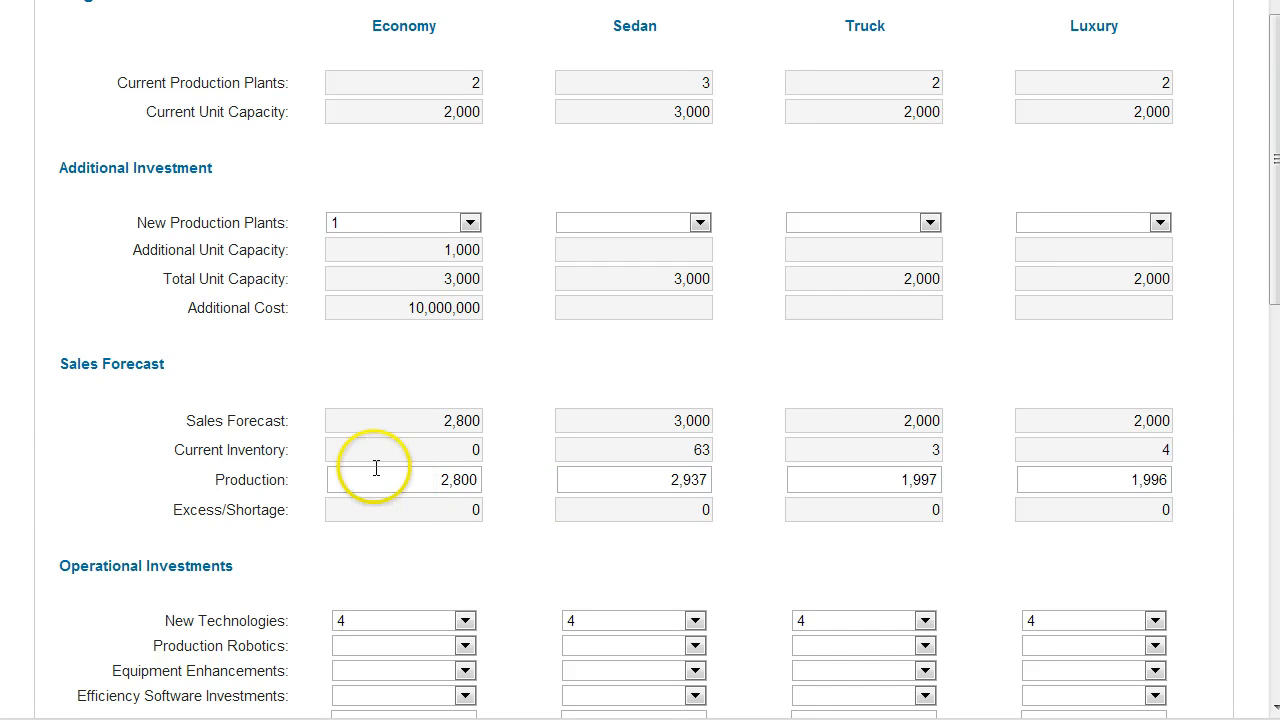
pyautogui.moveTo(468, 518)
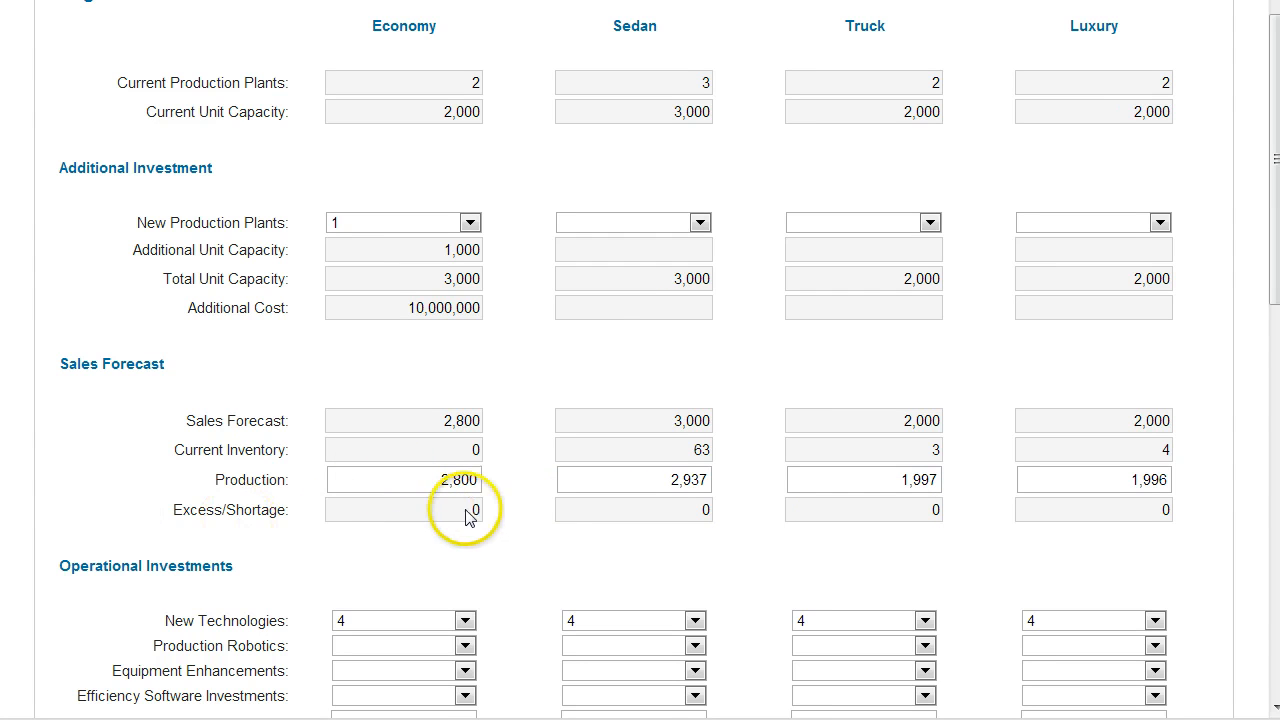
# In Operational Investments choose Production Robotics level 4 and Equipment Enhancements level 2, totalling 20,000,000 each.
pyautogui.scroll(-3)
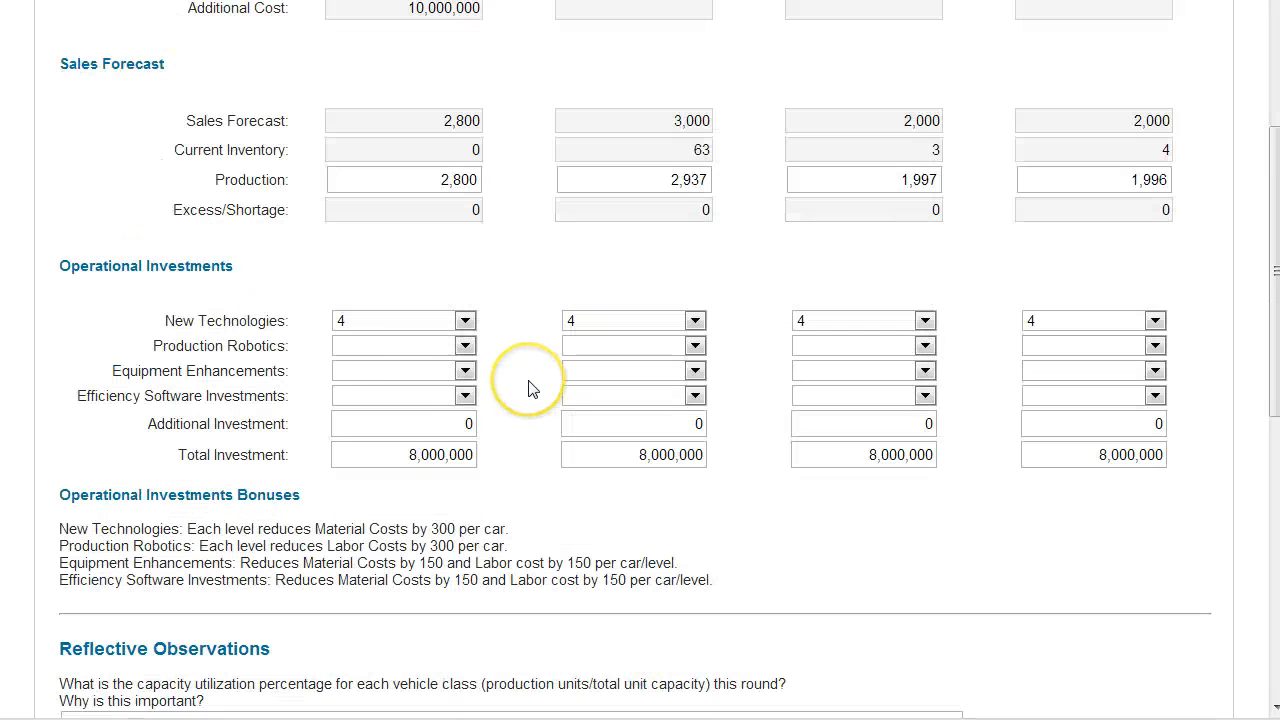
pyautogui.click(464, 344)
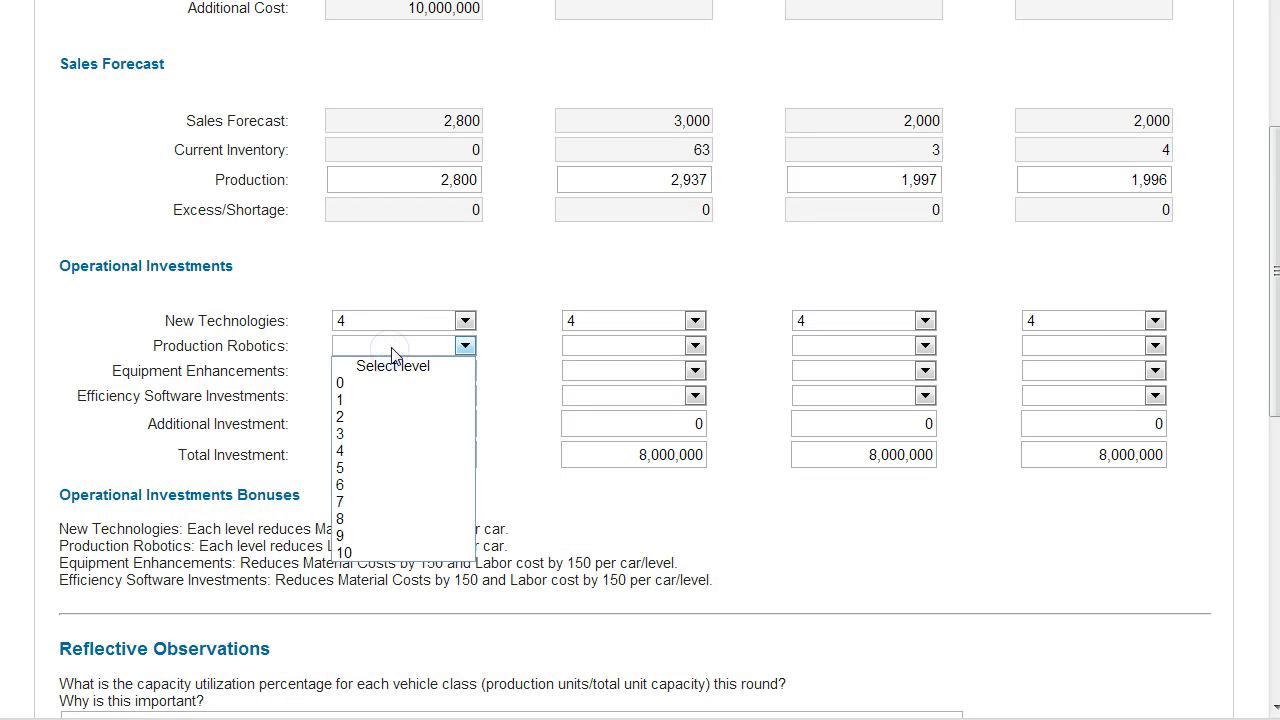
pyautogui.click(340, 452)
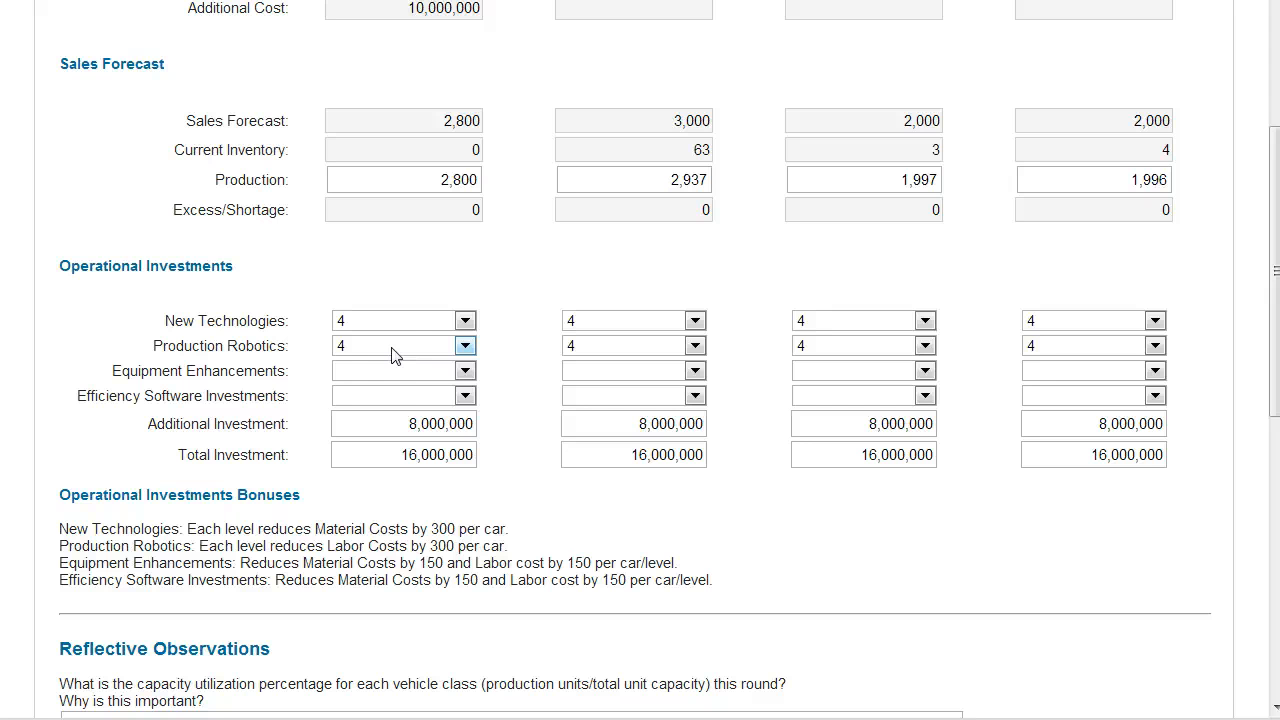
pyautogui.click(464, 370)
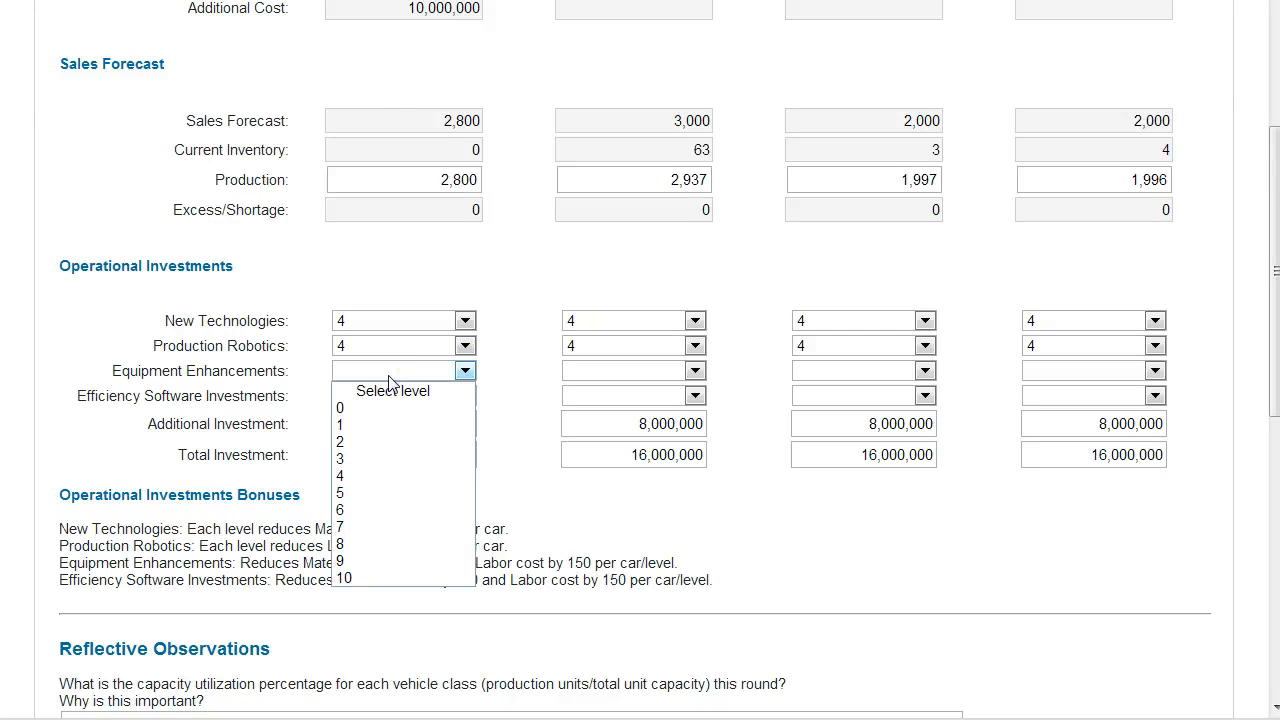
pyautogui.click(340, 442)
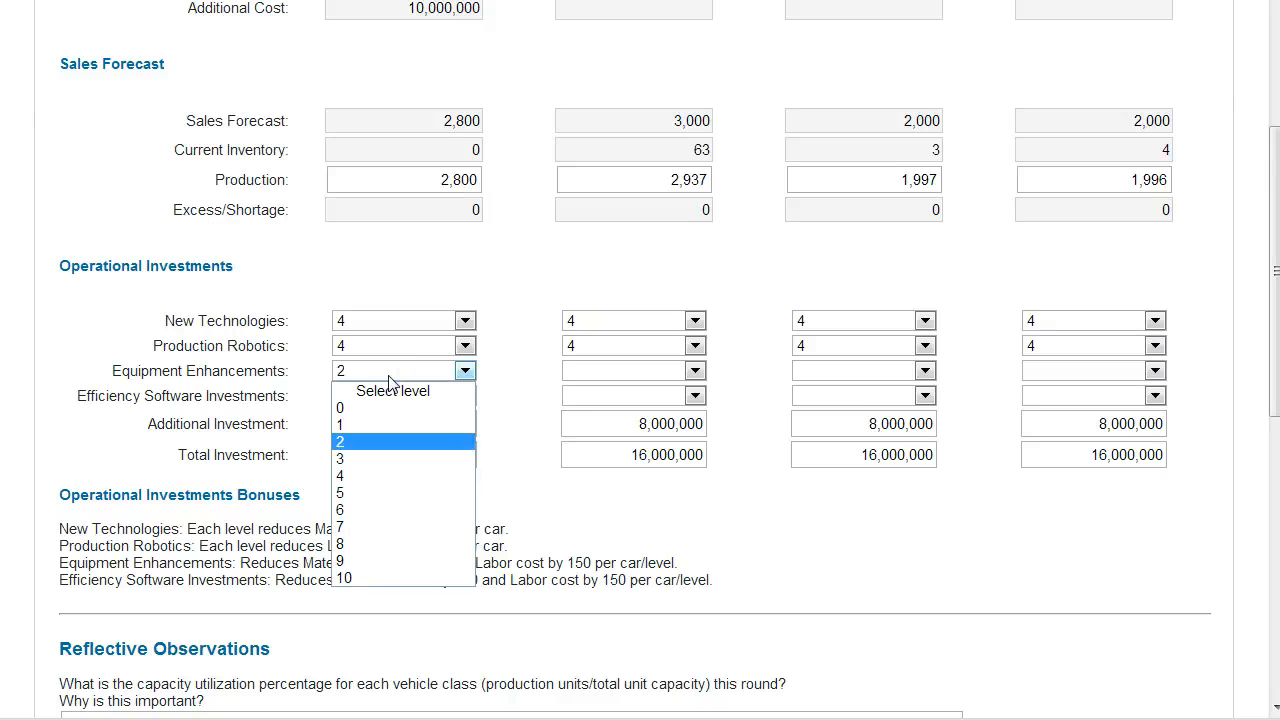
pyautogui.click(340, 442)
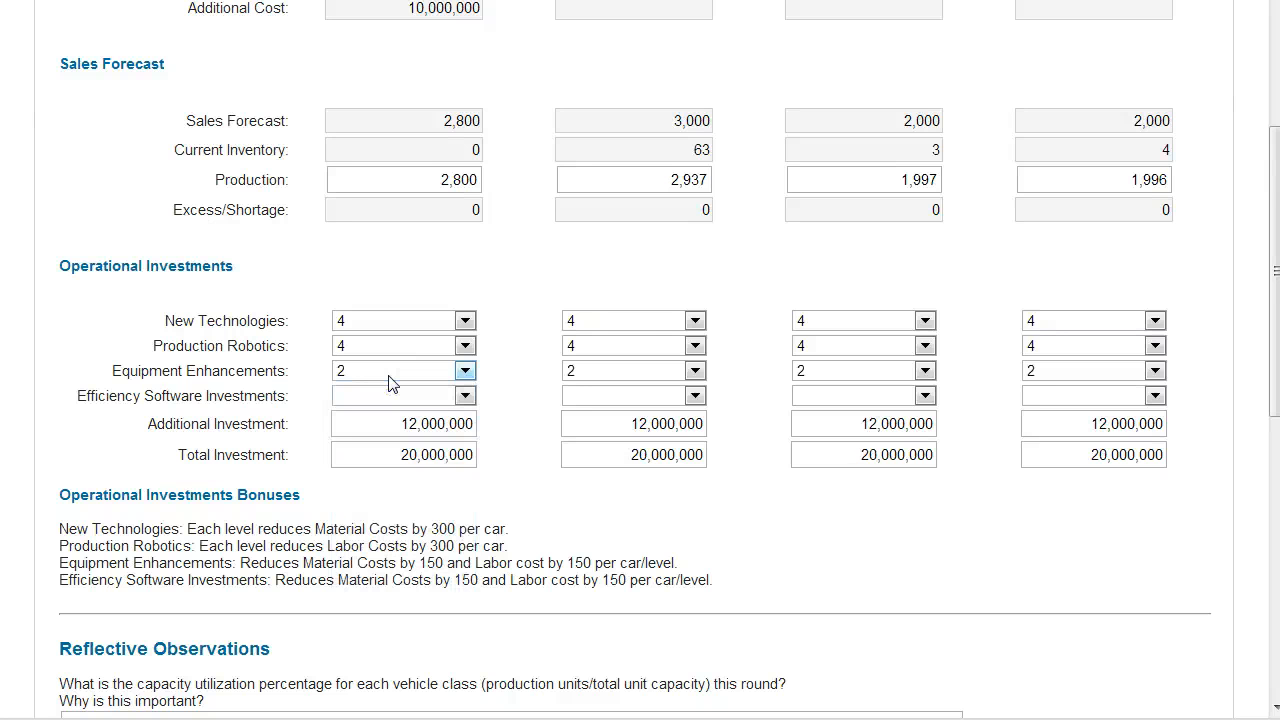
pyautogui.scroll(-3)
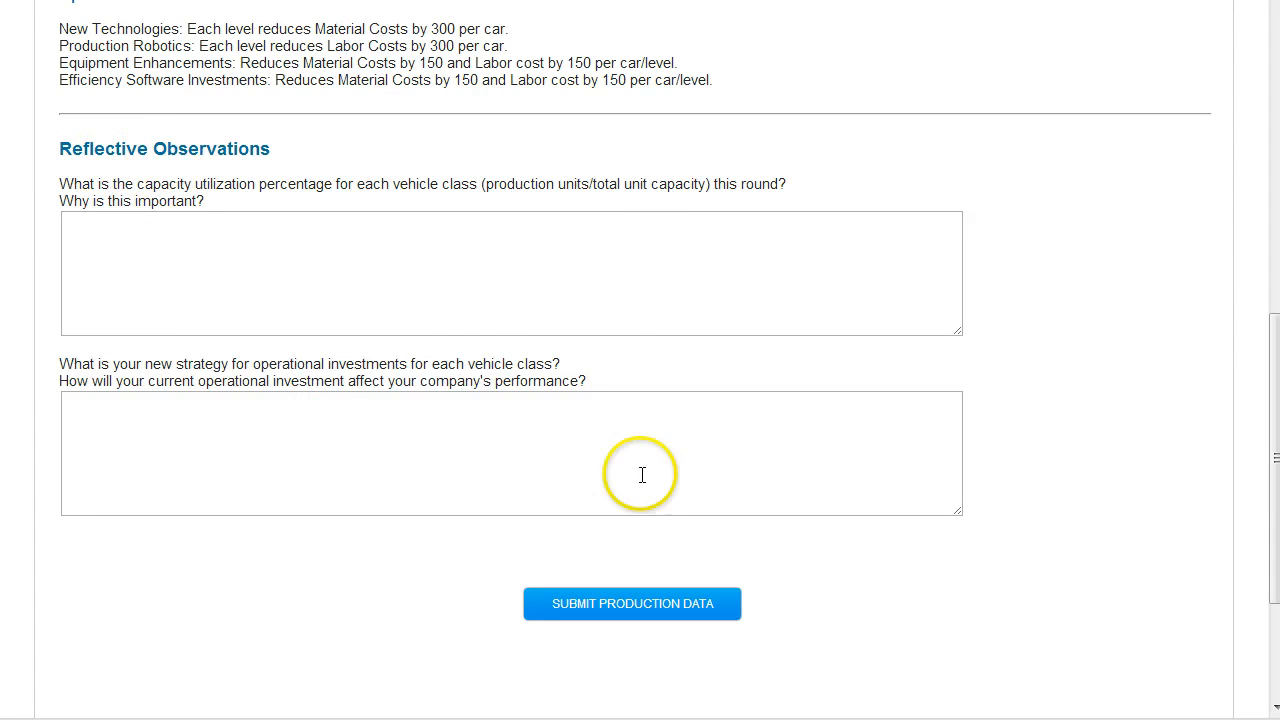
pyautogui.moveTo(304, 274)
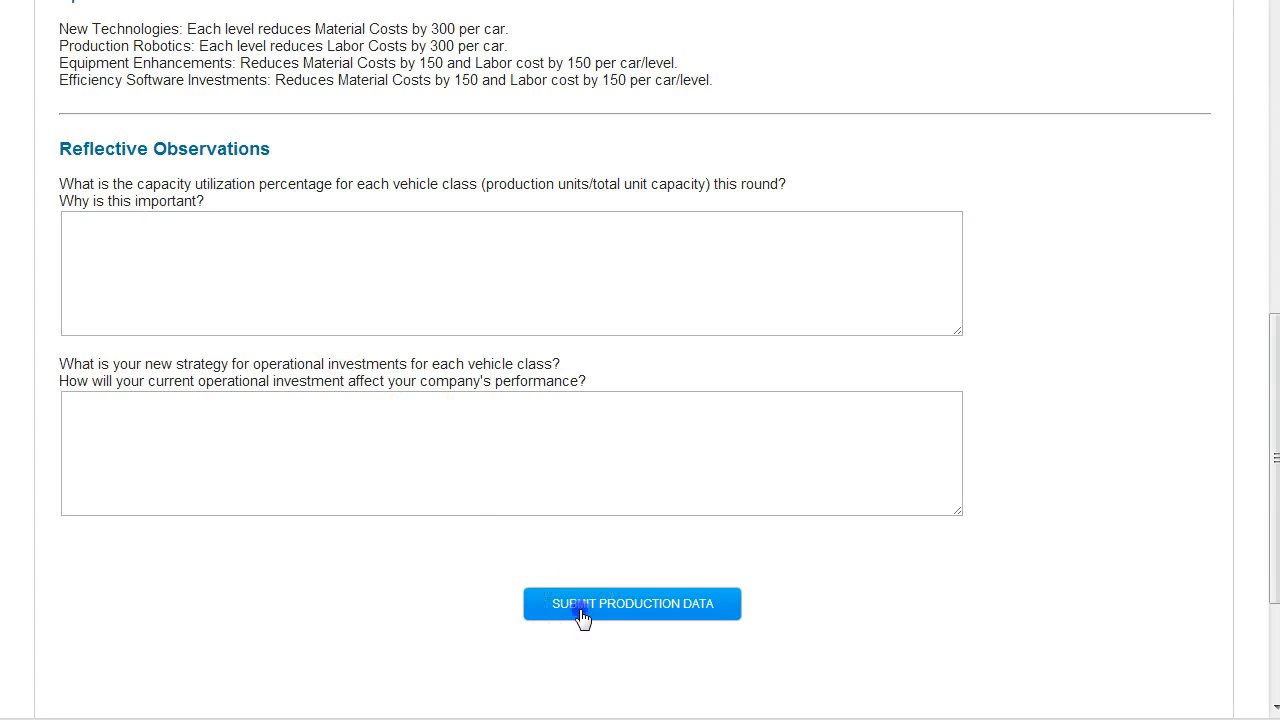
# Submit the production data, bringing up the Finance form.
pyautogui.click(632, 604)
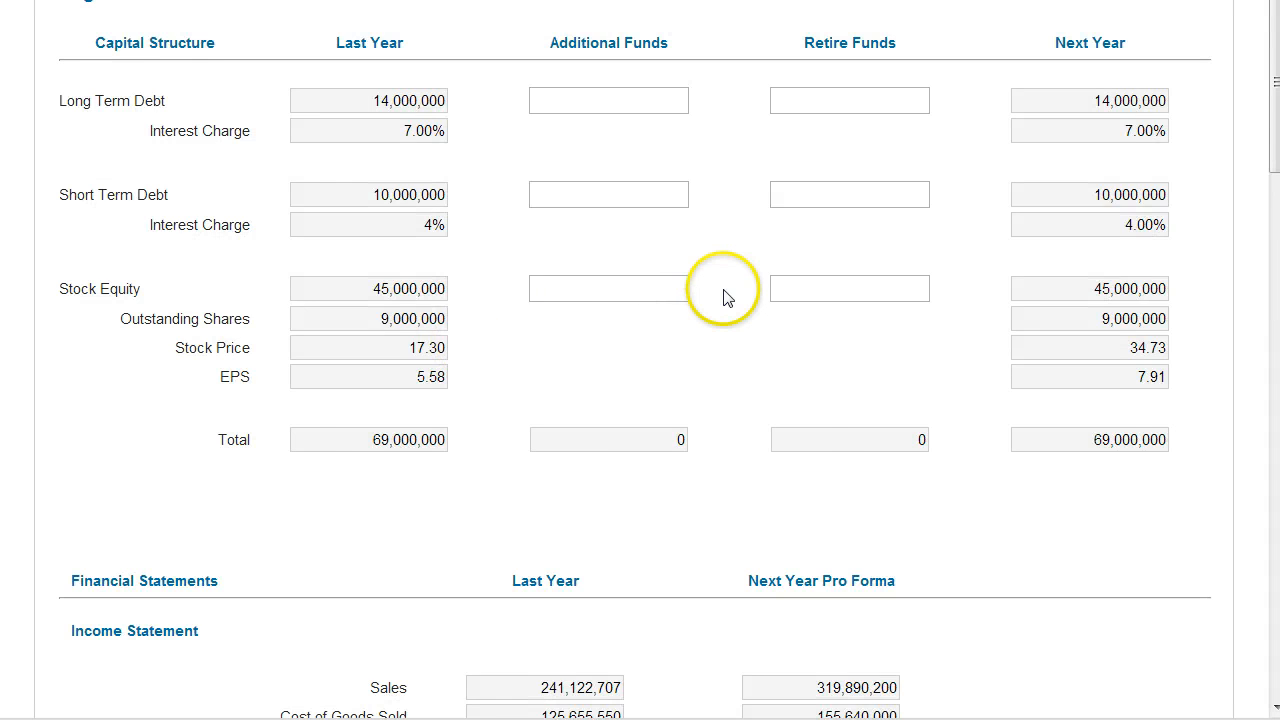
pyautogui.scroll(-3)
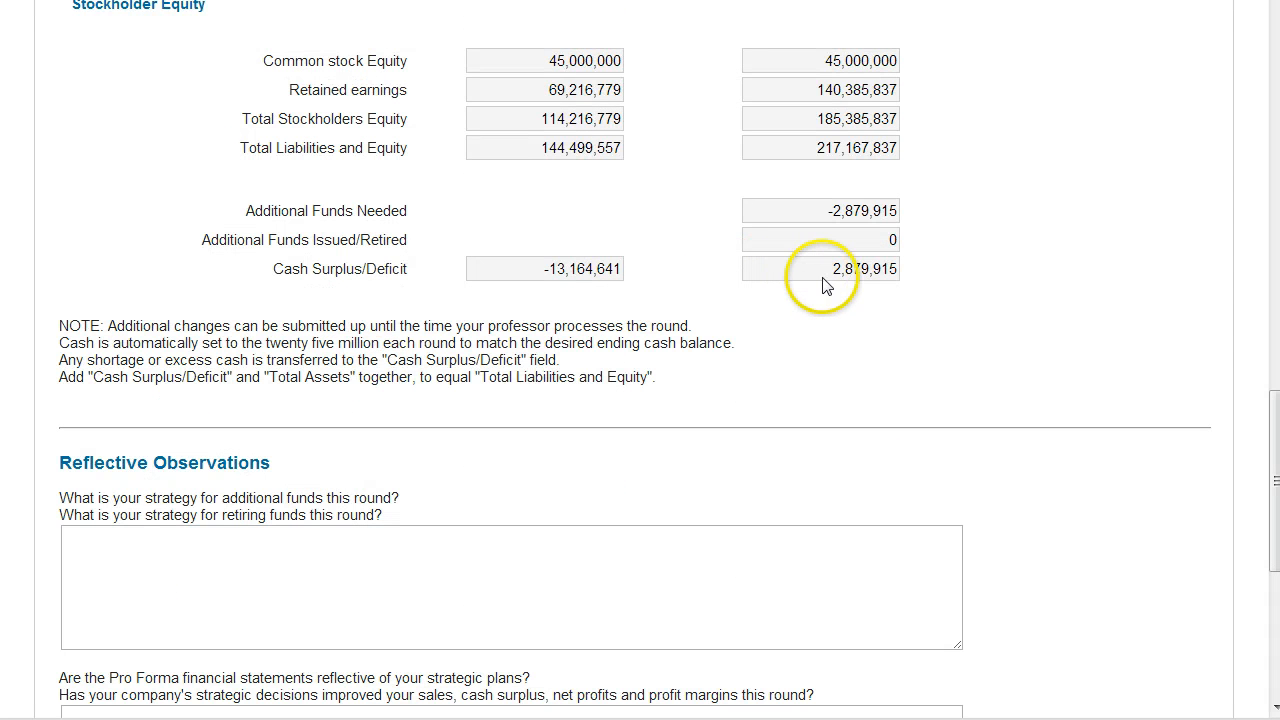
pyautogui.moveTo(848, 284)
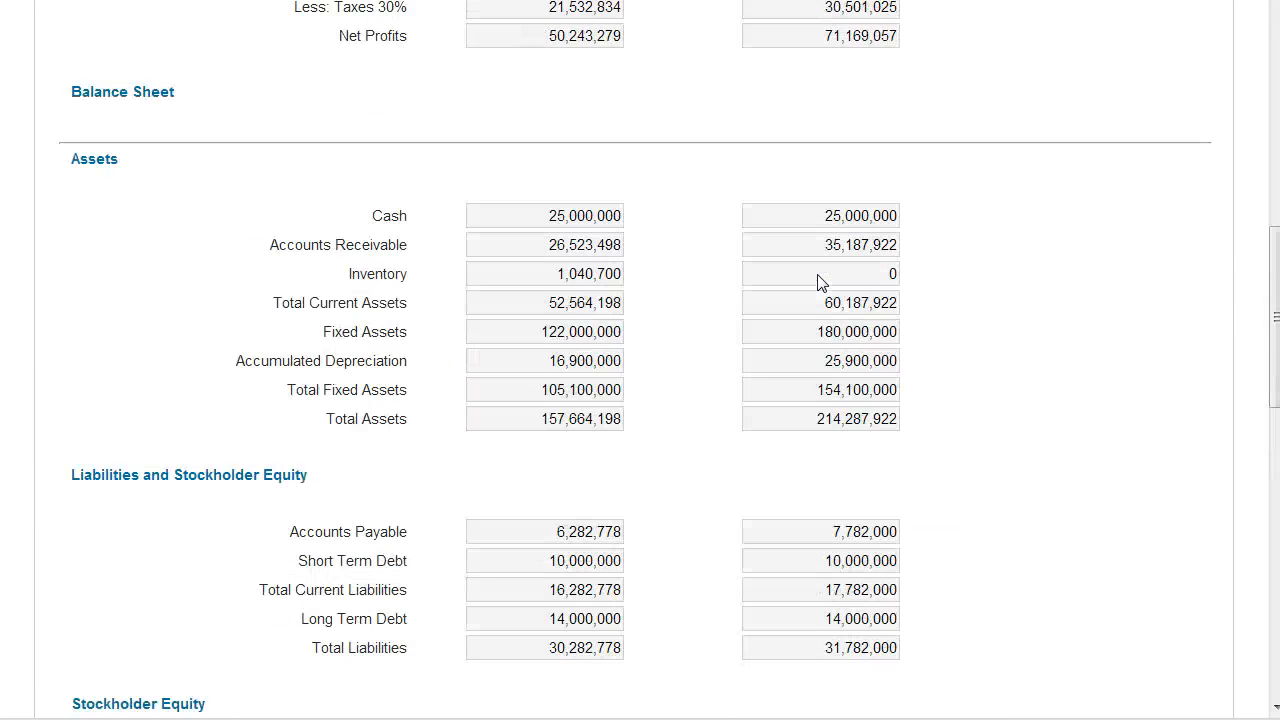
pyautogui.scroll(3)
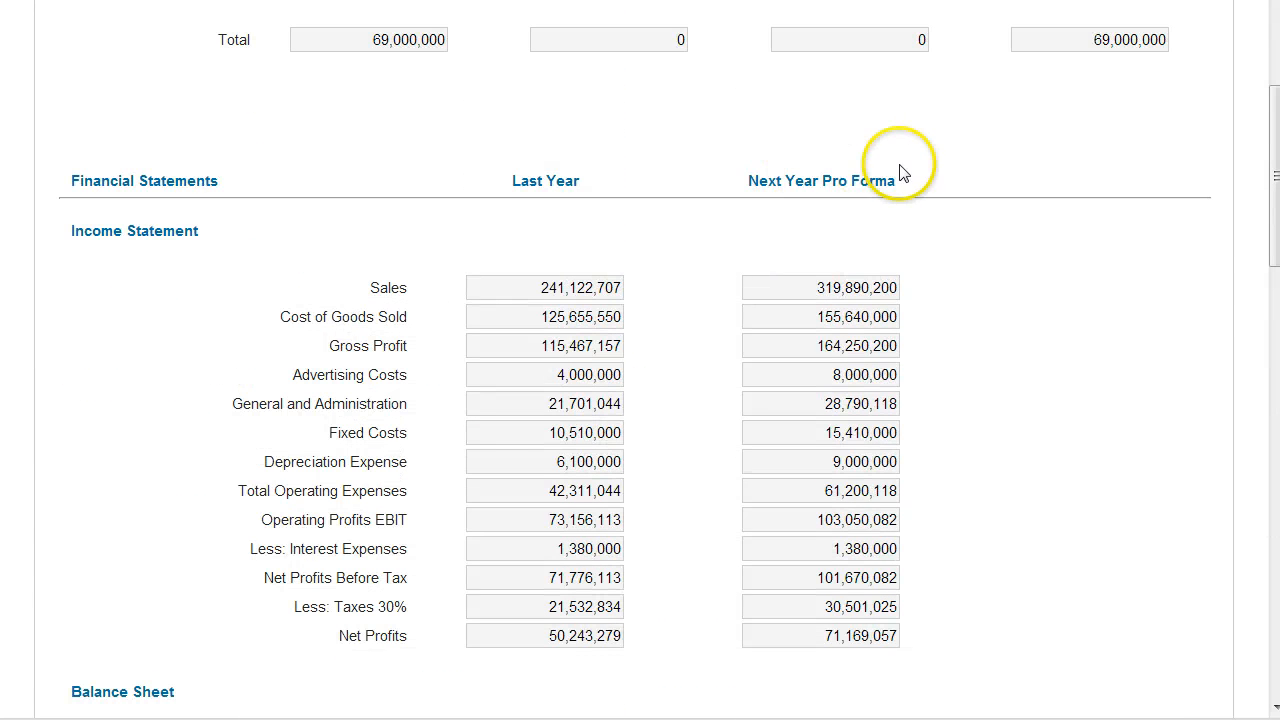
pyautogui.moveTo(816, 288)
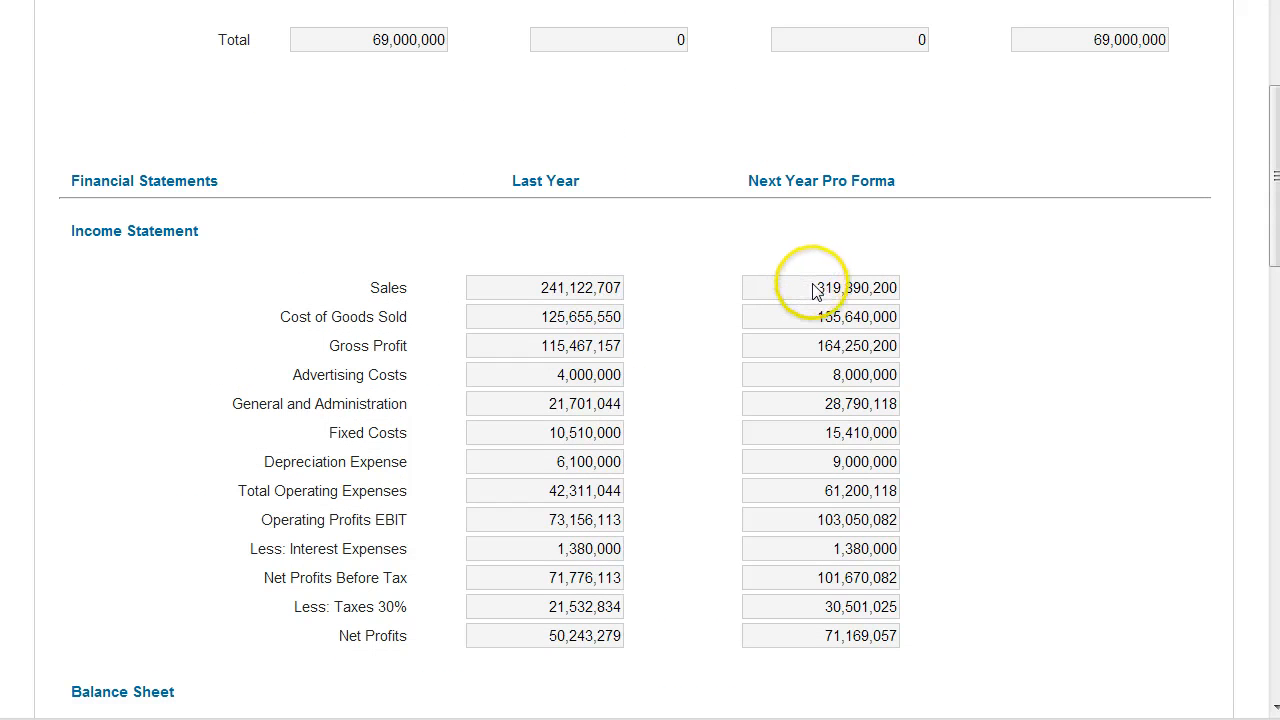
pyautogui.moveTo(808, 332)
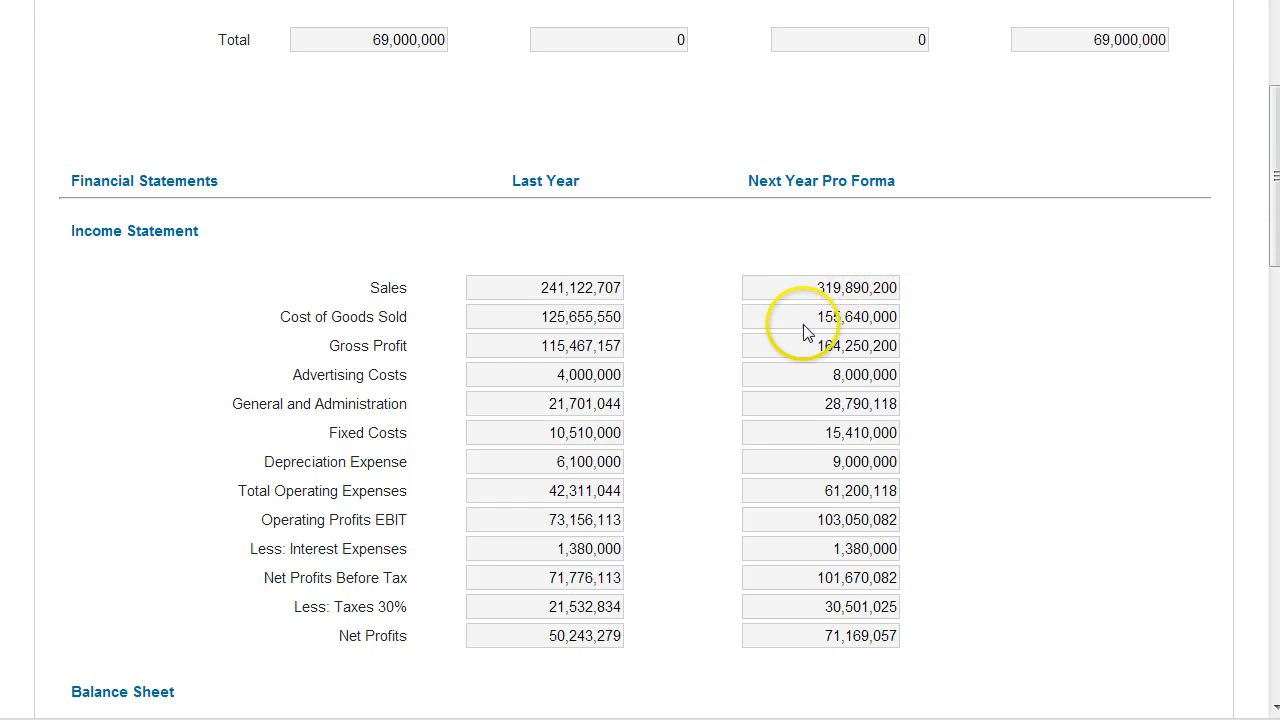
pyautogui.moveTo(872, 290)
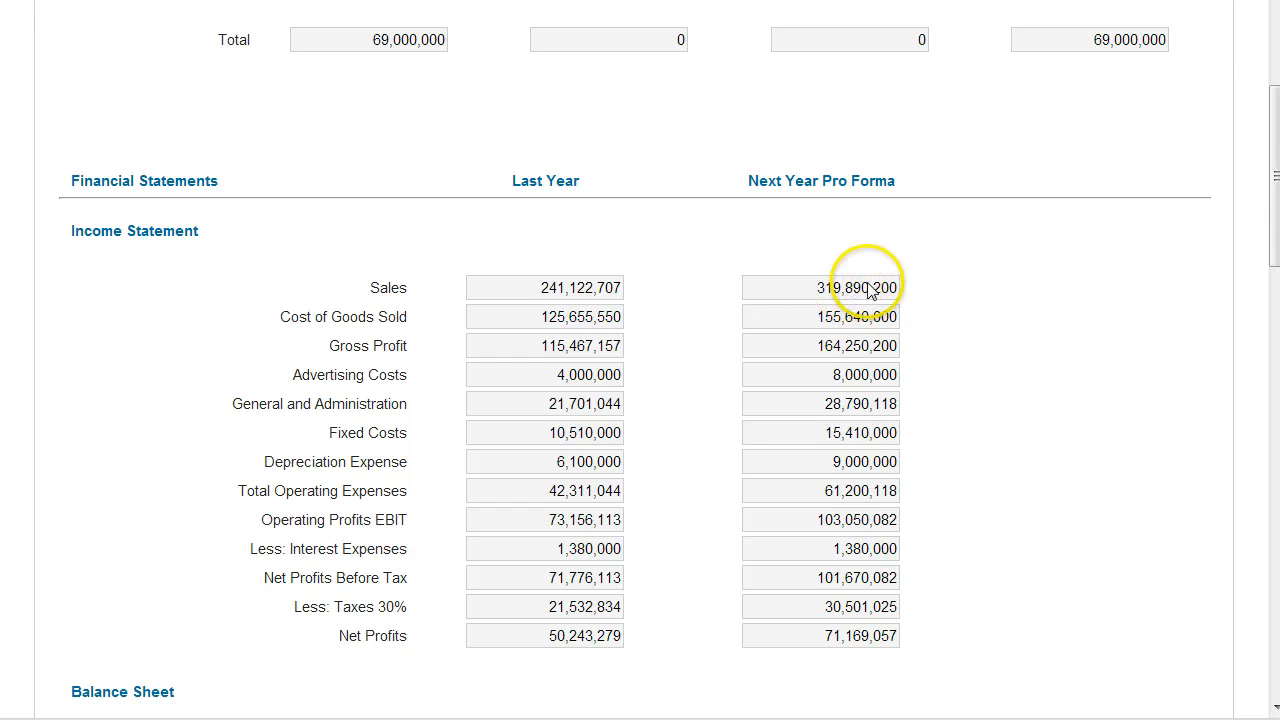
pyautogui.scroll(-3)
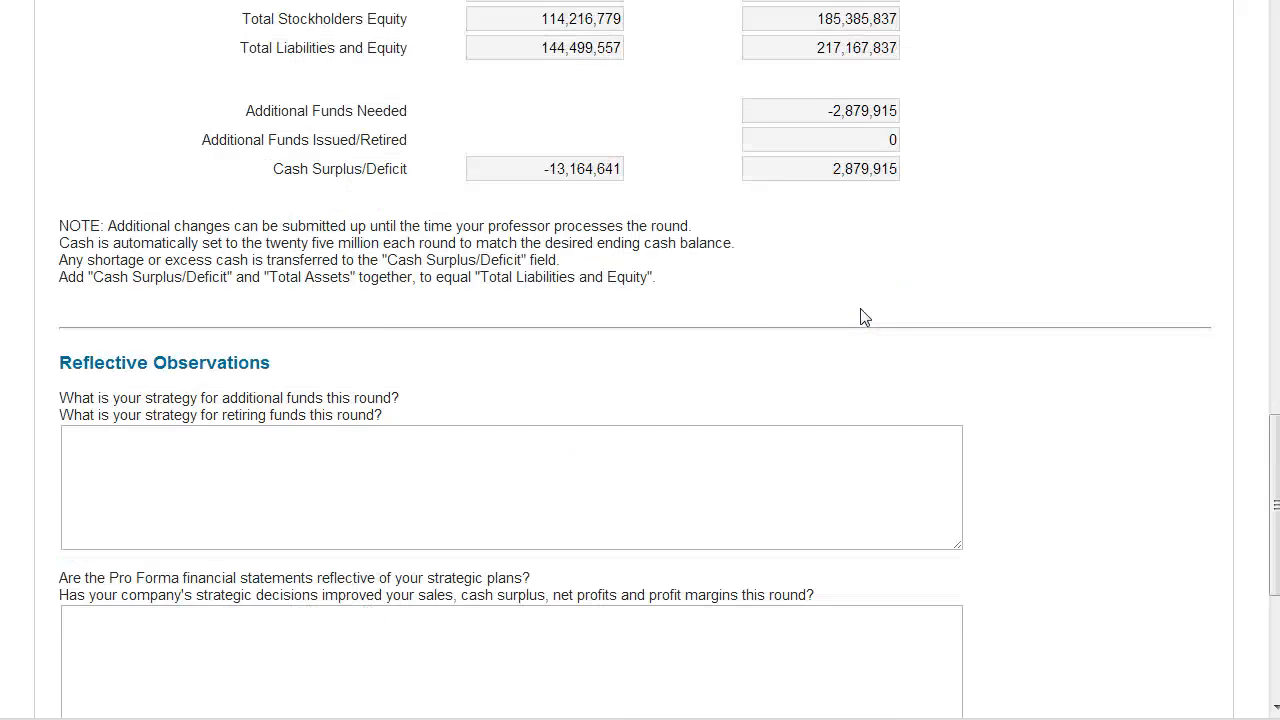
pyautogui.scroll(3)
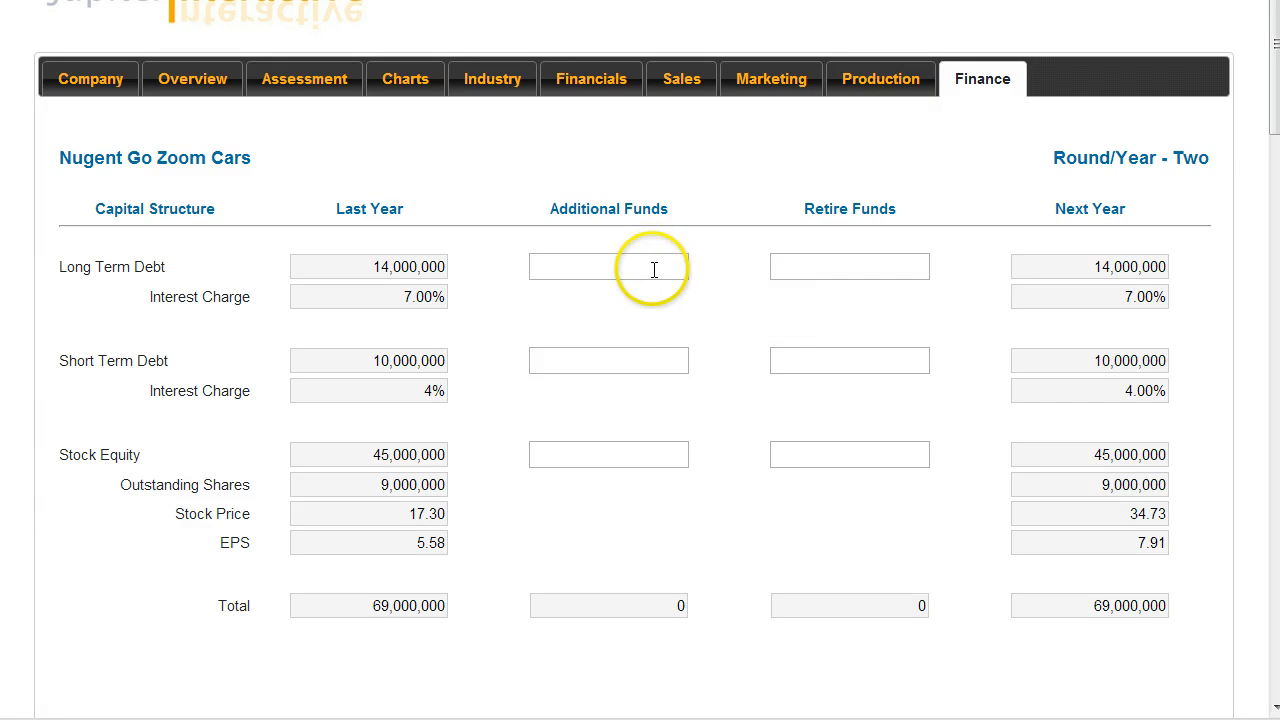
# Enter 4,000,000 additional long-term and 4,000,000 short-term debt and check the pro forma cash surplus of 10,431,915.
pyautogui.write('40')
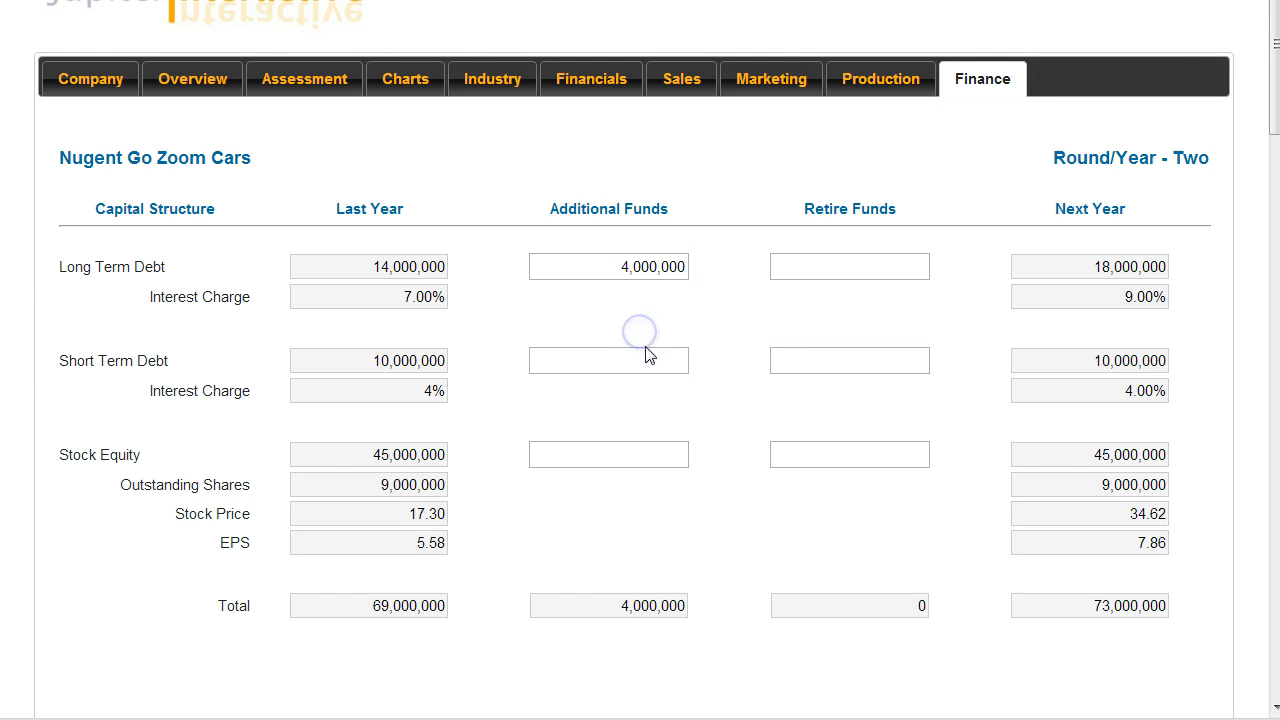
pyautogui.write('400')
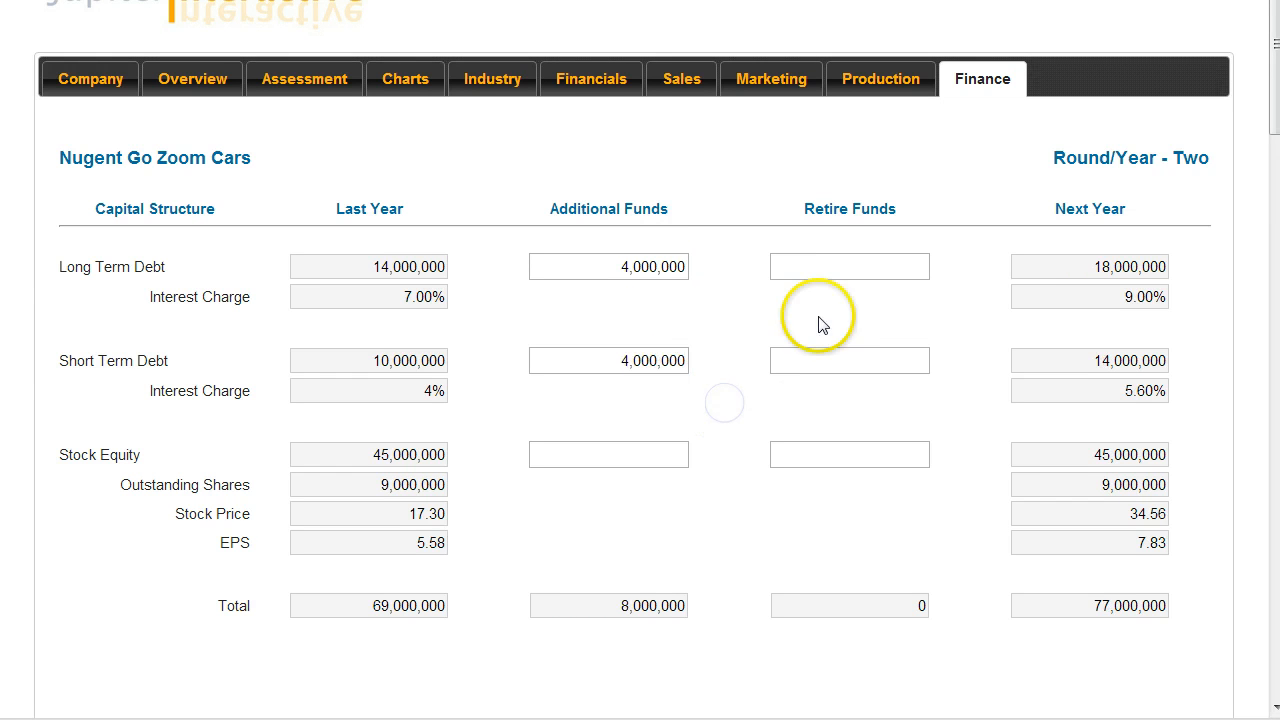
pyautogui.scroll(-3)
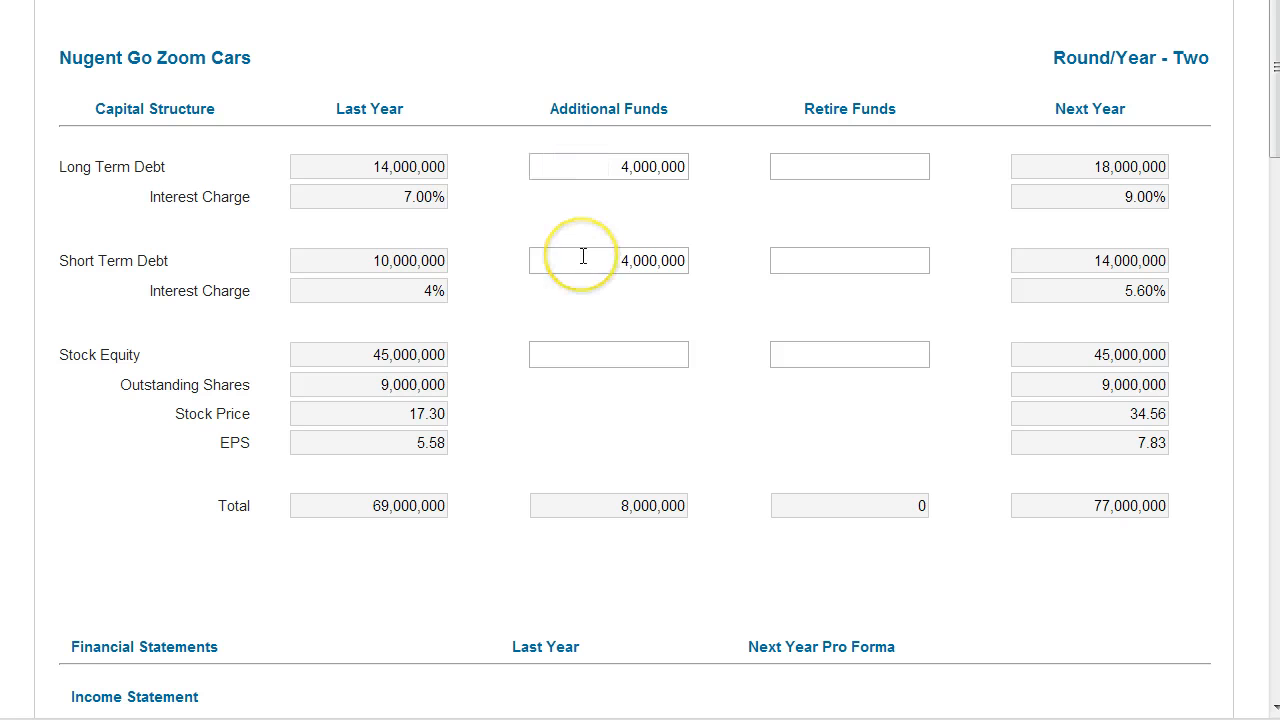
pyautogui.moveTo(658, 352)
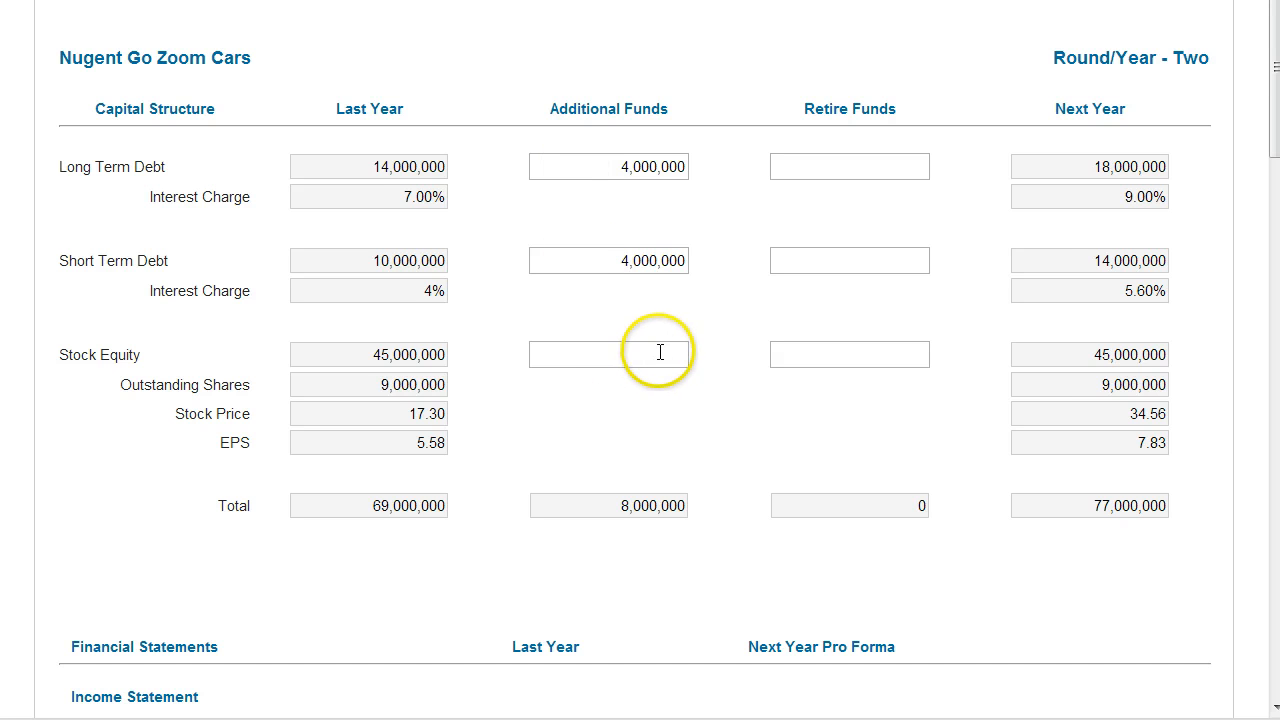
pyautogui.scroll(-3)
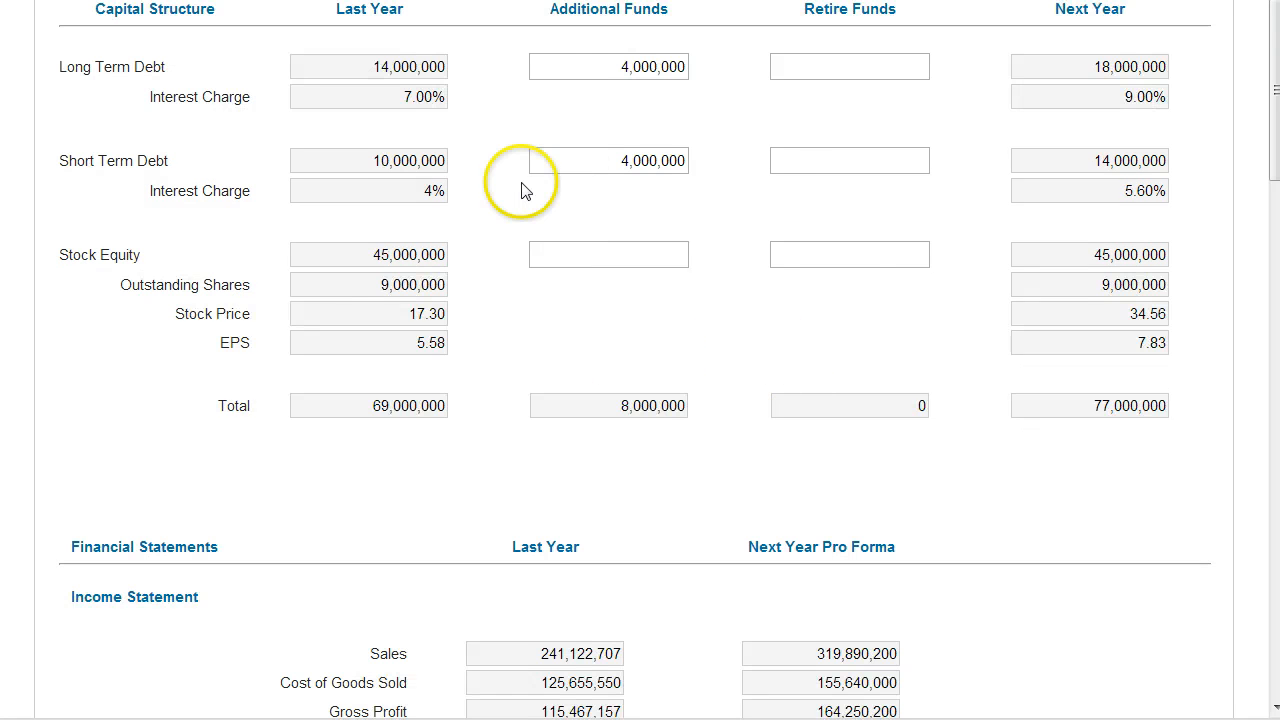
pyautogui.moveTo(832, 332)
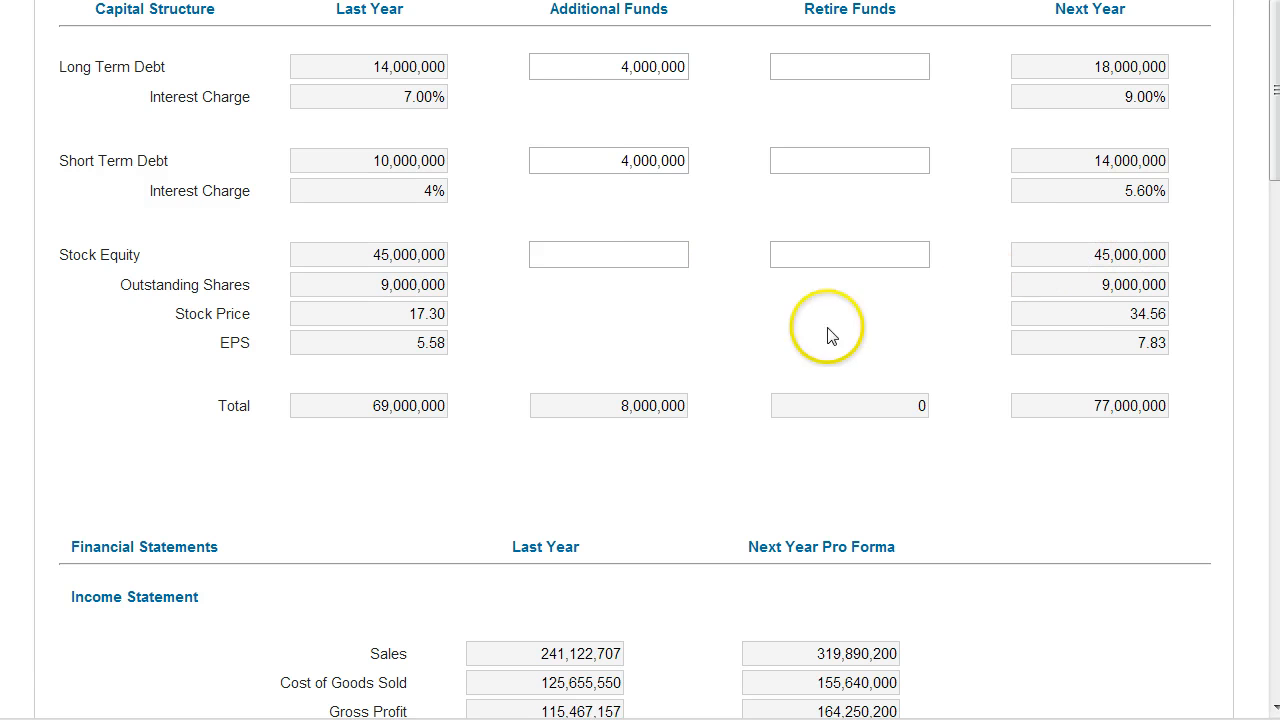
pyautogui.scroll(-3)
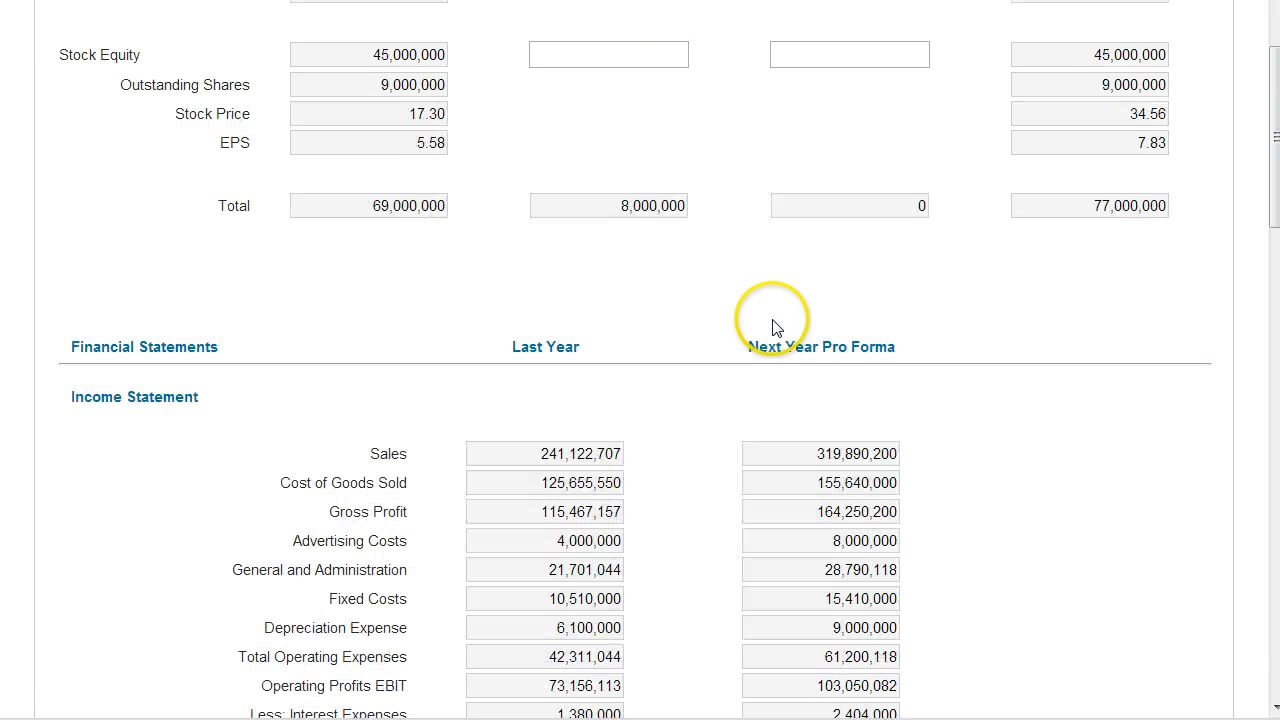
pyautogui.scroll(-3)
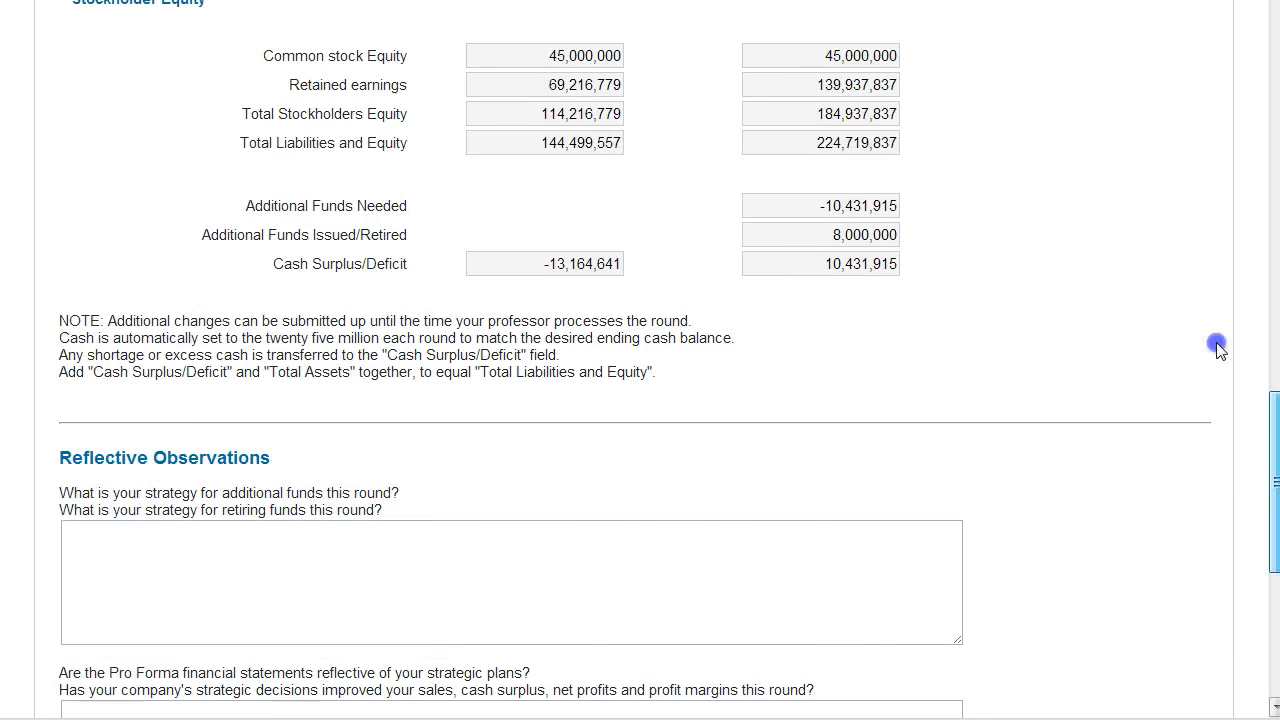
pyautogui.scroll(3)
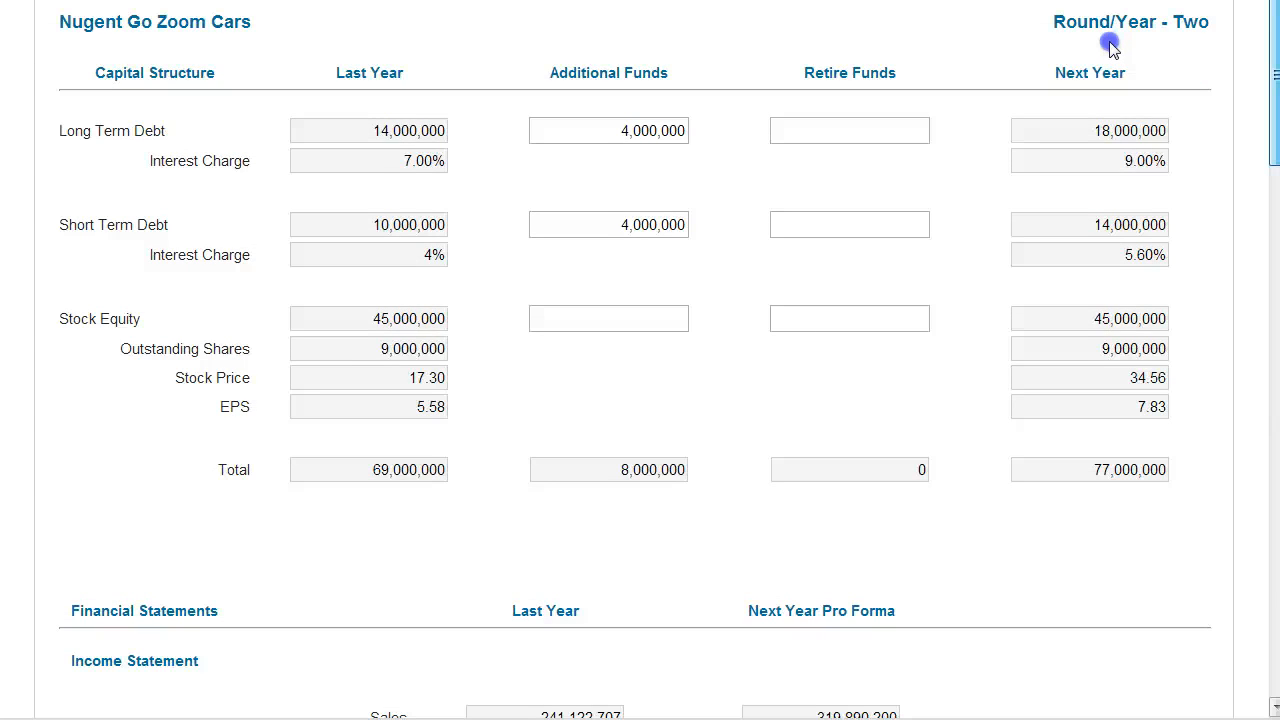
pyautogui.scroll(-3)
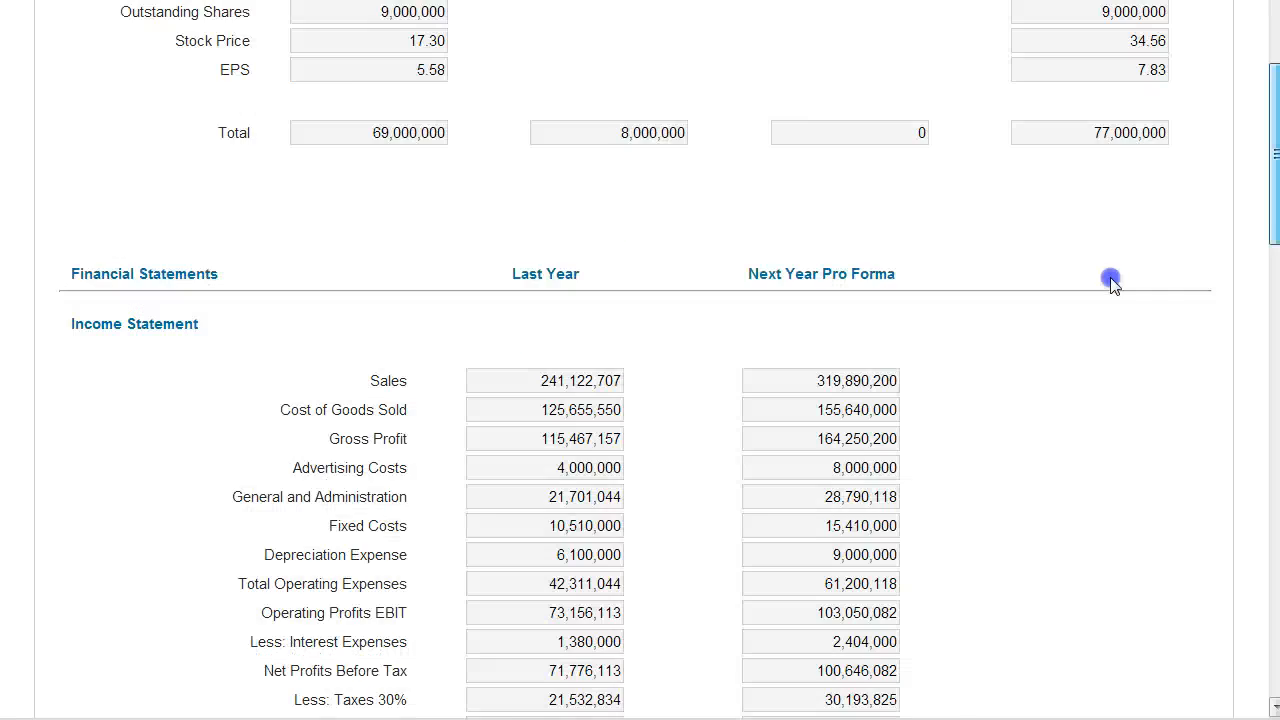
pyautogui.scroll(-3)
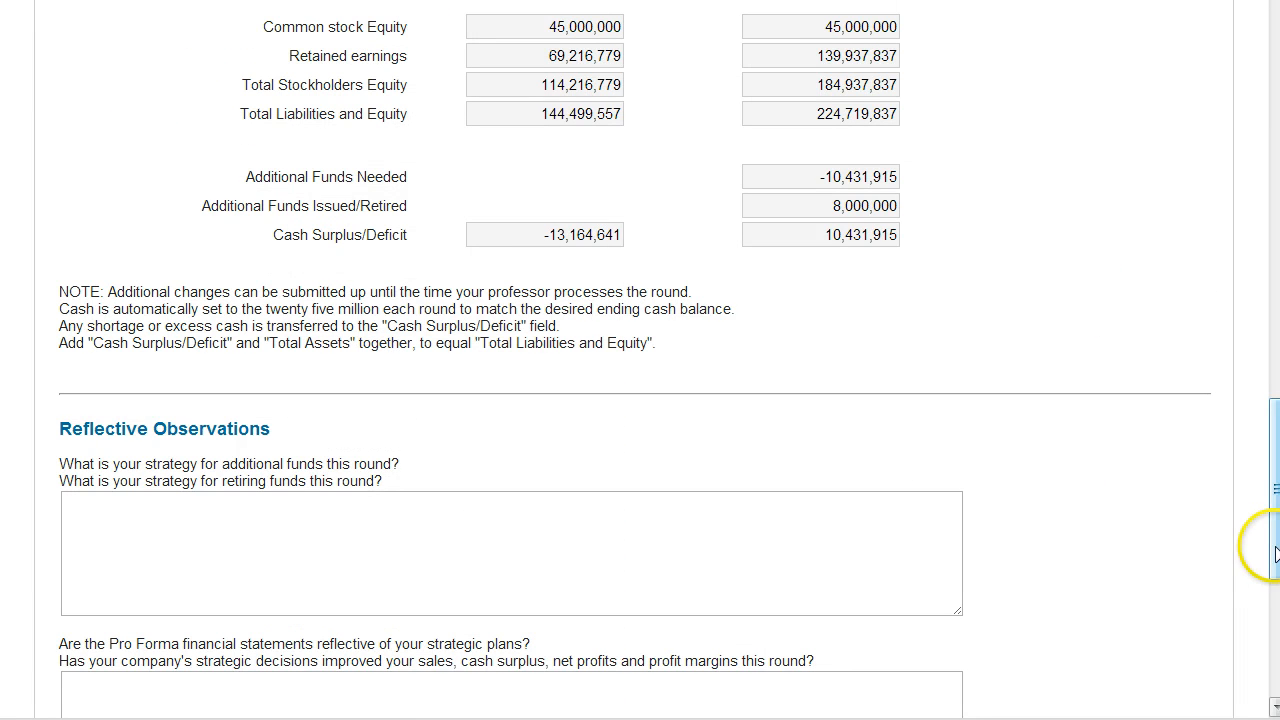
pyautogui.scroll(-3)
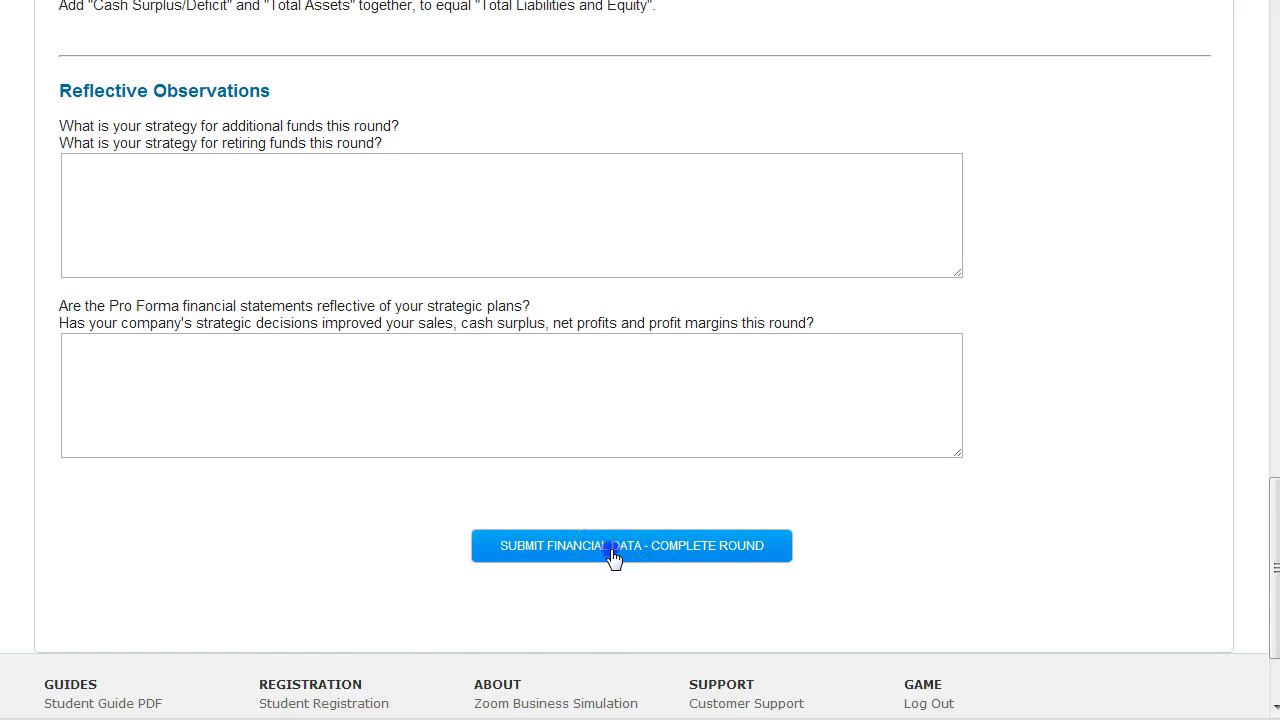
# Submit the financial data to complete round two, confirming the team's decisions as submitted.
pyautogui.click(614, 546)
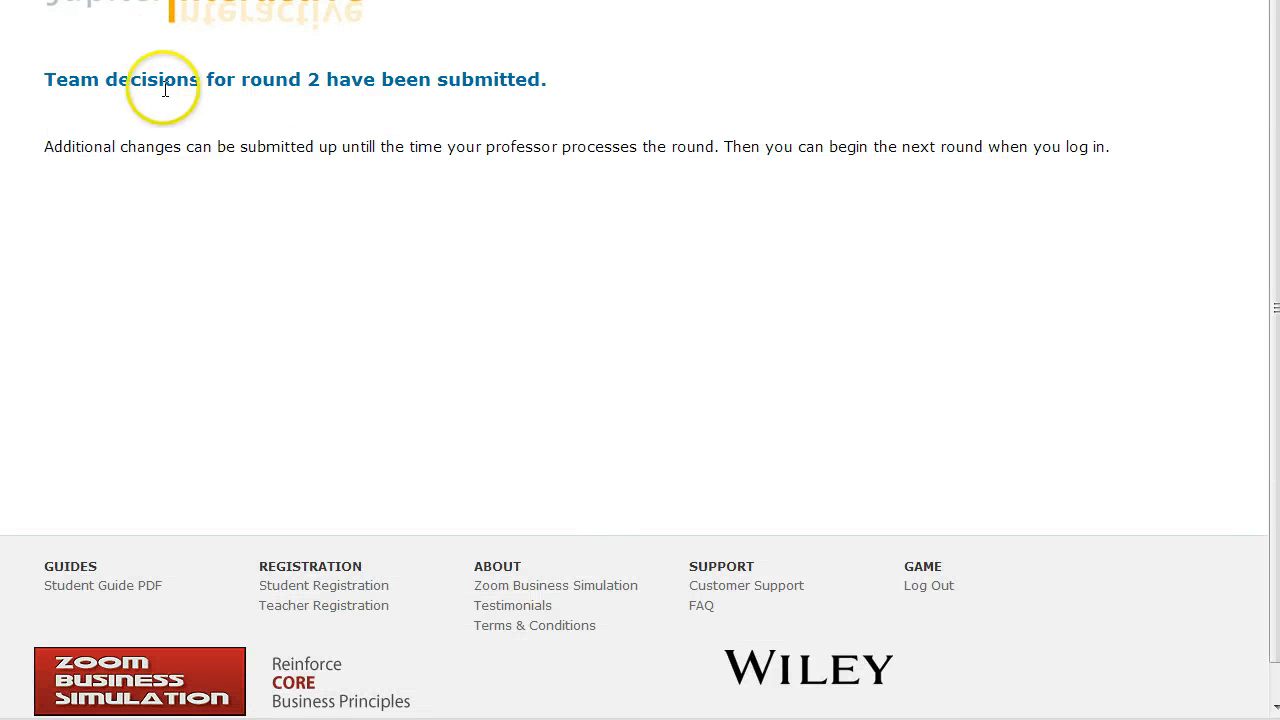